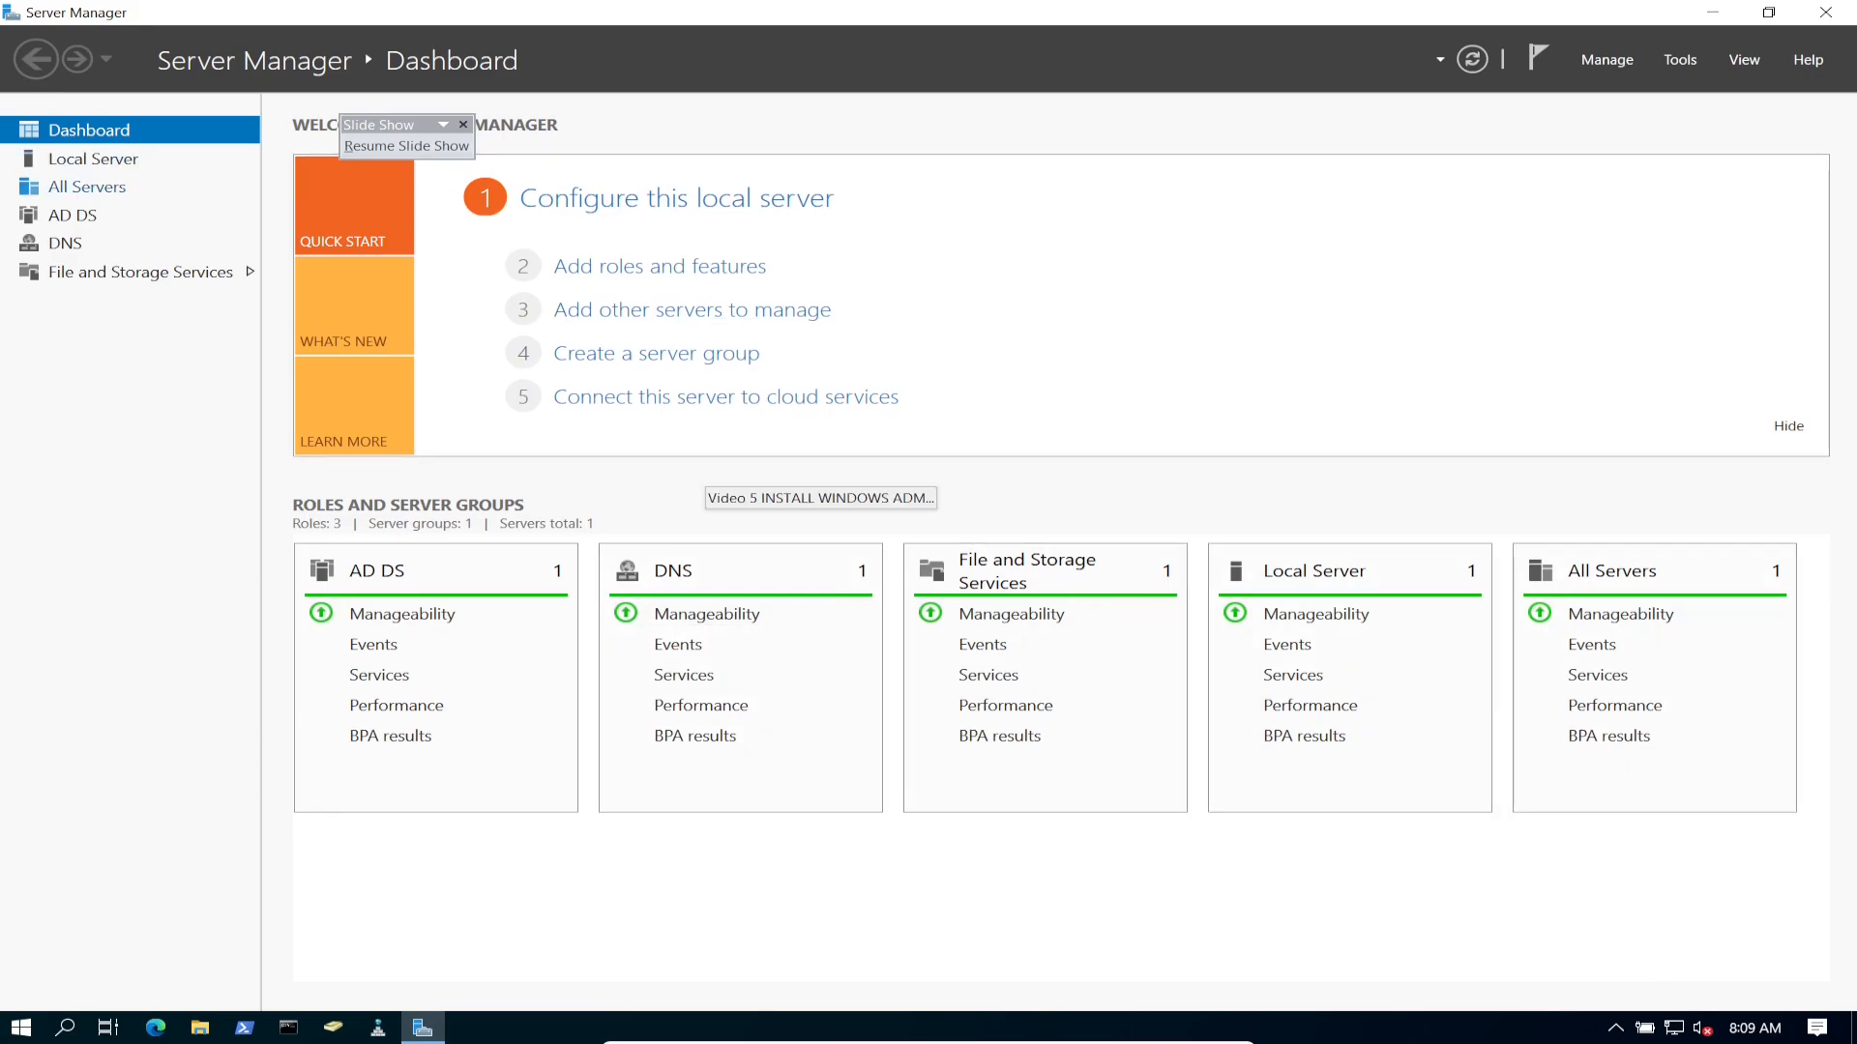
- Pick a display scaling percentage from the Scale and layout dropdown on the Display page
left_click(1681, 60)
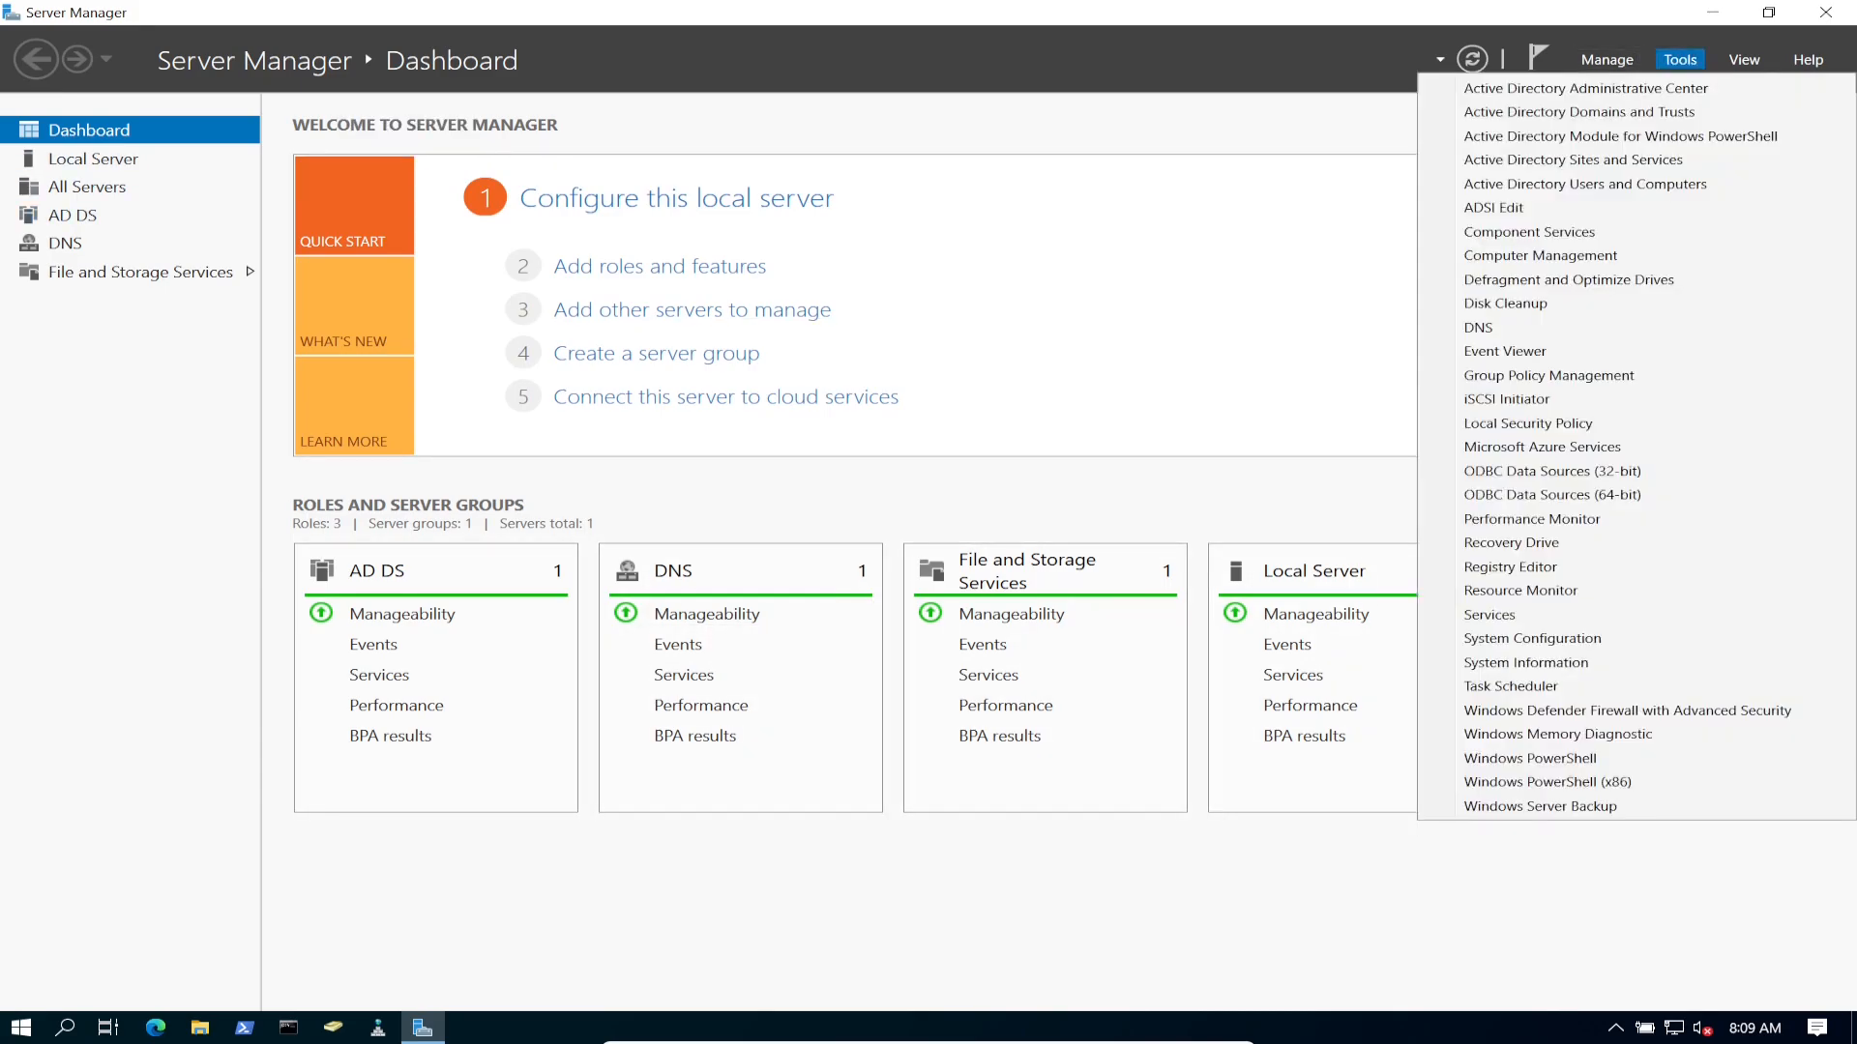
left_click(1679, 60)
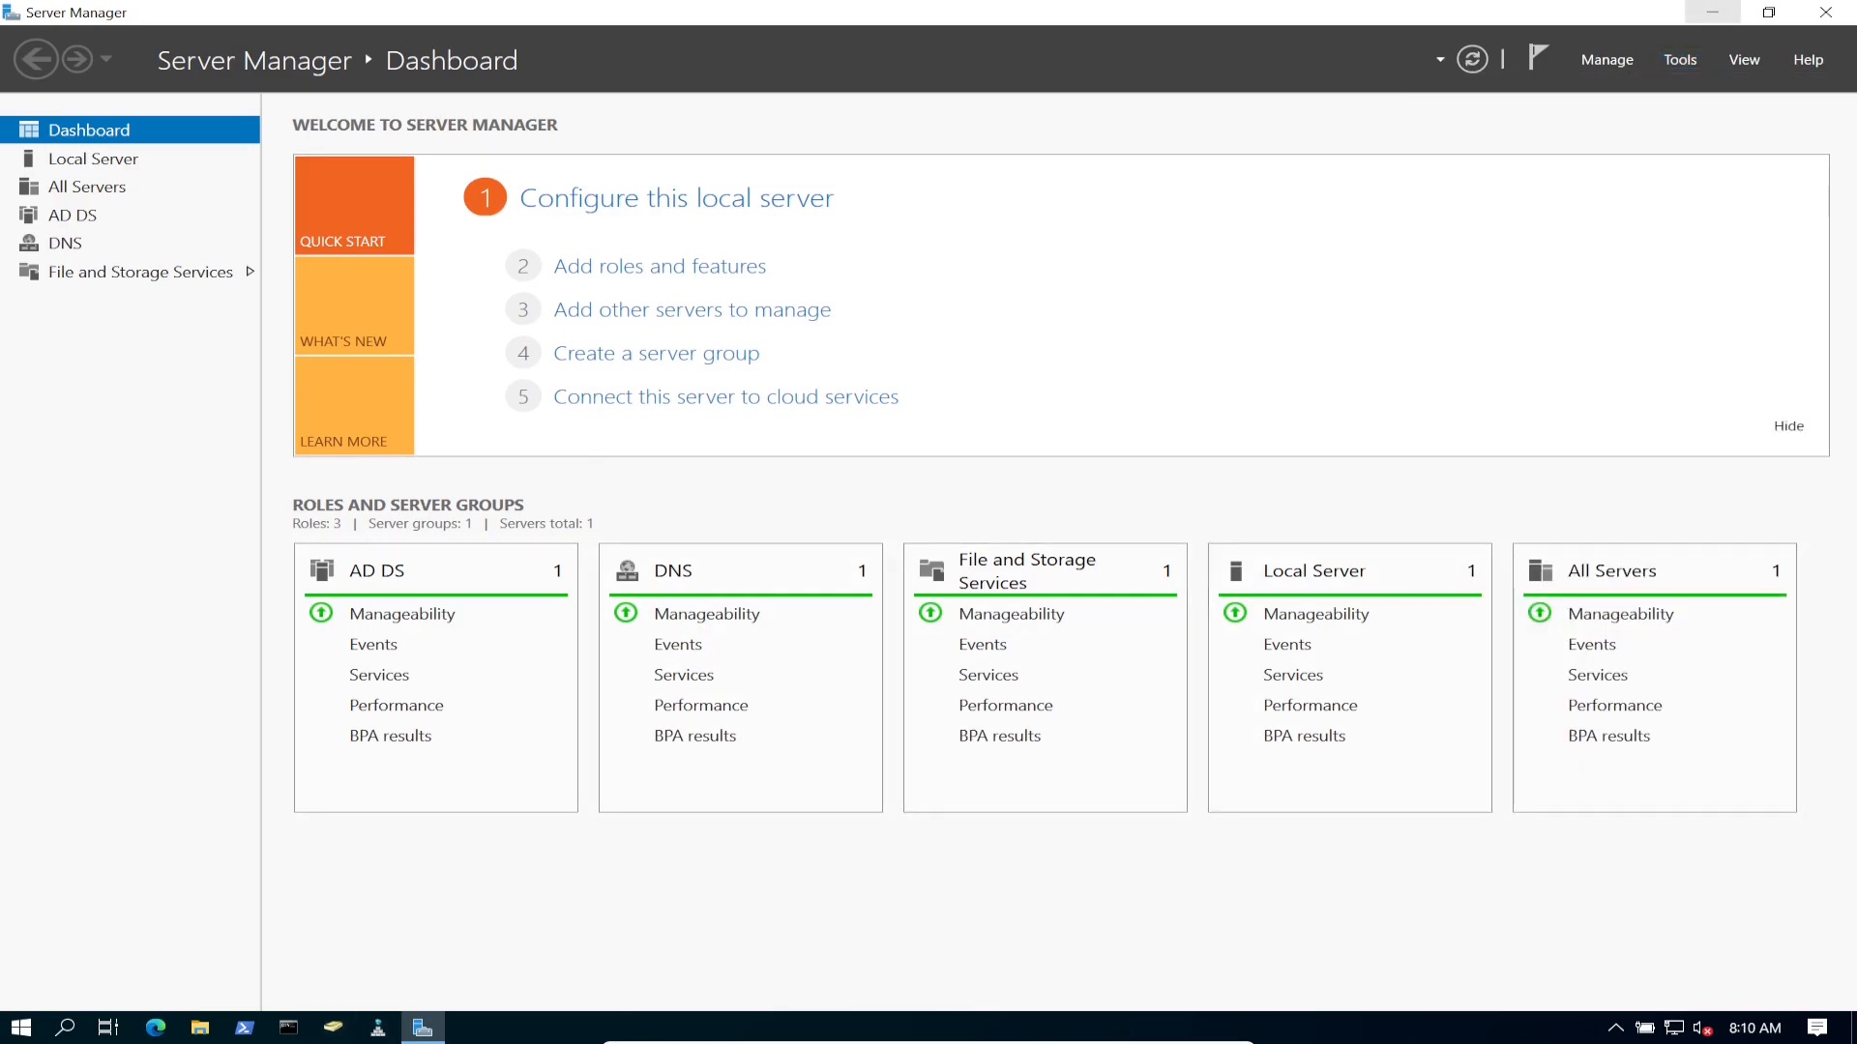
left_click(1708, 12)
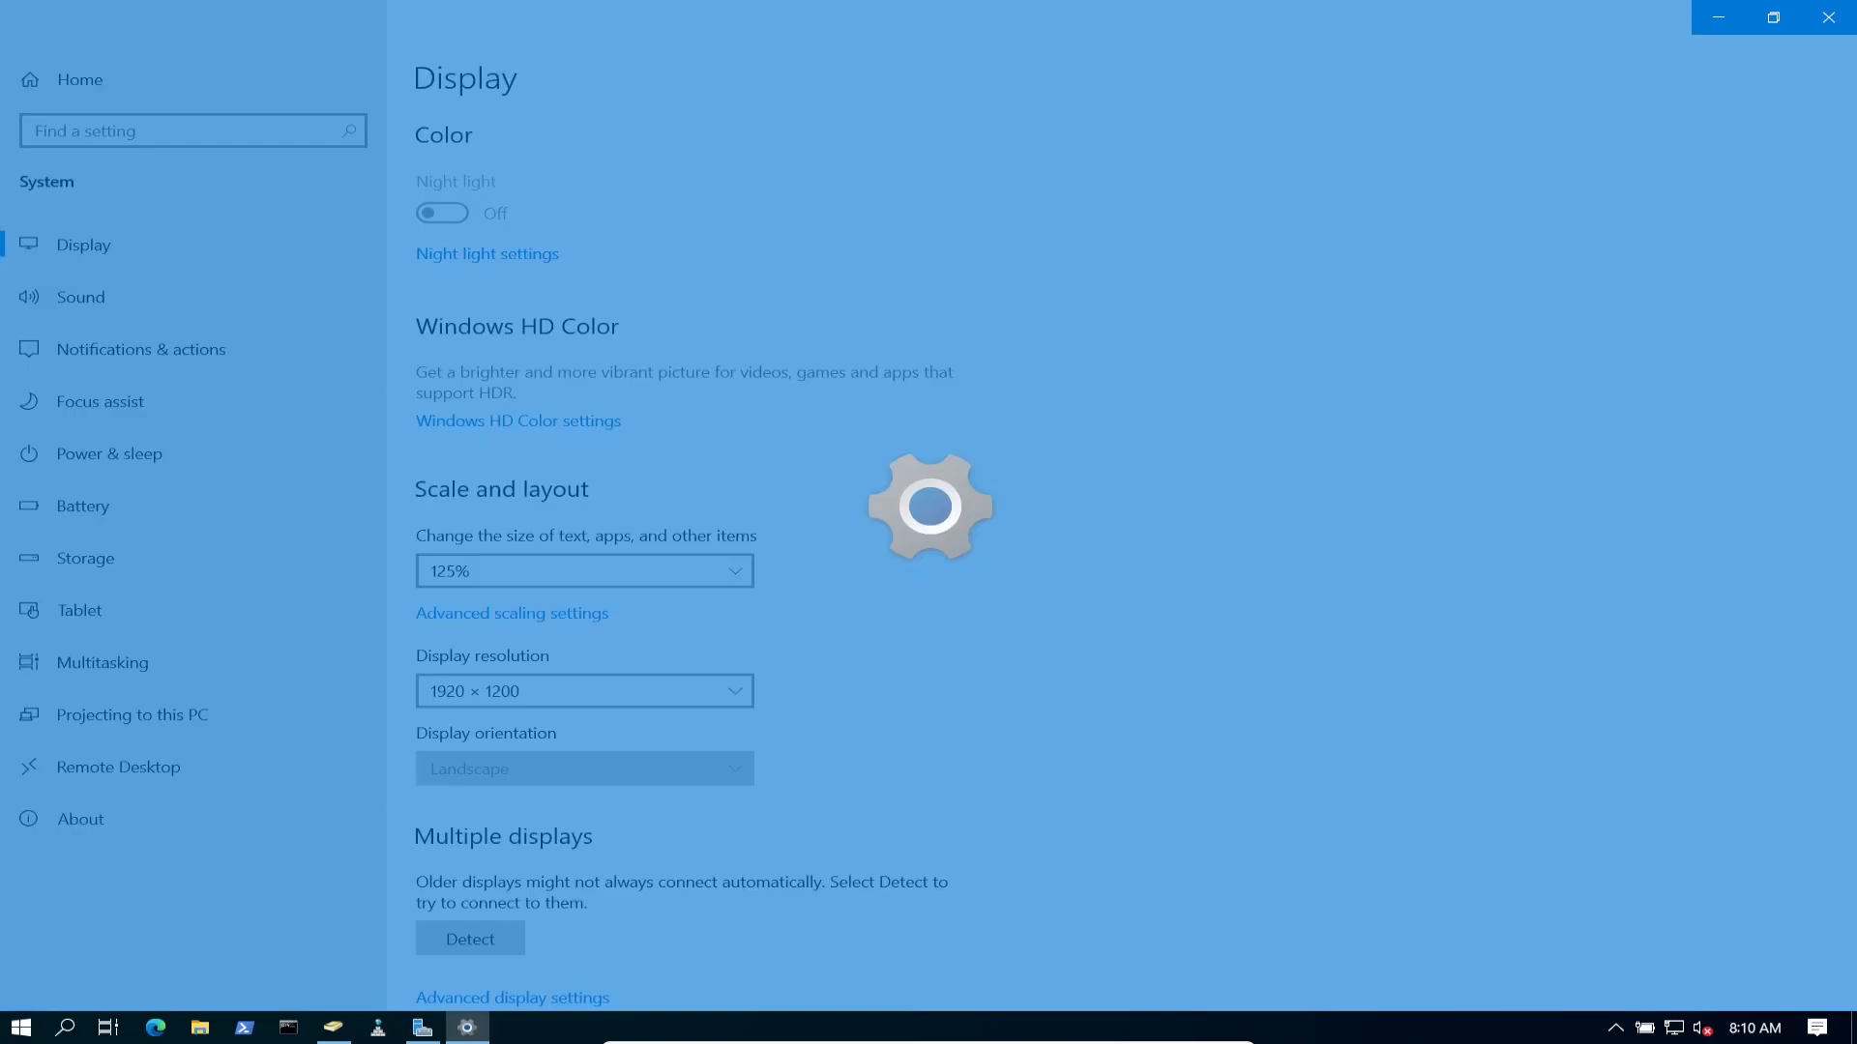
left_click(582, 569)
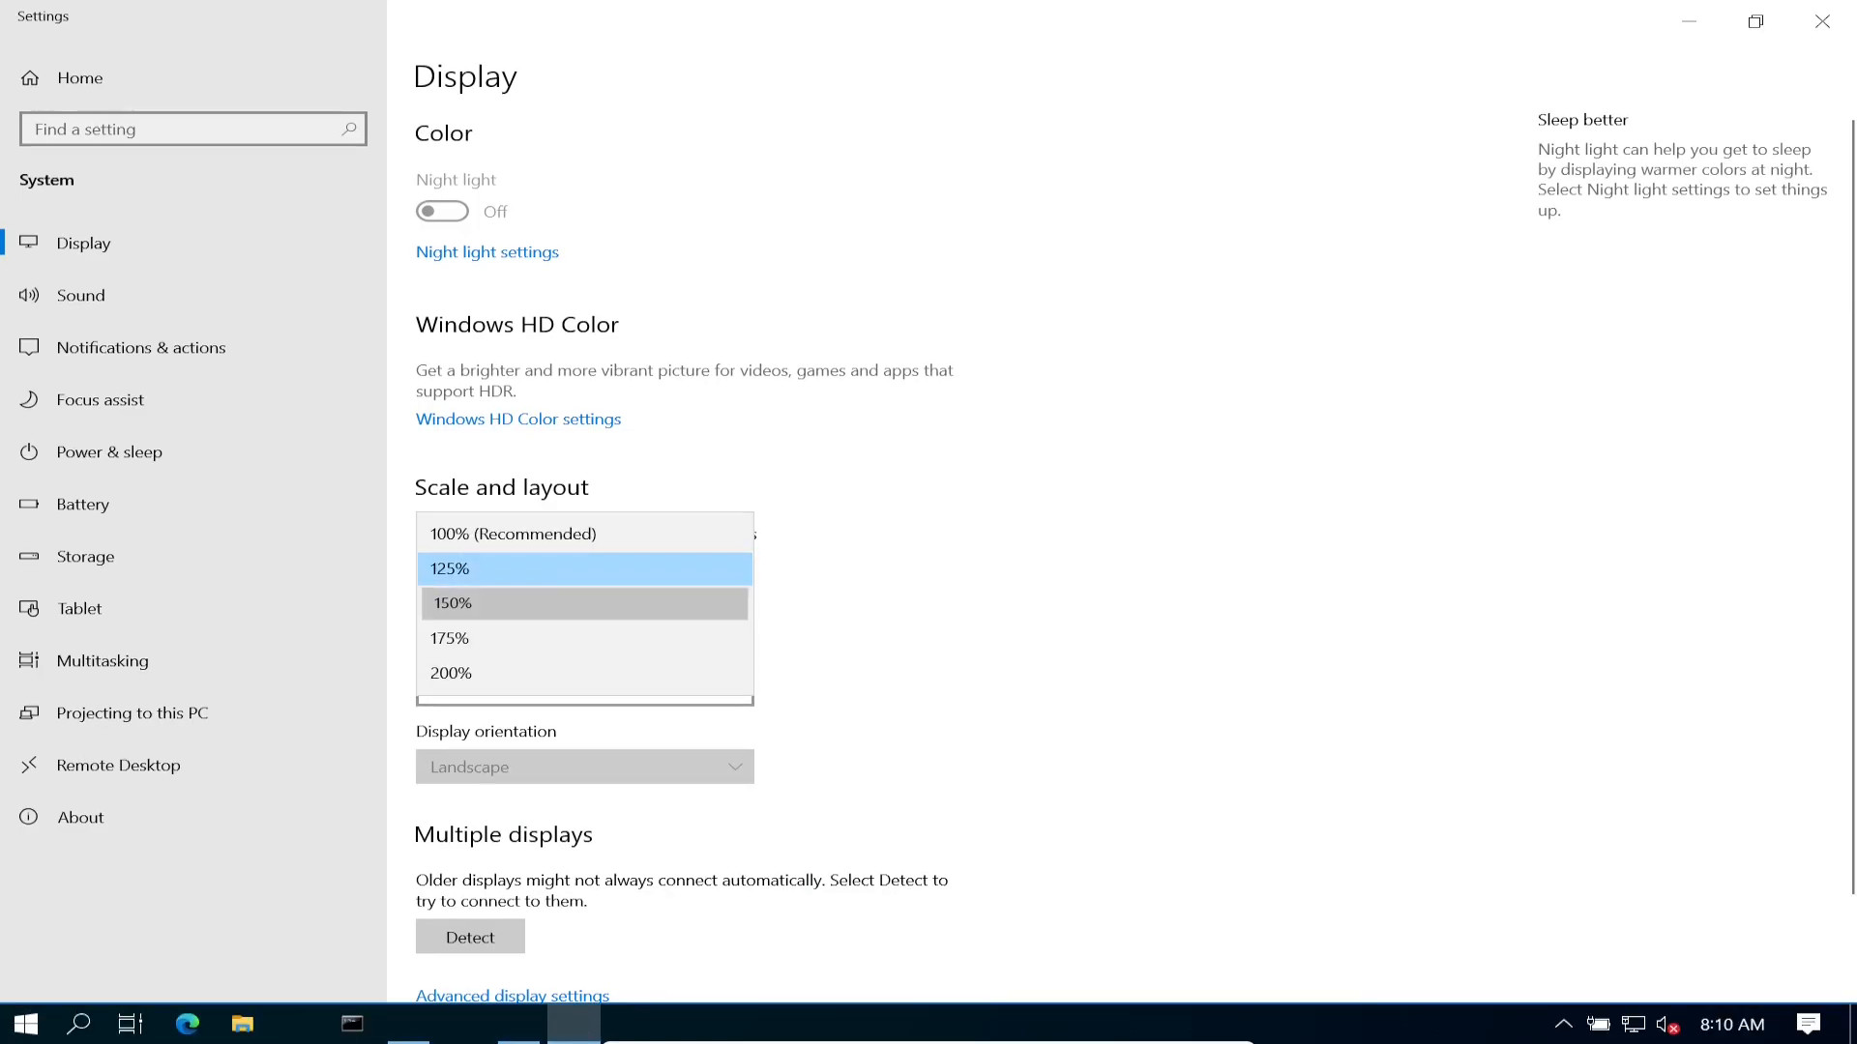
left_click(452, 604)
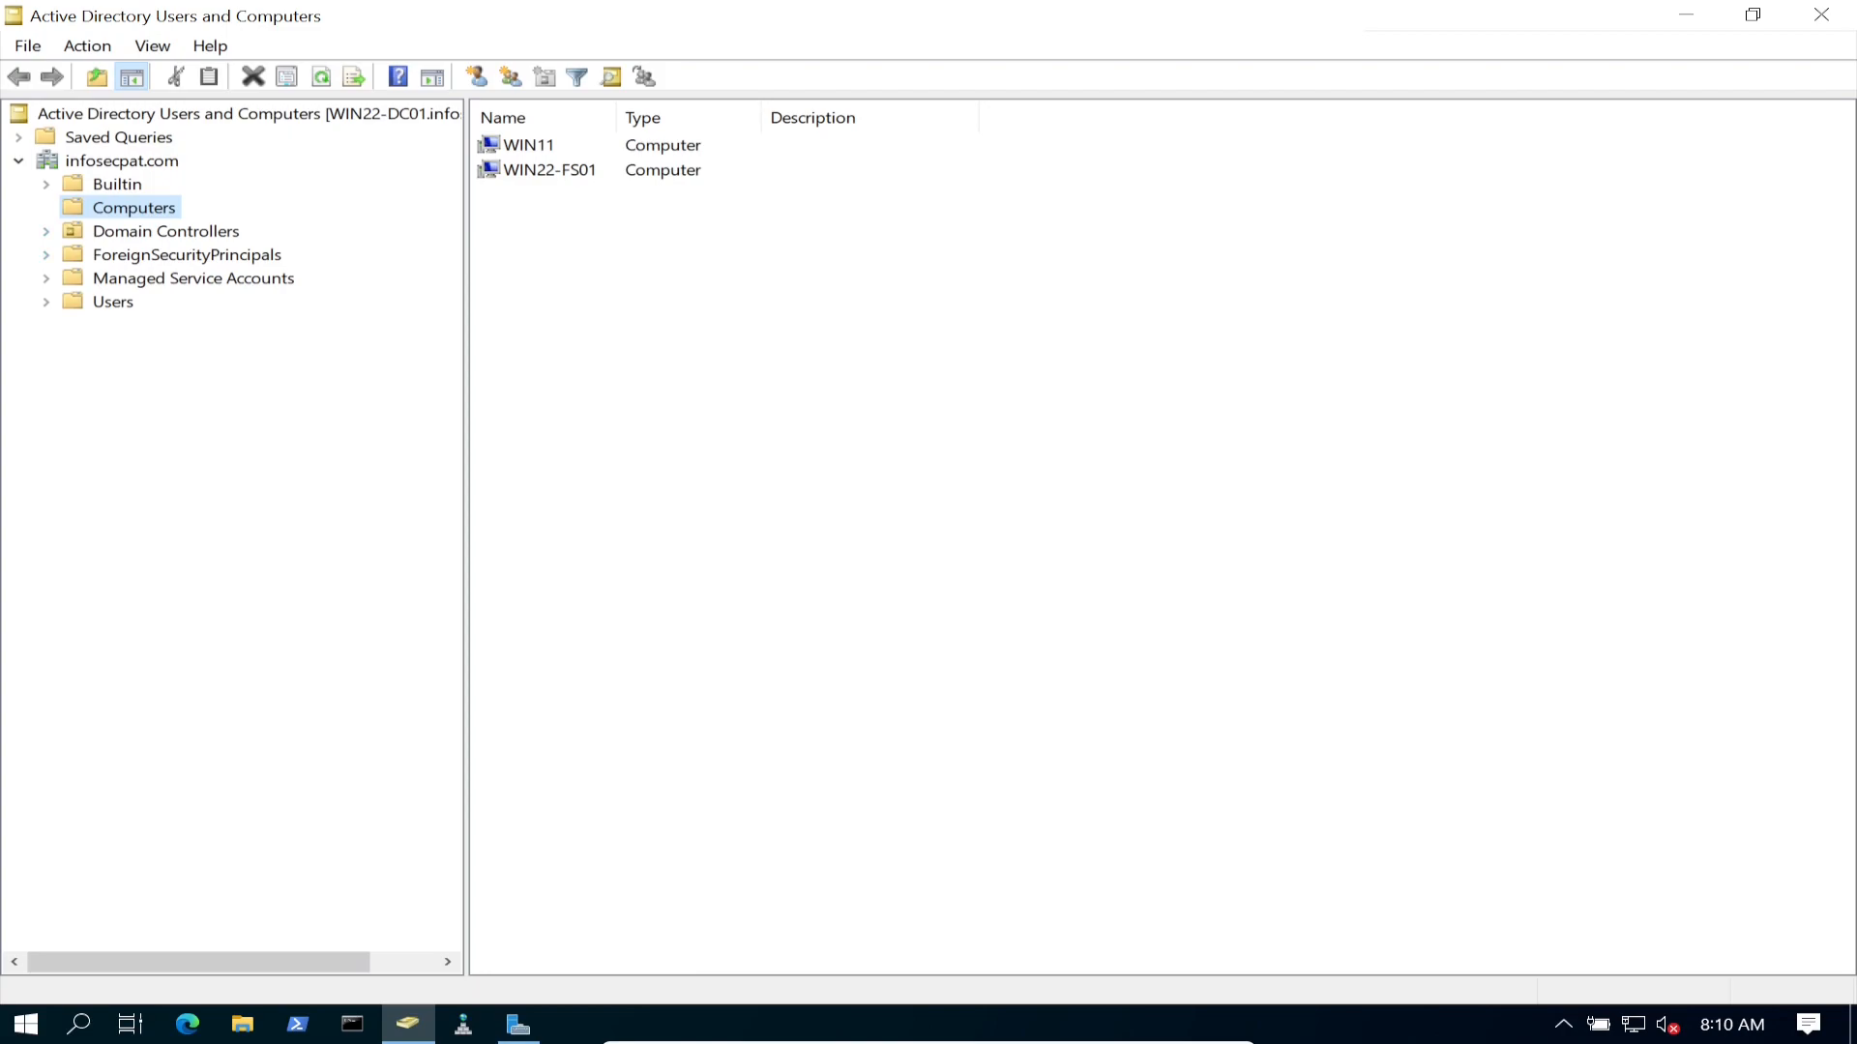
- Create a new organizational unit named IT at the top of the infosecpat.com domain
left_click(120, 160)
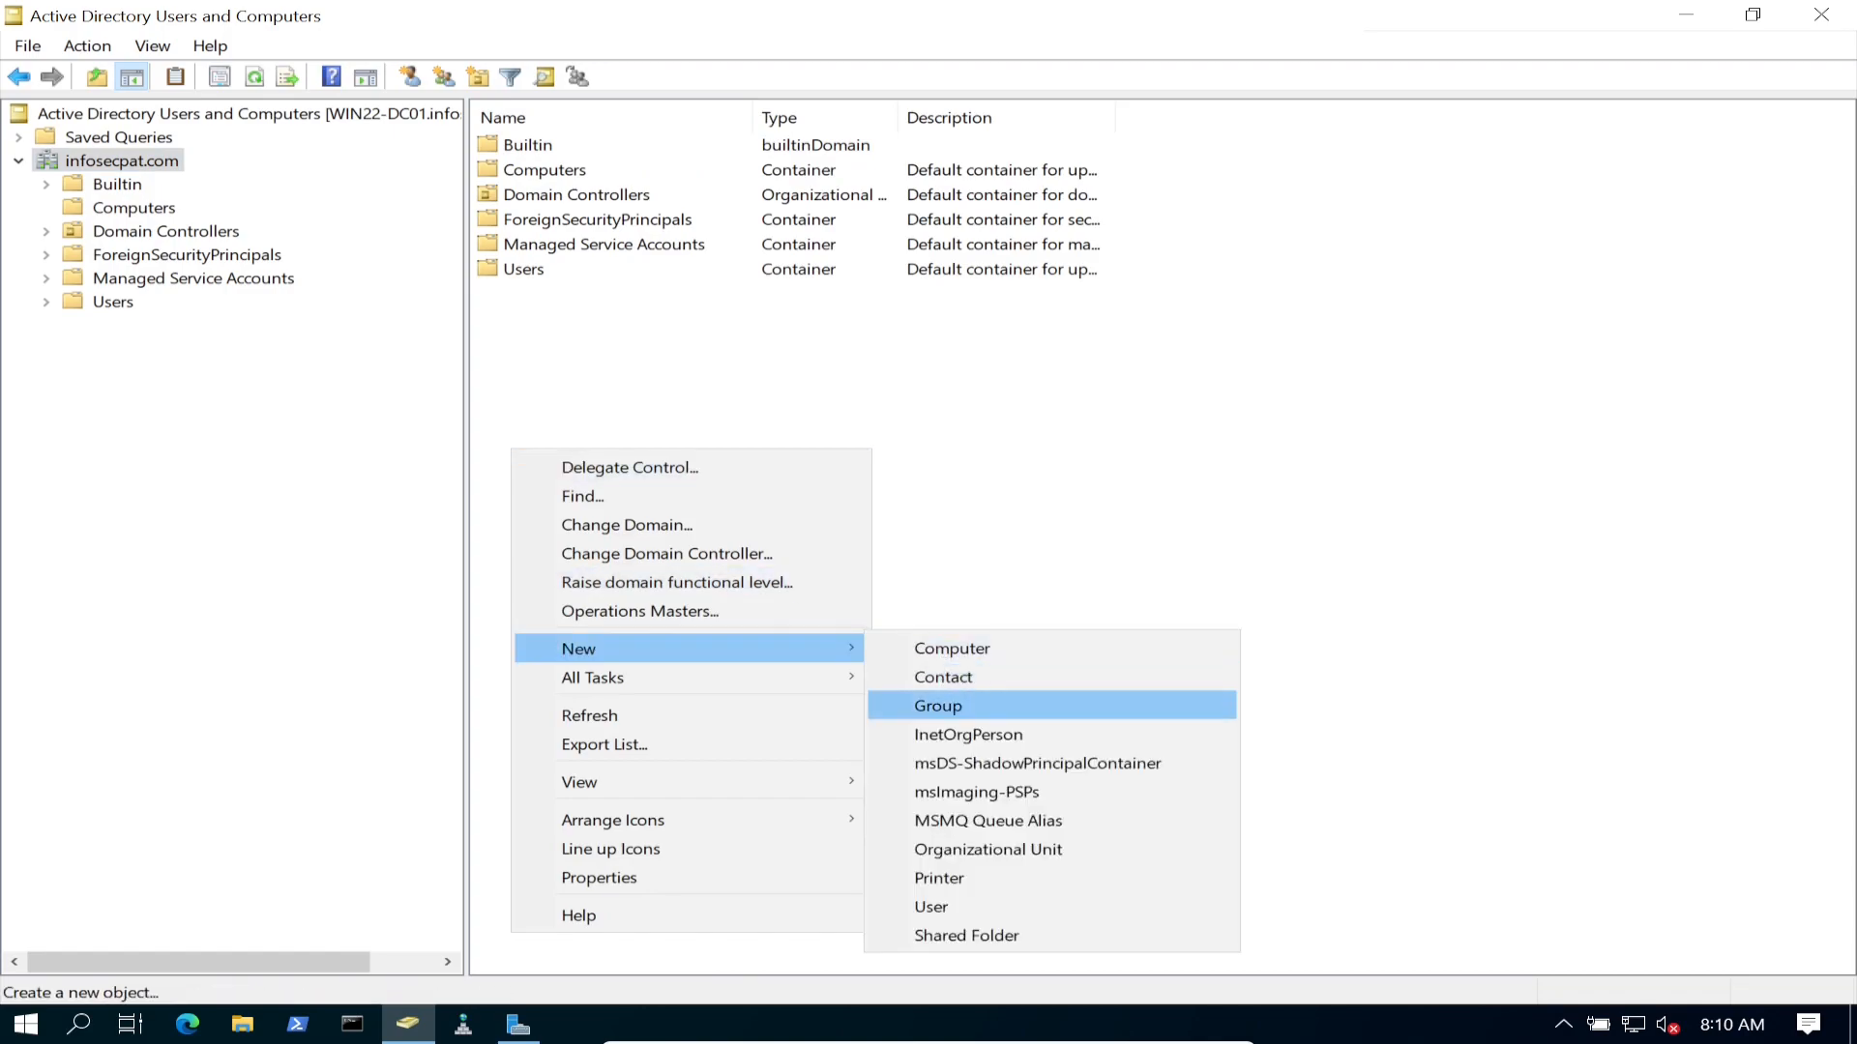
left_click(989, 849)
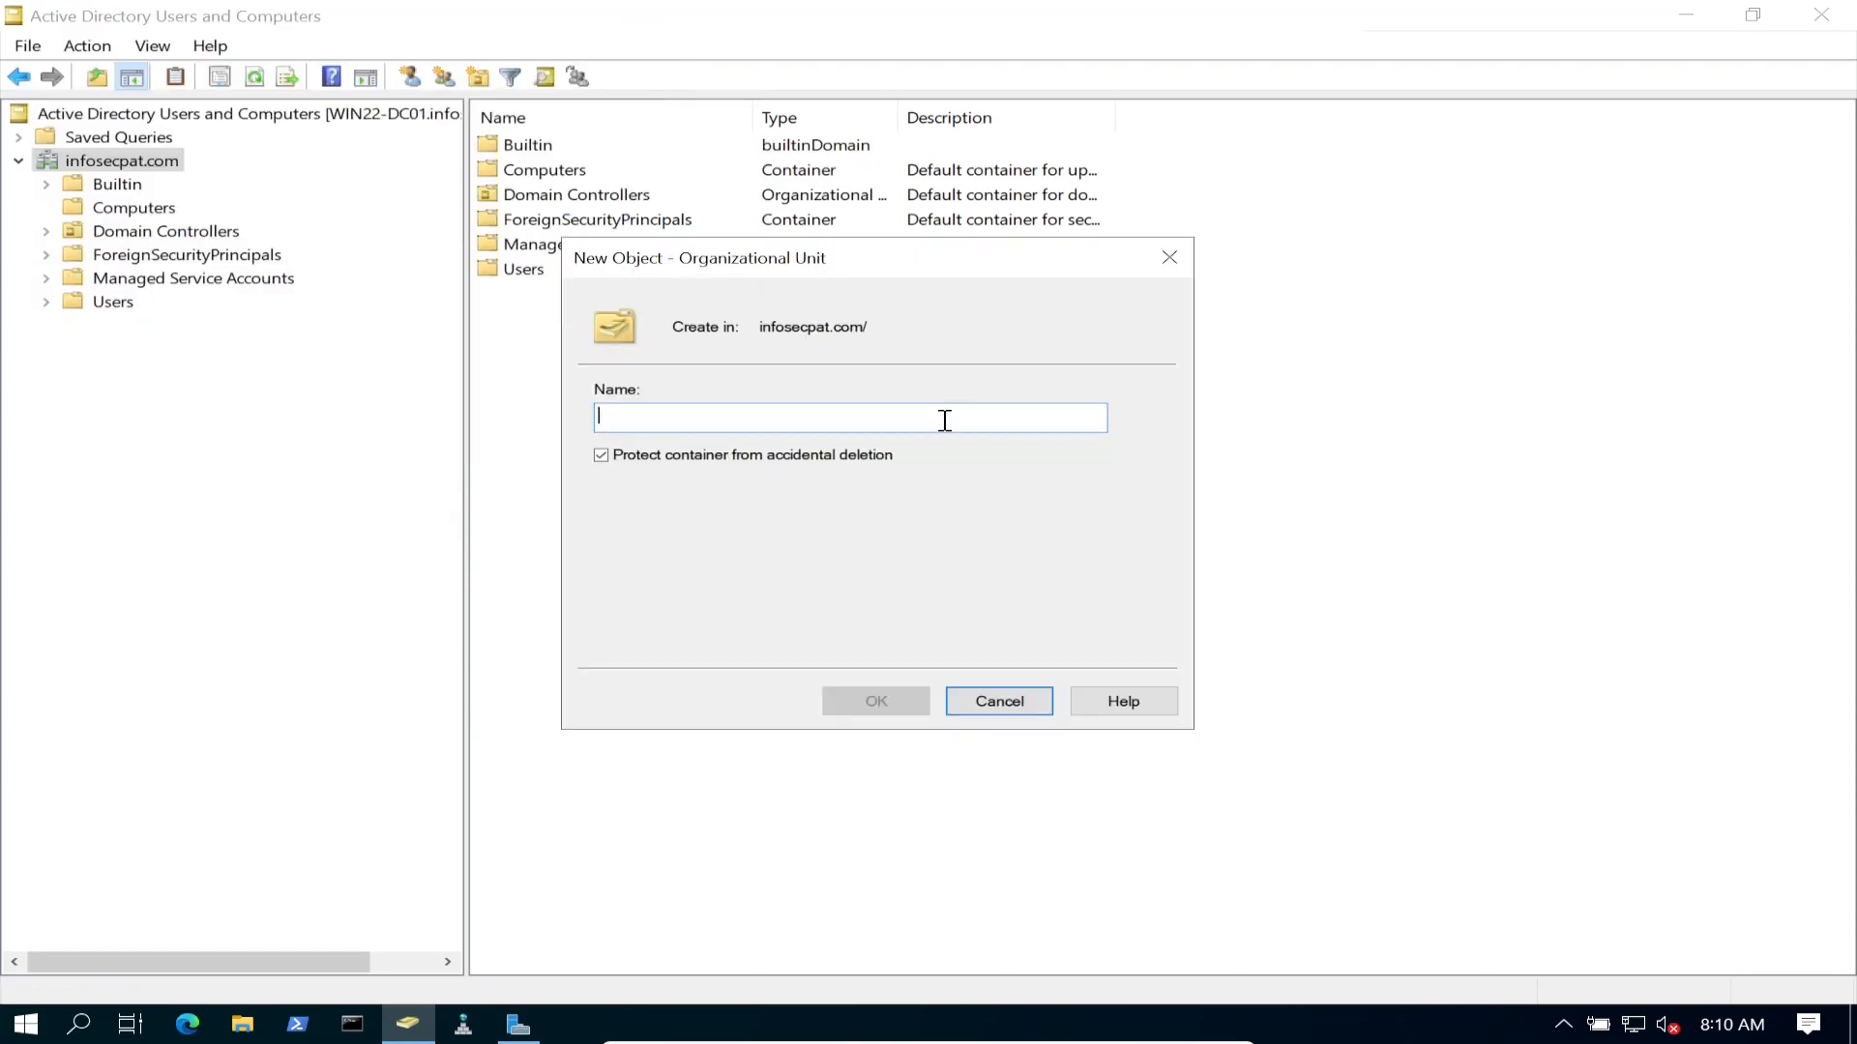
type("I")
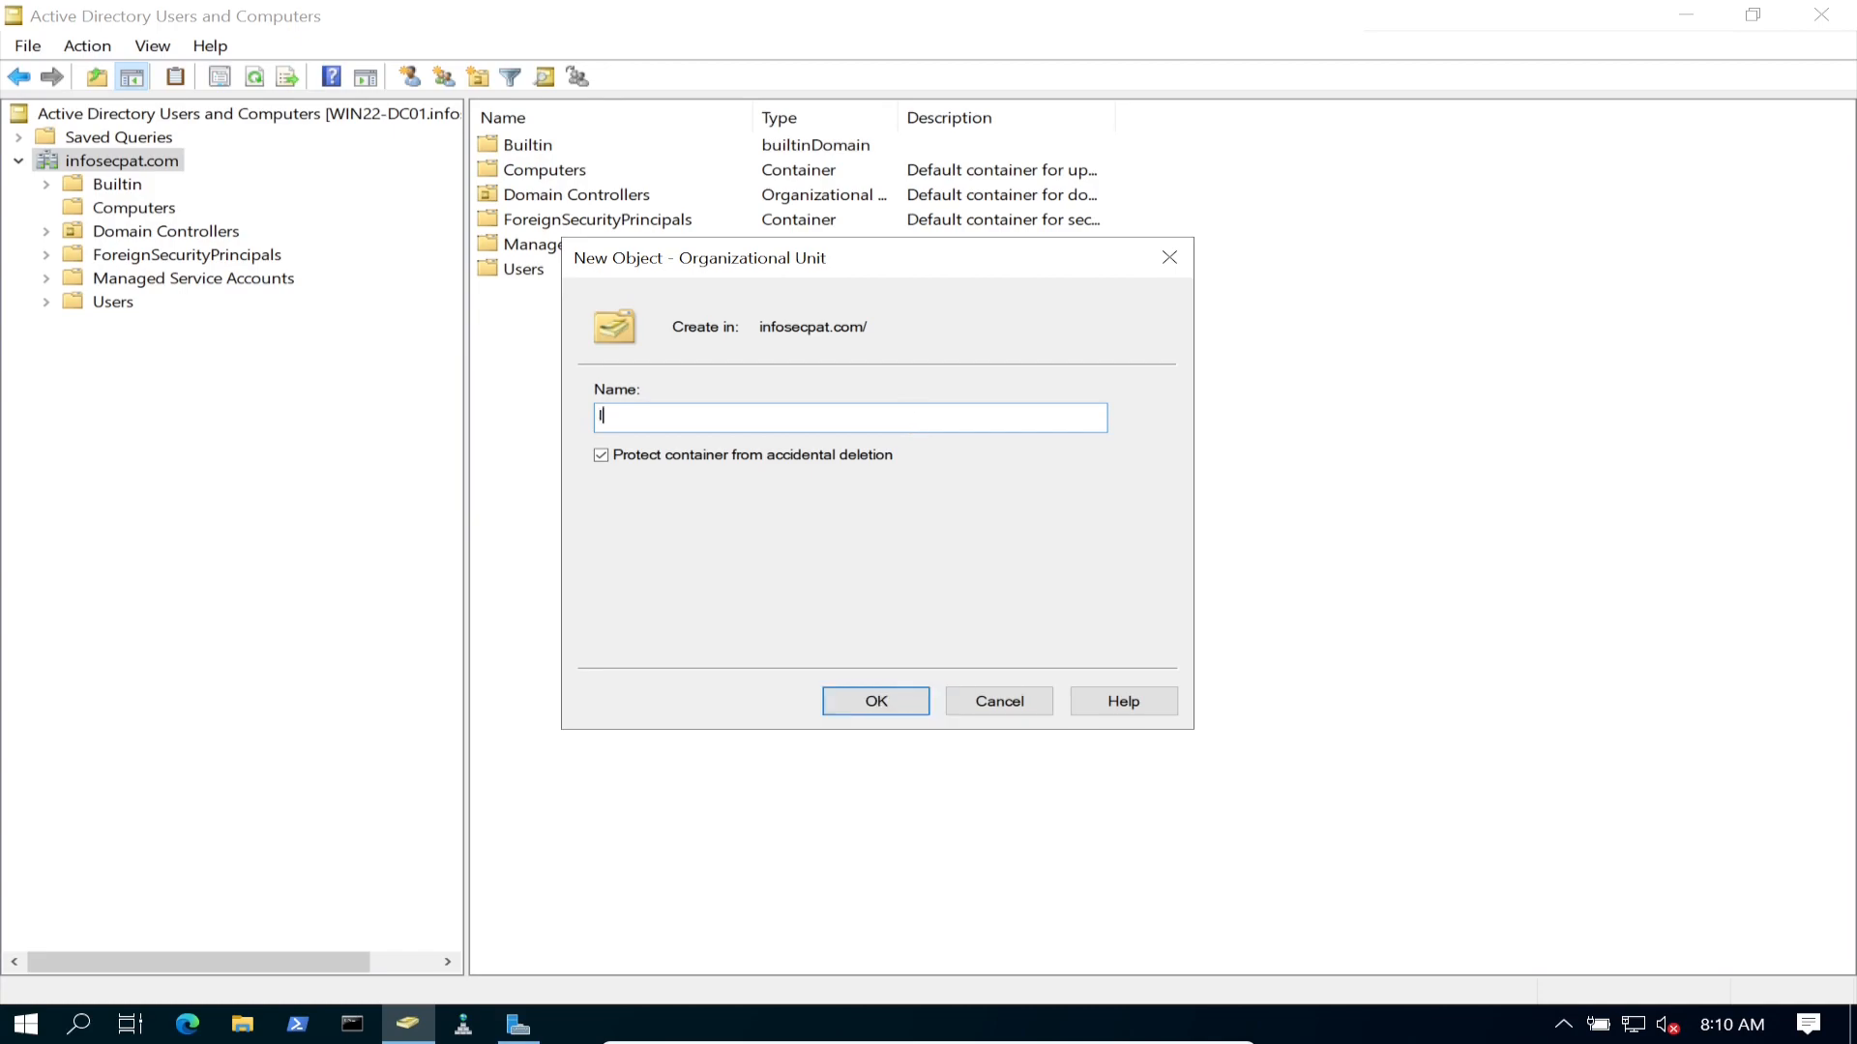
type("IT")
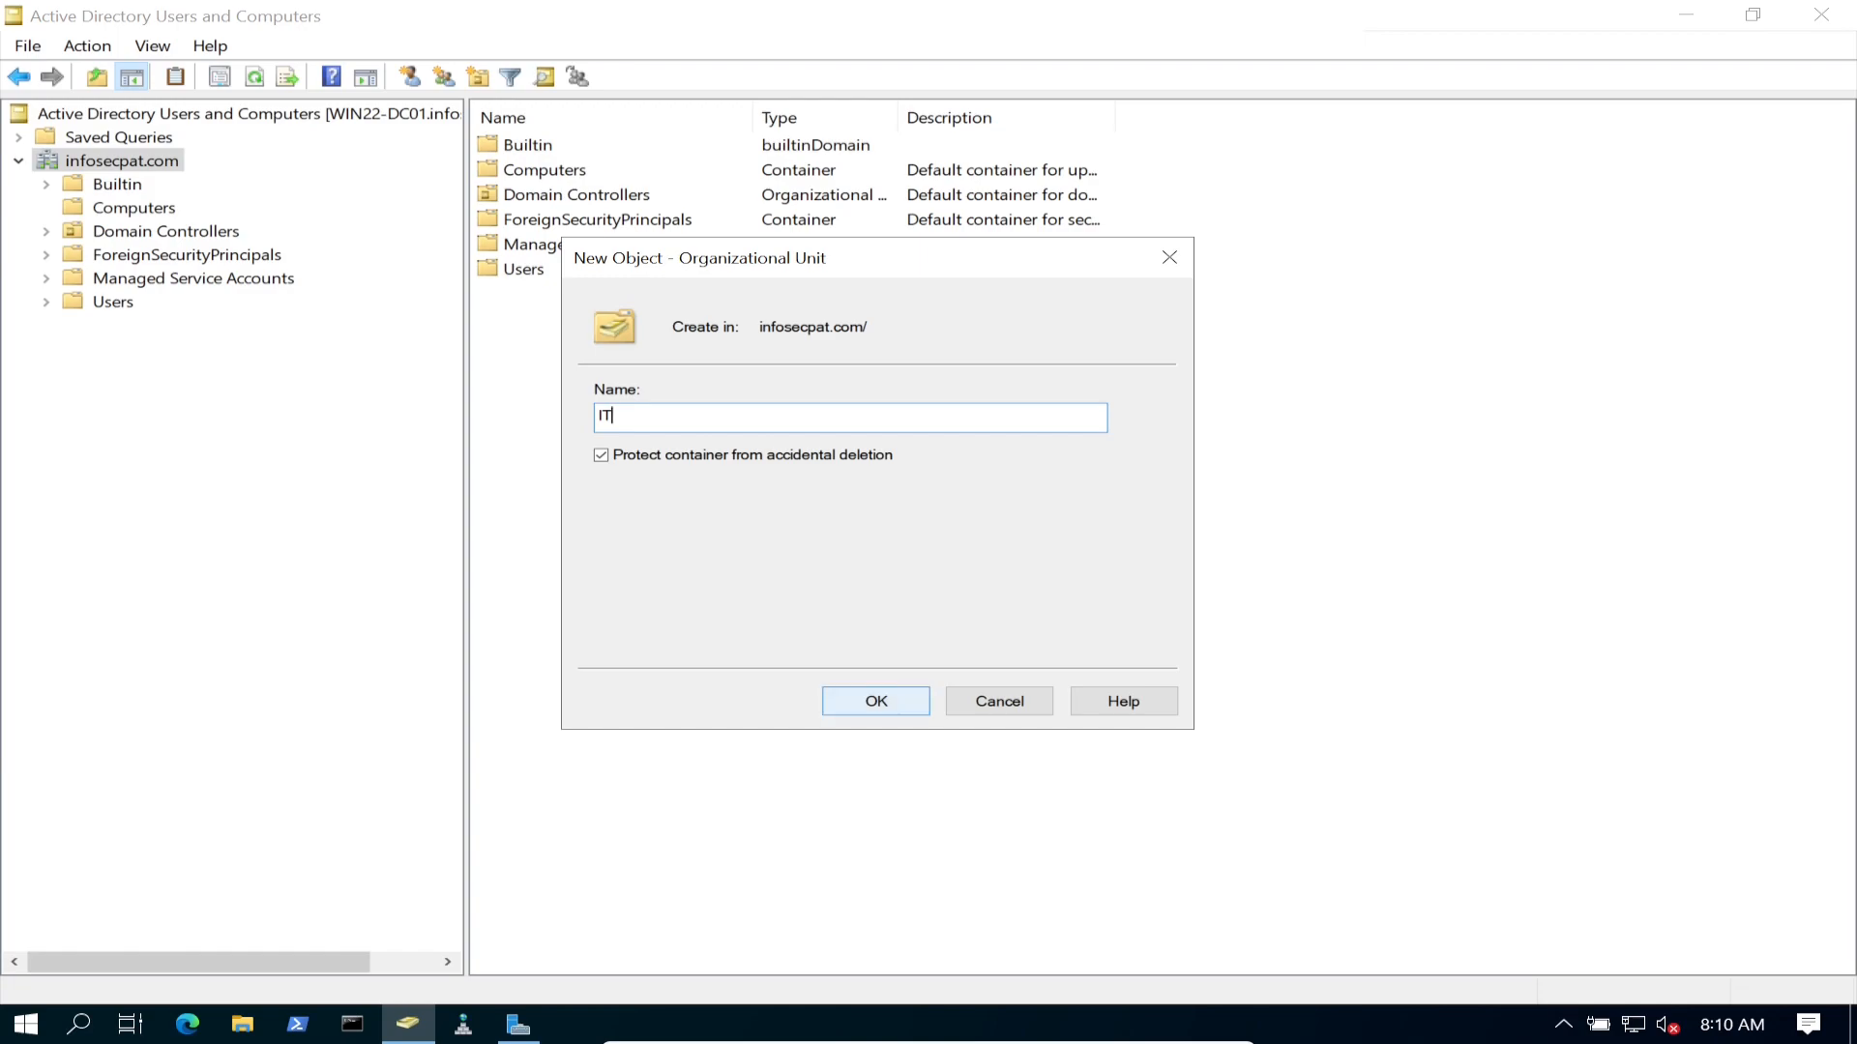
left_click(875, 700)
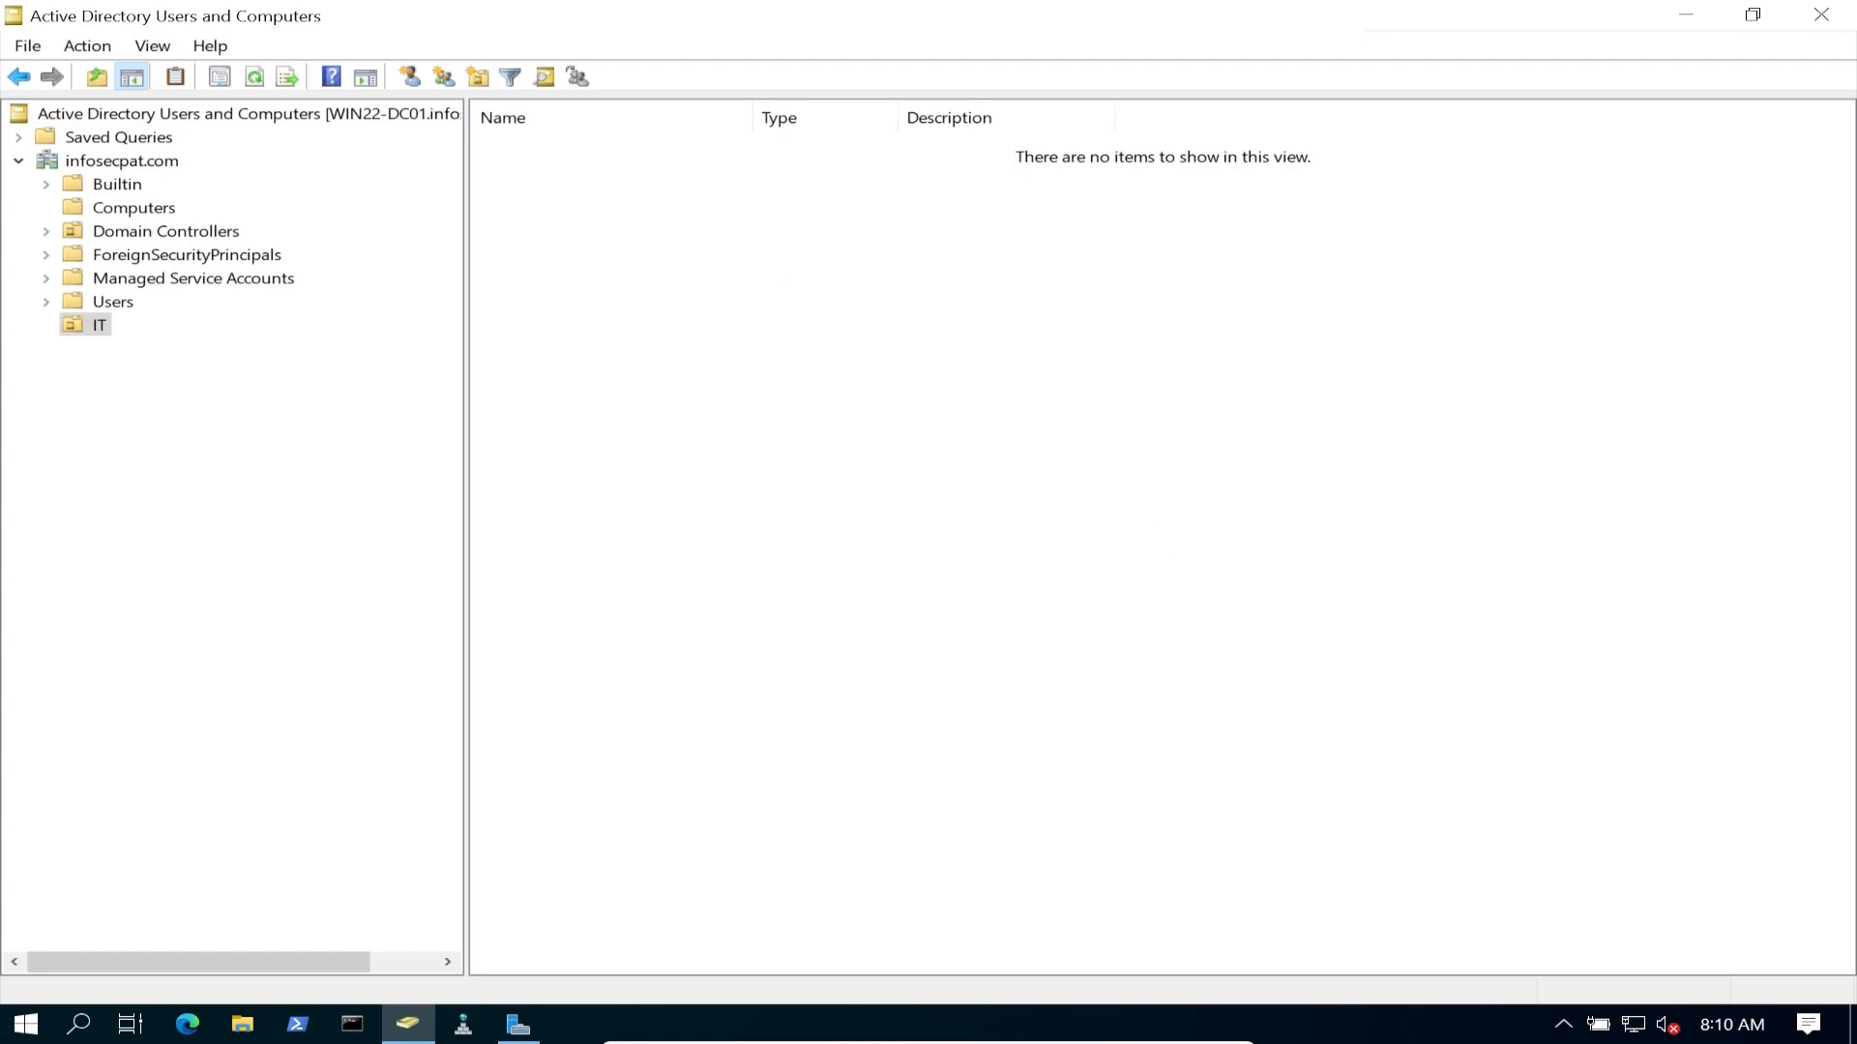
right_click(99, 325)
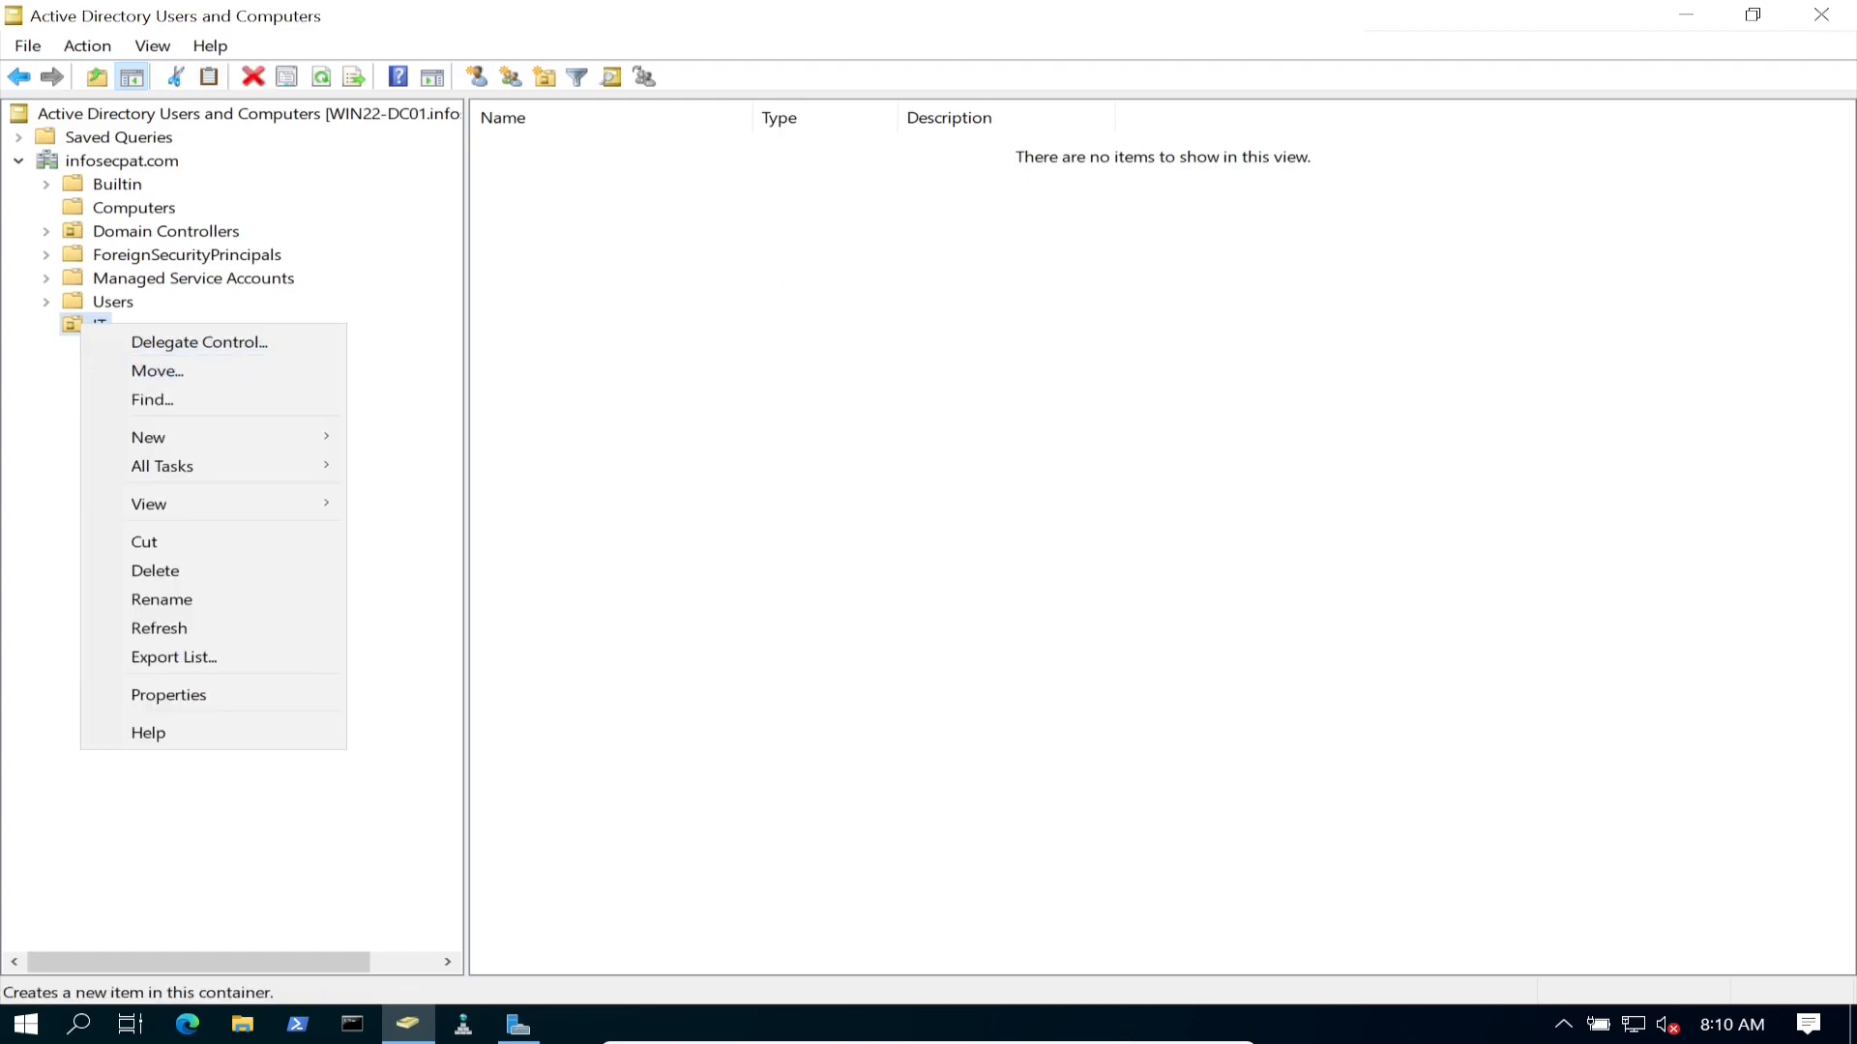
left_click(161, 600)
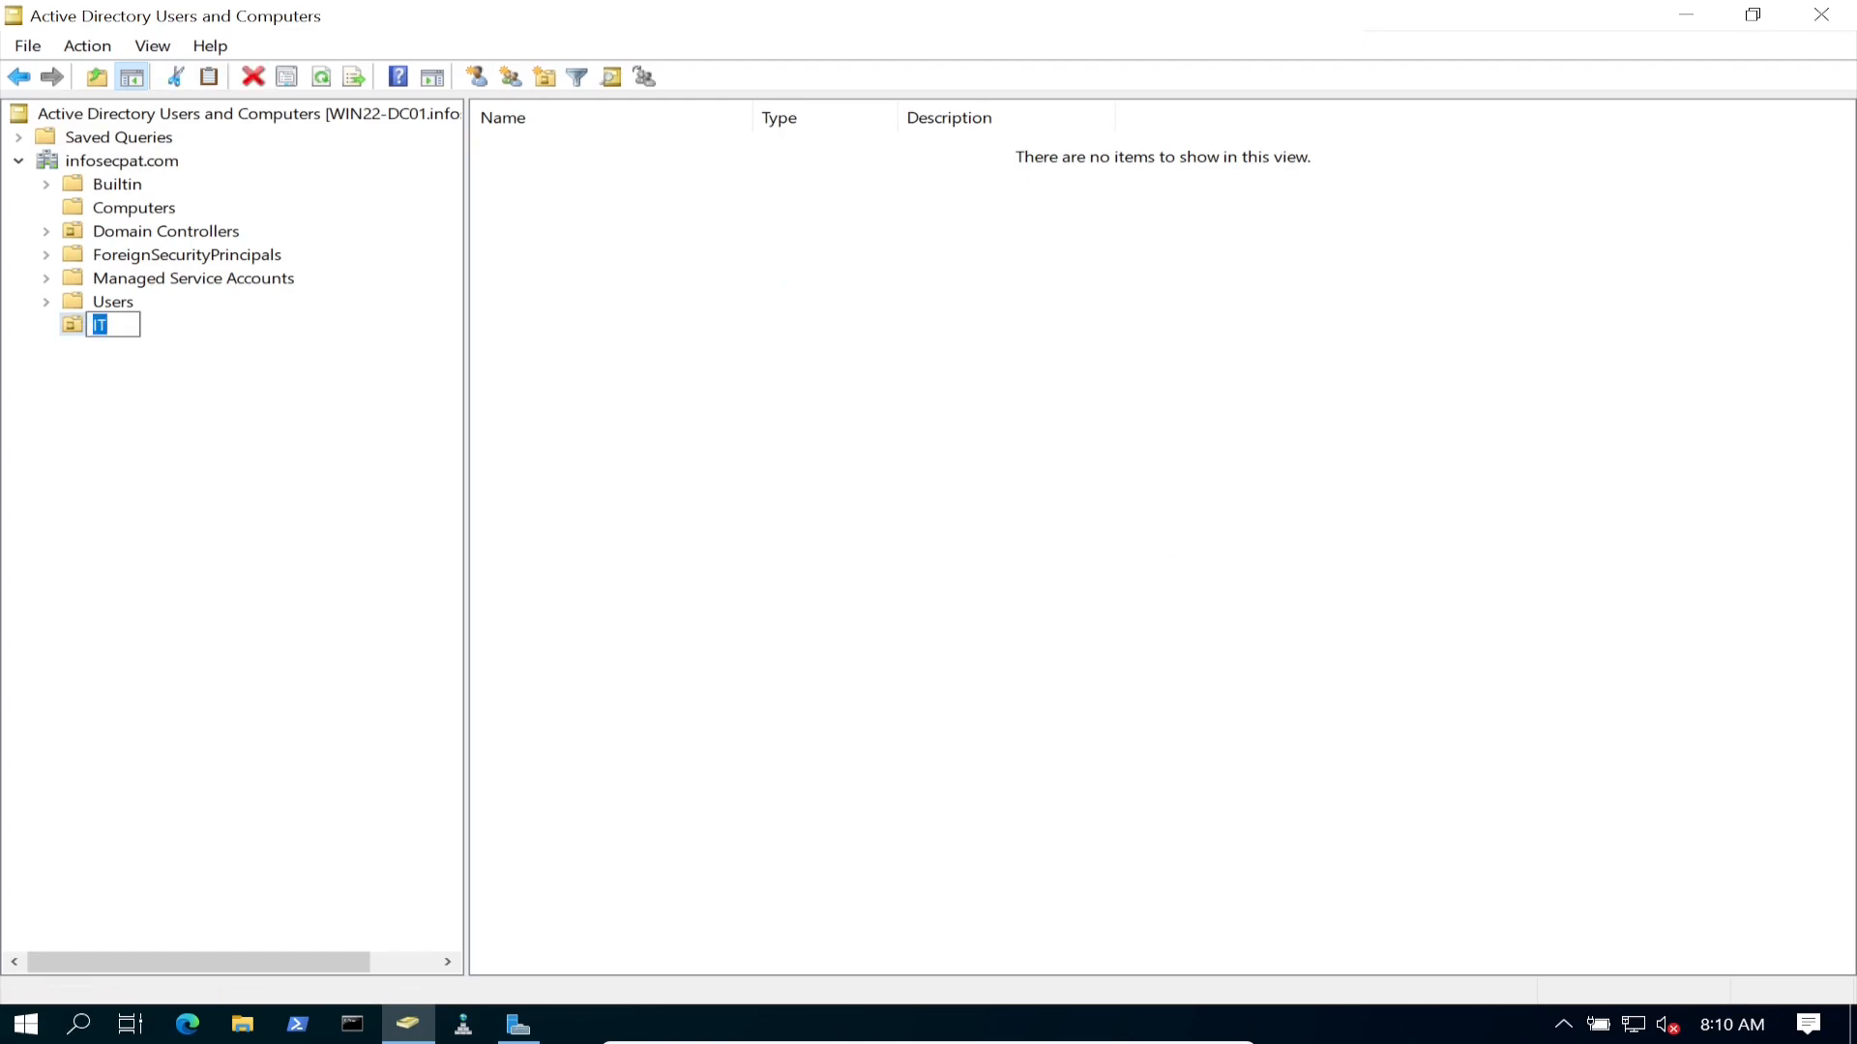
right_click(107, 323)
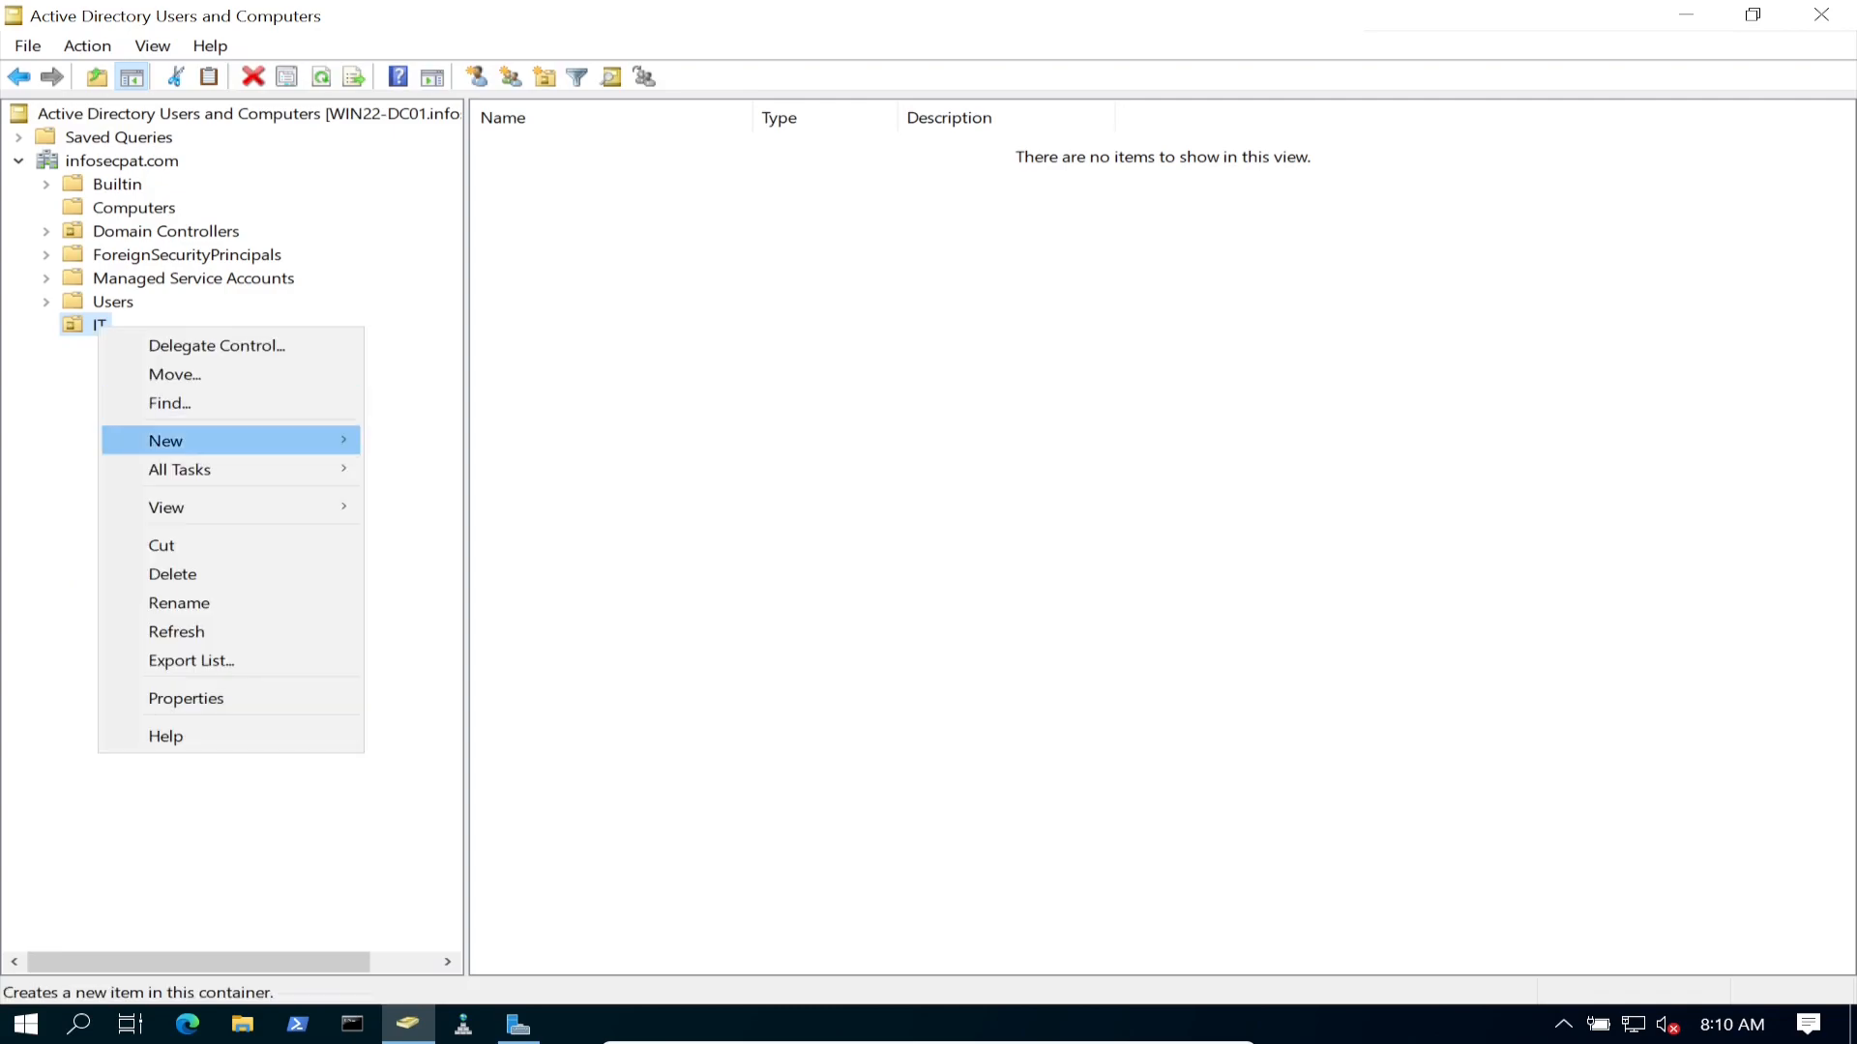
left_click(172, 575)
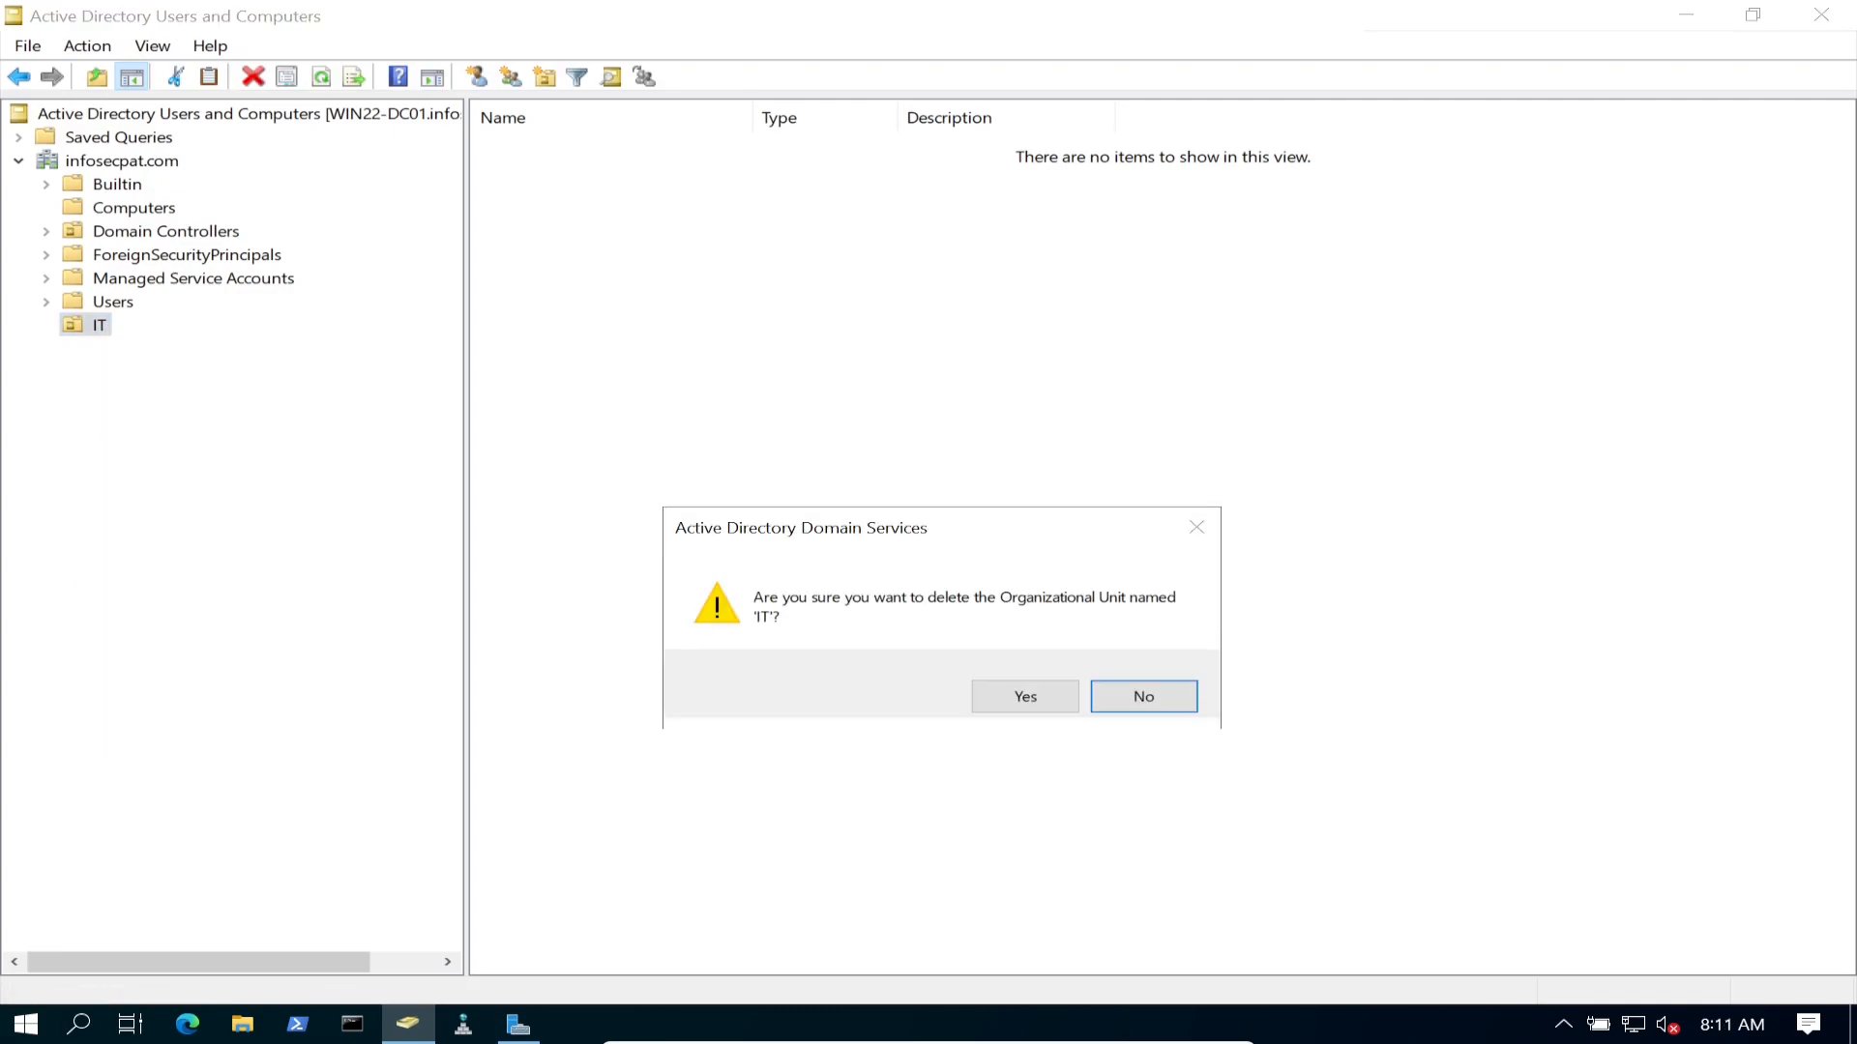
left_click(1021, 696)
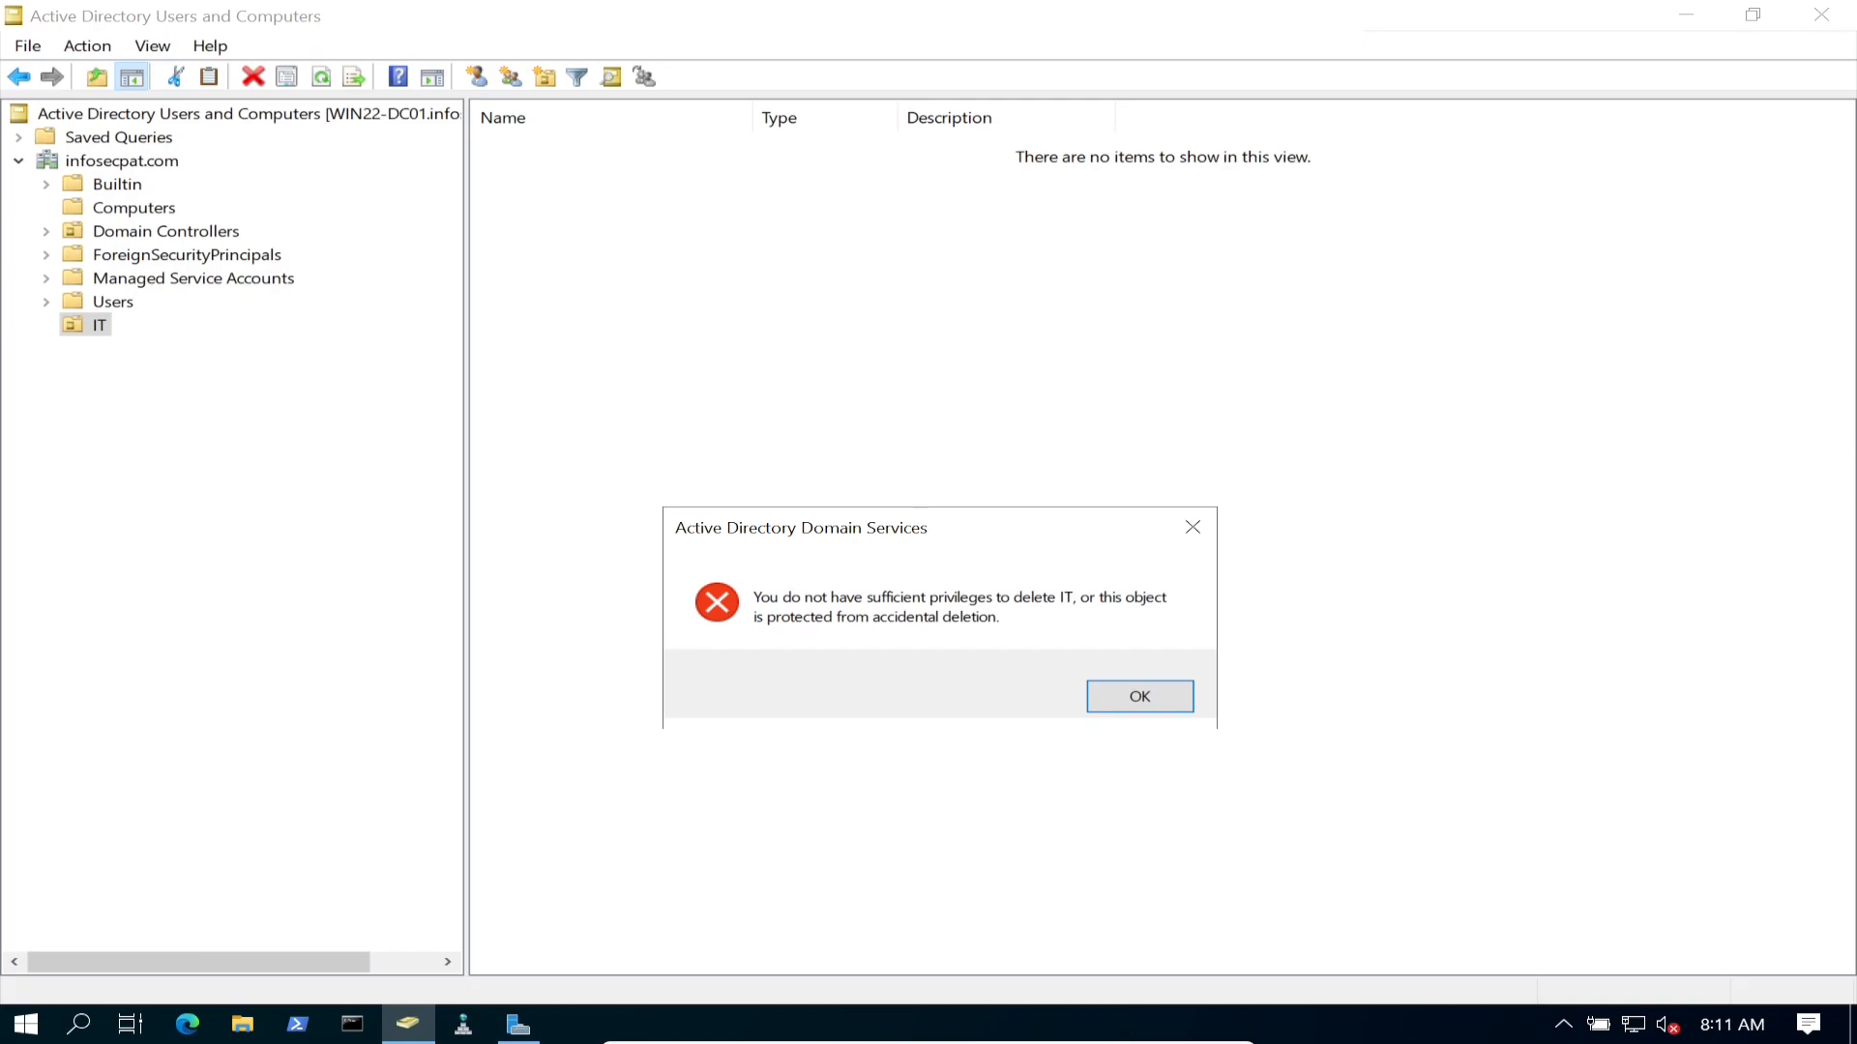
left_click(1137, 696)
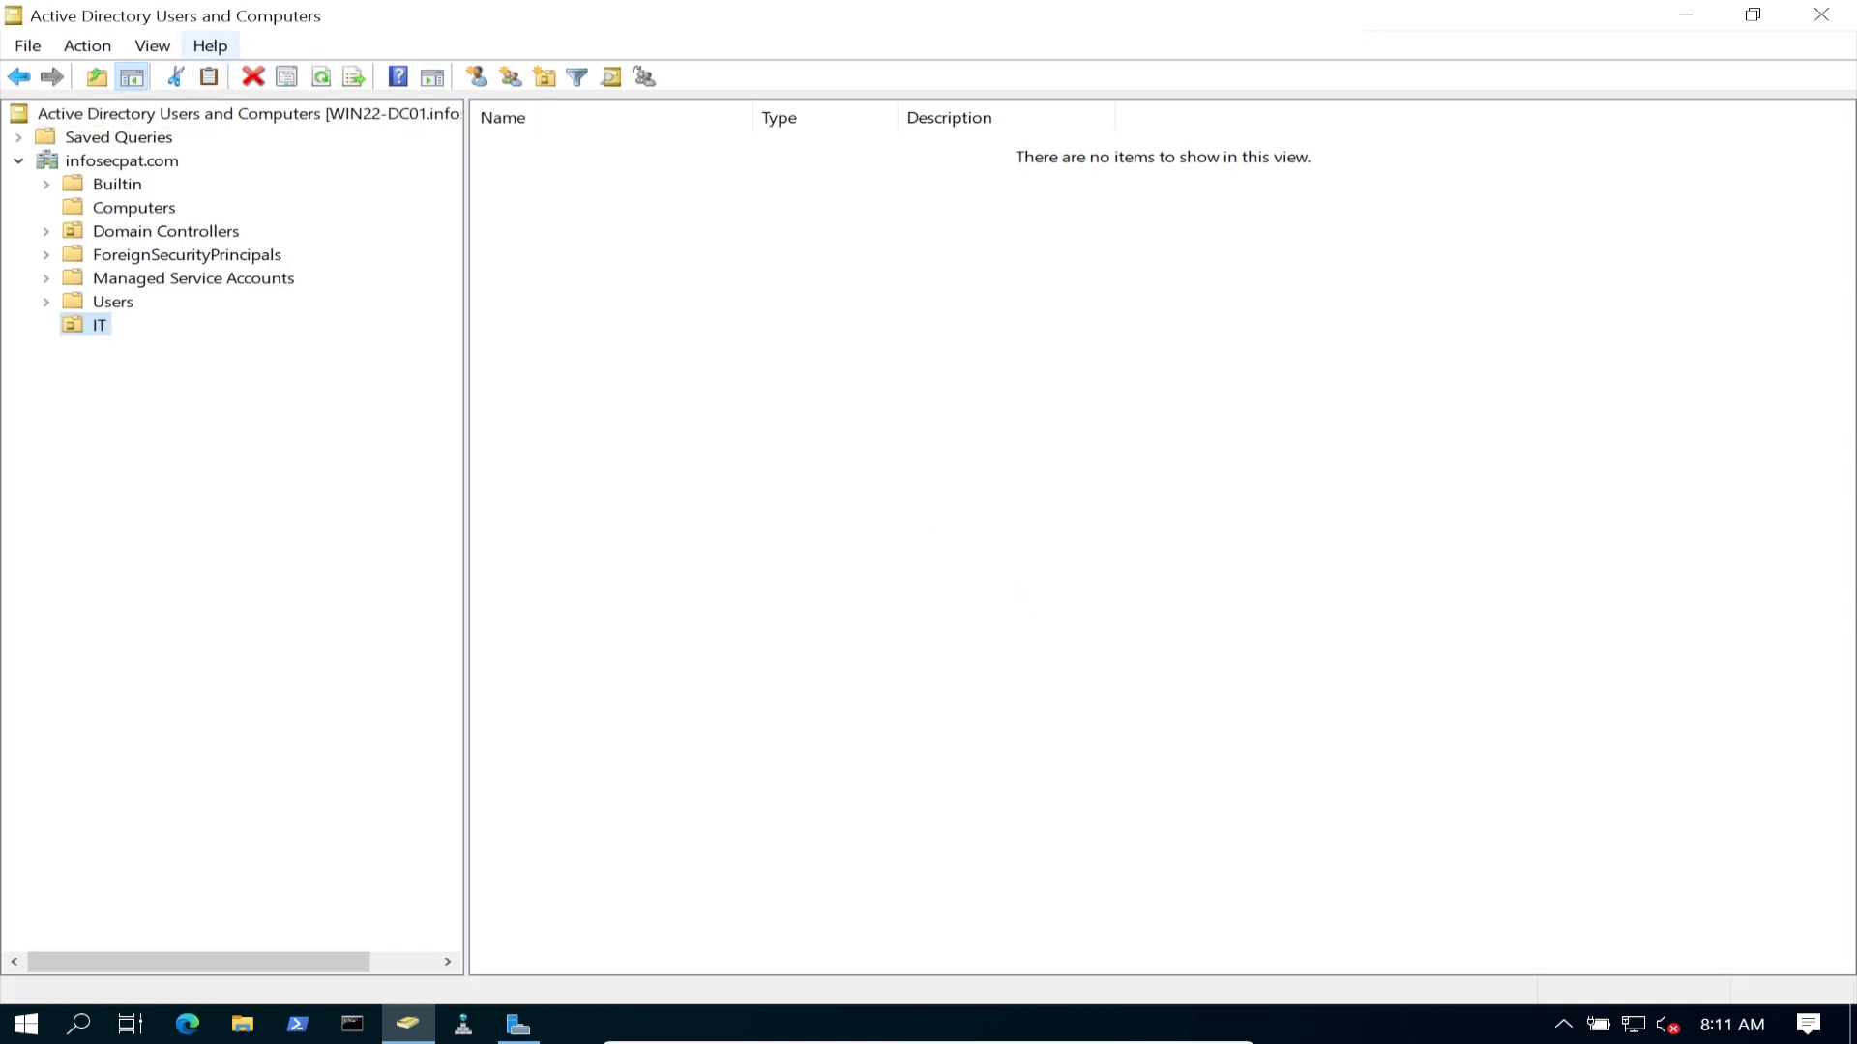
- Enable Advanced Features and uncheck Protect object from accidental deletion on the IT unit
left_click(153, 45)
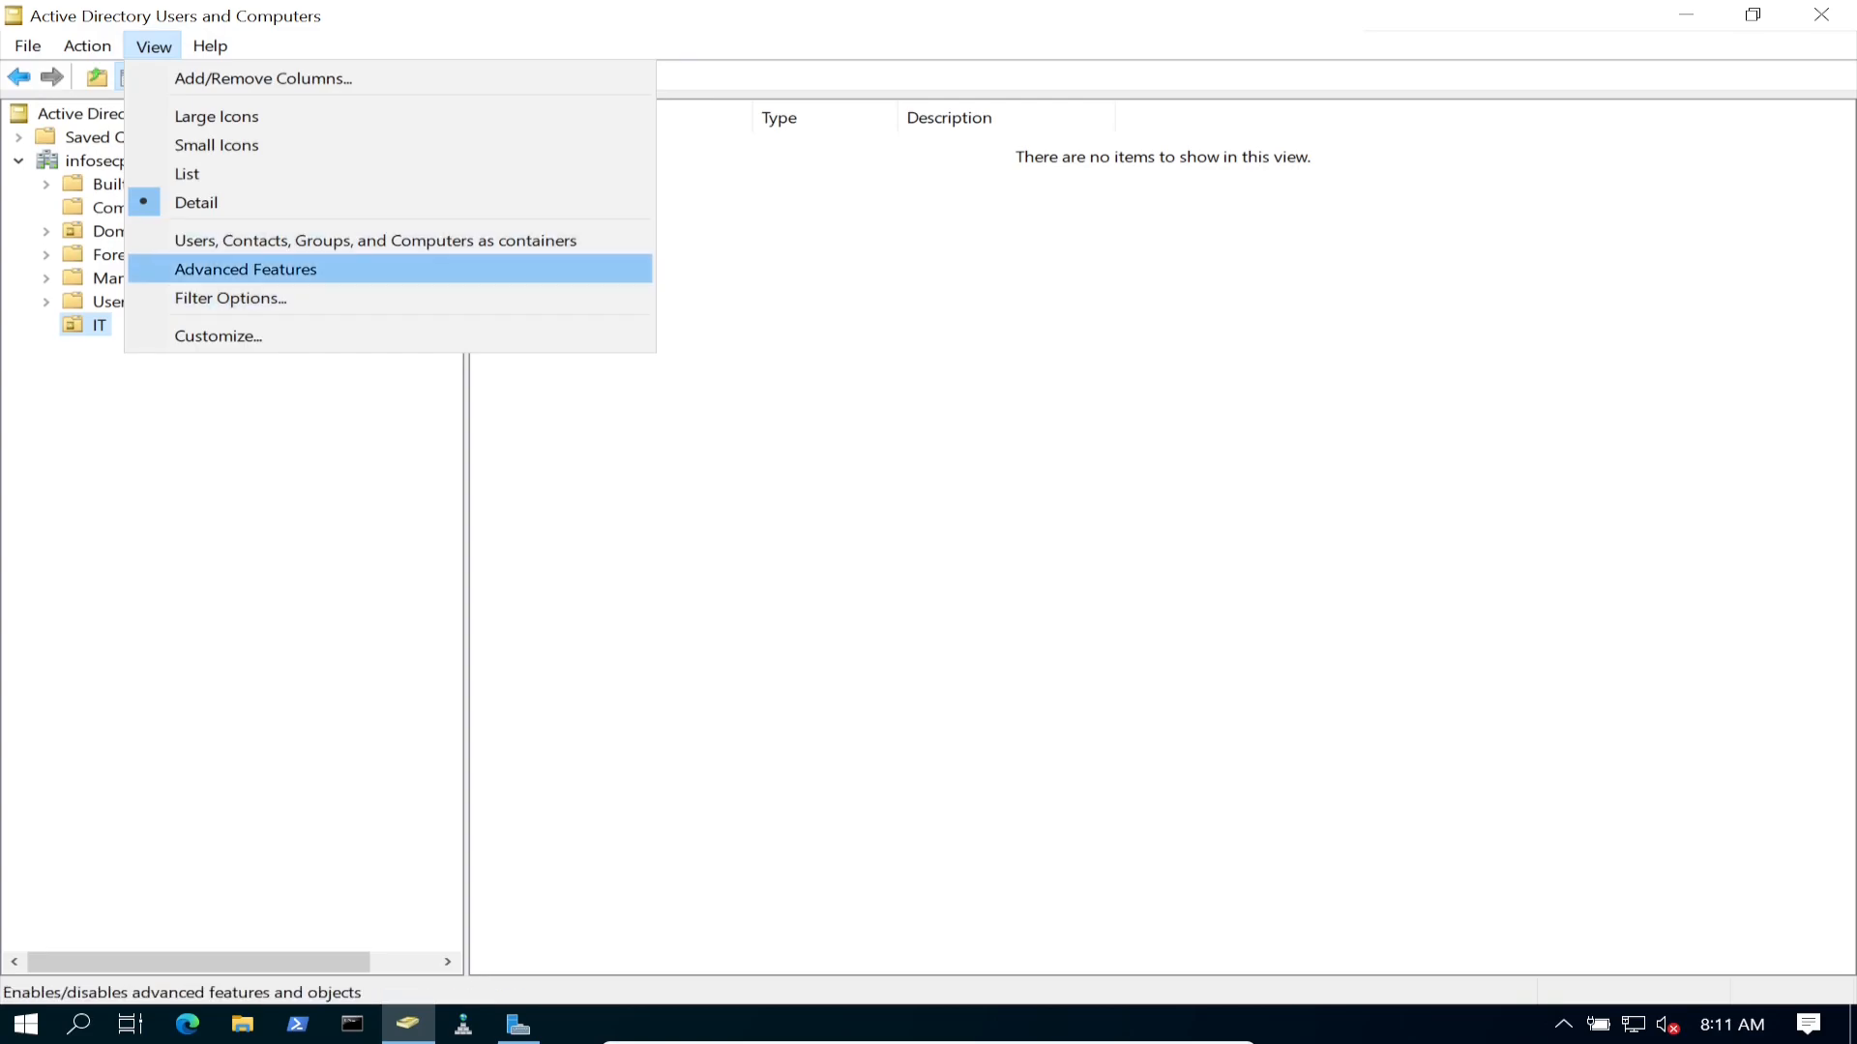
left_click(246, 269)
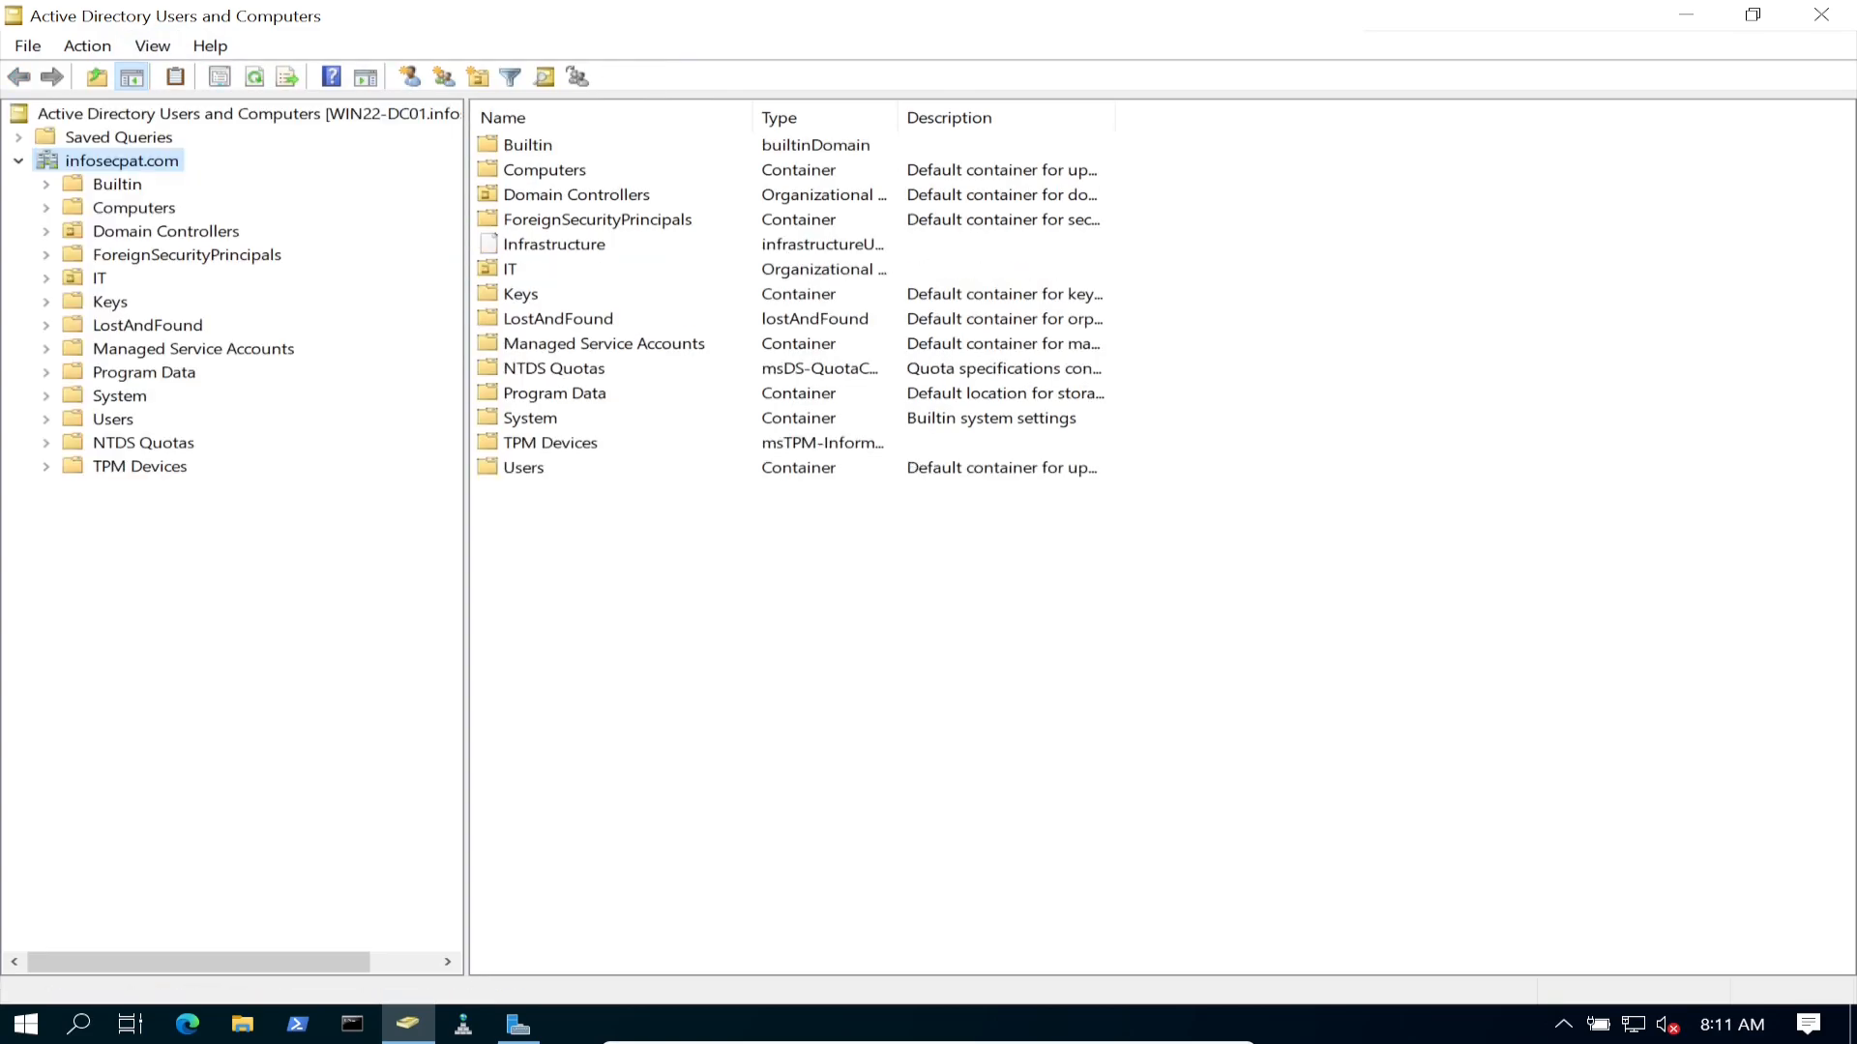
left_click(150, 45)
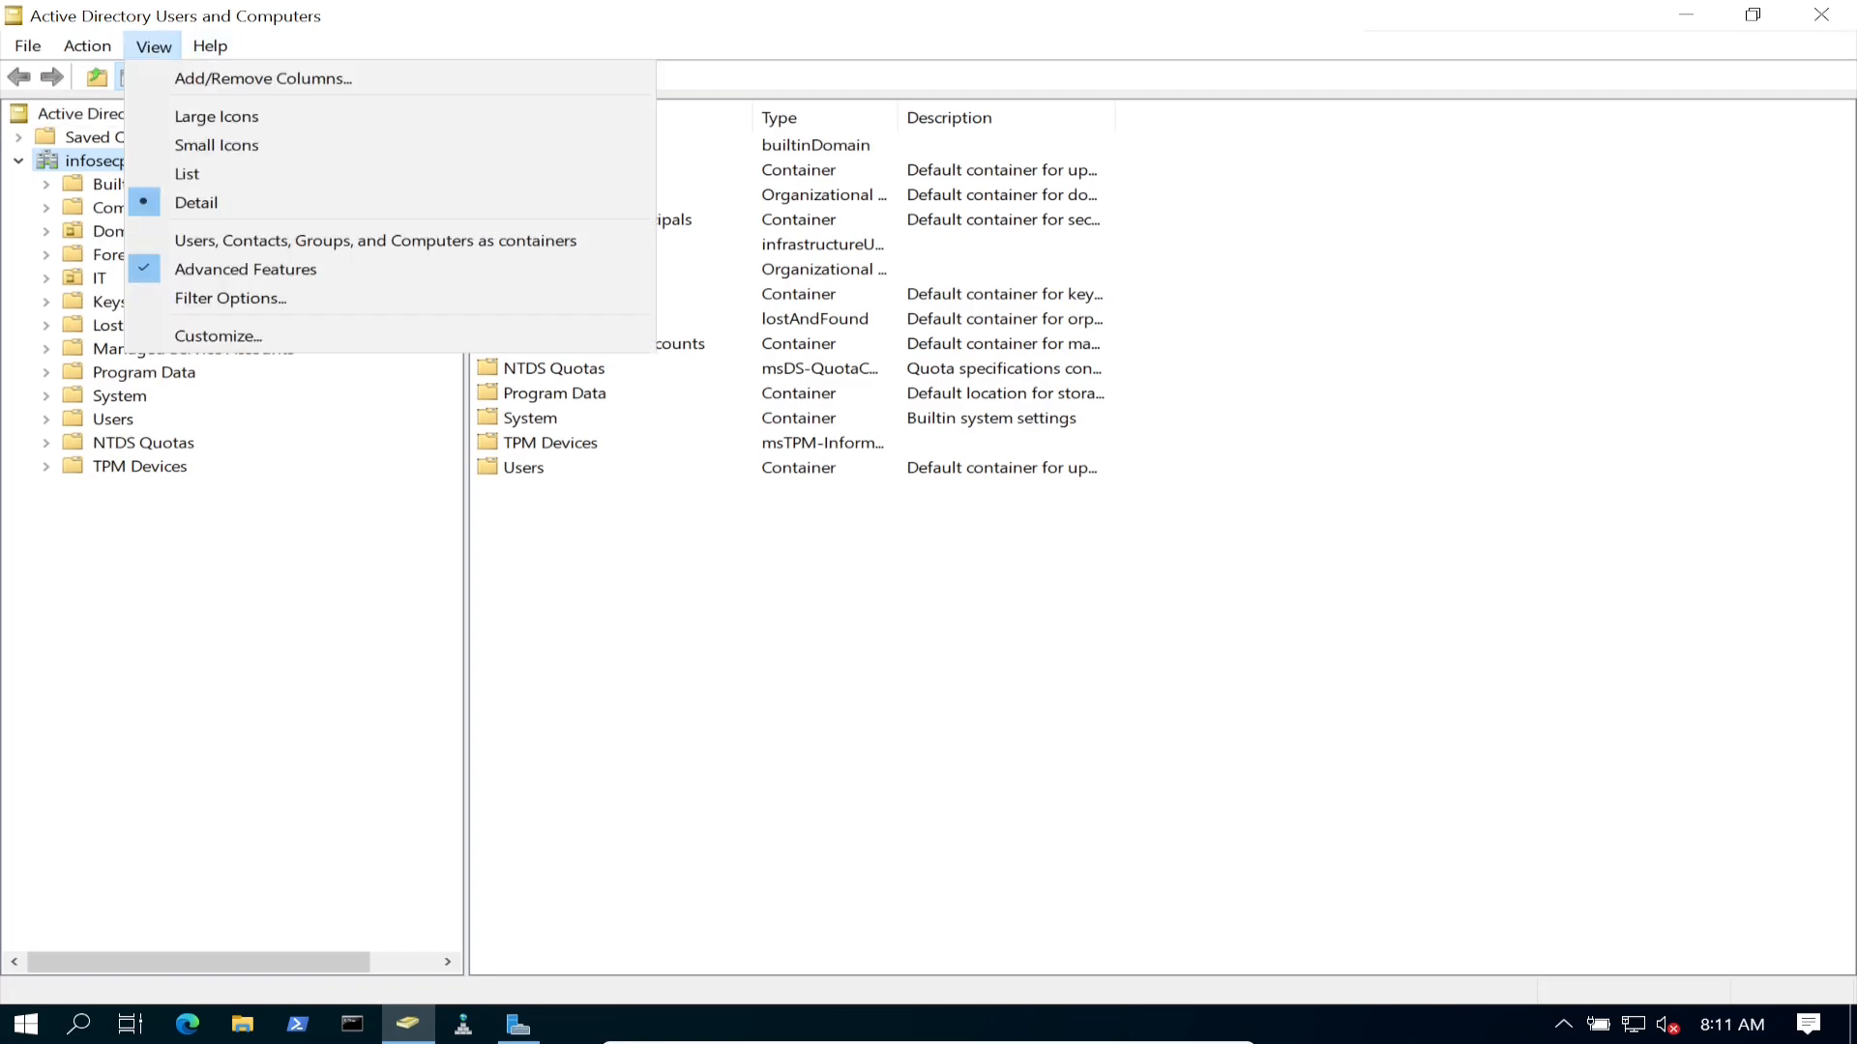
mouse_move(230, 298)
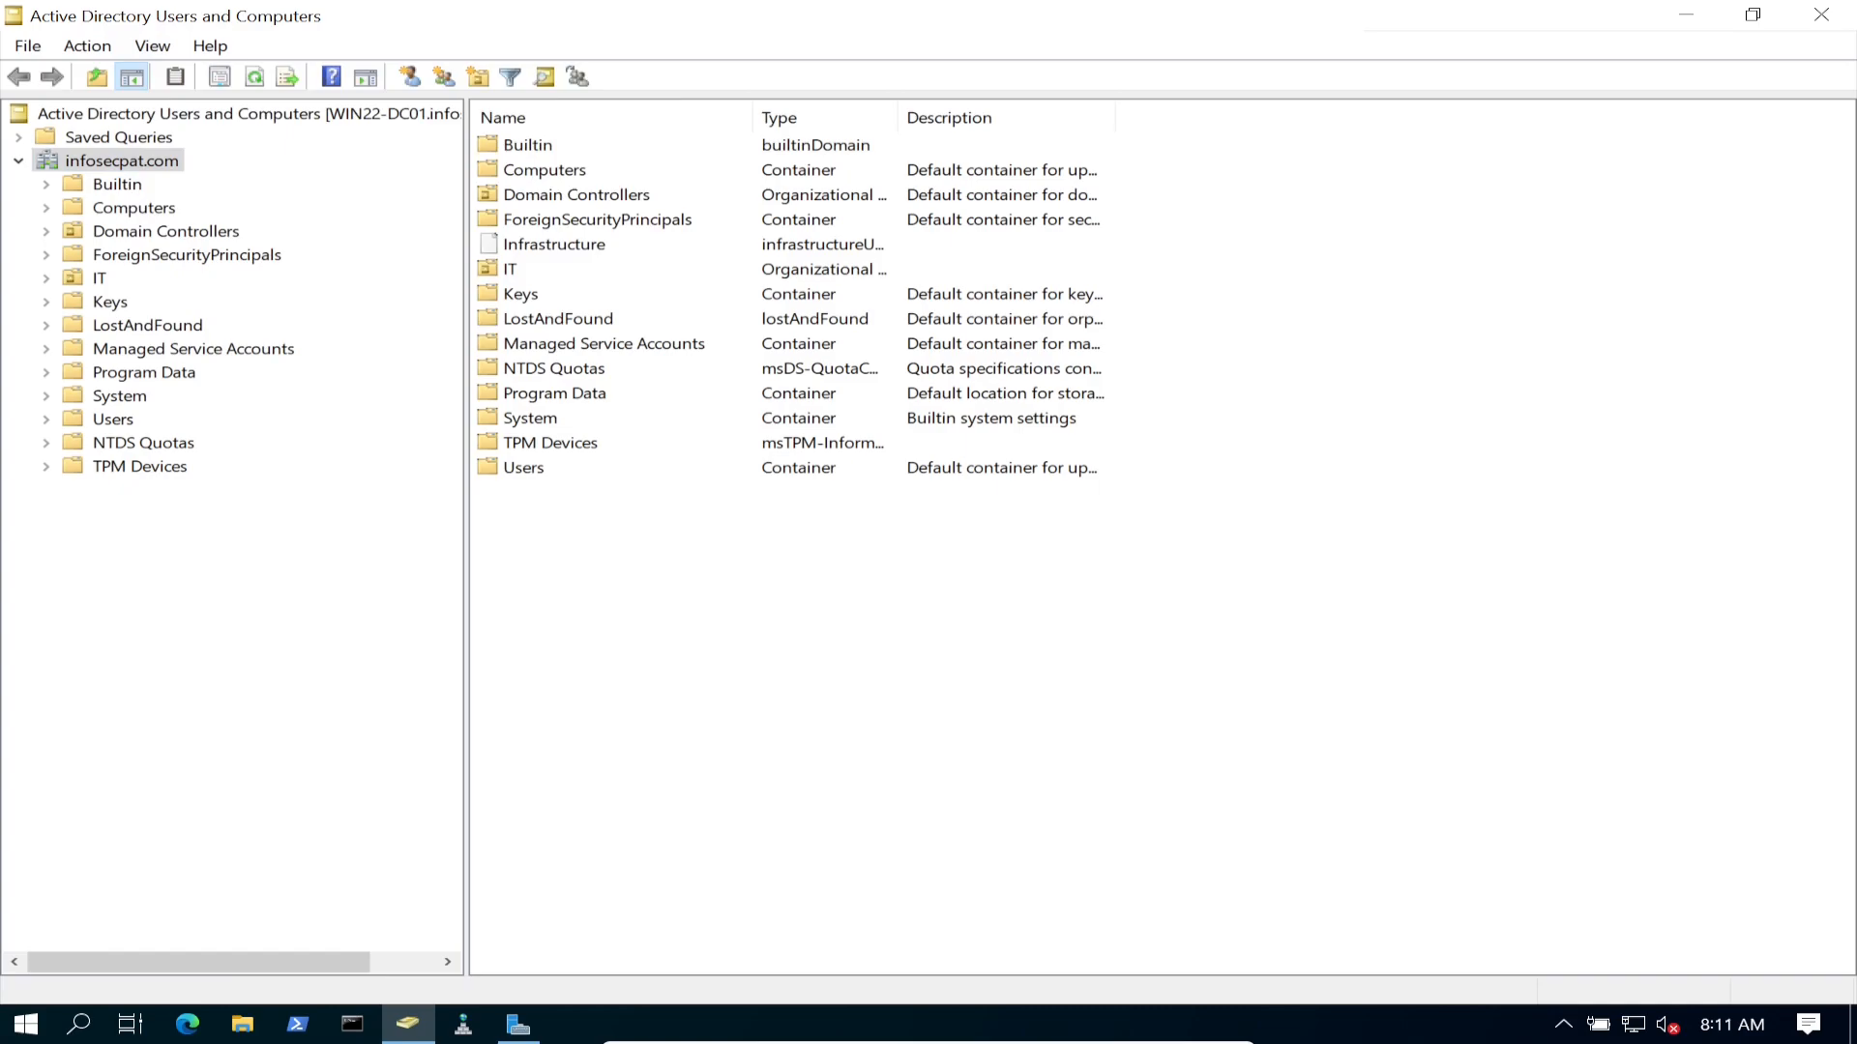
left_click(508, 269)
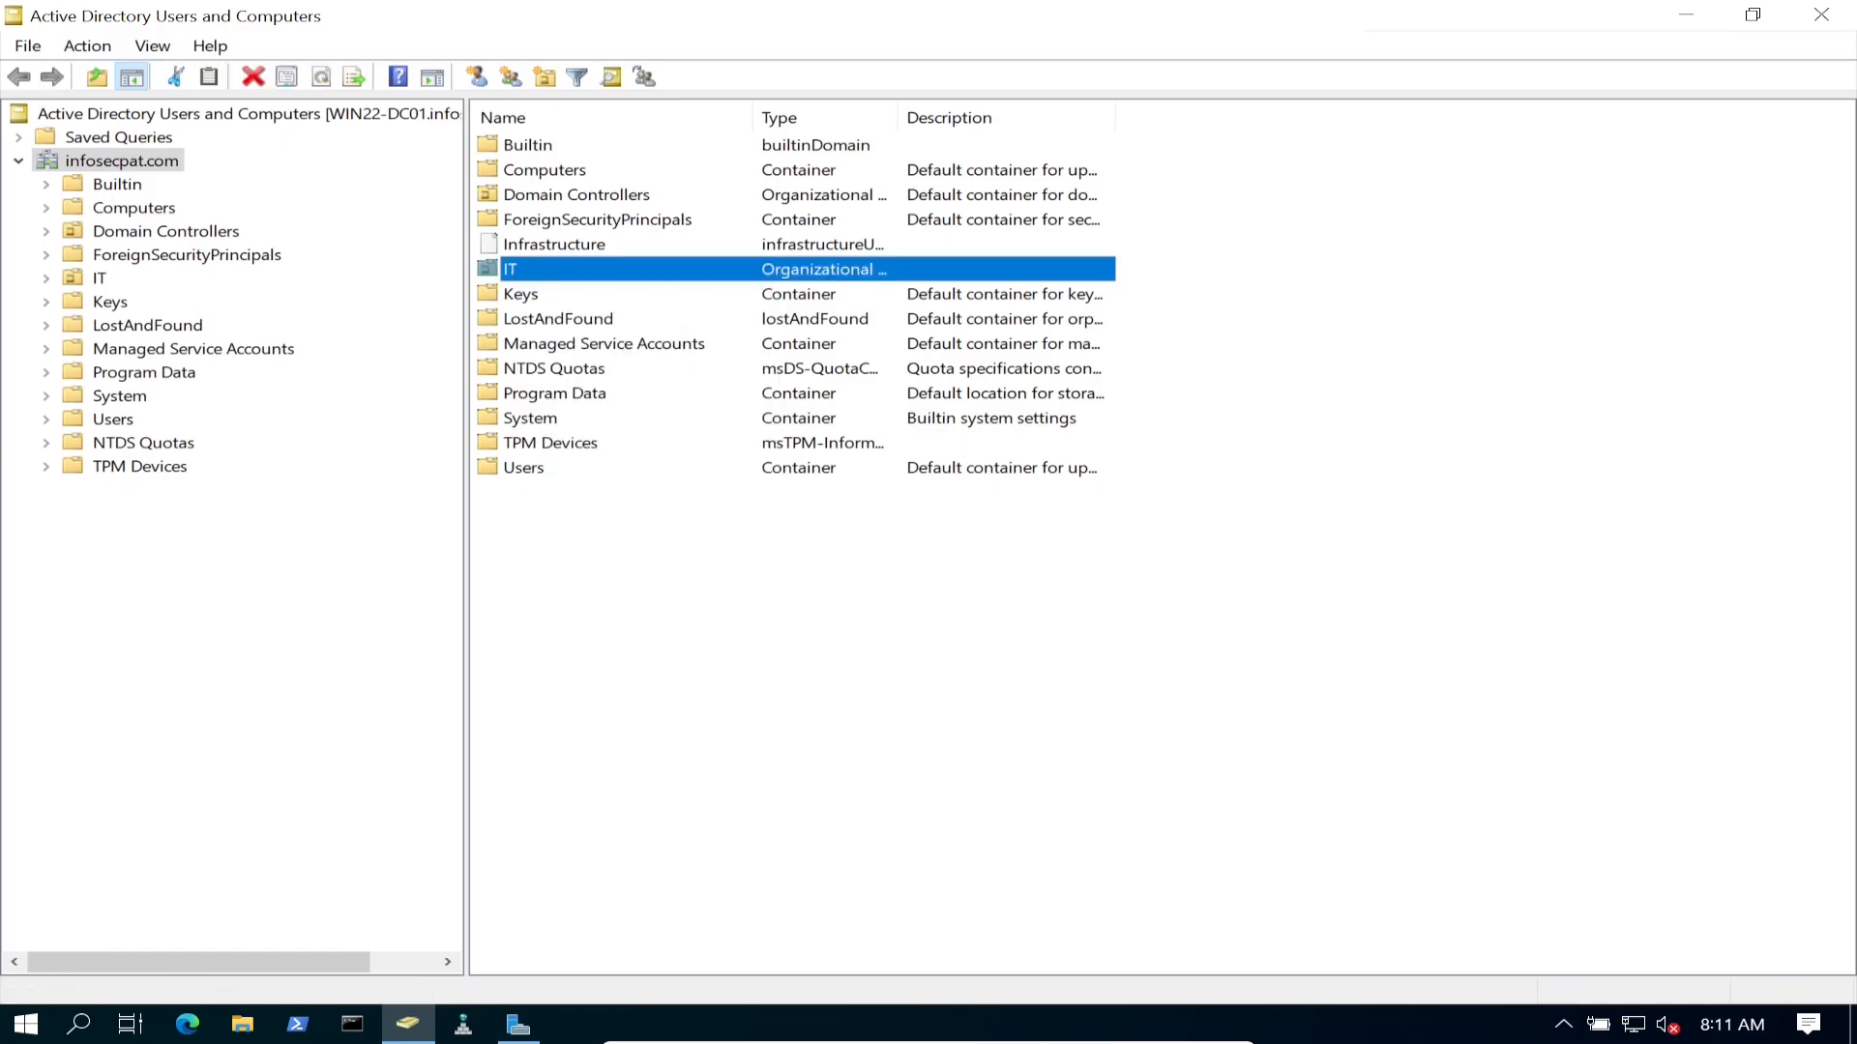
double_click(509, 269)
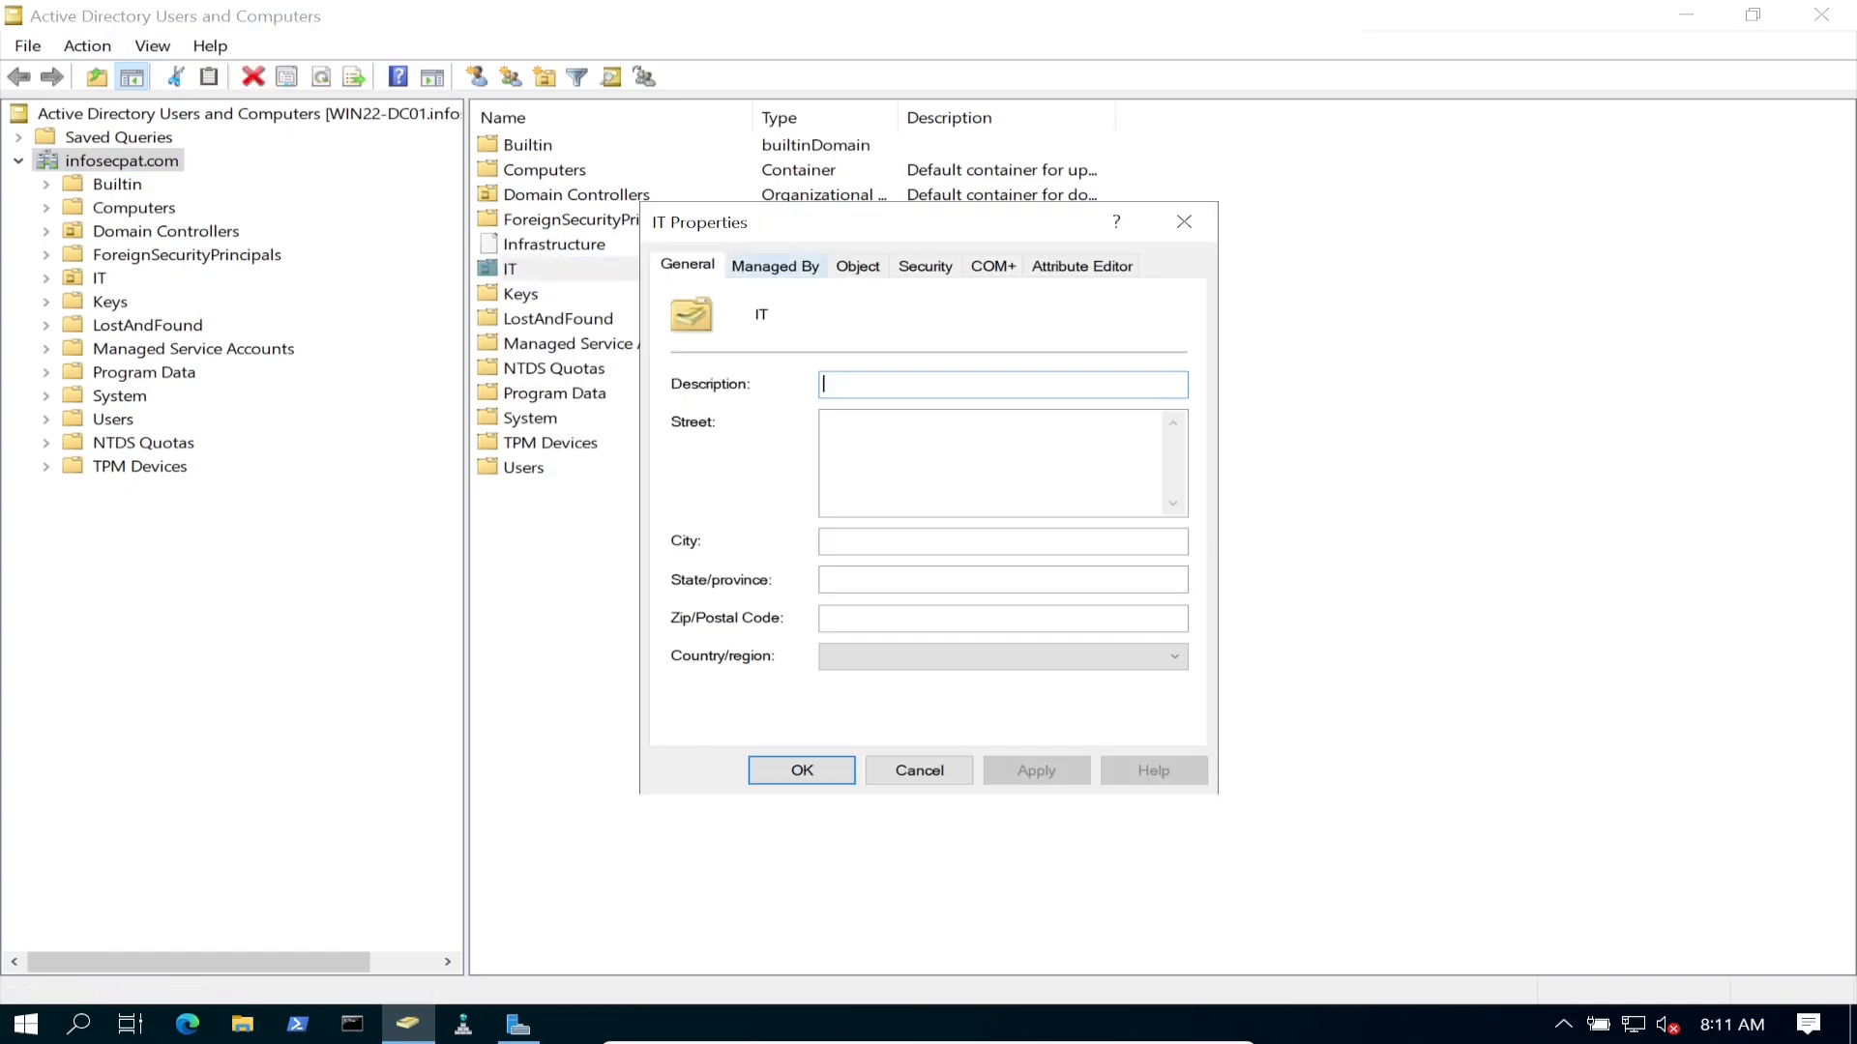
left_click(857, 265)
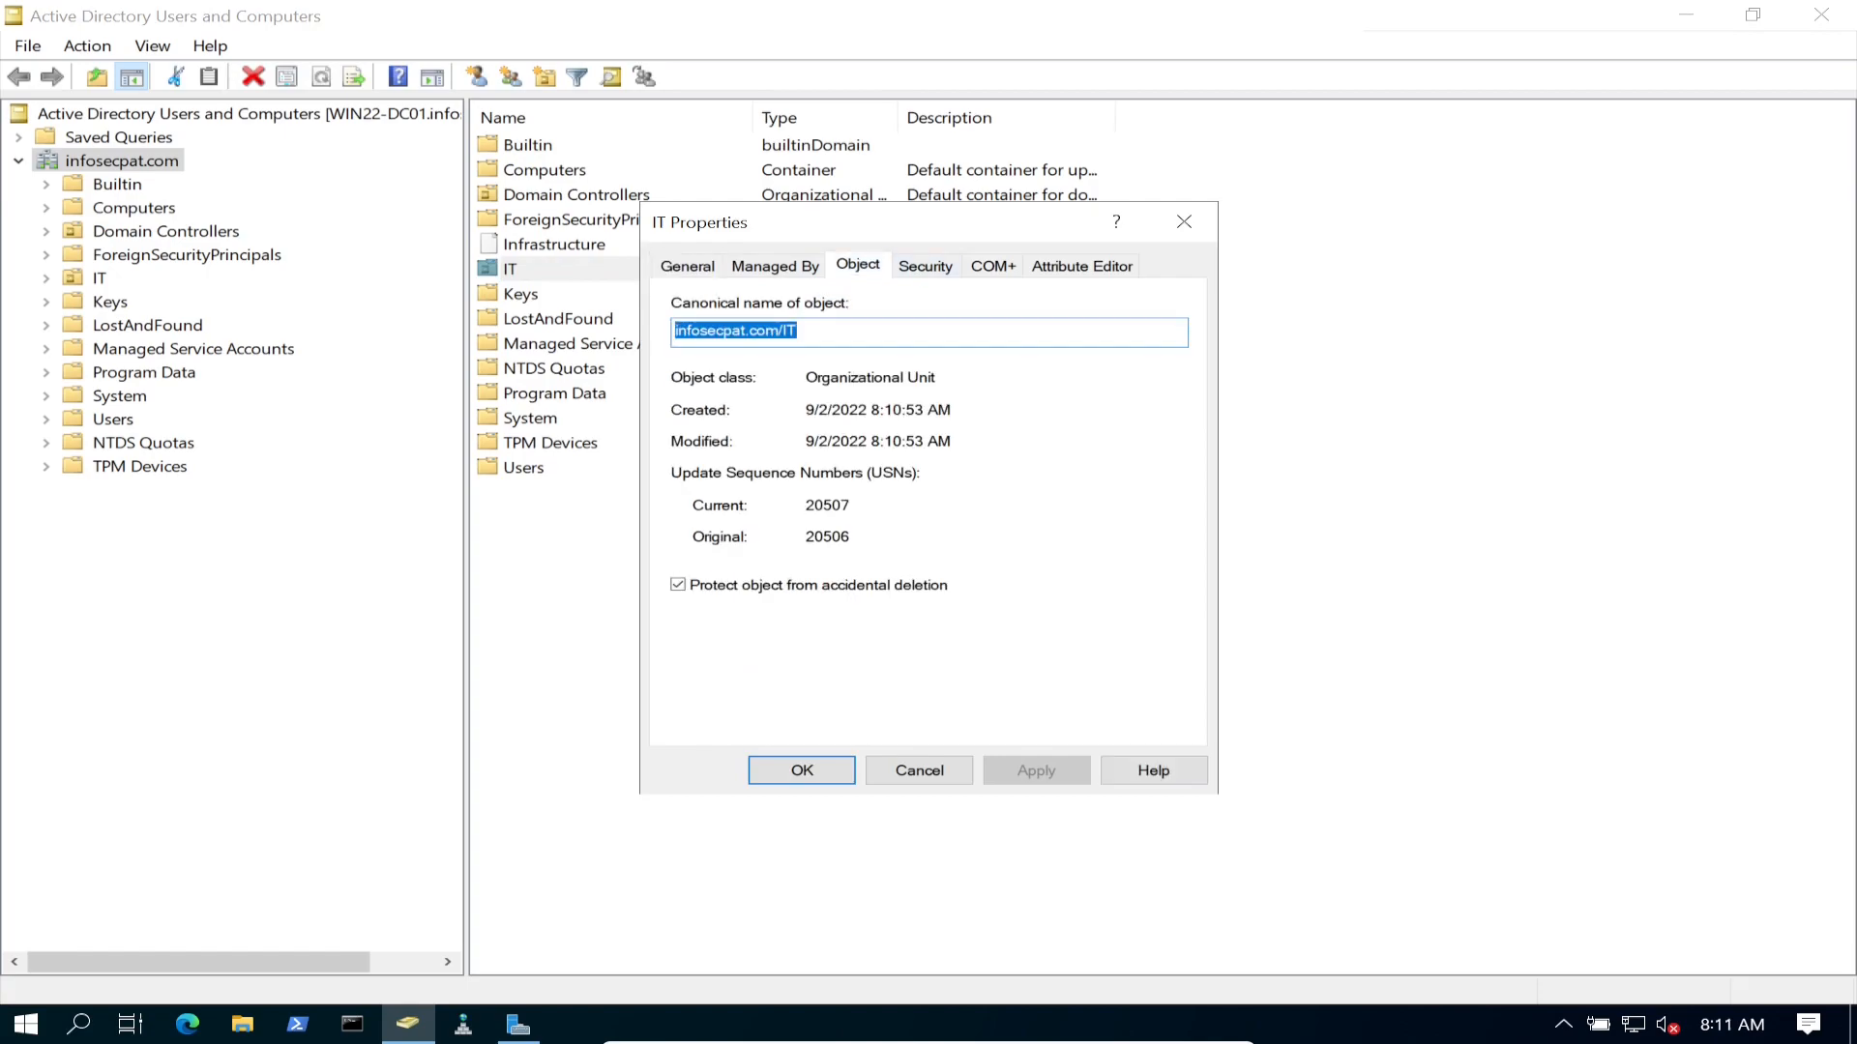
left_click(678, 585)
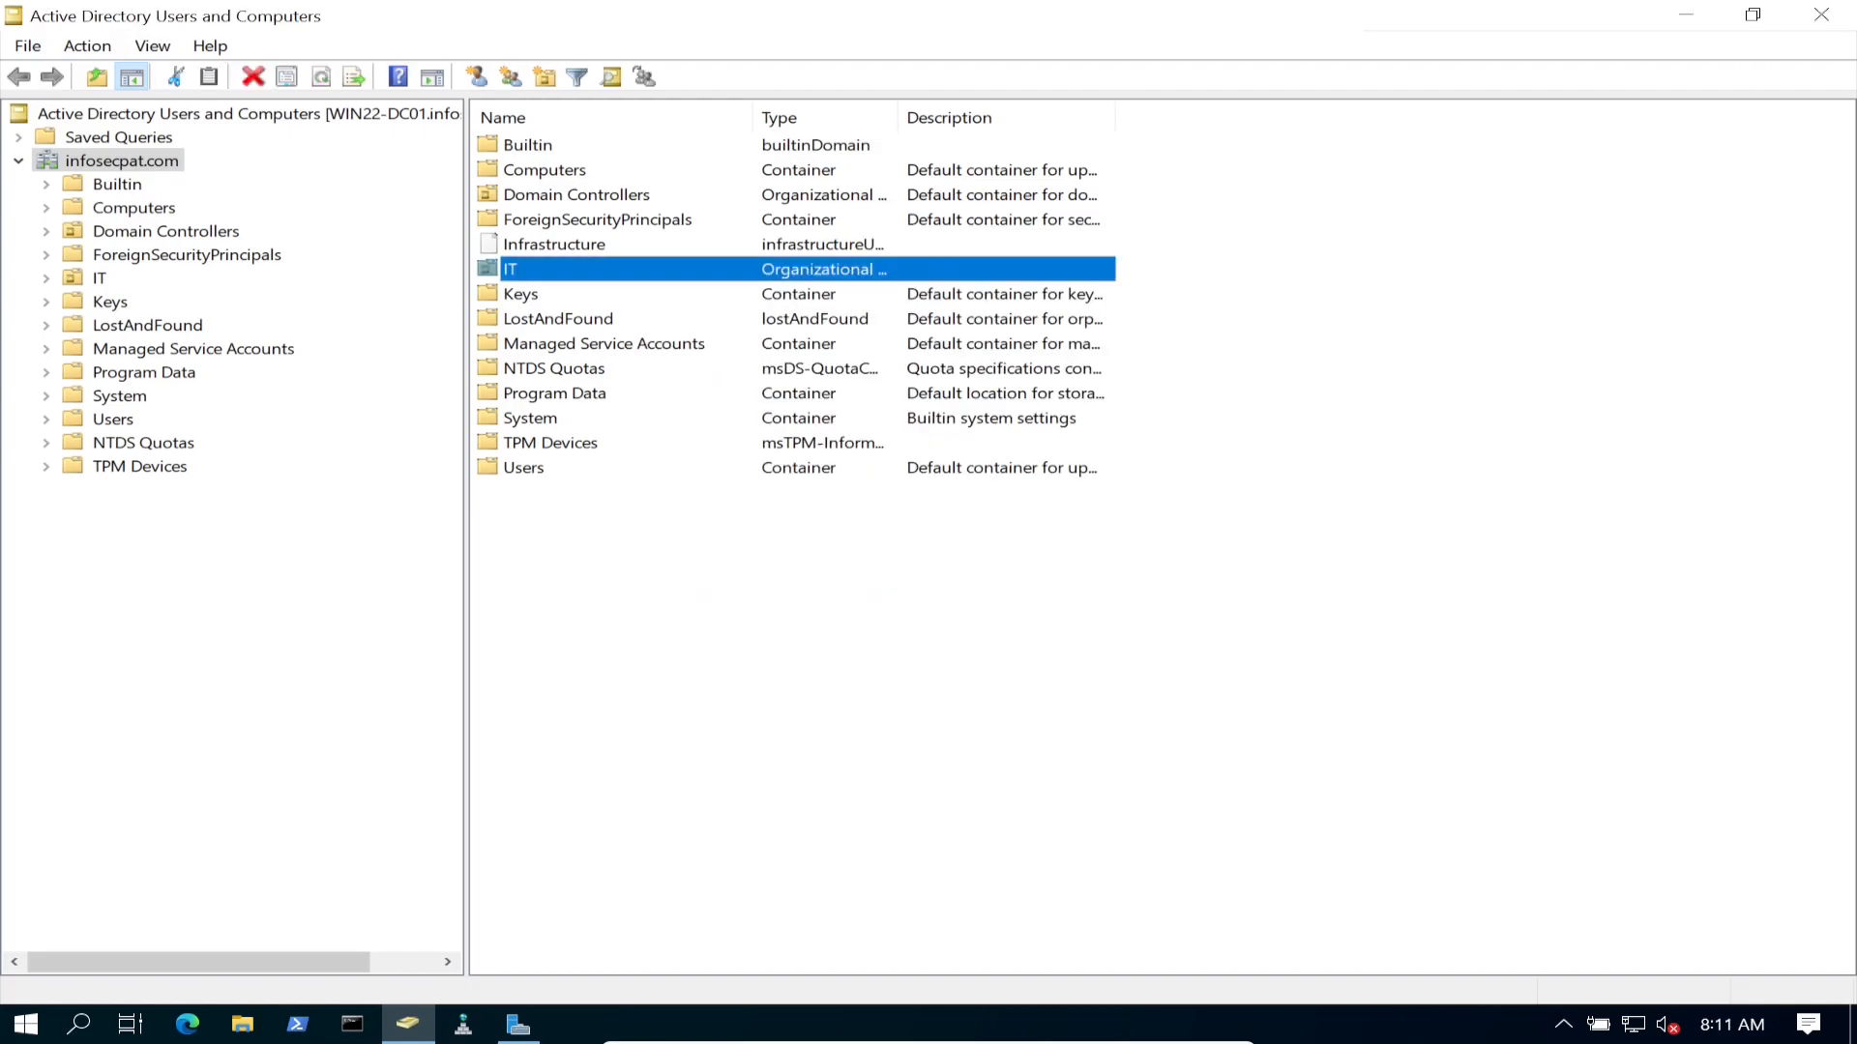
- Delete the IT organizational unit from the infosecpat.com domain and confirm
right_click(509, 268)
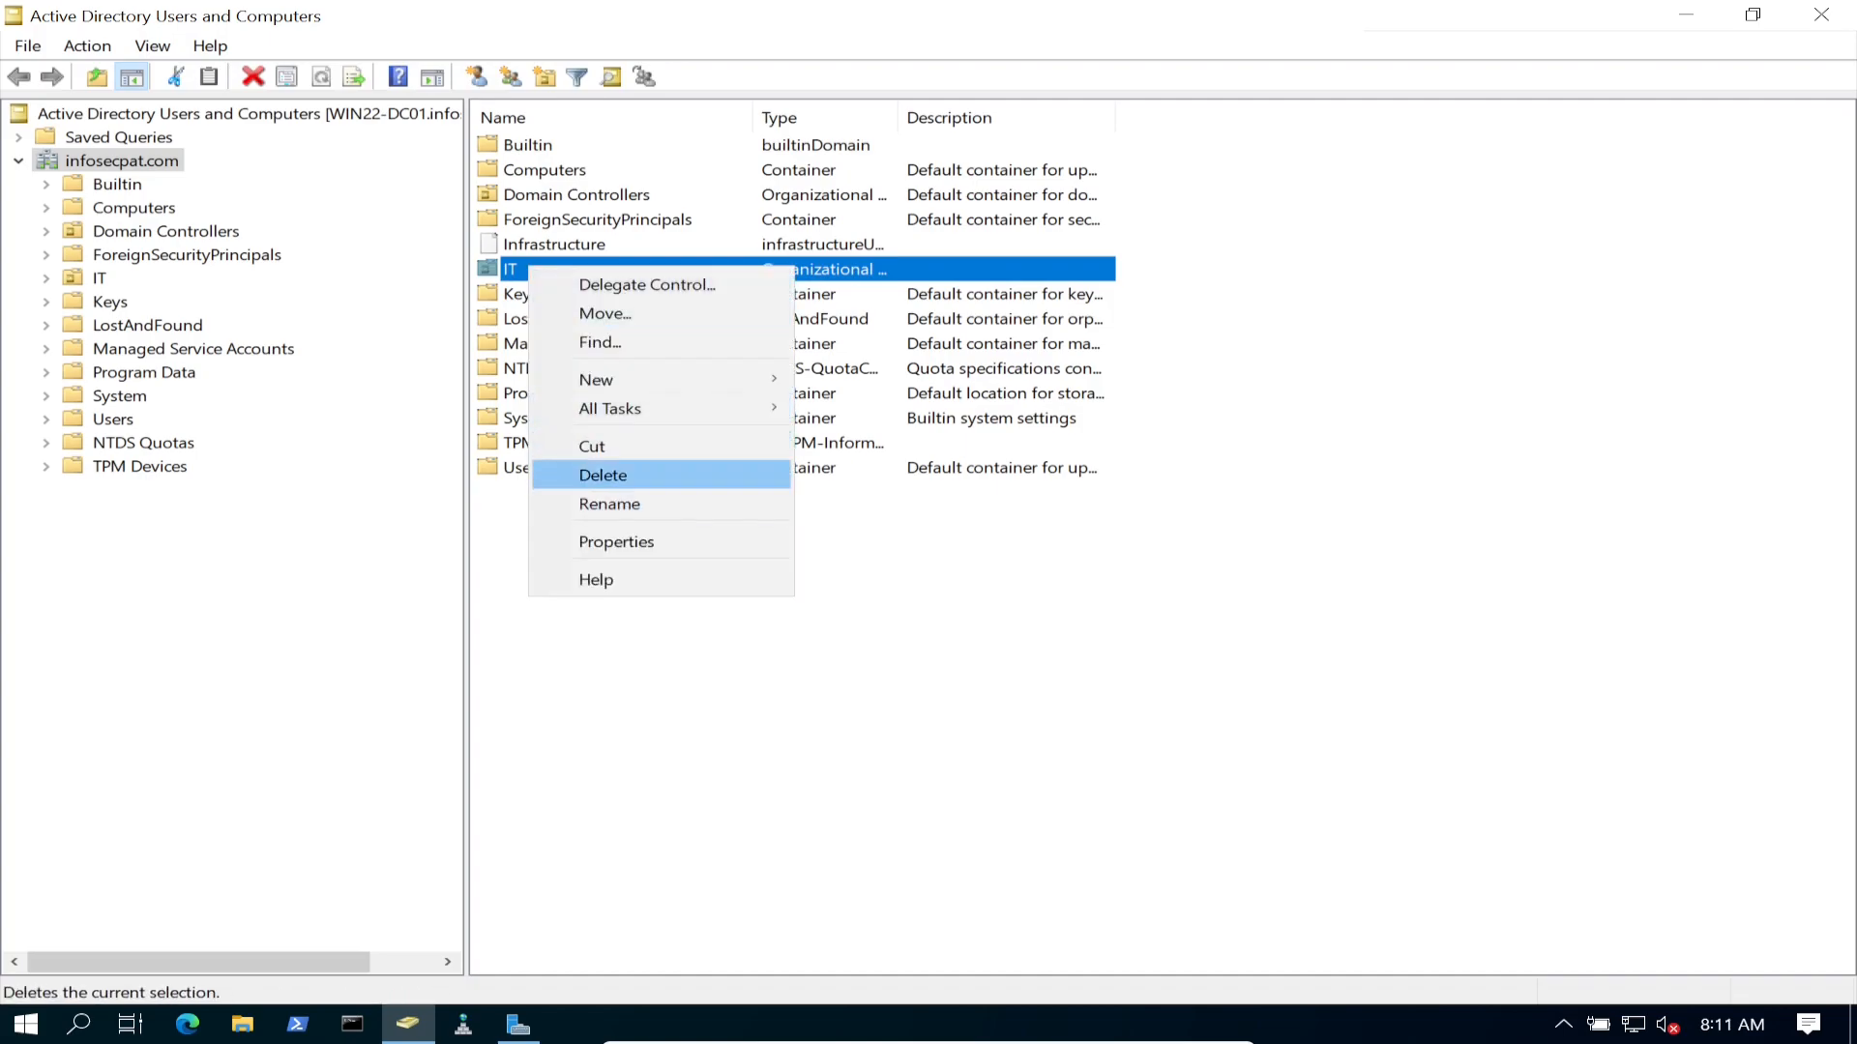
left_click(603, 476)
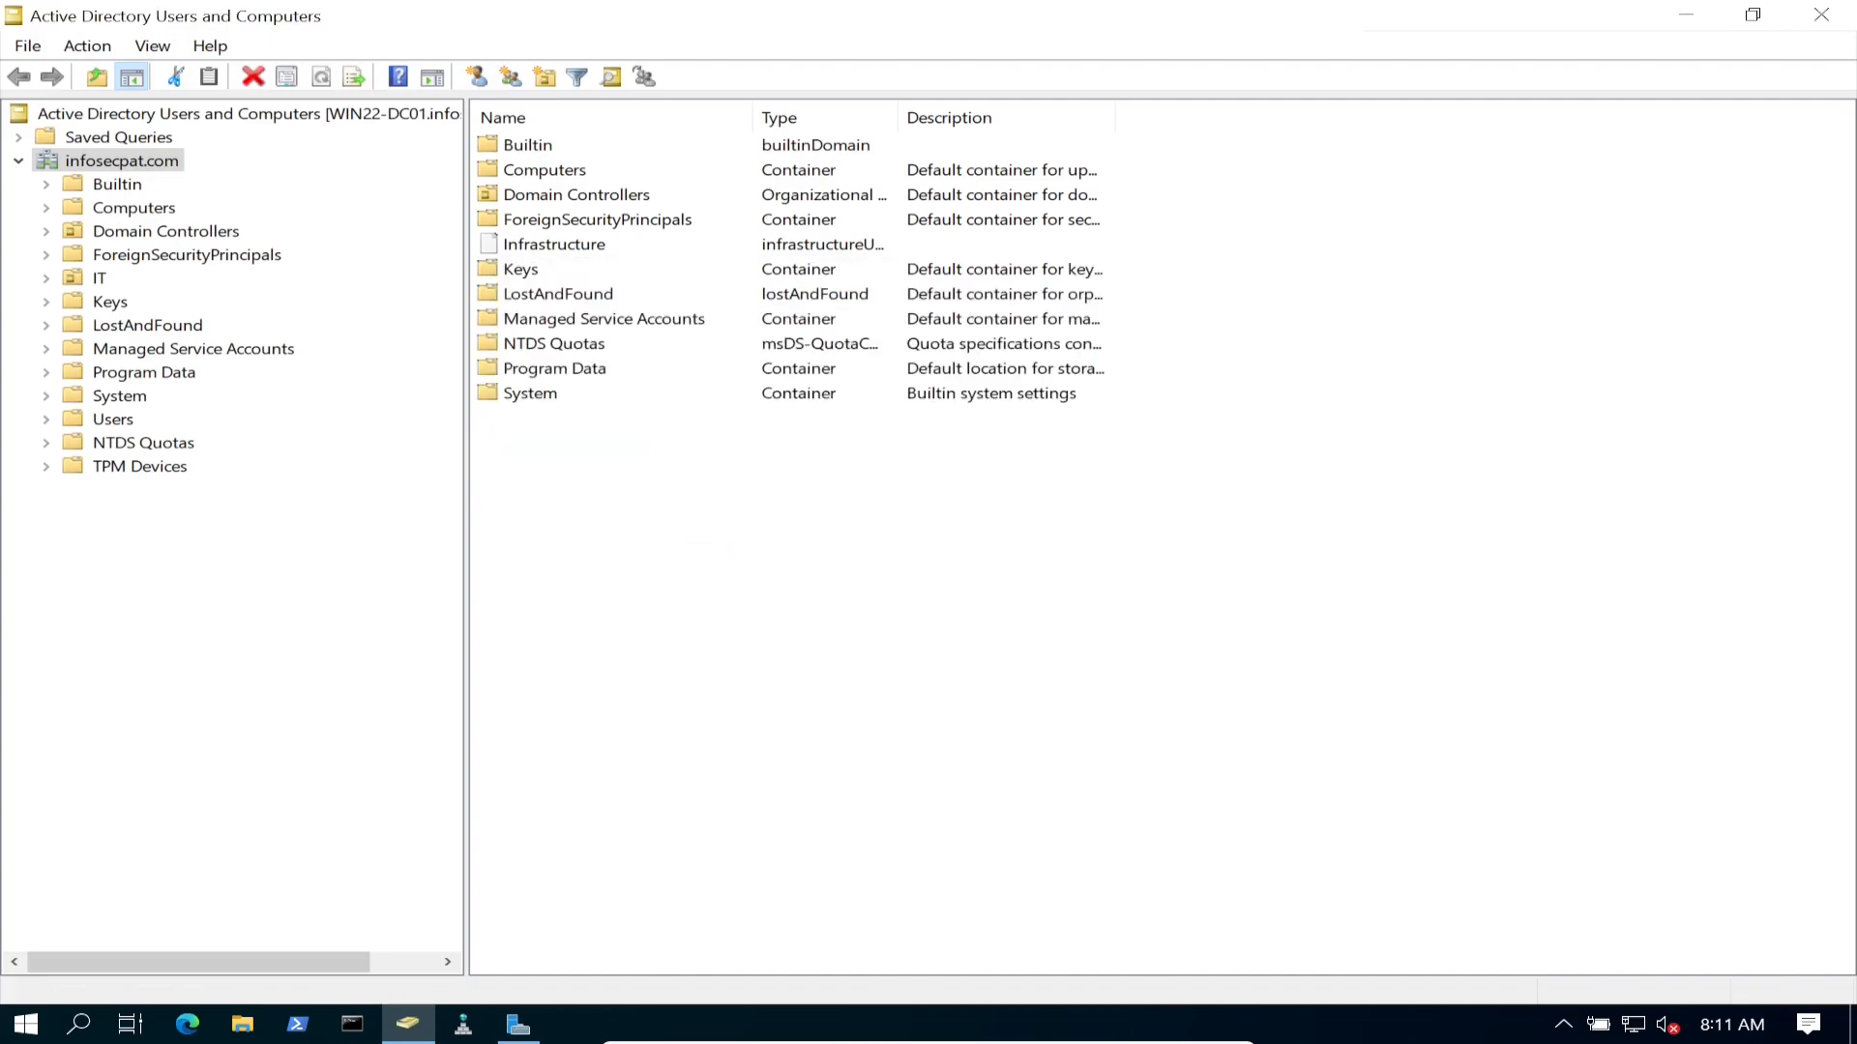
left_click(151, 45)
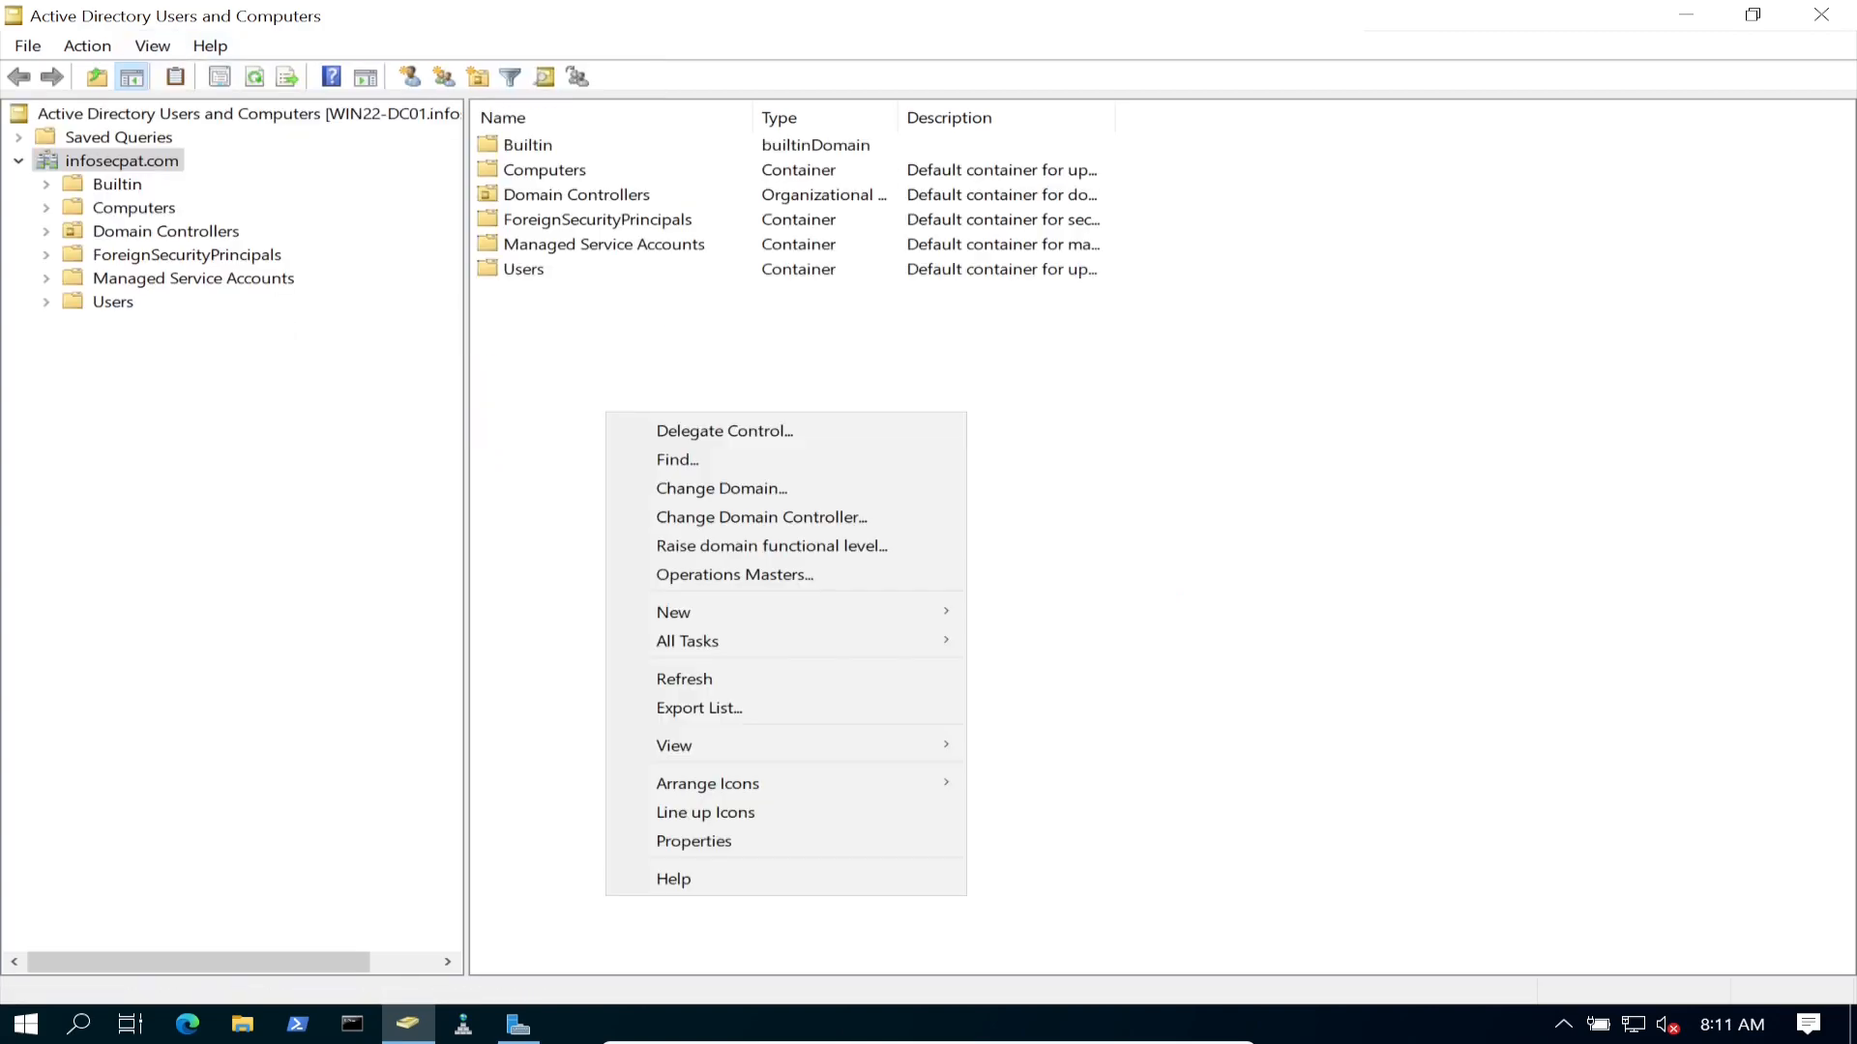
mouse_move(683, 679)
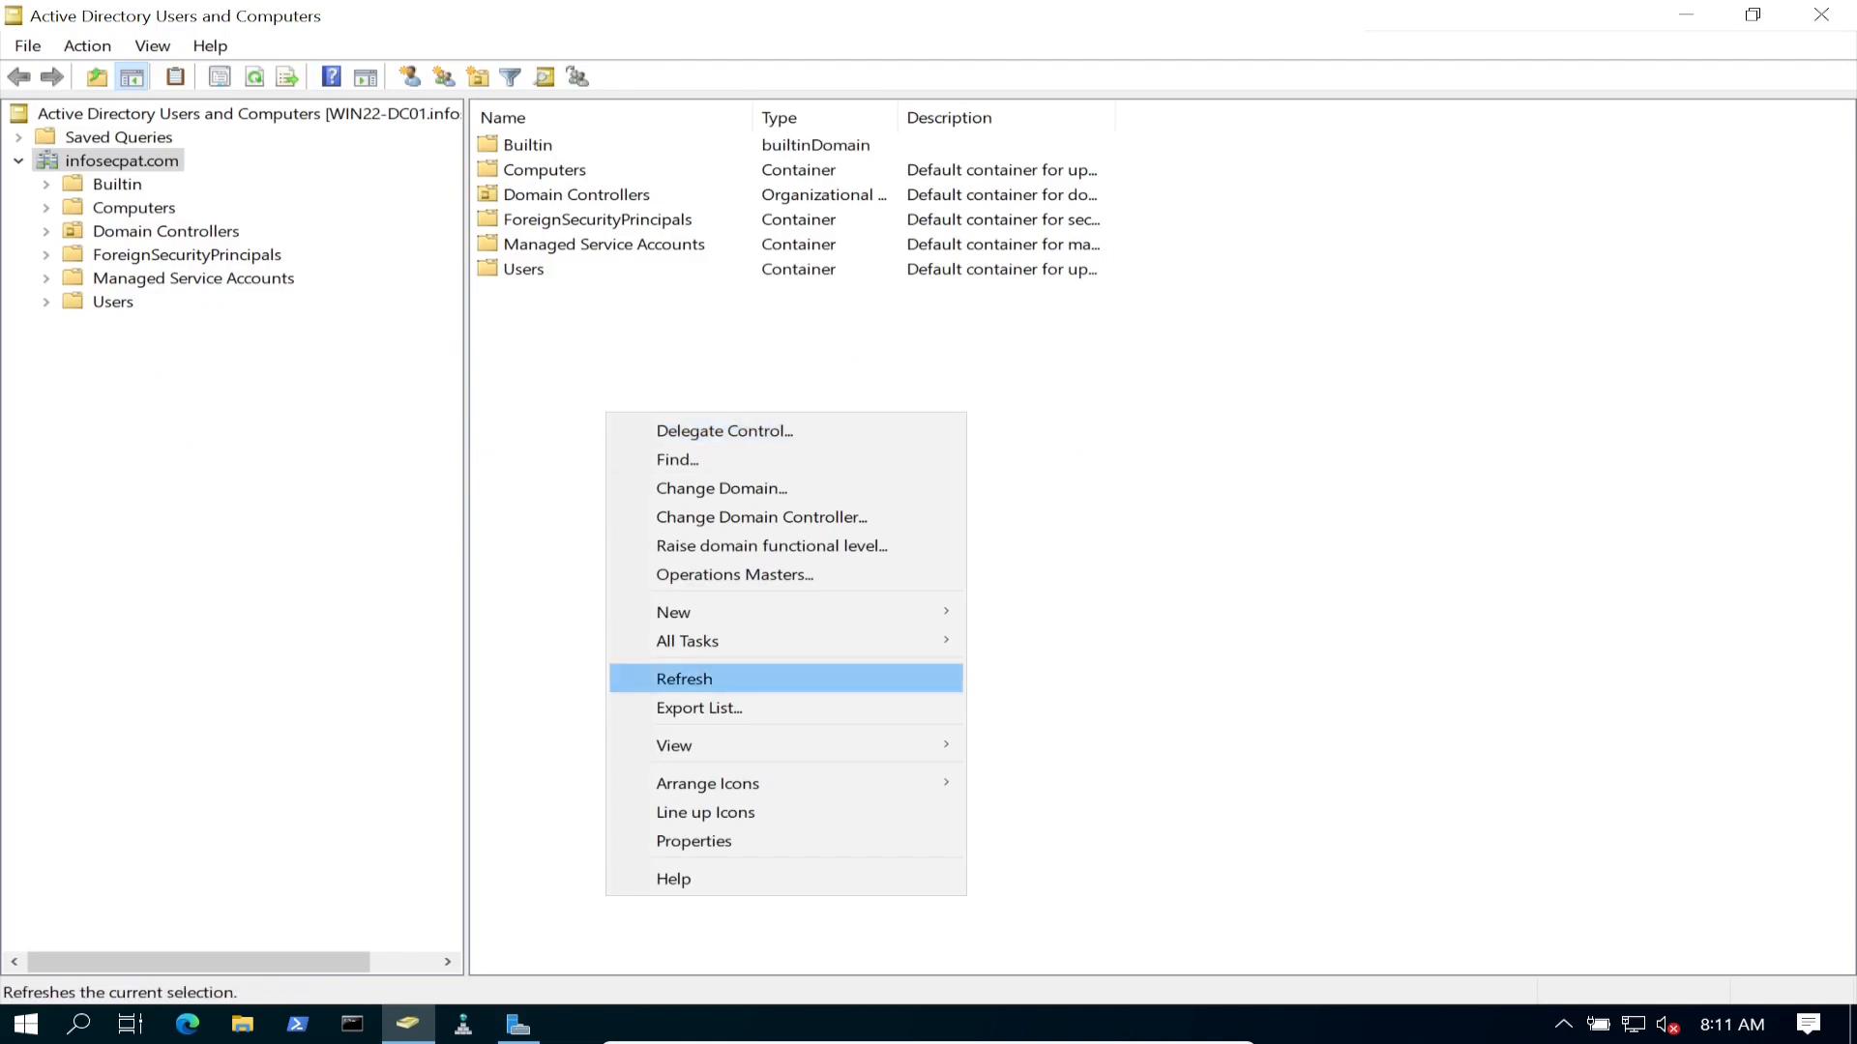
mouse_move(686, 640)
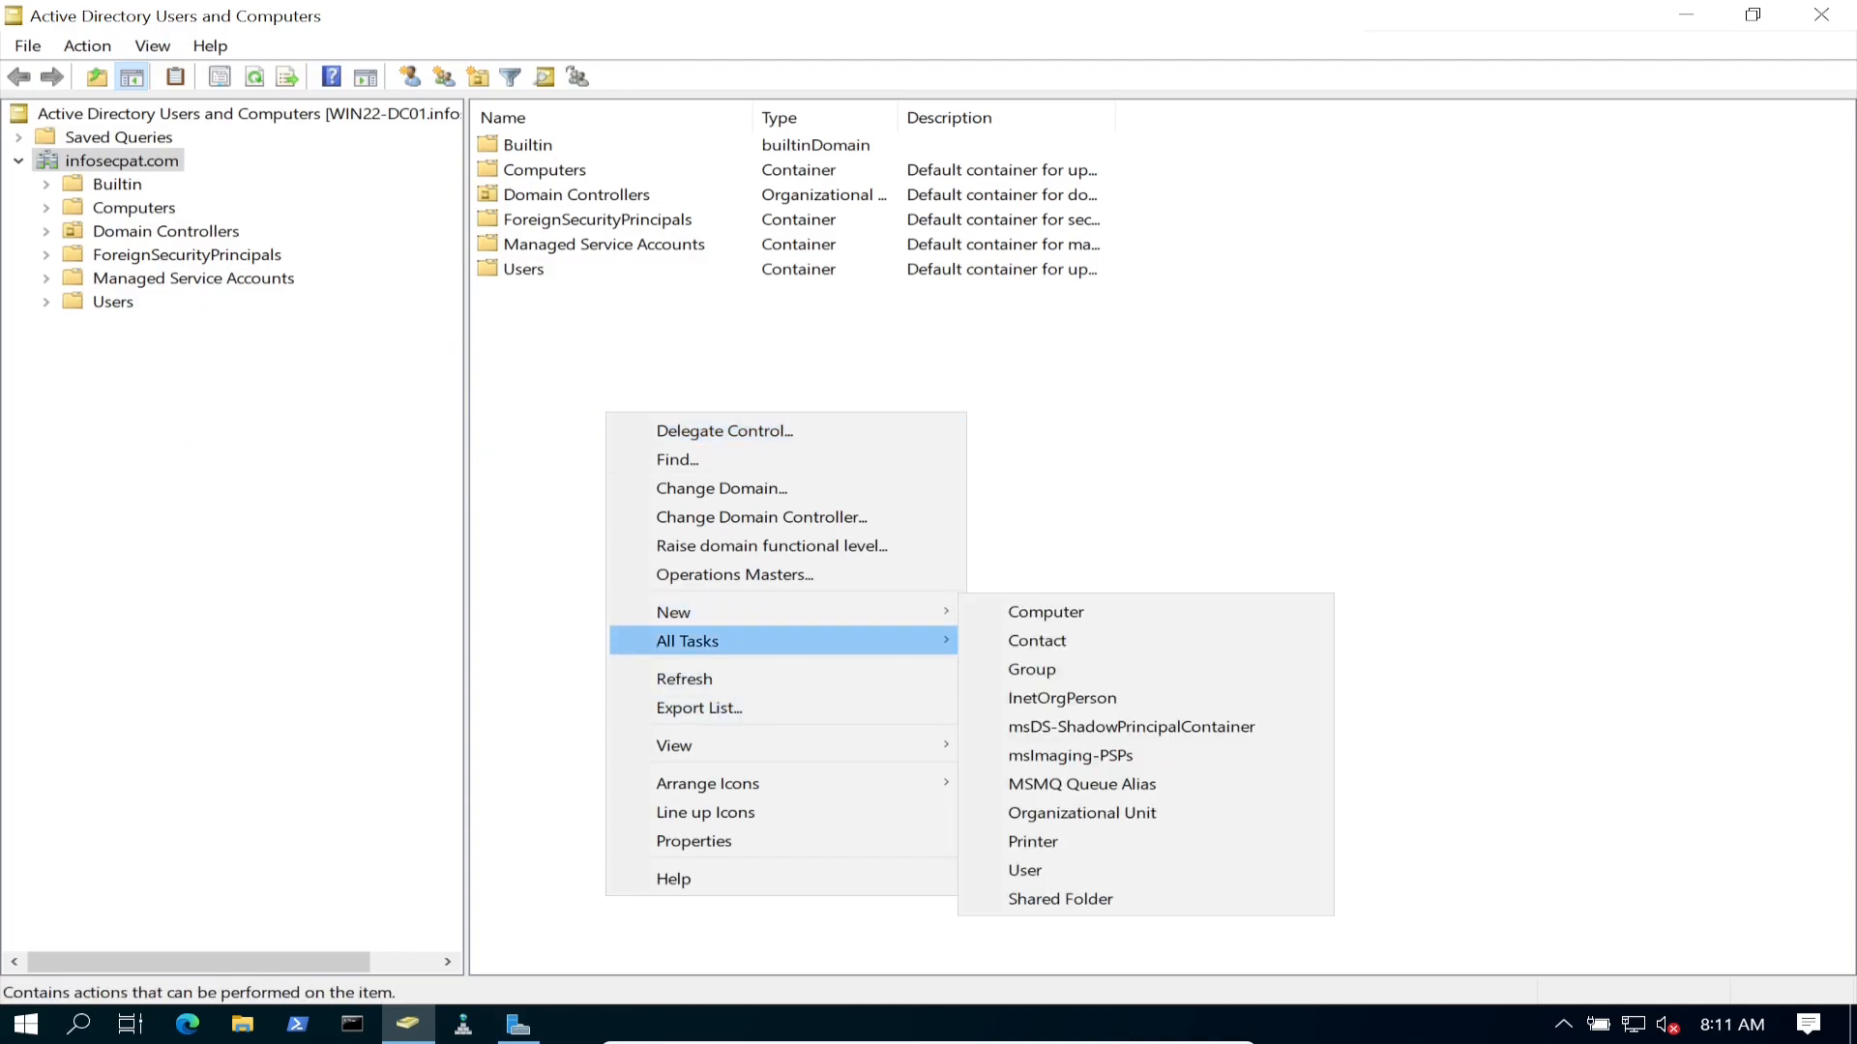
- Recreate the IT organizational unit under infosecpat.com and select it in the tree
left_click(1079, 813)
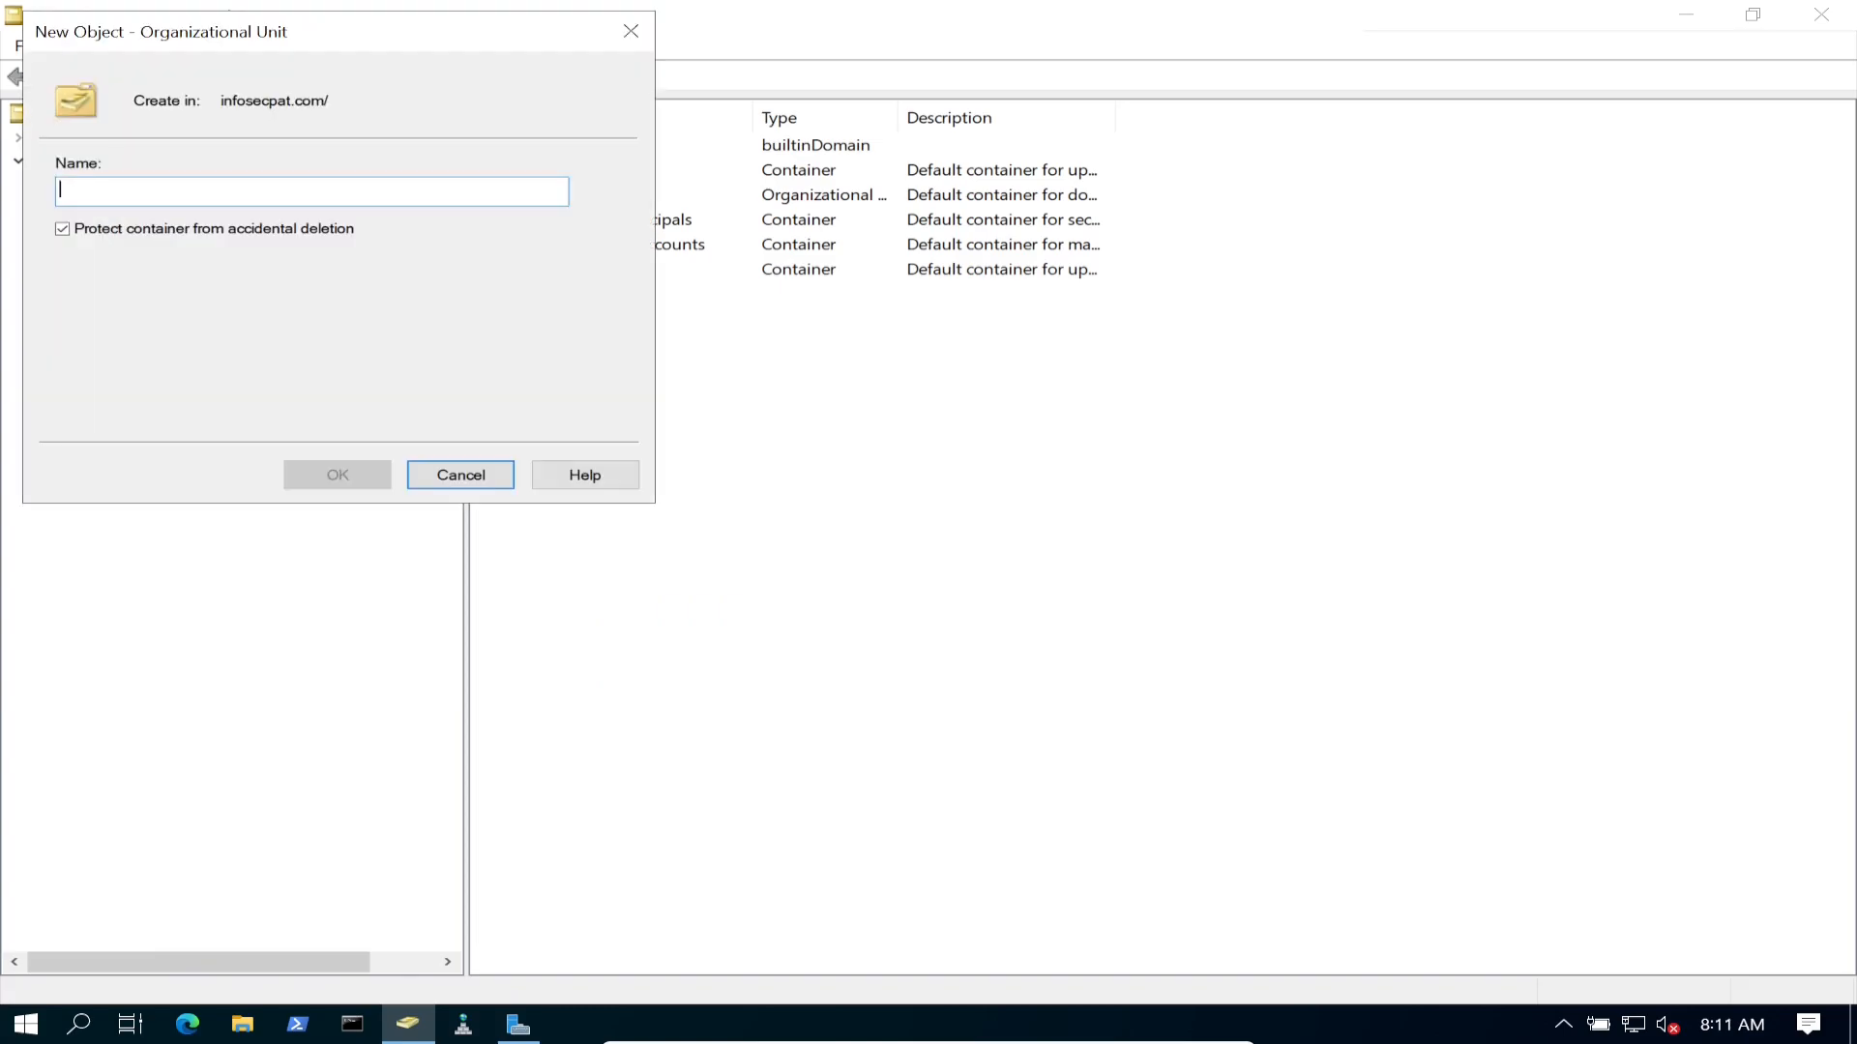
left_click(460, 475)
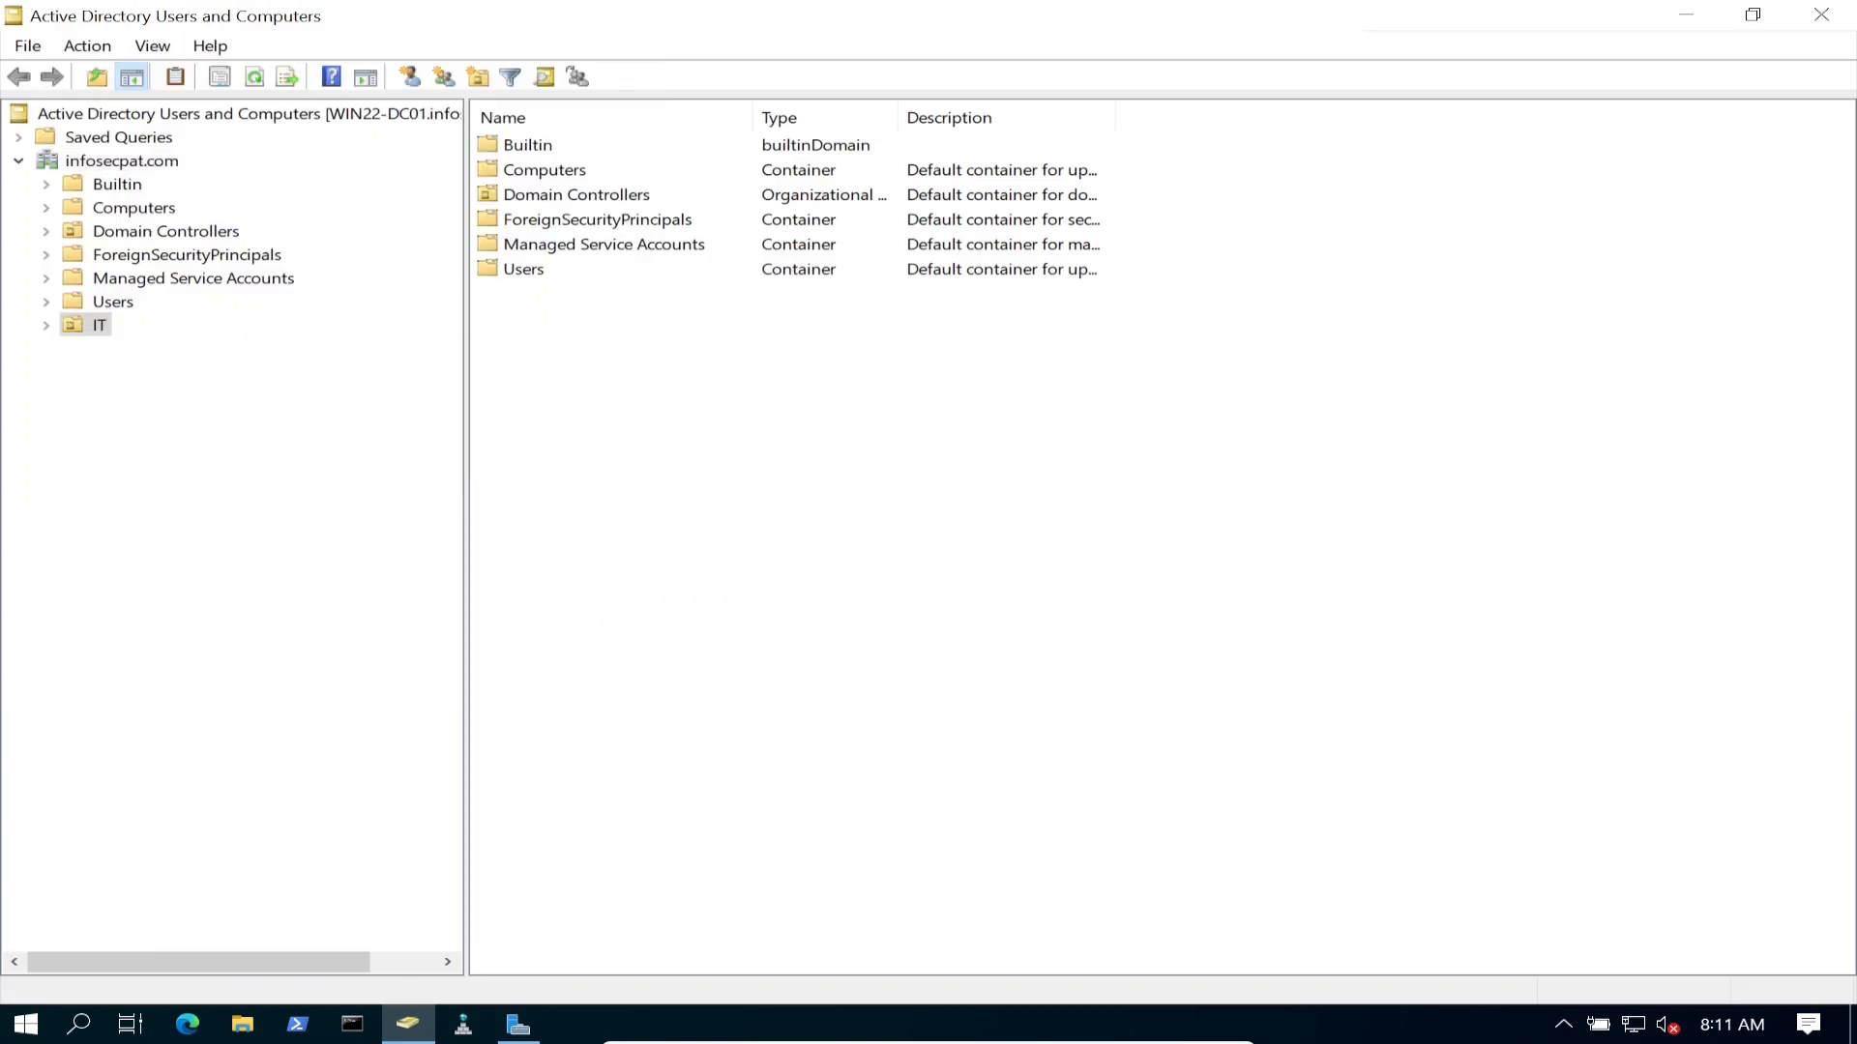
left_click(99, 325)
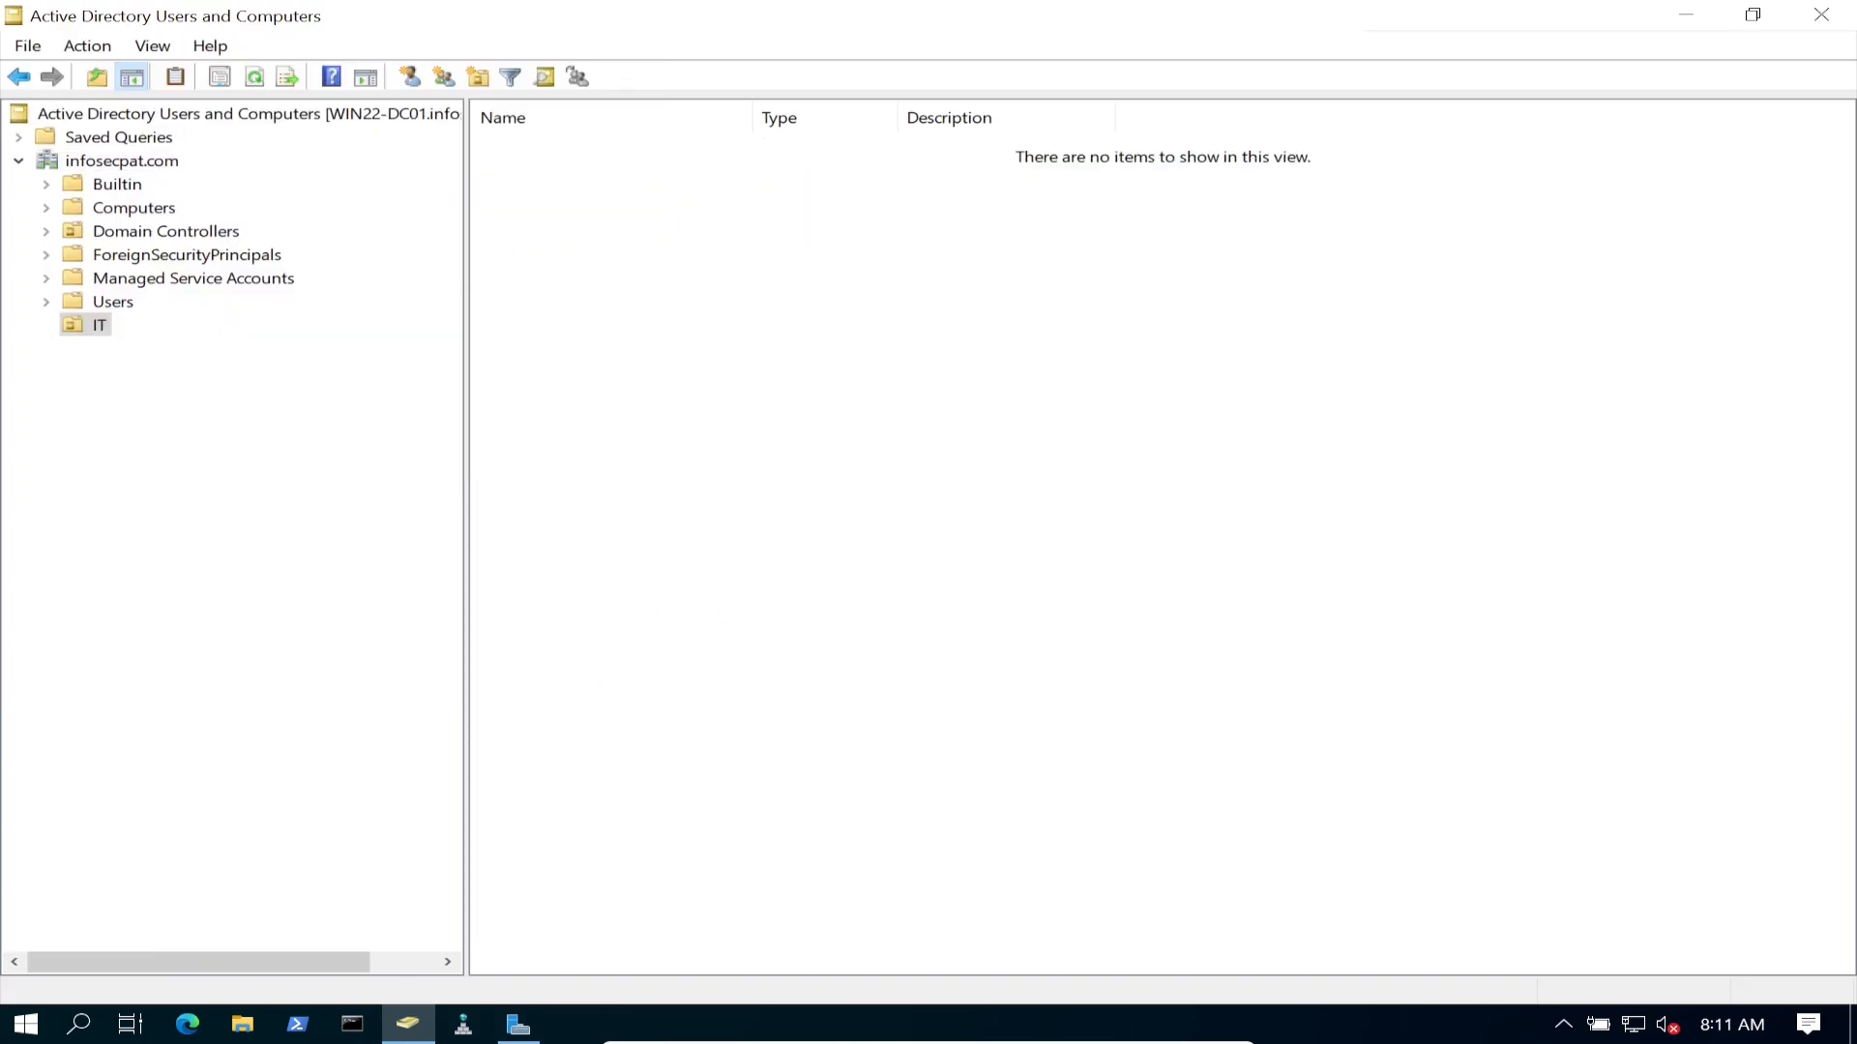
- Create a Cyber Sec organizational unit under the infosecpat.com domain
left_click(120, 161)
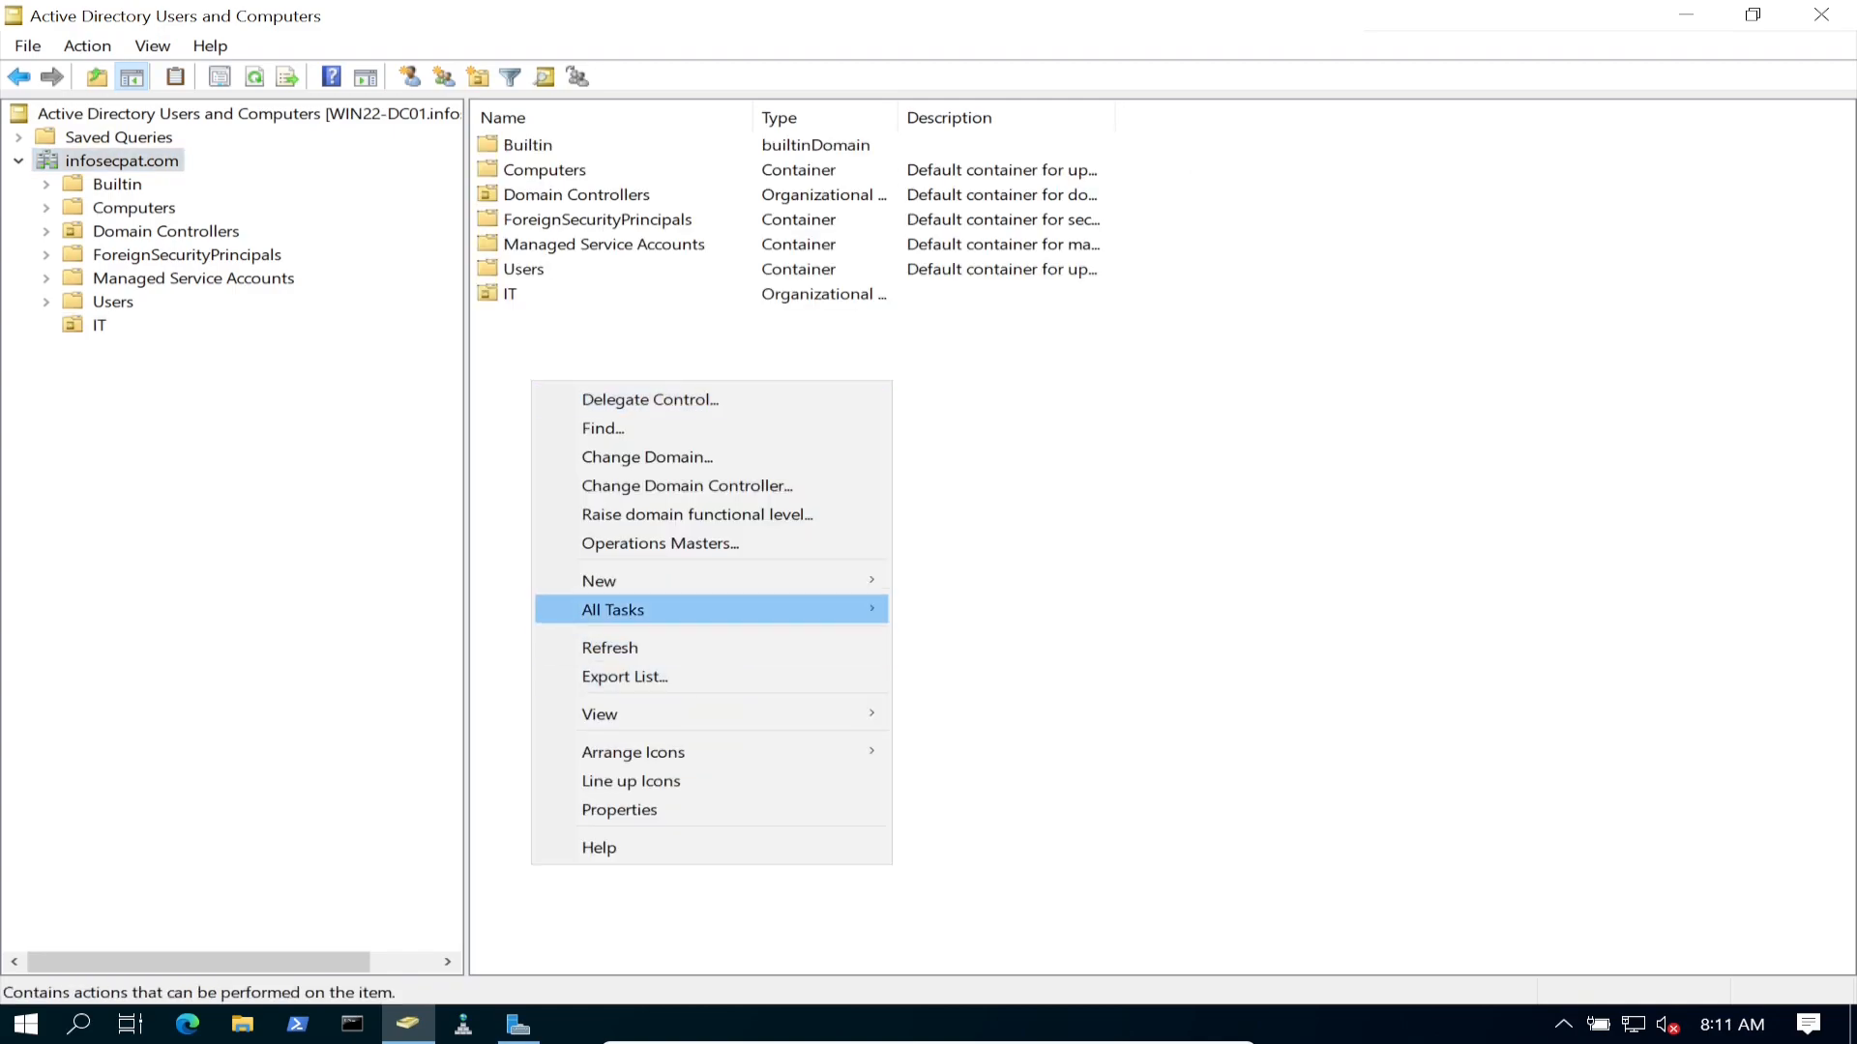
left_click(599, 581)
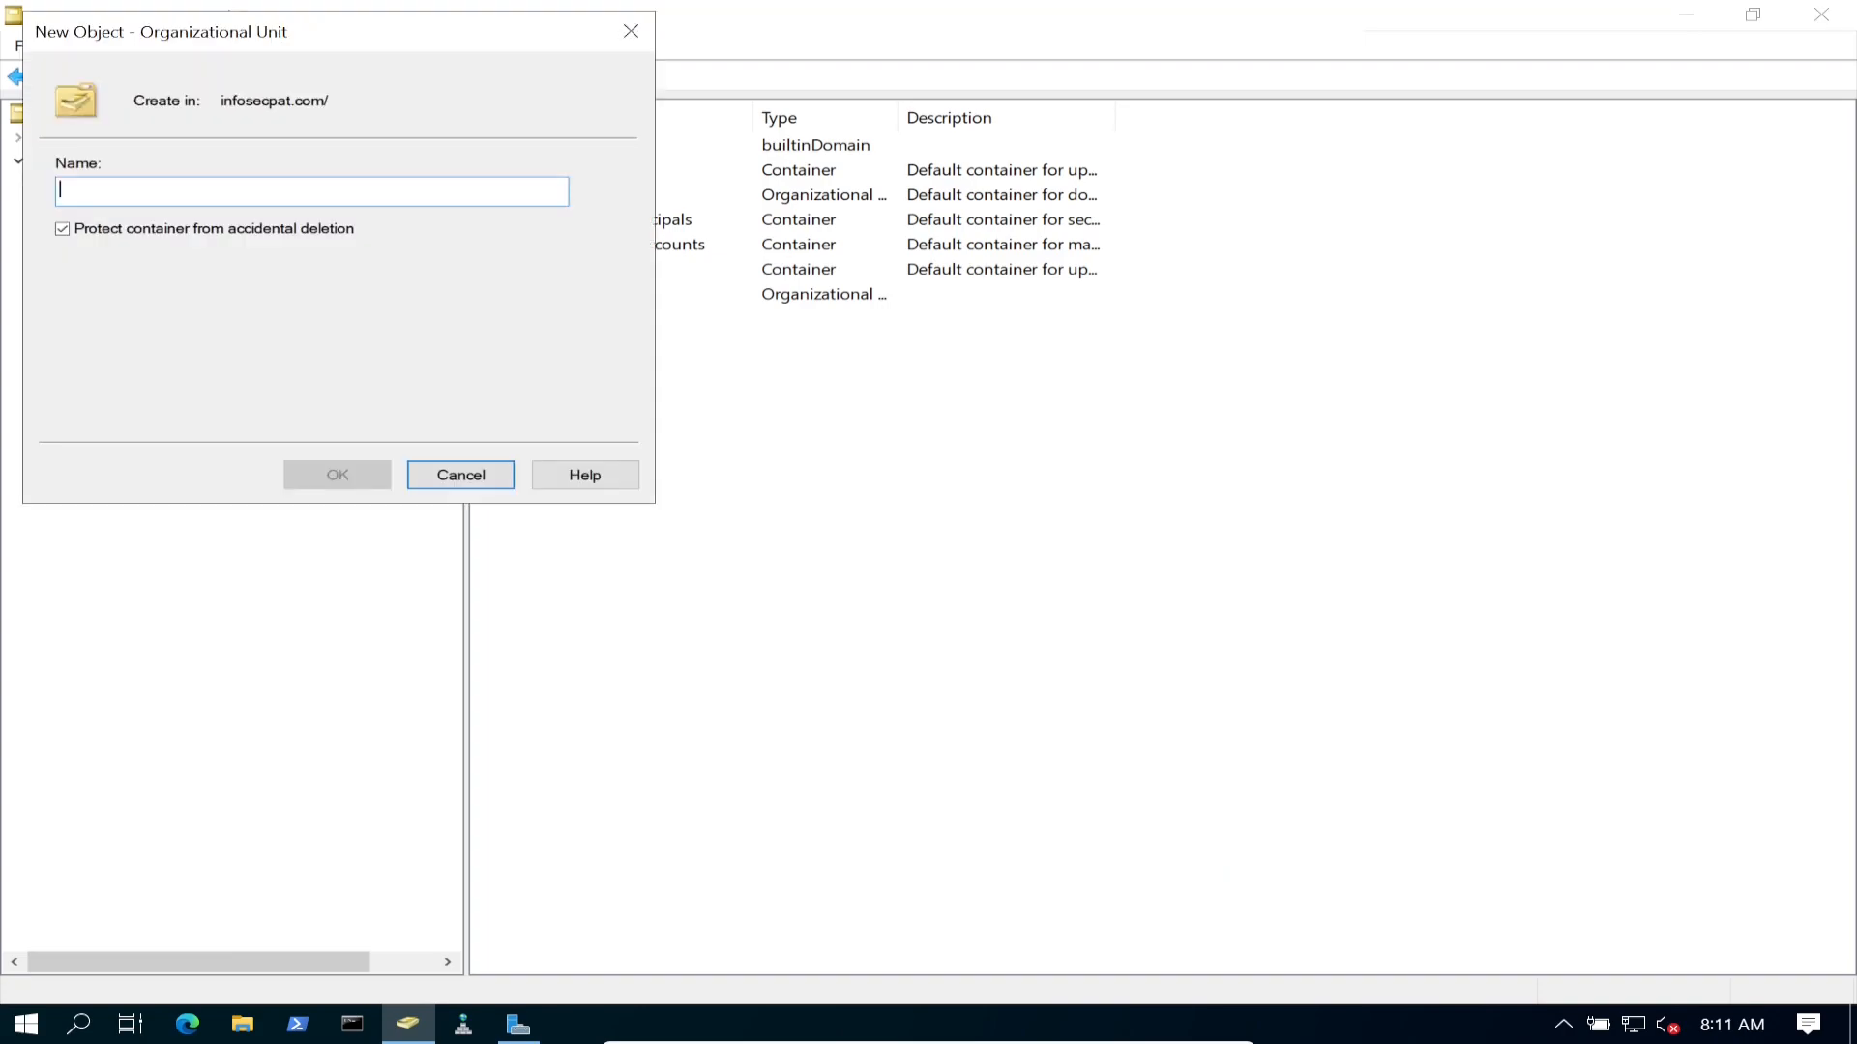
type("Cyber Se")
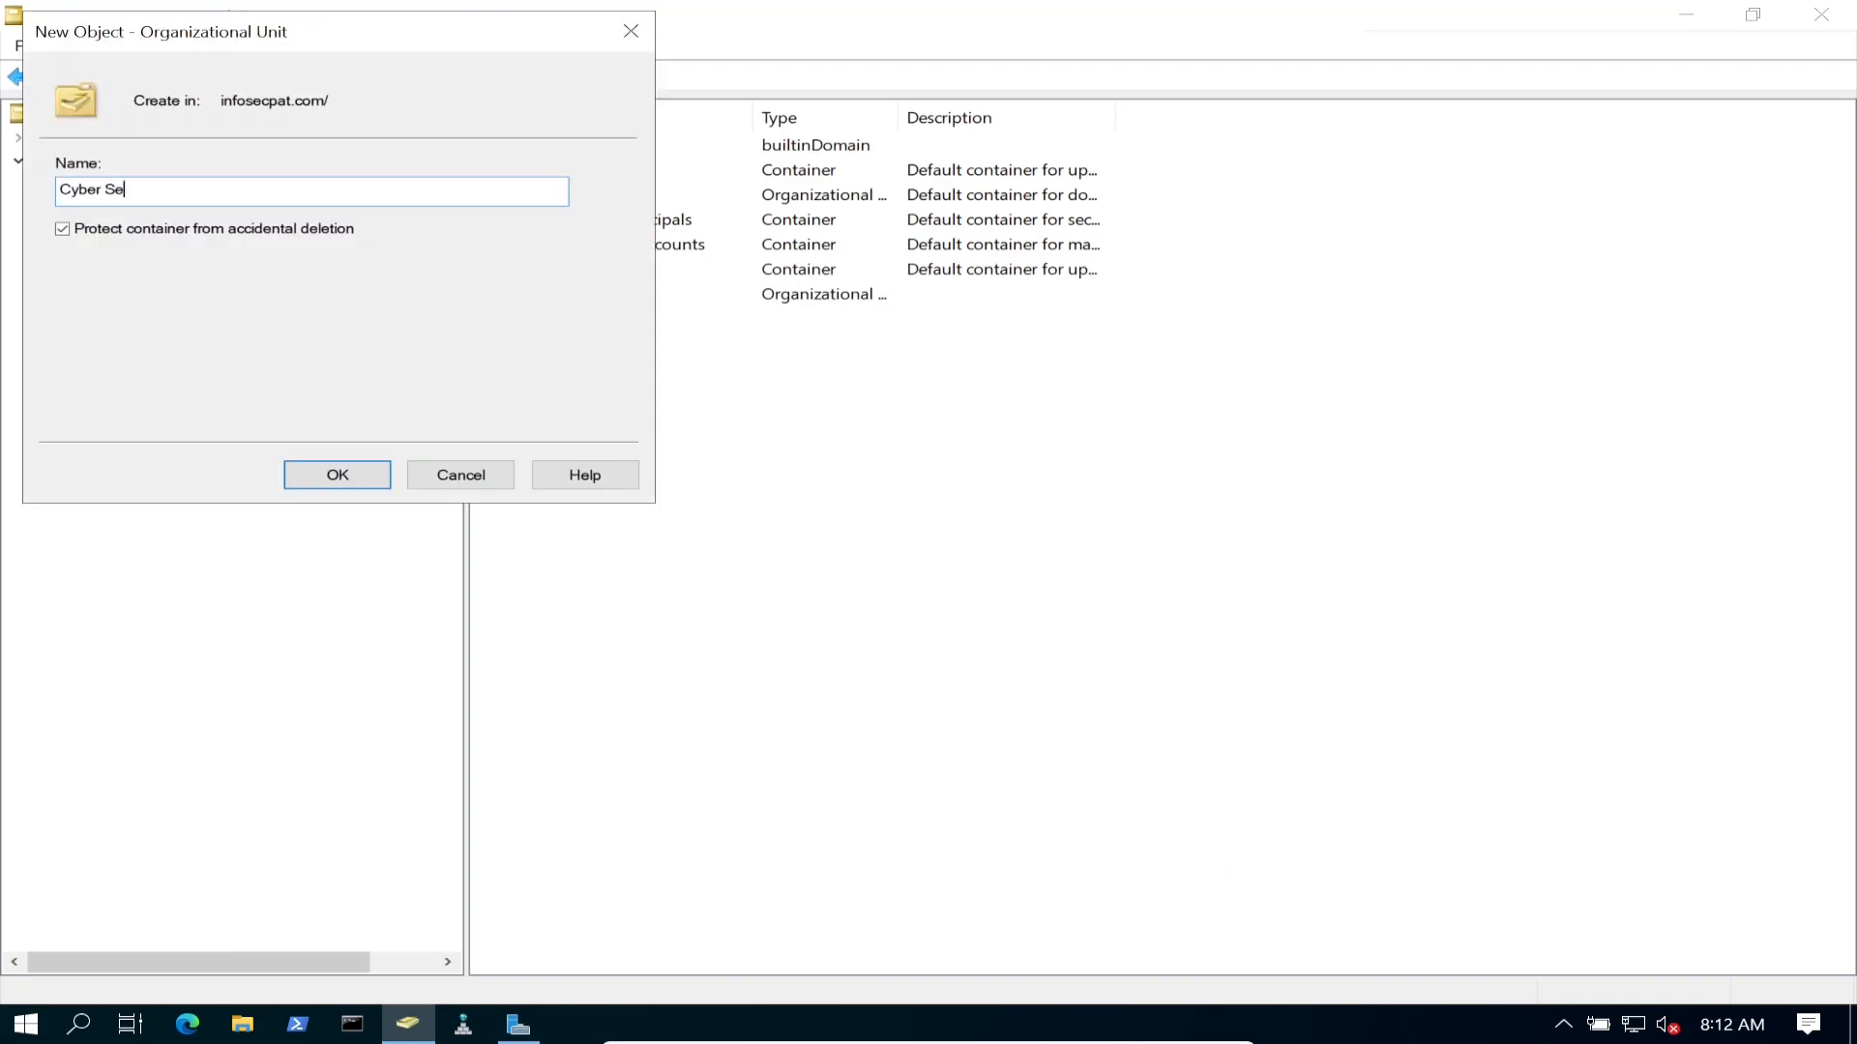
left_click(337, 476)
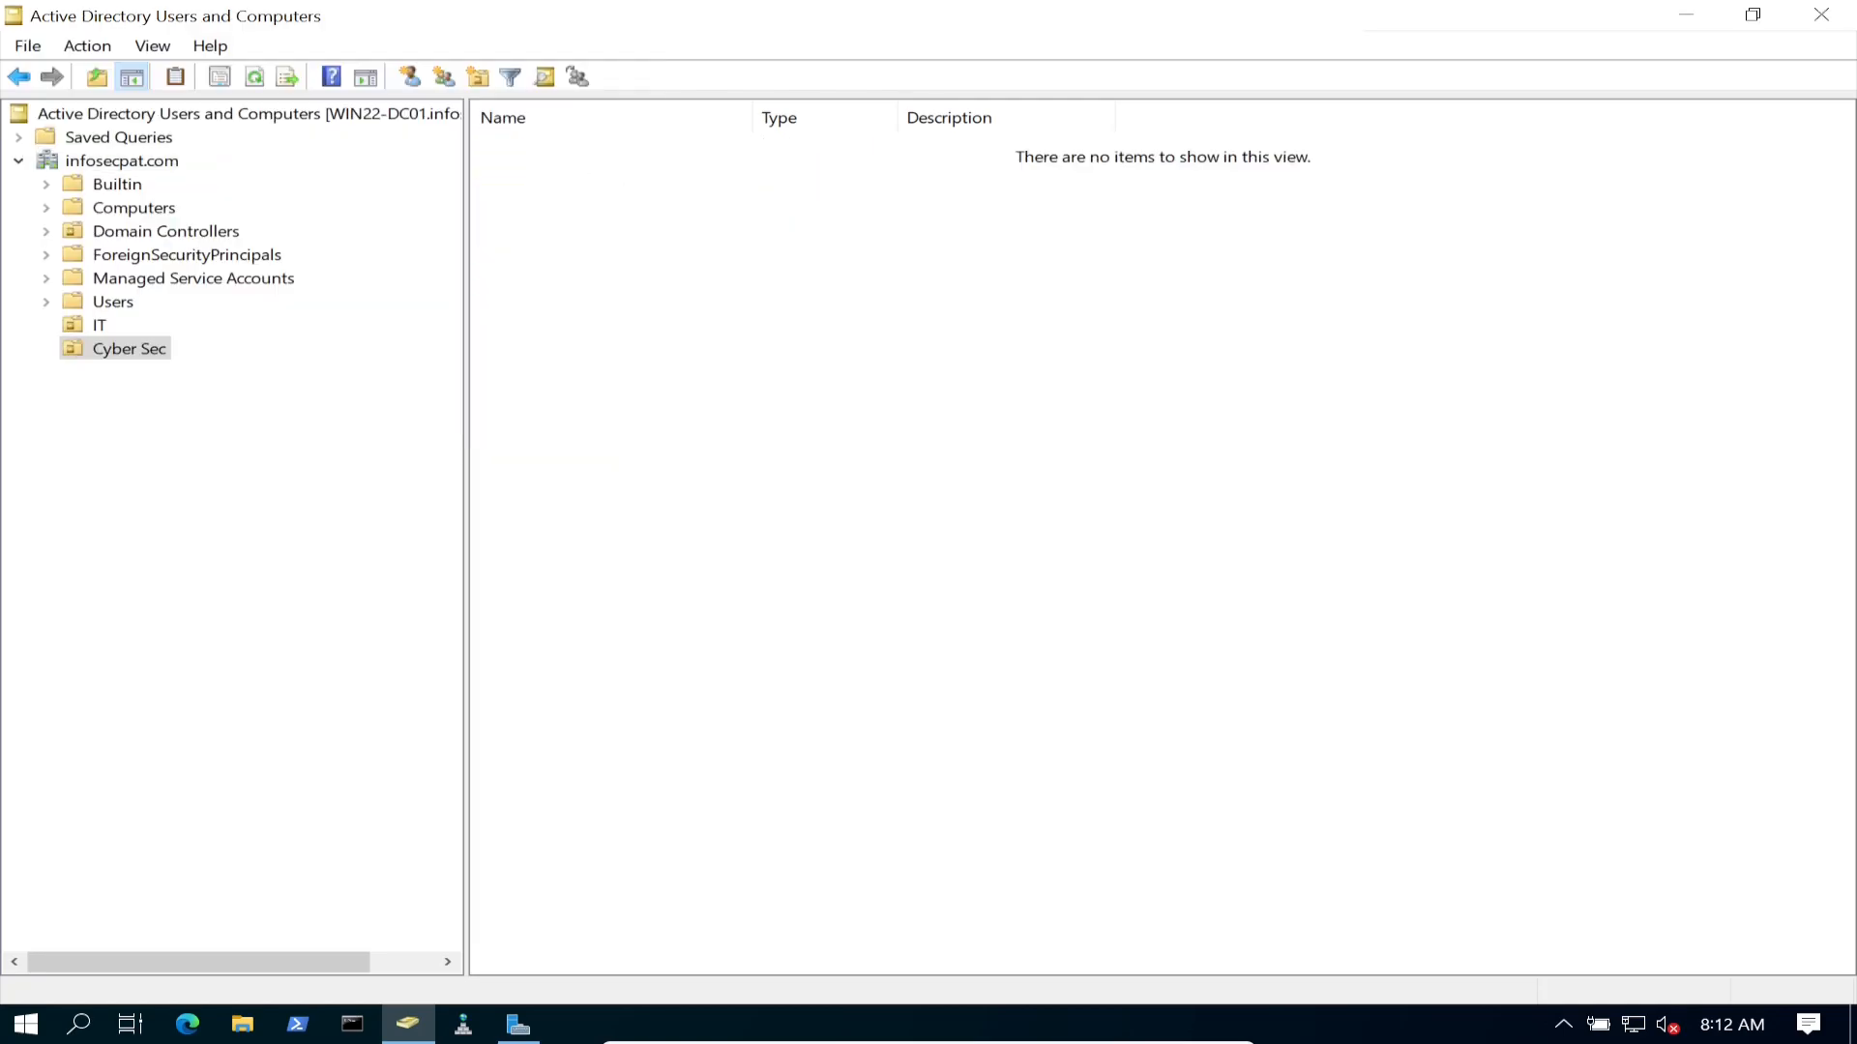
- Create an HR organizational unit under infosecpat.com and begin another new unit
left_click(120, 160)
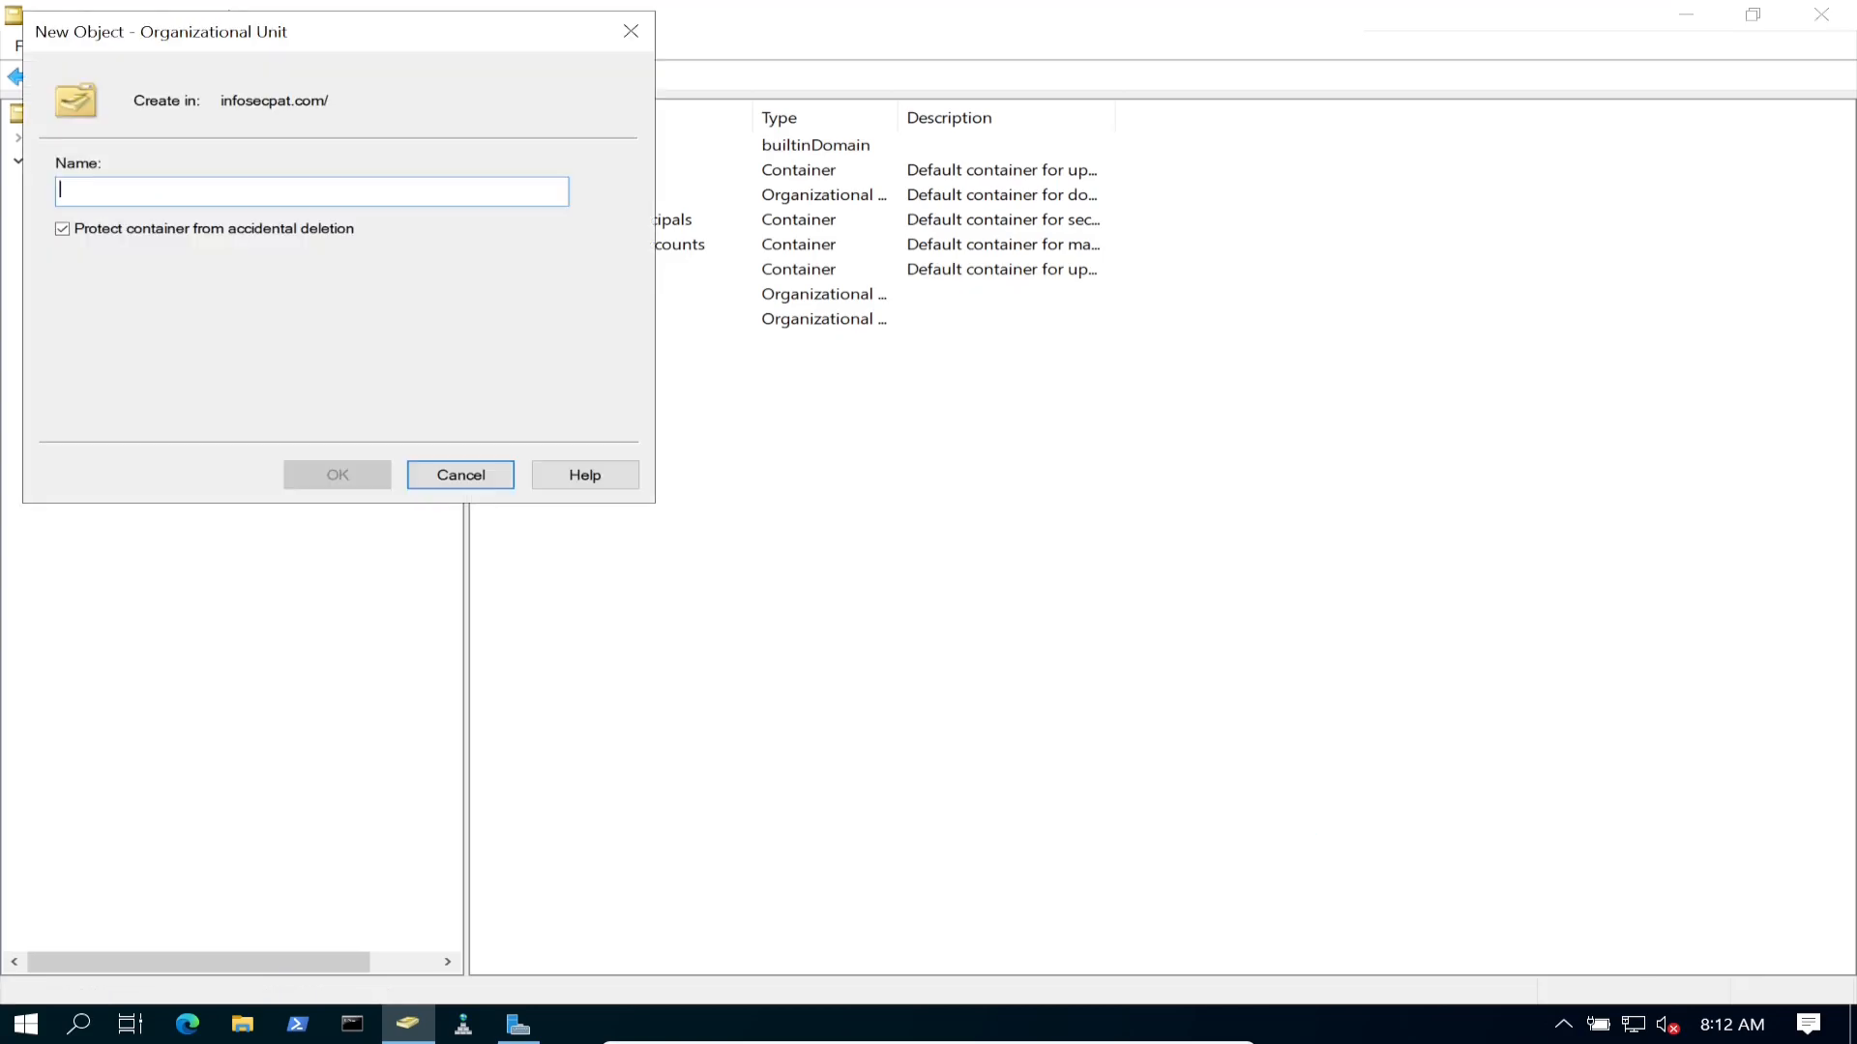
left_click(461, 476)
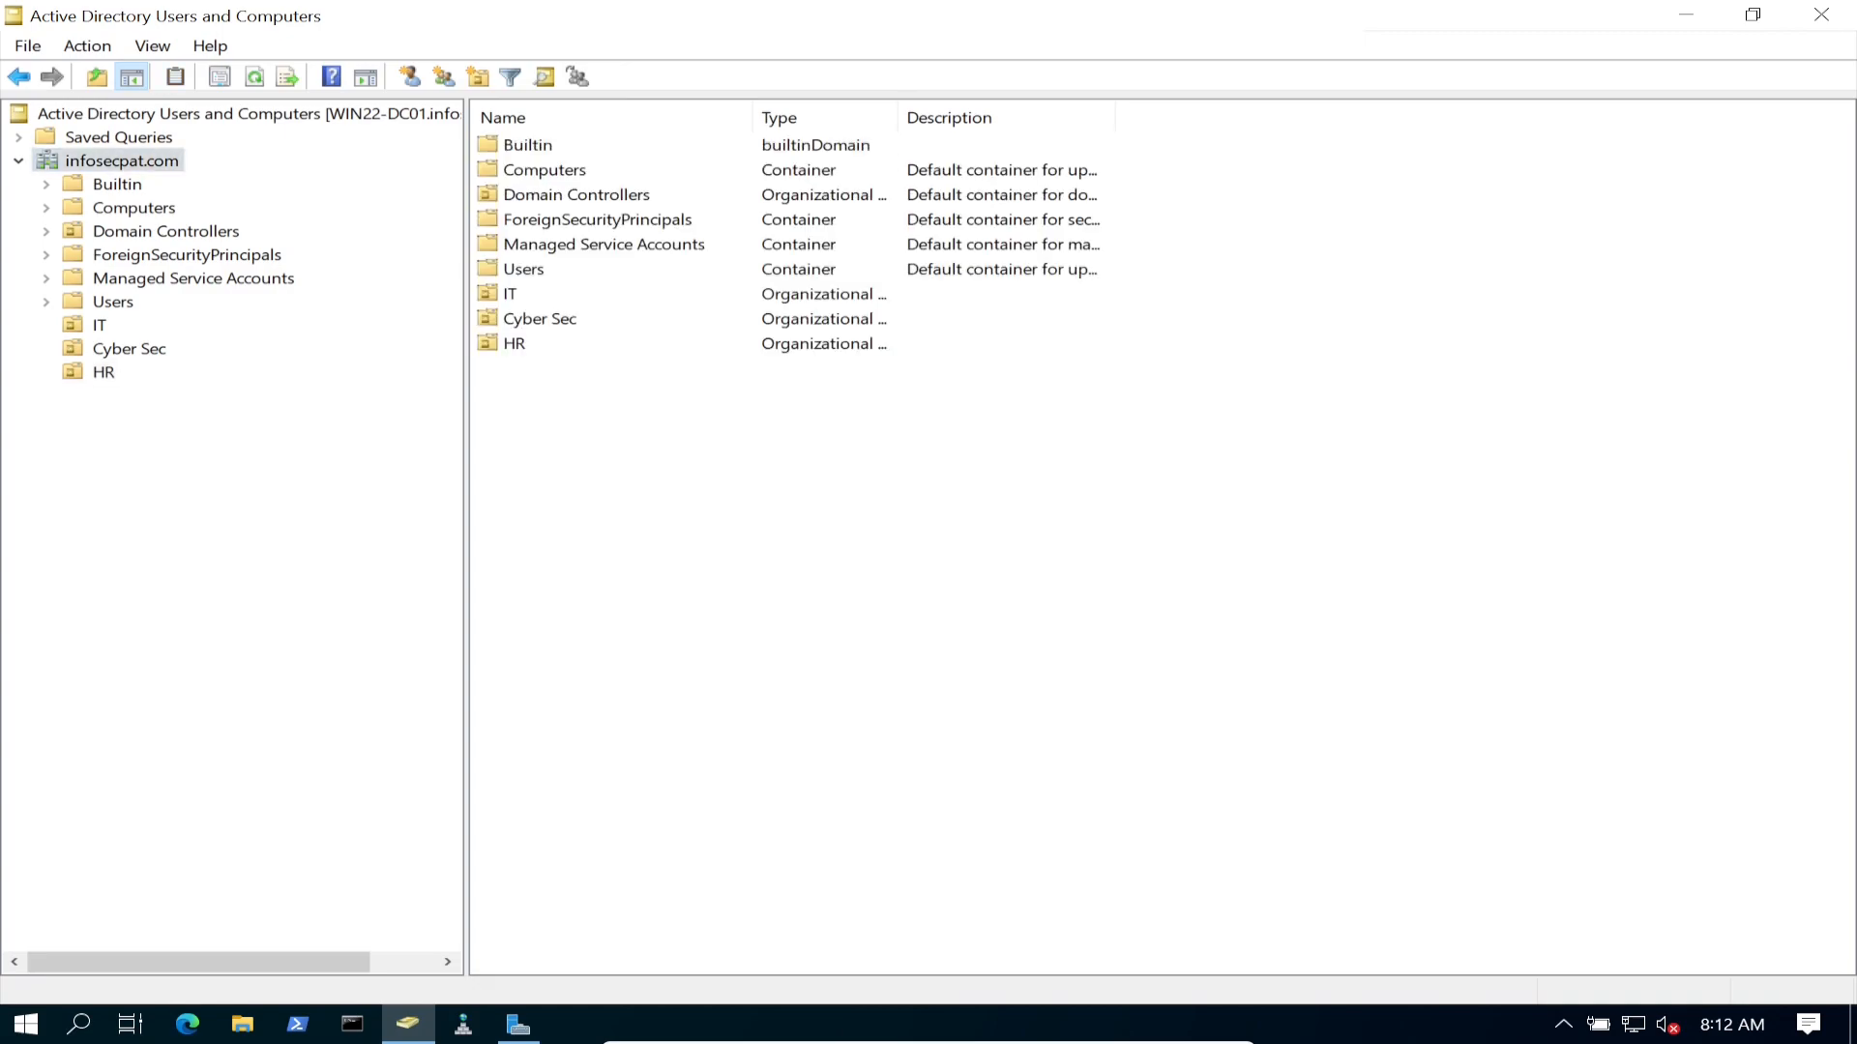
right_click(119, 160)
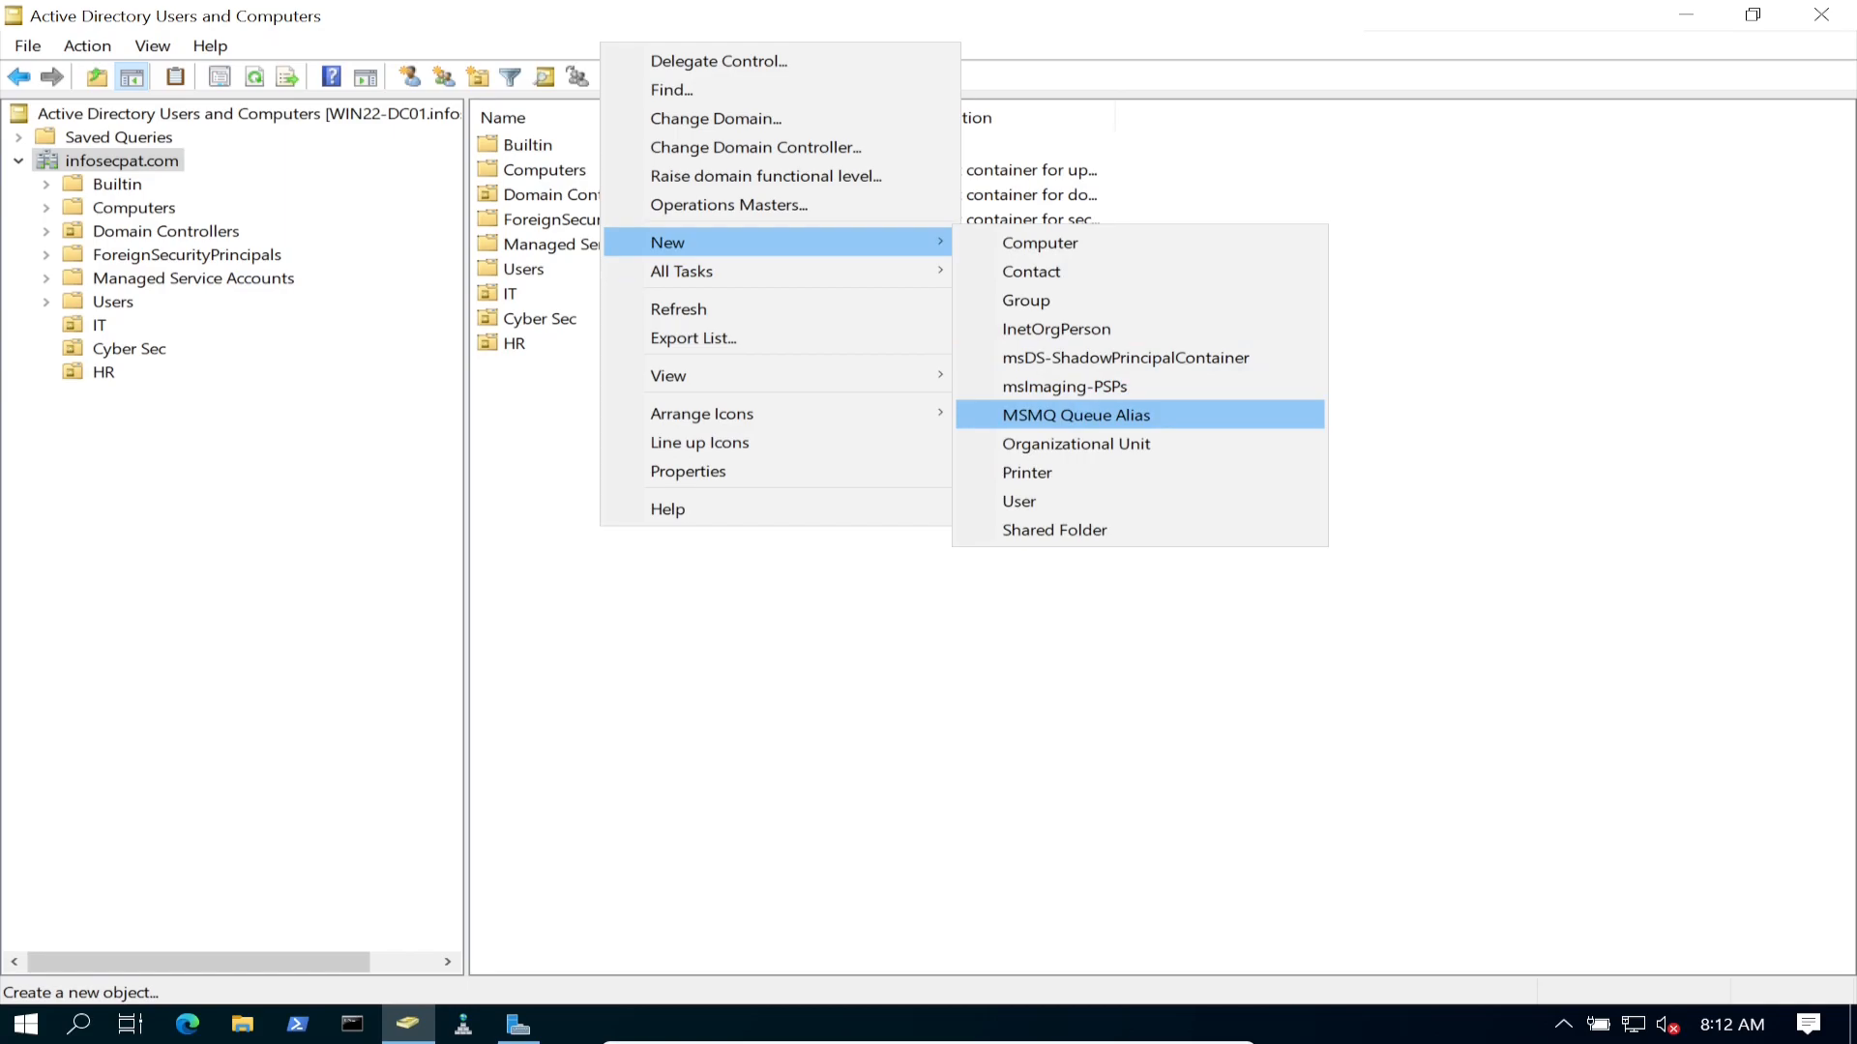
left_click(1078, 445)
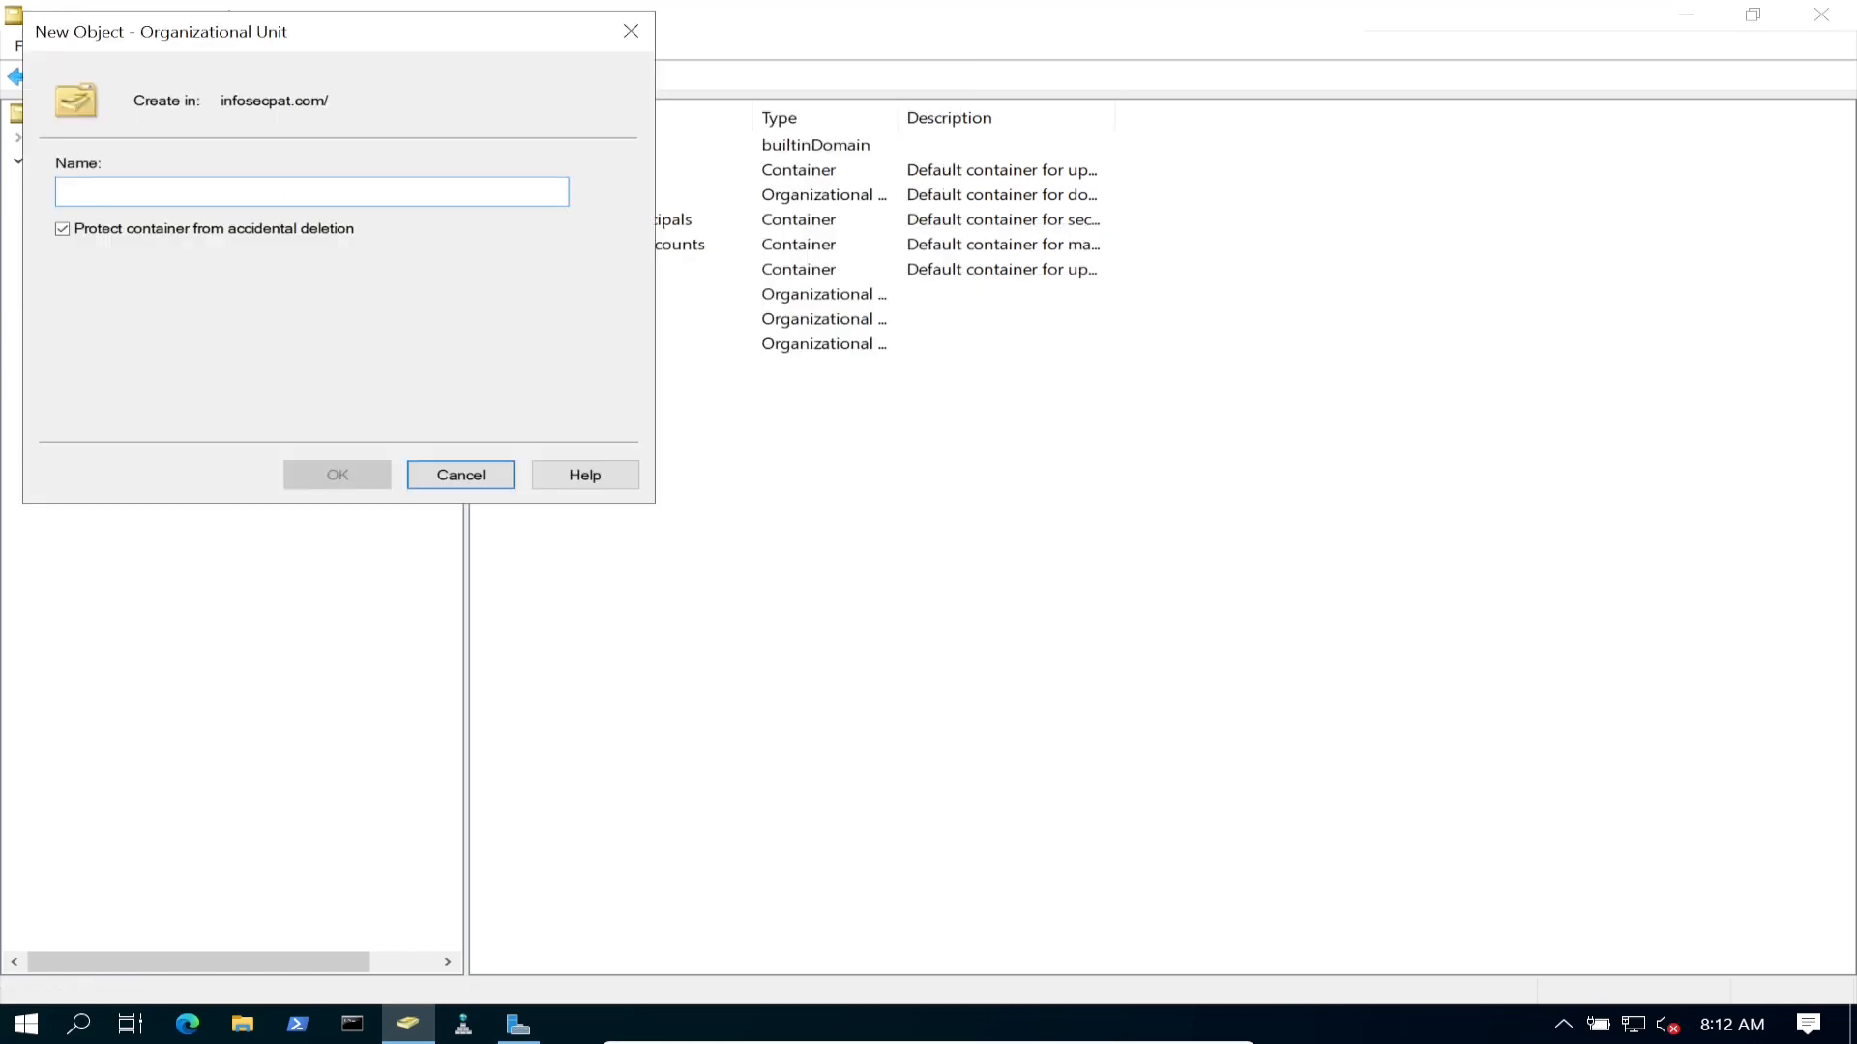
- Finish the Sales organizational unit, browse Builtin, and view all four units under infosecpat.com
left_click(461, 476)
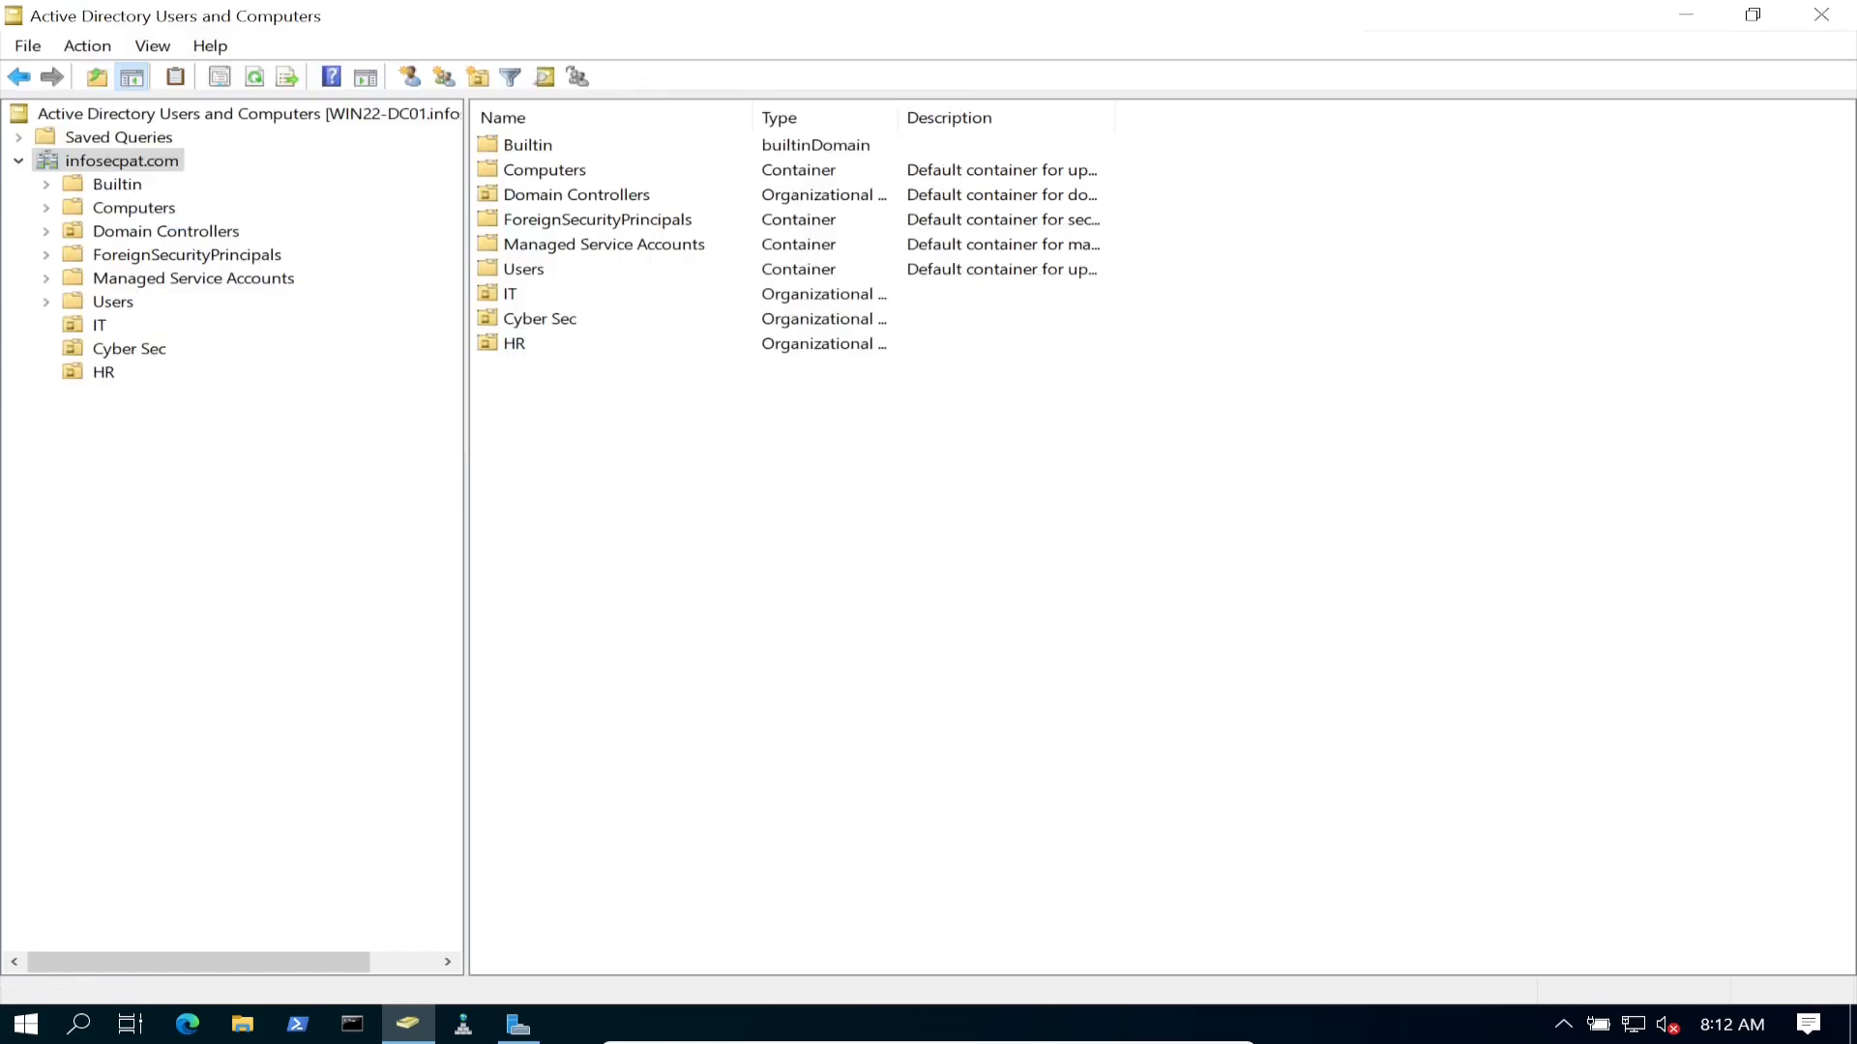
left_click(110, 395)
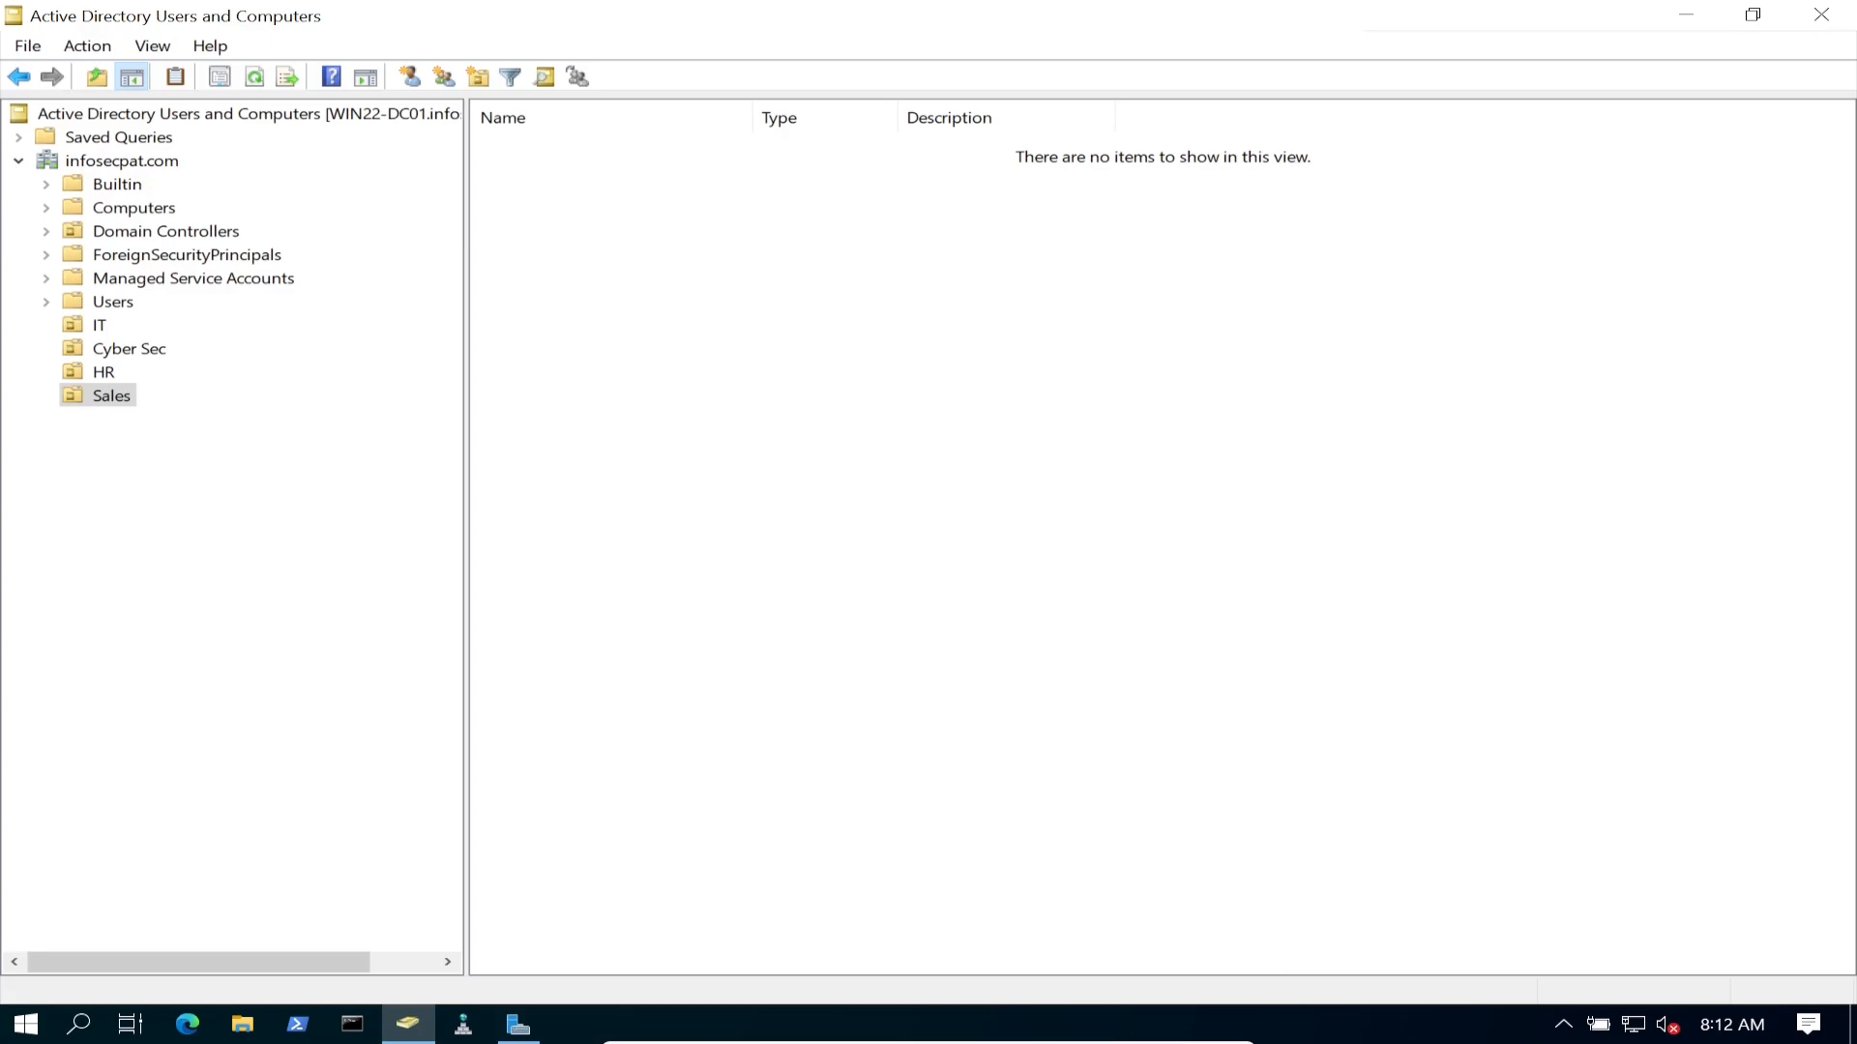
left_click(113, 302)
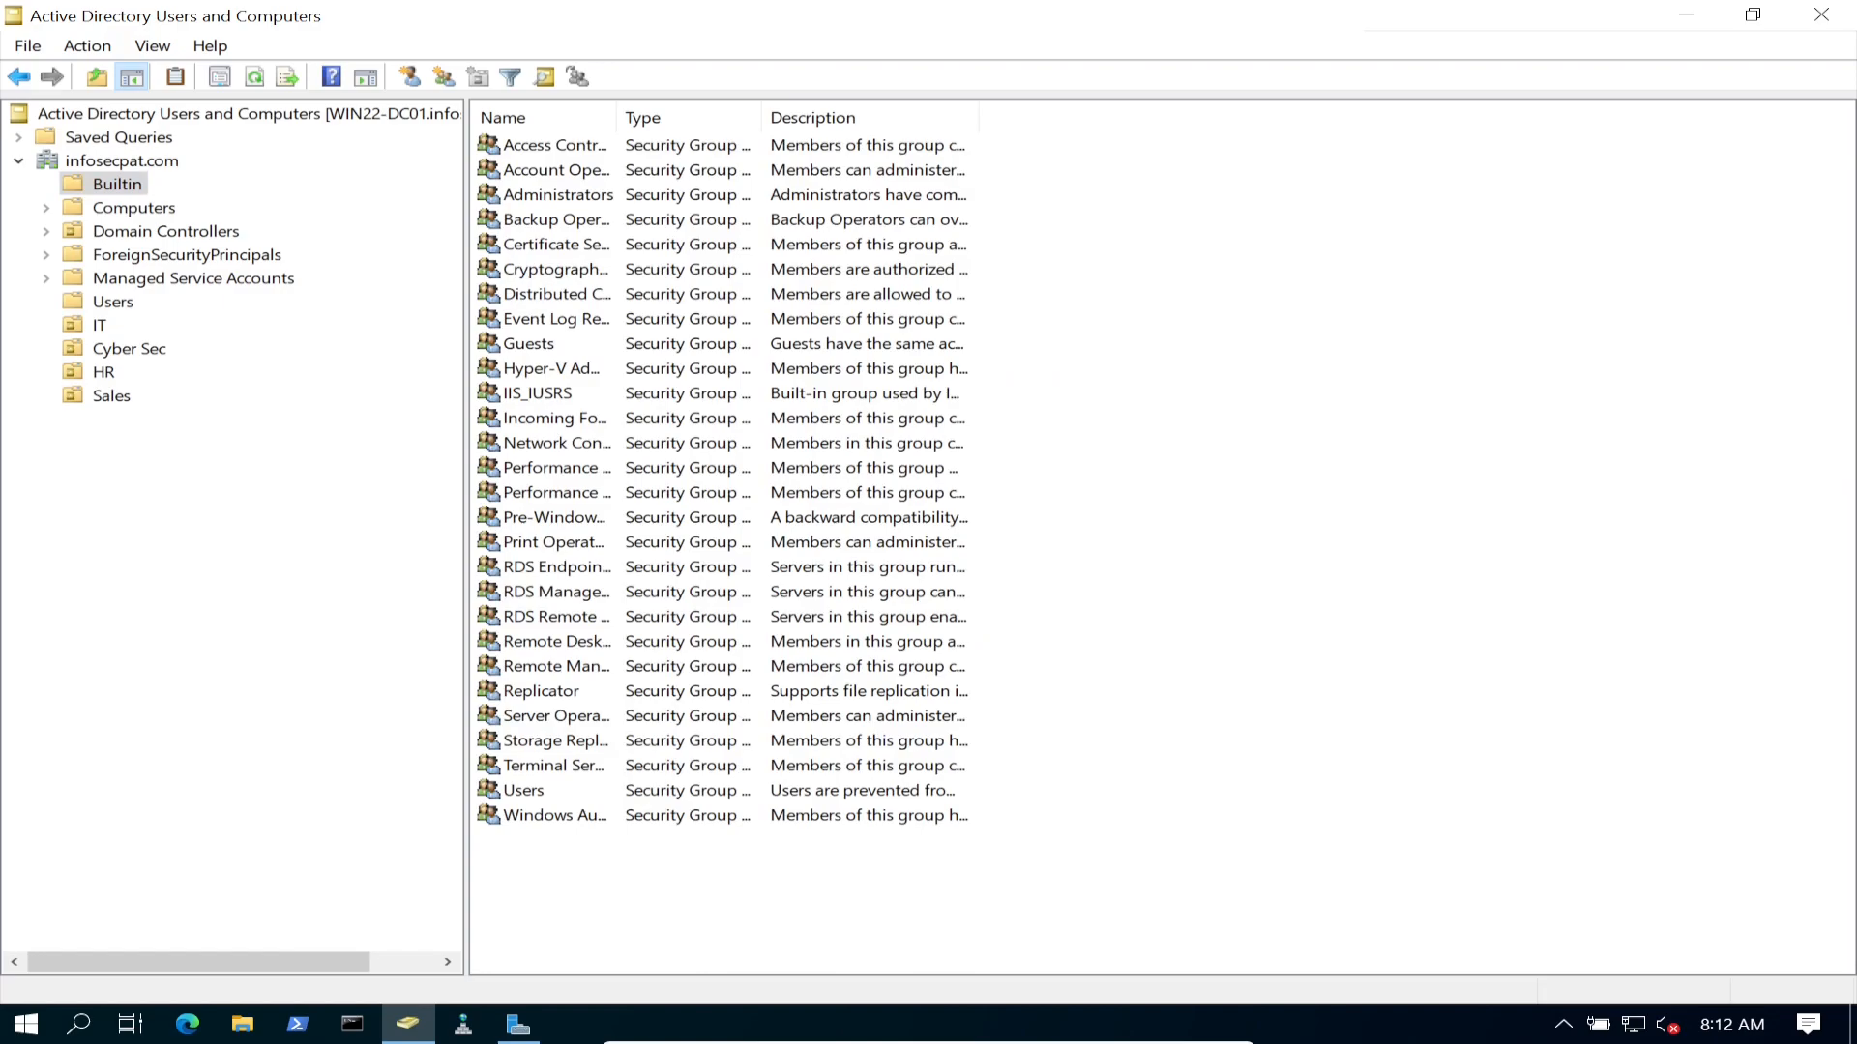
left_click(120, 160)
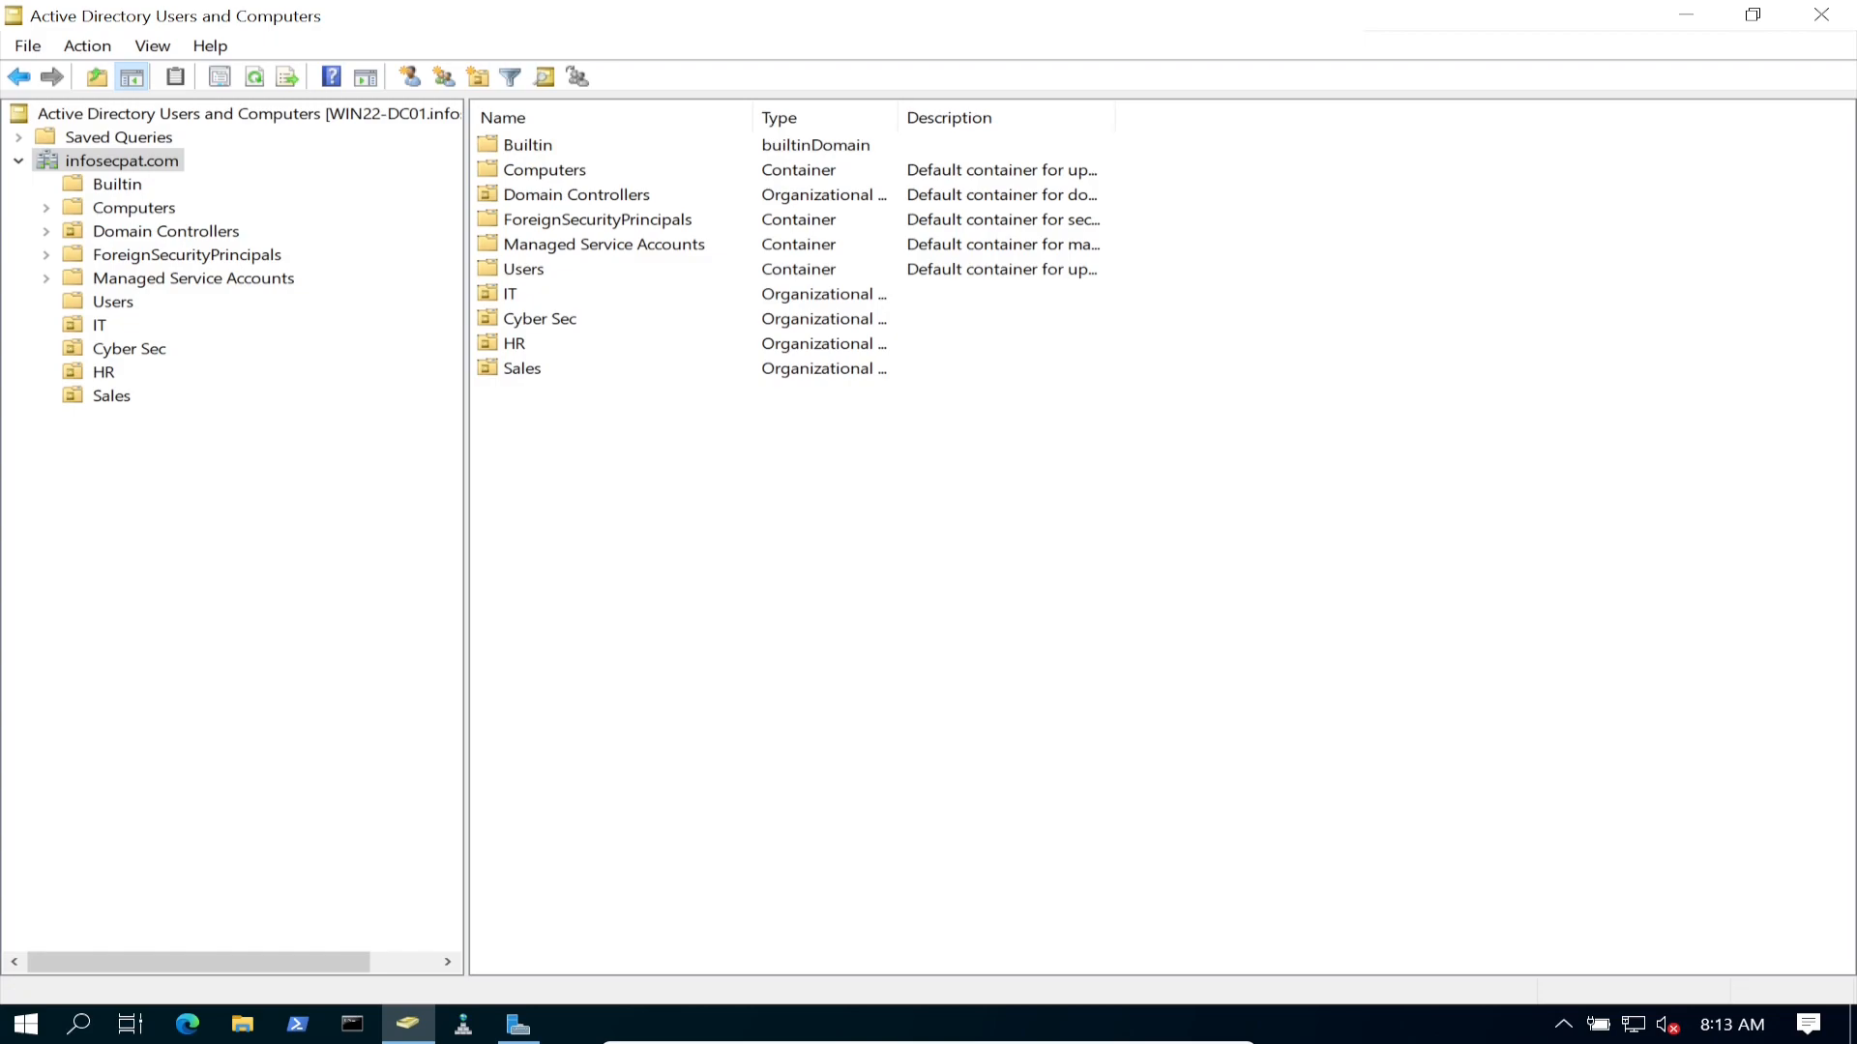
- Start a new user named Pat in the IT organizational unit
right_click(98, 325)
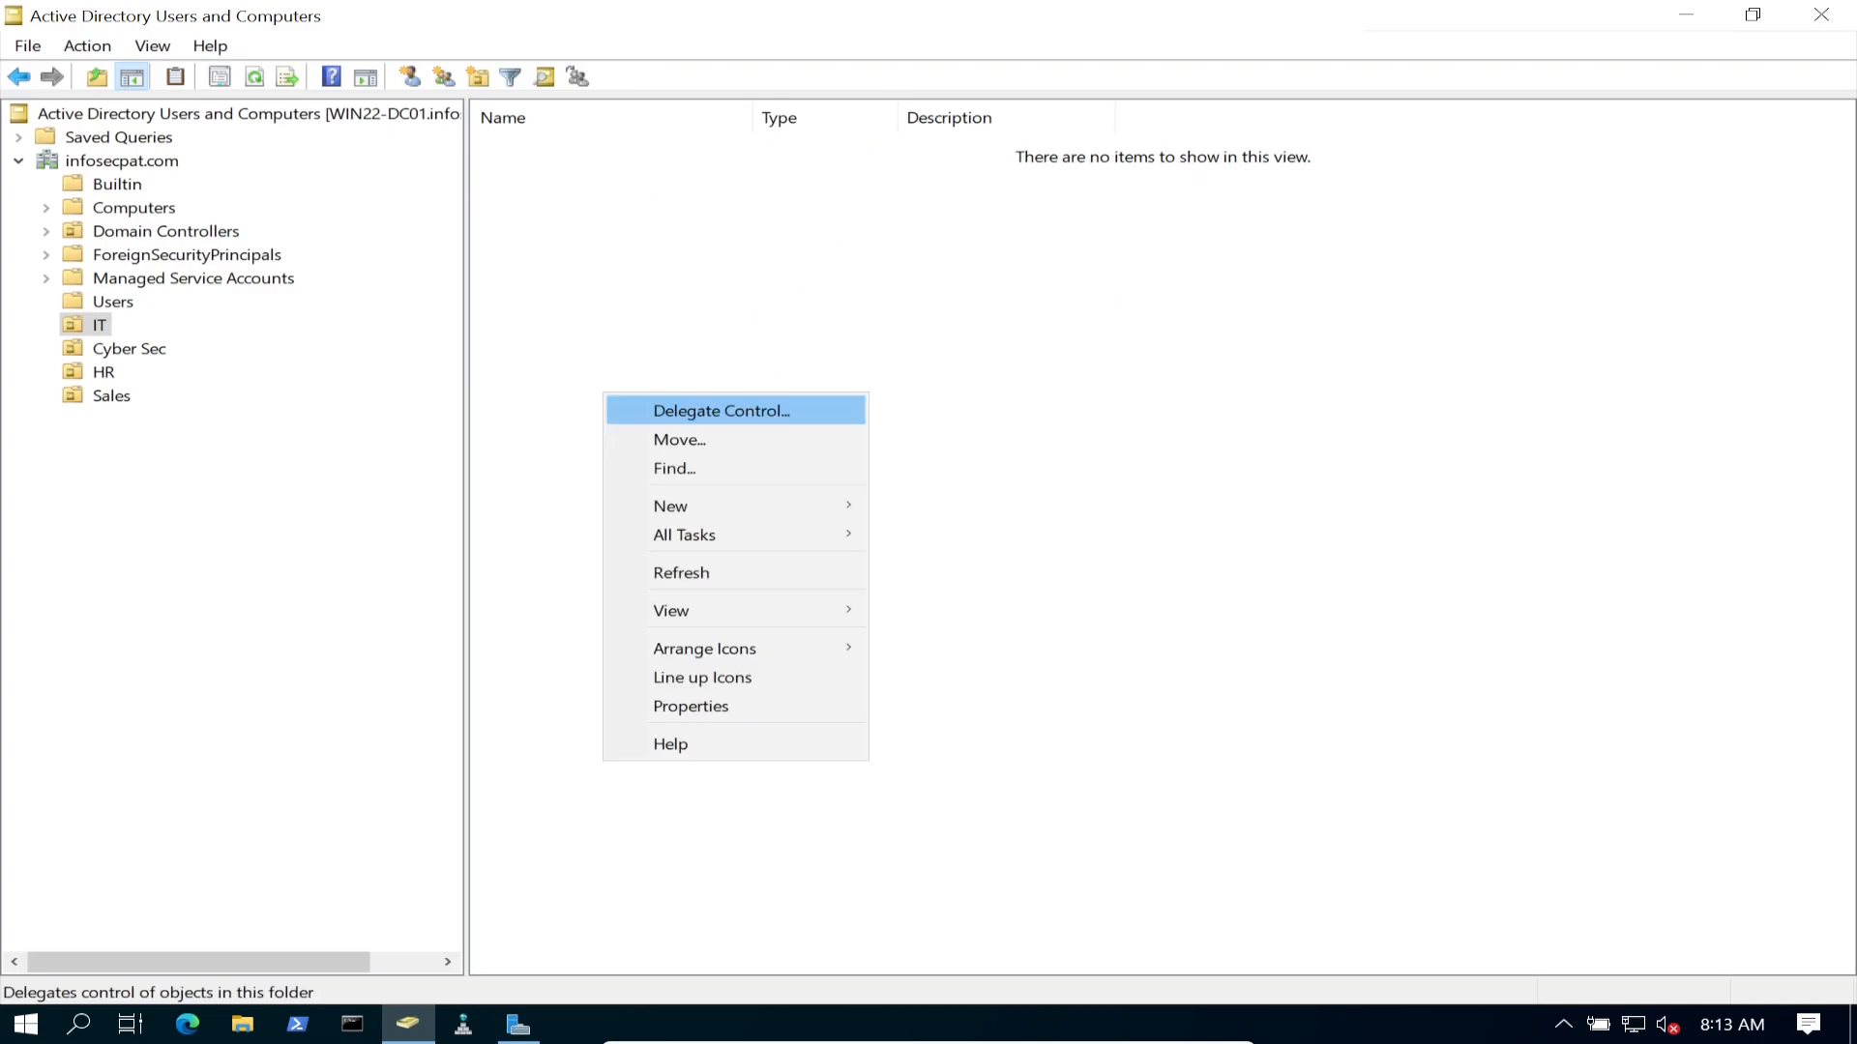
mouse_move(671, 505)
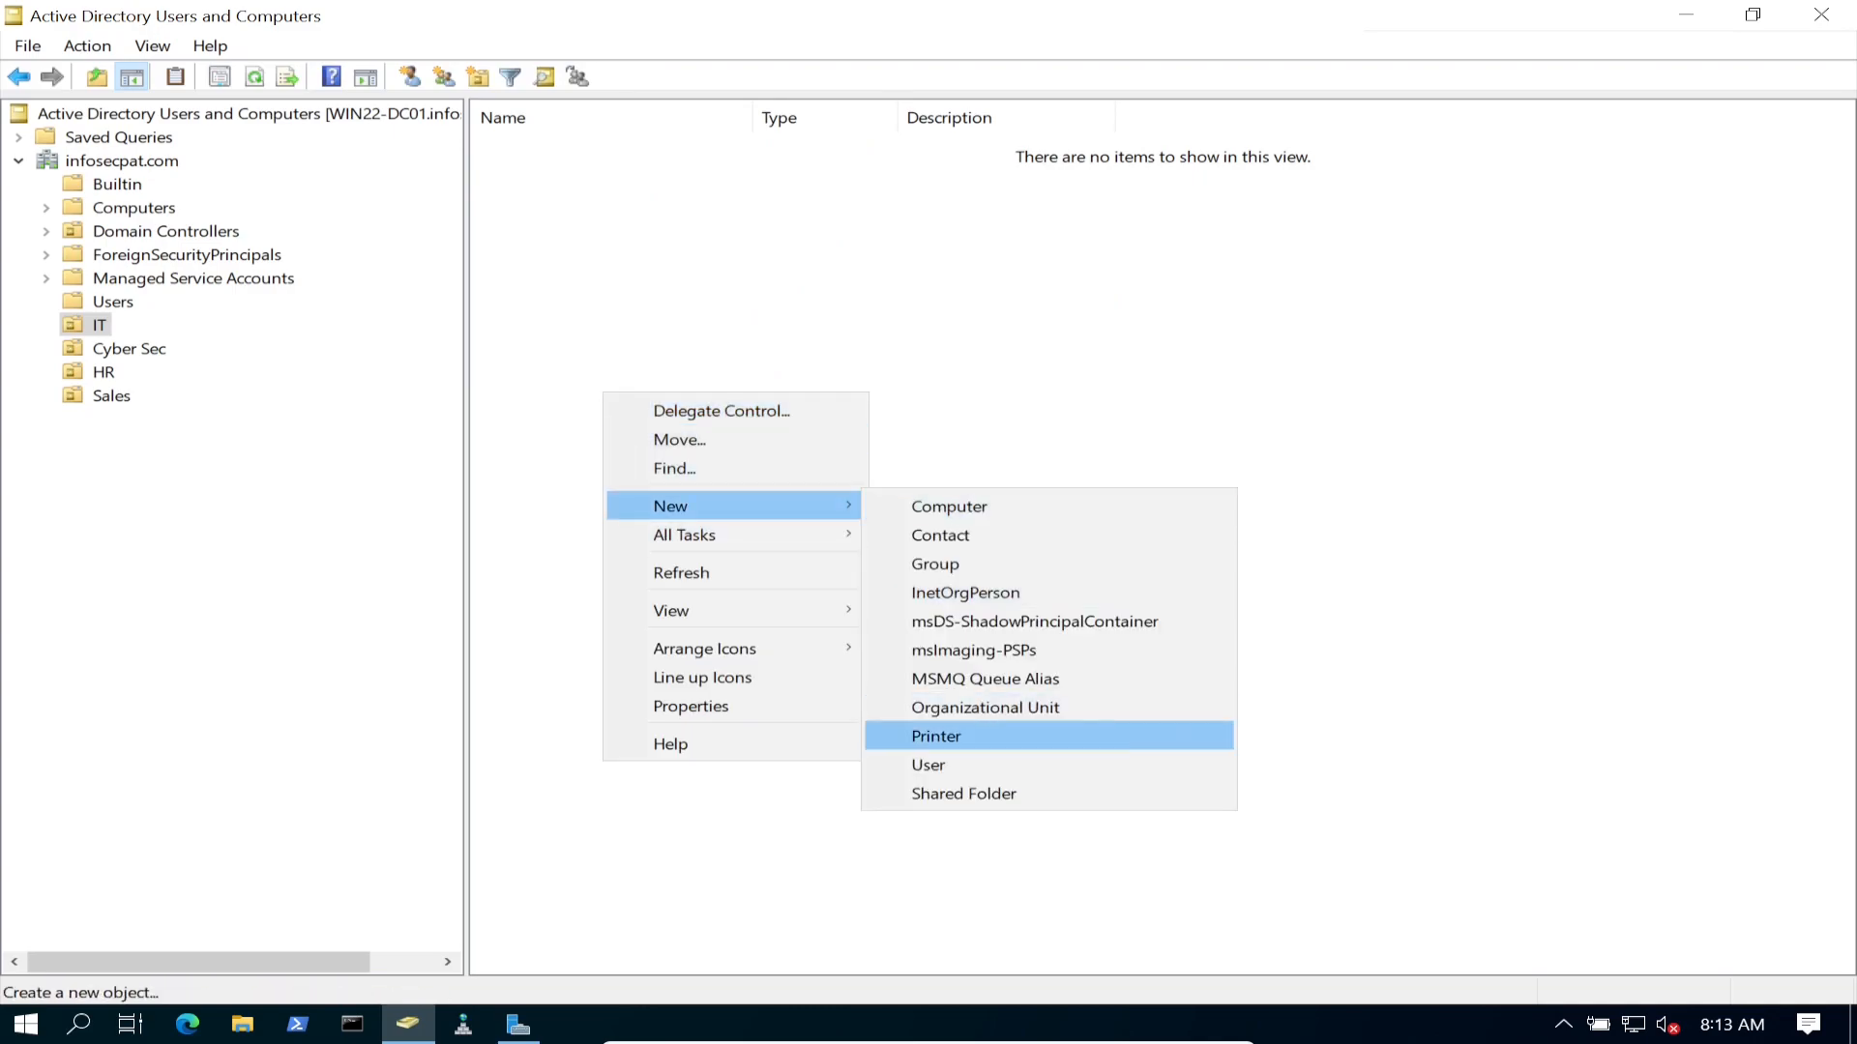
left_click(928, 766)
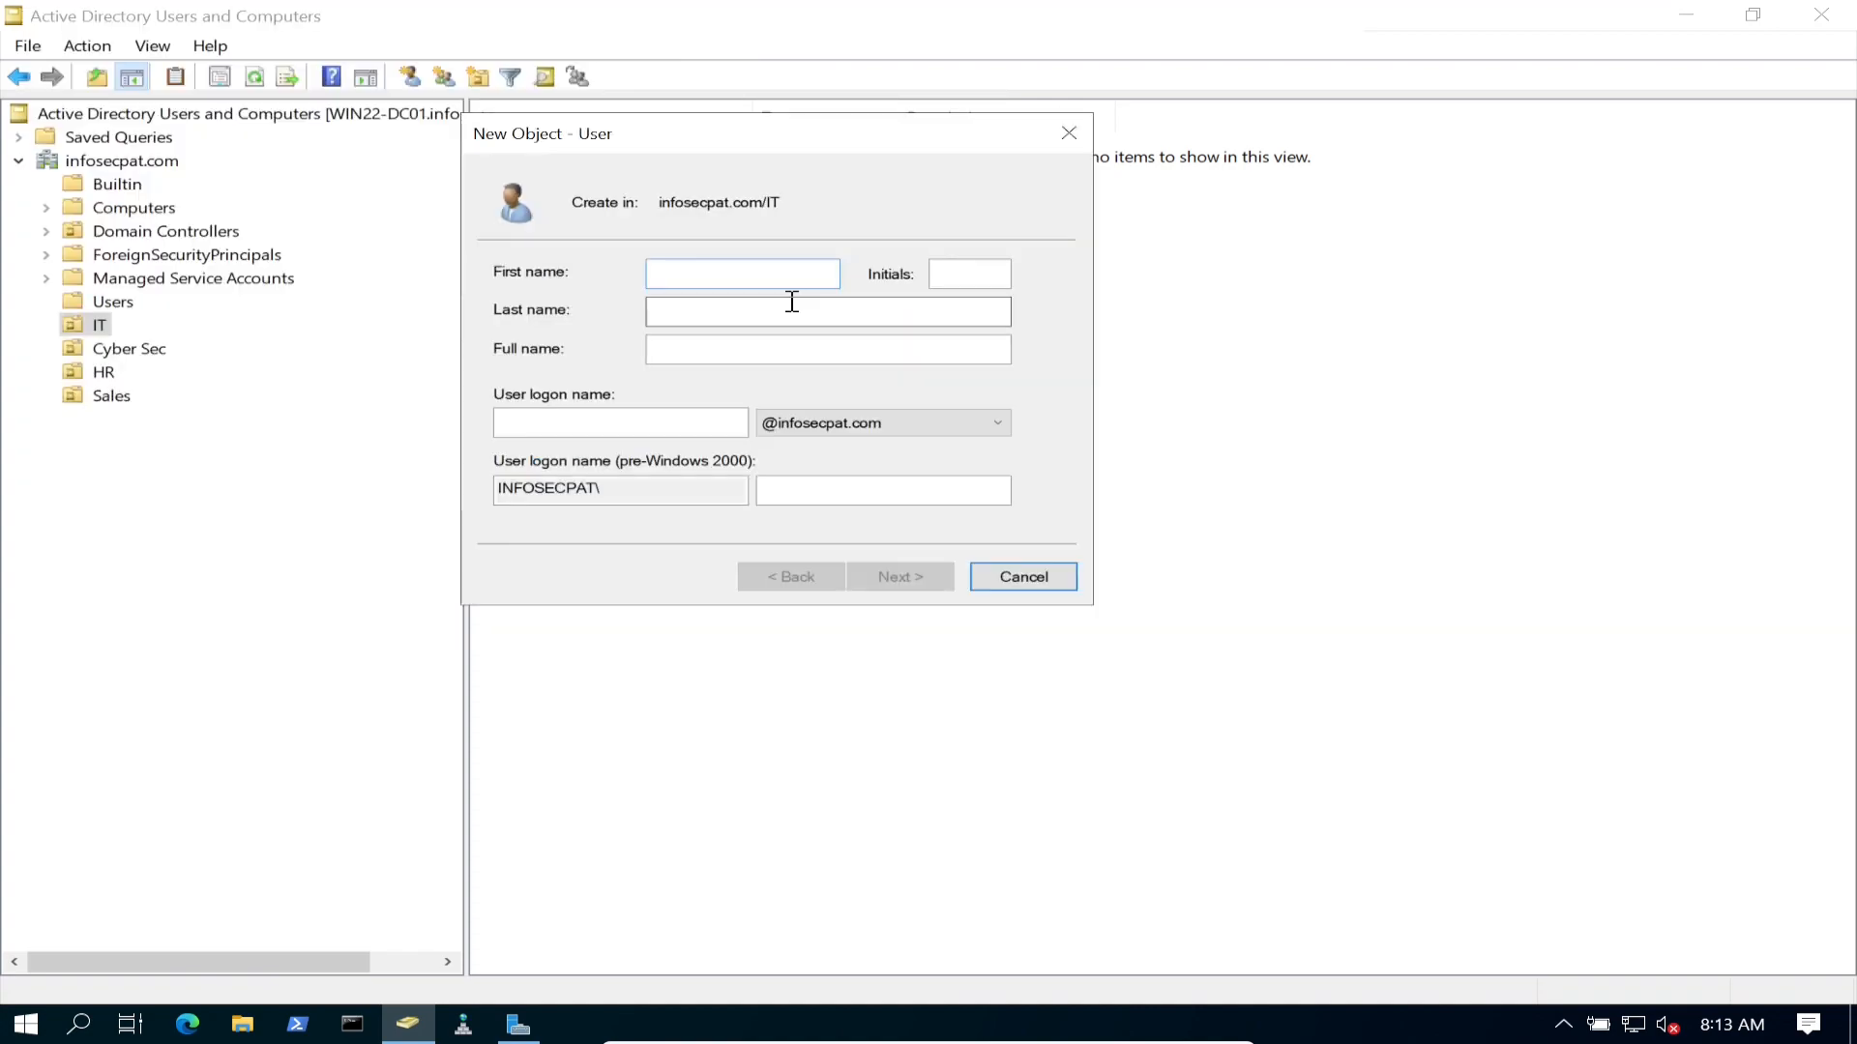
type("Pa")
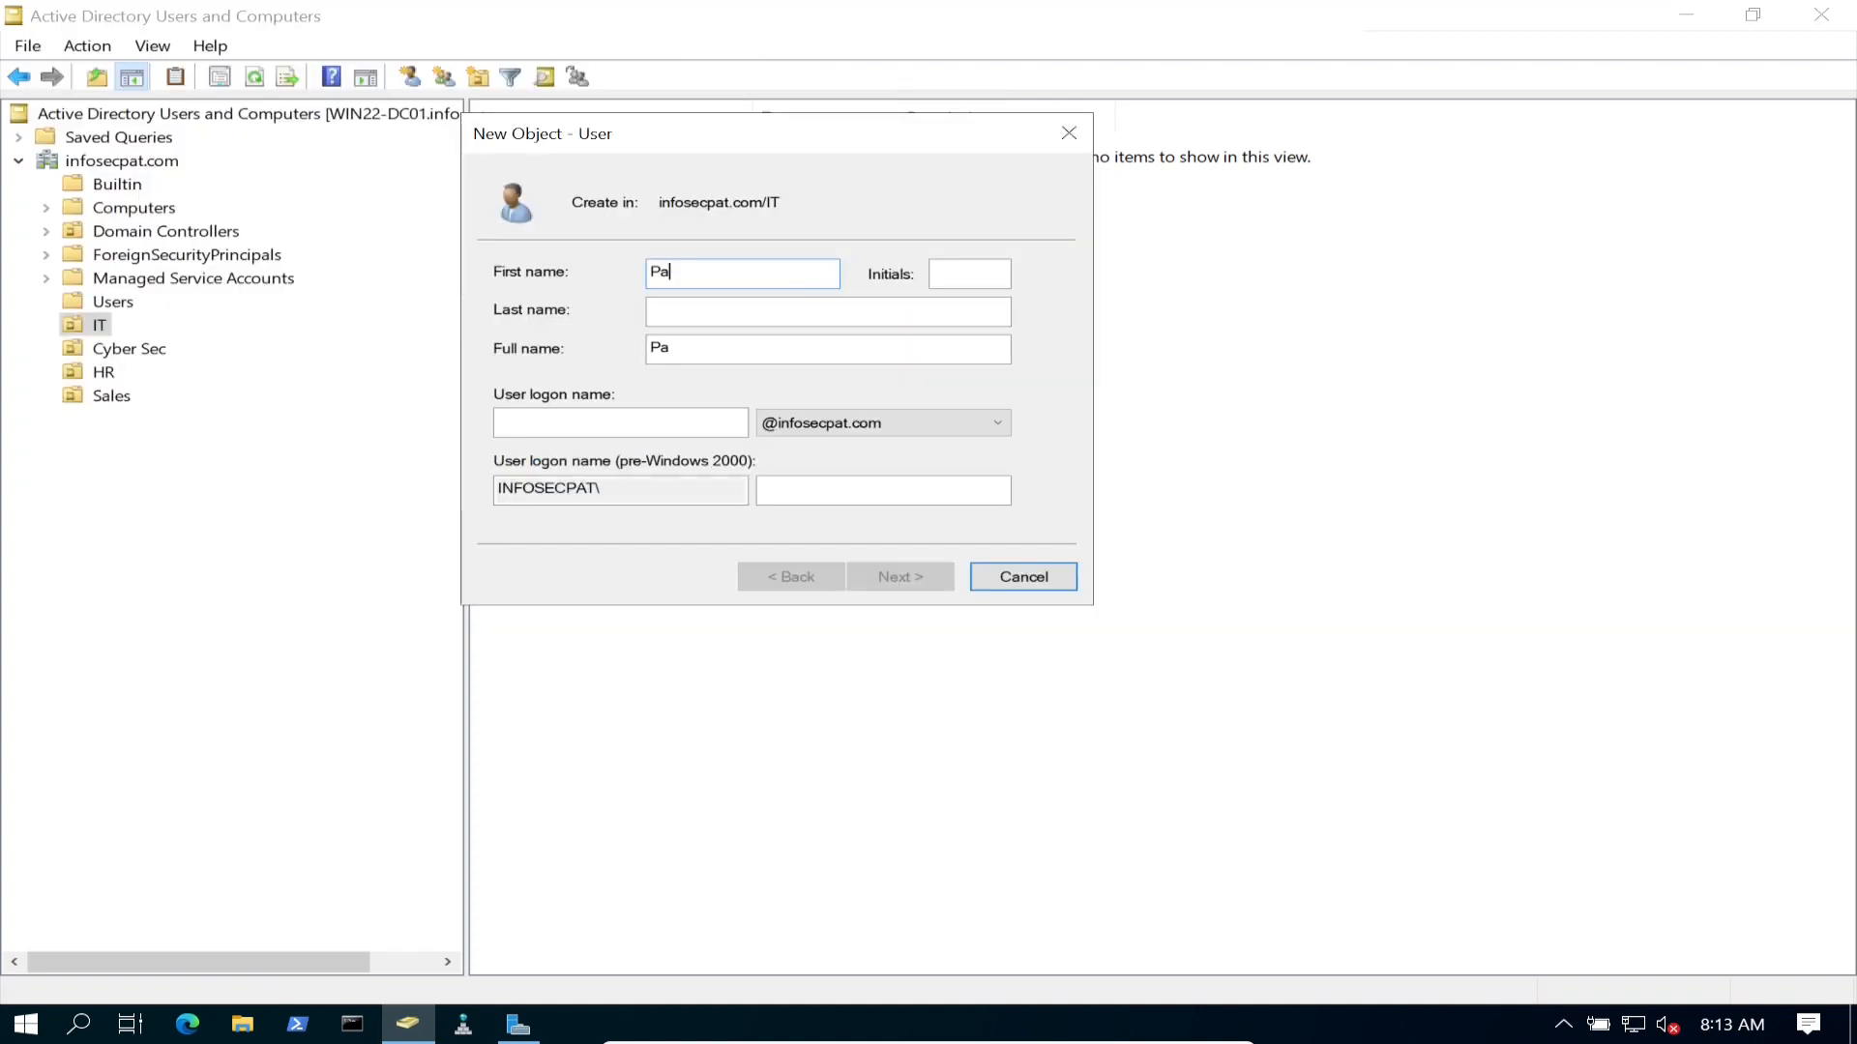
type("t")
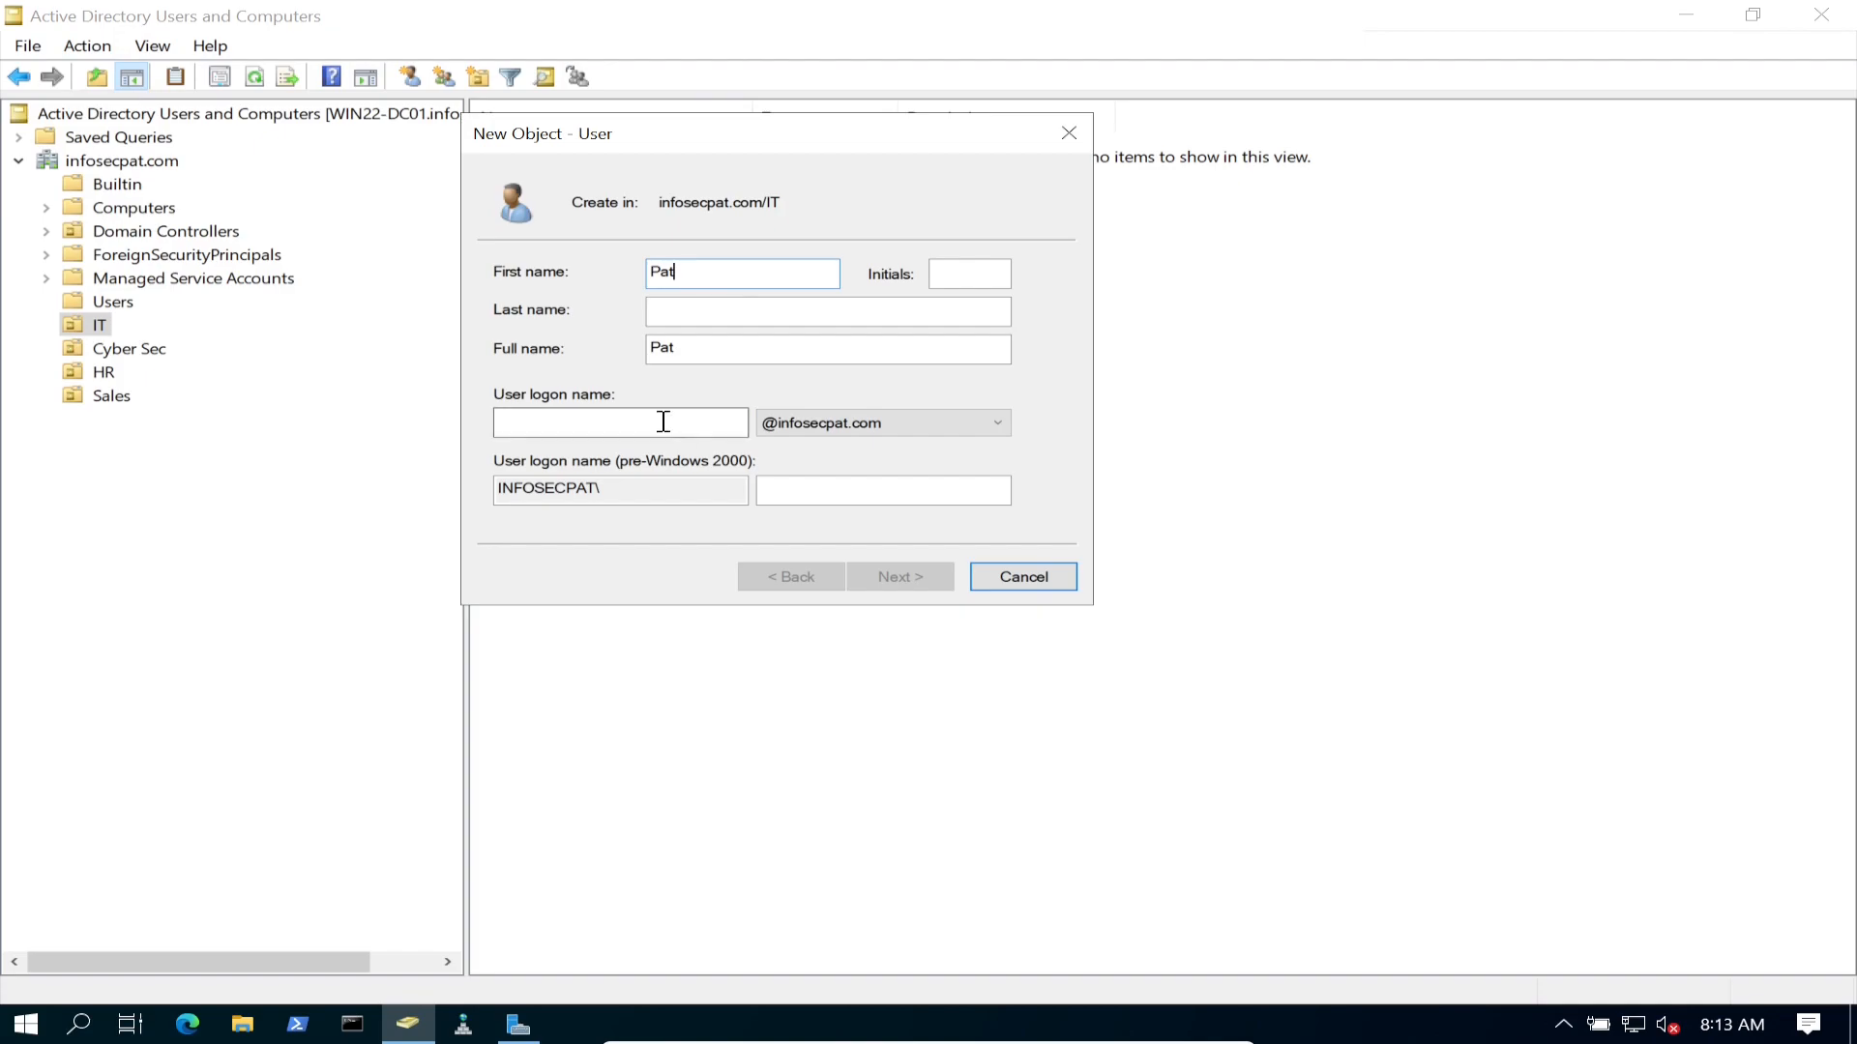
type("Pat")
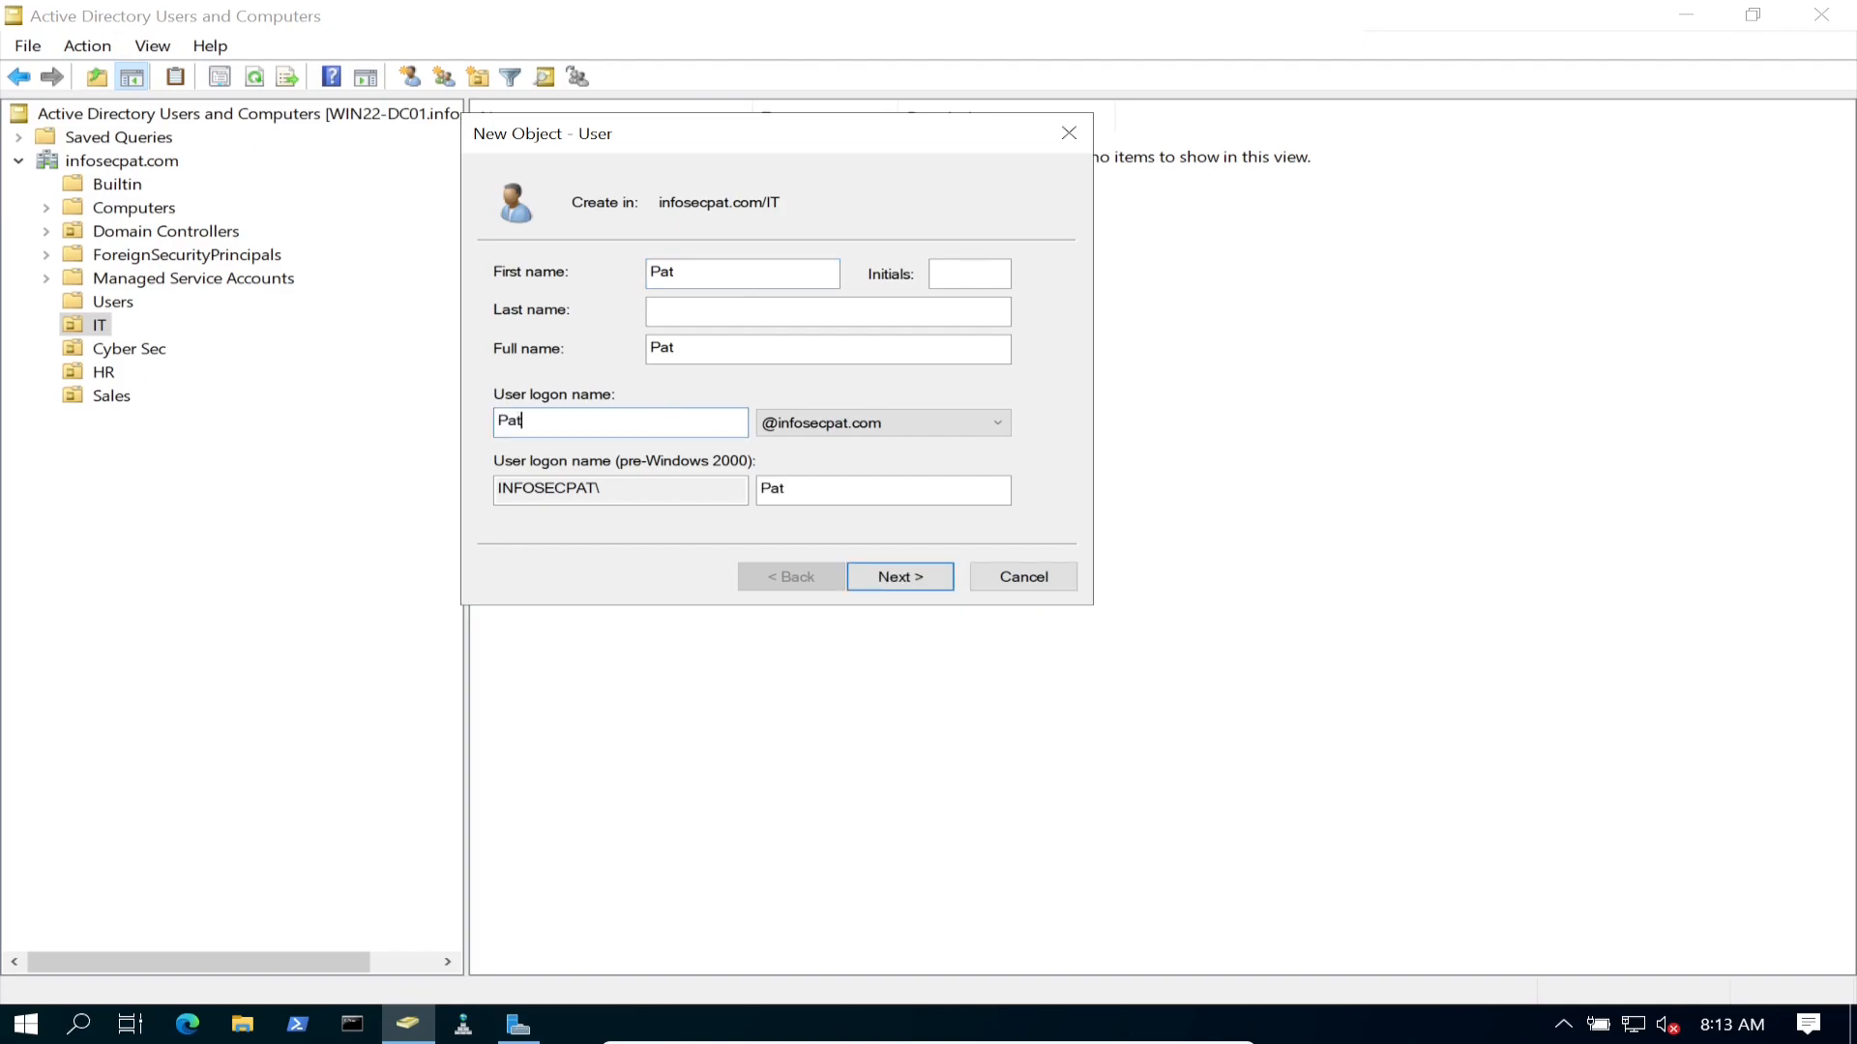
left_click(899, 576)
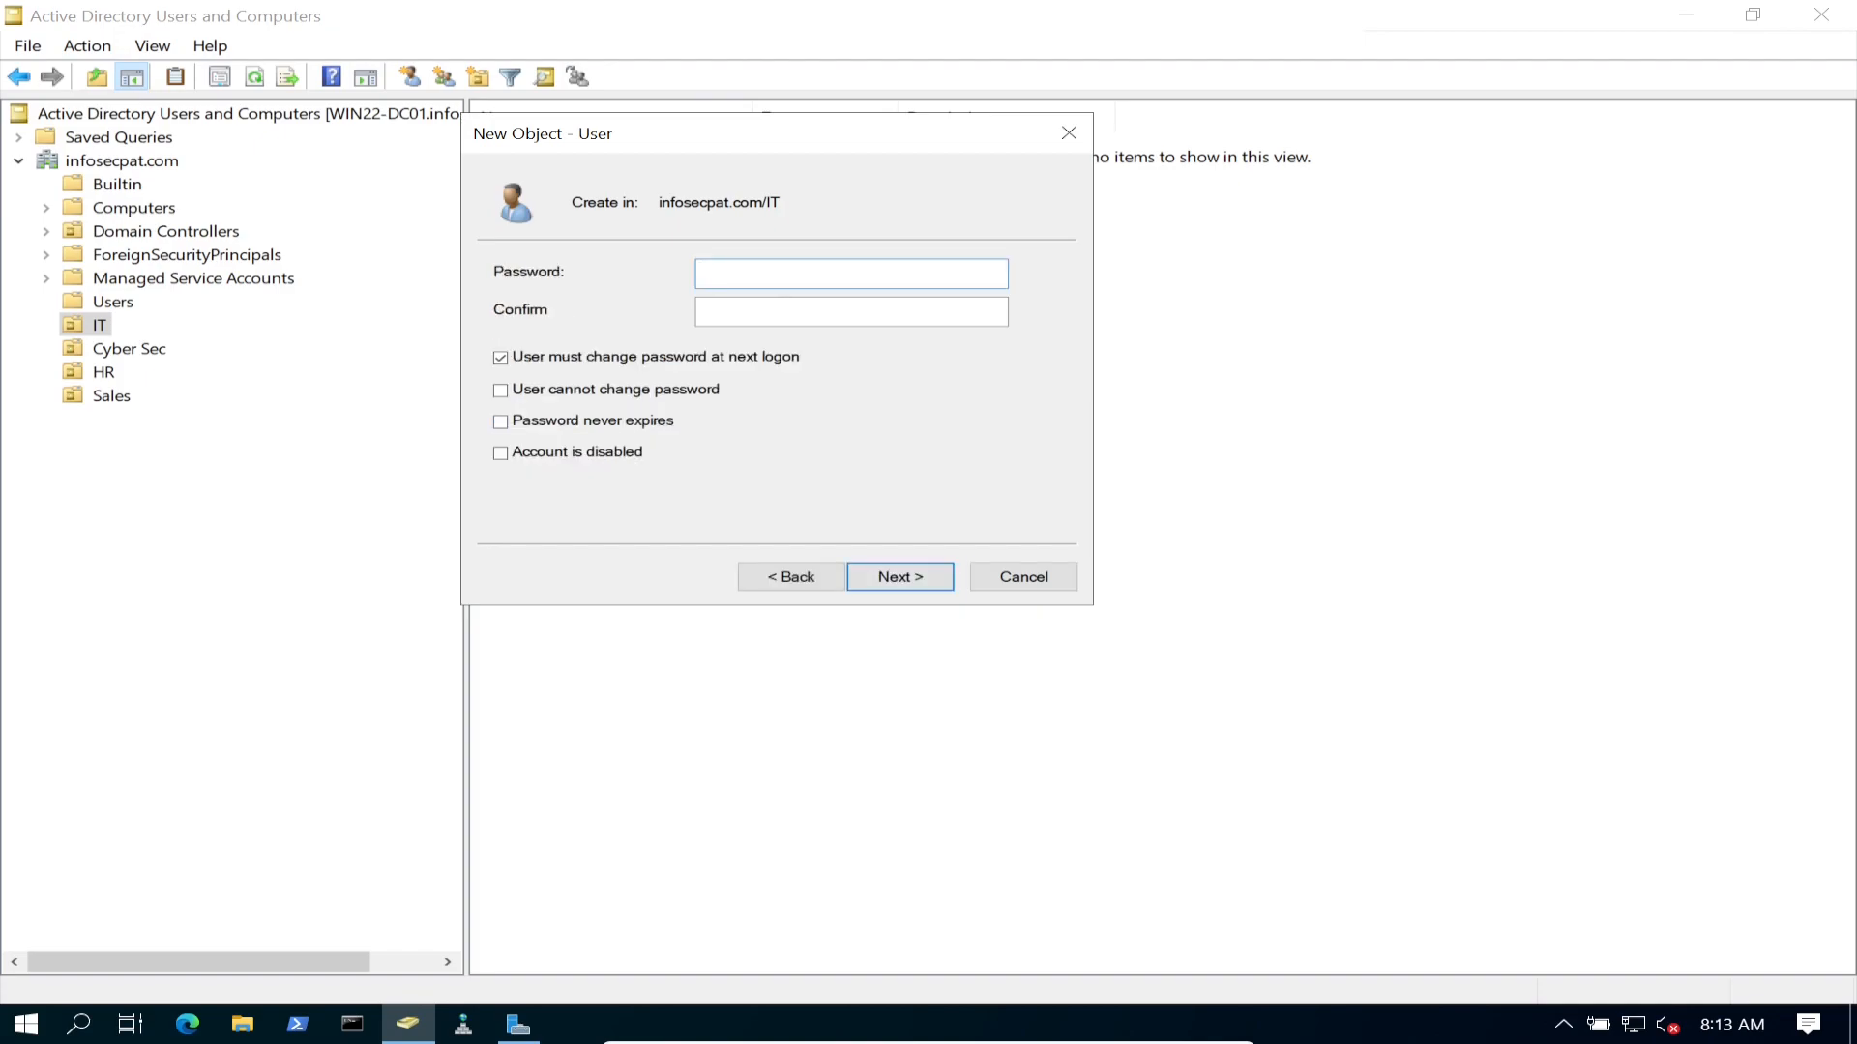
left_click(501, 356)
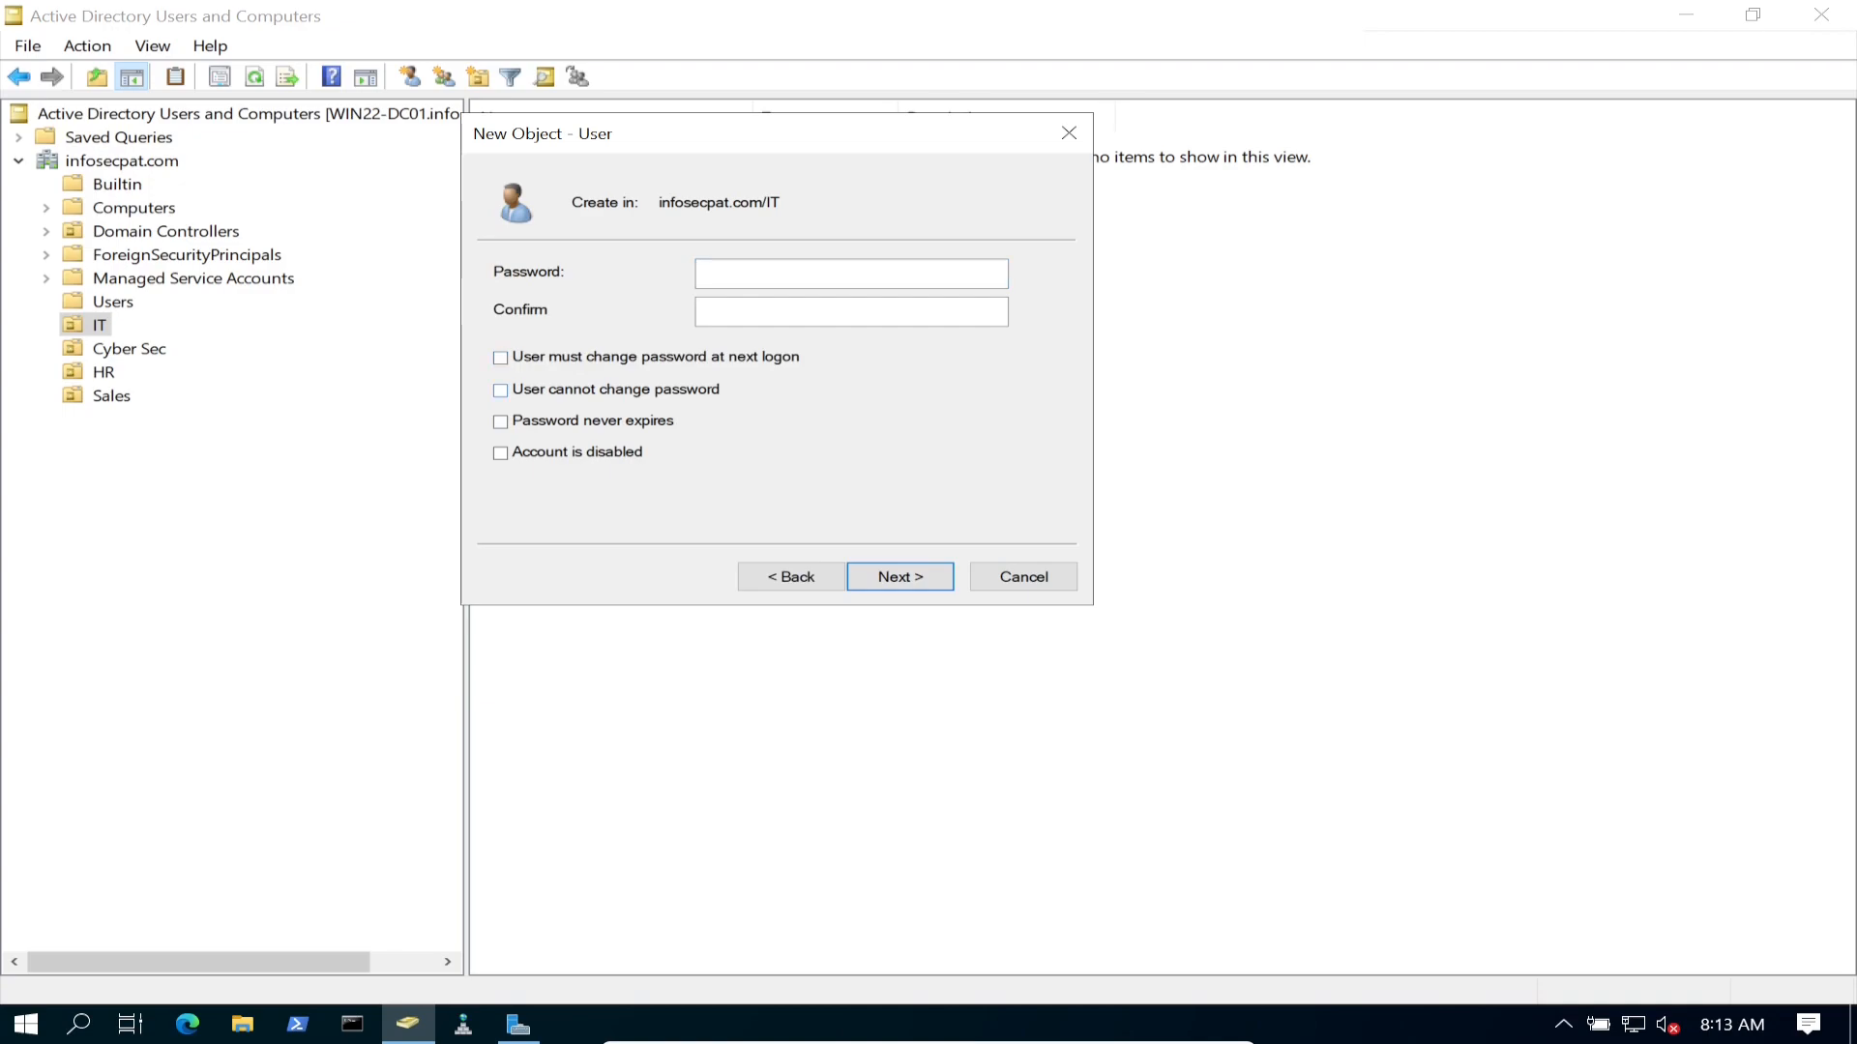
left_click(499, 419)
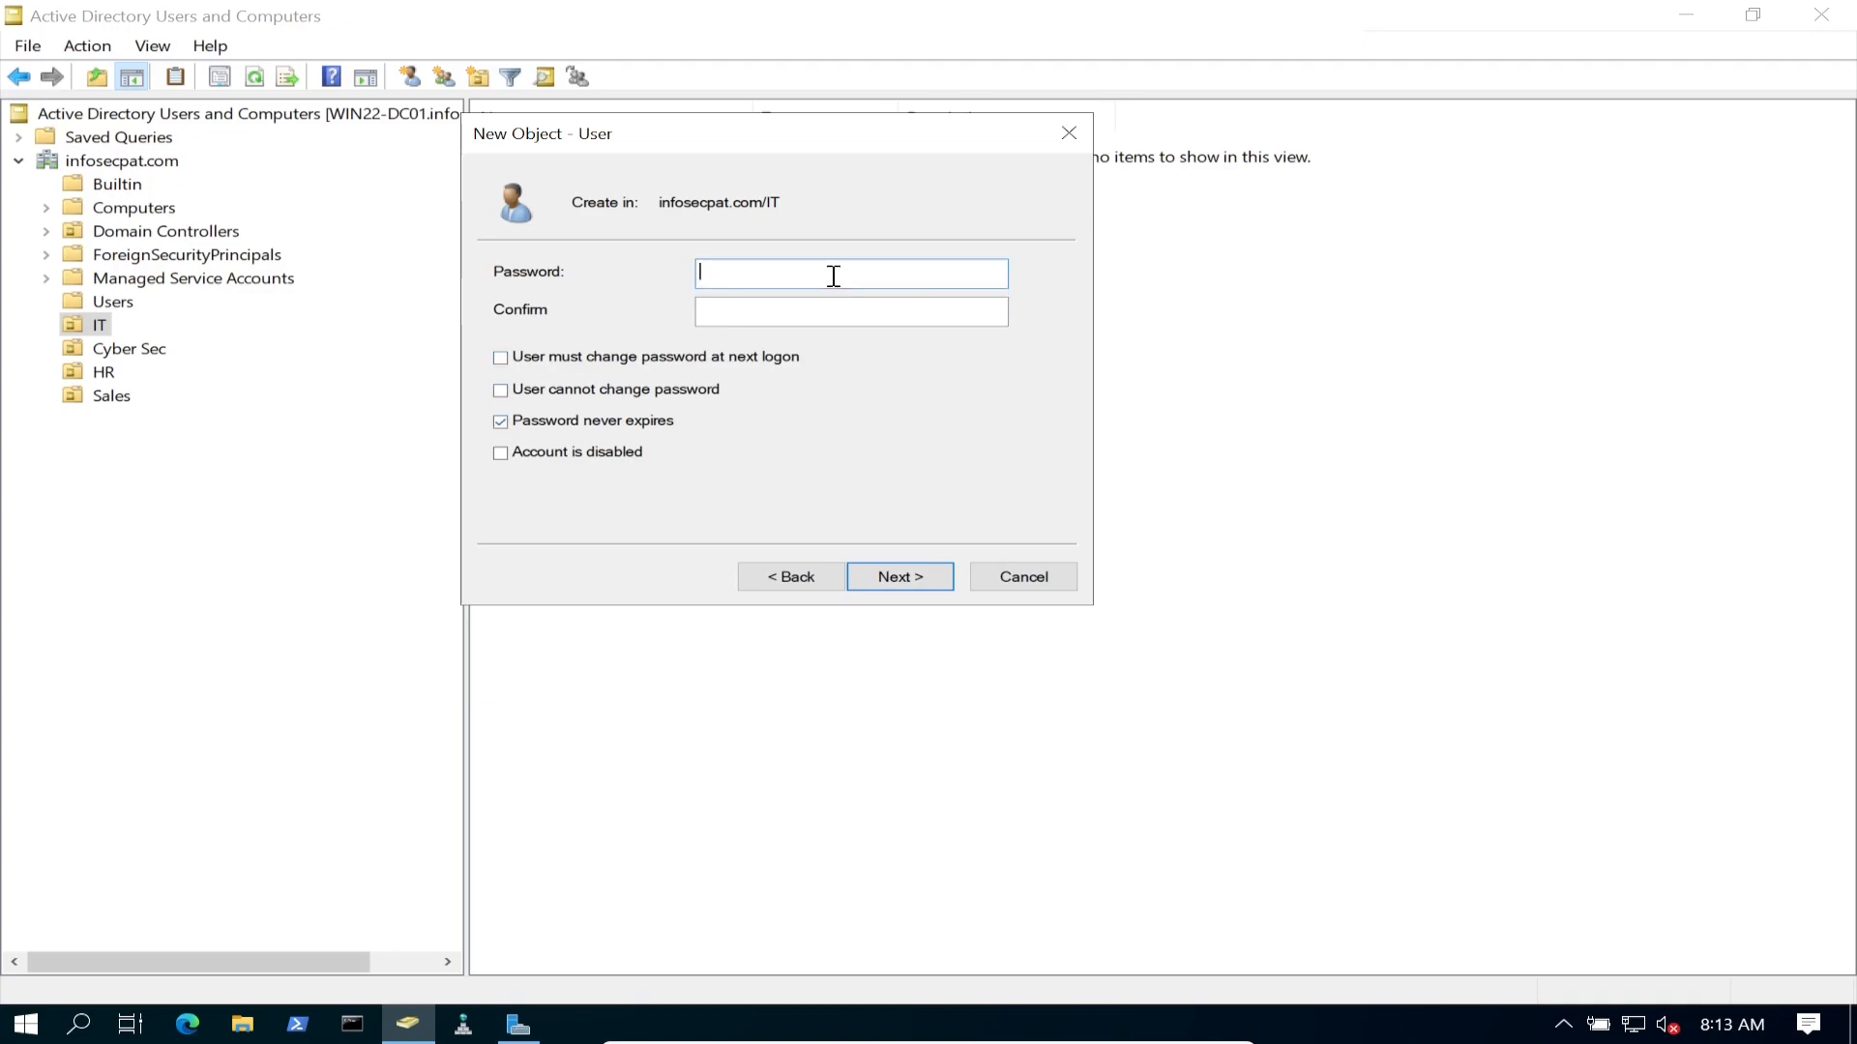
type("password")
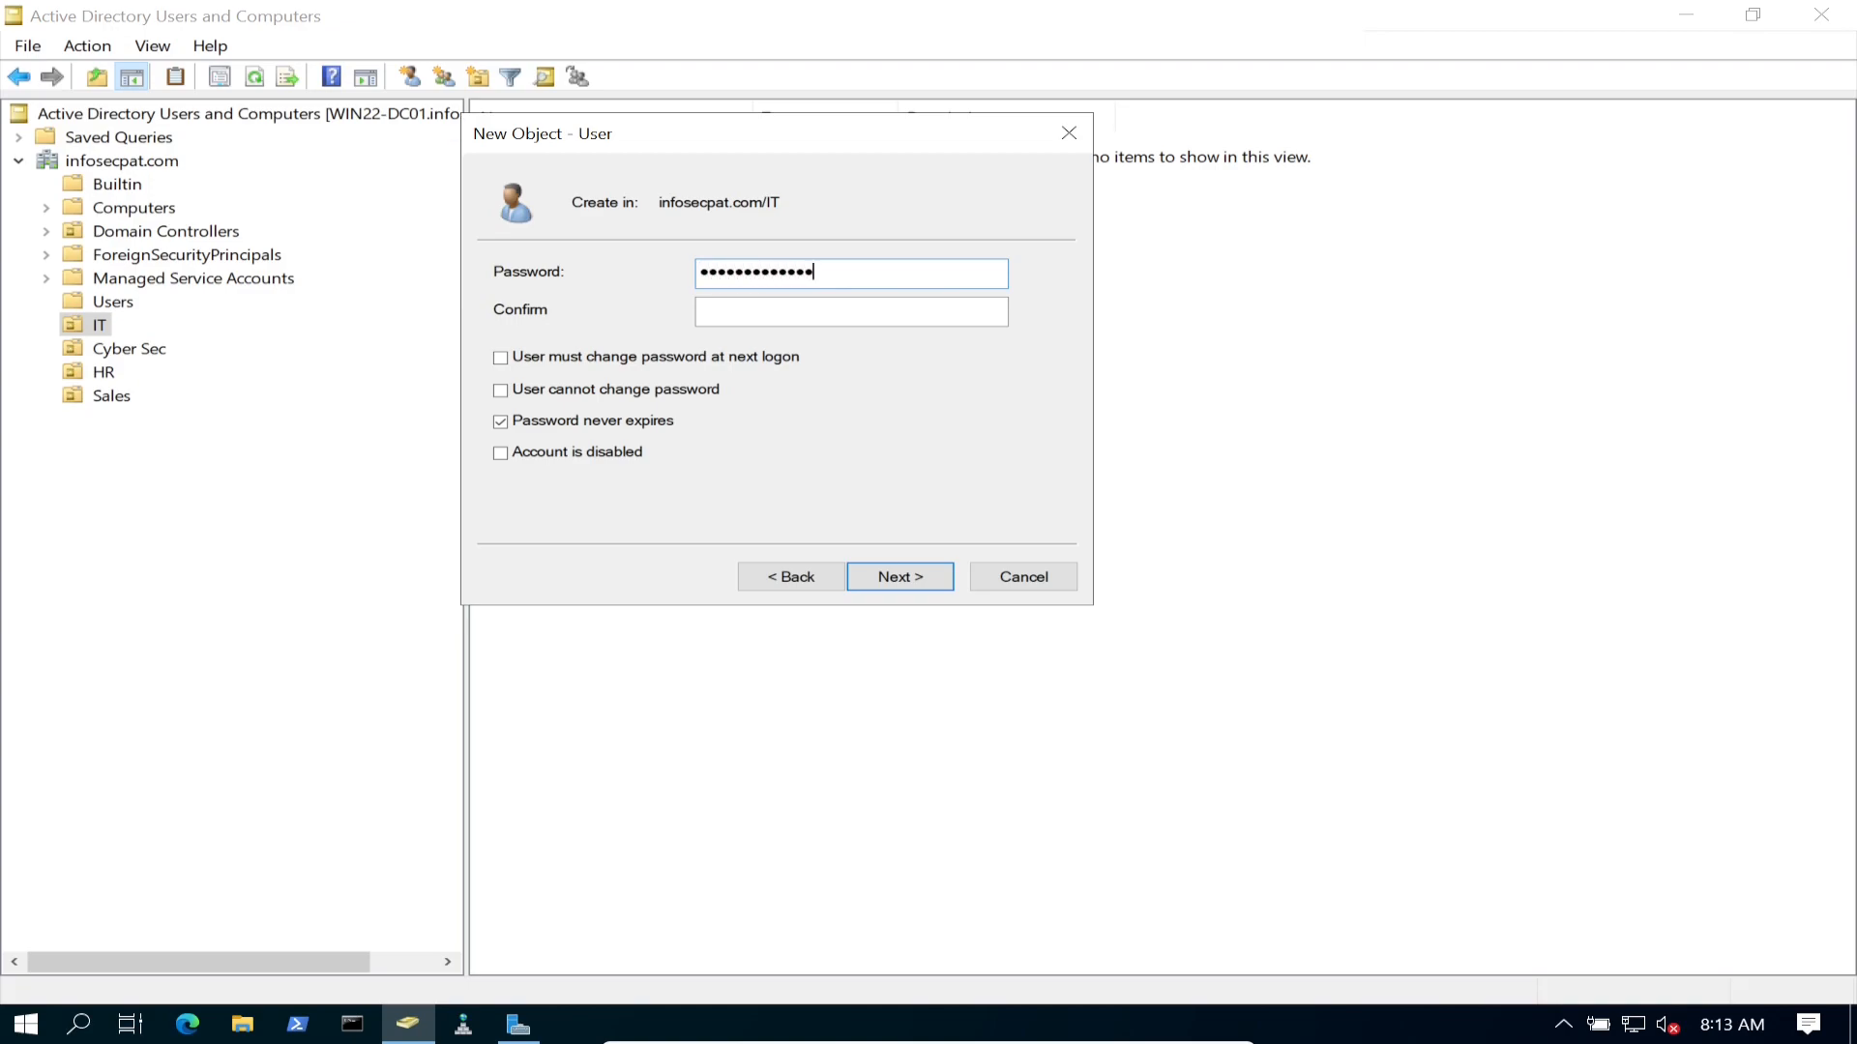
left_click(851, 309)
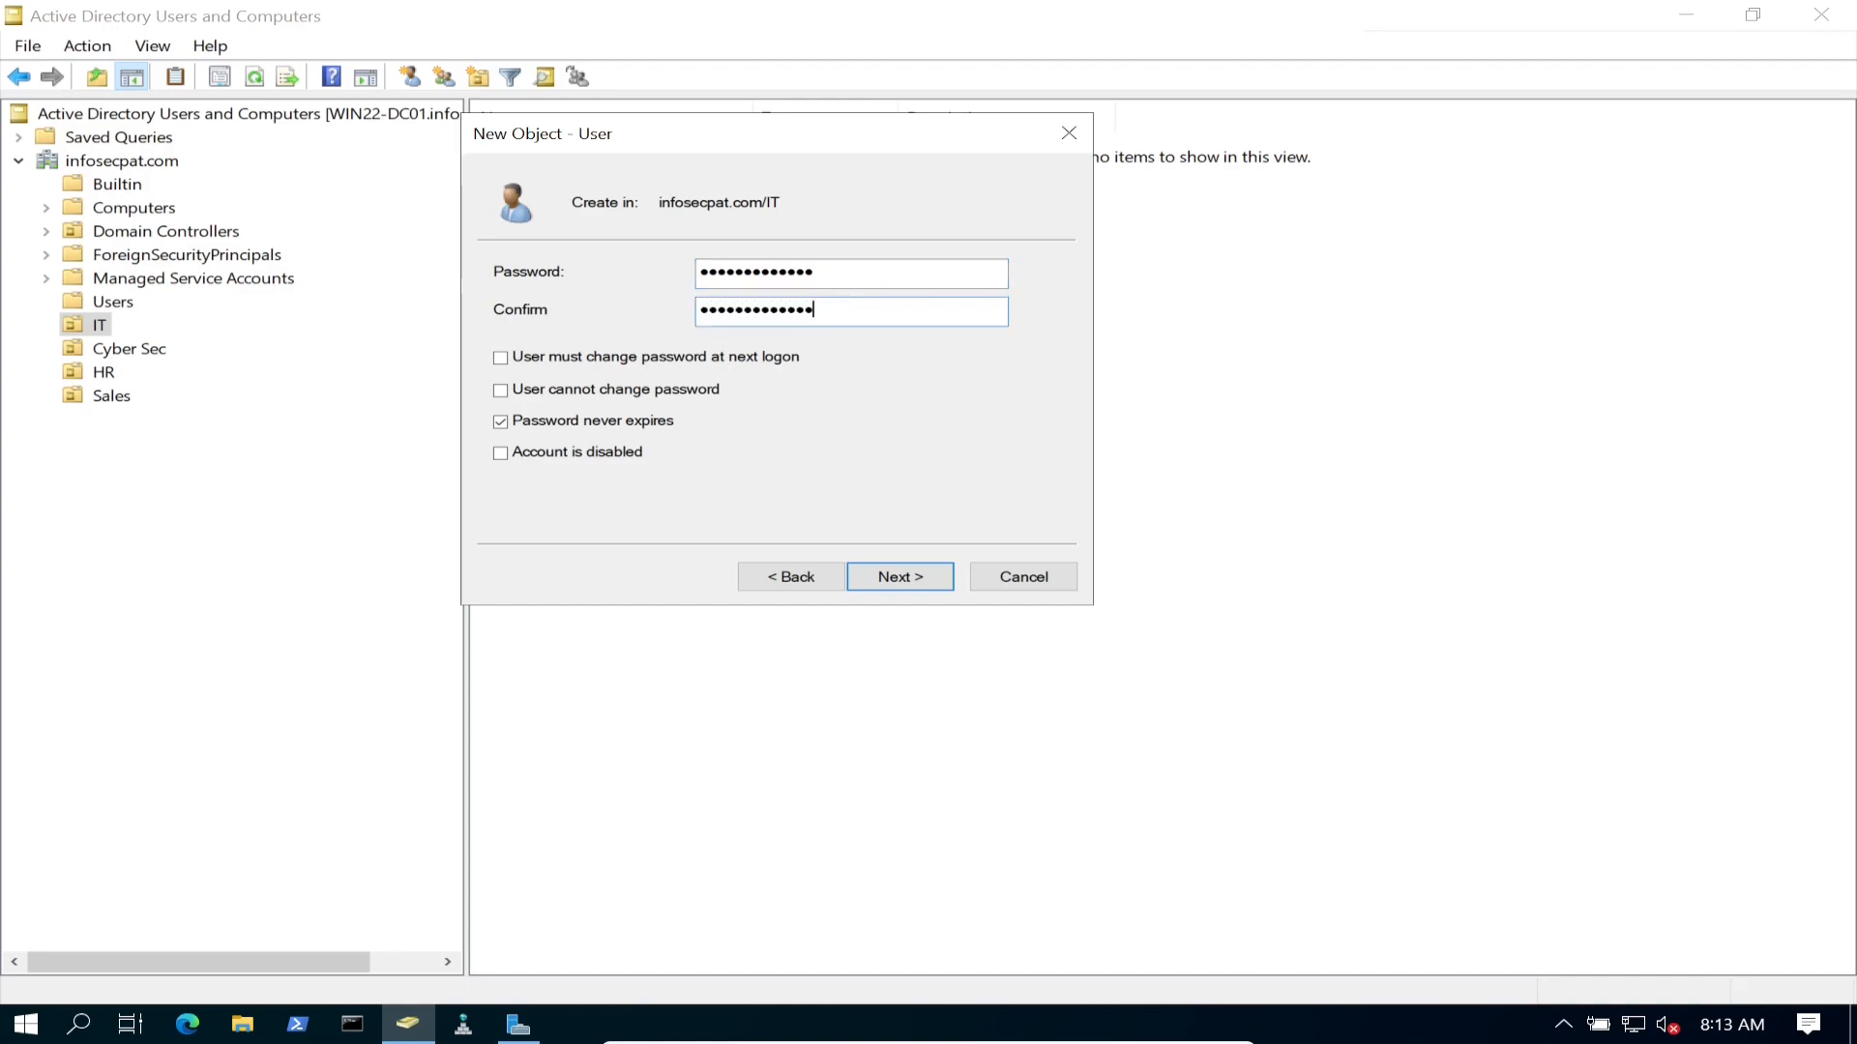
left_click(899, 576)
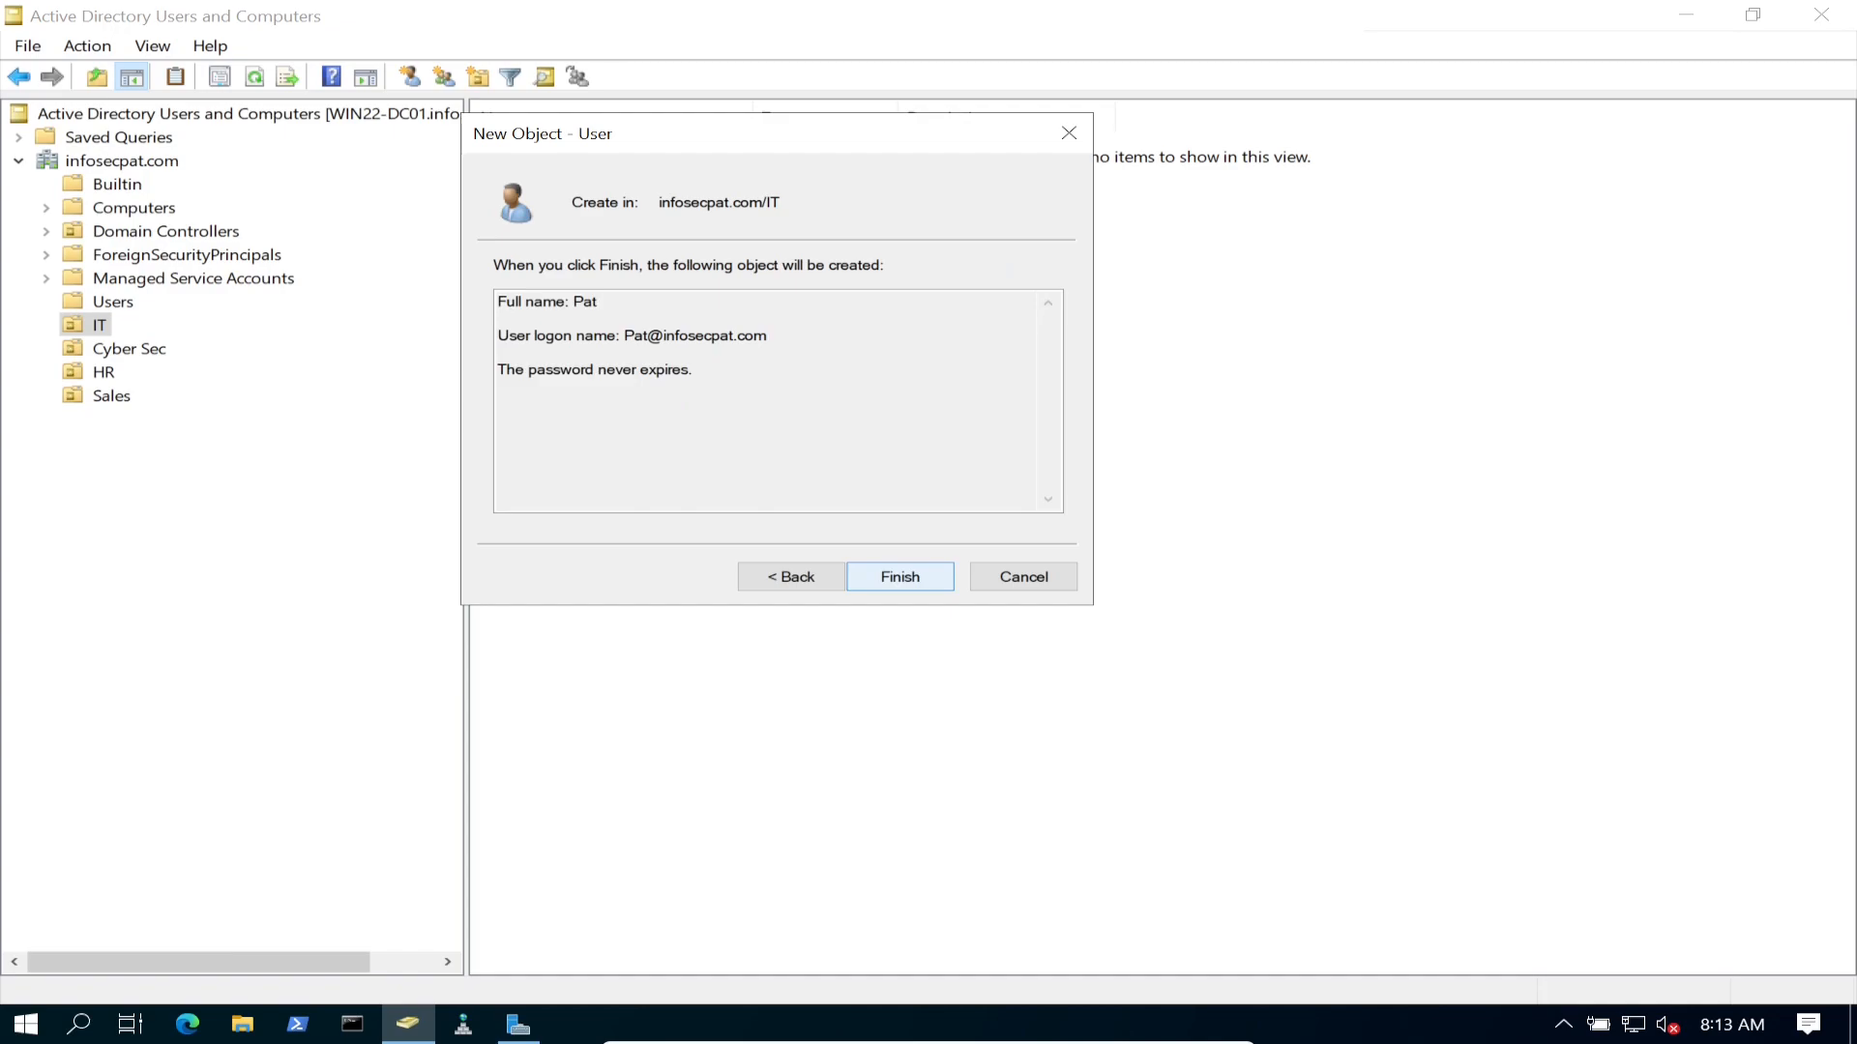
left_click(899, 576)
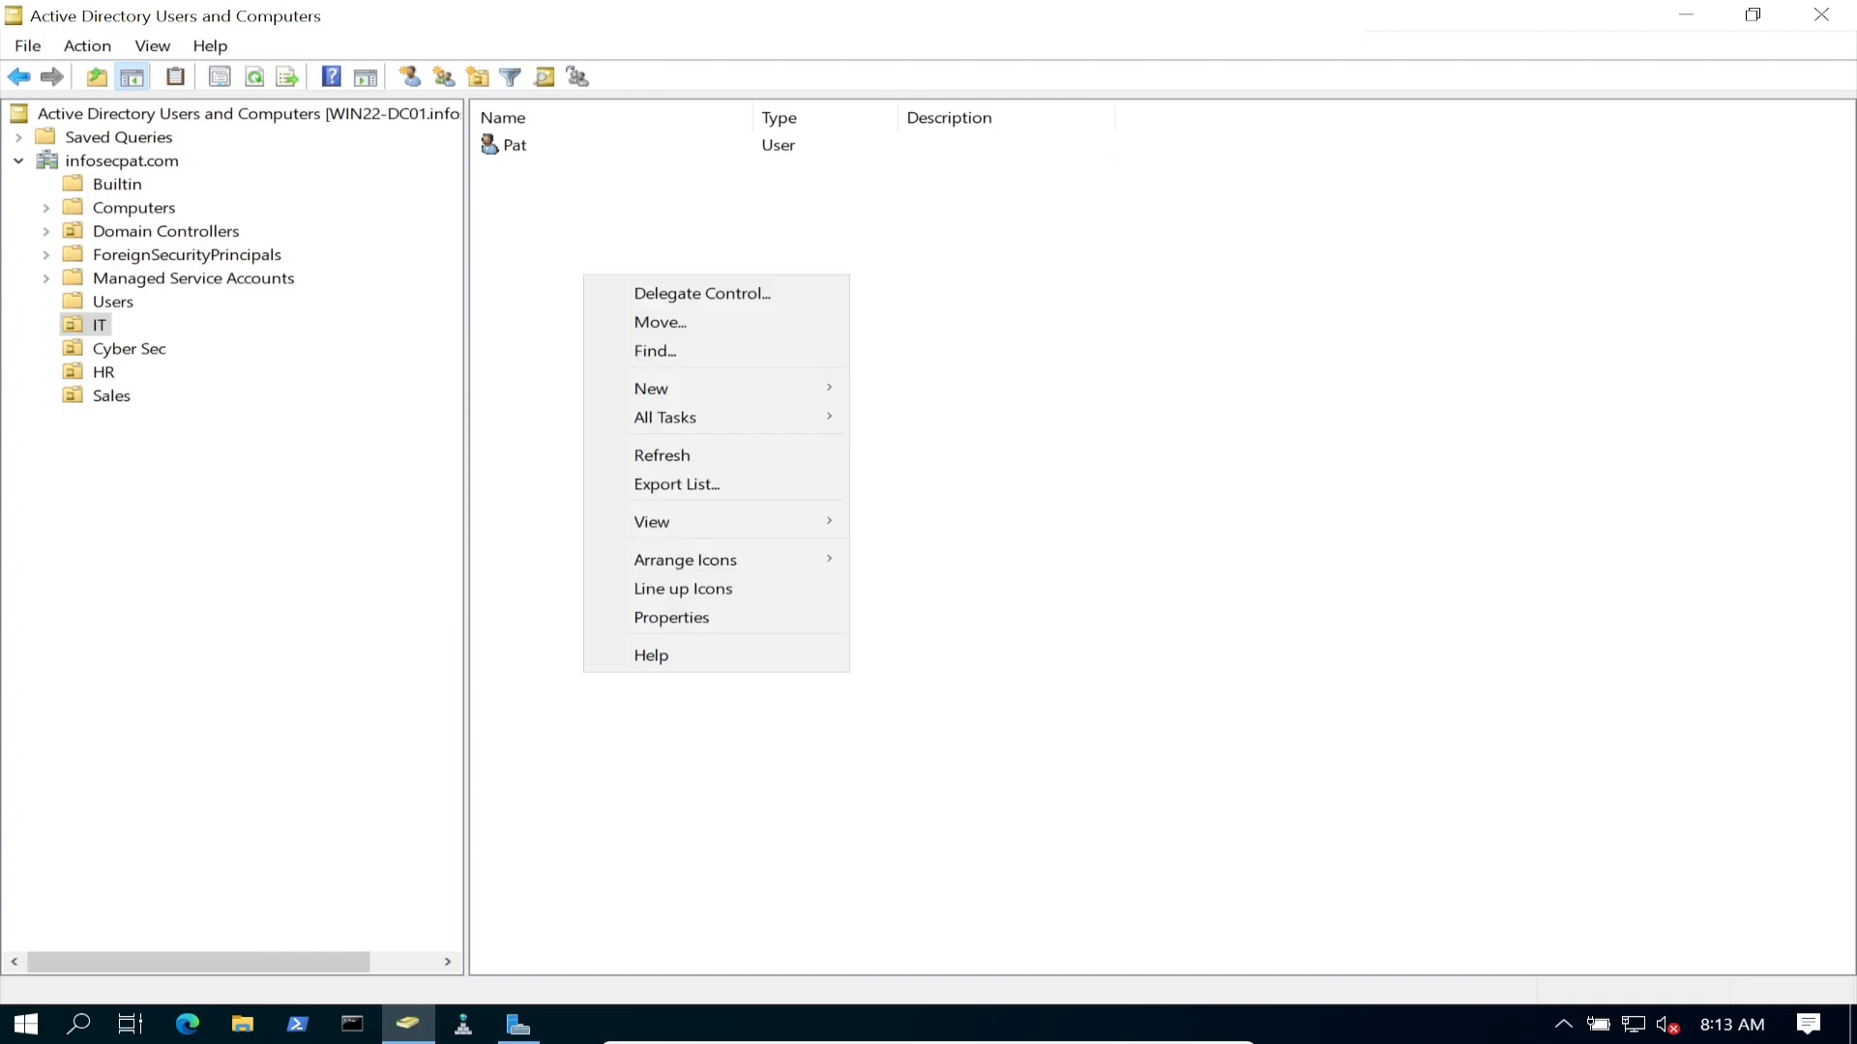
mouse_move(650, 389)
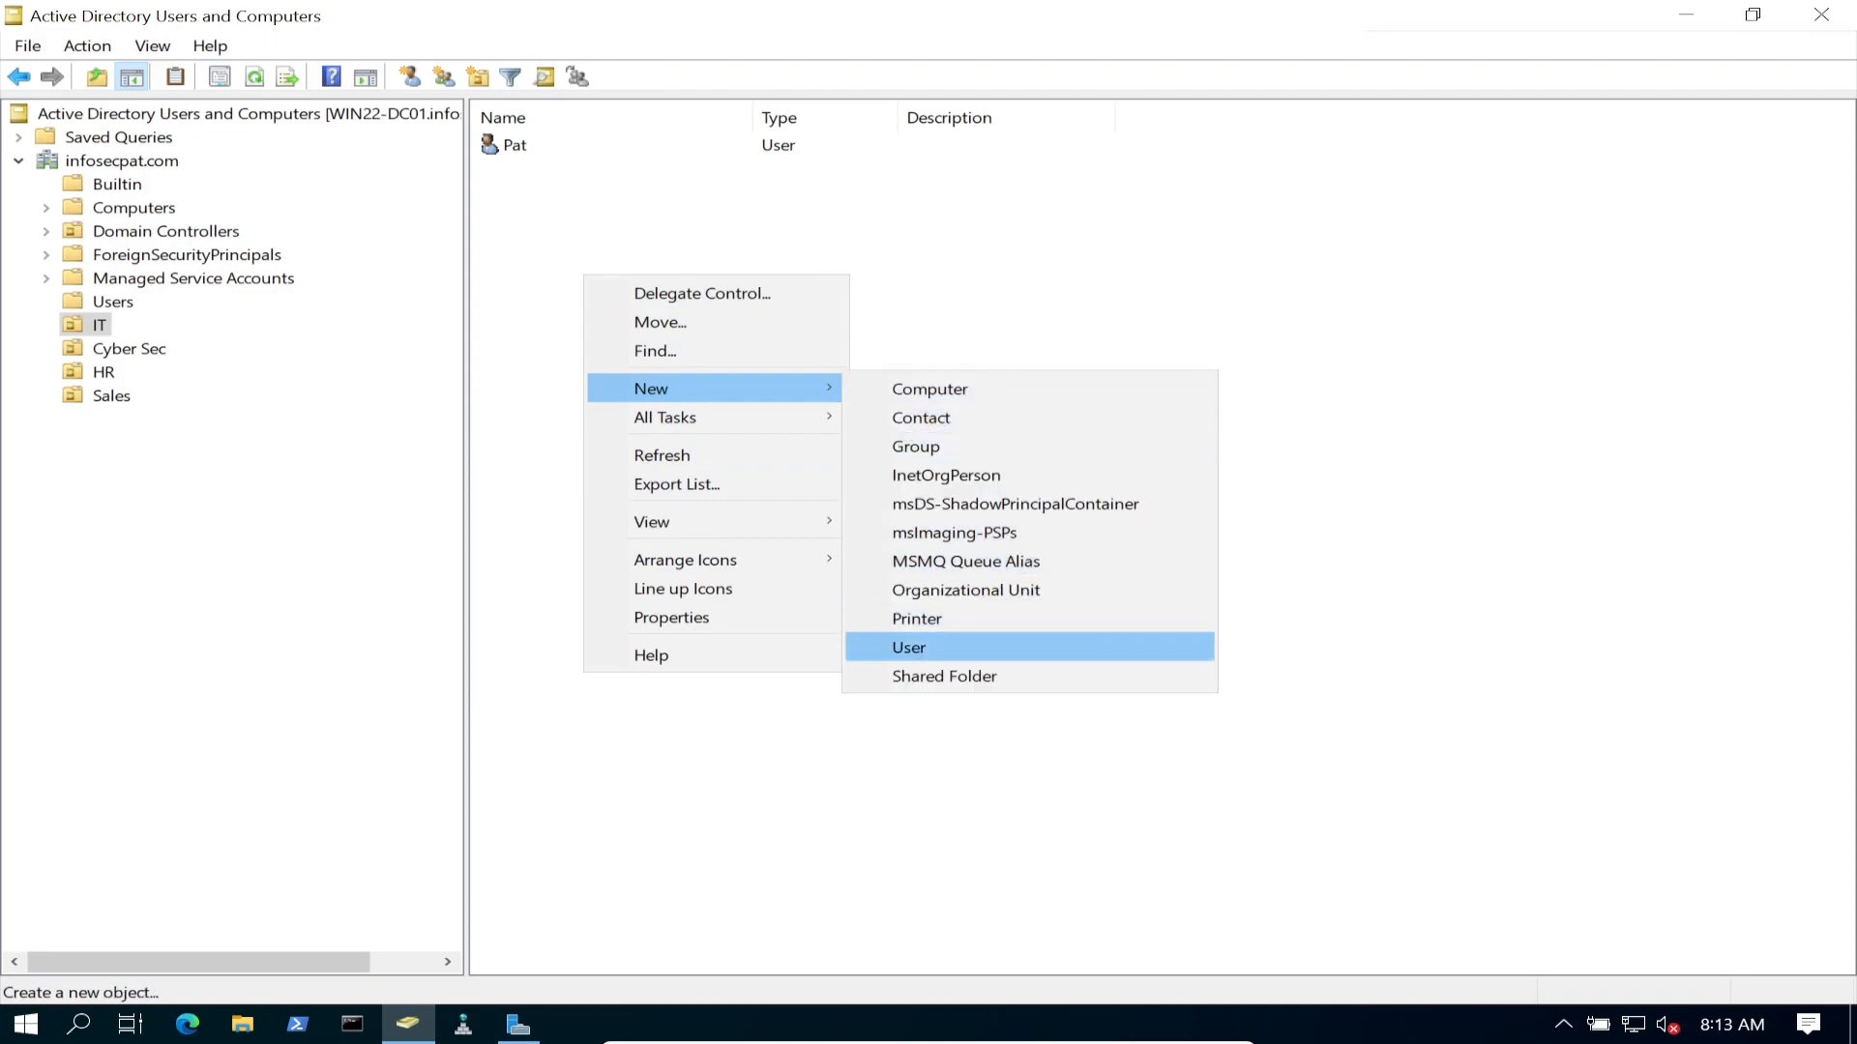
left_click(909, 646)
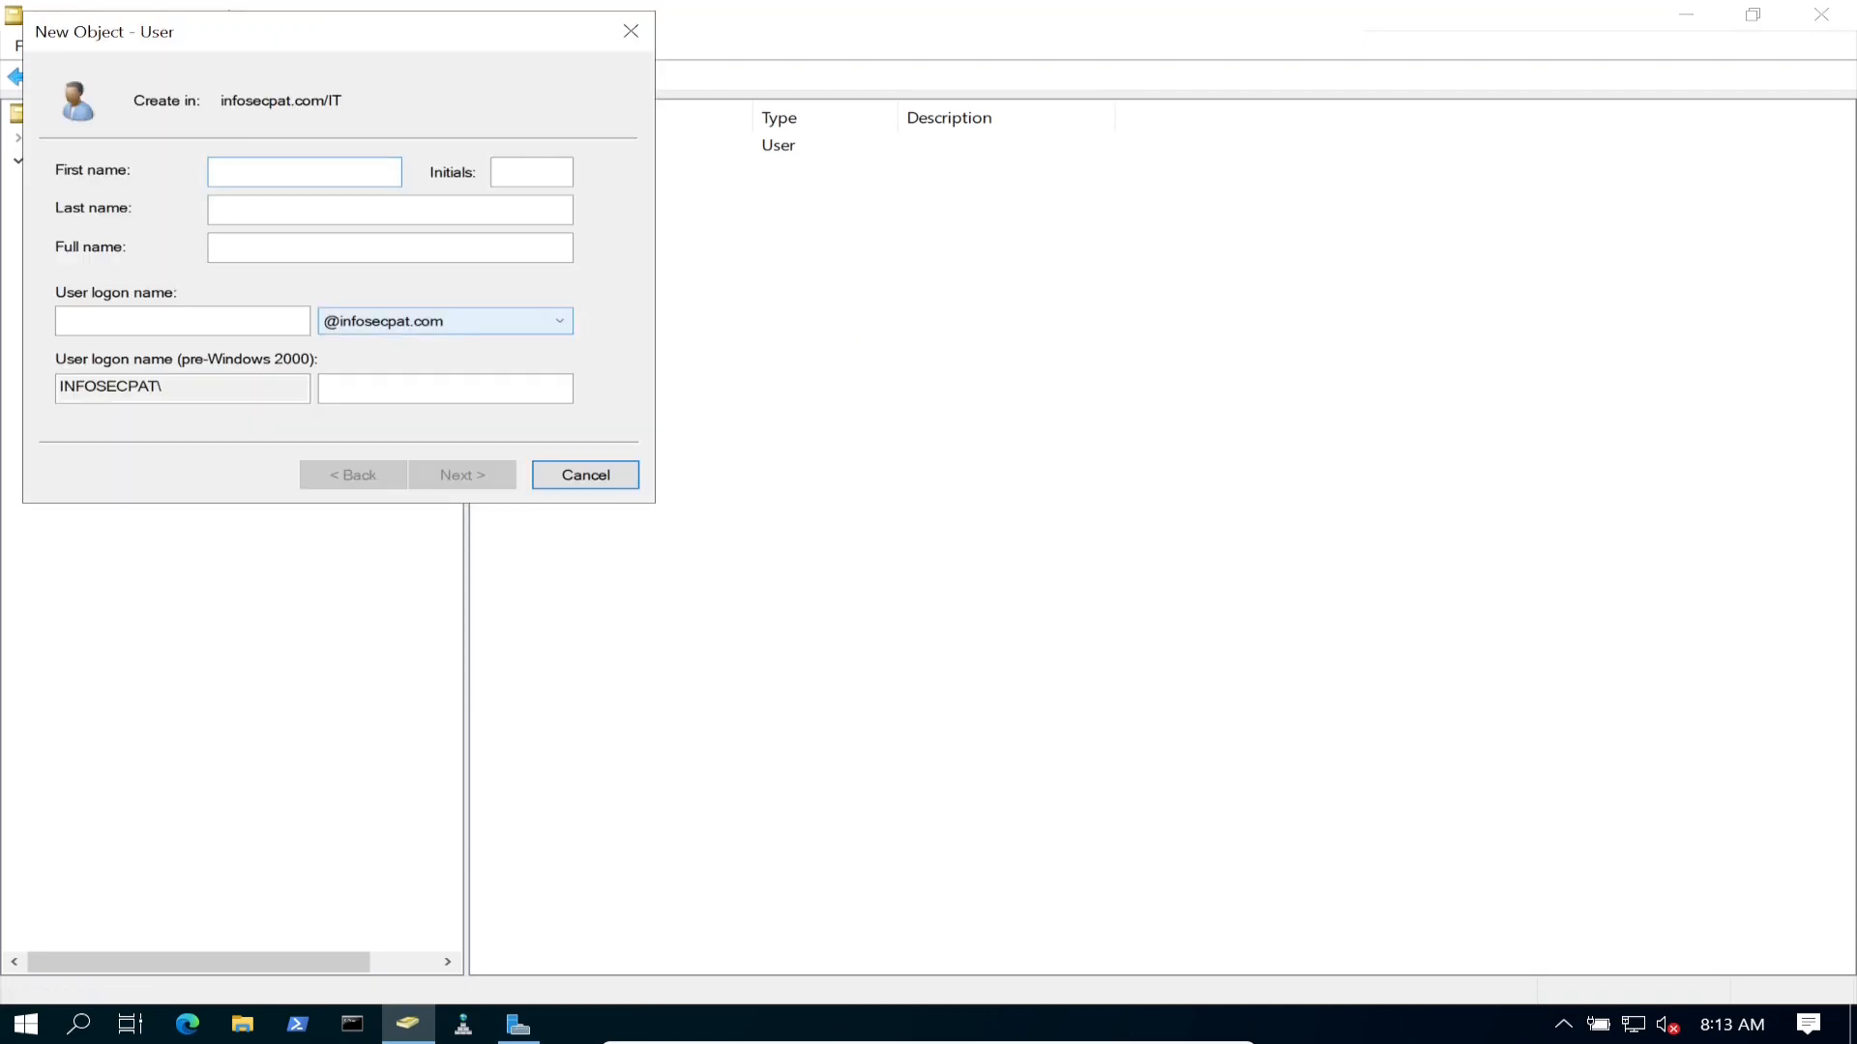
type("Bob")
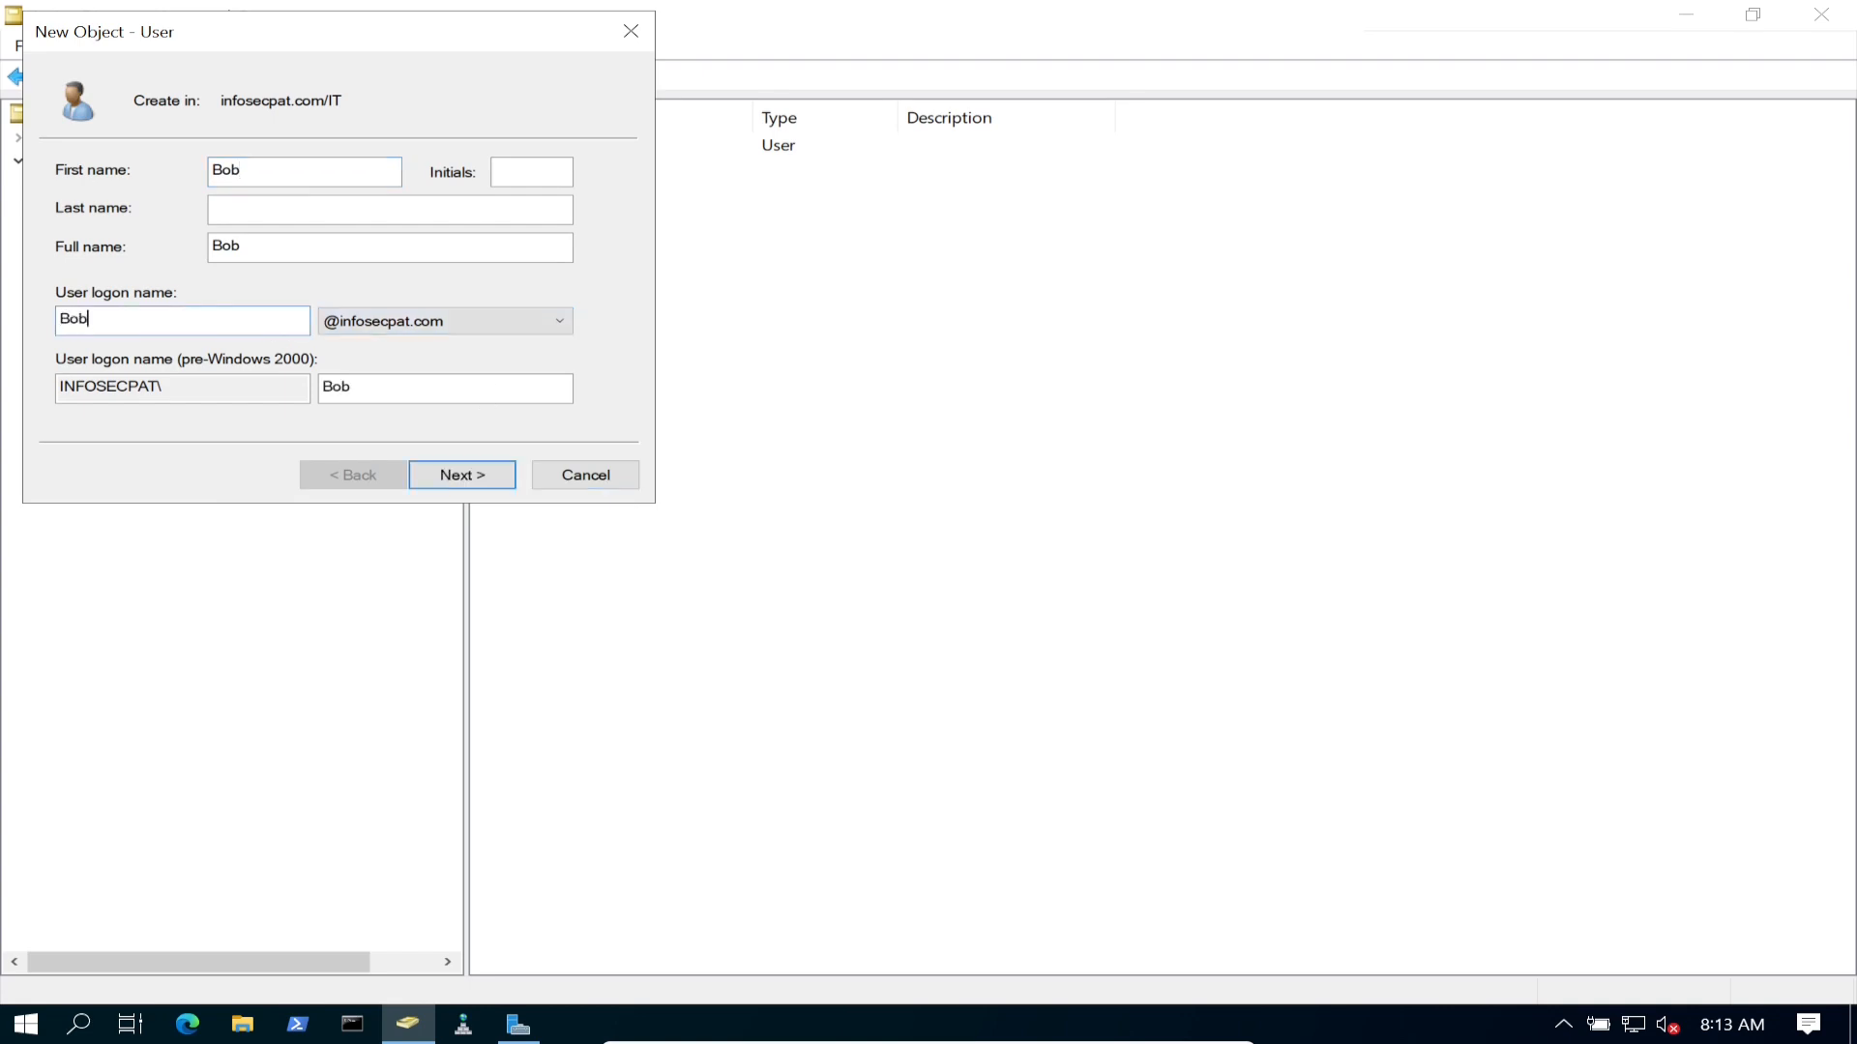
left_click(460, 476)
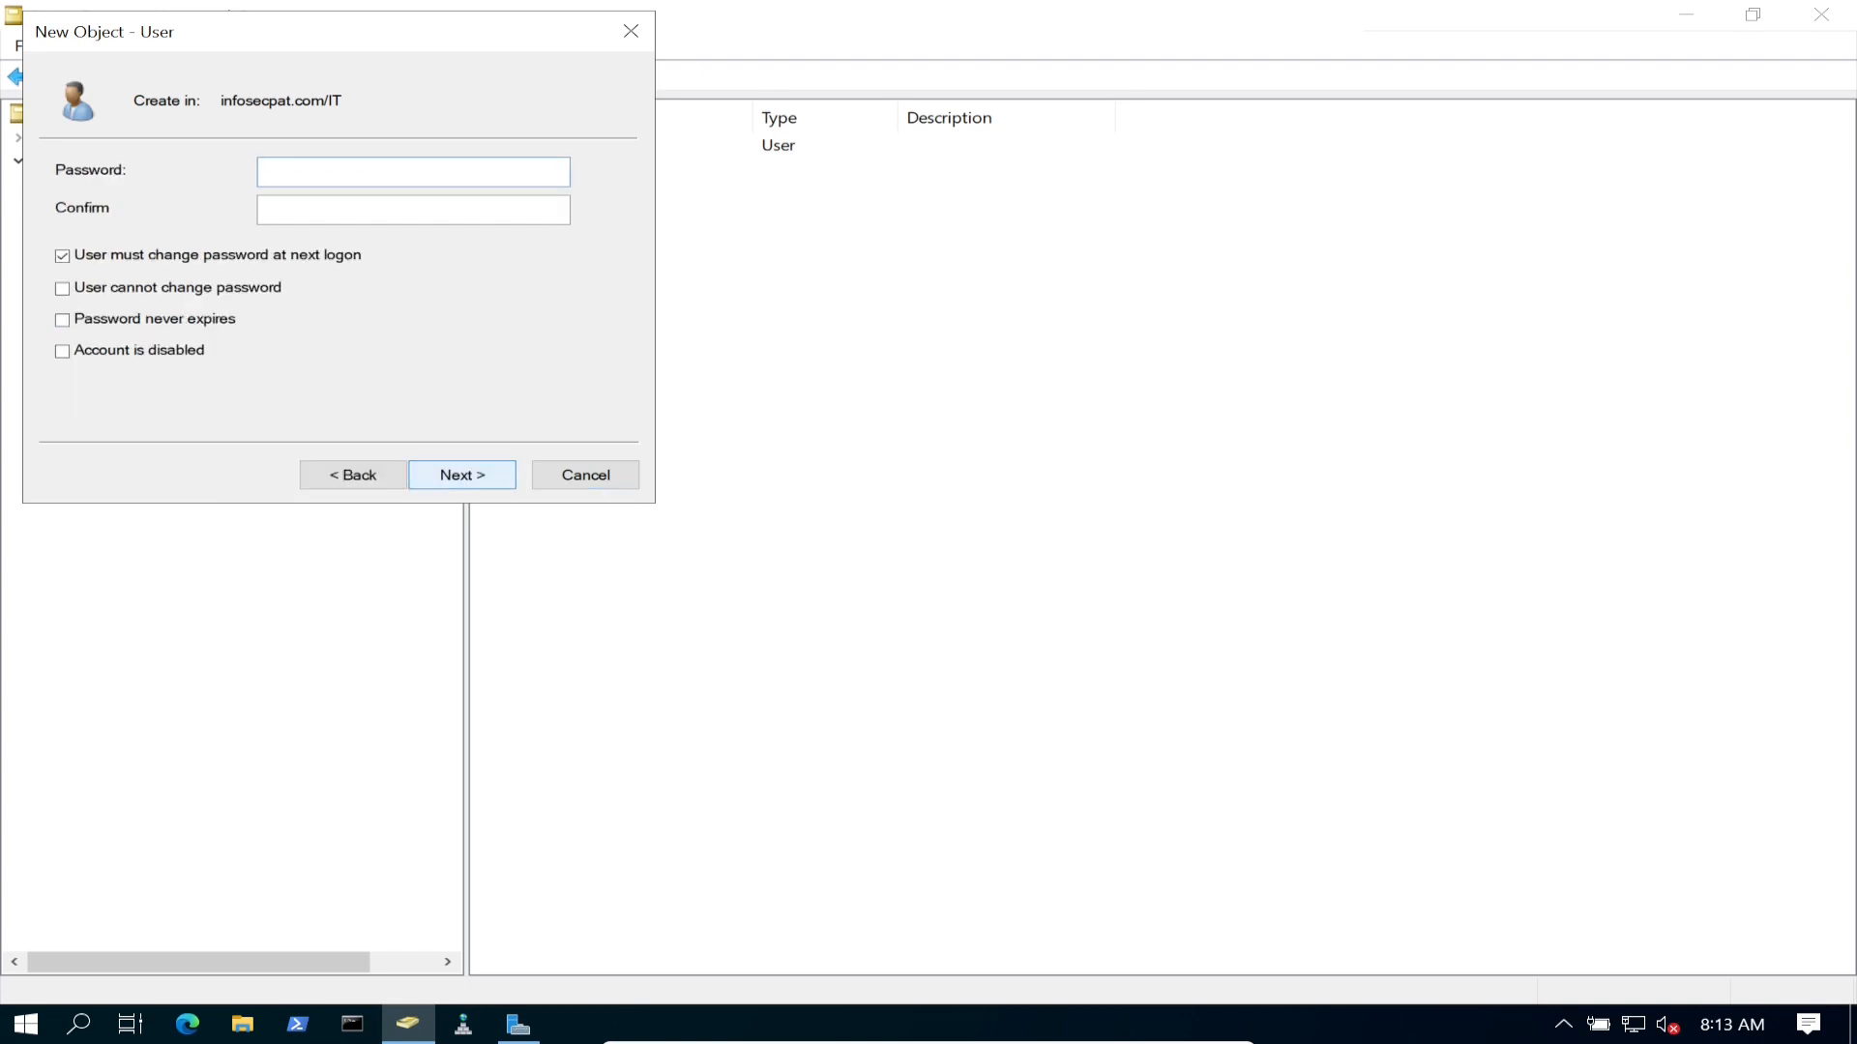
type("password")
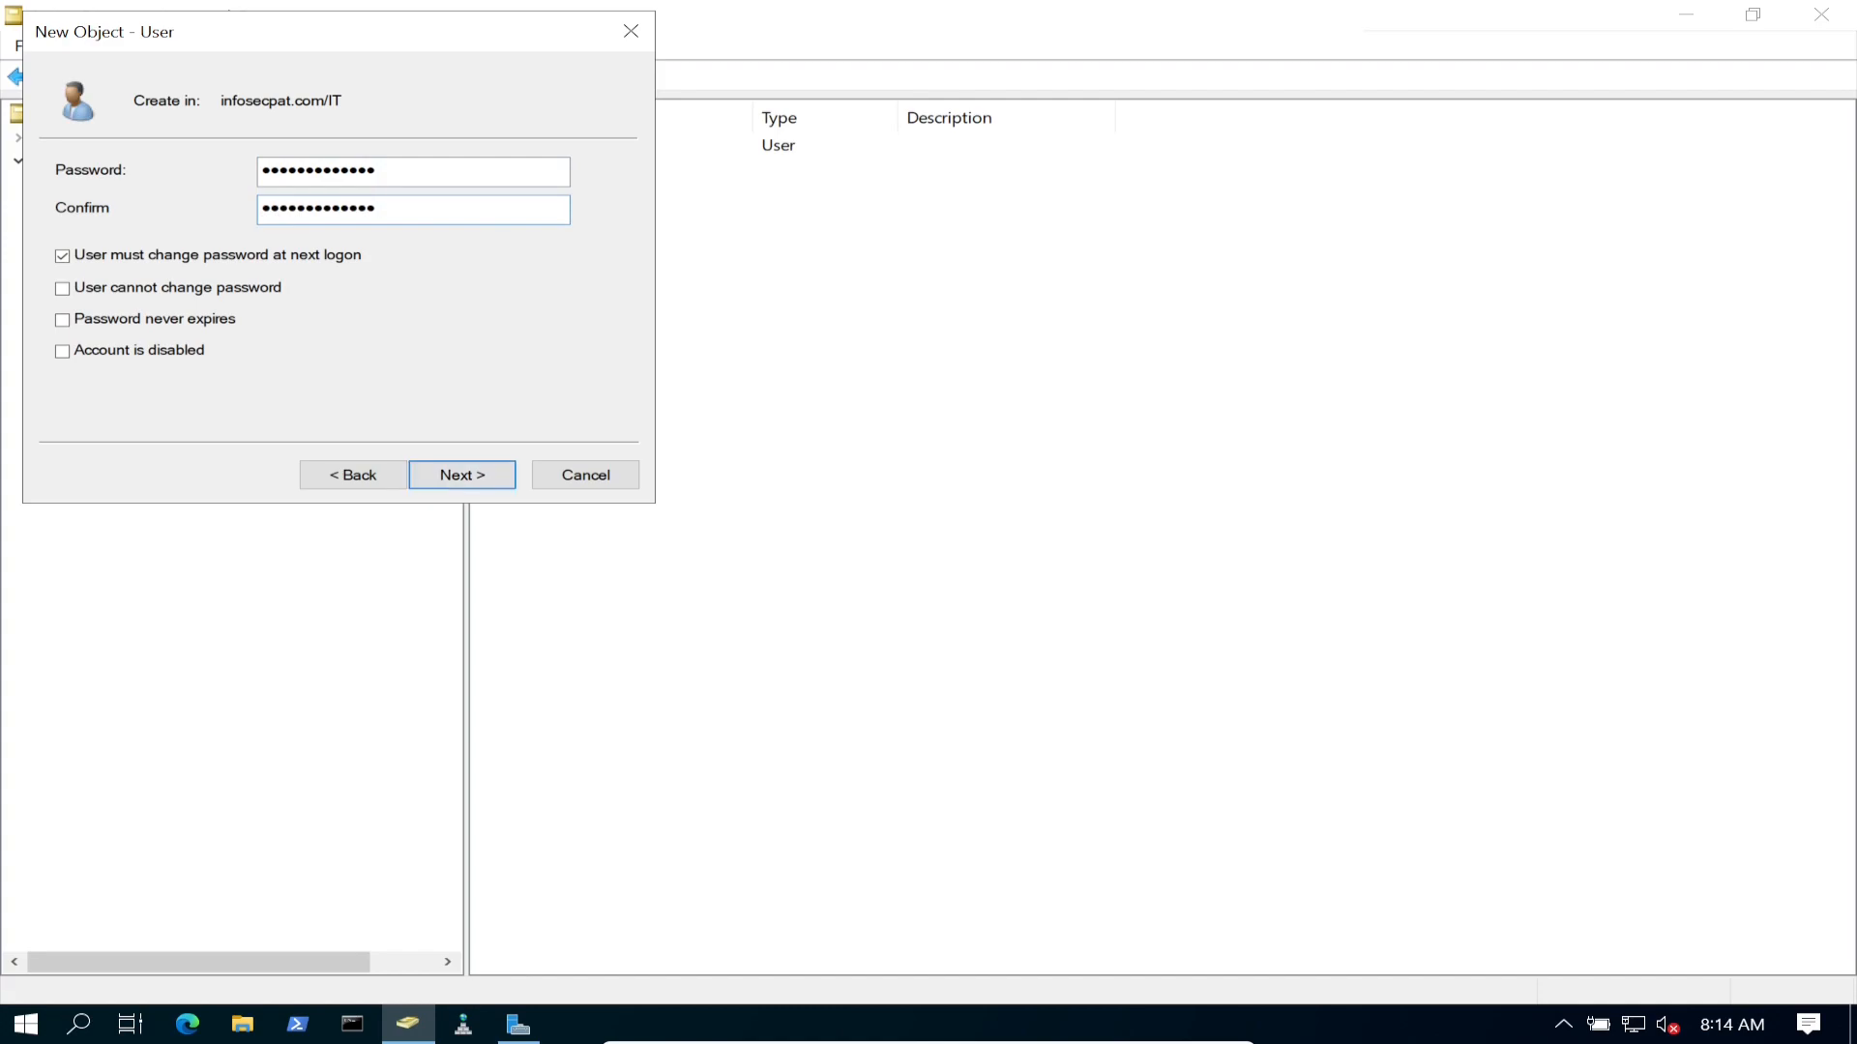
left_click(62, 319)
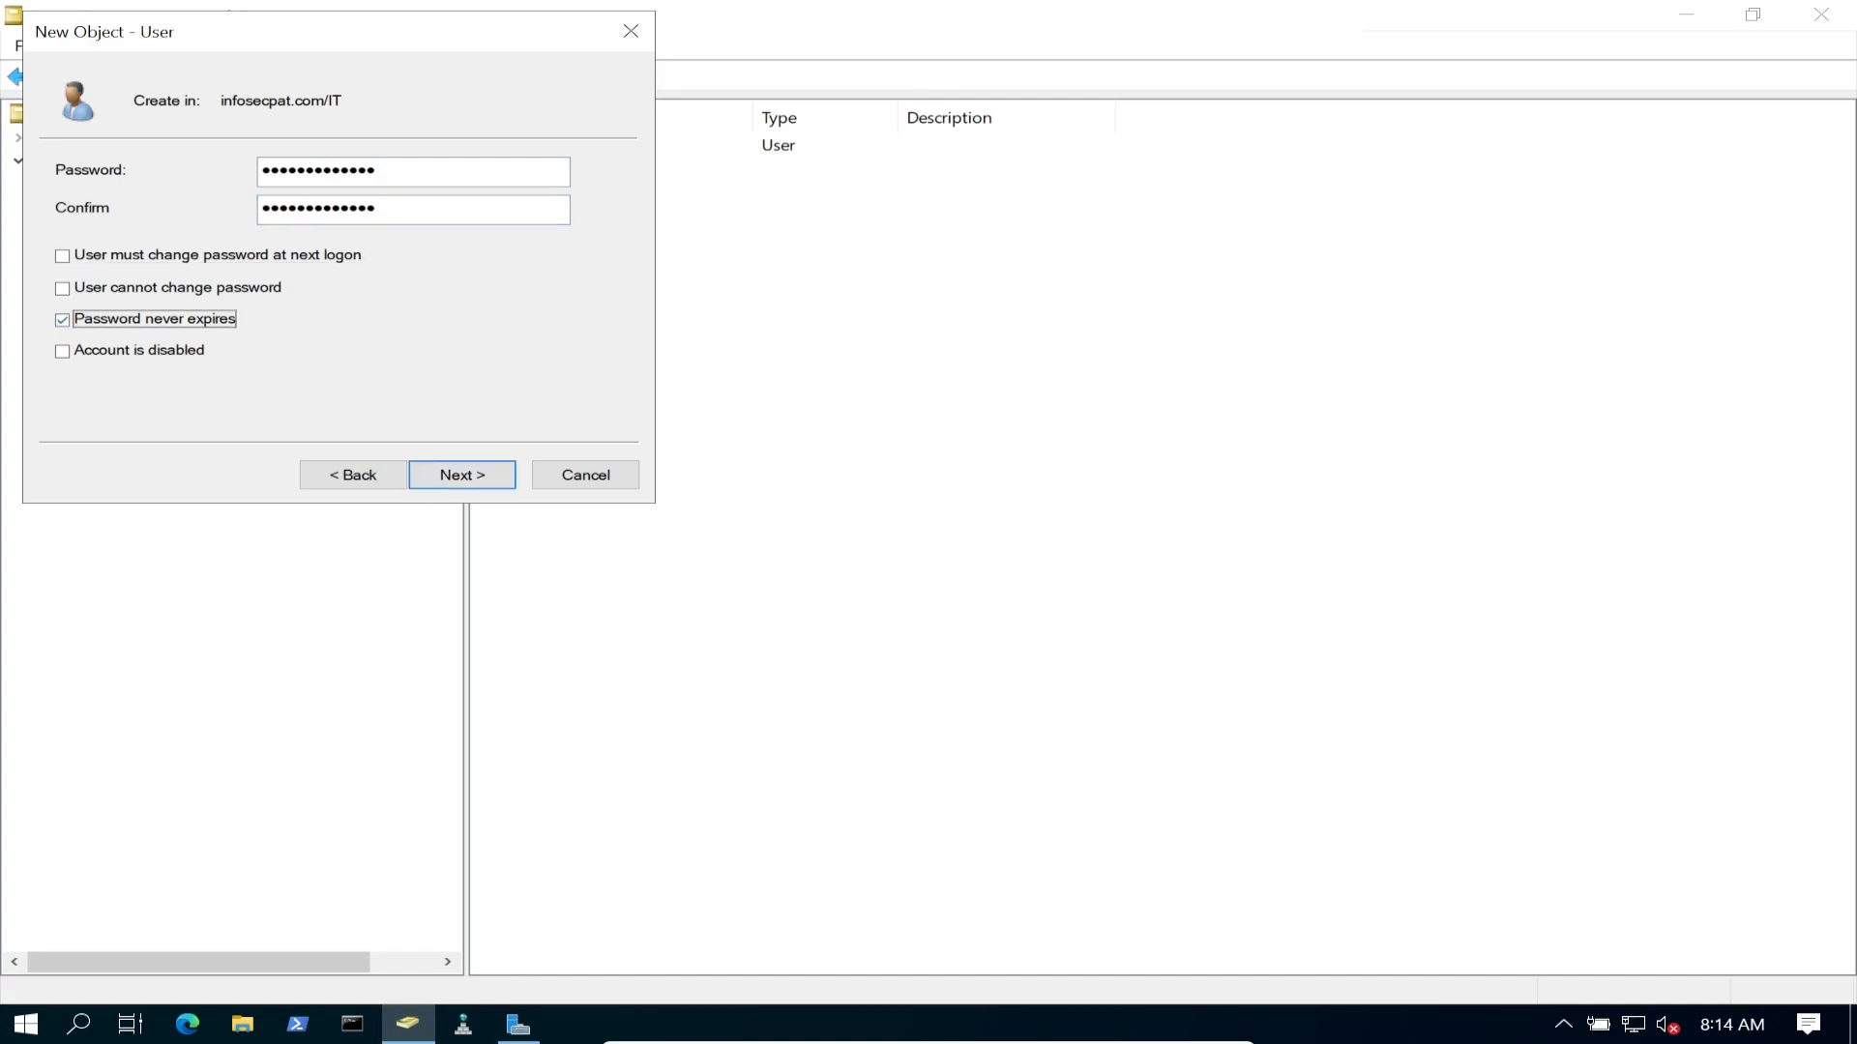
left_click(460, 476)
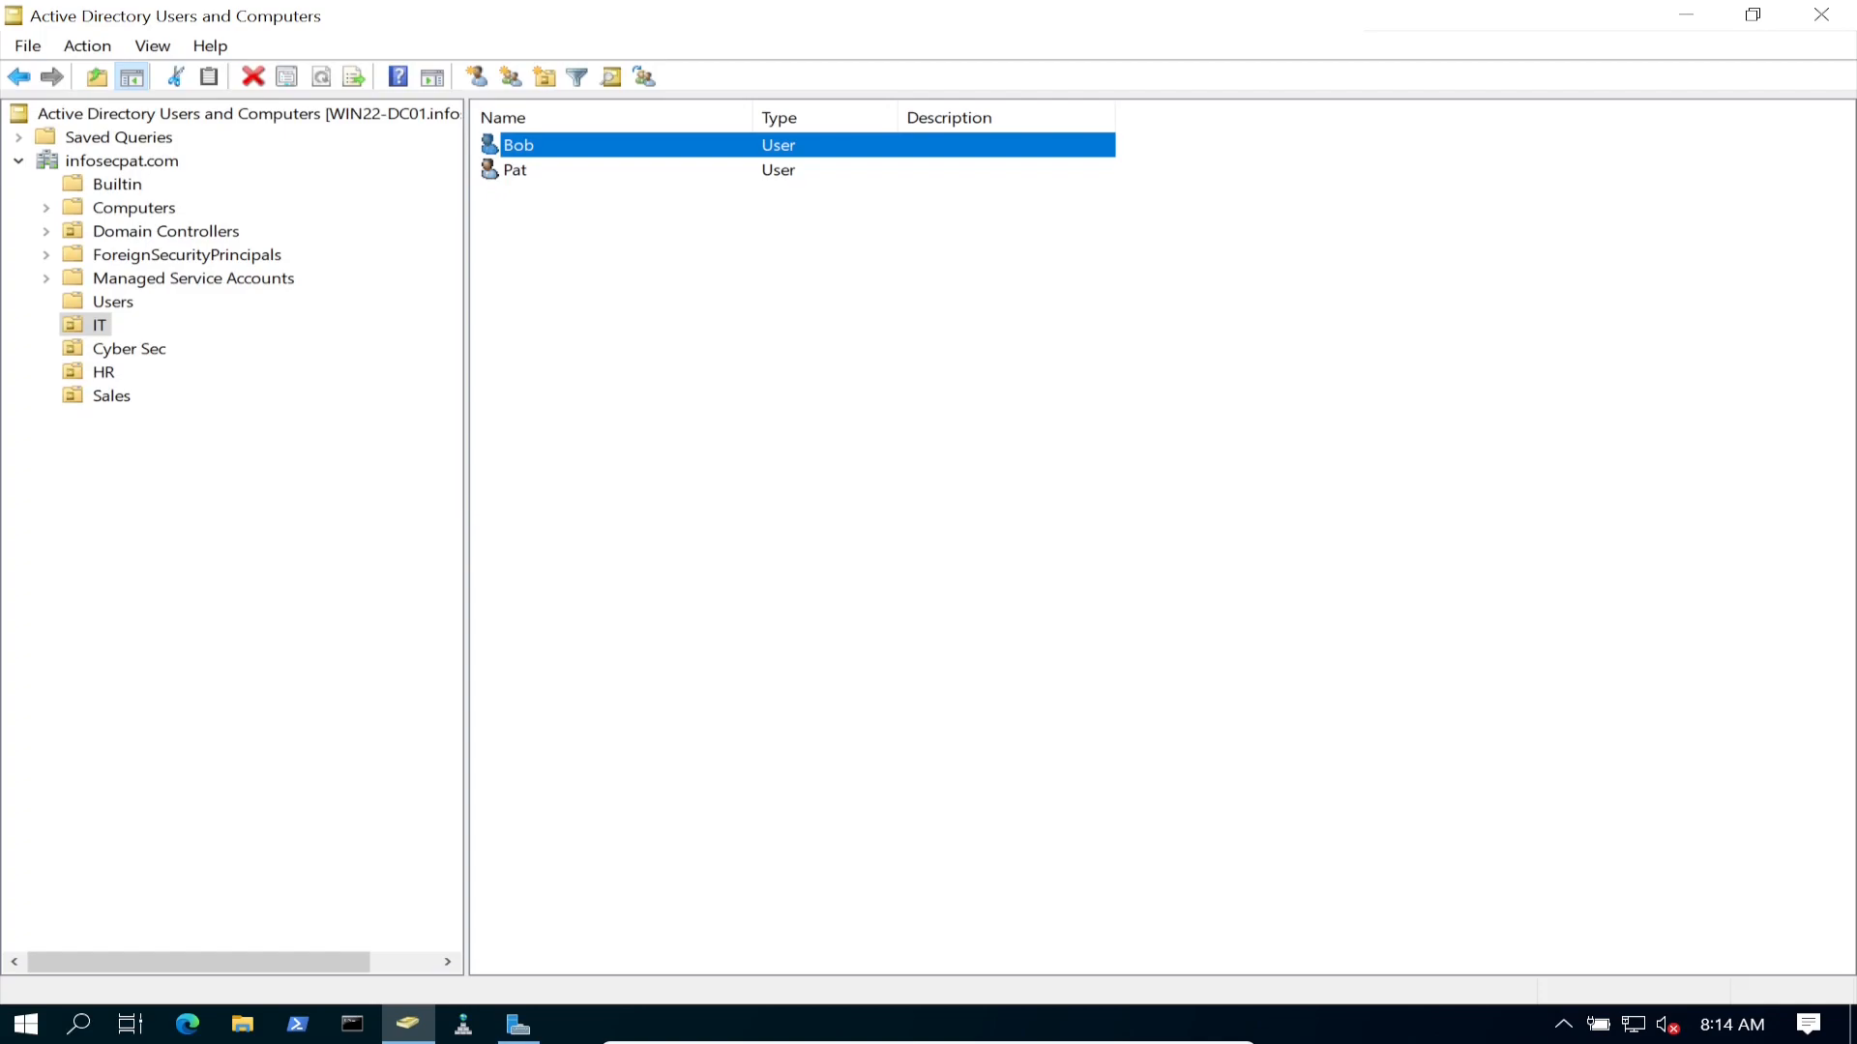
left_click(128, 348)
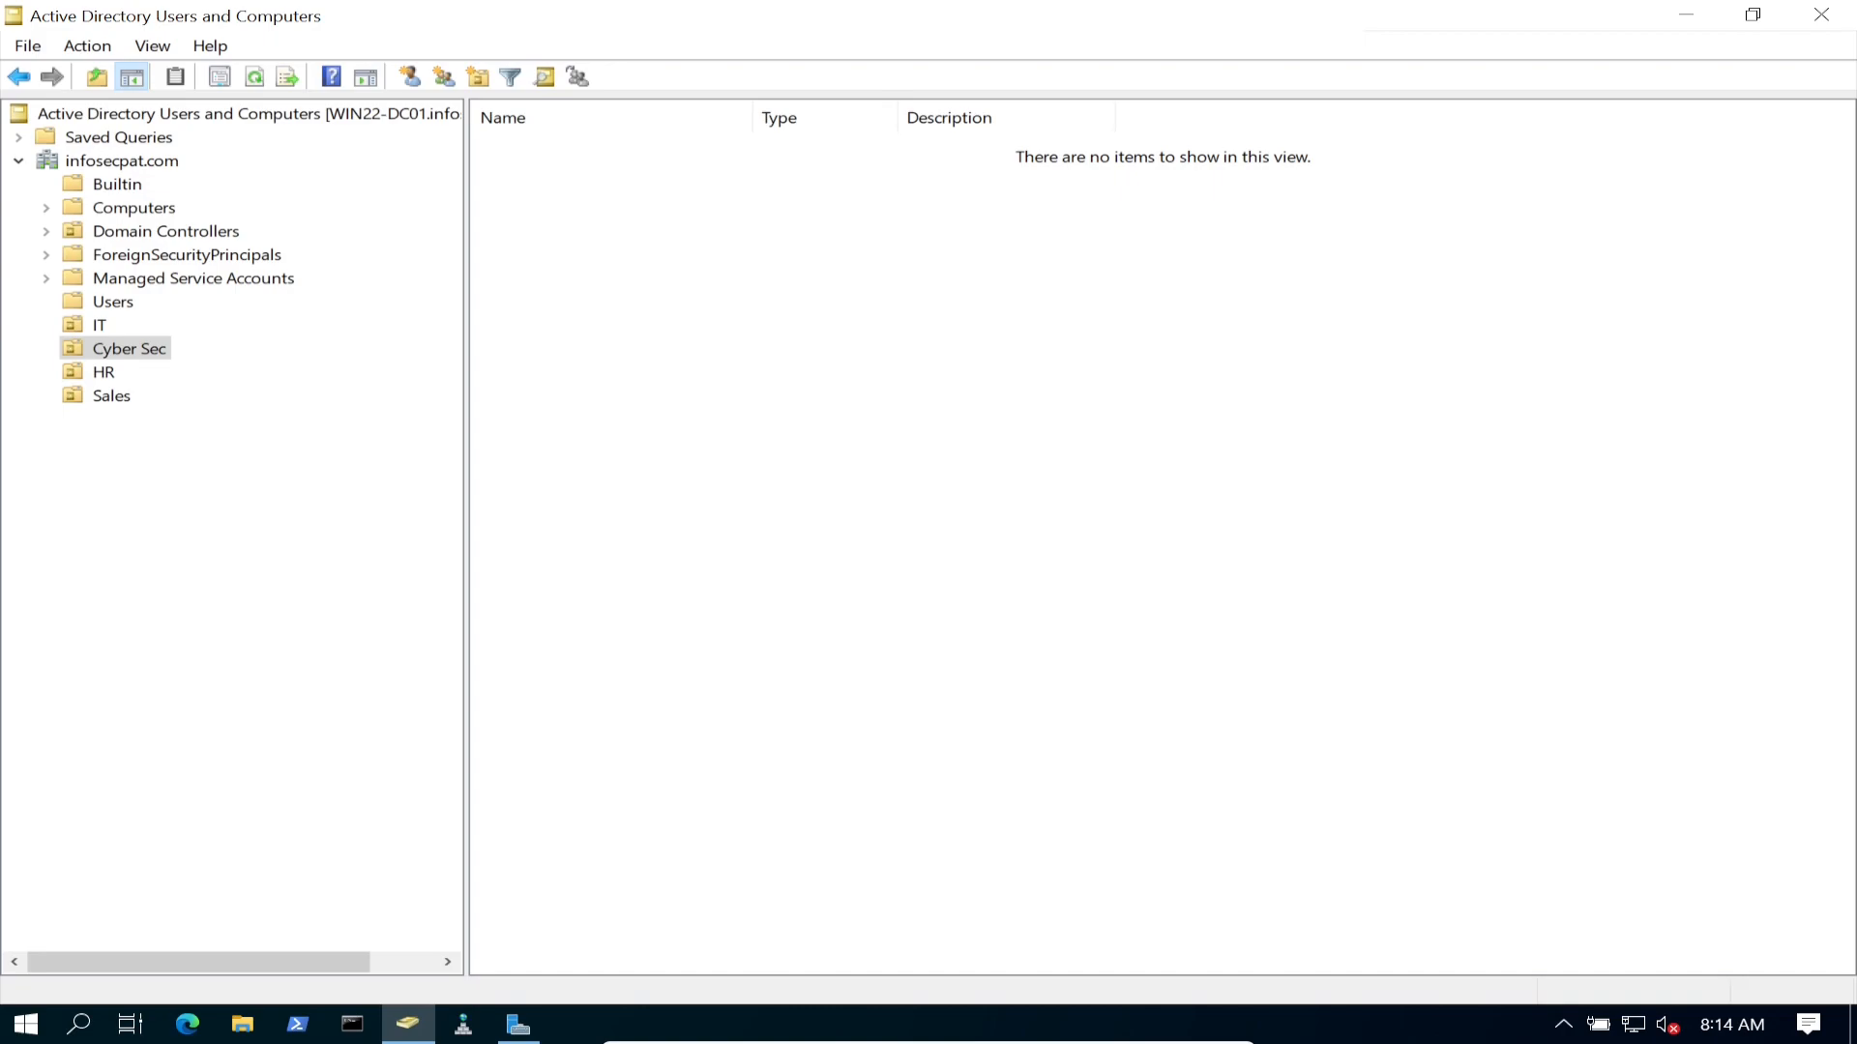
- Create a user named Joe in the Cyber Sec unit with a never-expiring password
right_click(130, 348)
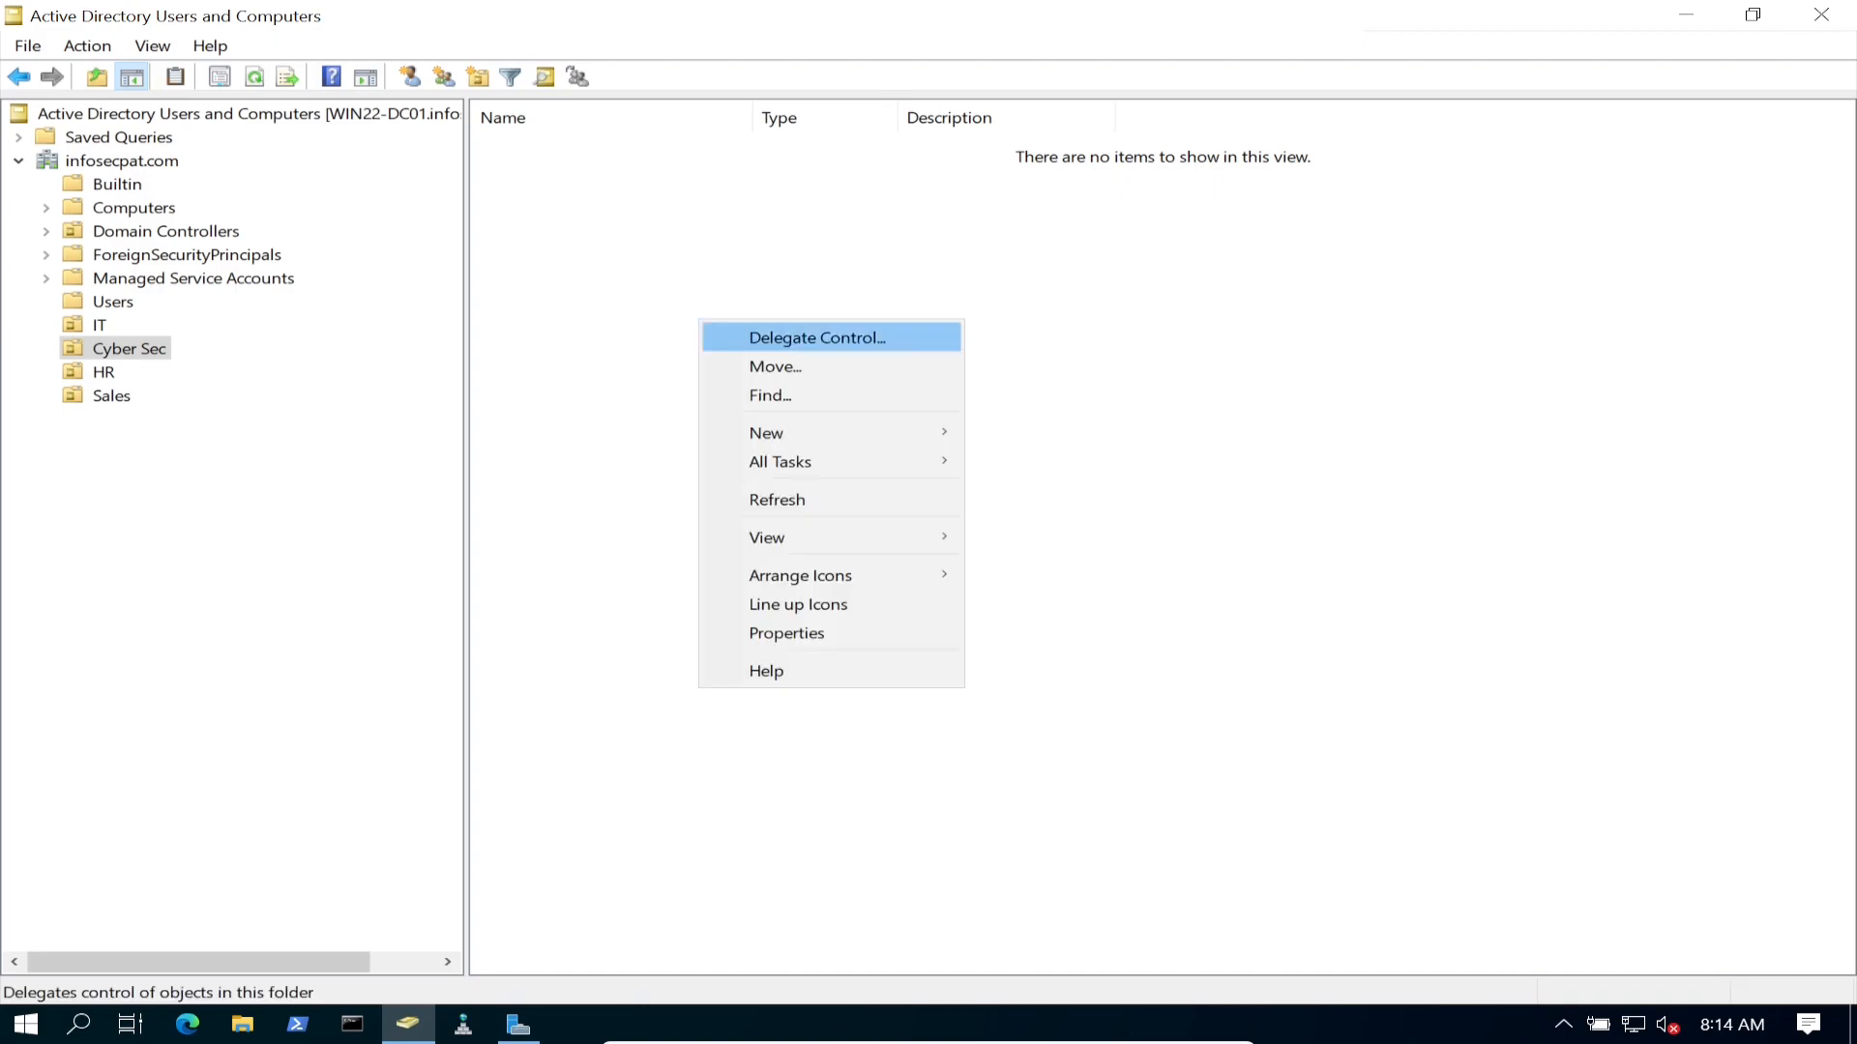
mouse_move(766, 432)
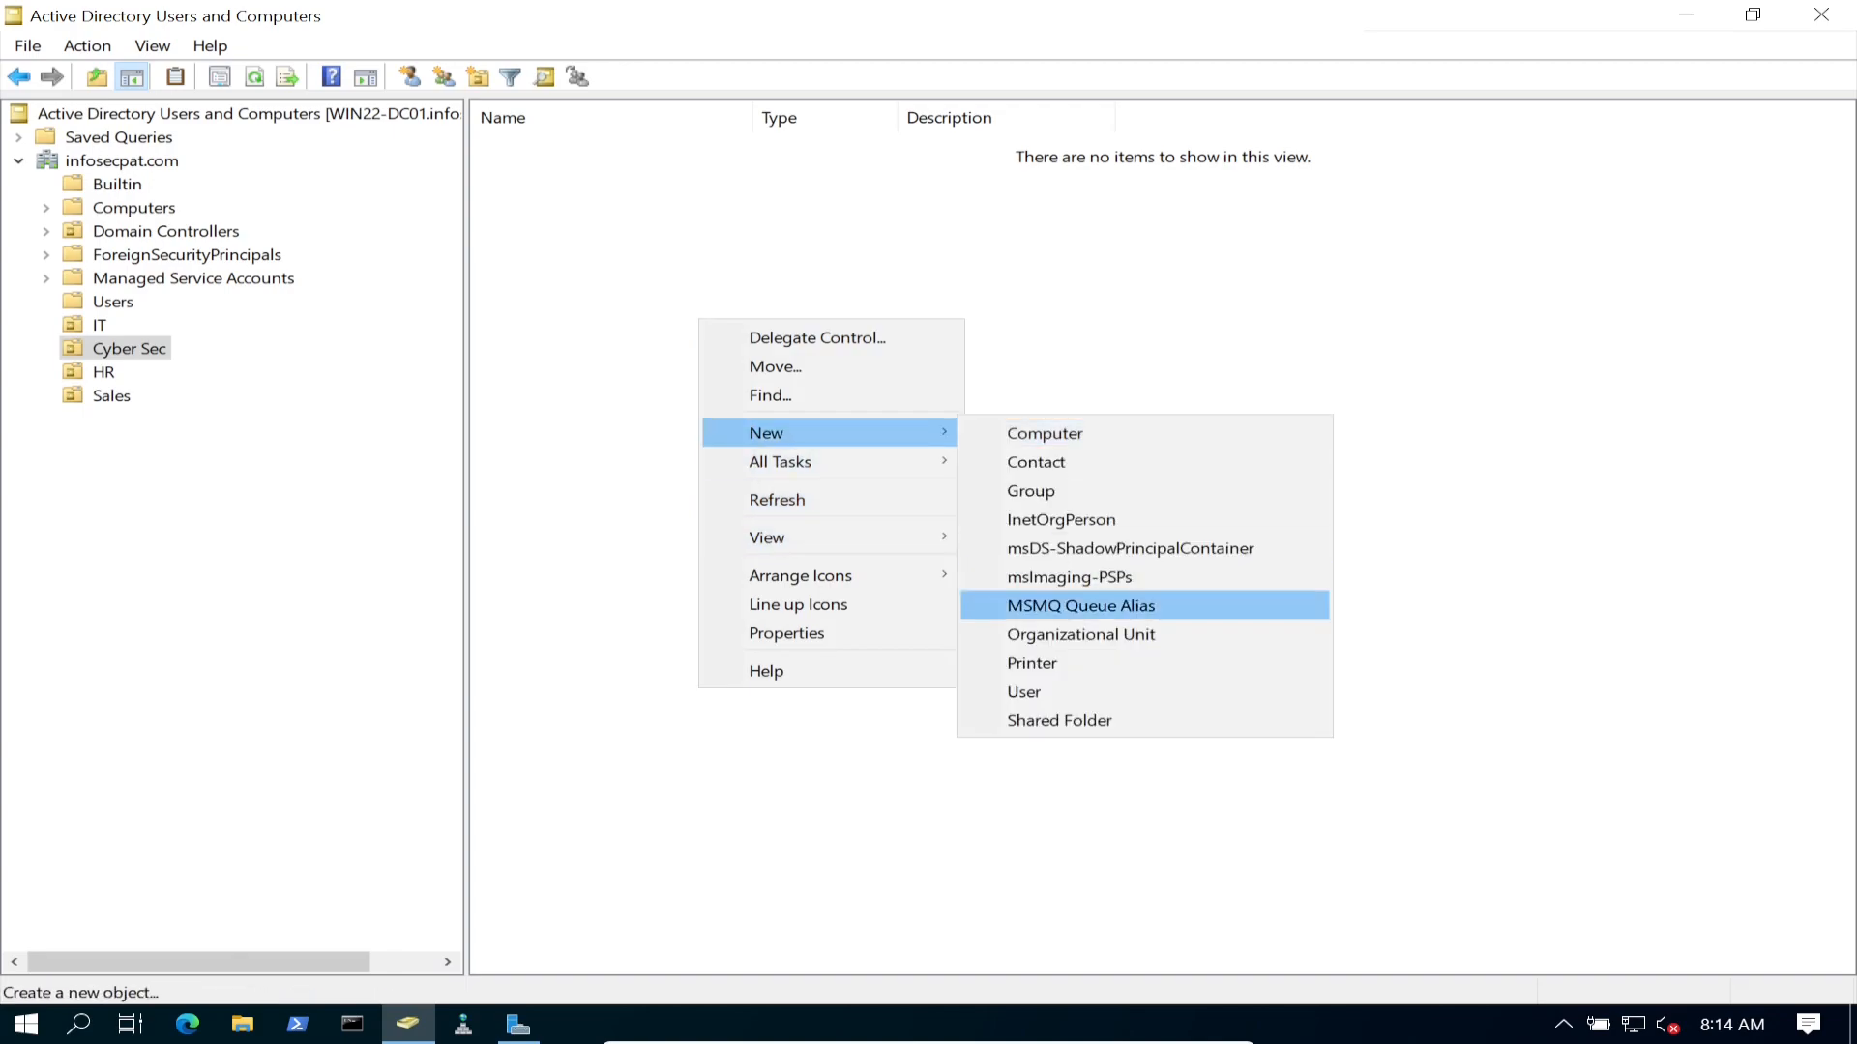
left_click(1023, 692)
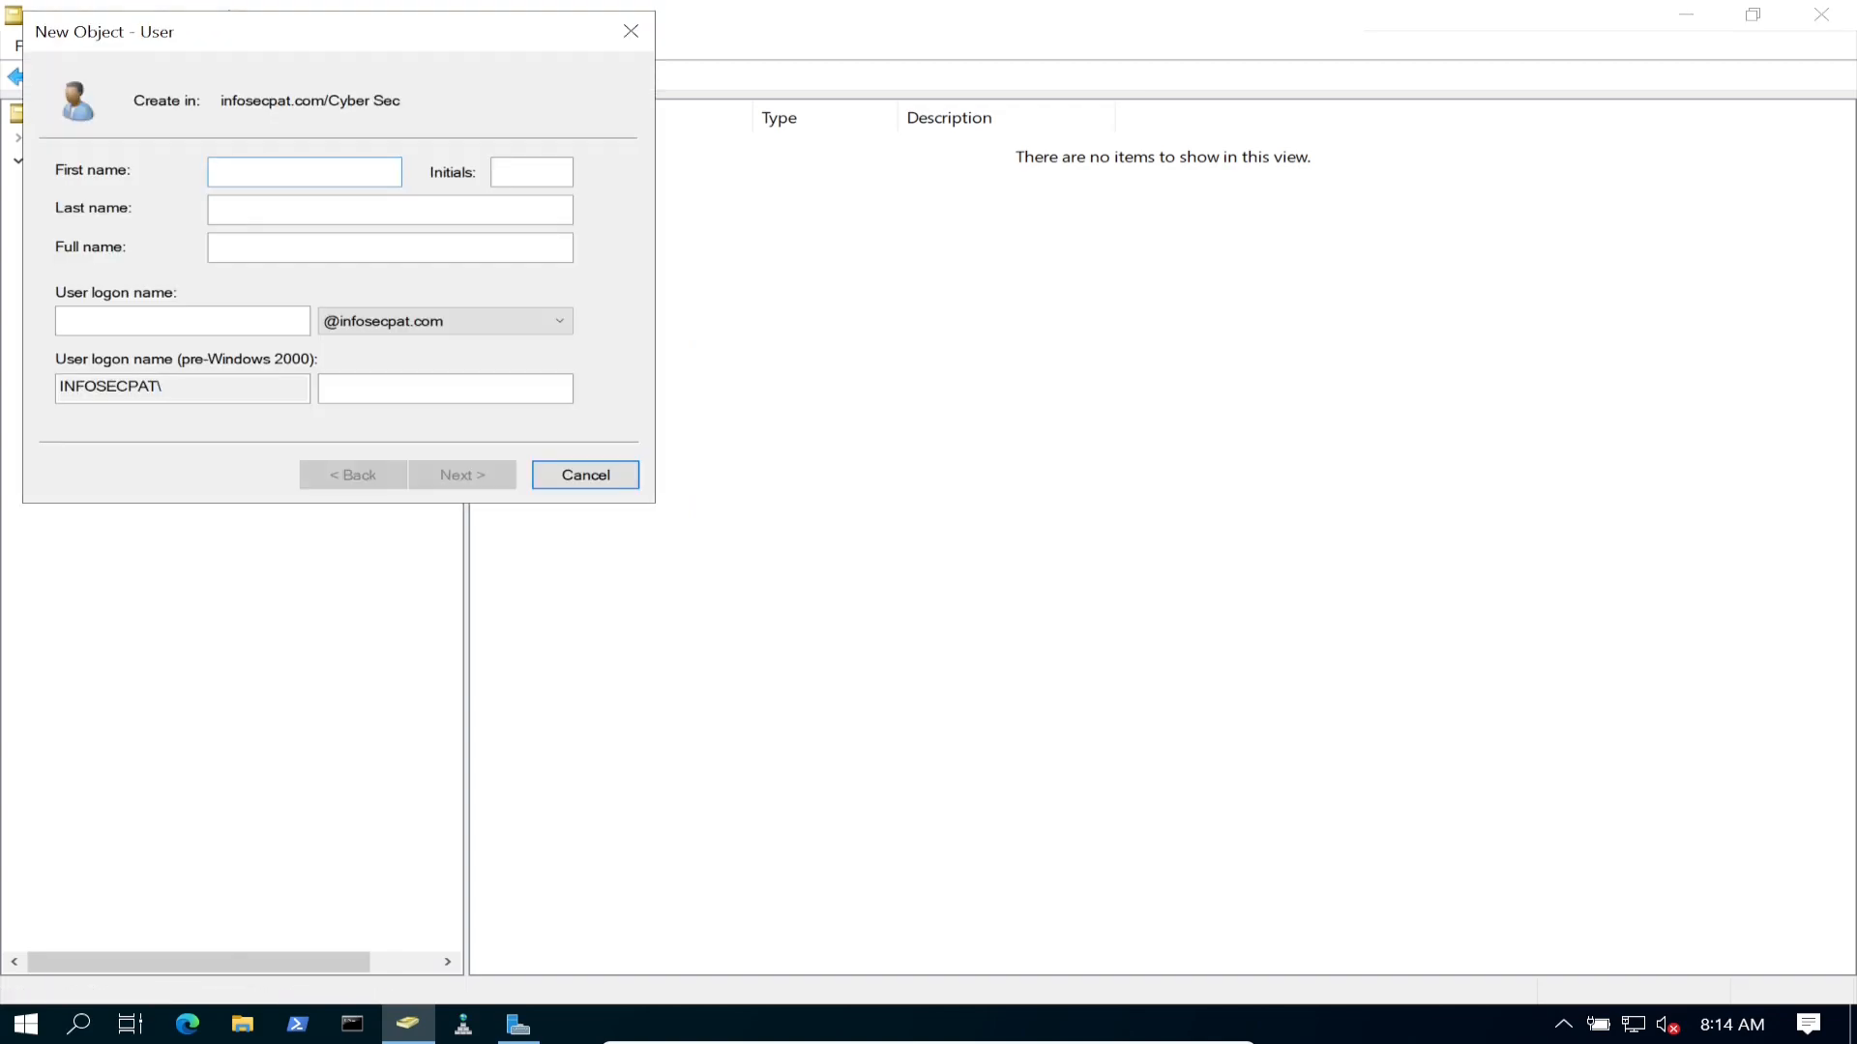
type("Joe")
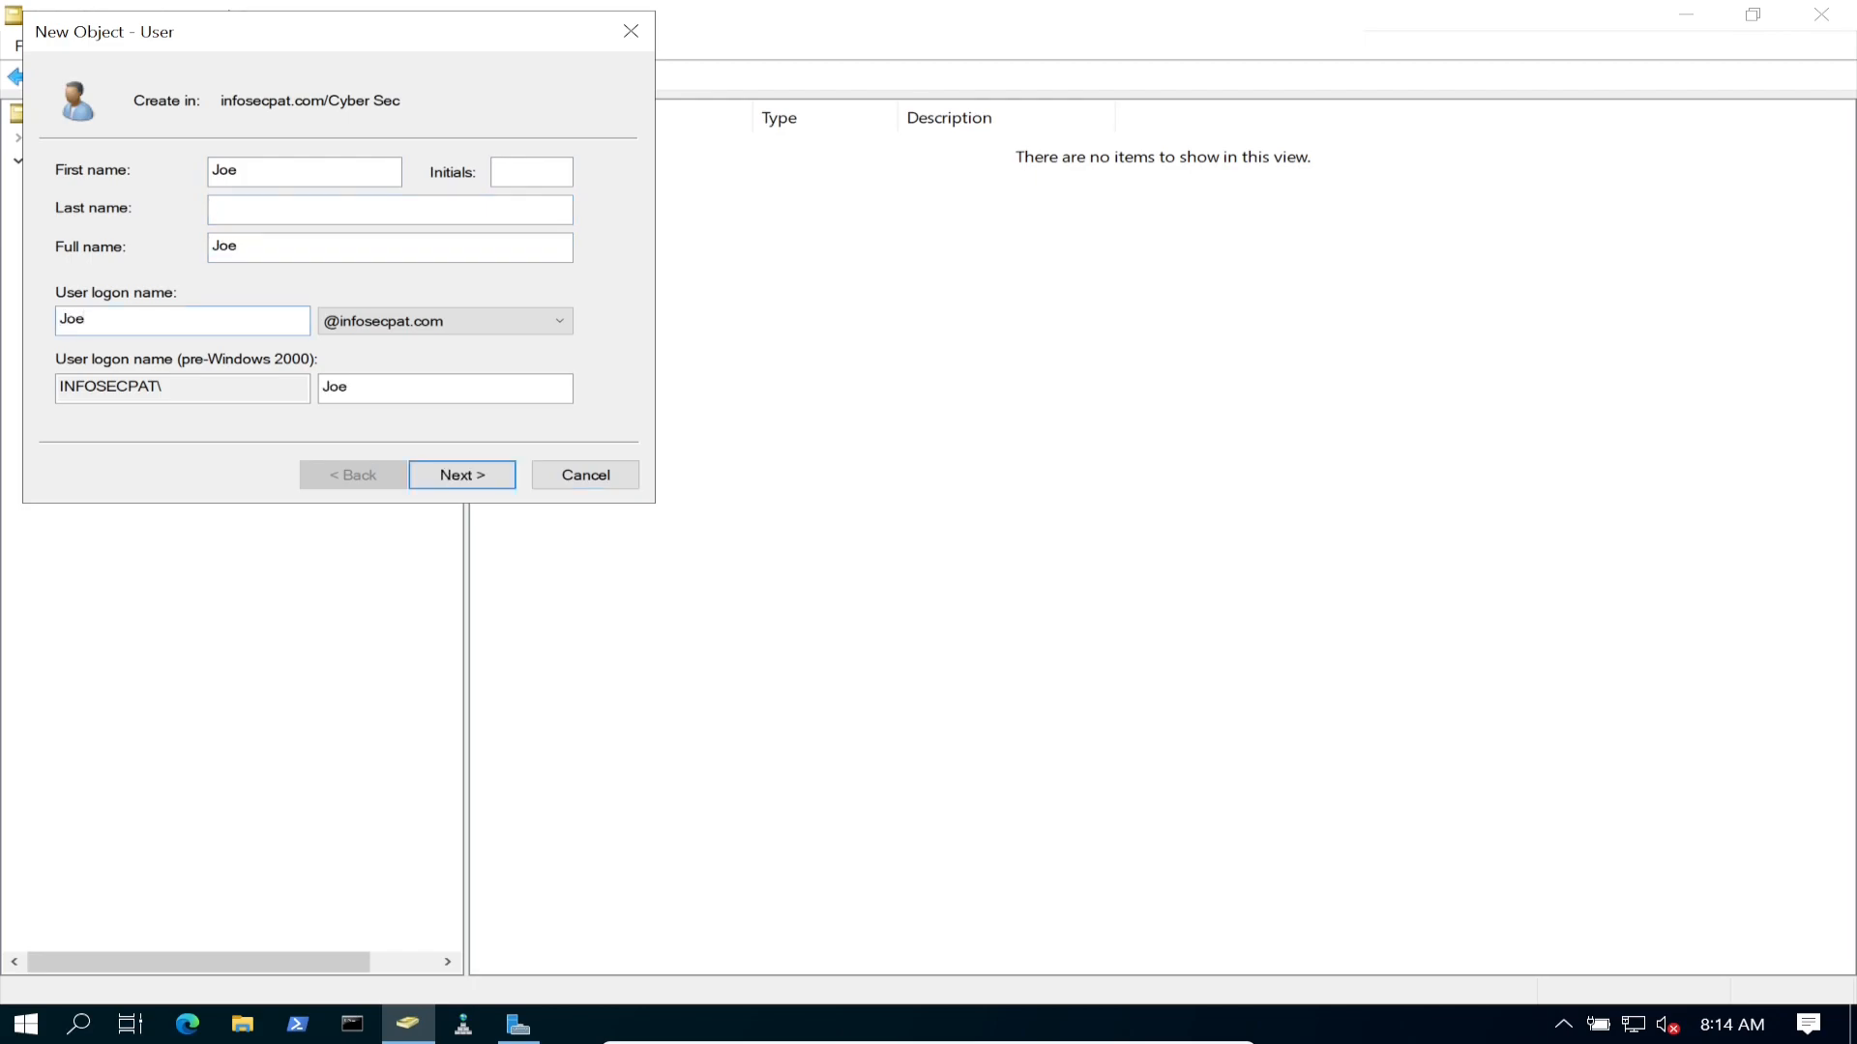
left_click(462, 476)
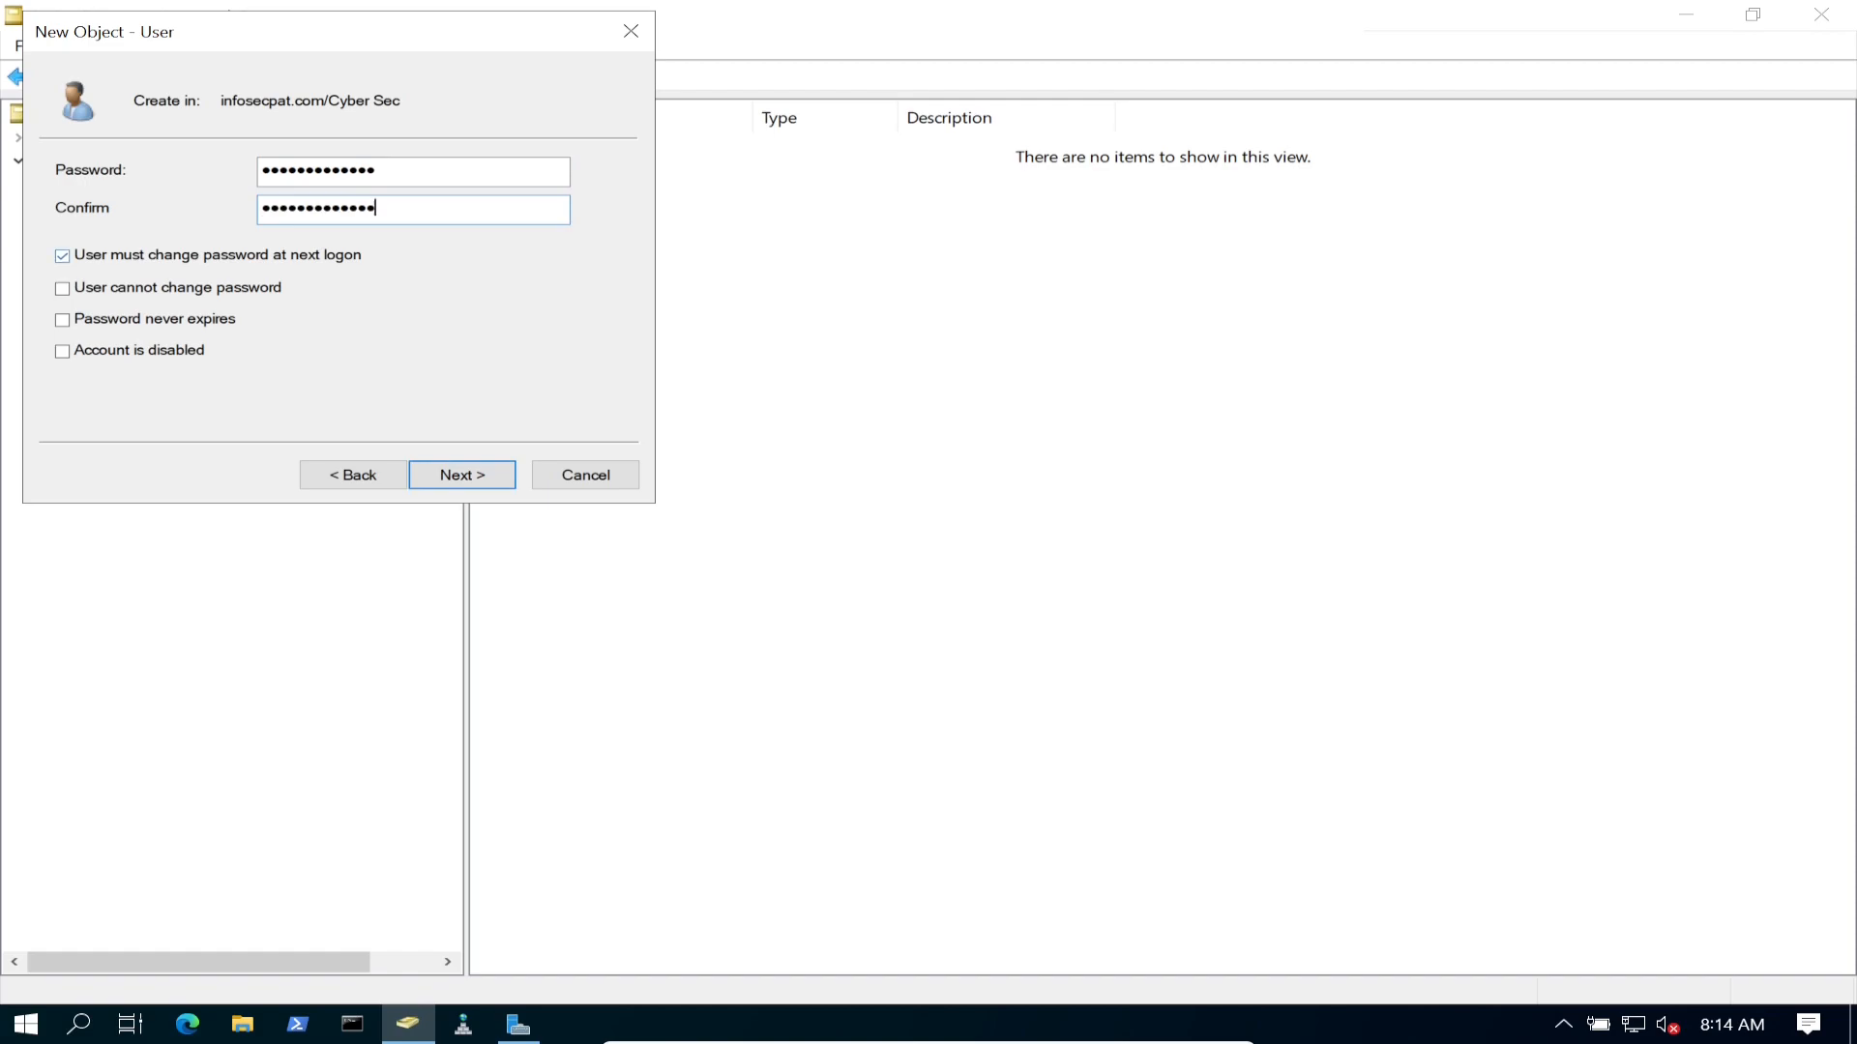
left_click(460, 476)
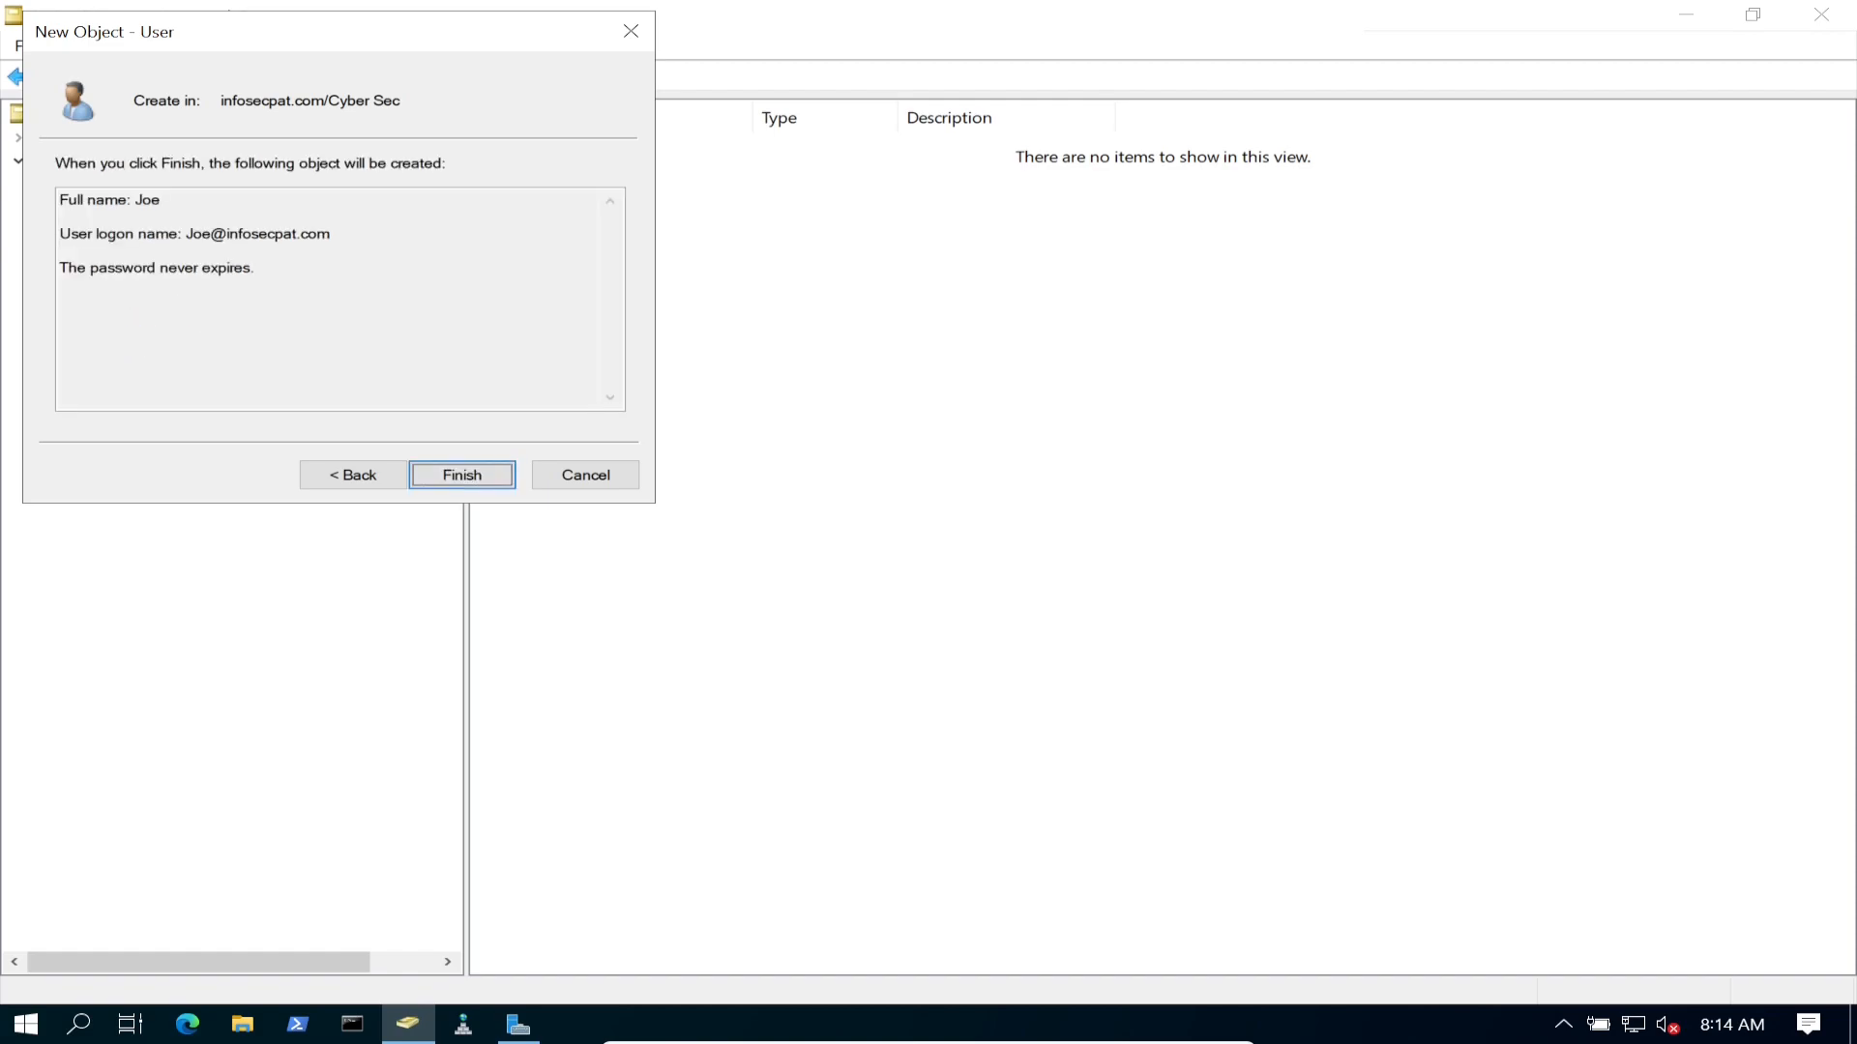
left_click(460, 476)
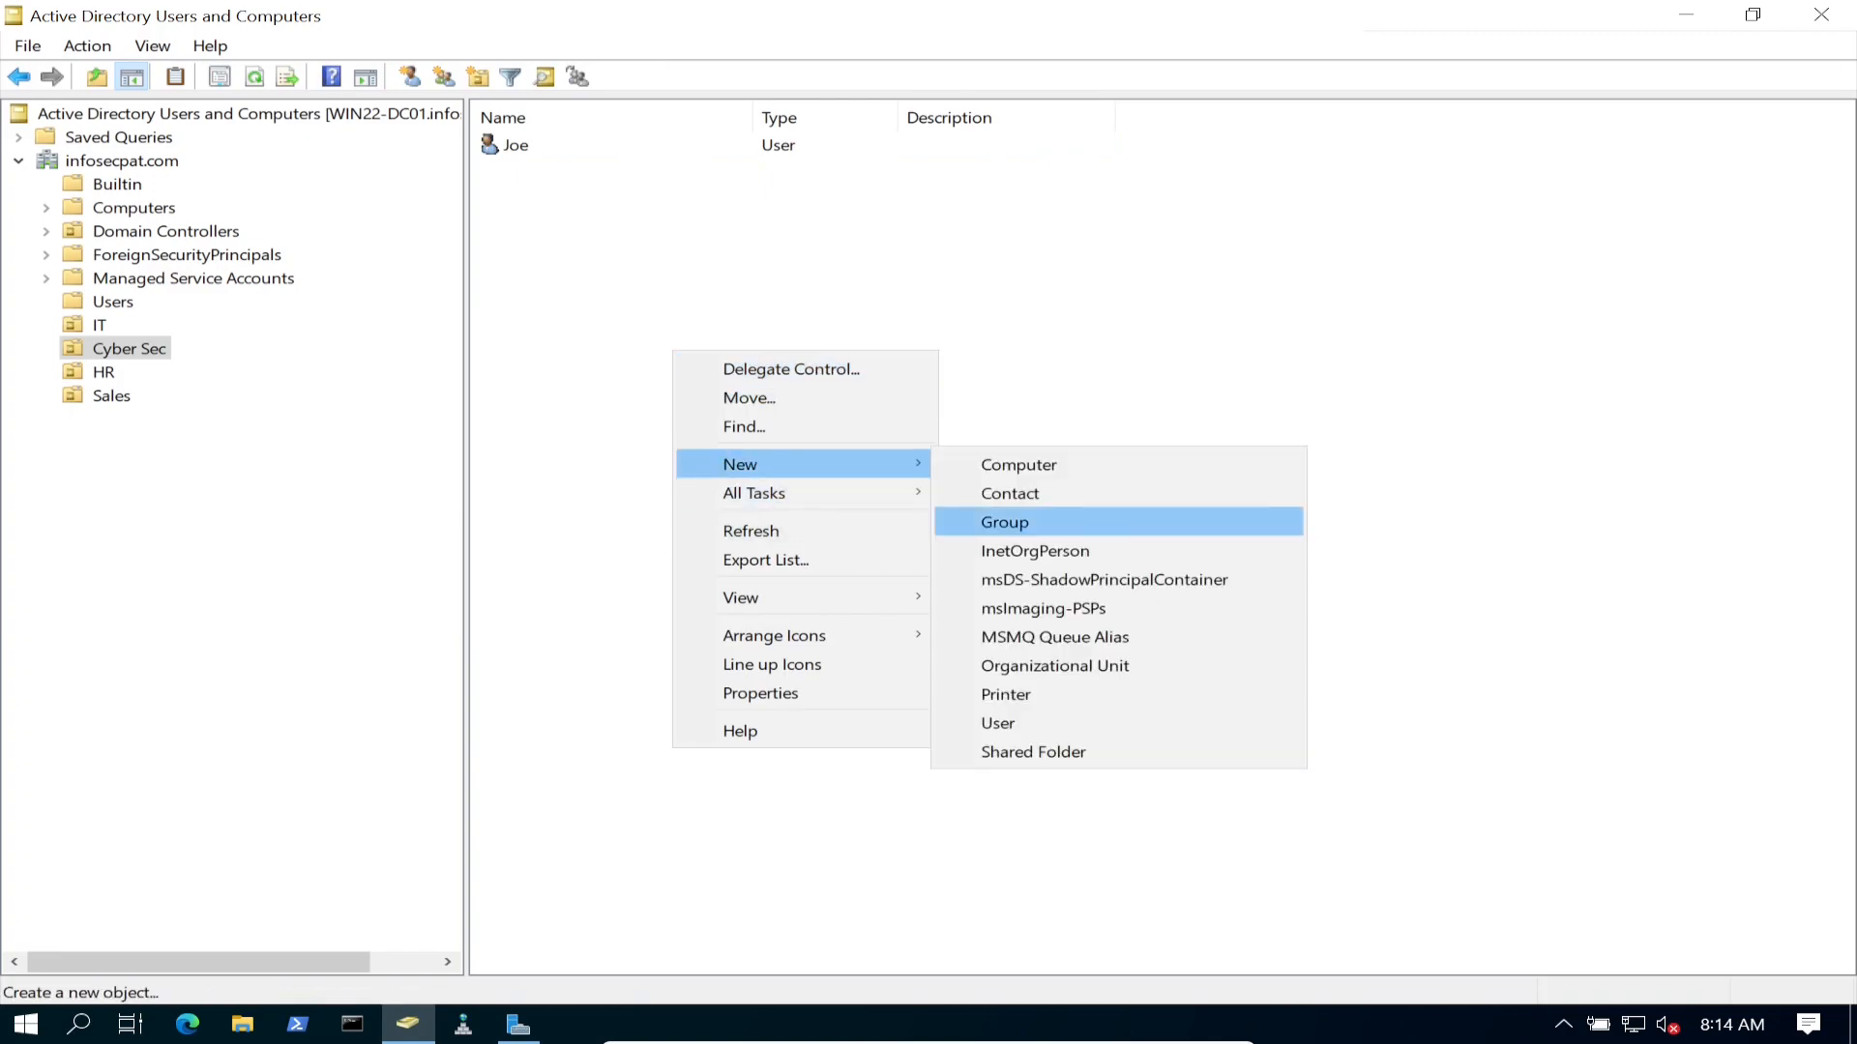
- Create a second Cyber Sec user named Jason with a never-expiring password
left_click(998, 723)
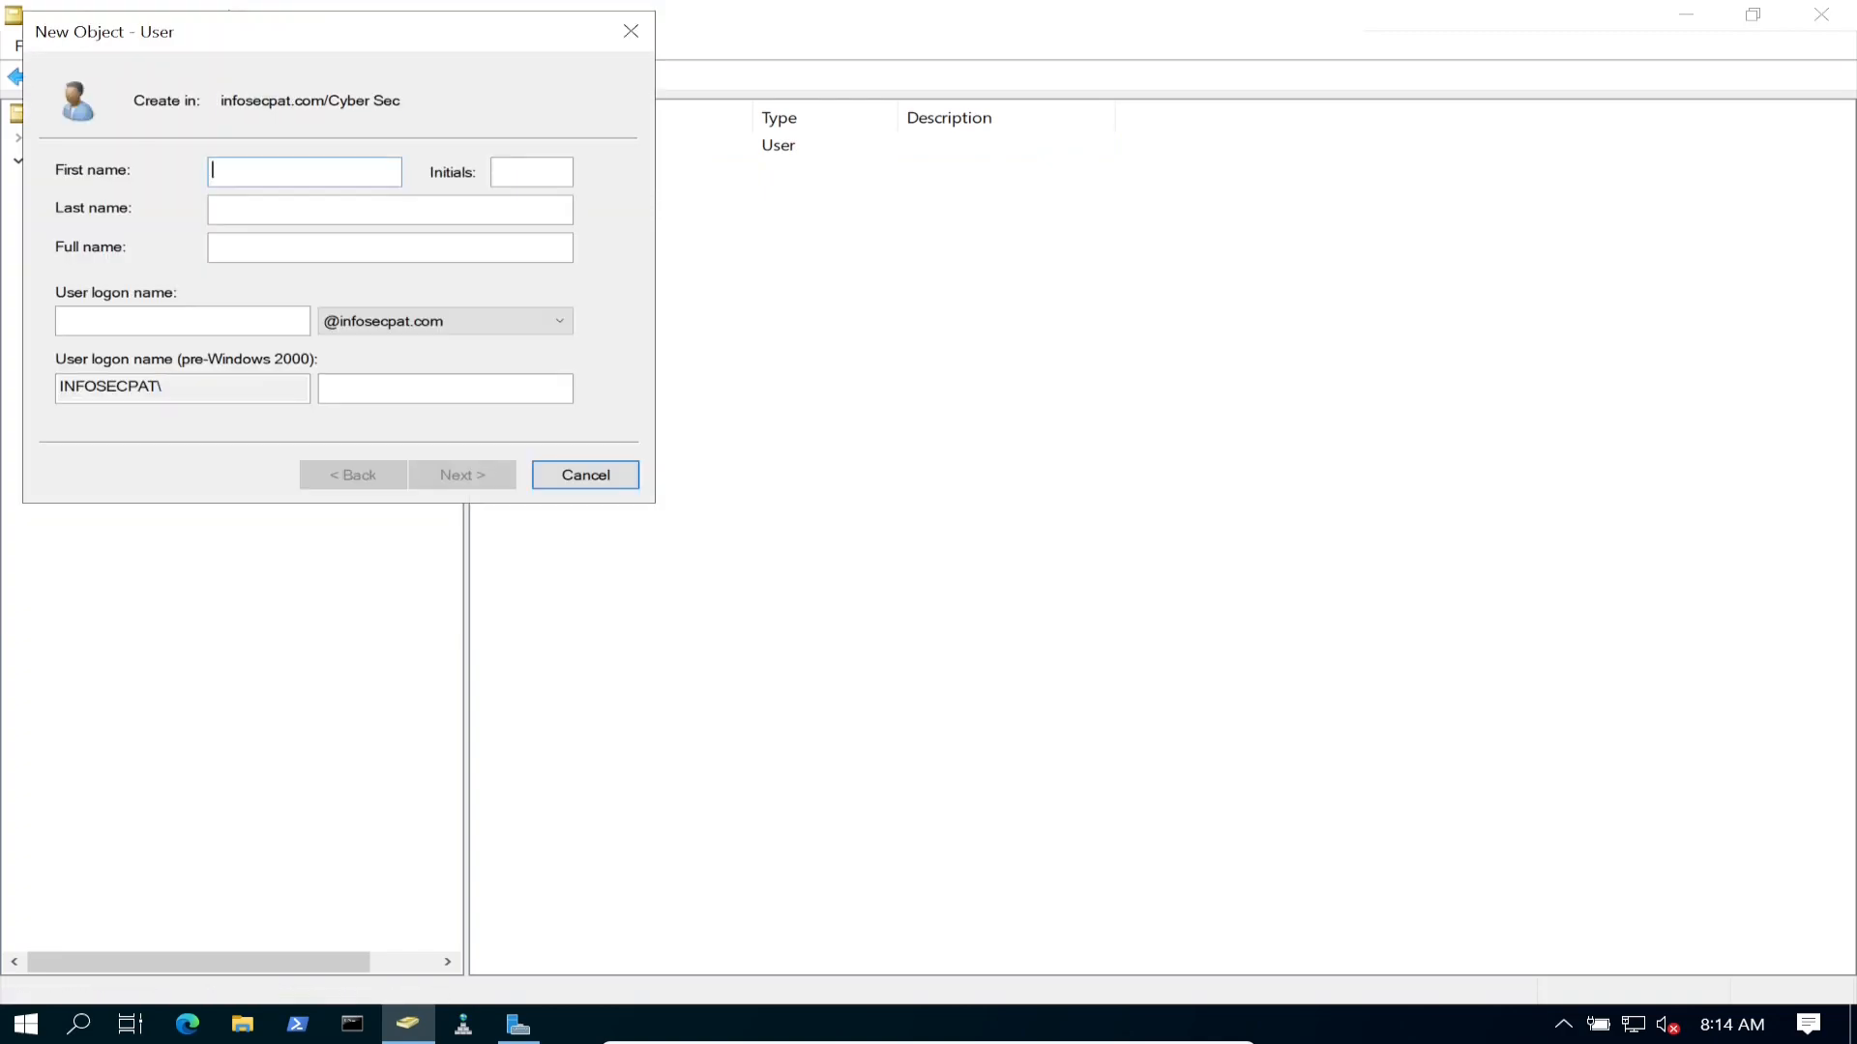
type("Jason")
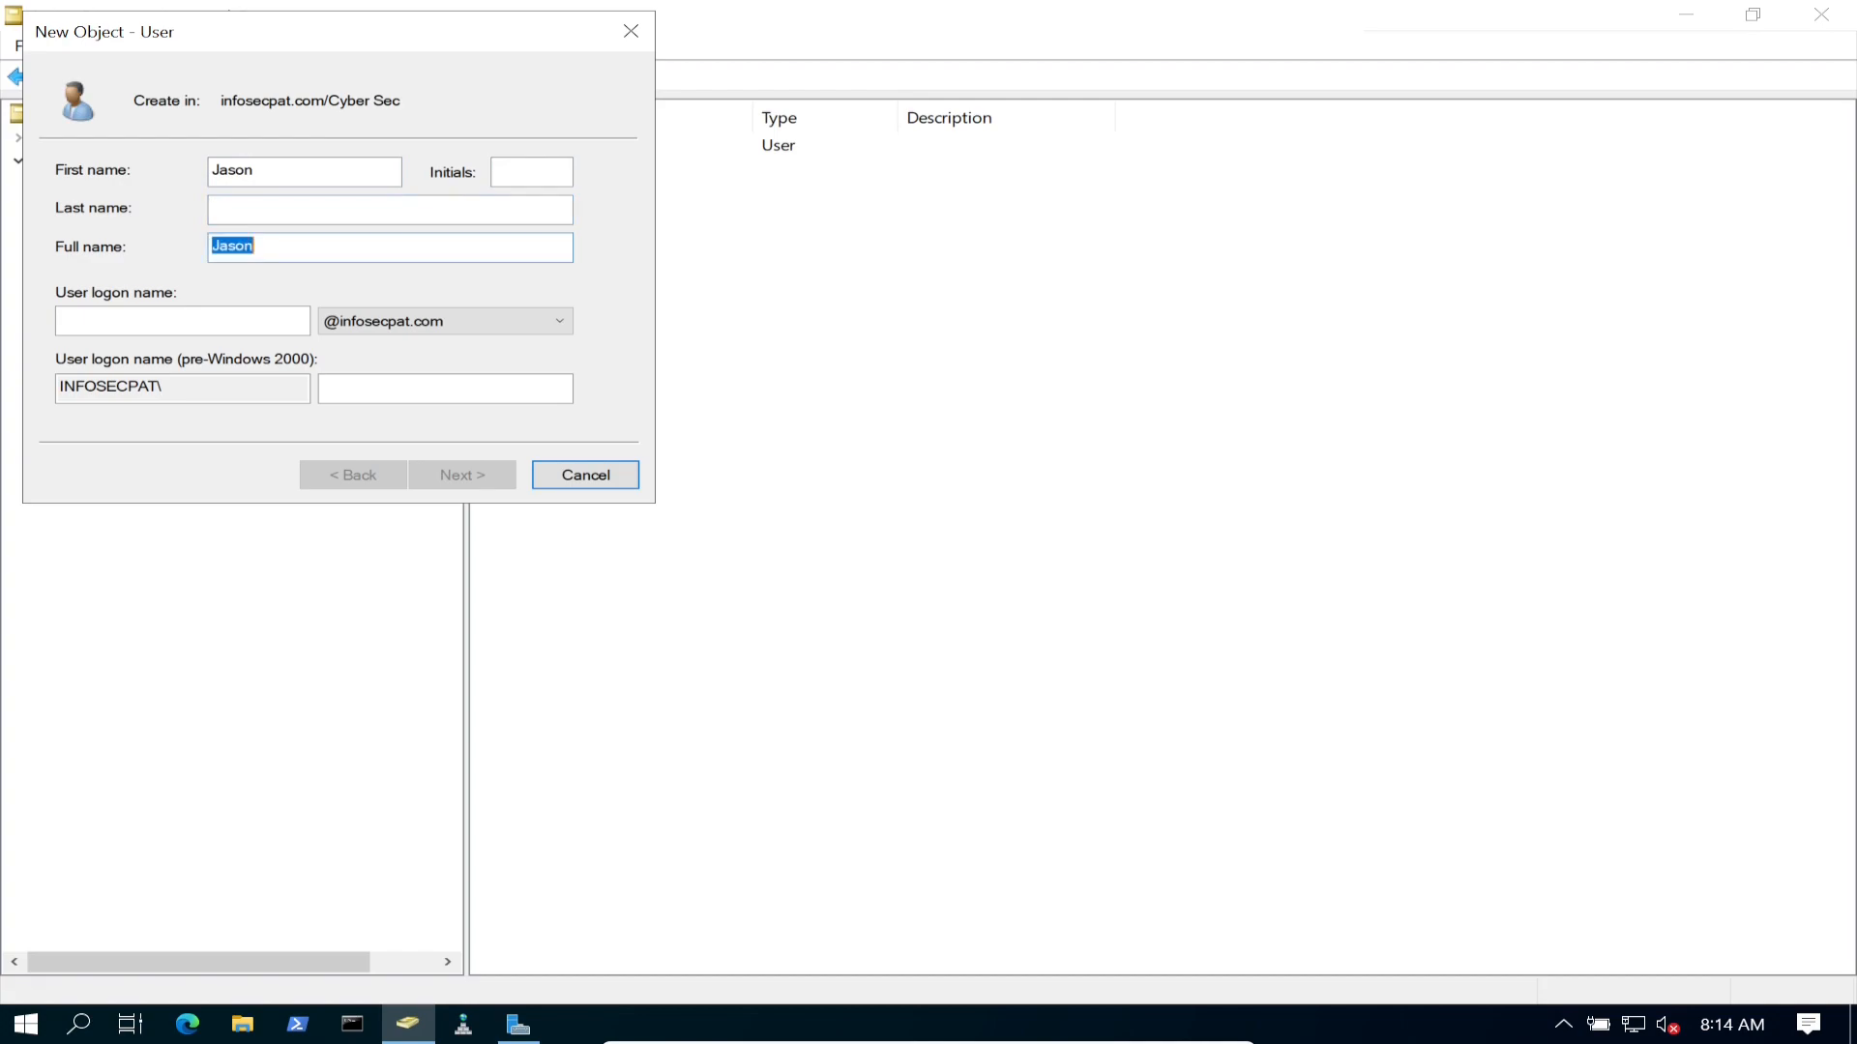
type("Jason")
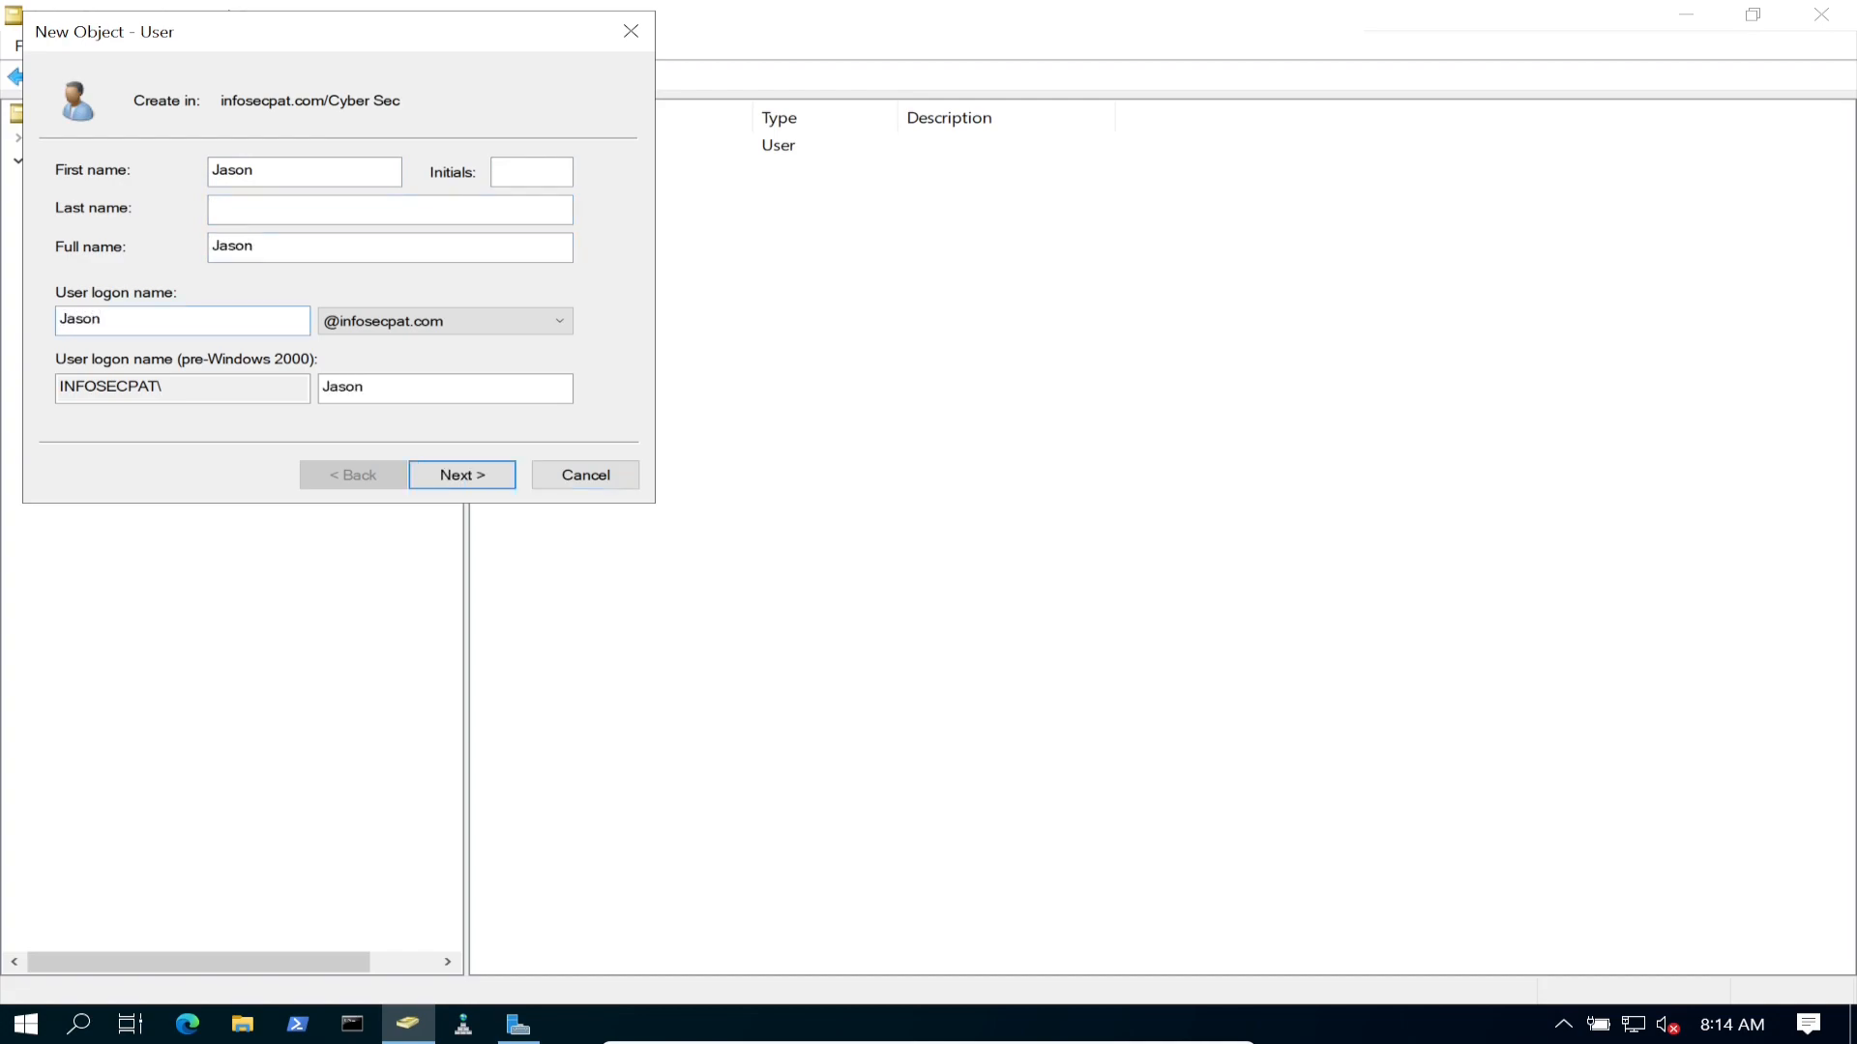
left_click(462, 476)
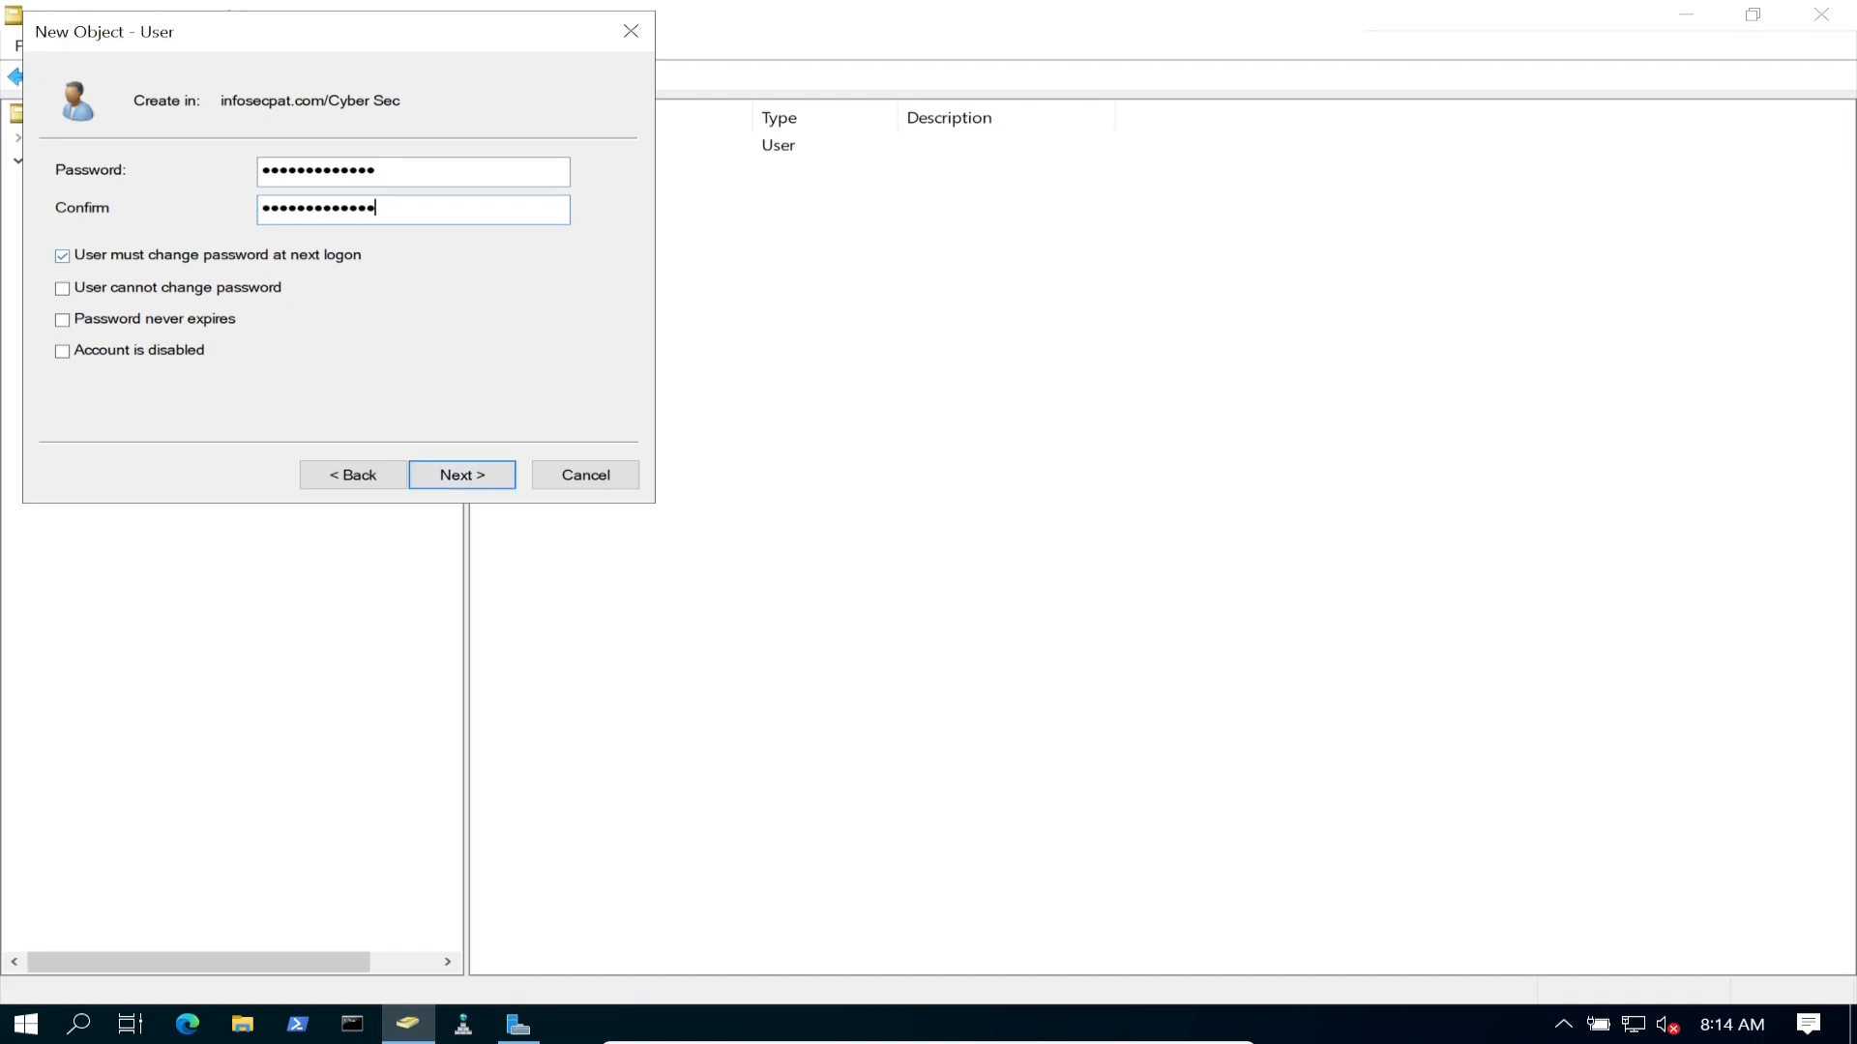
left_click(62, 319)
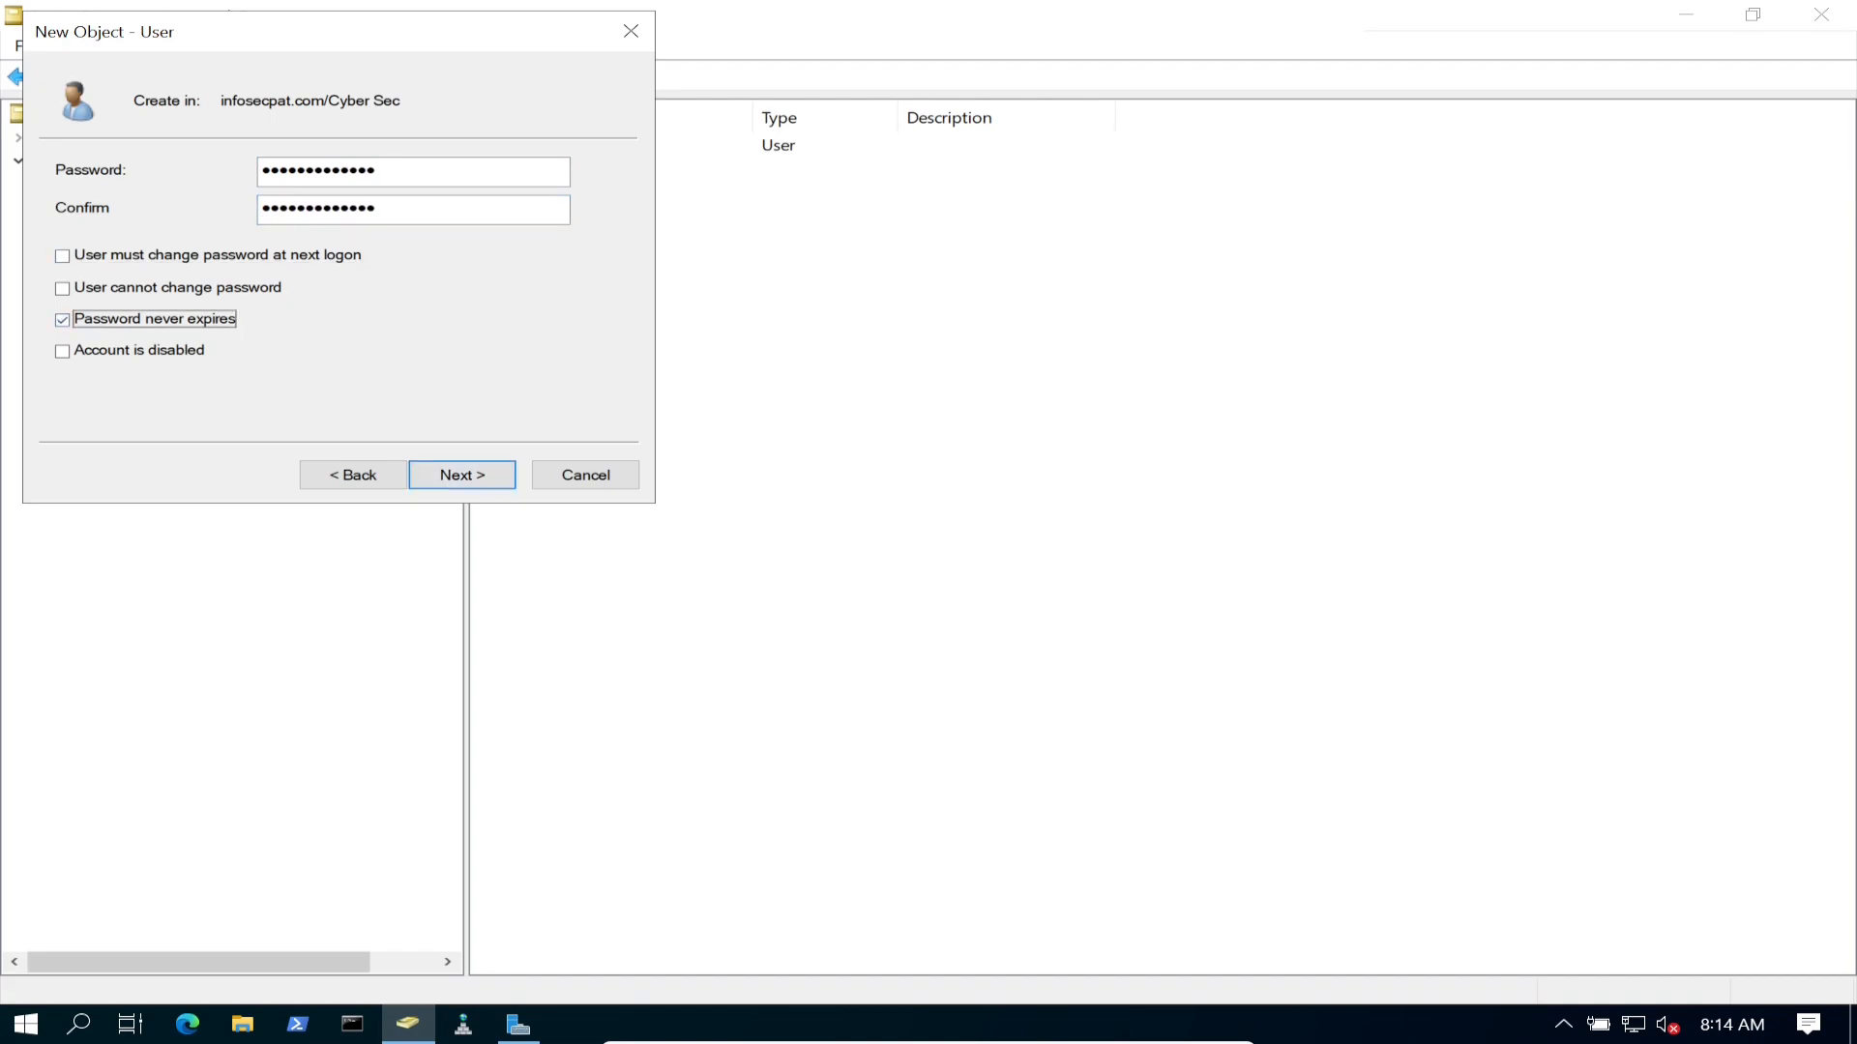
left_click(461, 475)
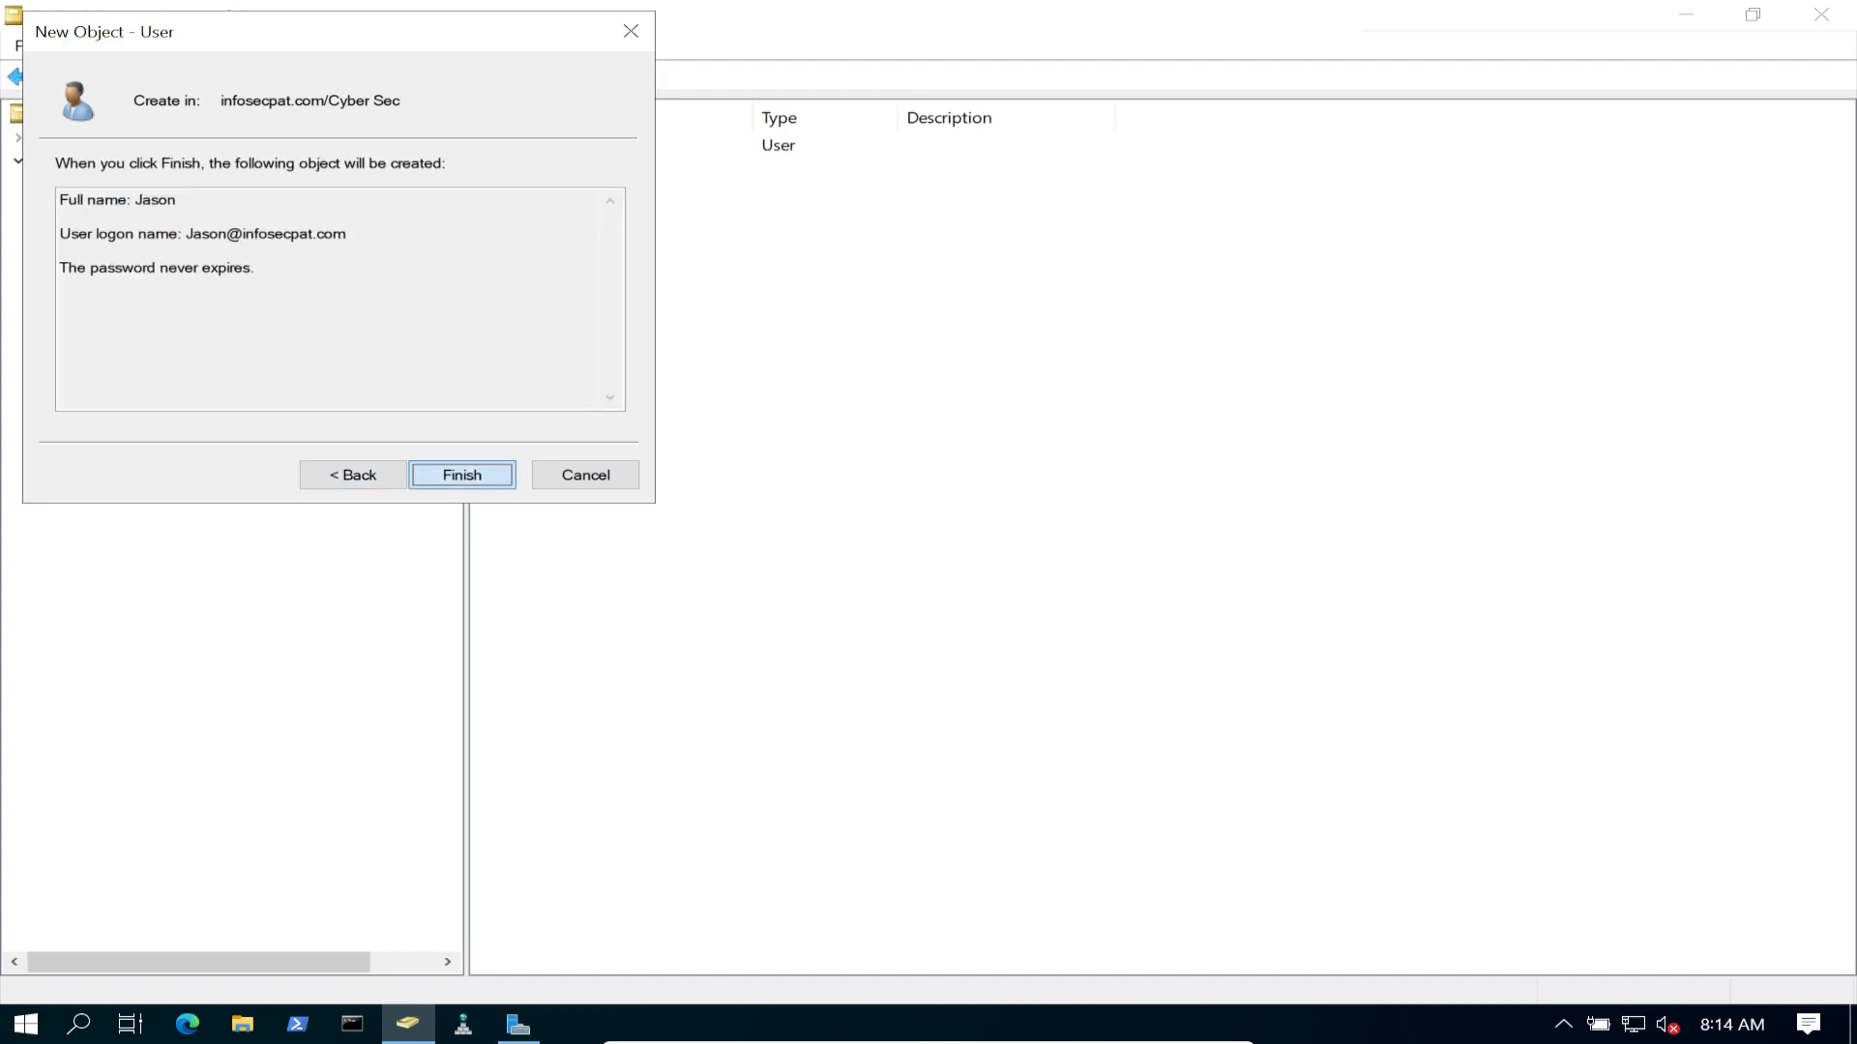
left_click(460, 476)
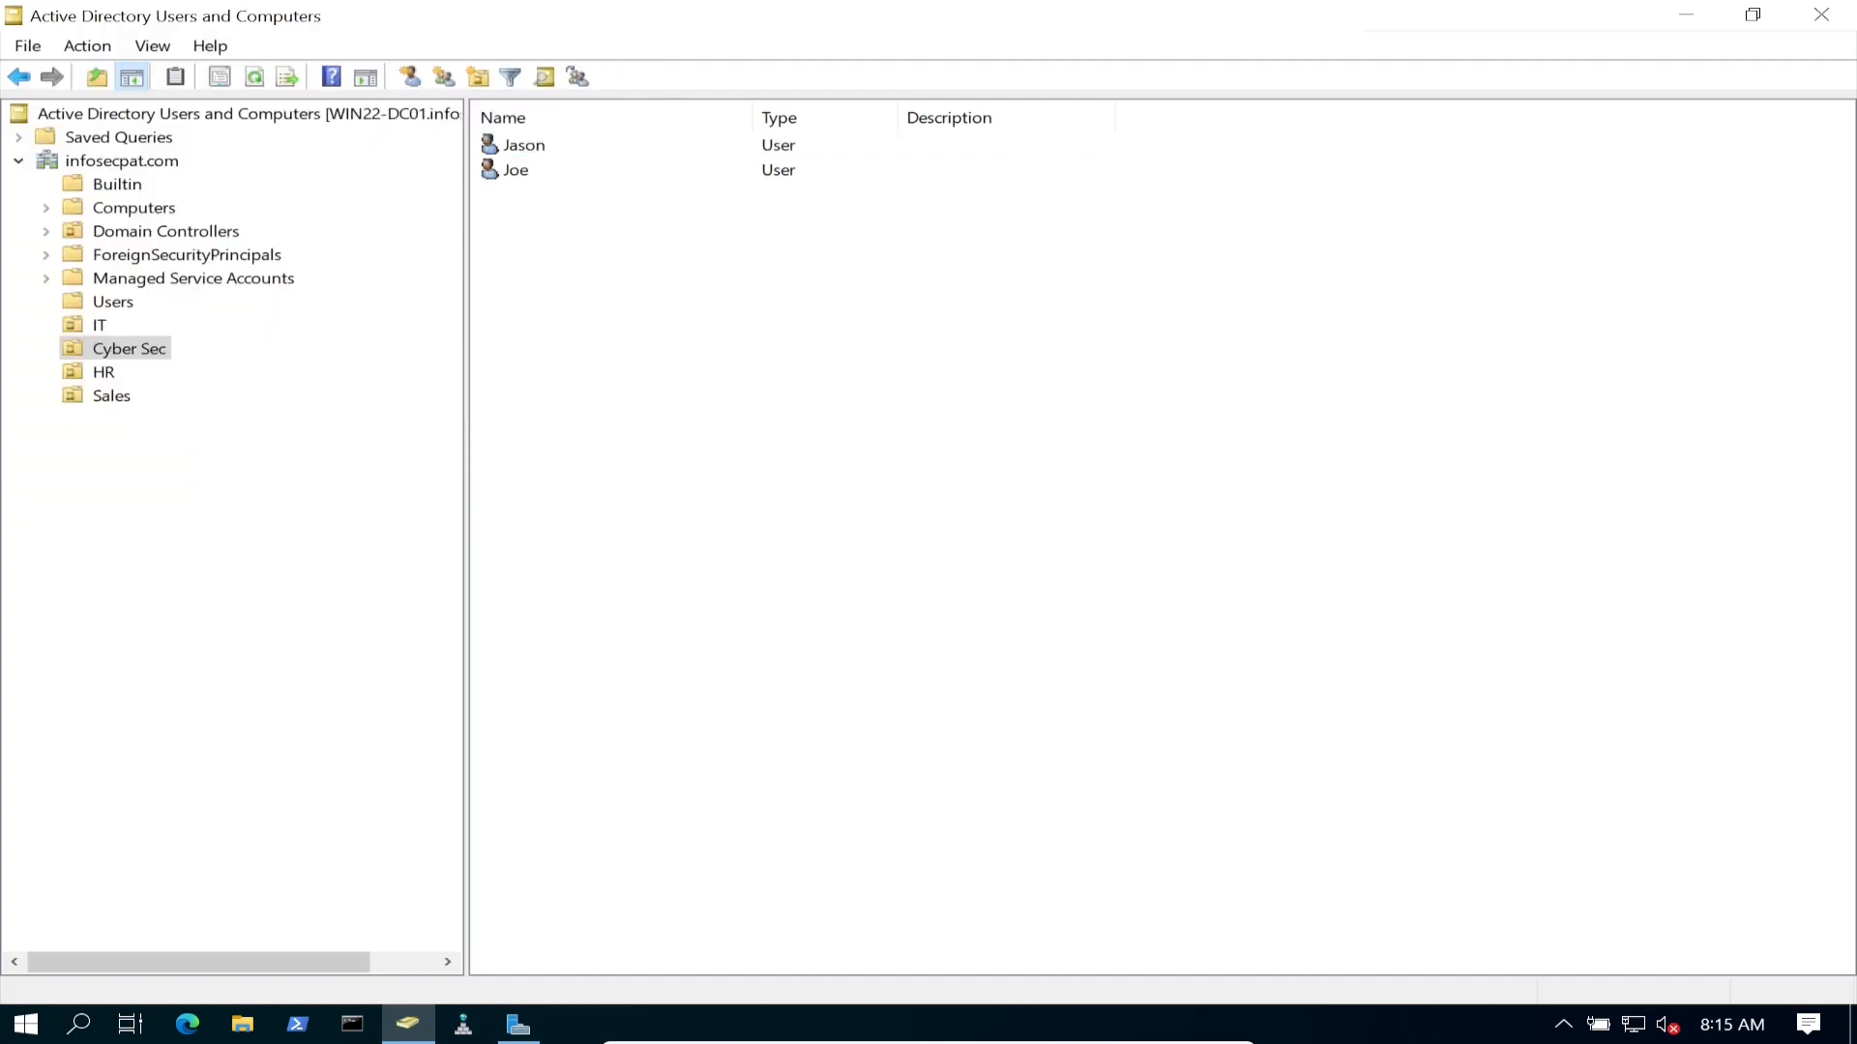
- In the HR unit, start a new user with logon name Beth
left_click(102, 371)
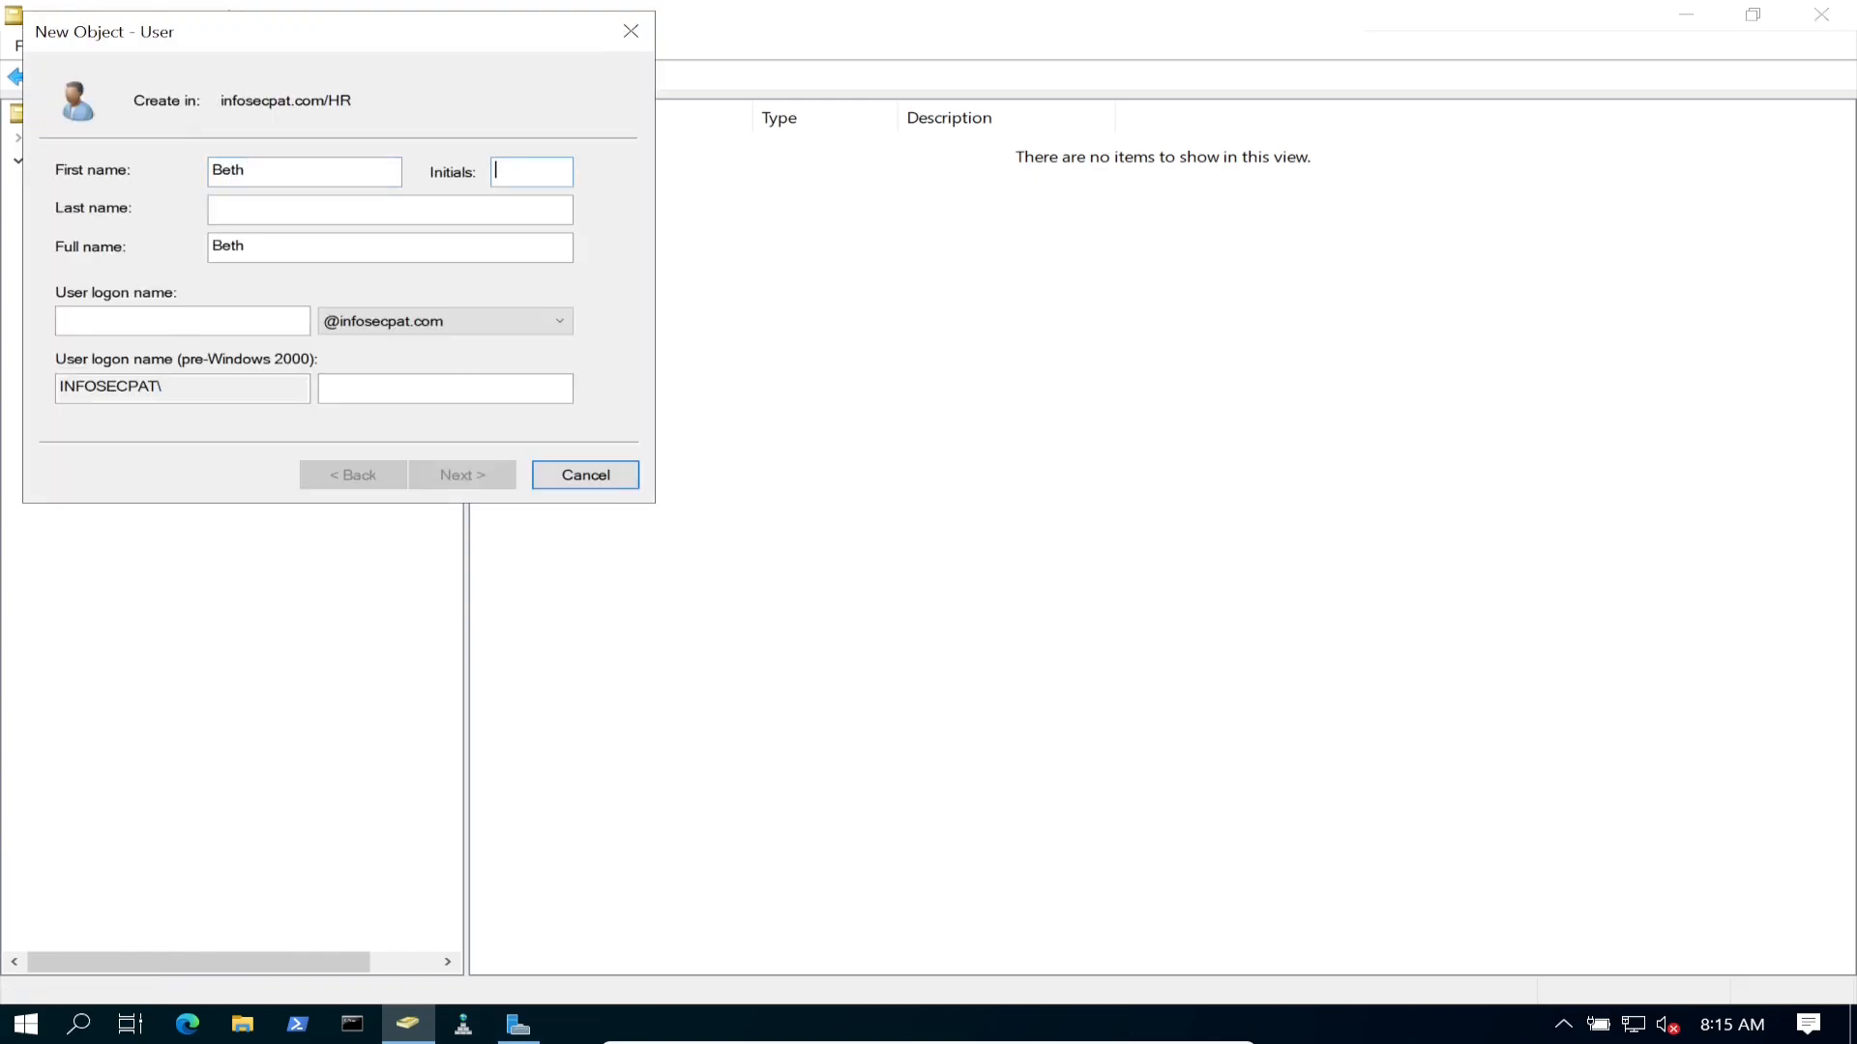
type("Be")
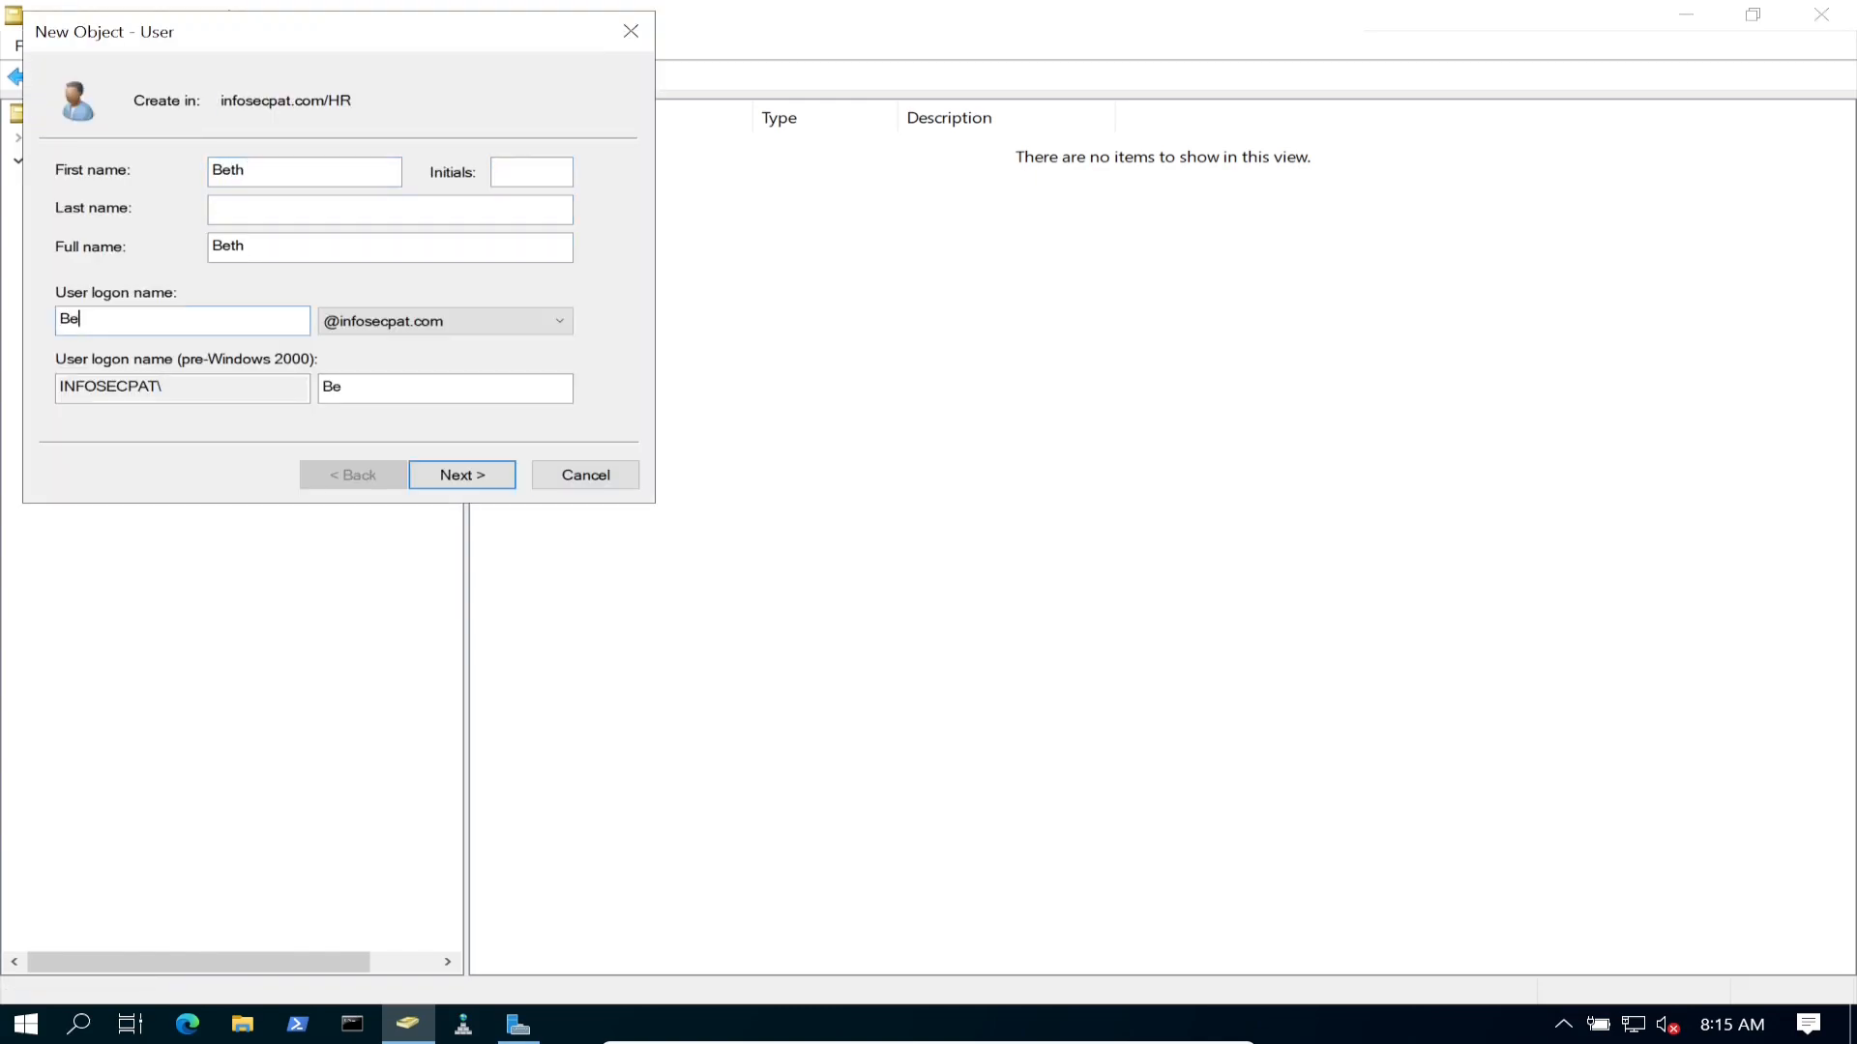
type("th")
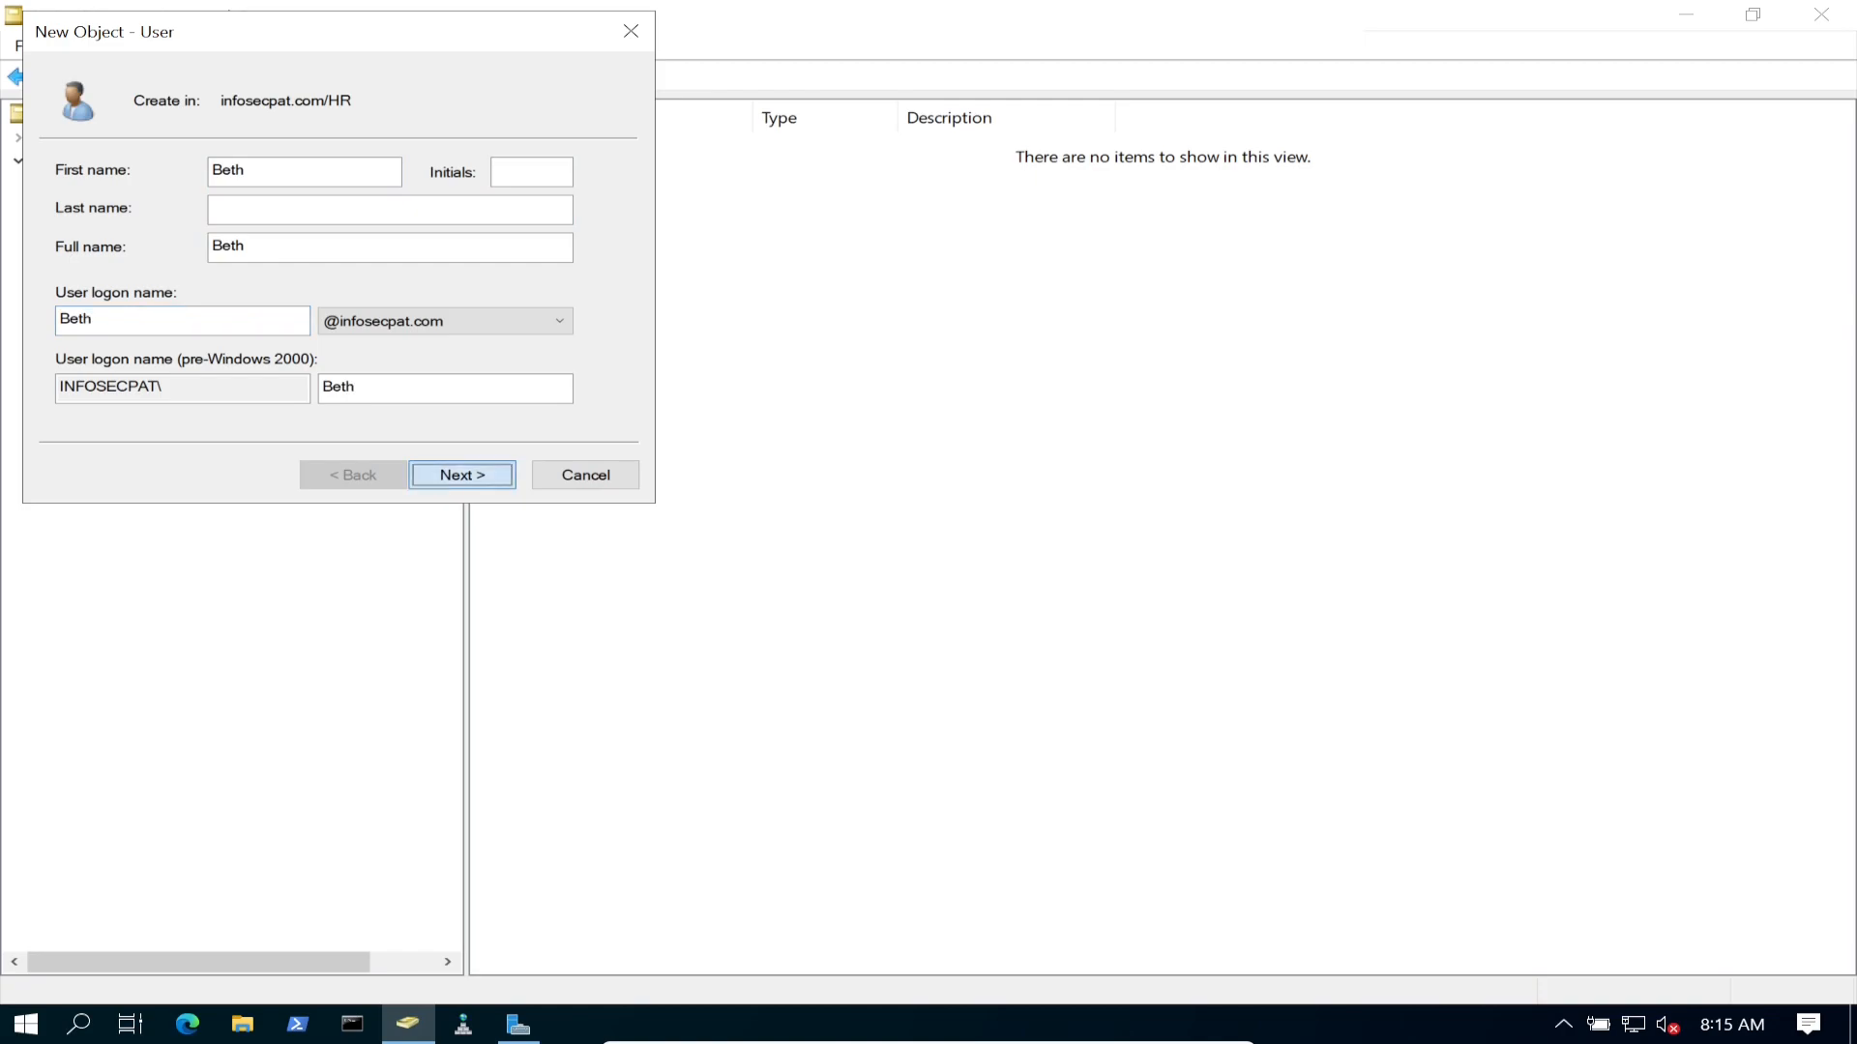
left_click(460, 474)
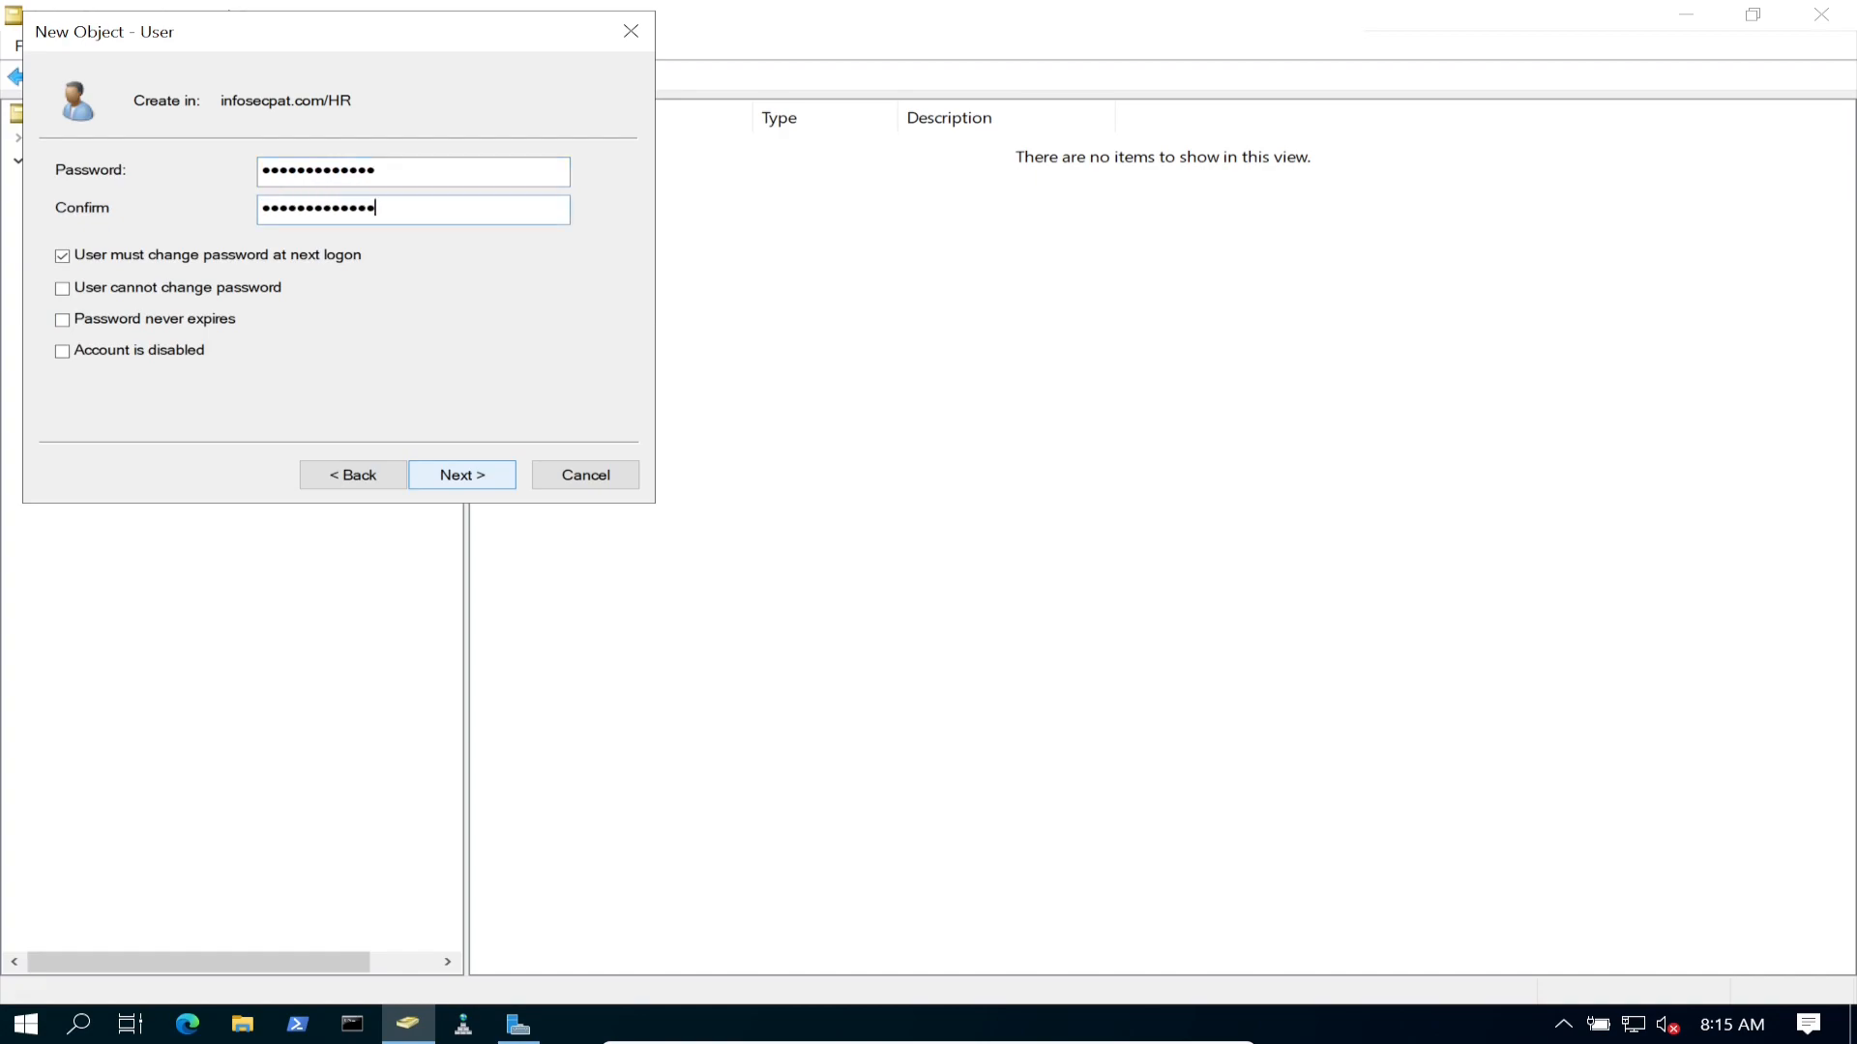
left_click(62, 255)
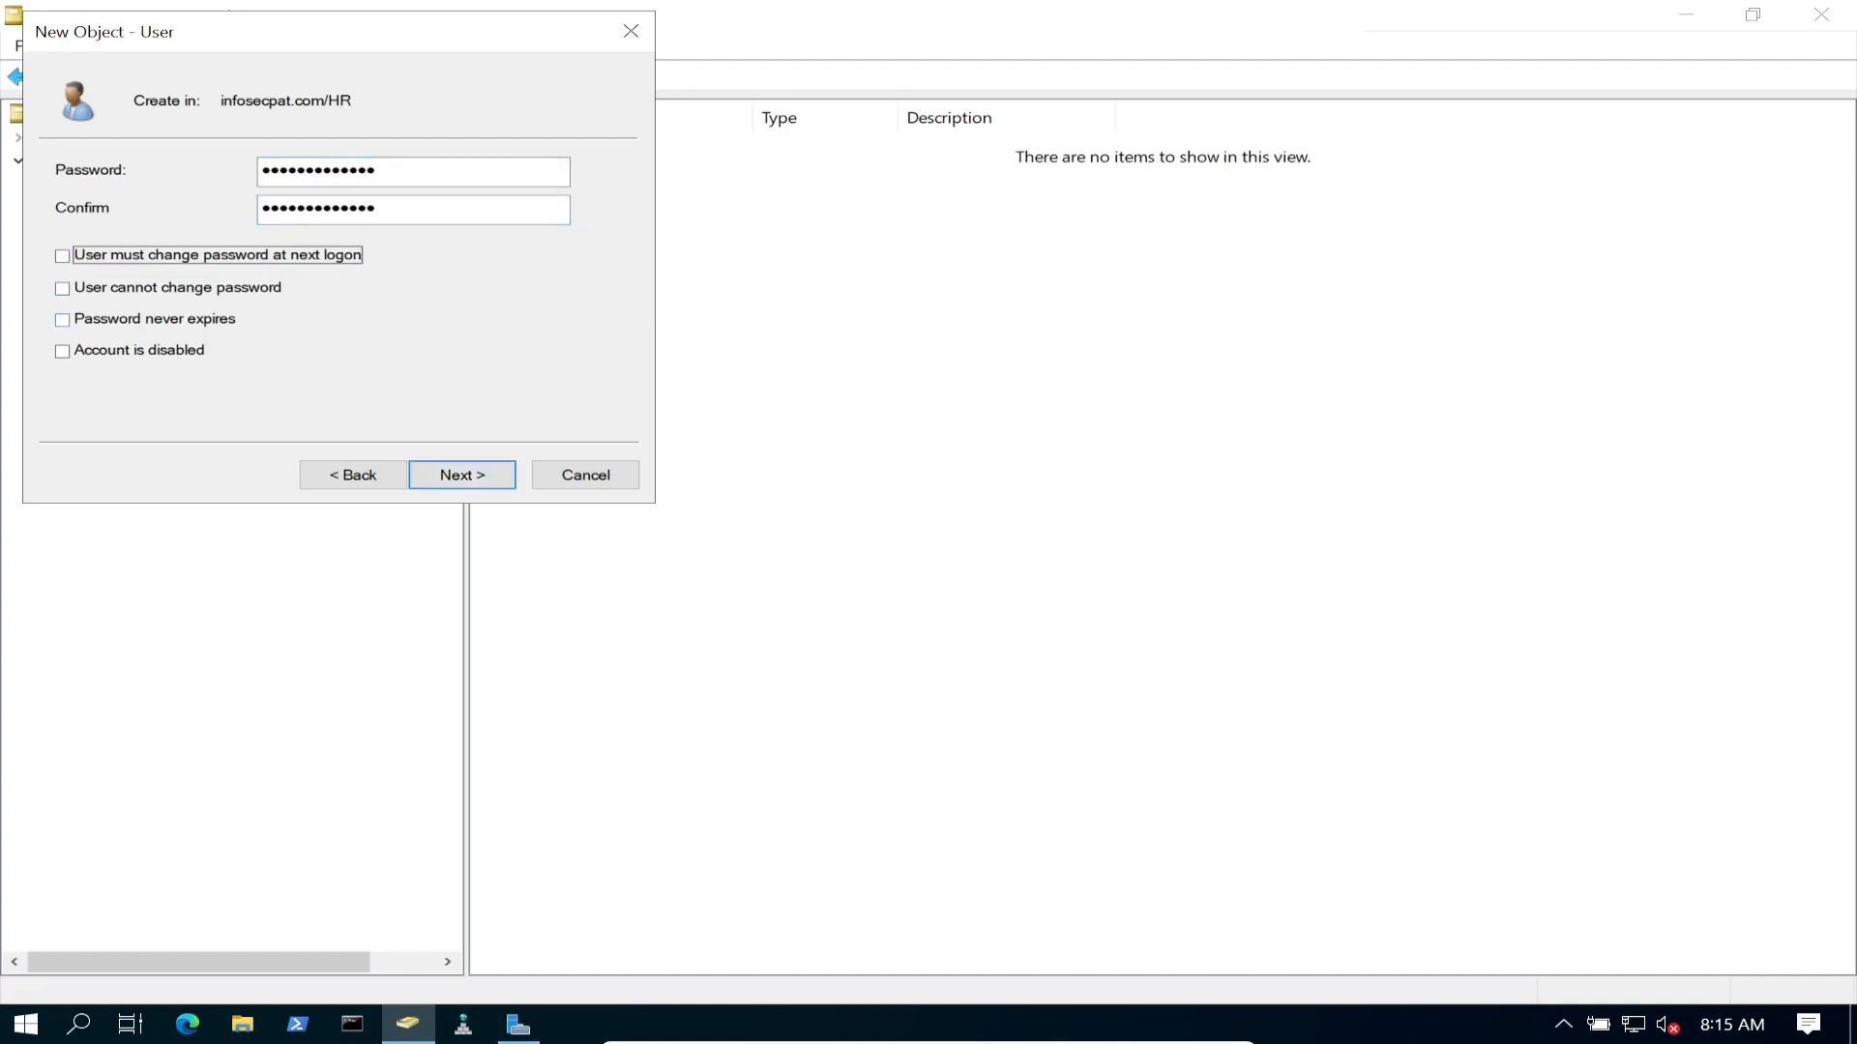
left_click(460, 475)
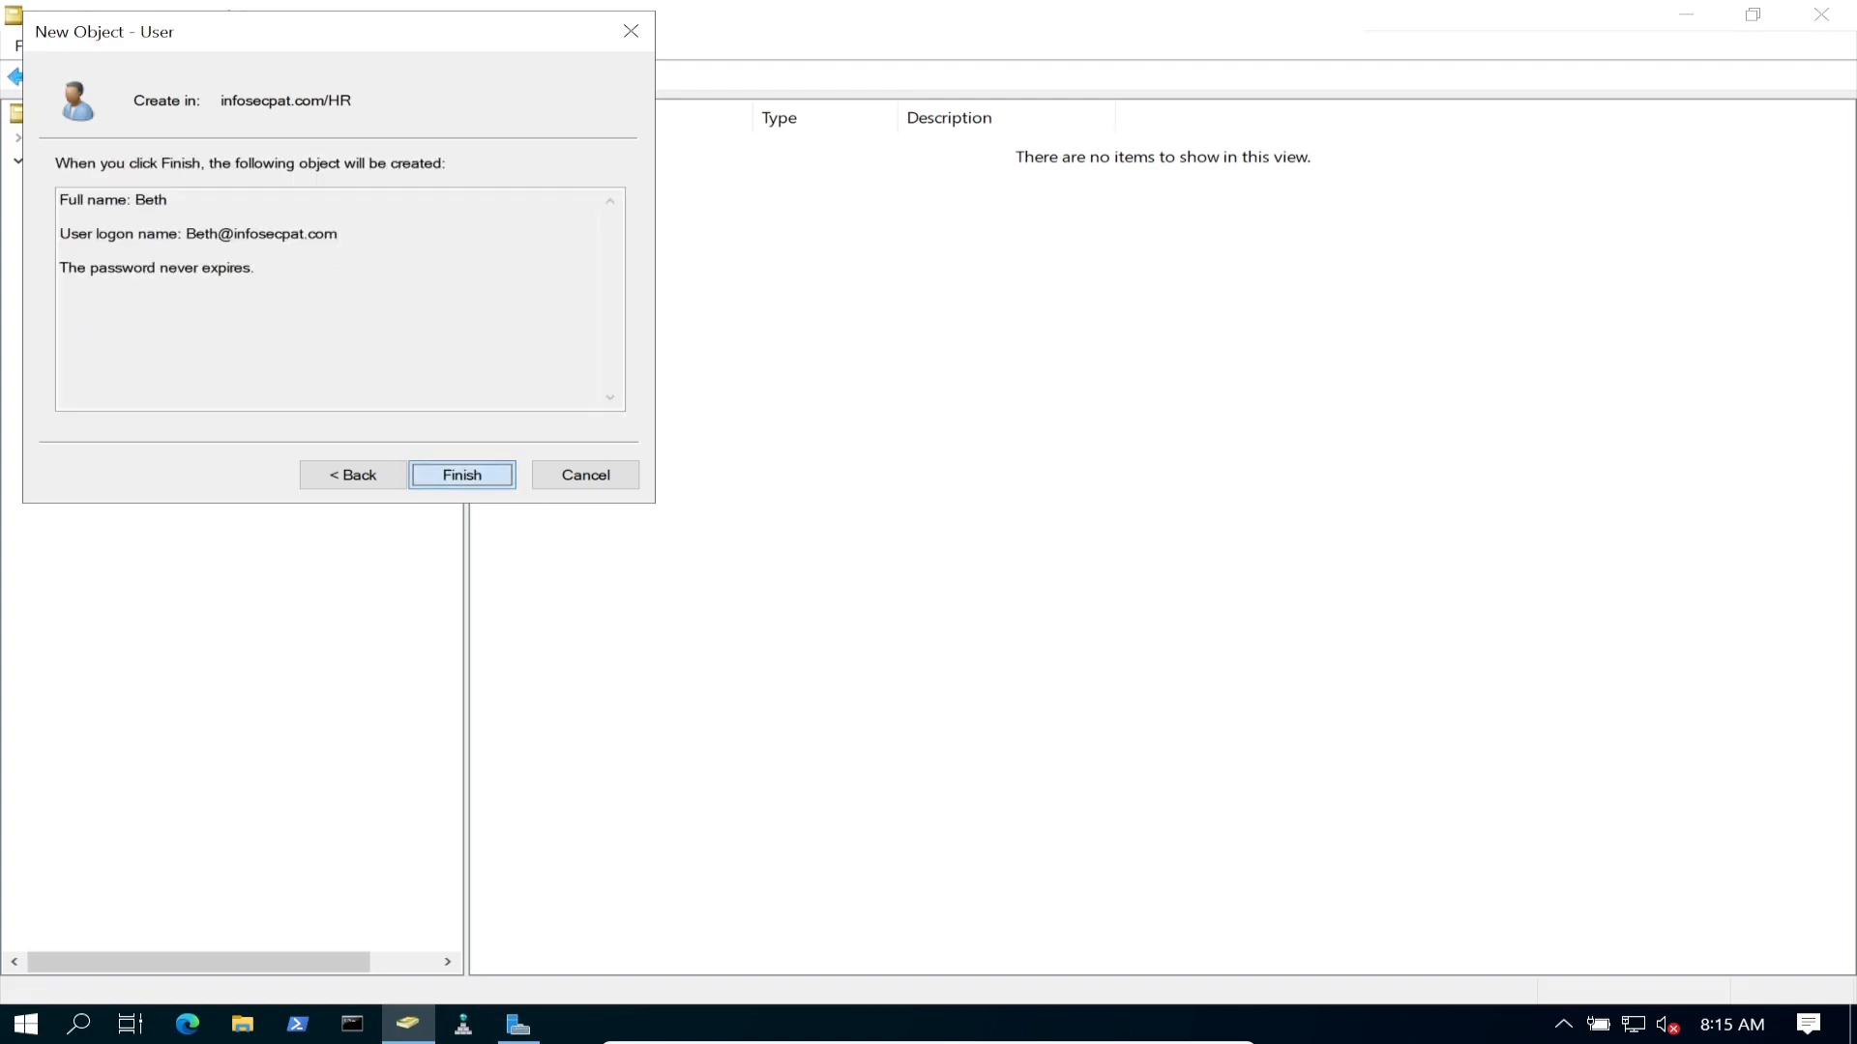
left_click(460, 476)
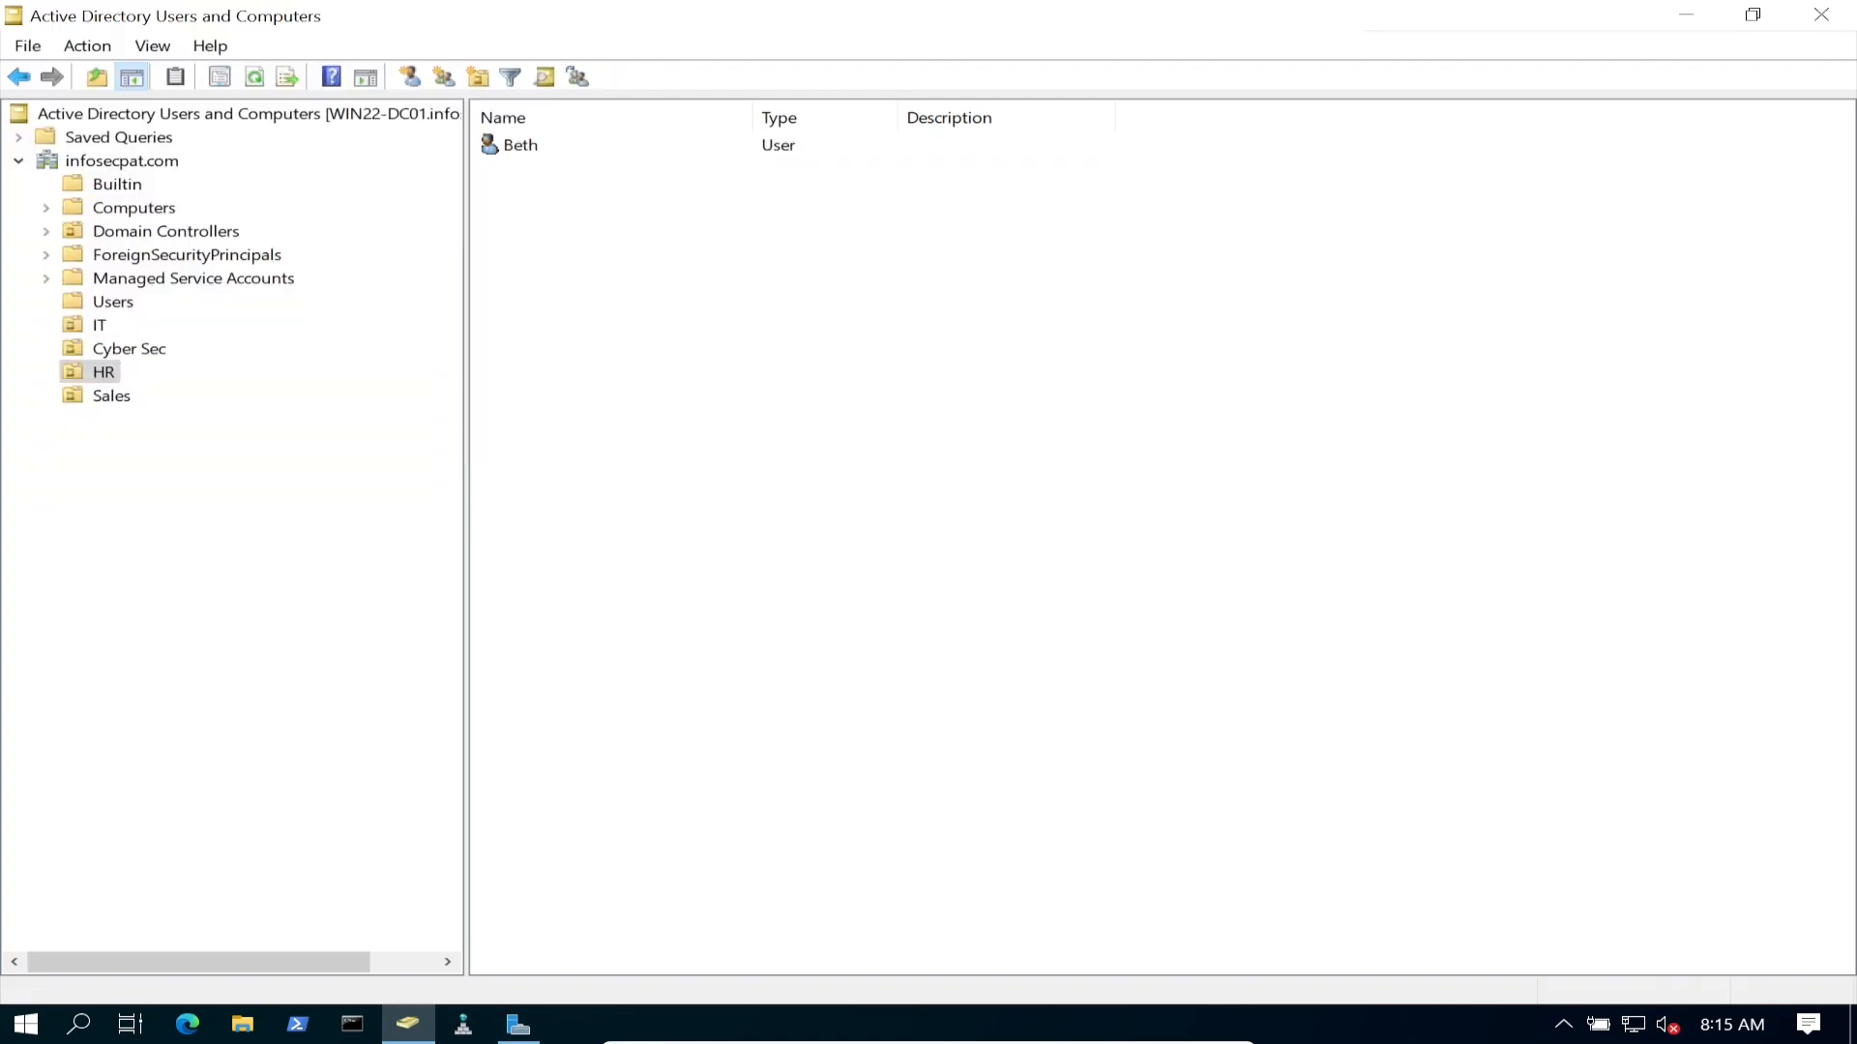
- From the HR unit, start a new user named Tim with logon name Tim
right_click(102, 371)
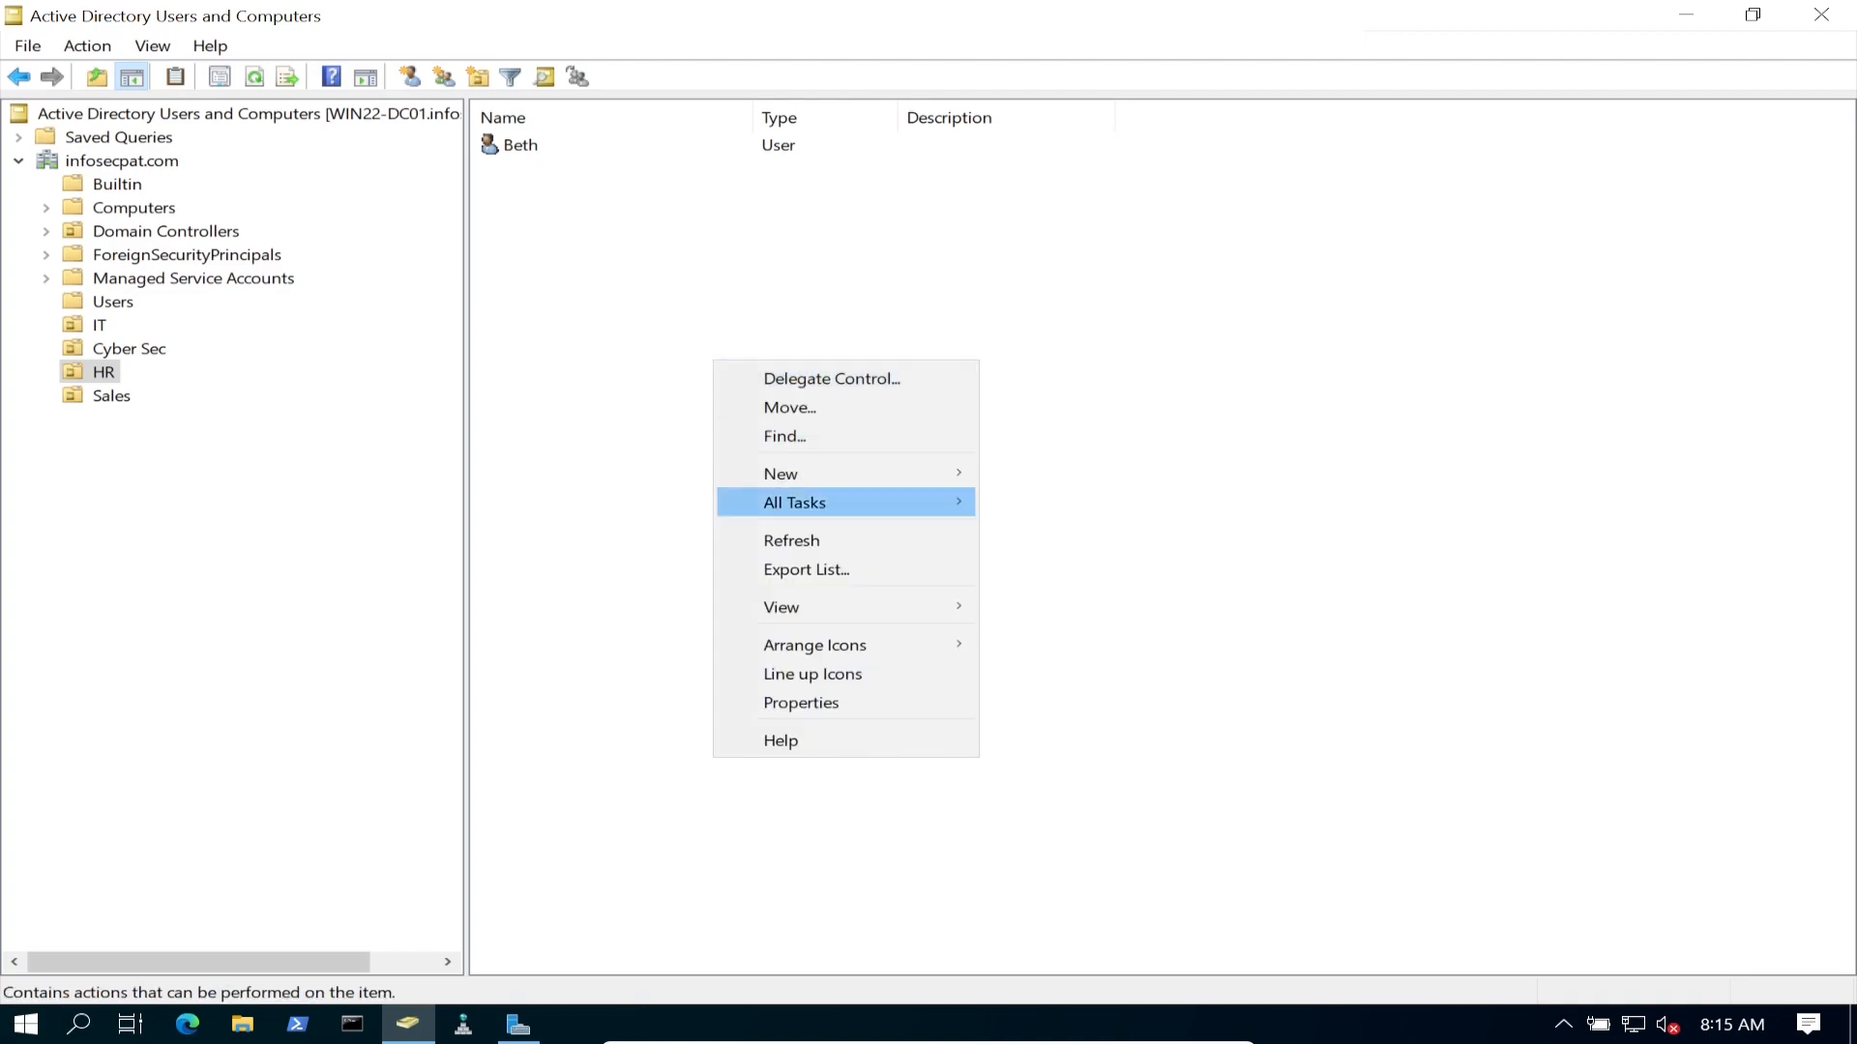
mouse_move(782, 474)
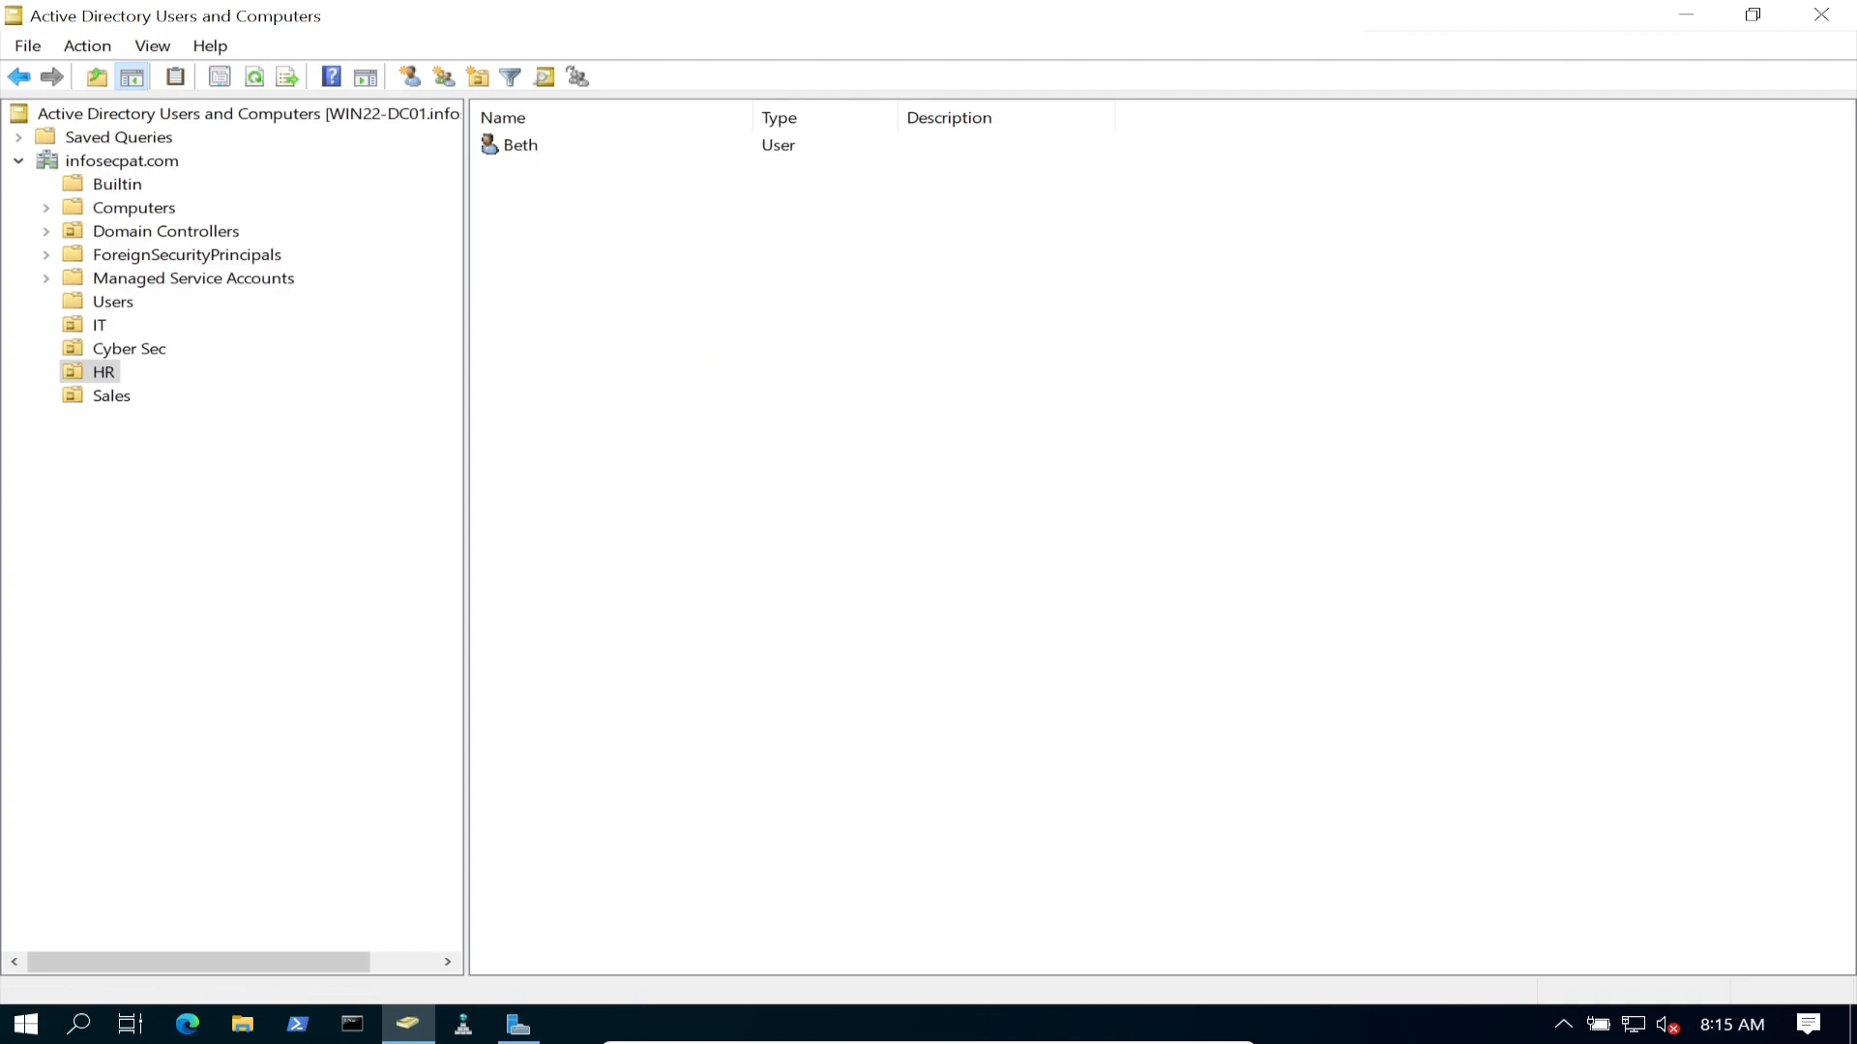
type("Tim")
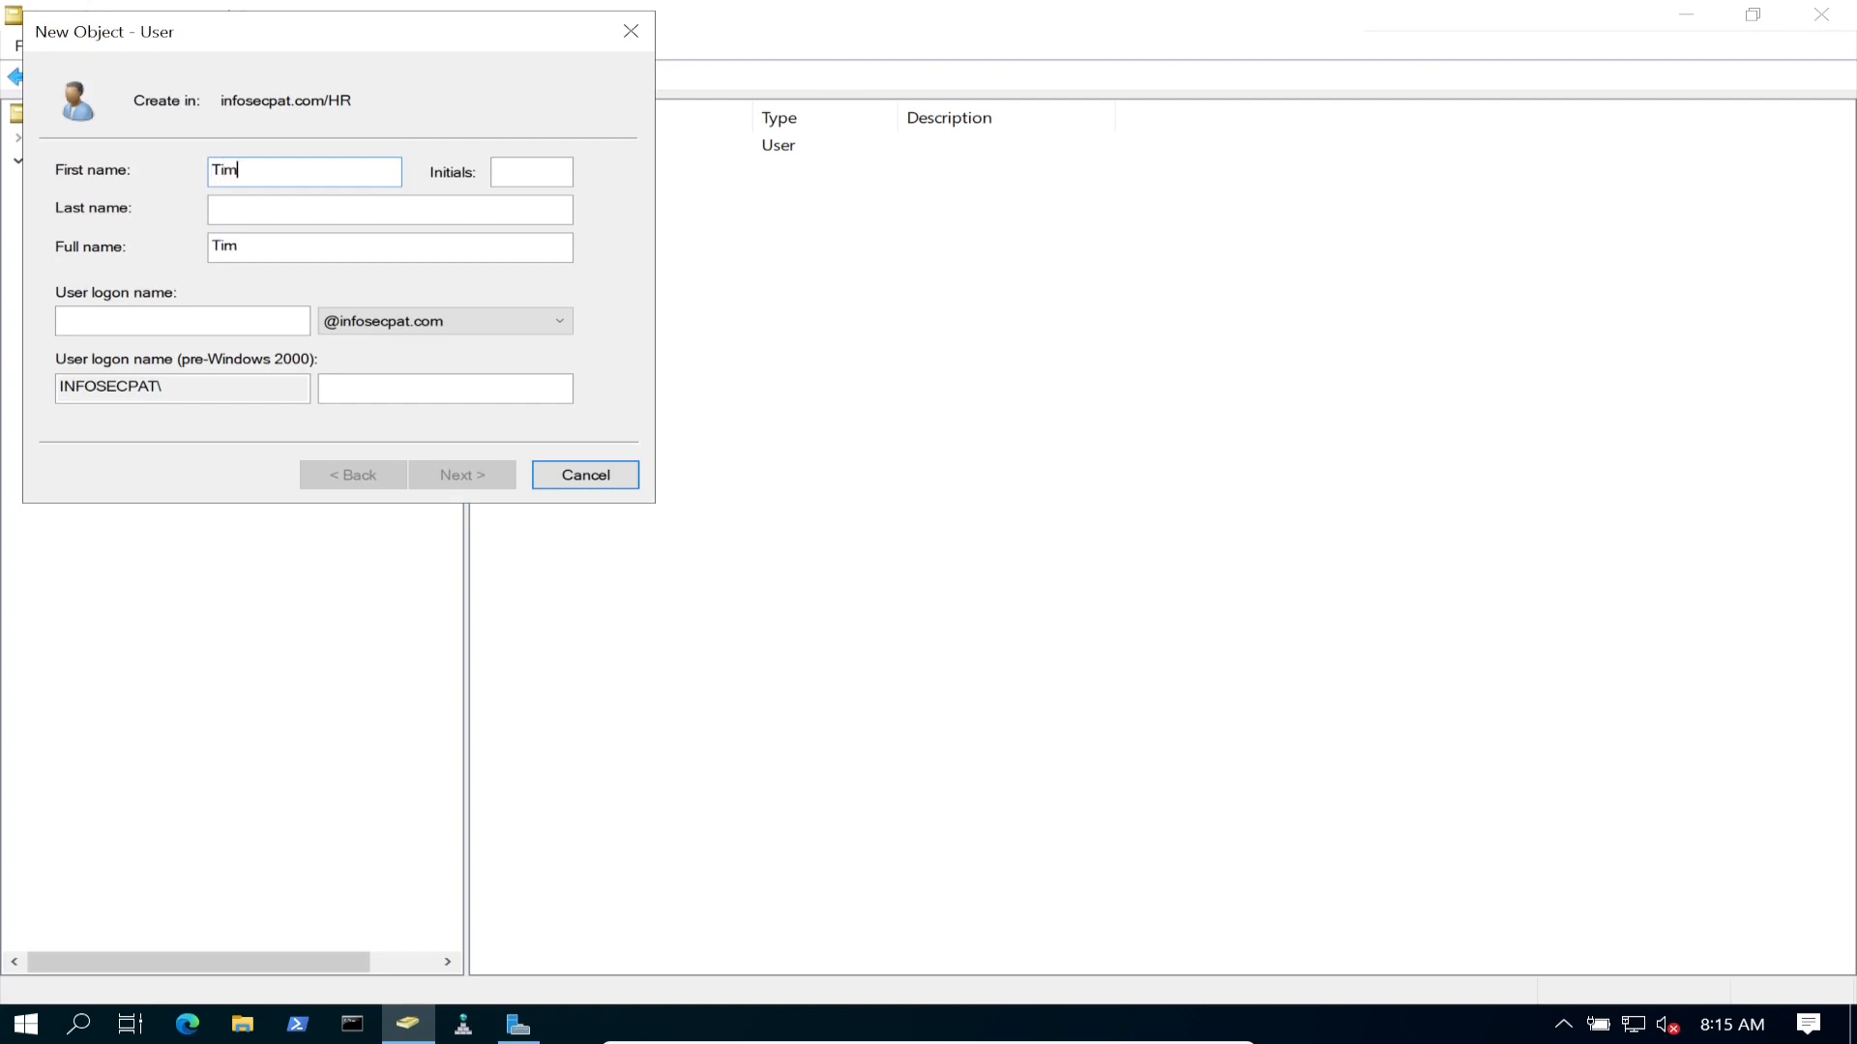
type("T")
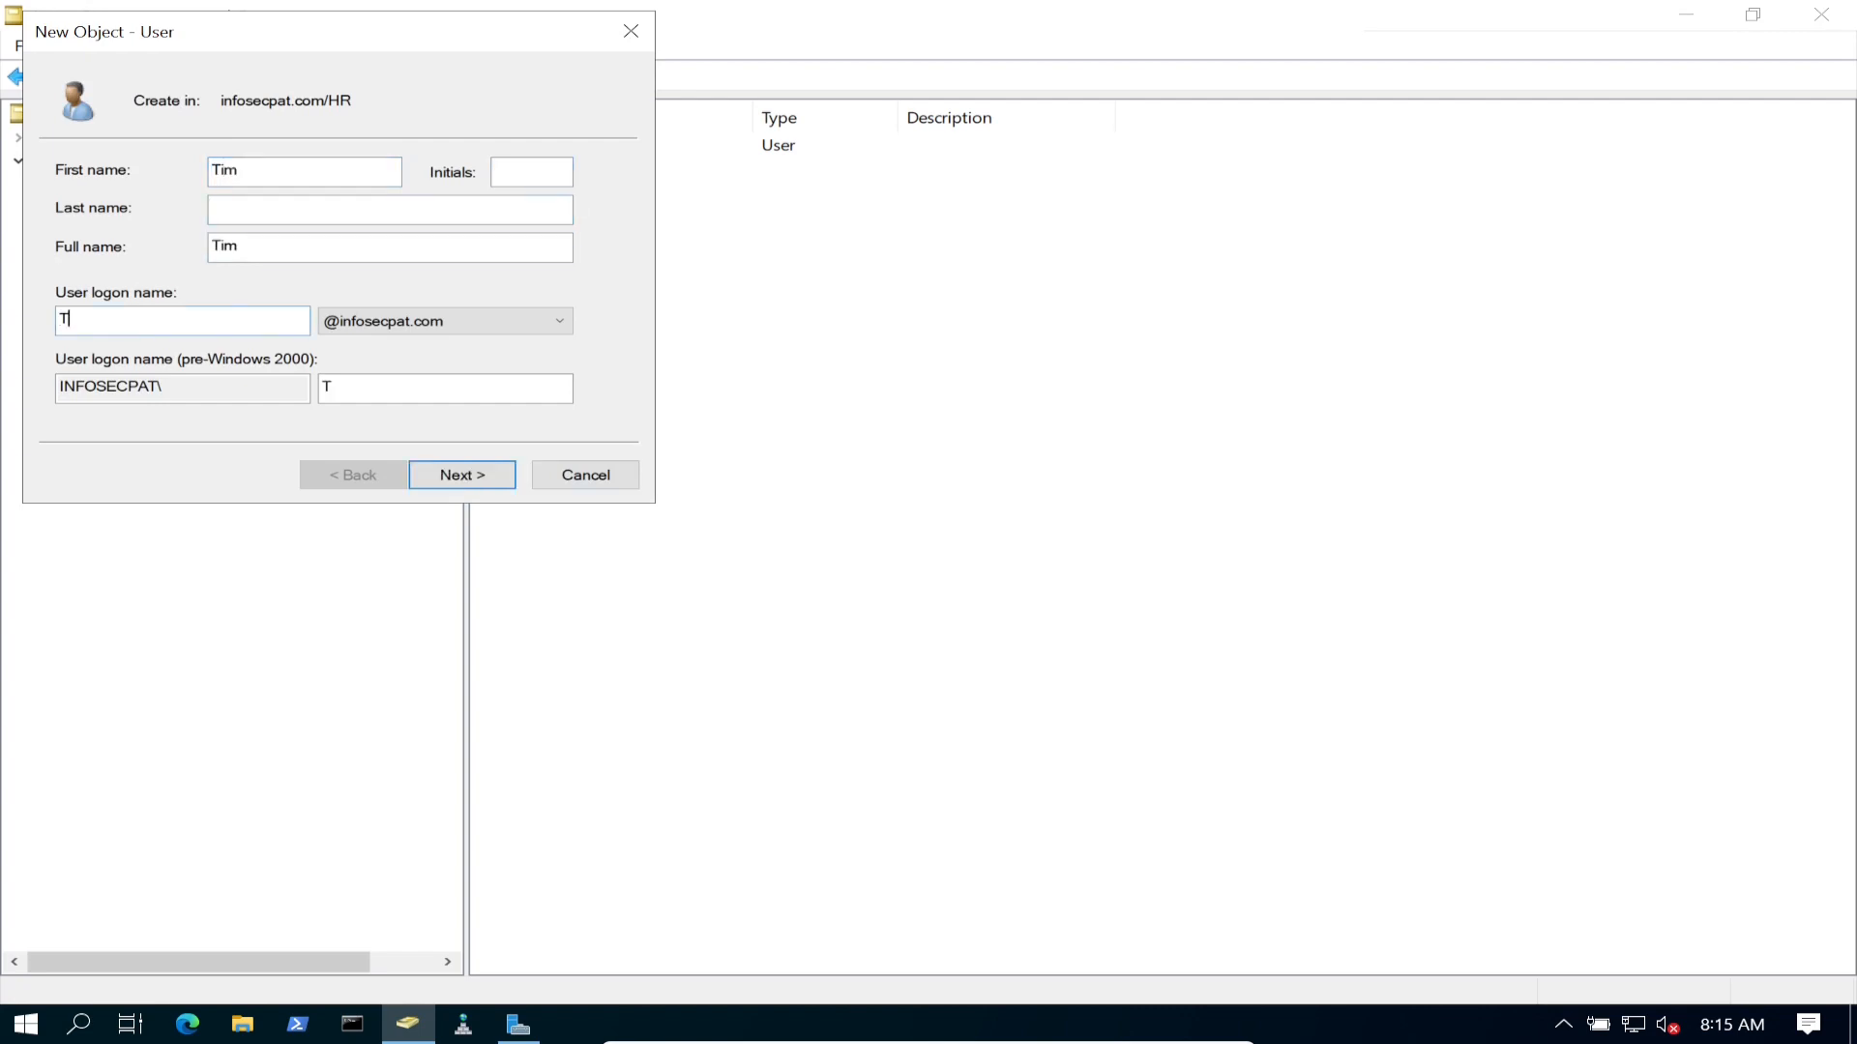
type("im")
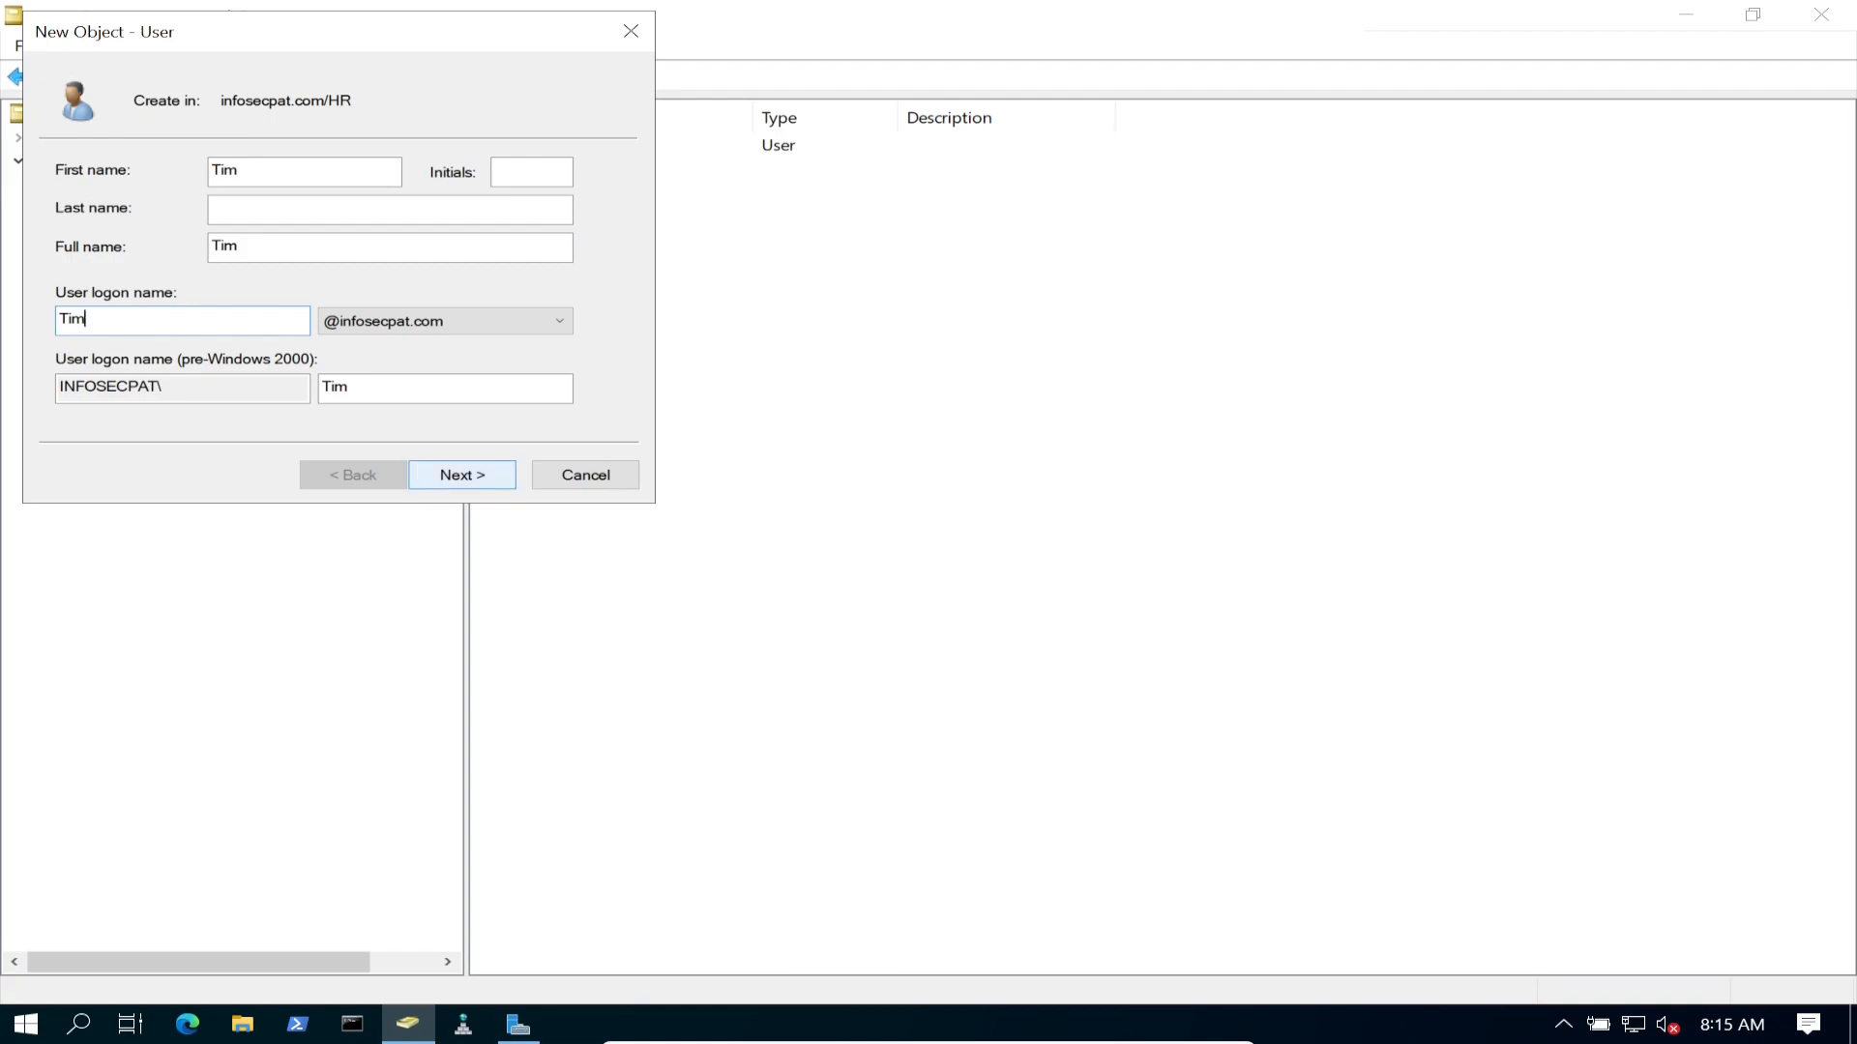
left_click(462, 475)
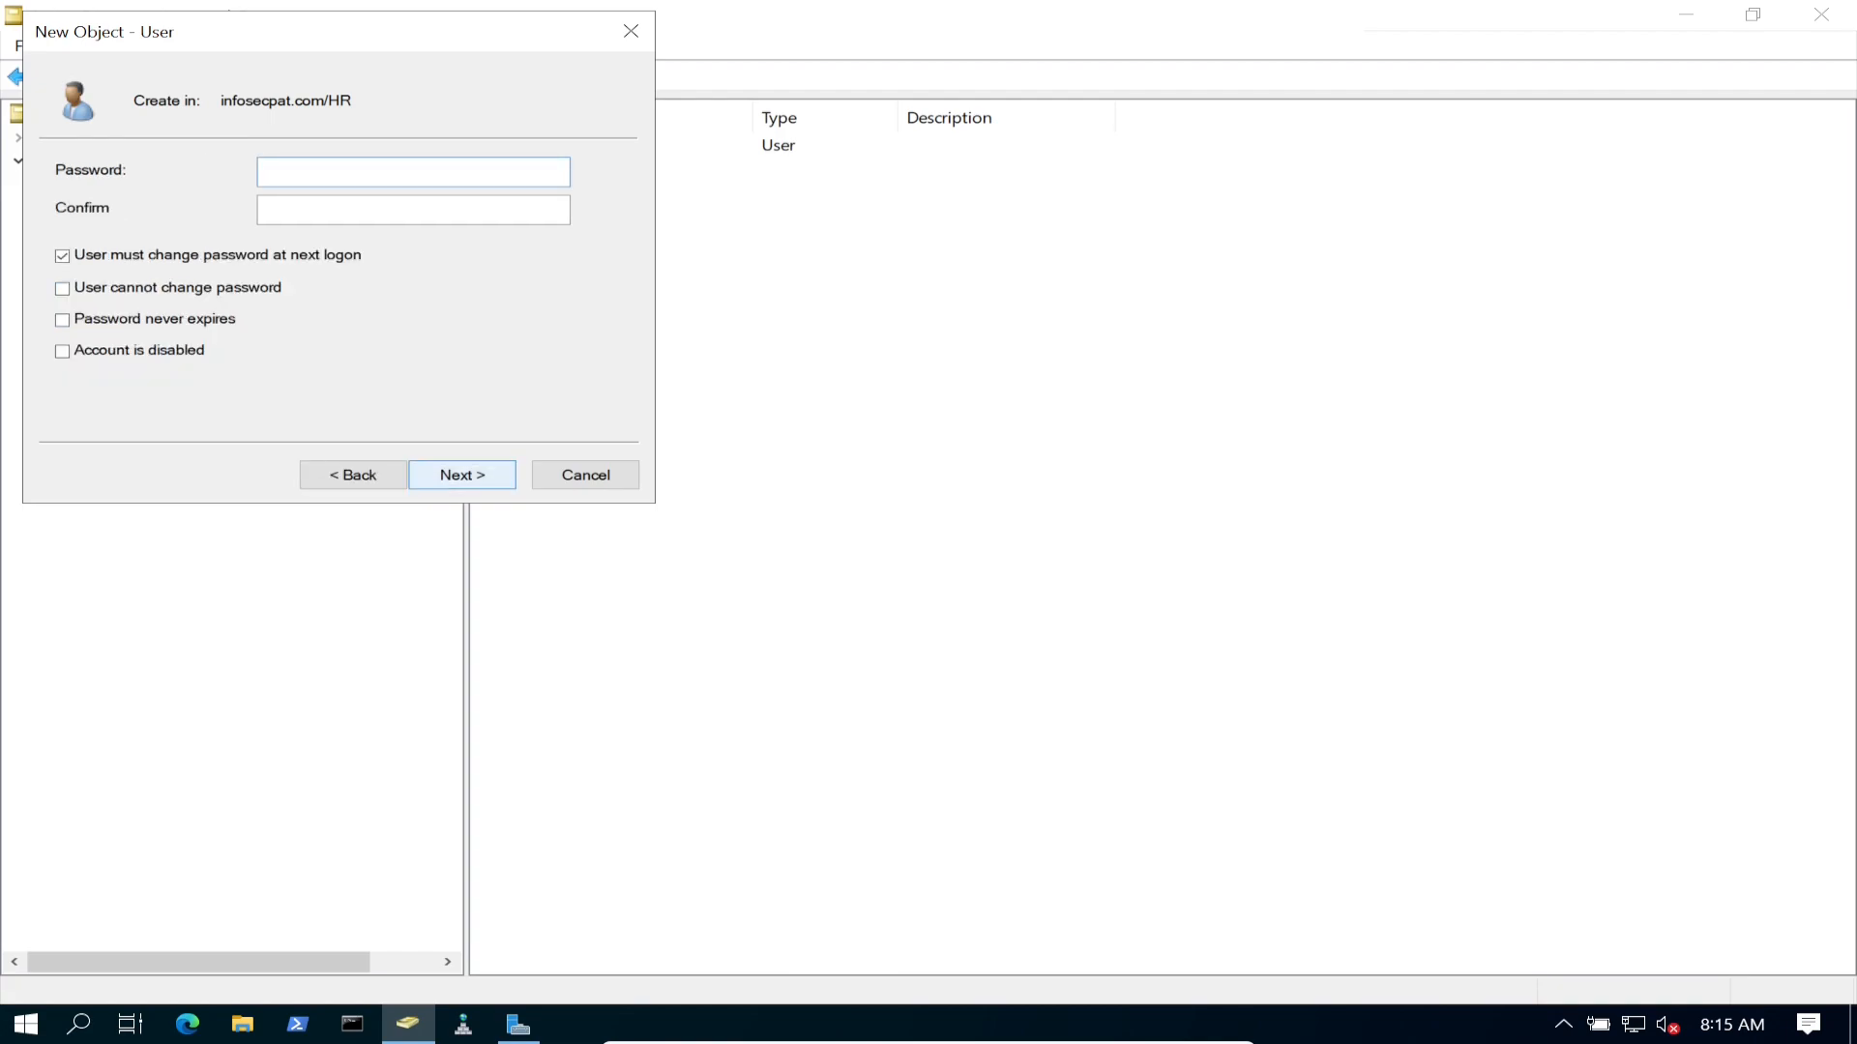
type("password")
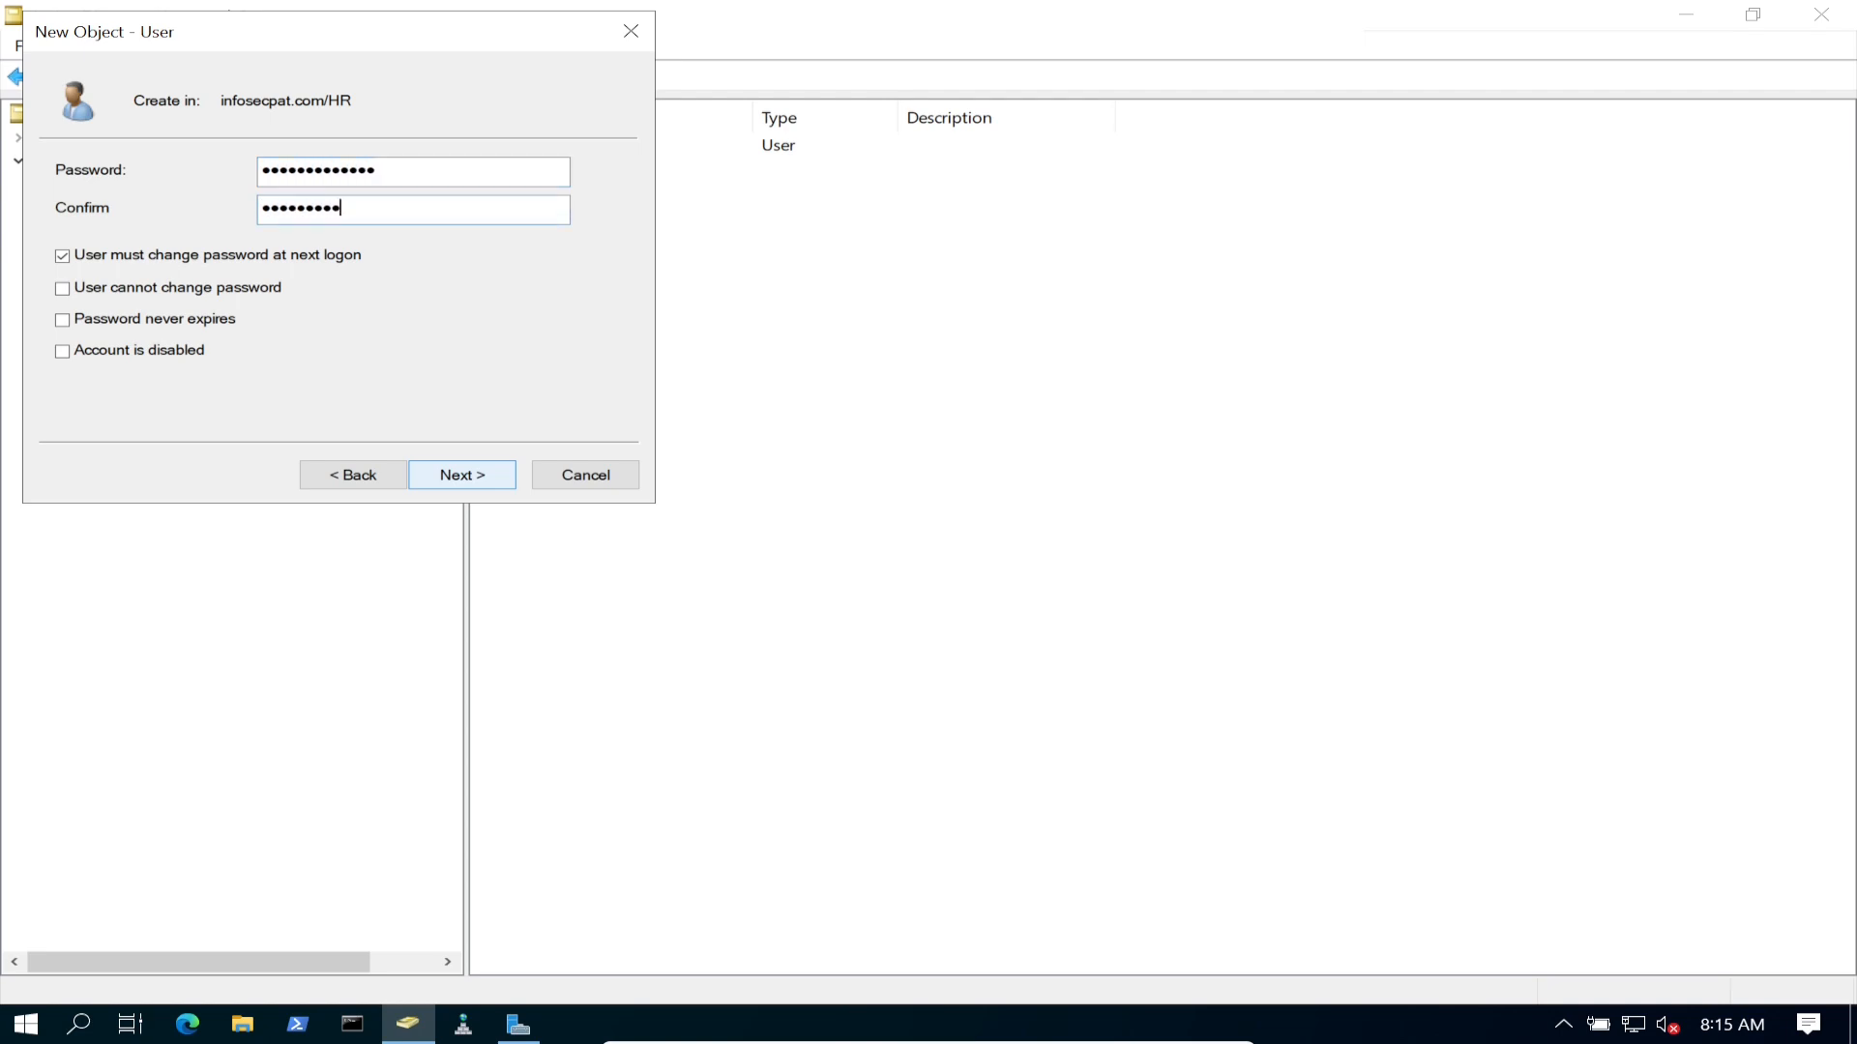
left_click(62, 256)
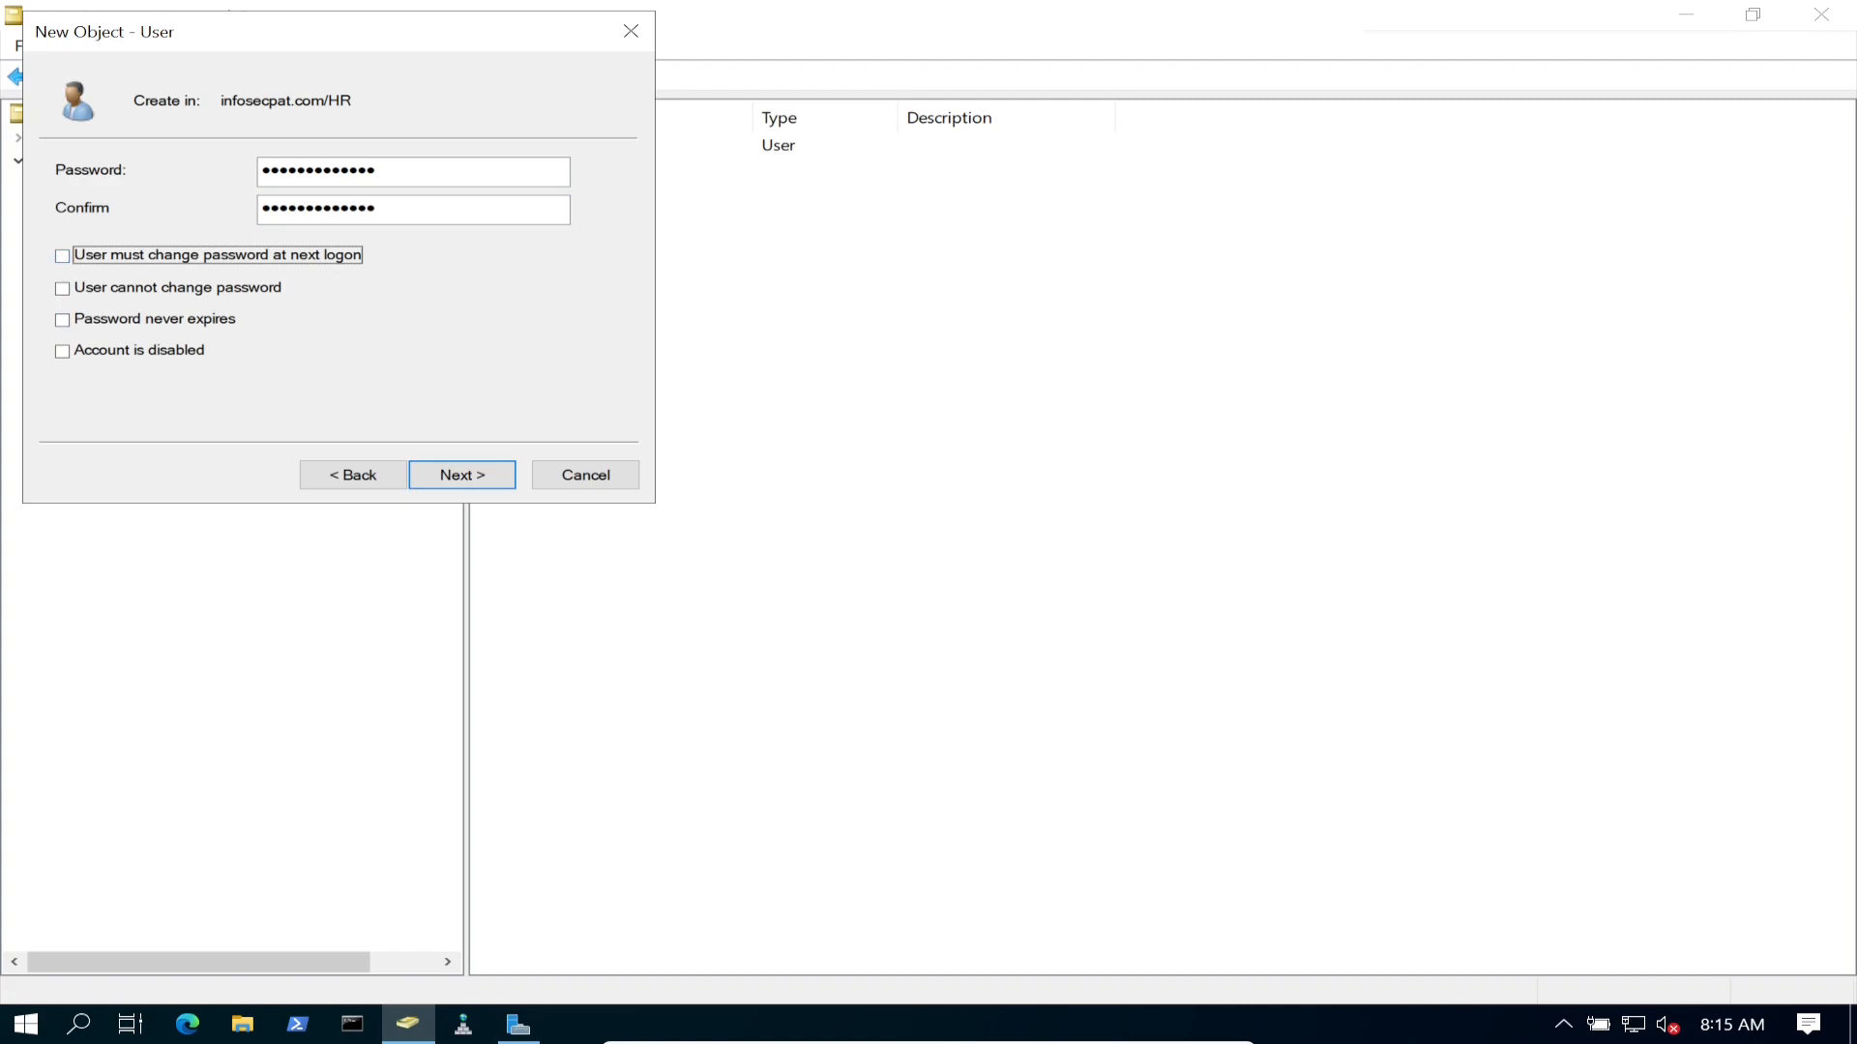
left_click(463, 476)
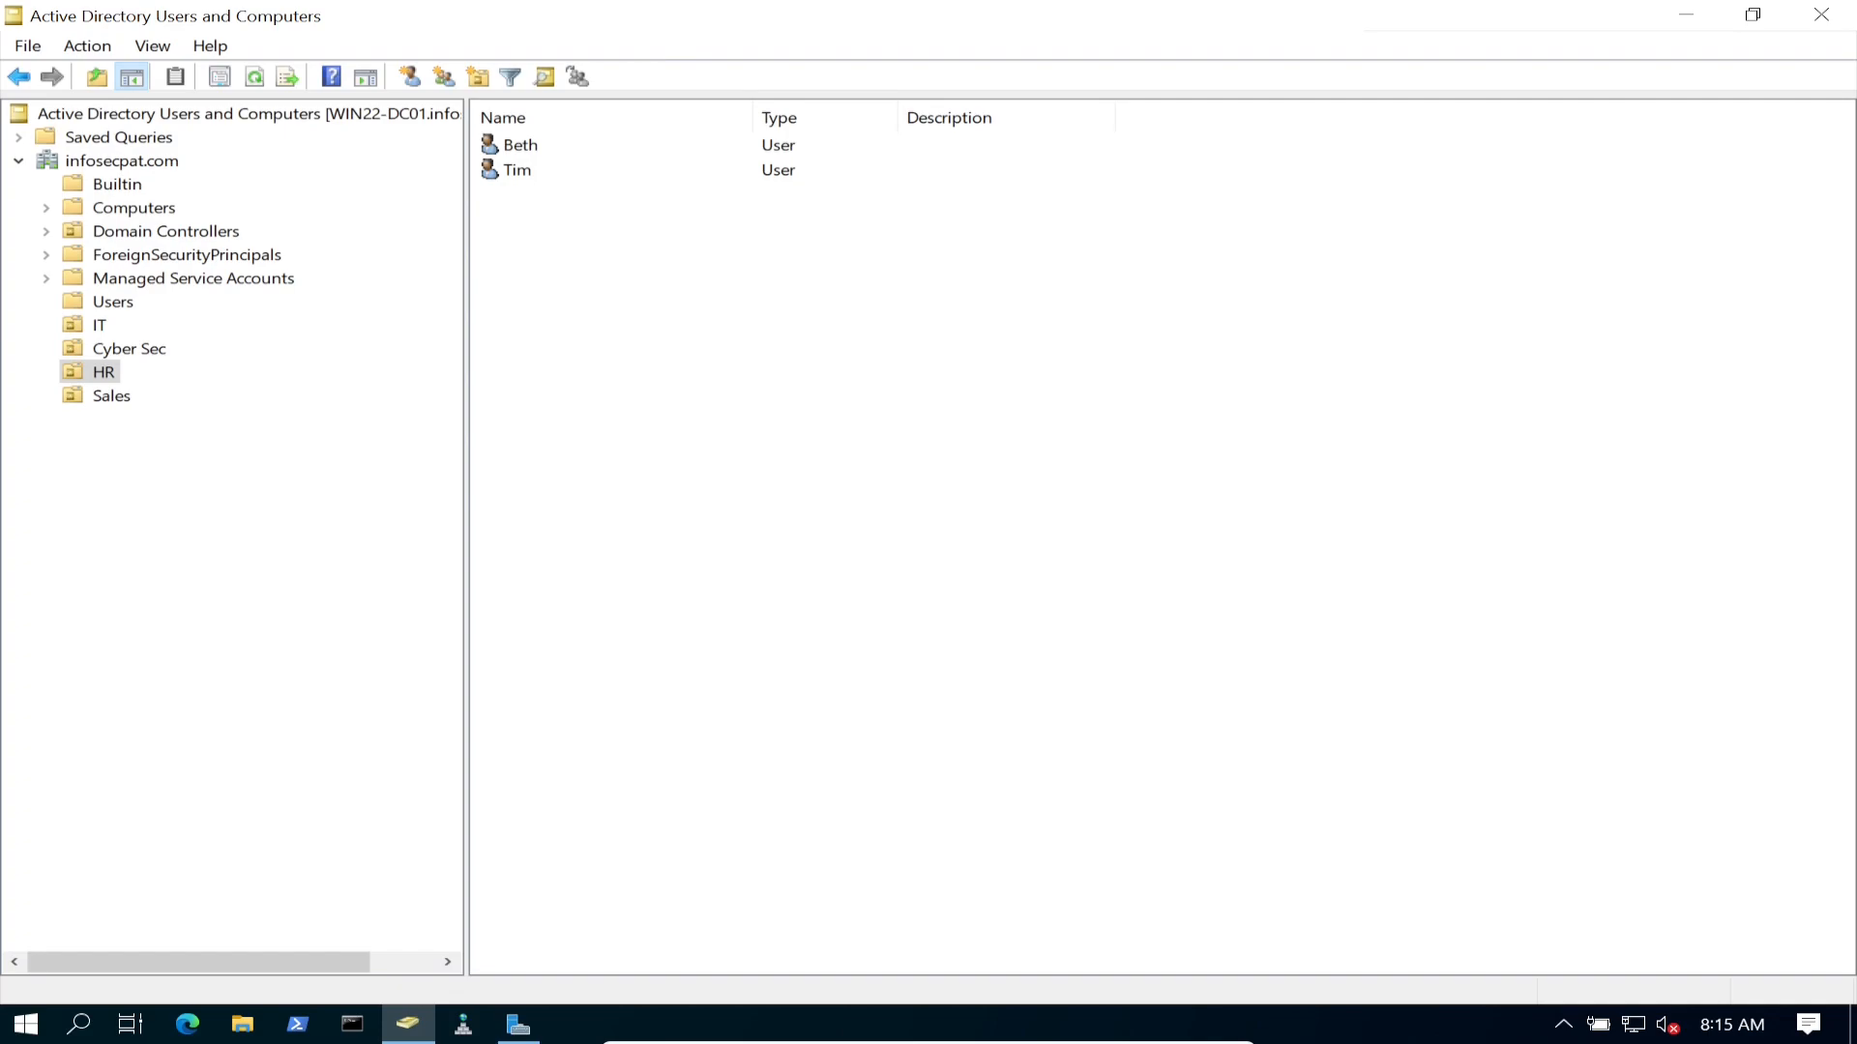
- In the Sales unit, start a new user named Bill with logon name Bill
left_click(112, 395)
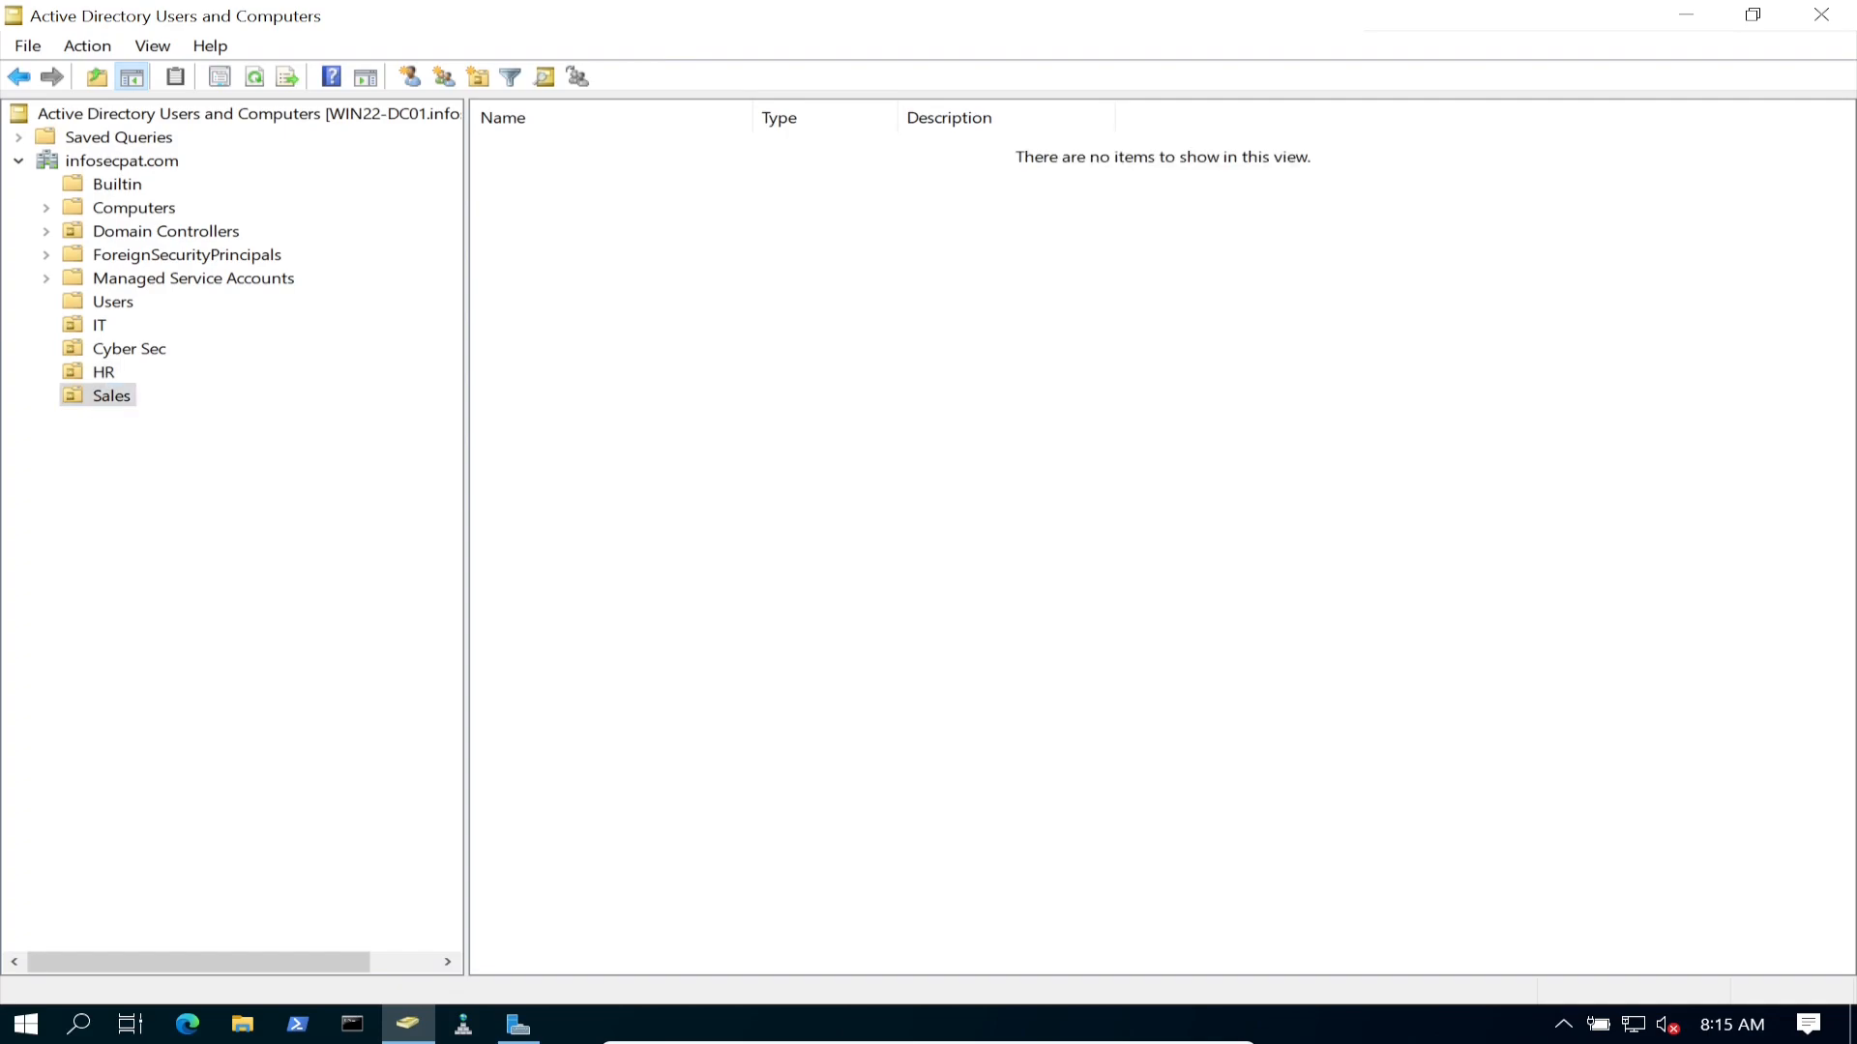
right_click(112, 395)
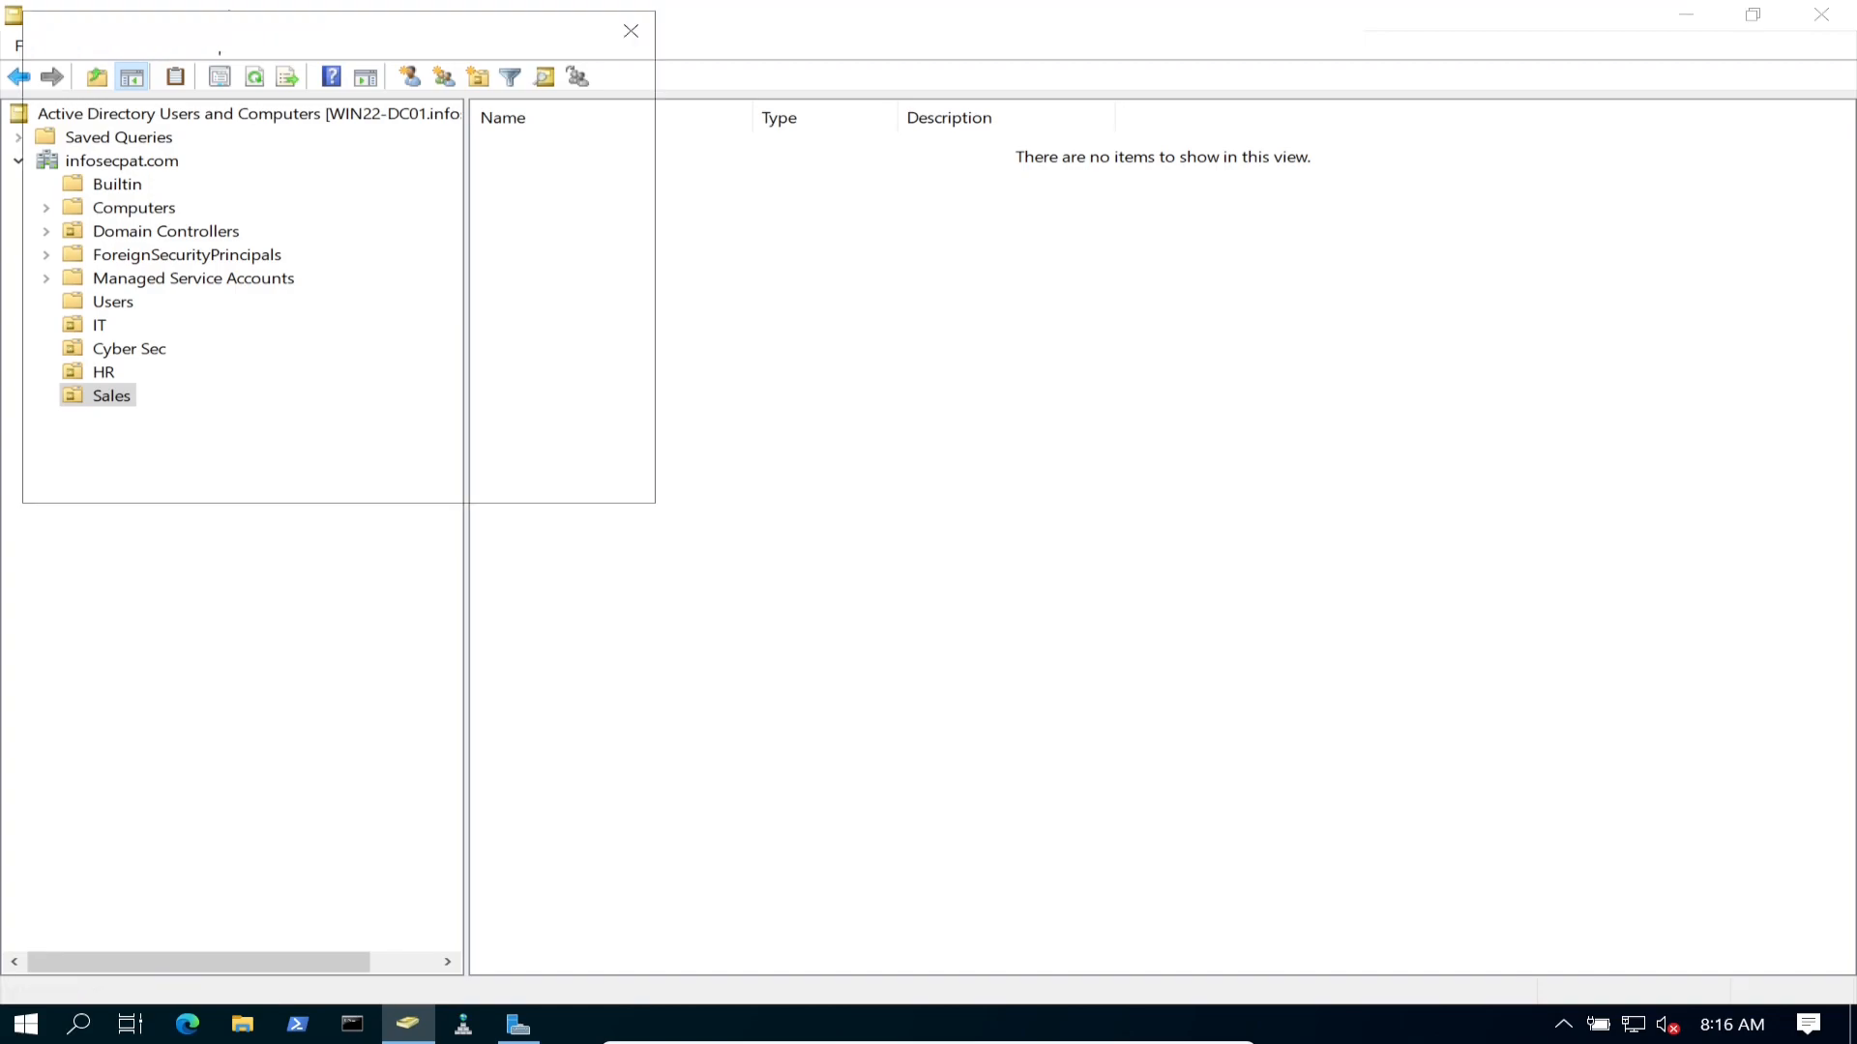
type("Bill")
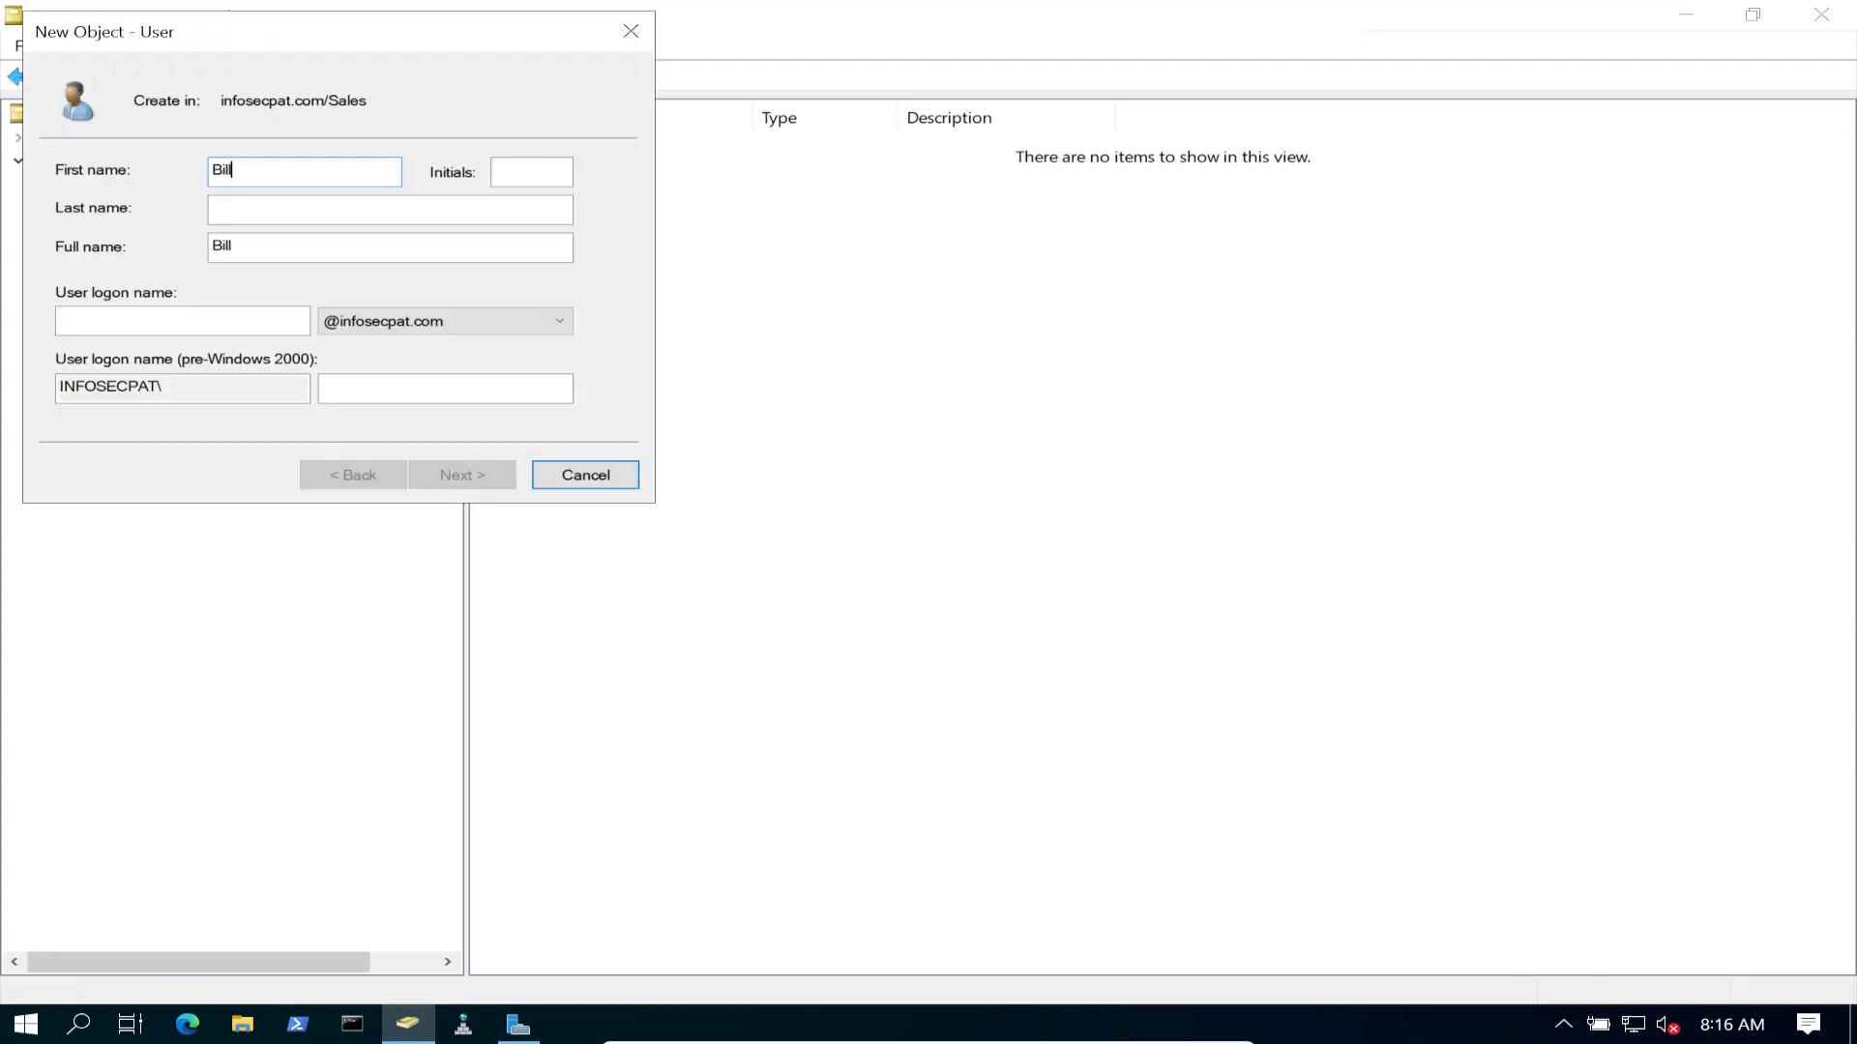
type("B")
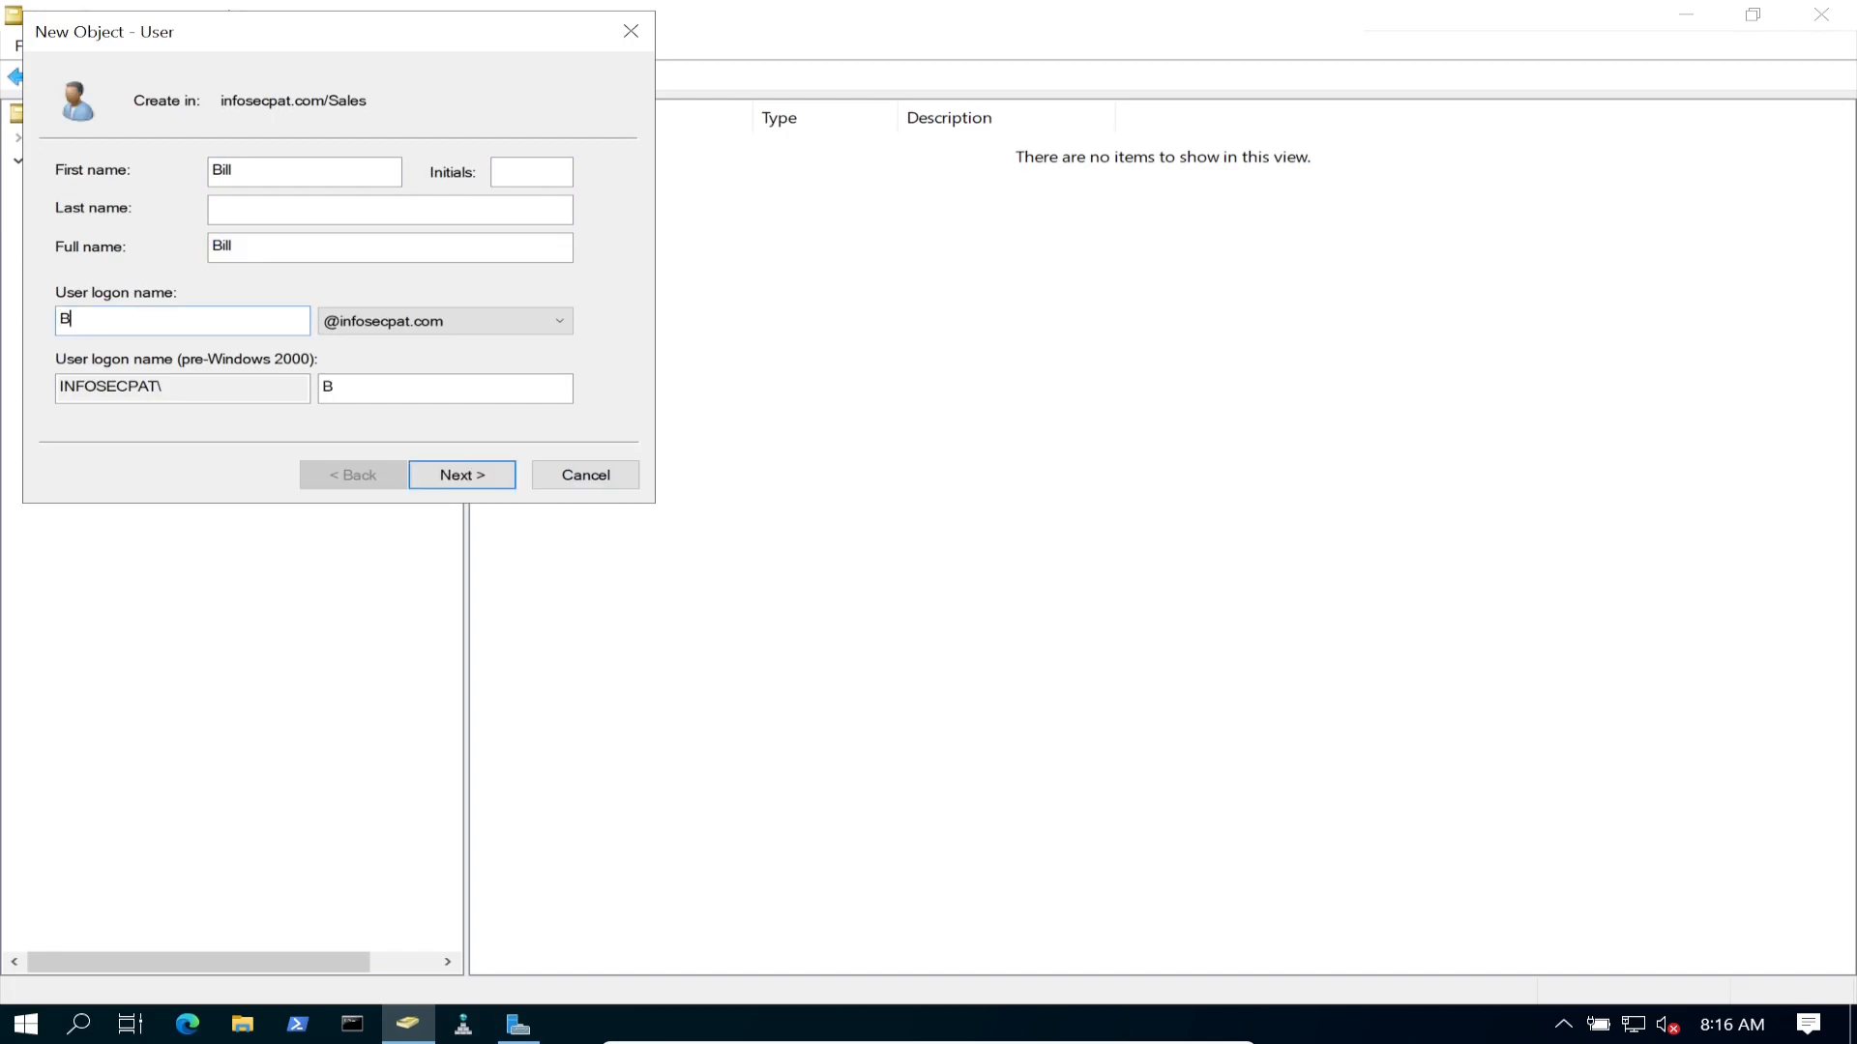
type("ill")
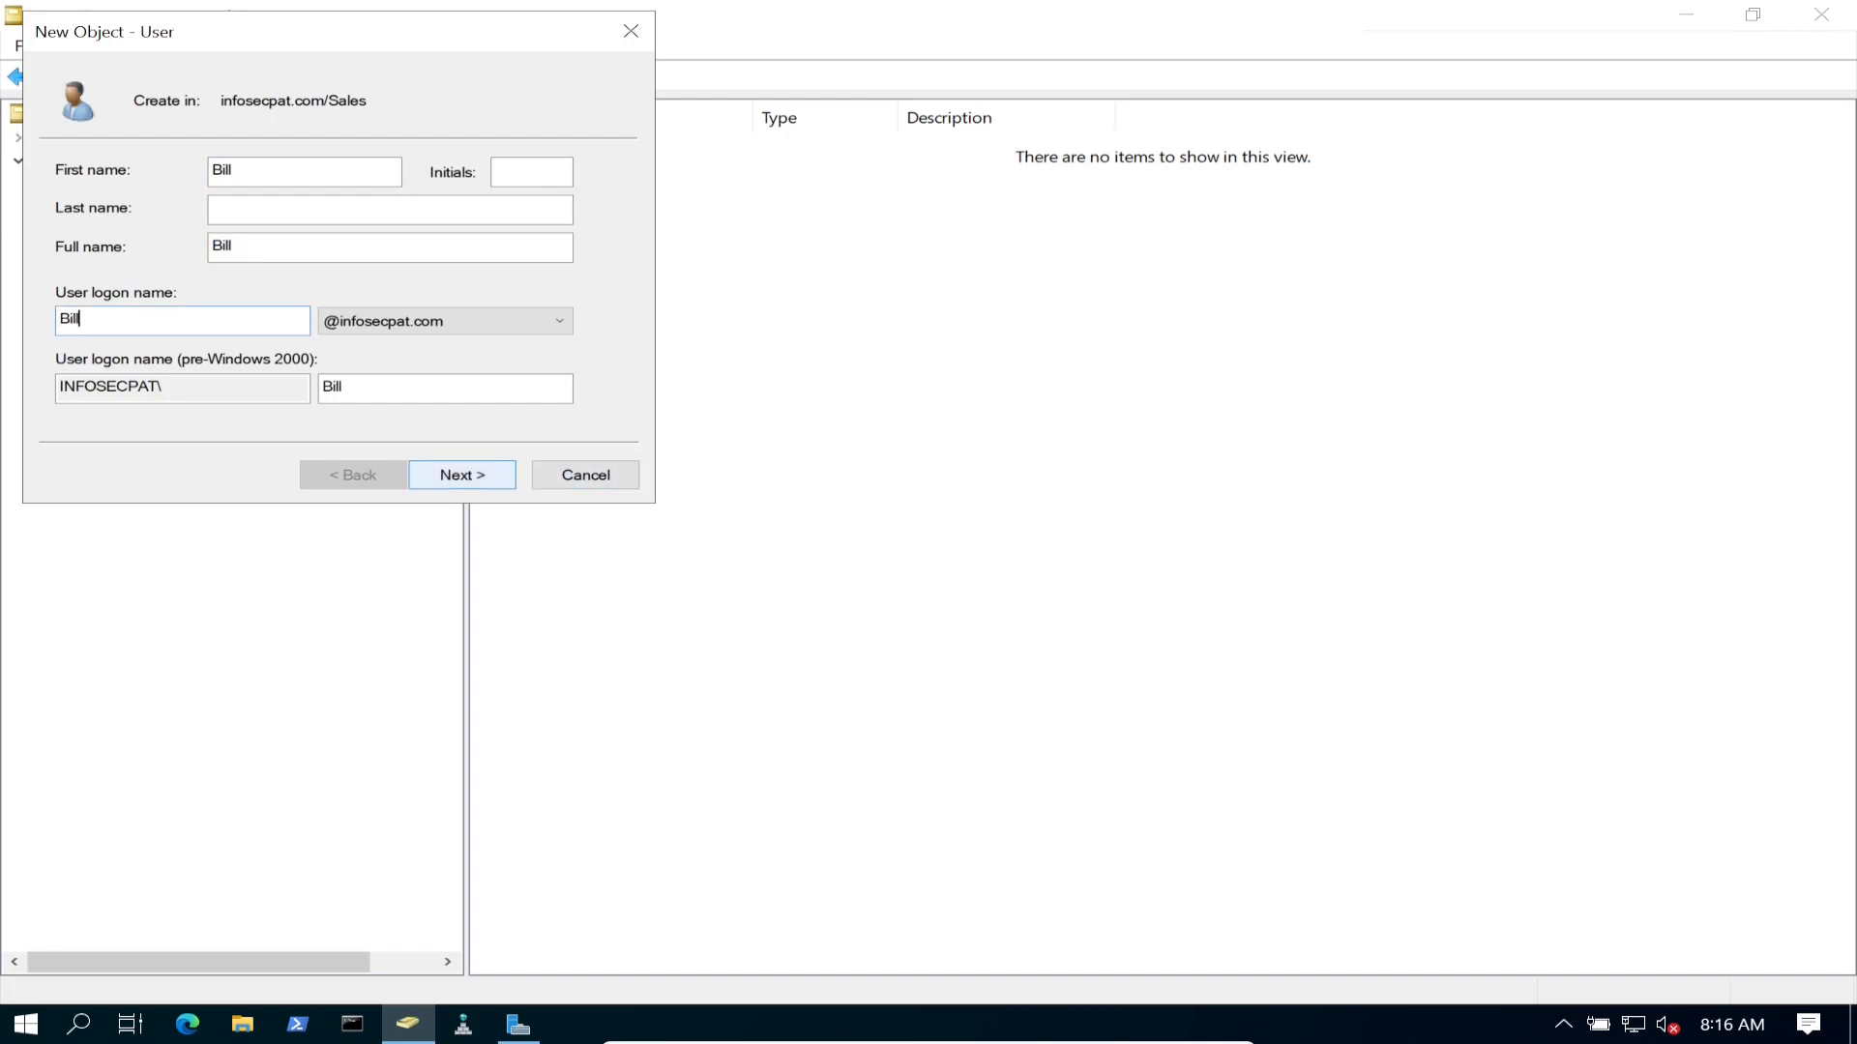
left_click(460, 476)
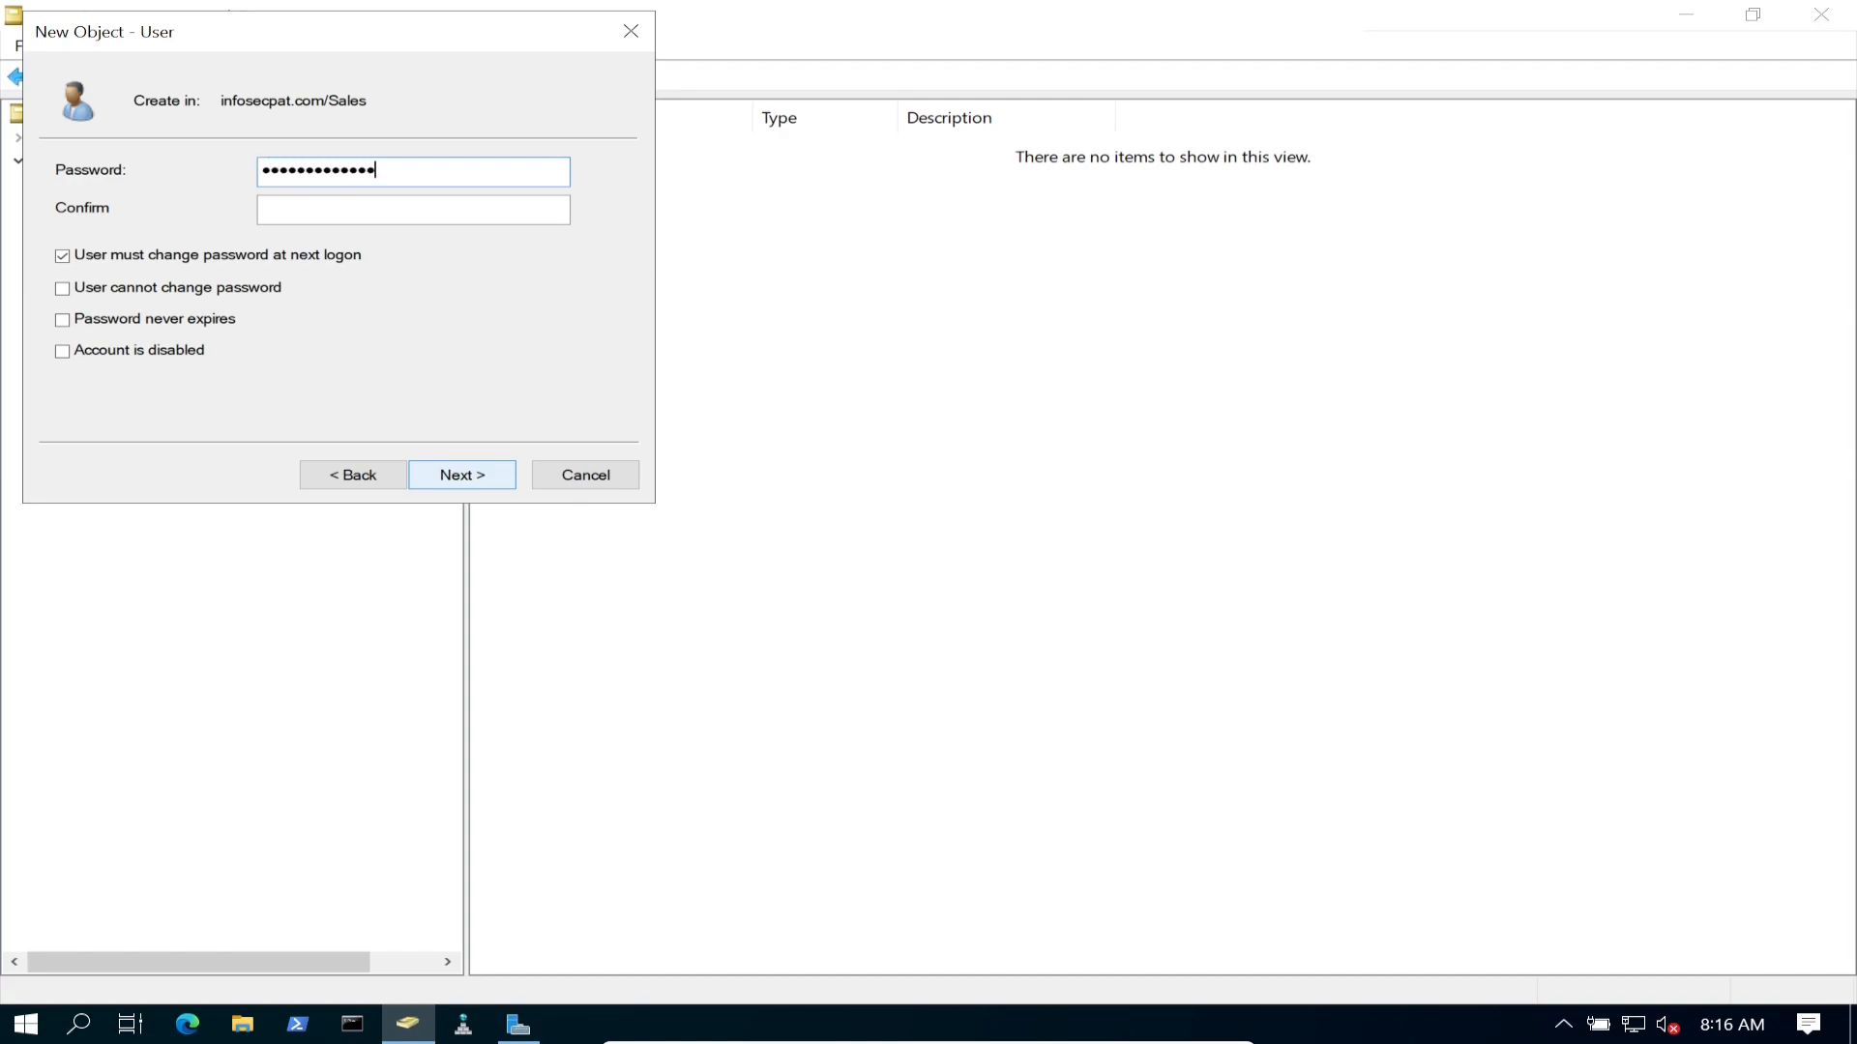
type("password")
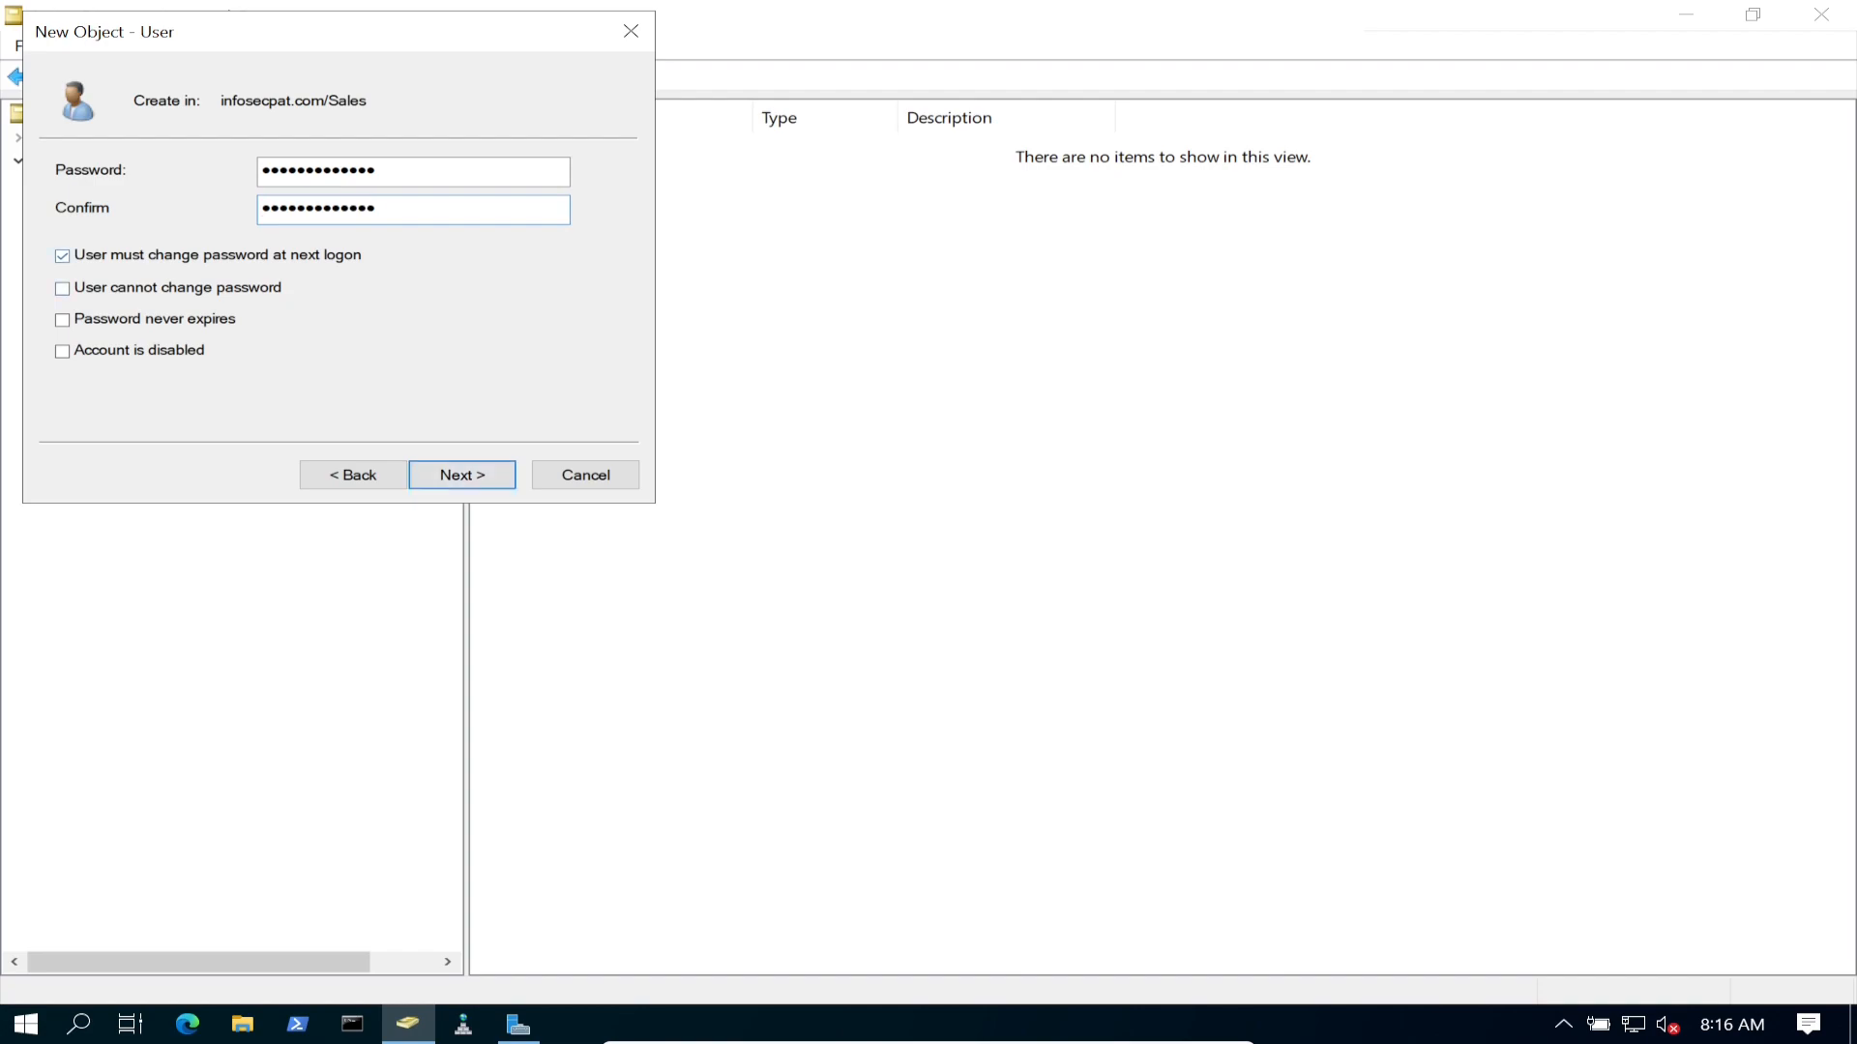
left_click(460, 476)
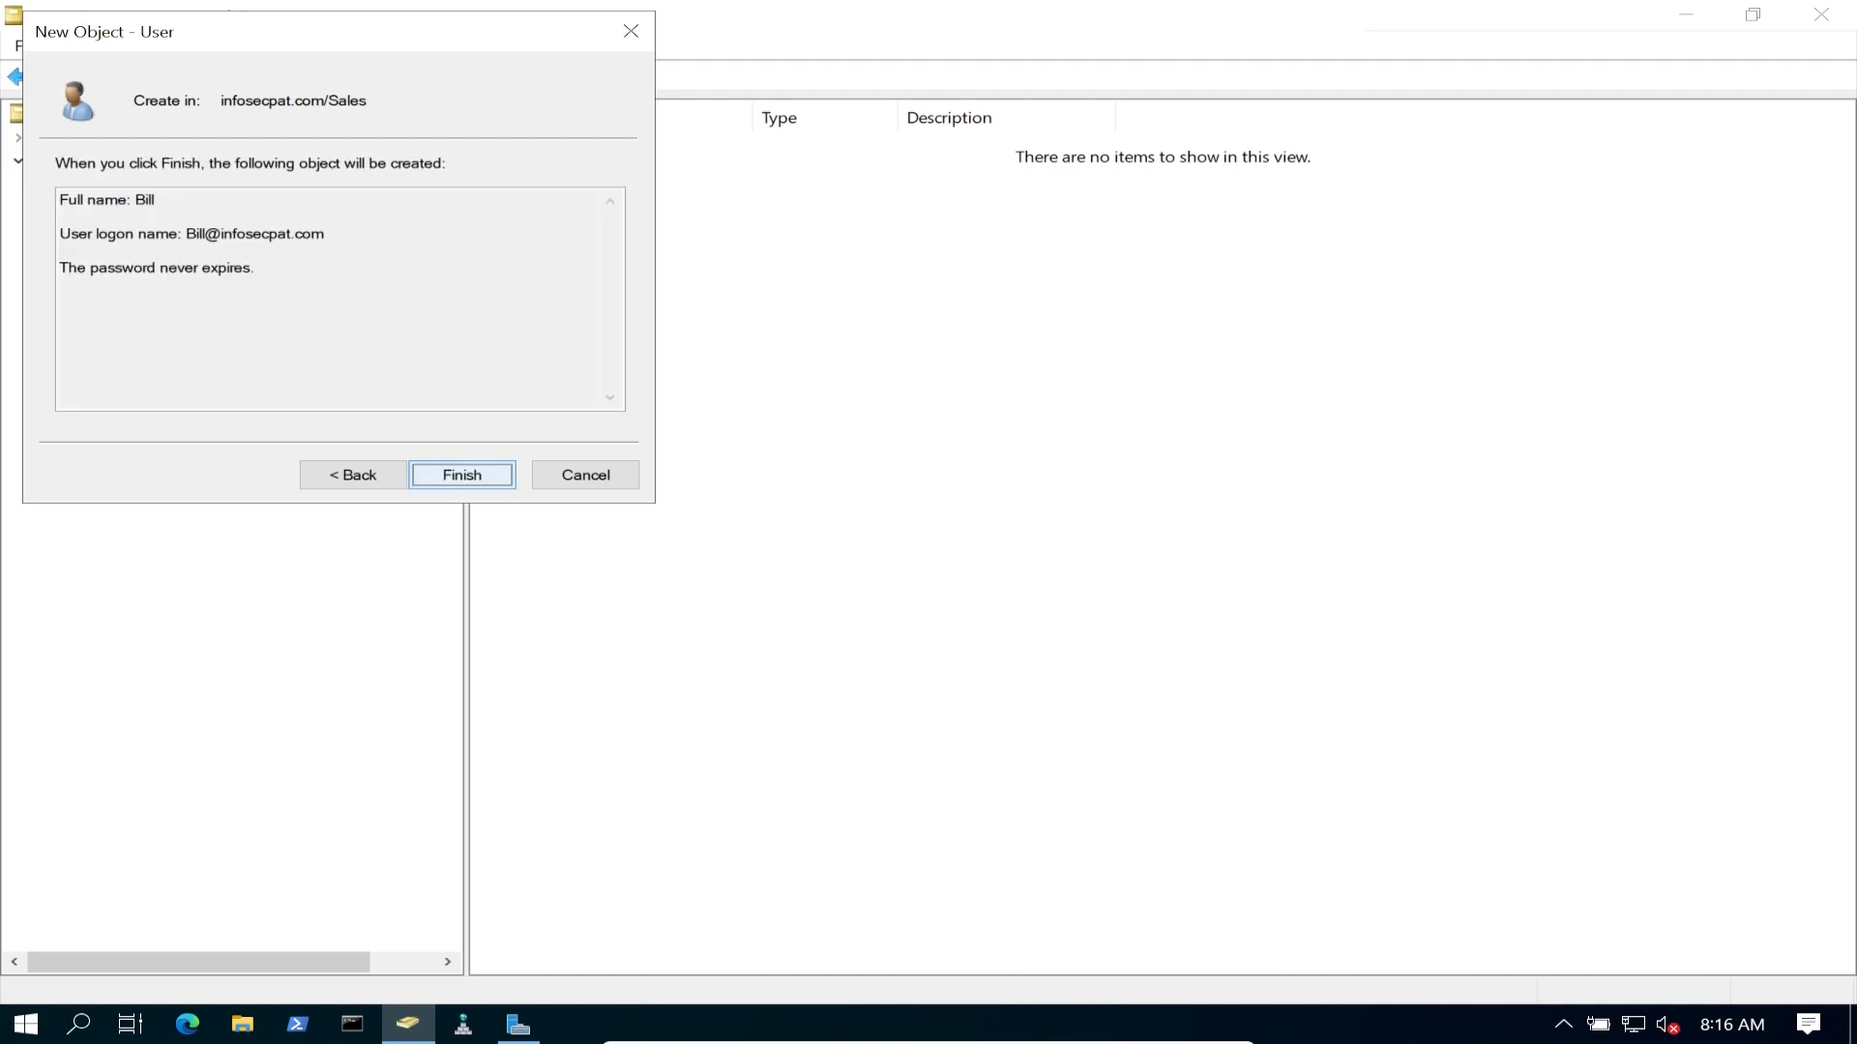
left_click(461, 476)
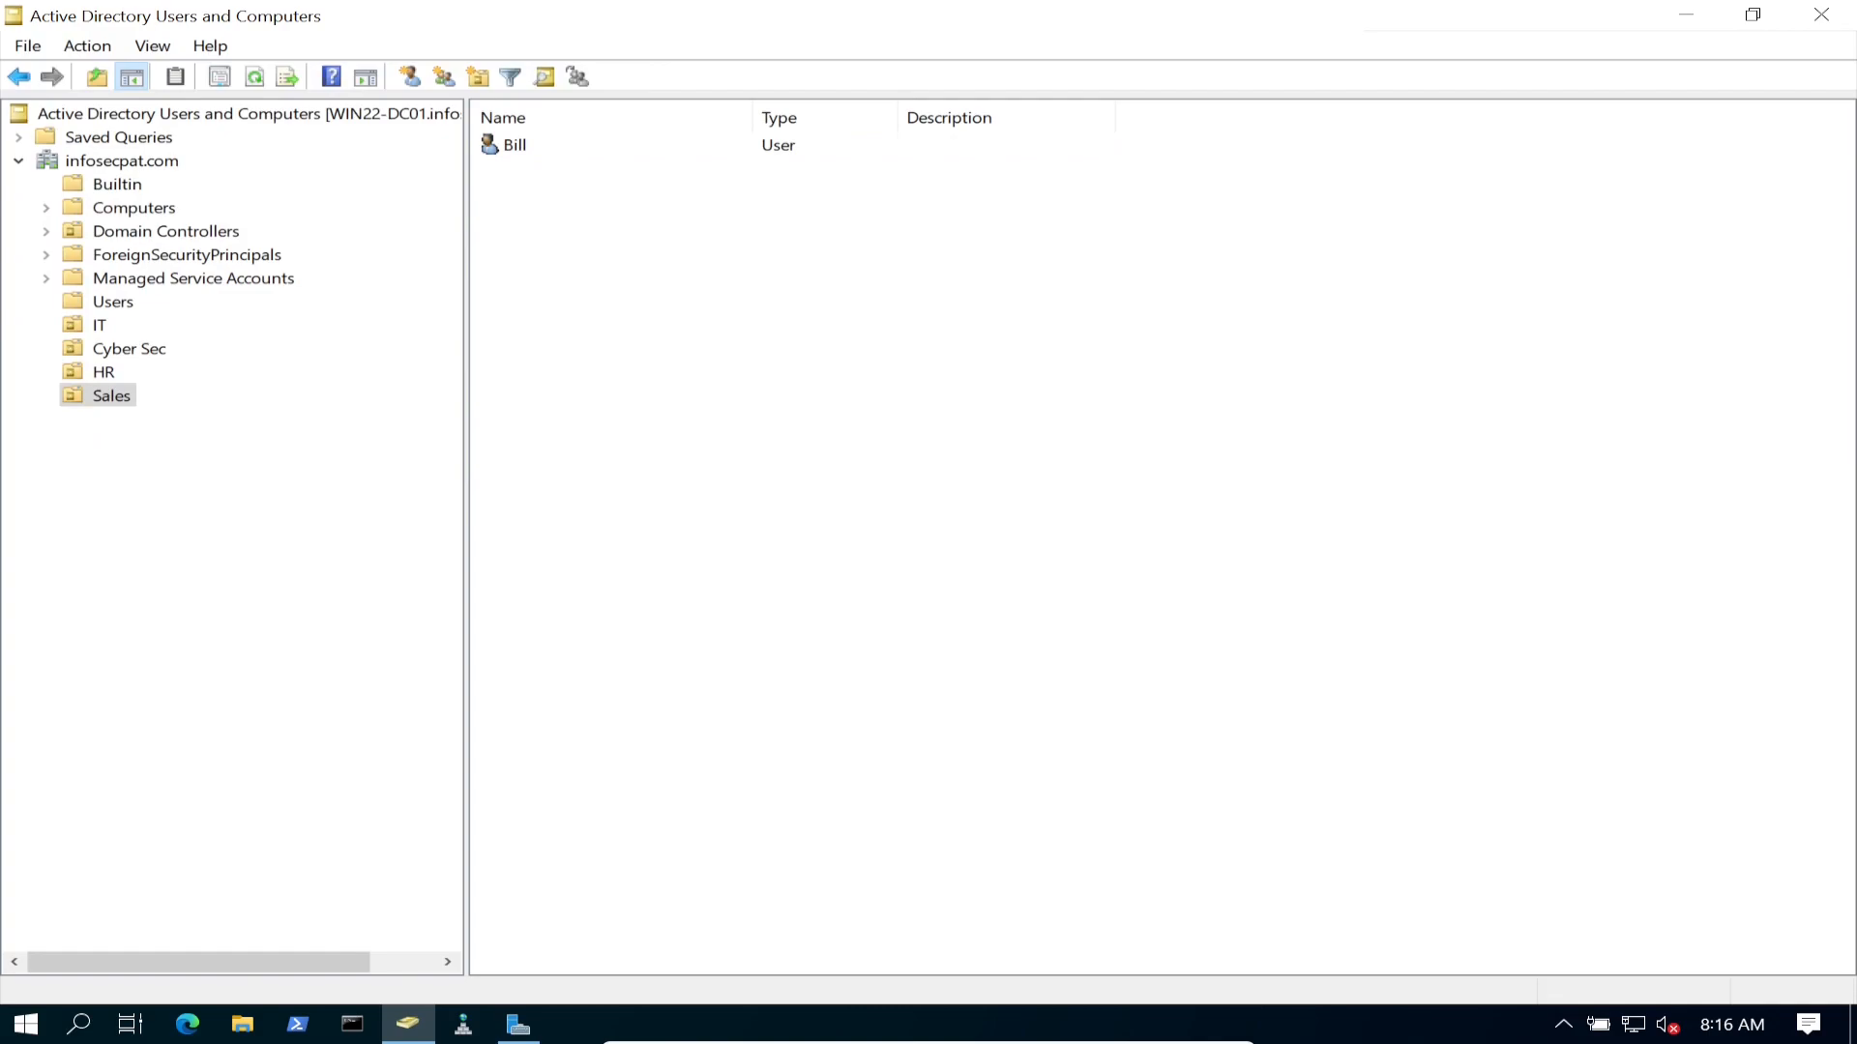
- Start a new group at the infosecpat.com domain root, then cancel it and dismiss the menu
left_click(122, 161)
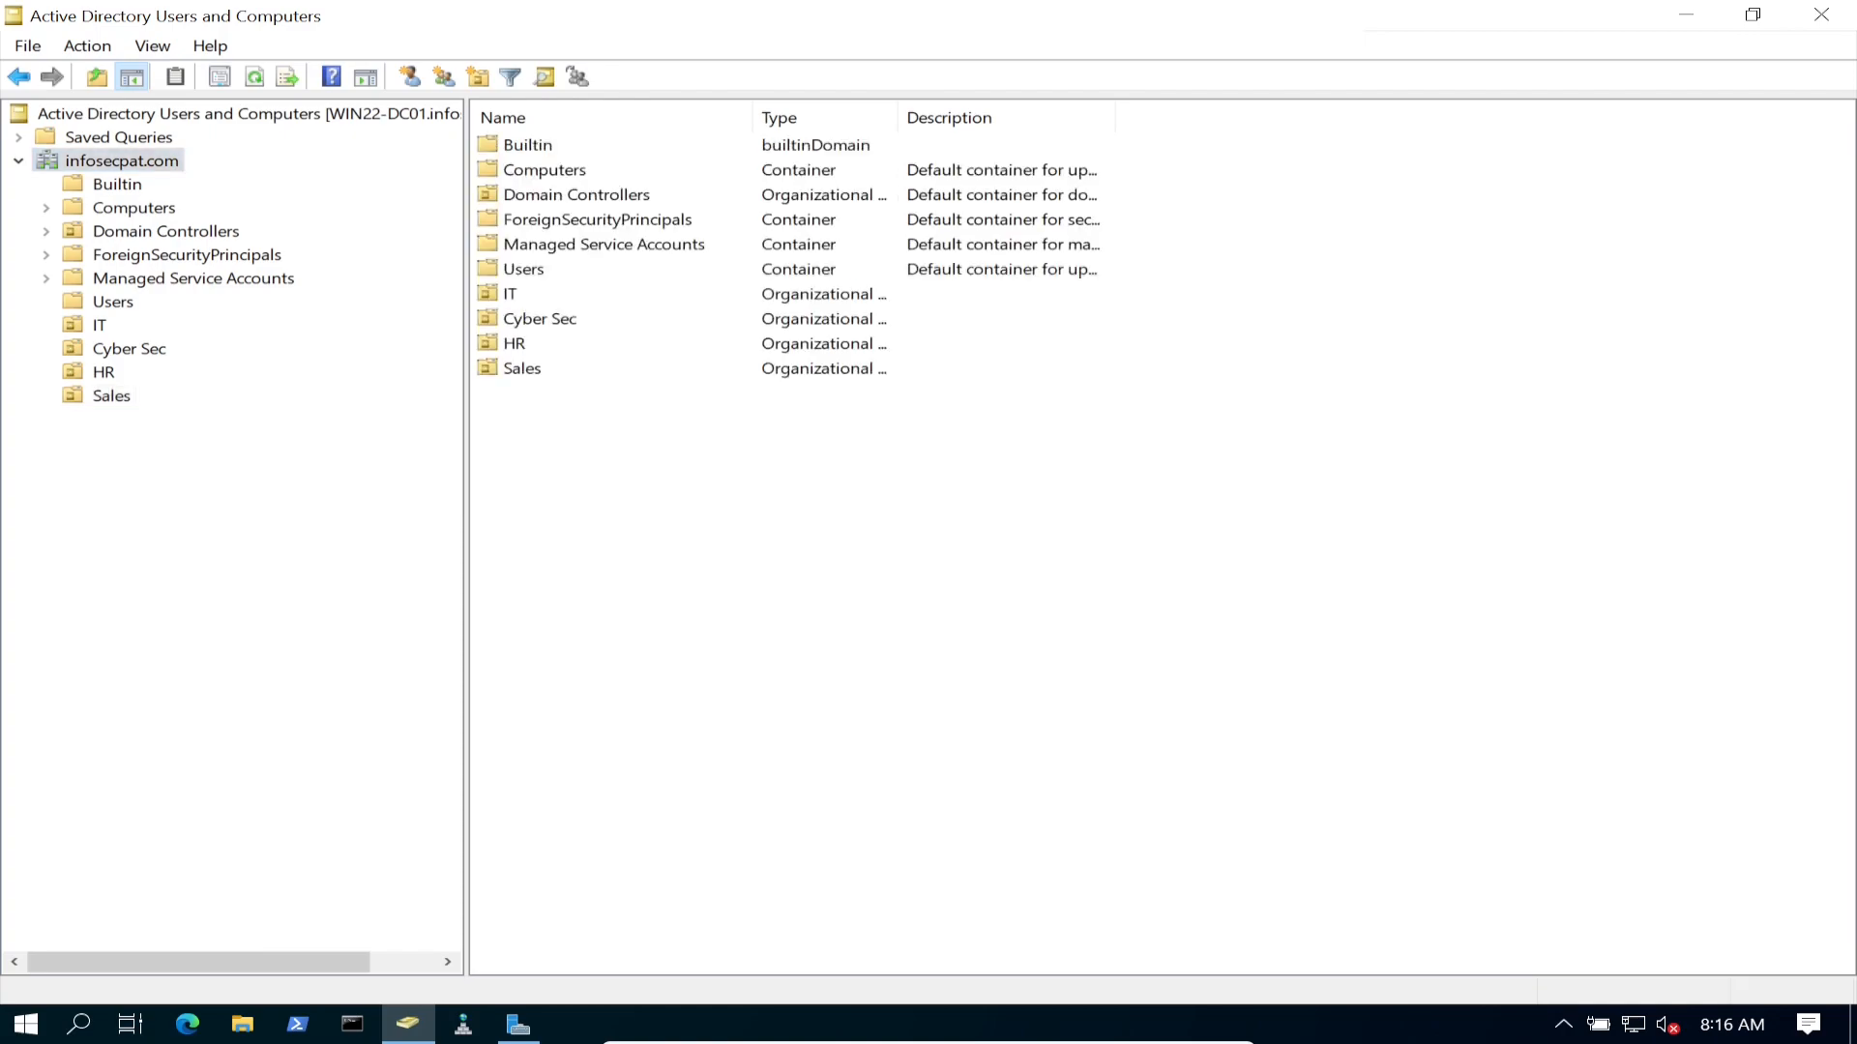
right_click(120, 160)
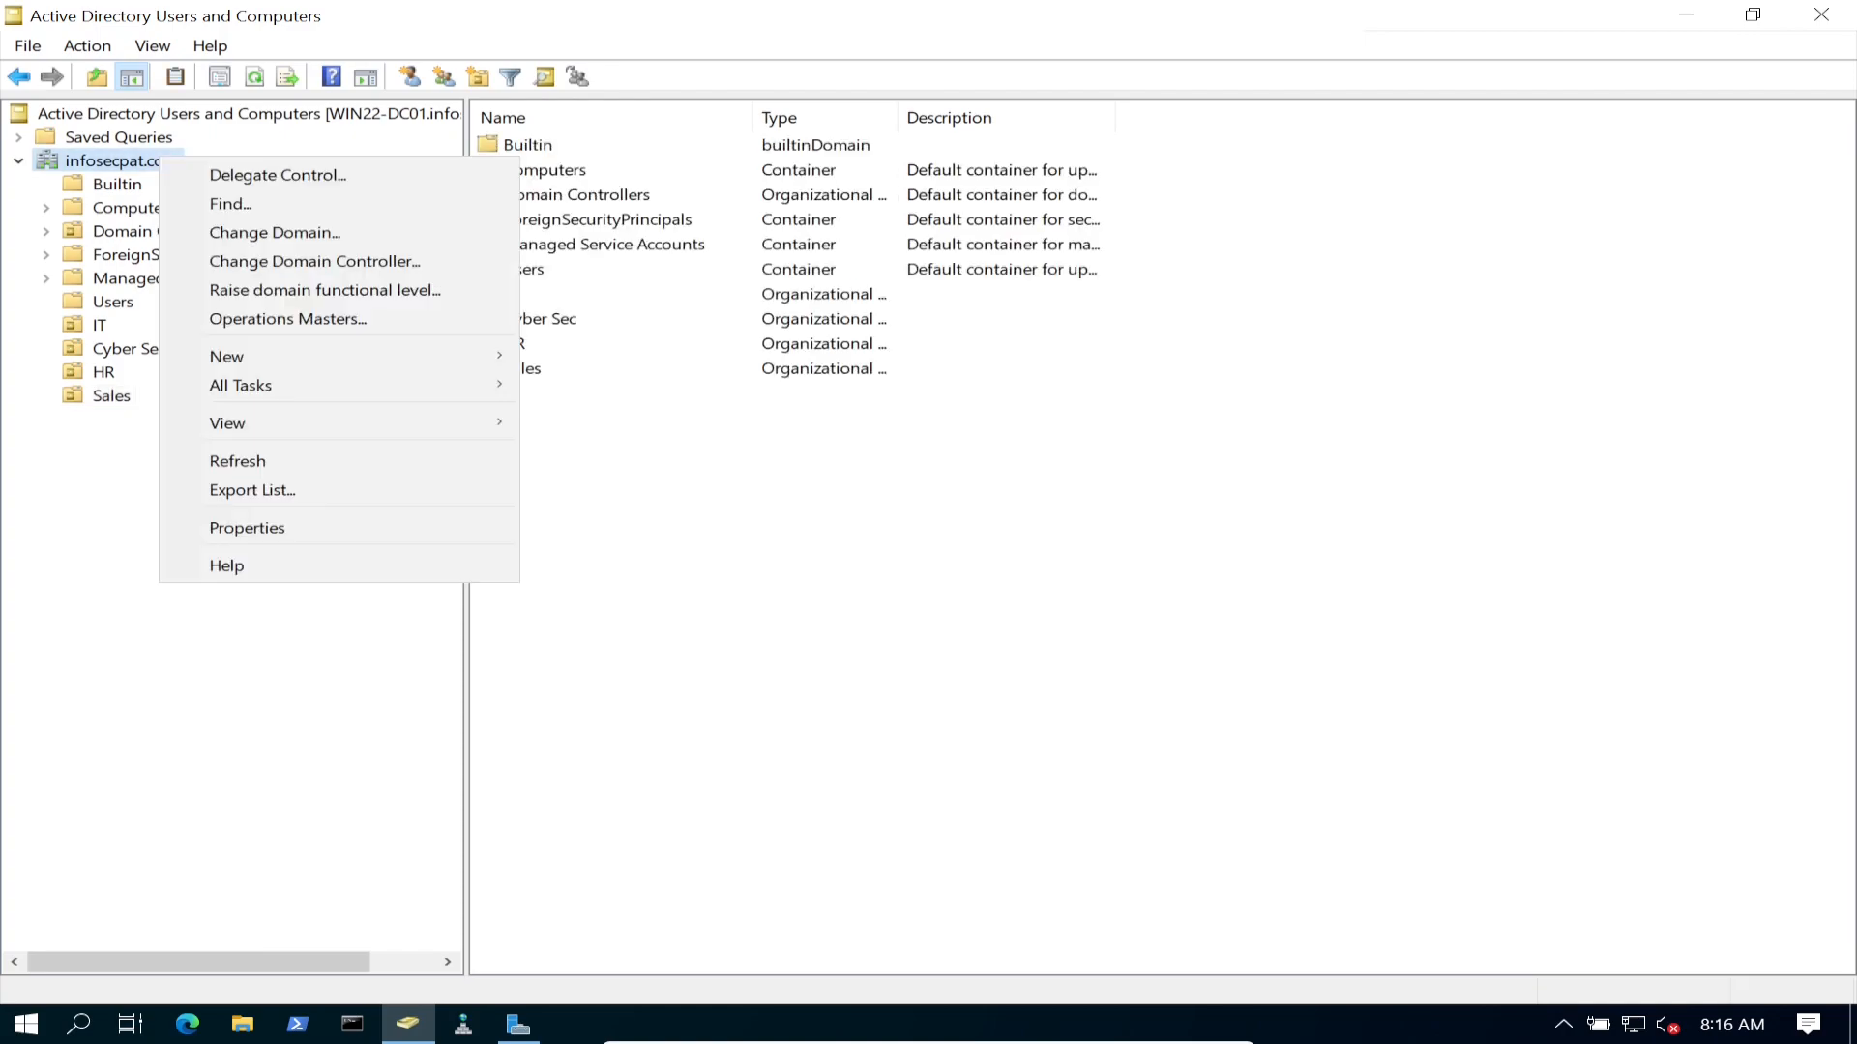
mouse_move(227, 355)
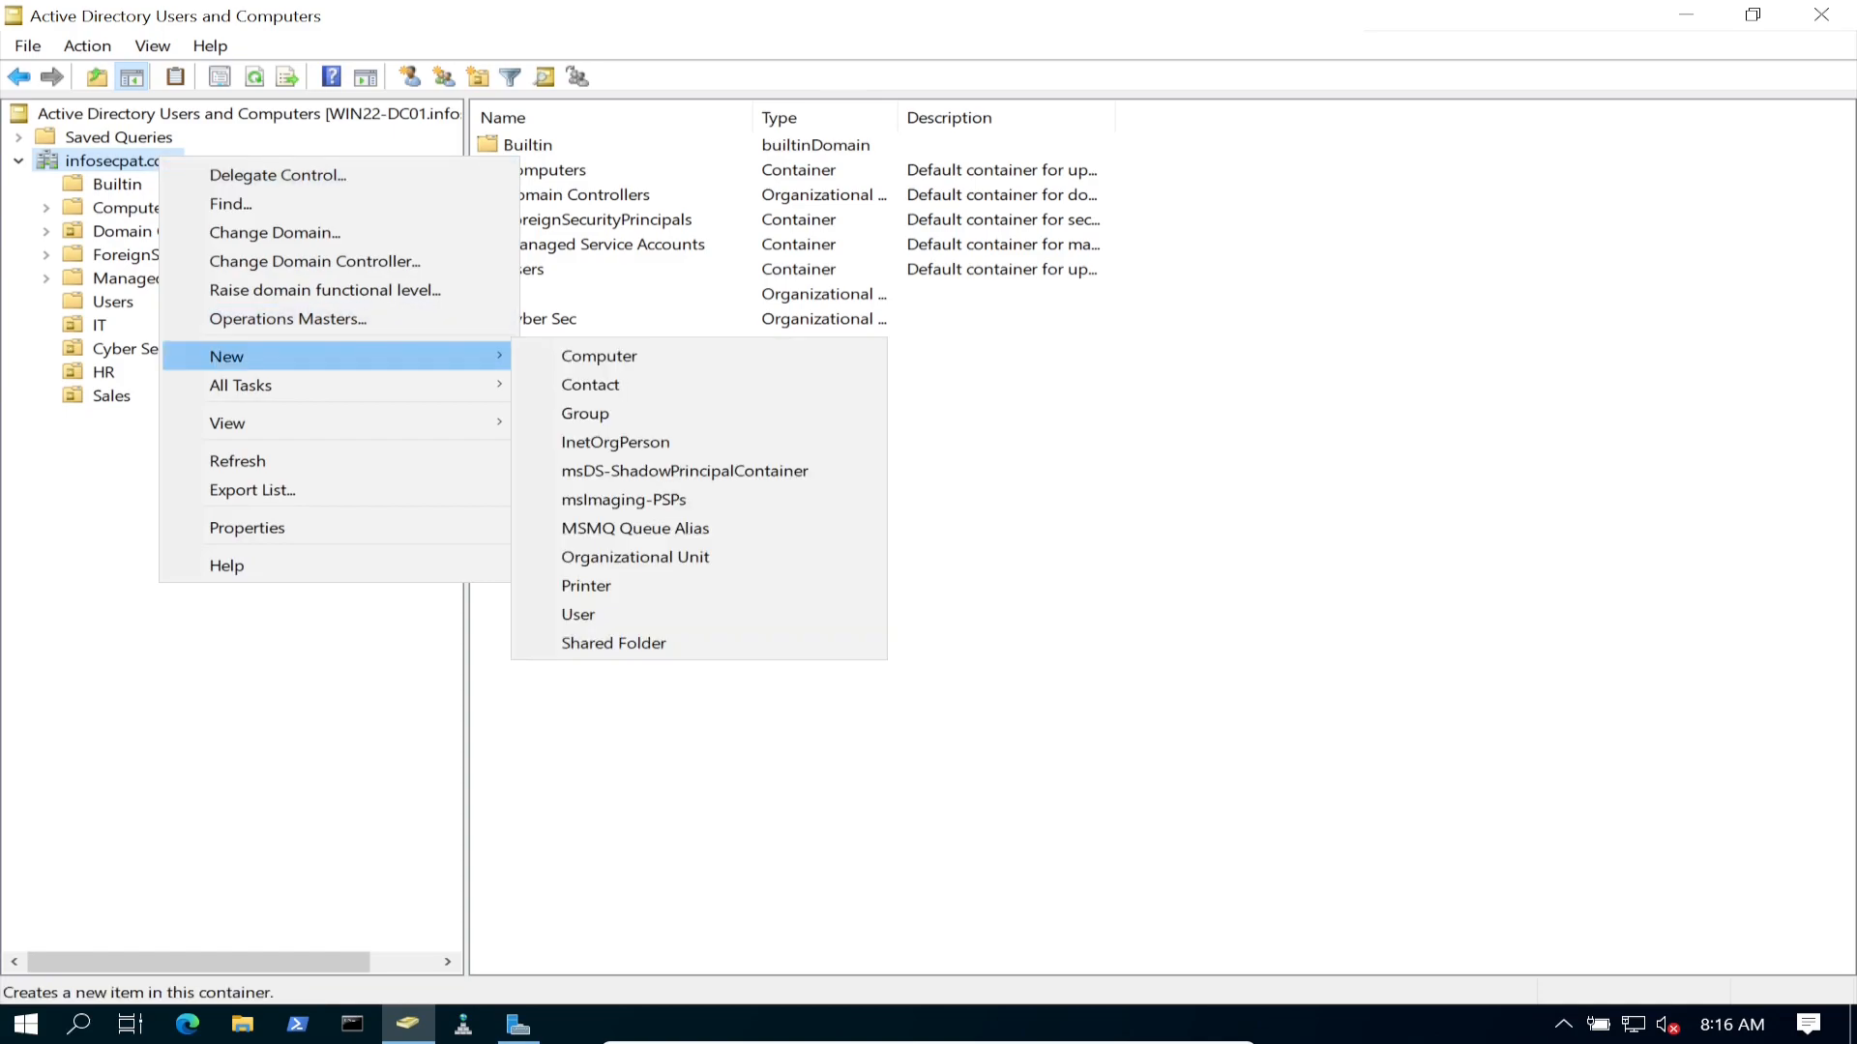
left_click(584, 413)
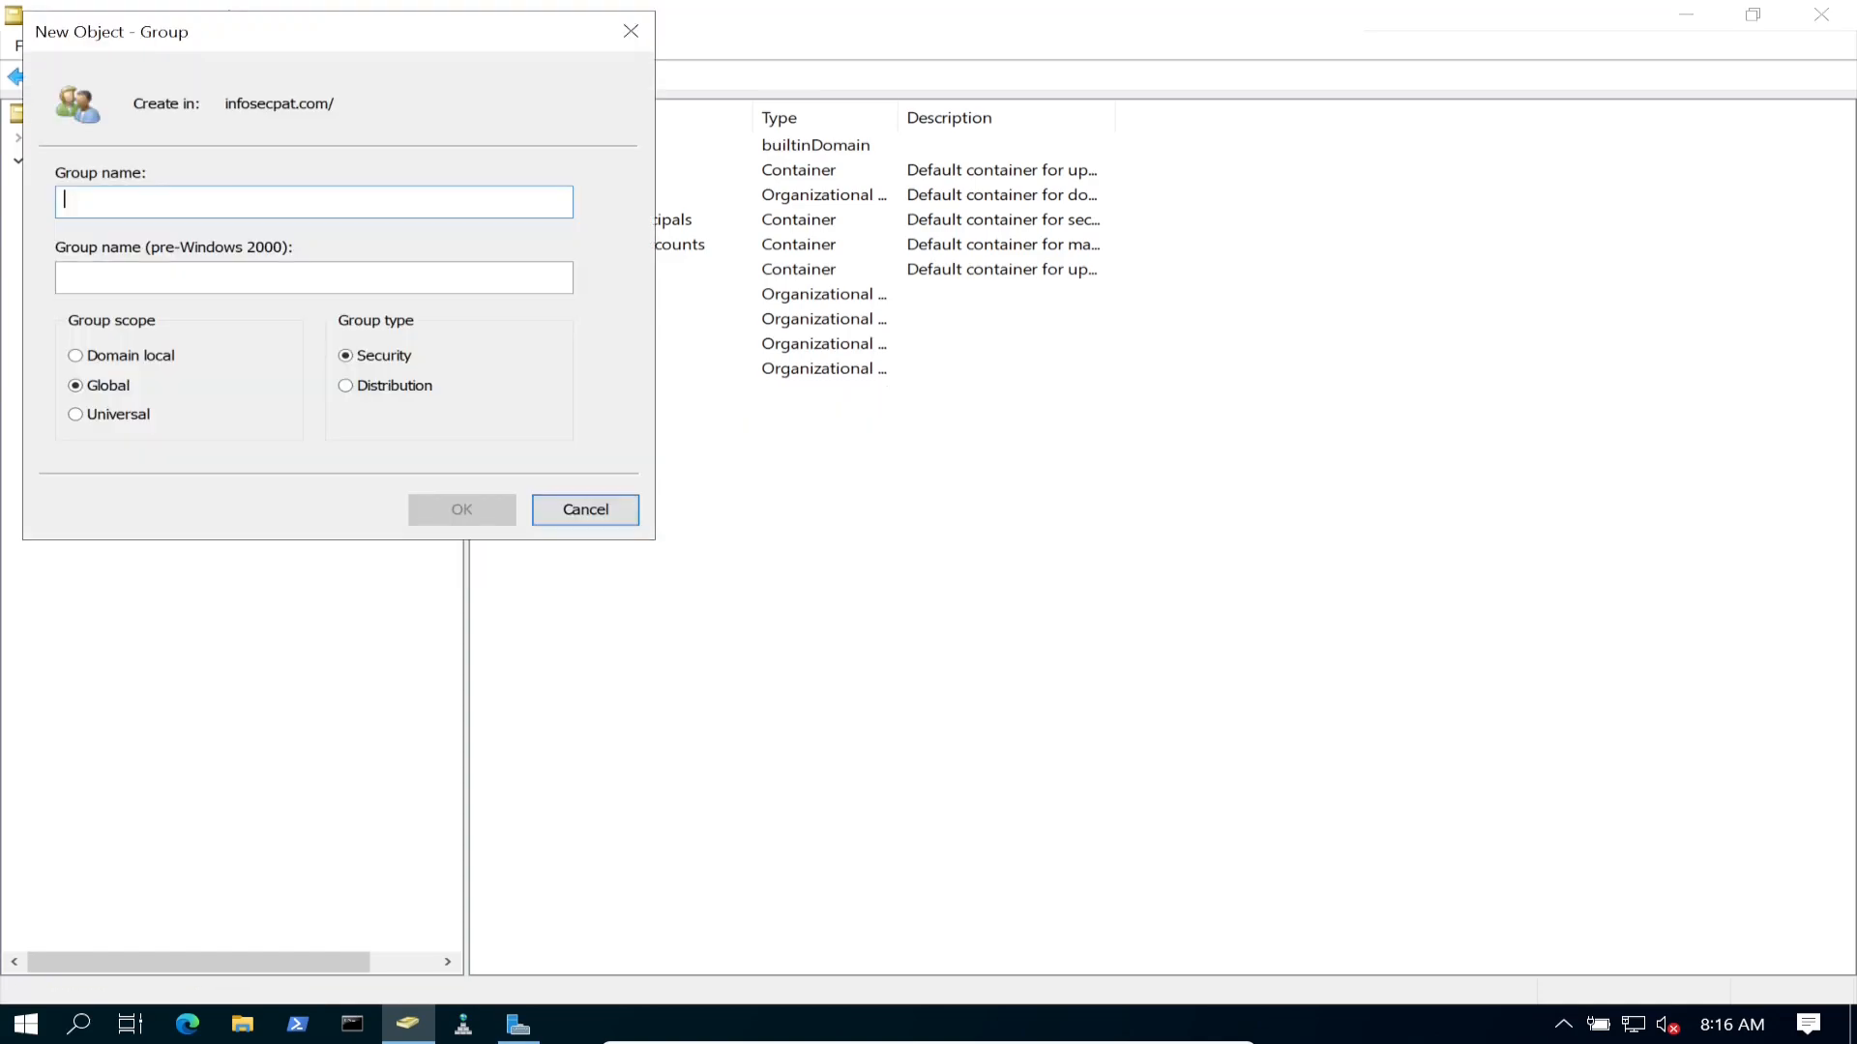
left_click(584, 508)
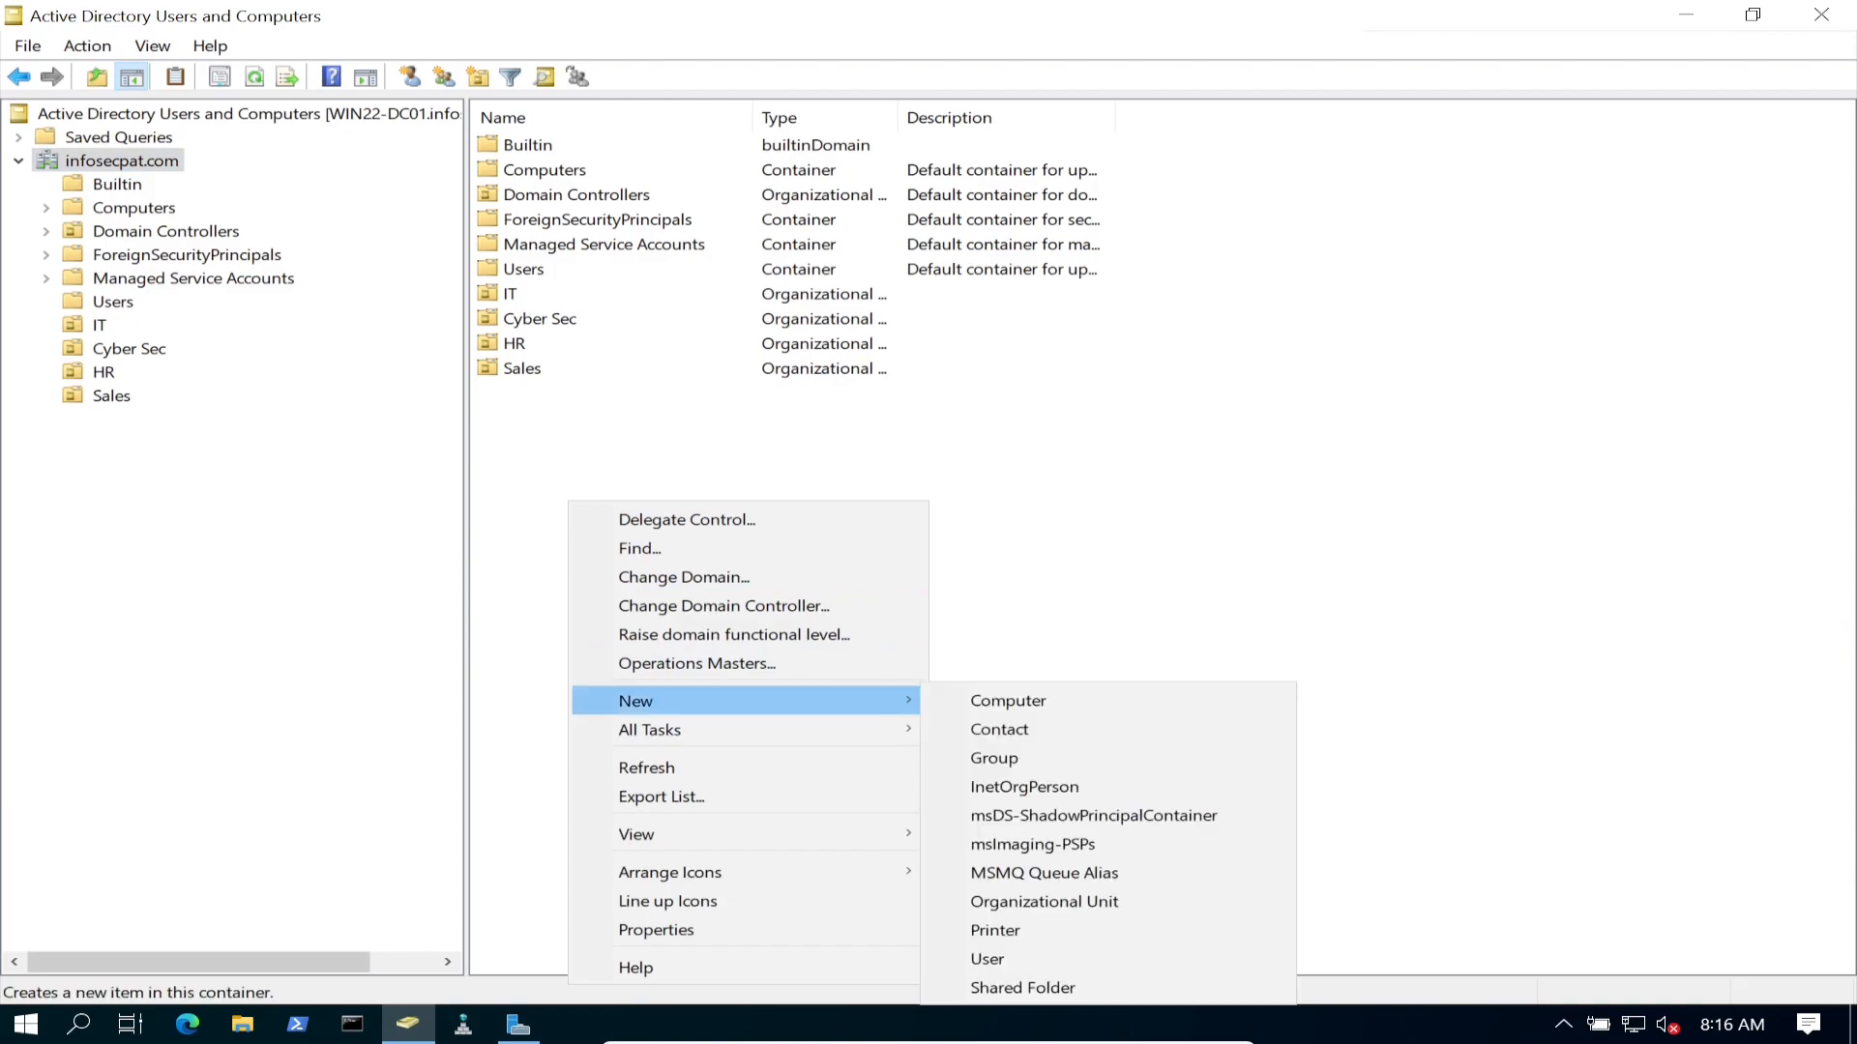
mouse_move(695, 663)
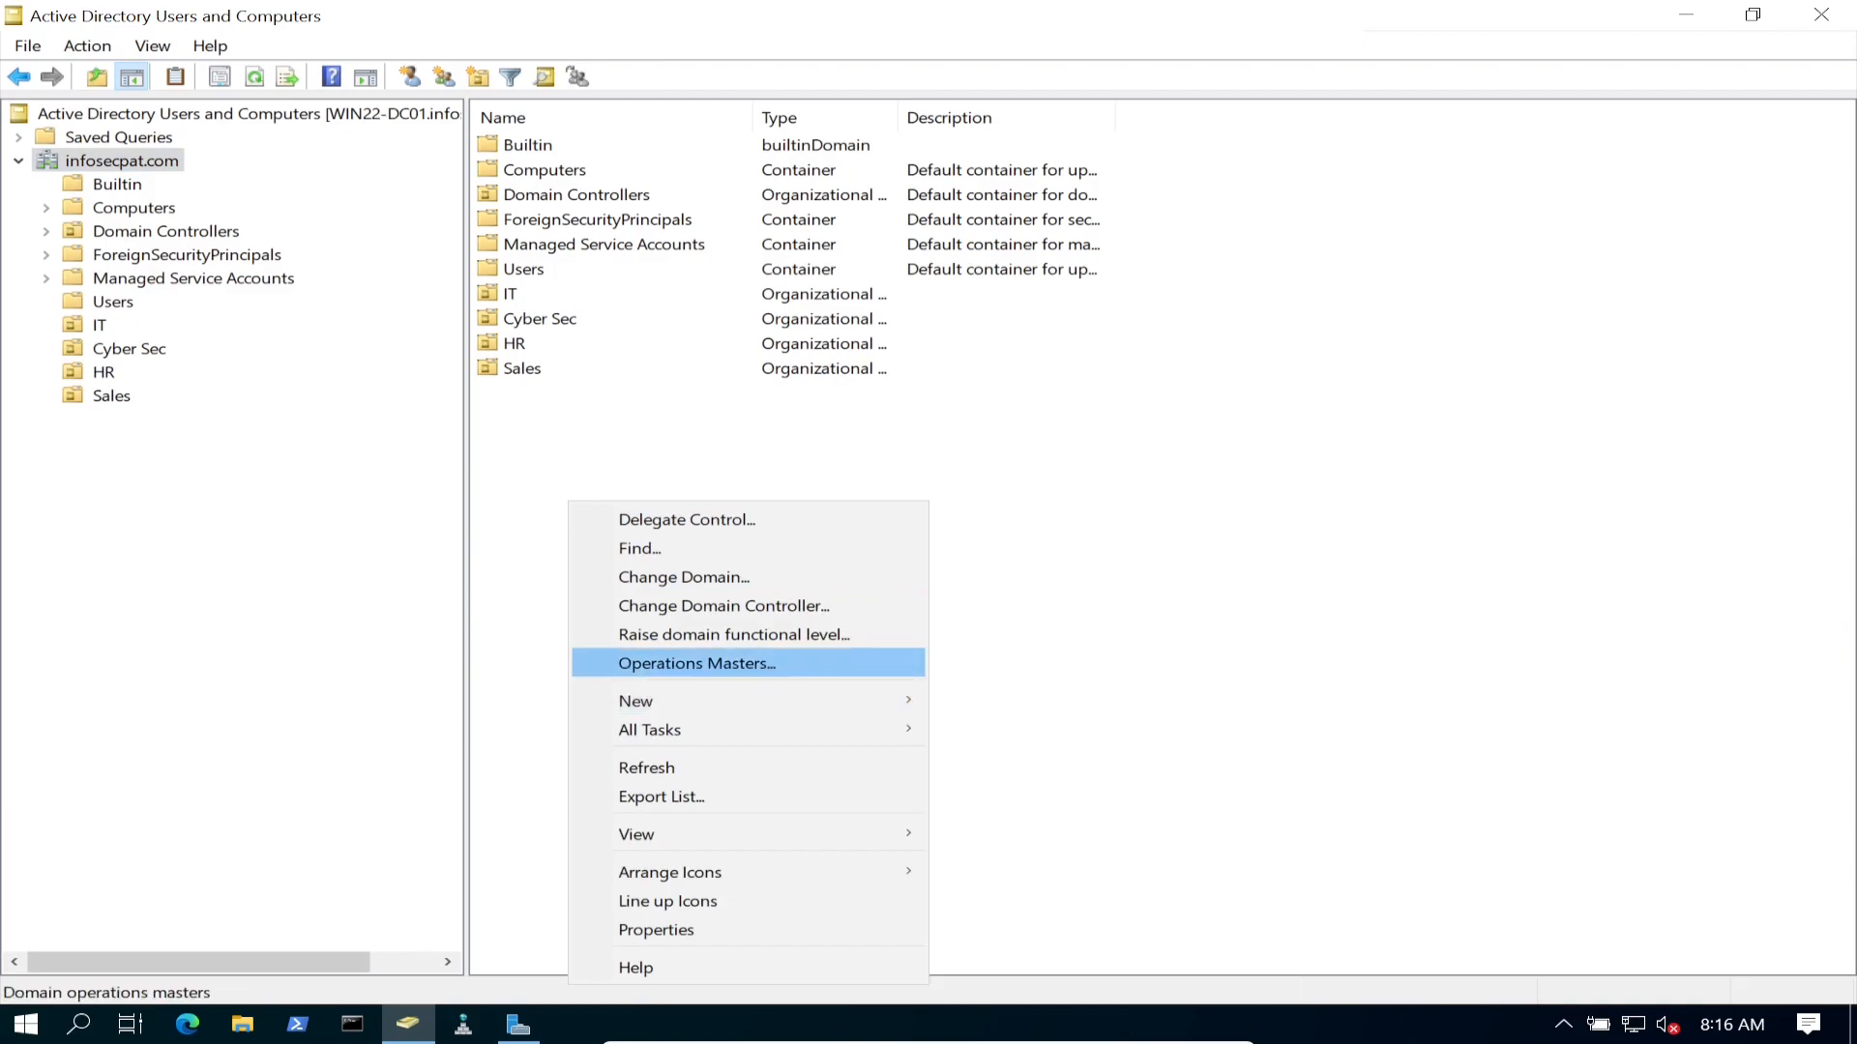
mouse_move(636, 700)
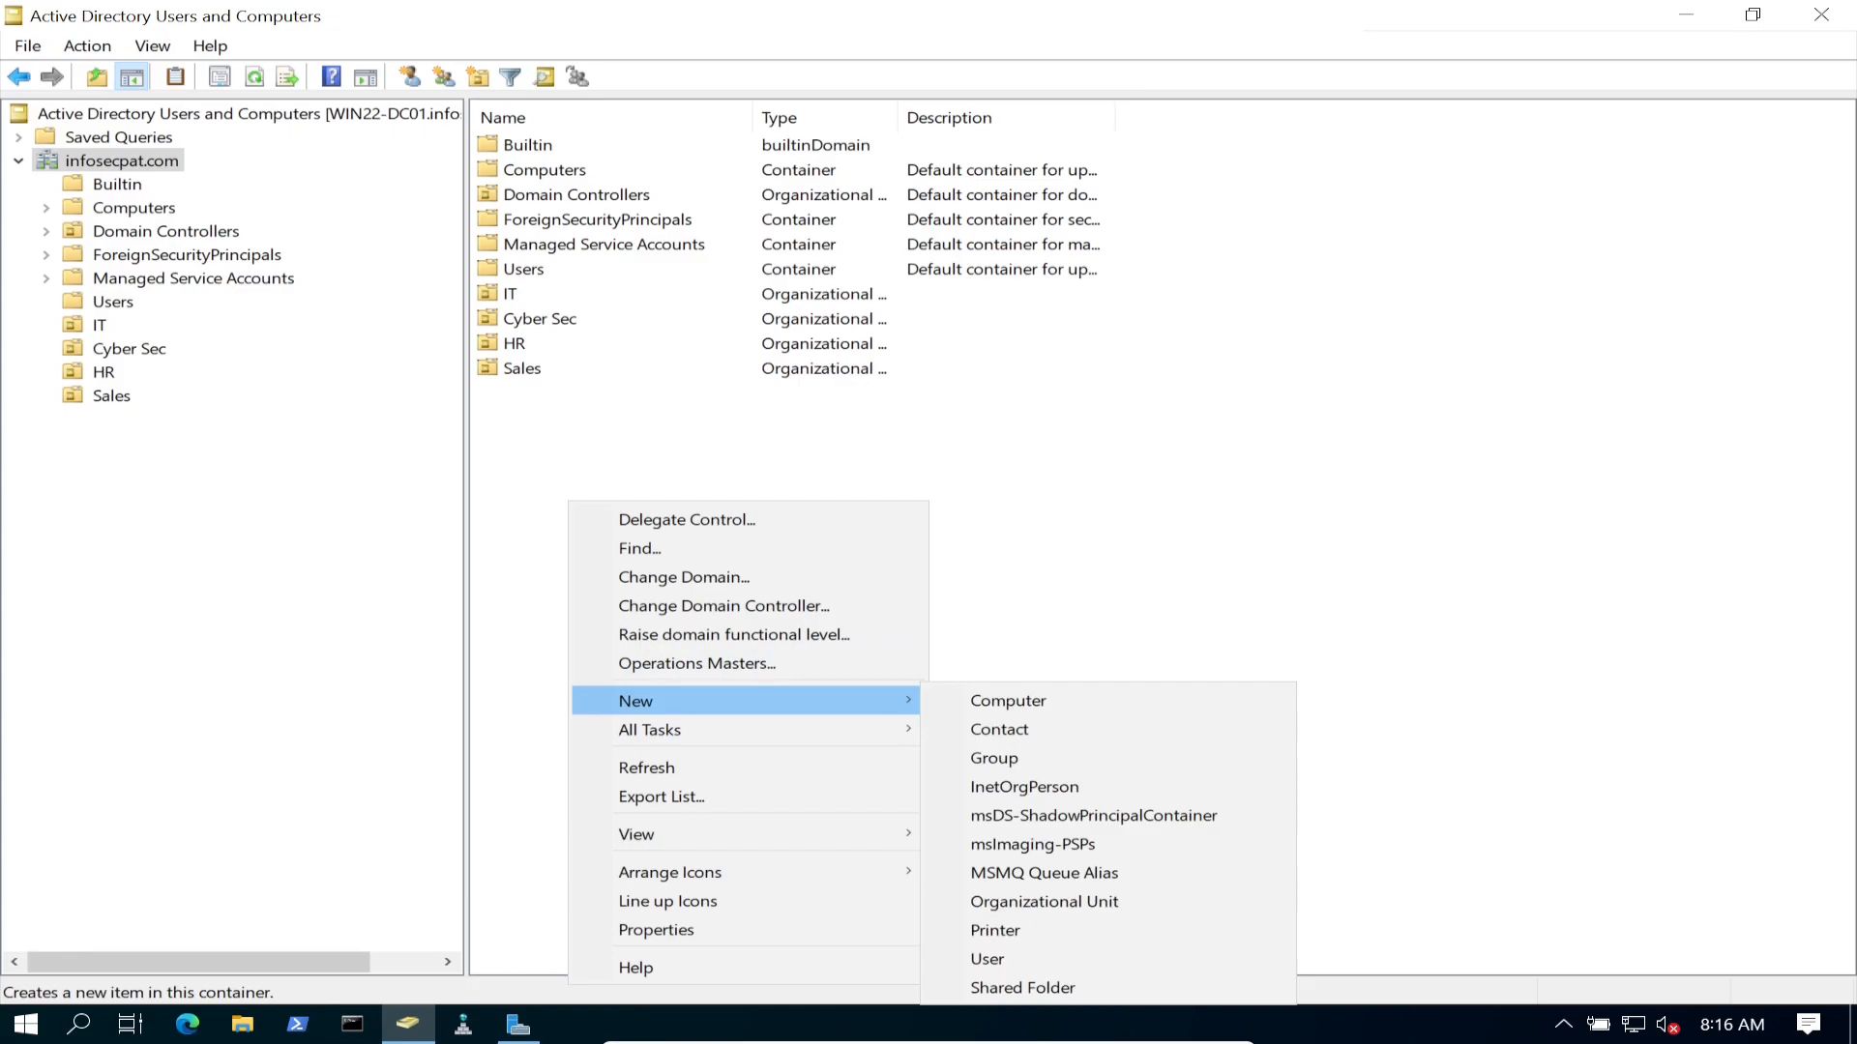
key("Escape")
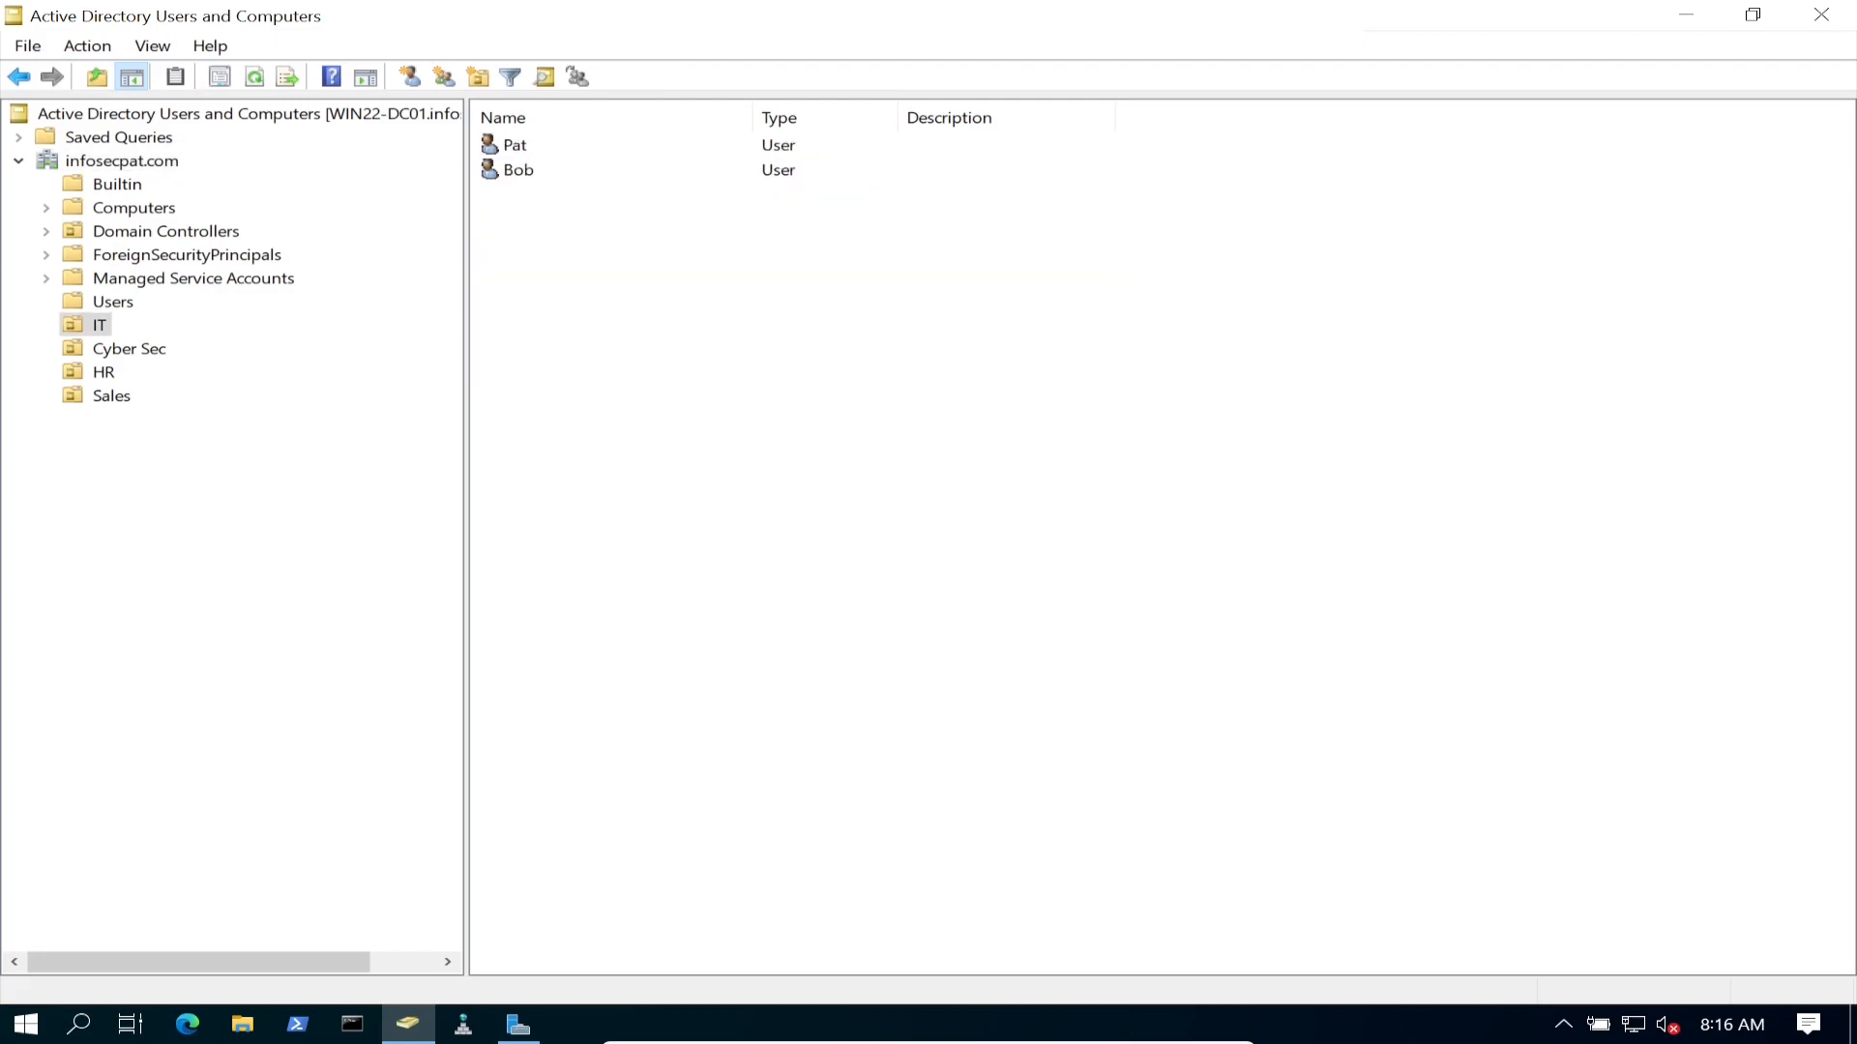
- In the IT unit, create a global security group named IT_Team
right_click(687, 296)
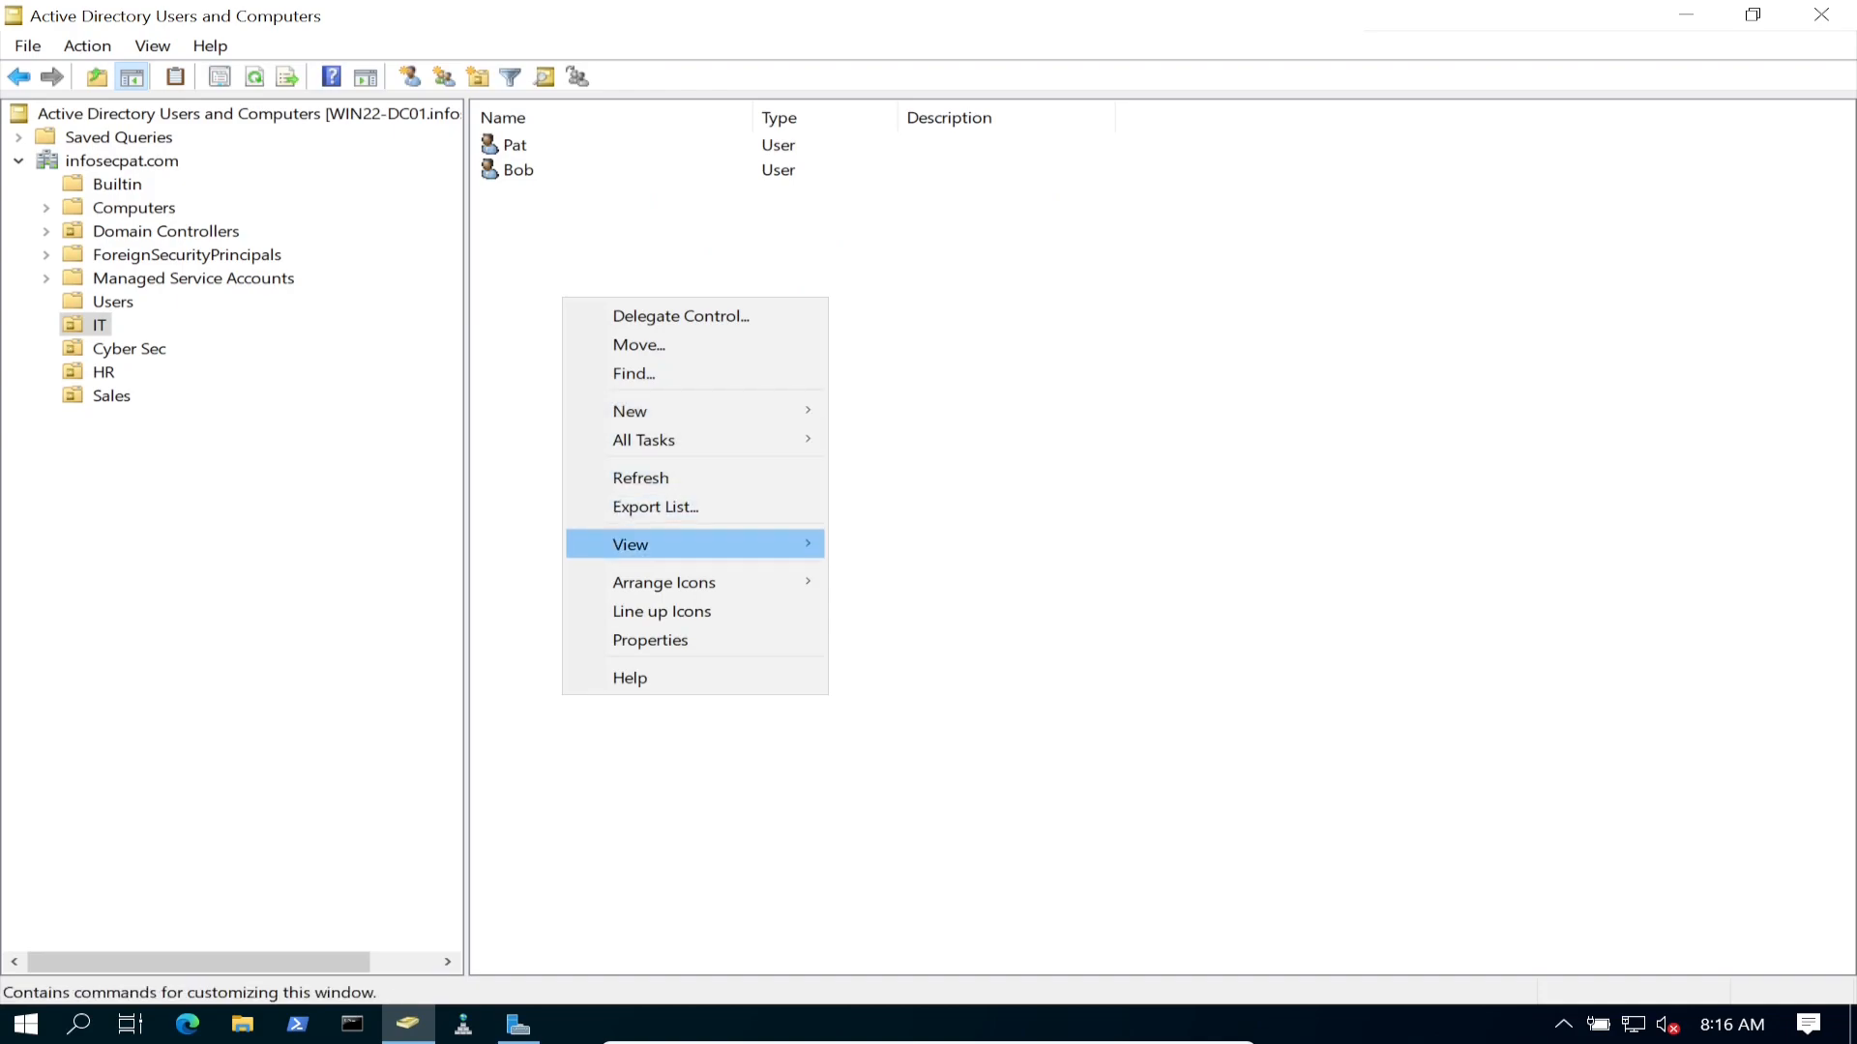
mouse_move(628, 410)
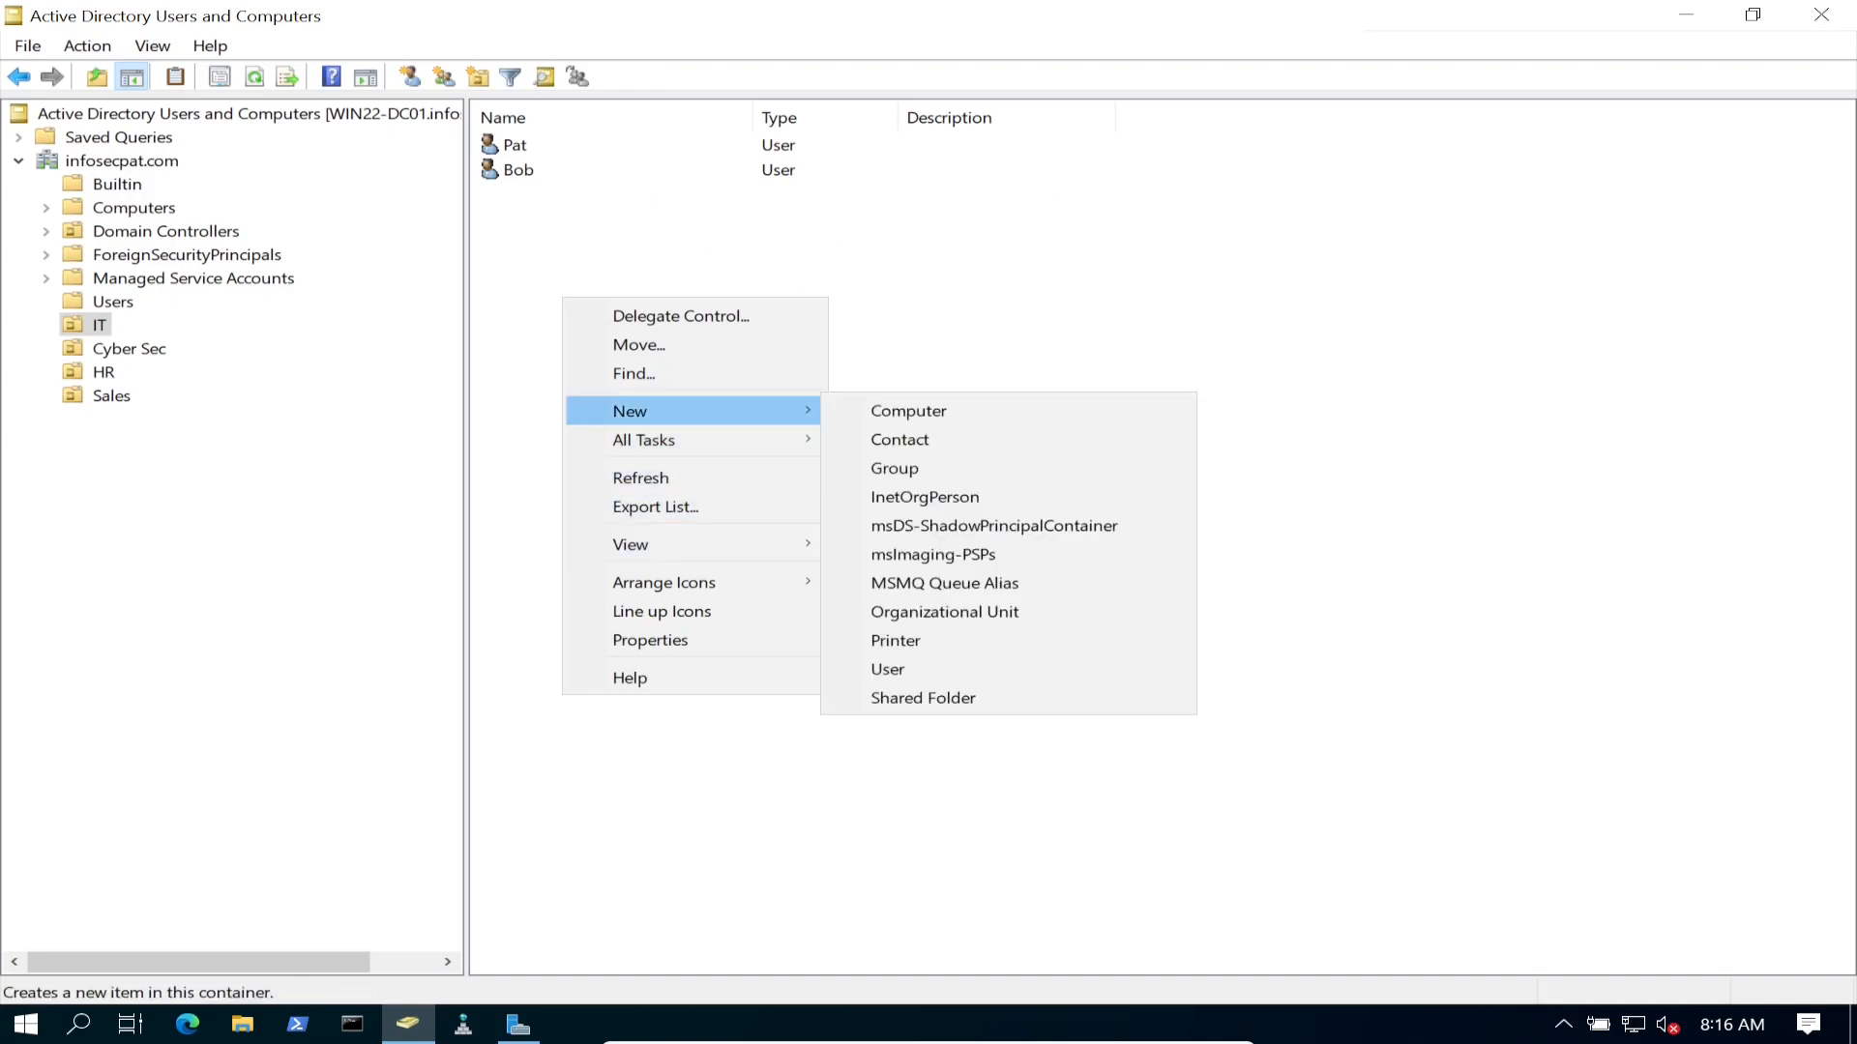
mouse_move(900, 439)
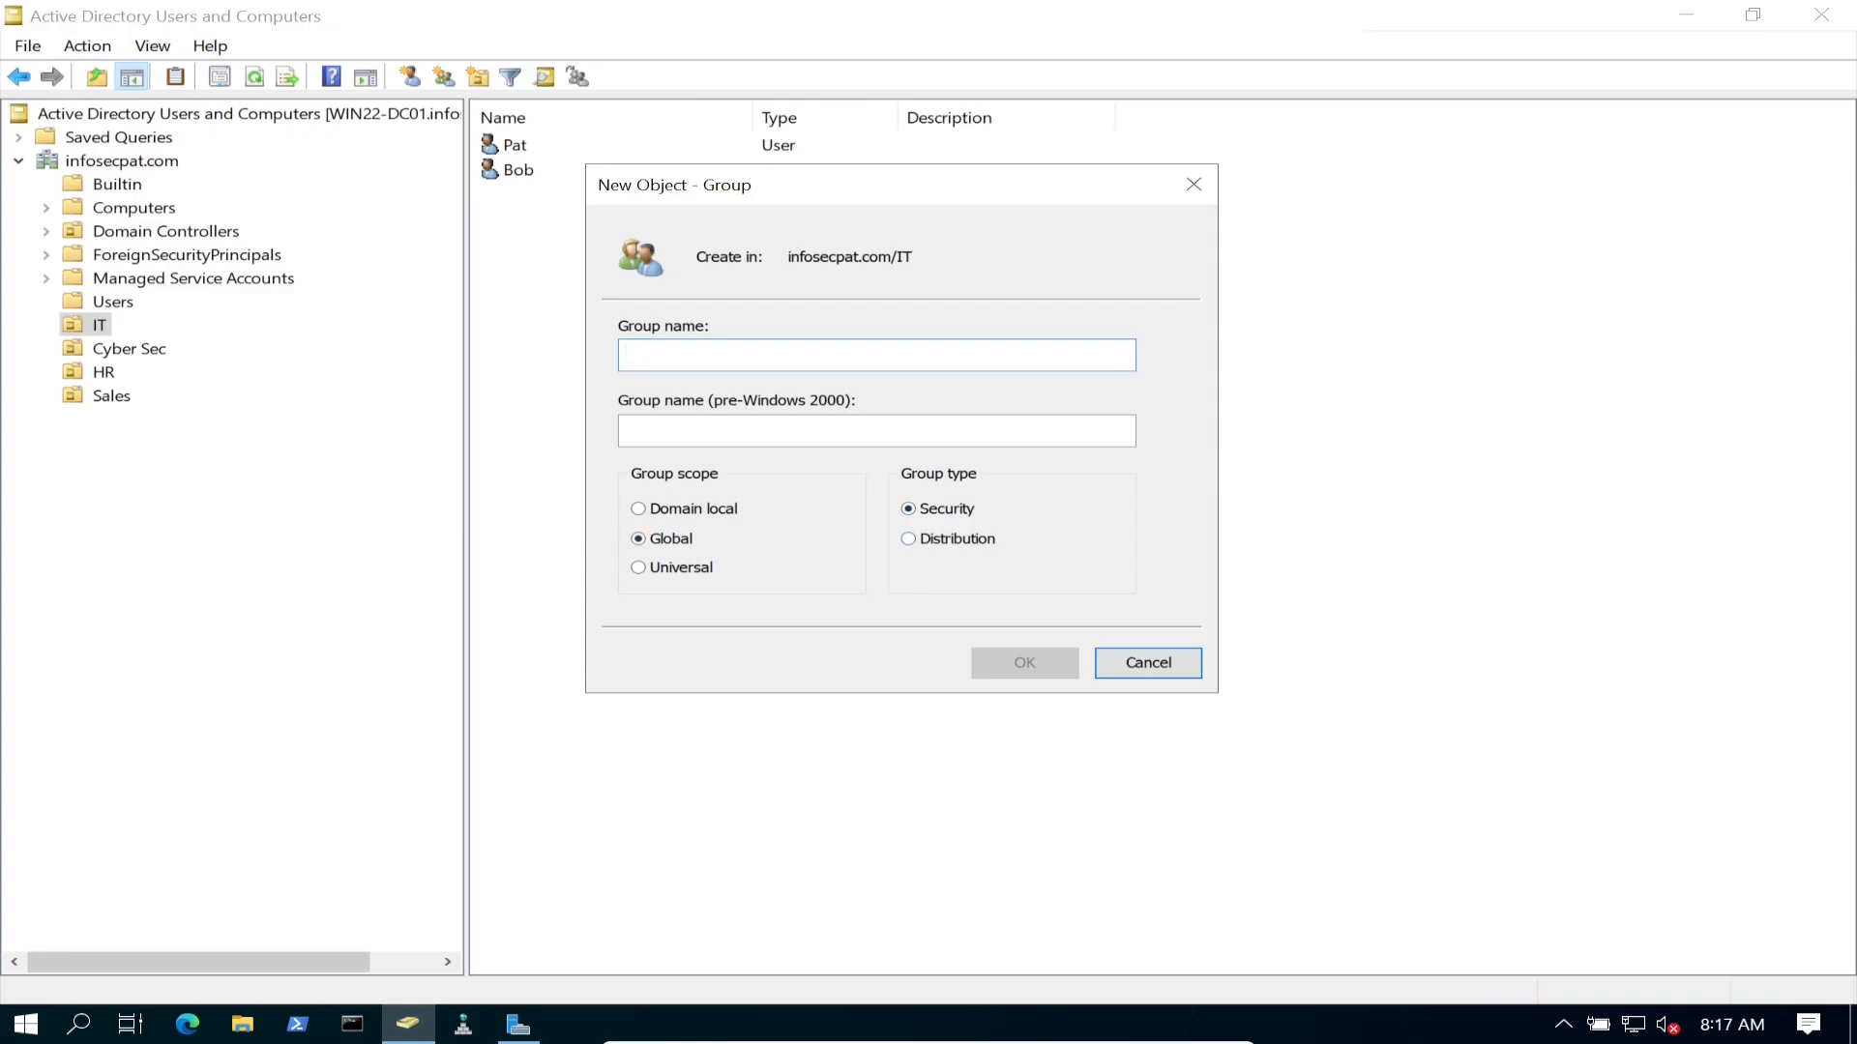
left_click(875, 356)
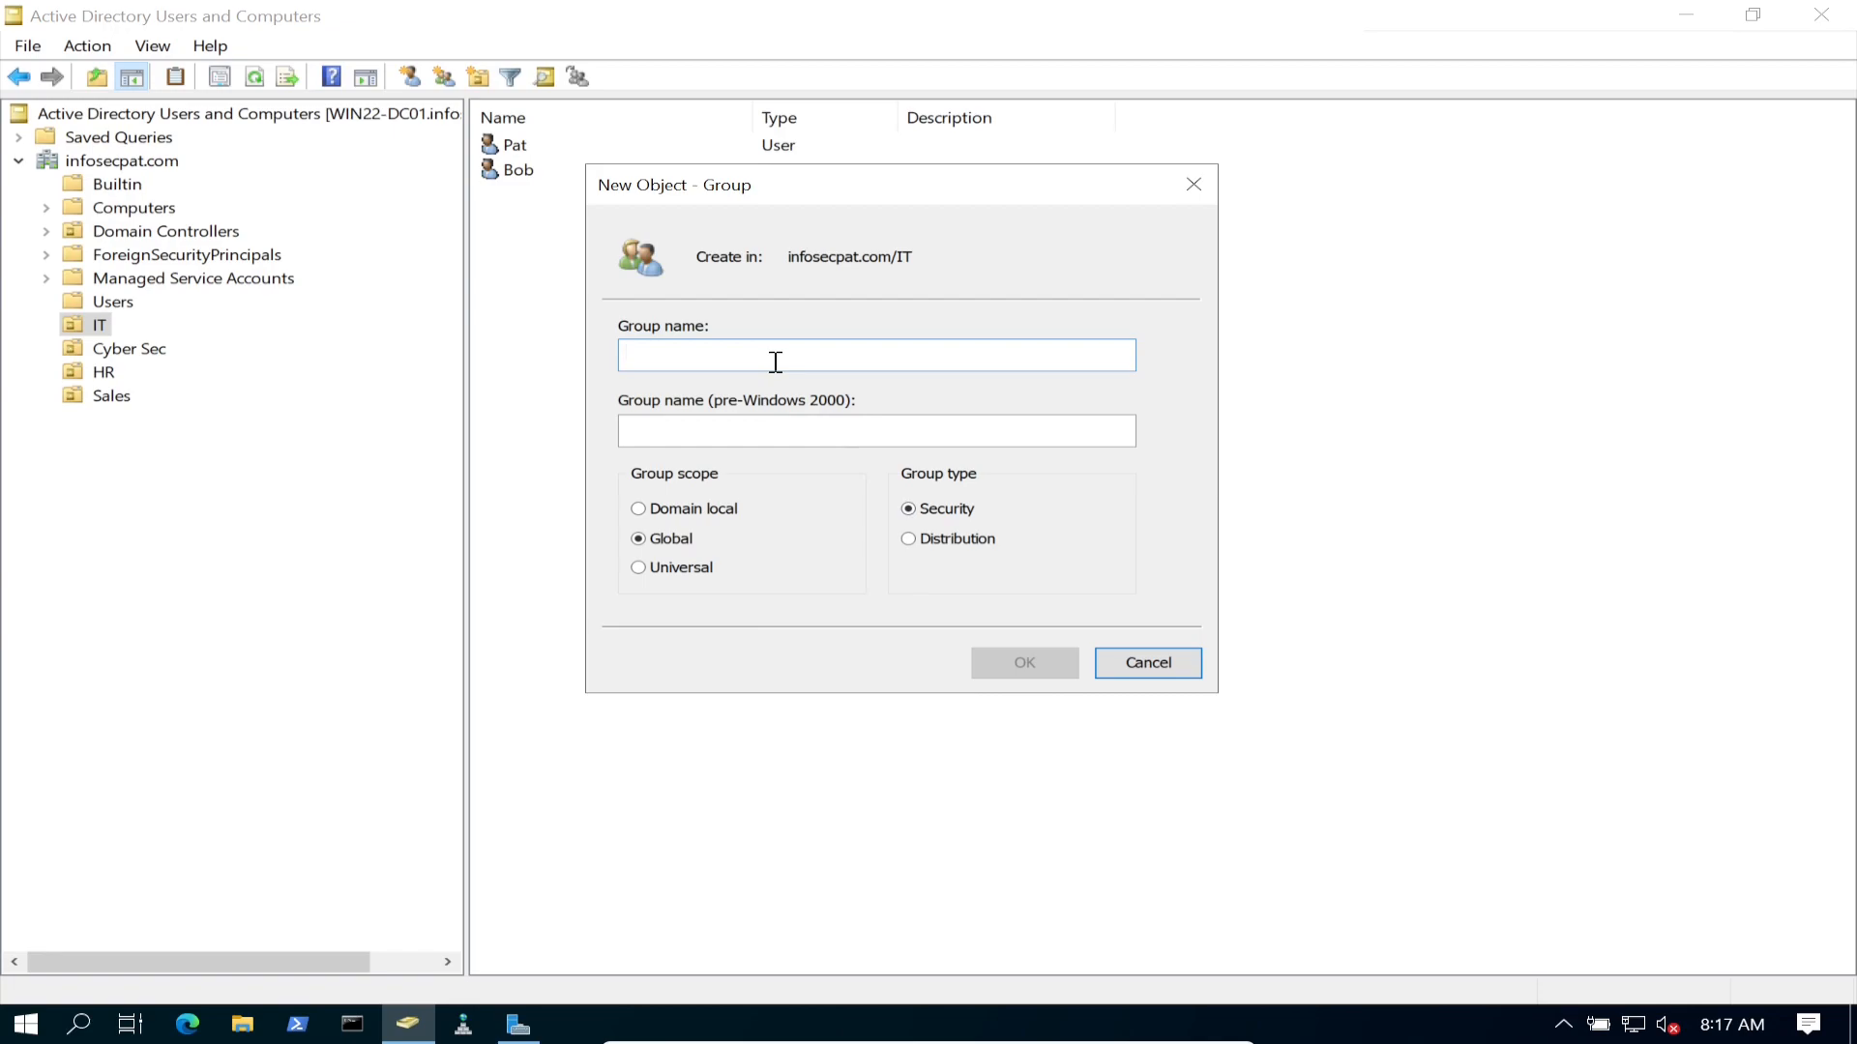
type("IT_")
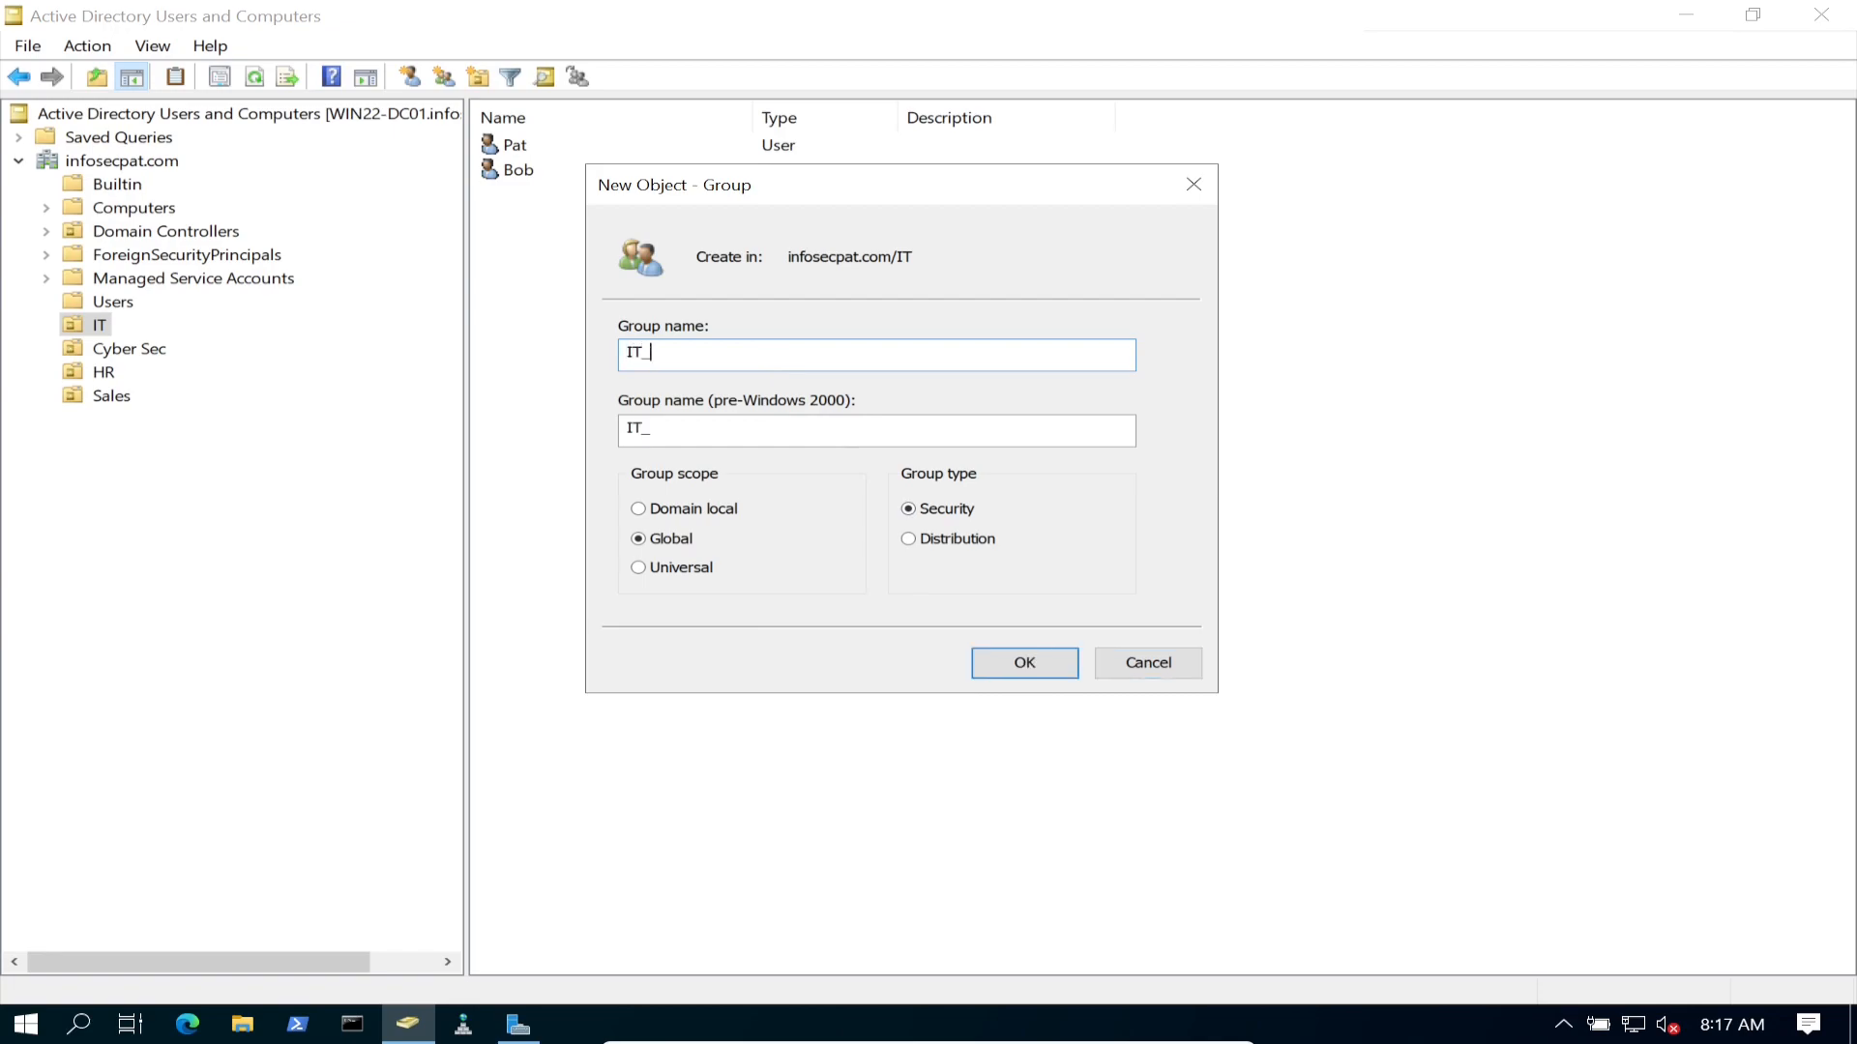
type("Team")
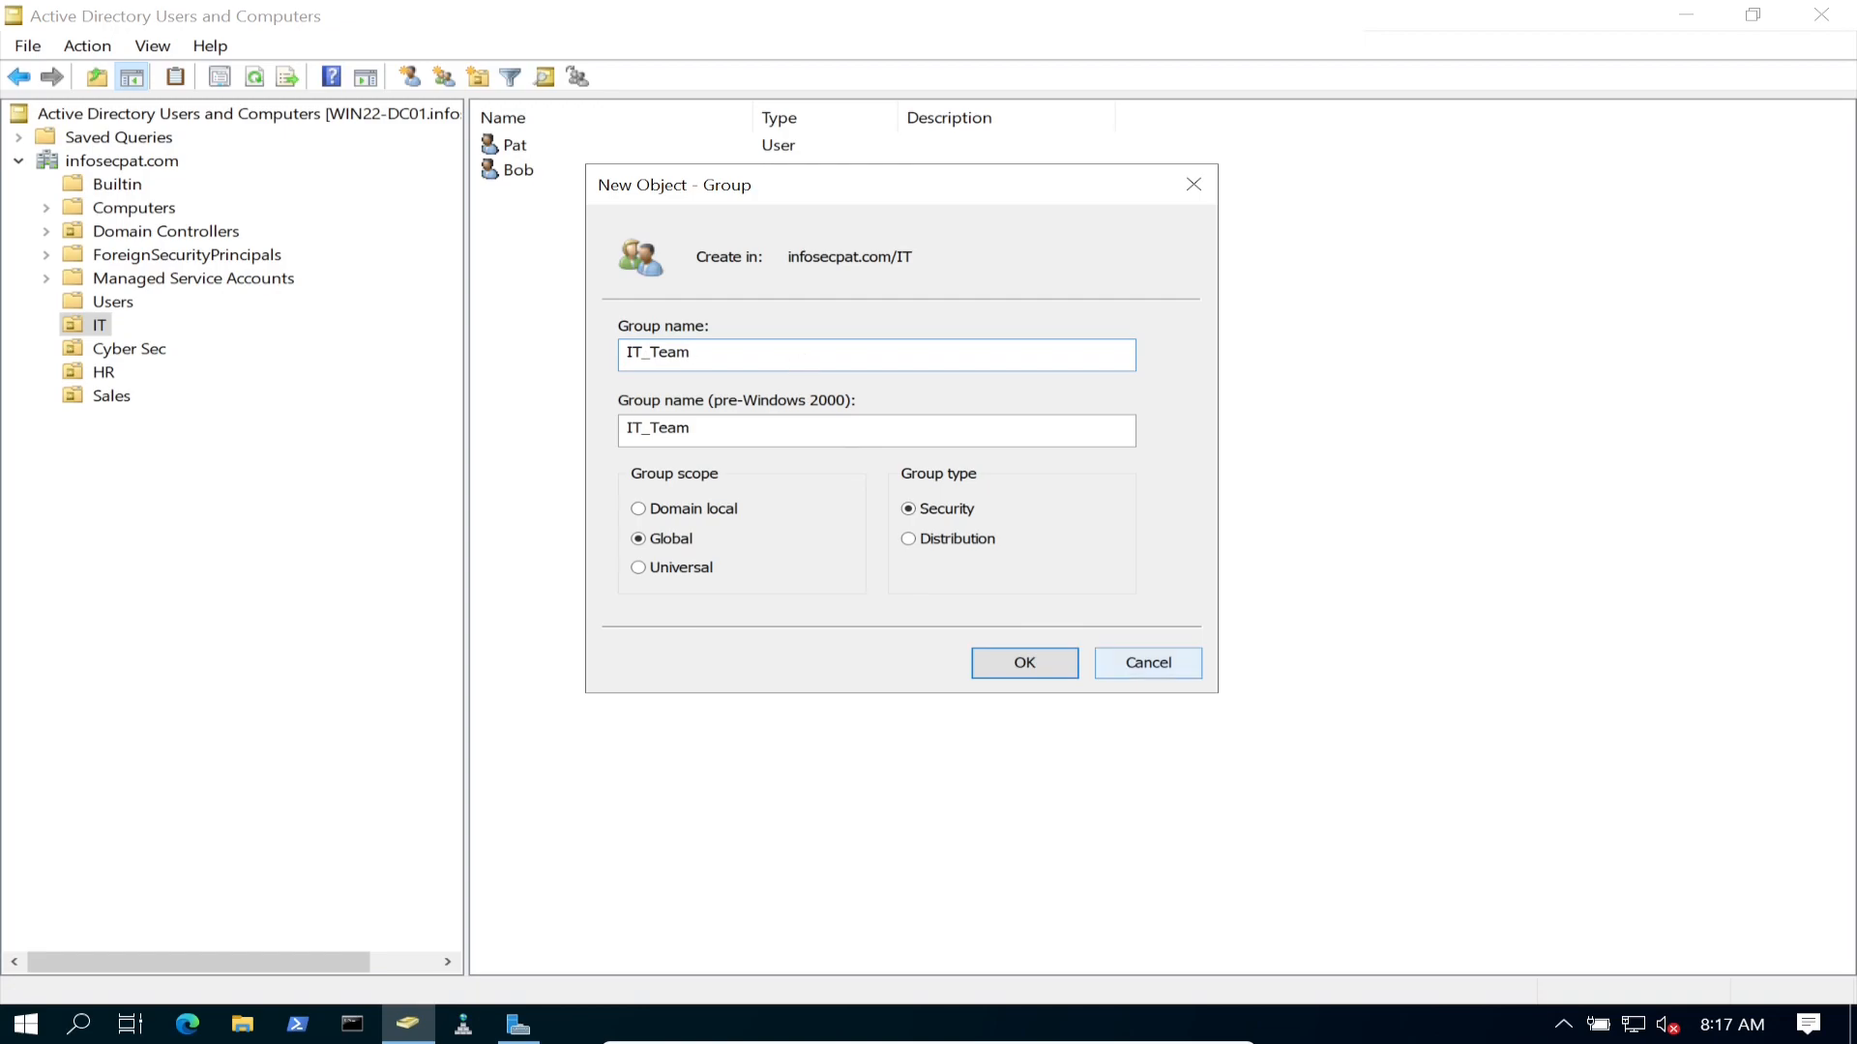
left_click(1021, 662)
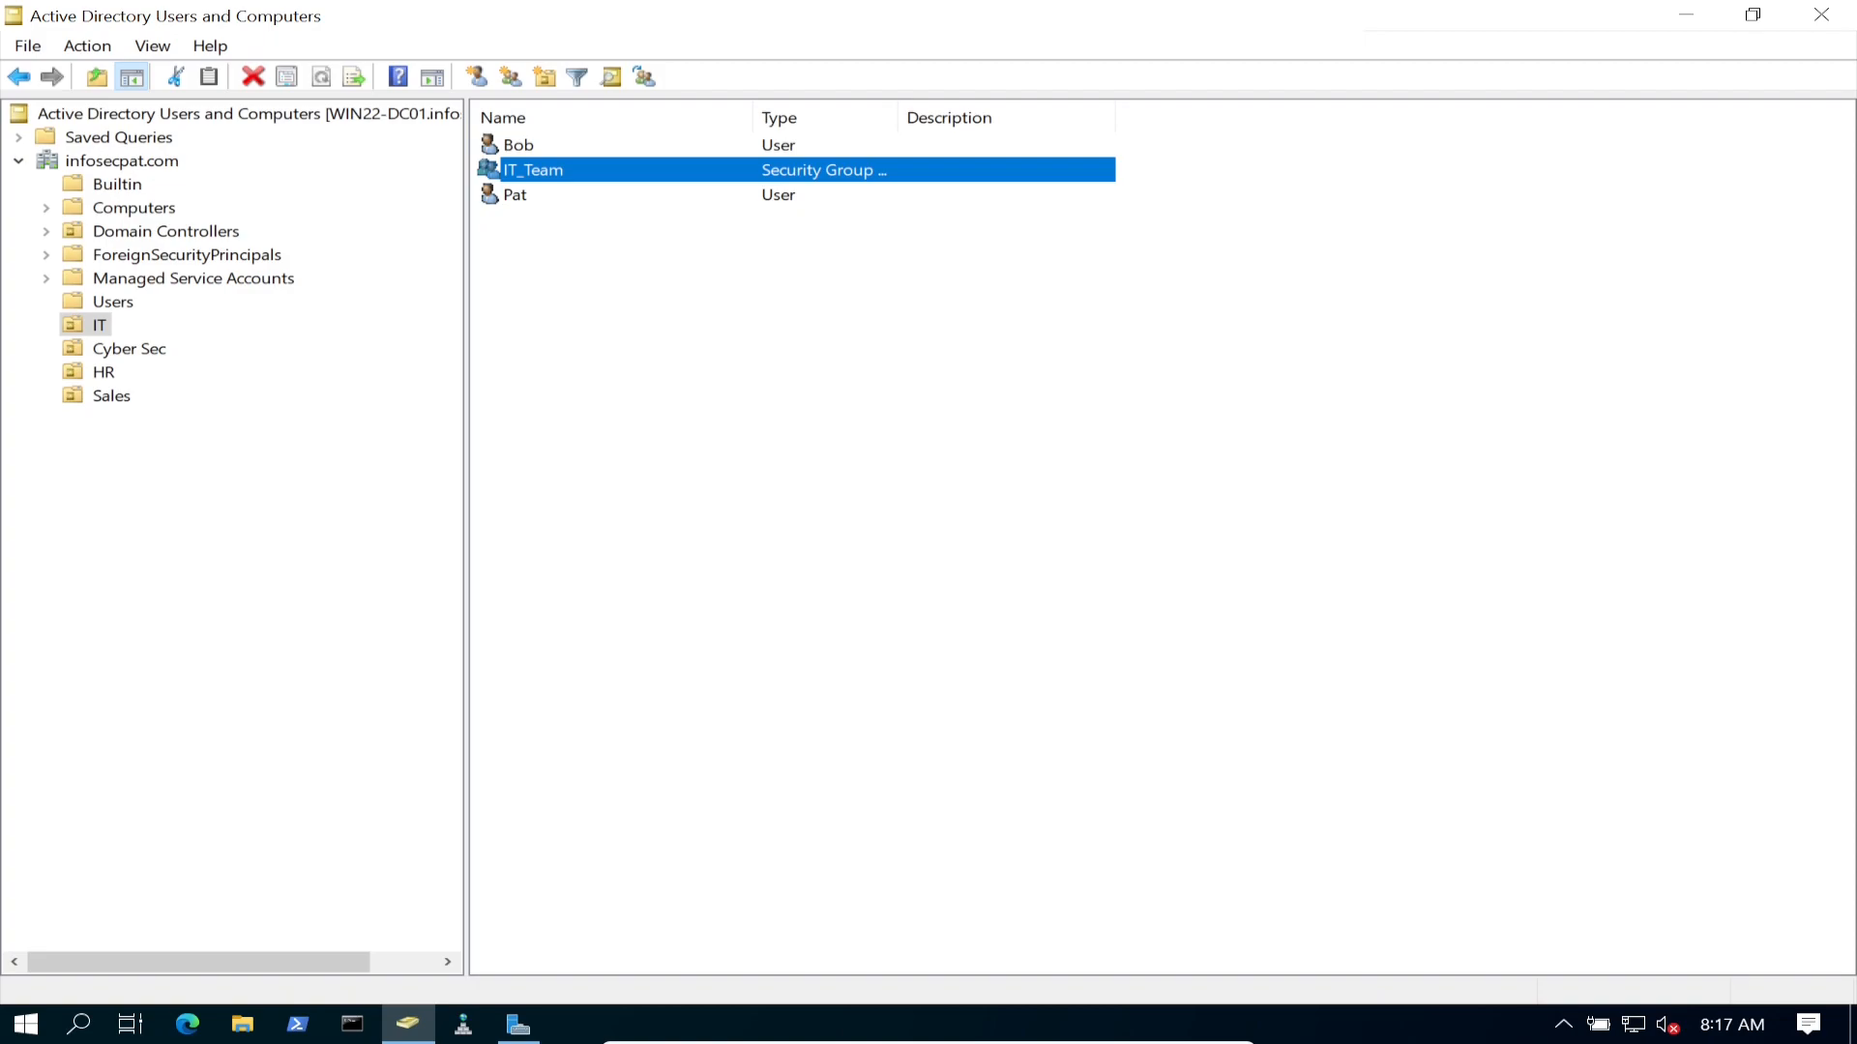
- Add Pat as a member of IT_Team through the group's Members list
left_click(514, 193)
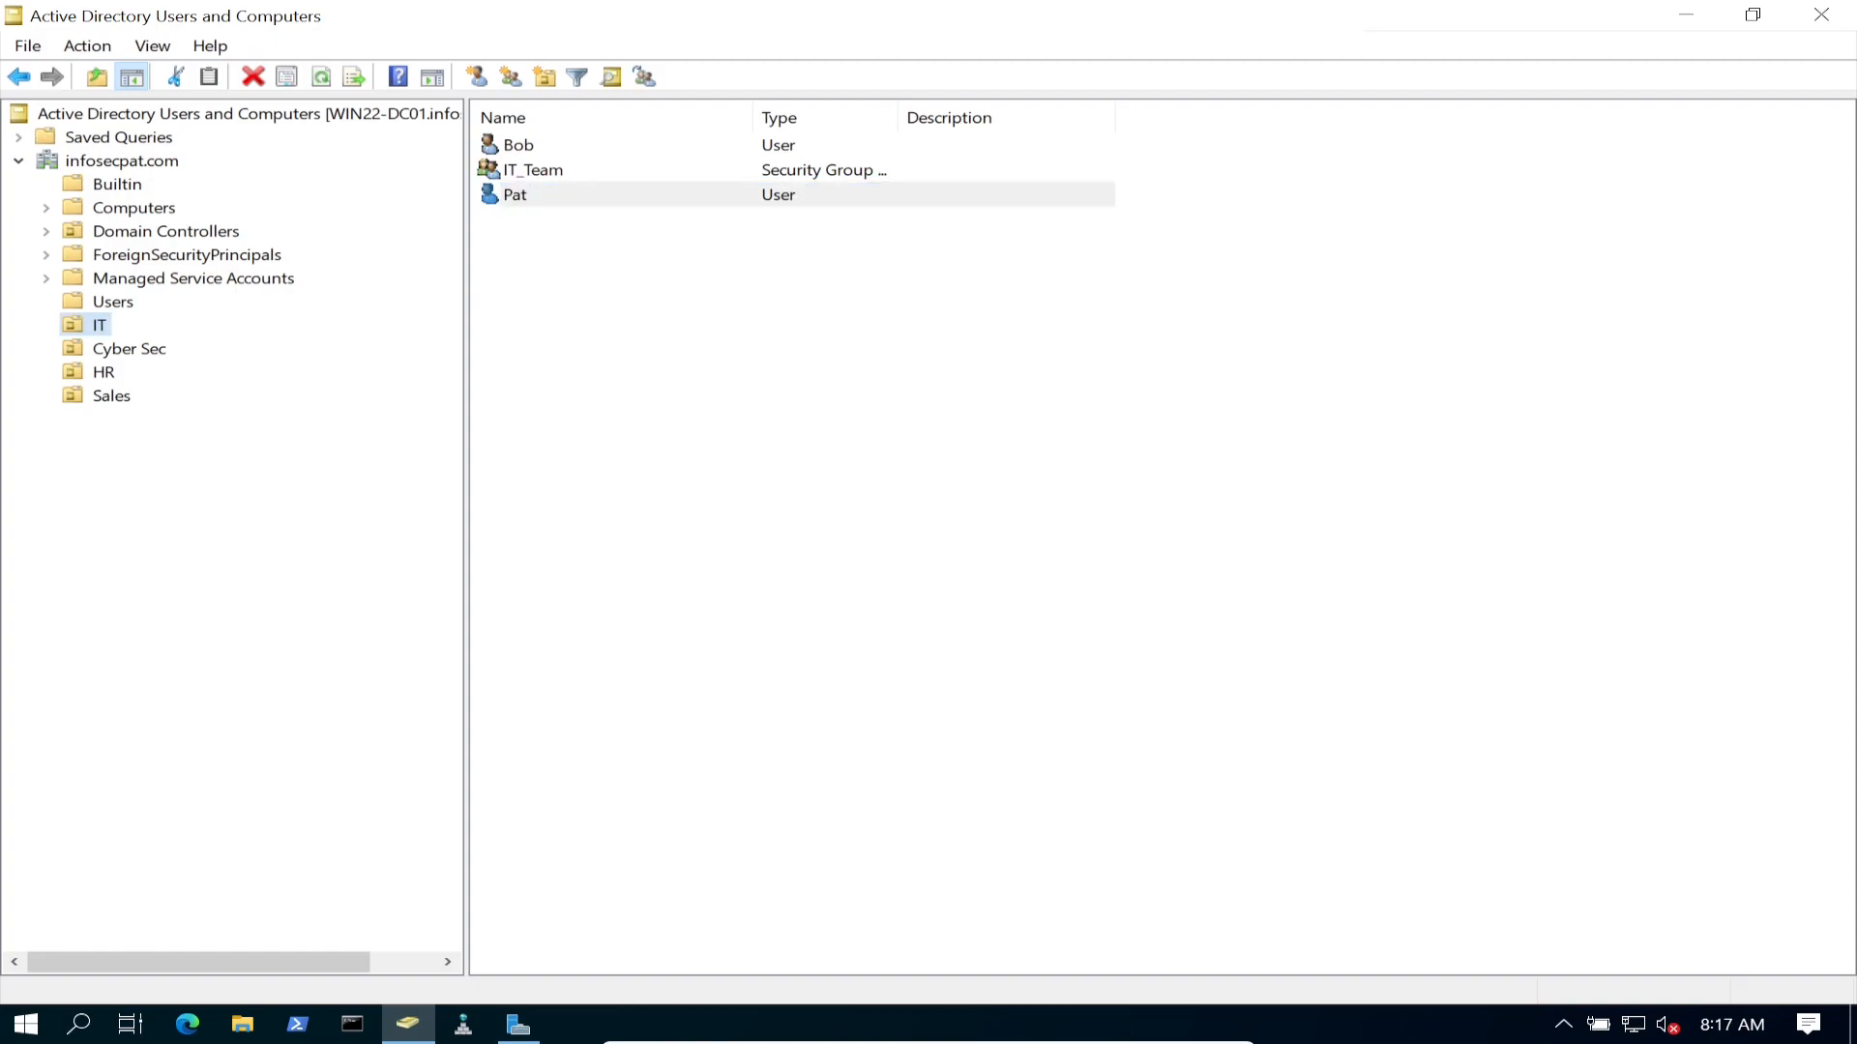
double_click(532, 170)
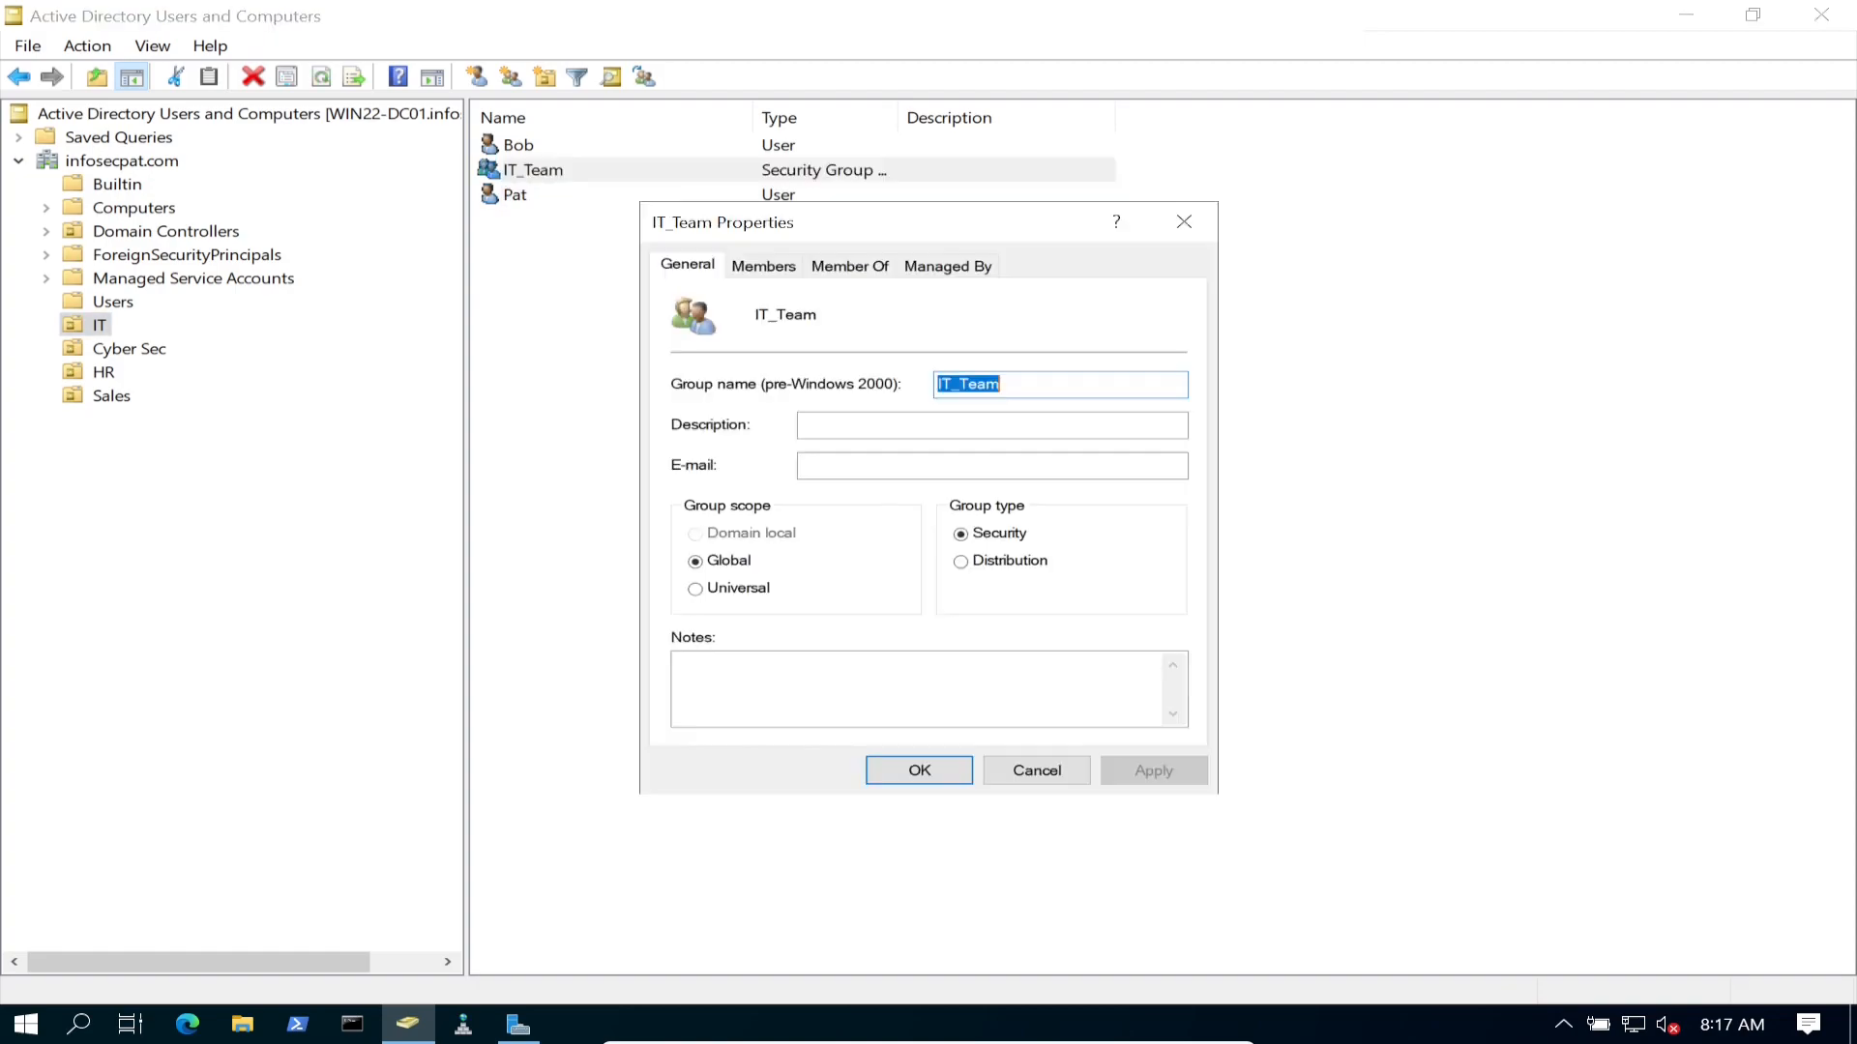
left_click(762, 265)
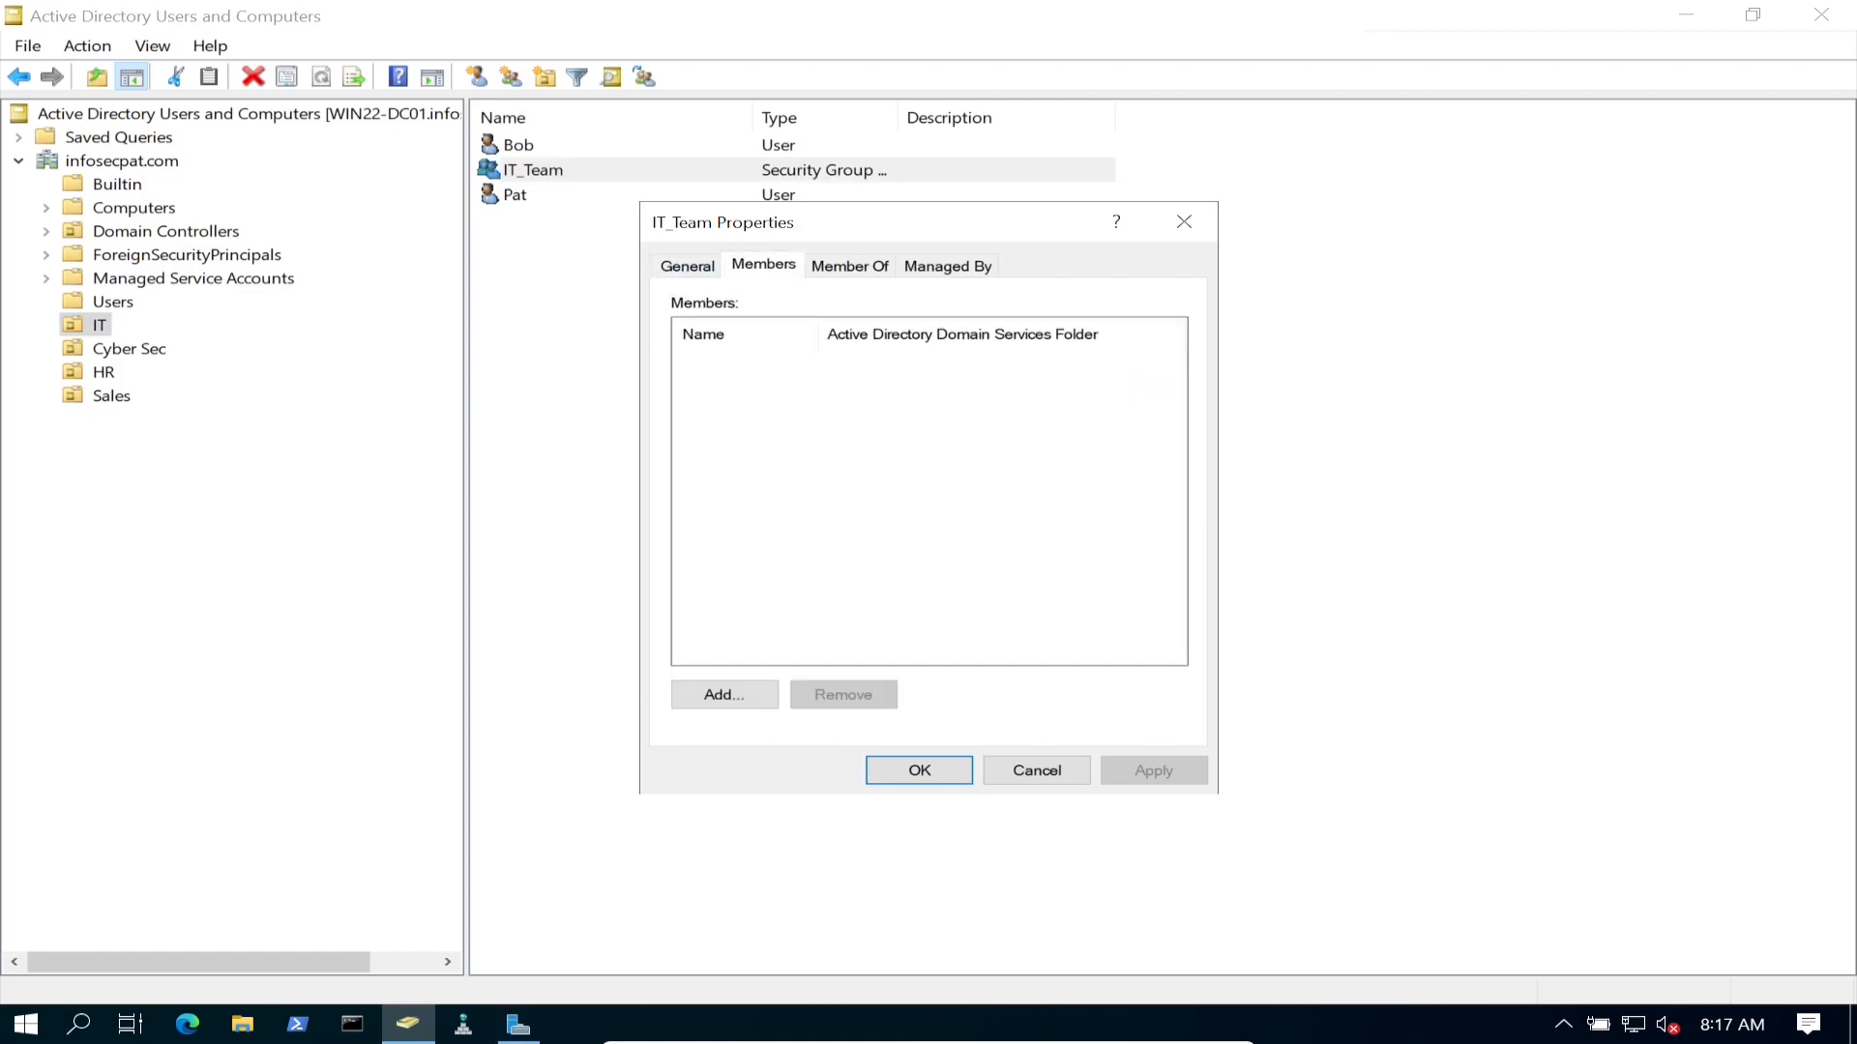
left_click(721, 694)
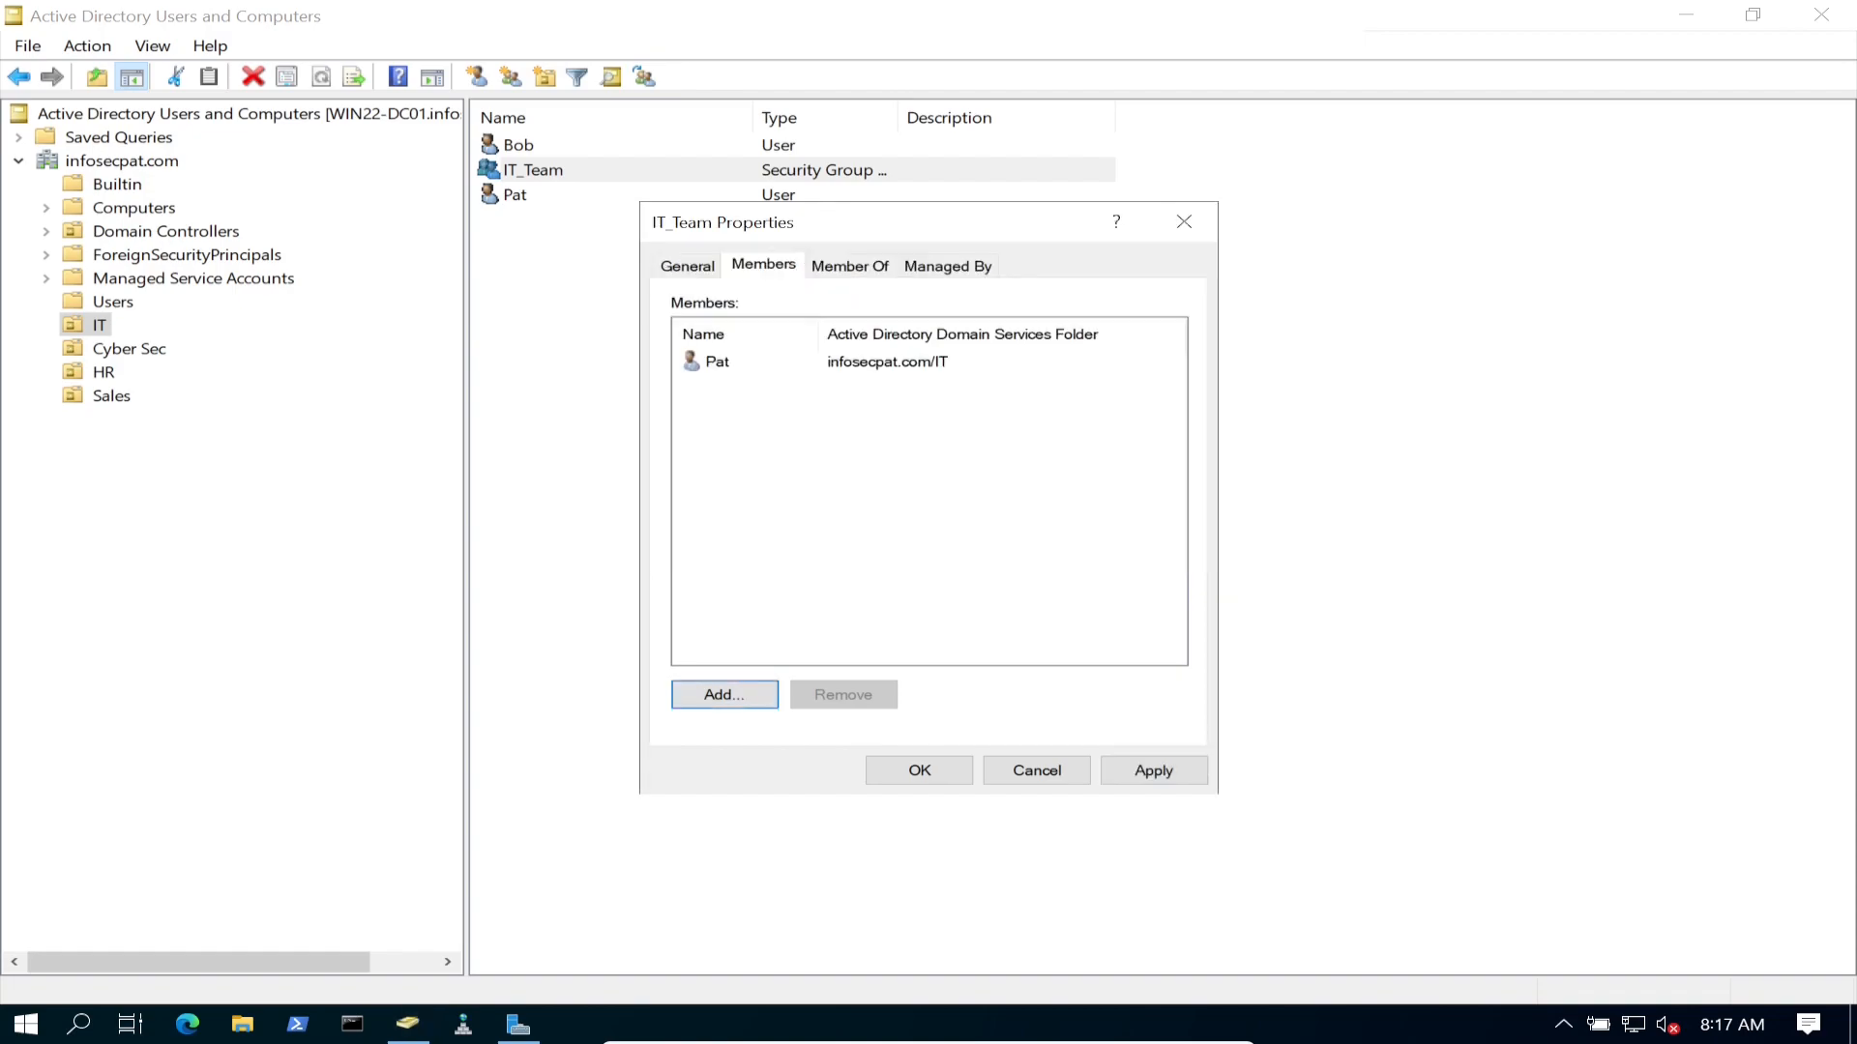
left_click(723, 694)
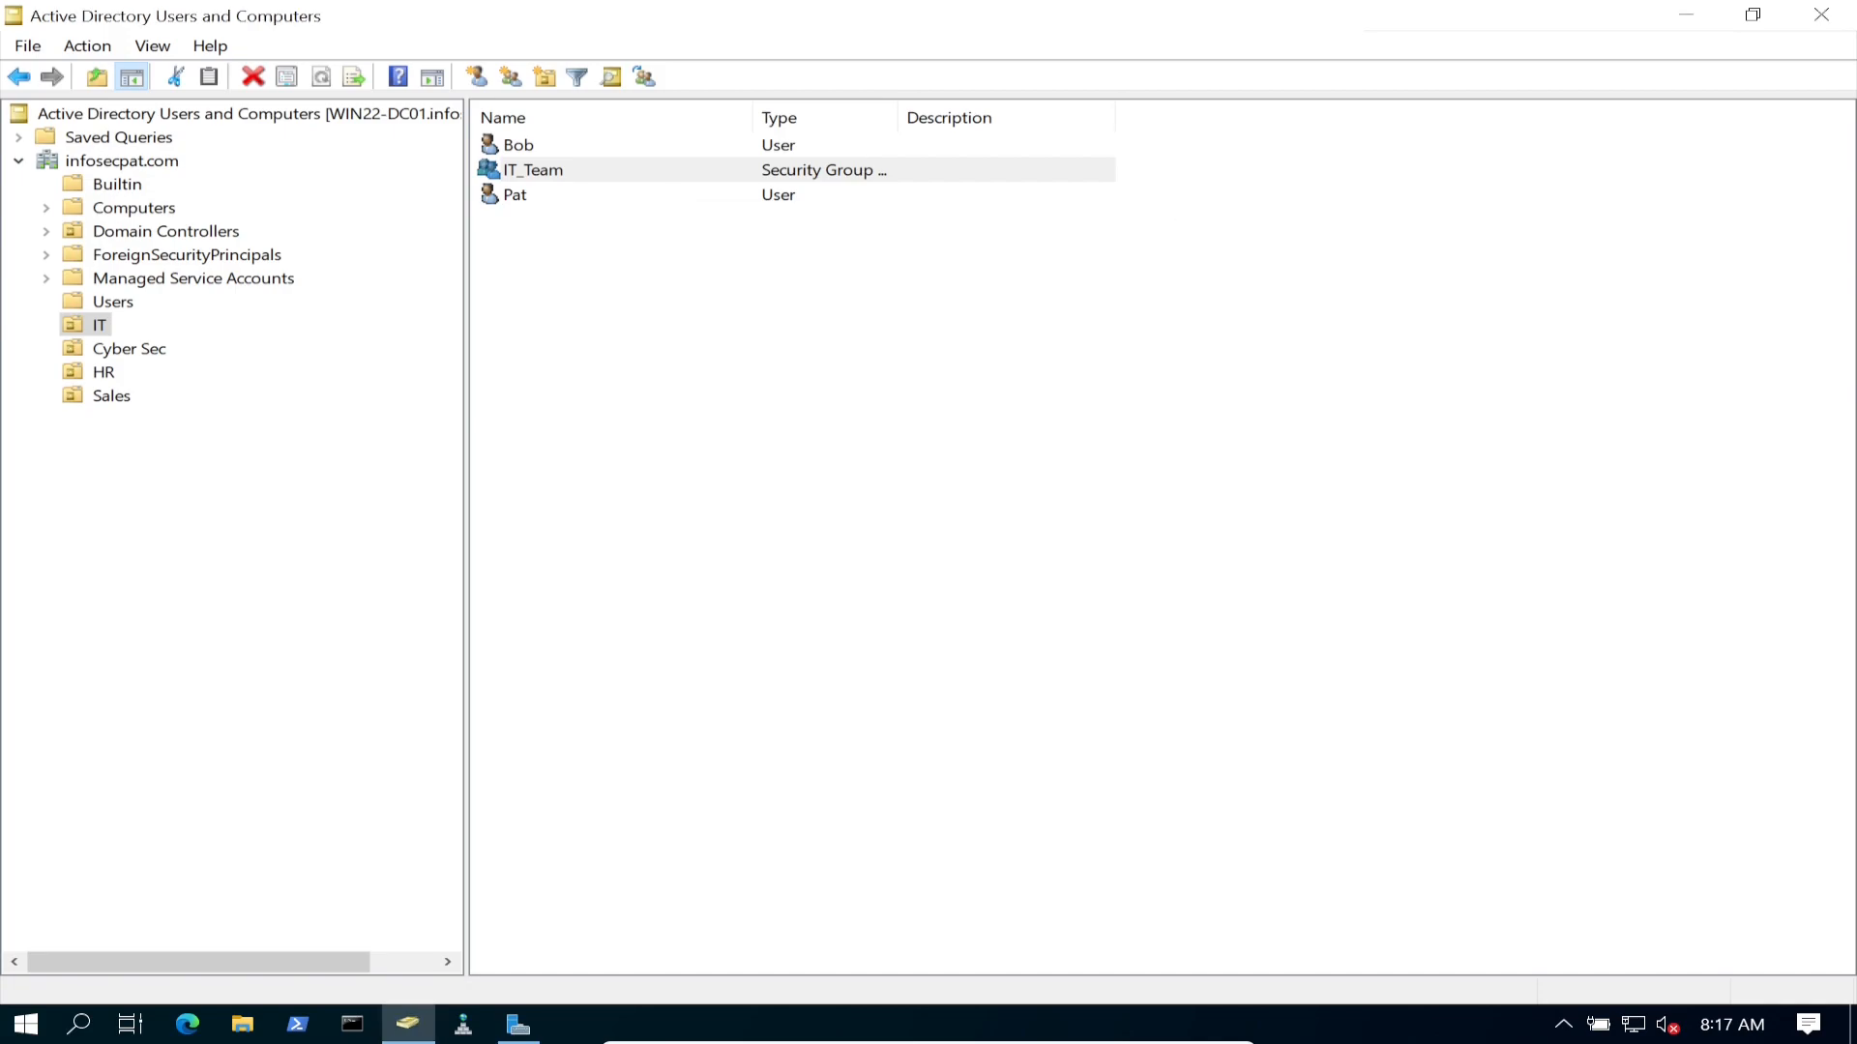
double_click(514, 194)
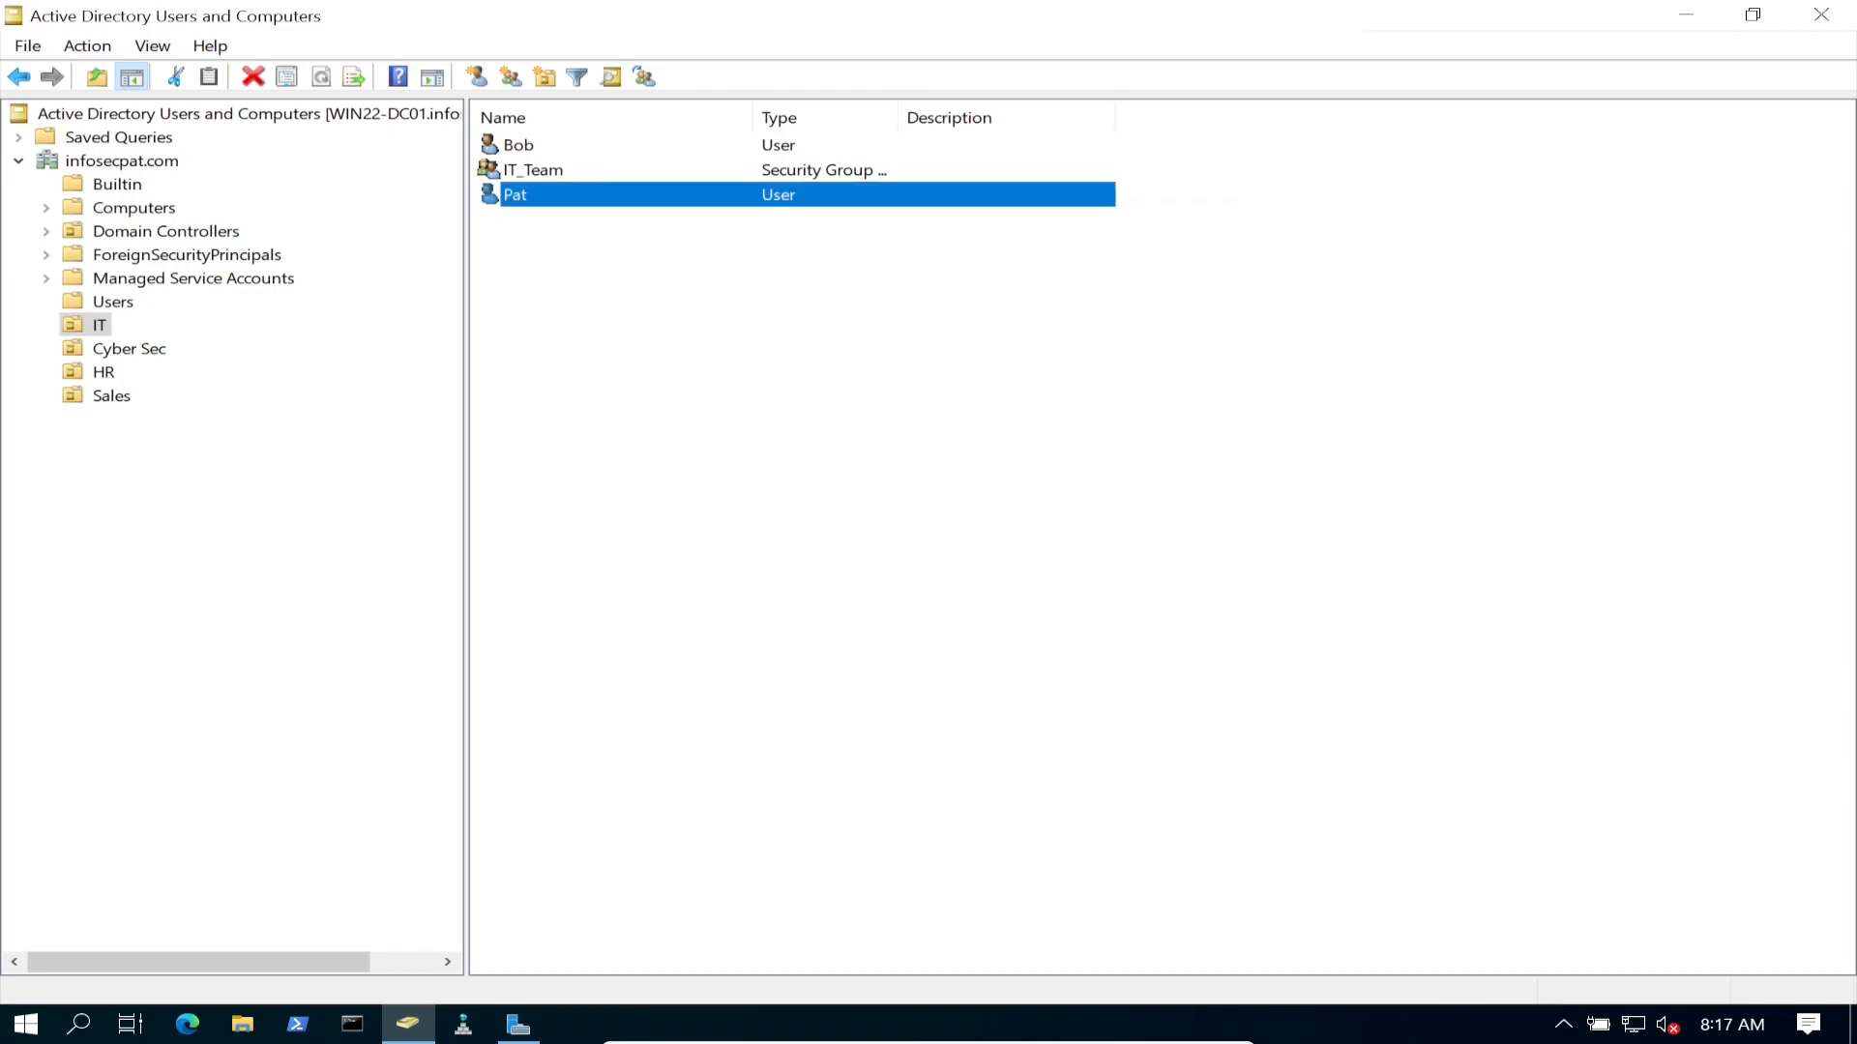
left_click(130, 348)
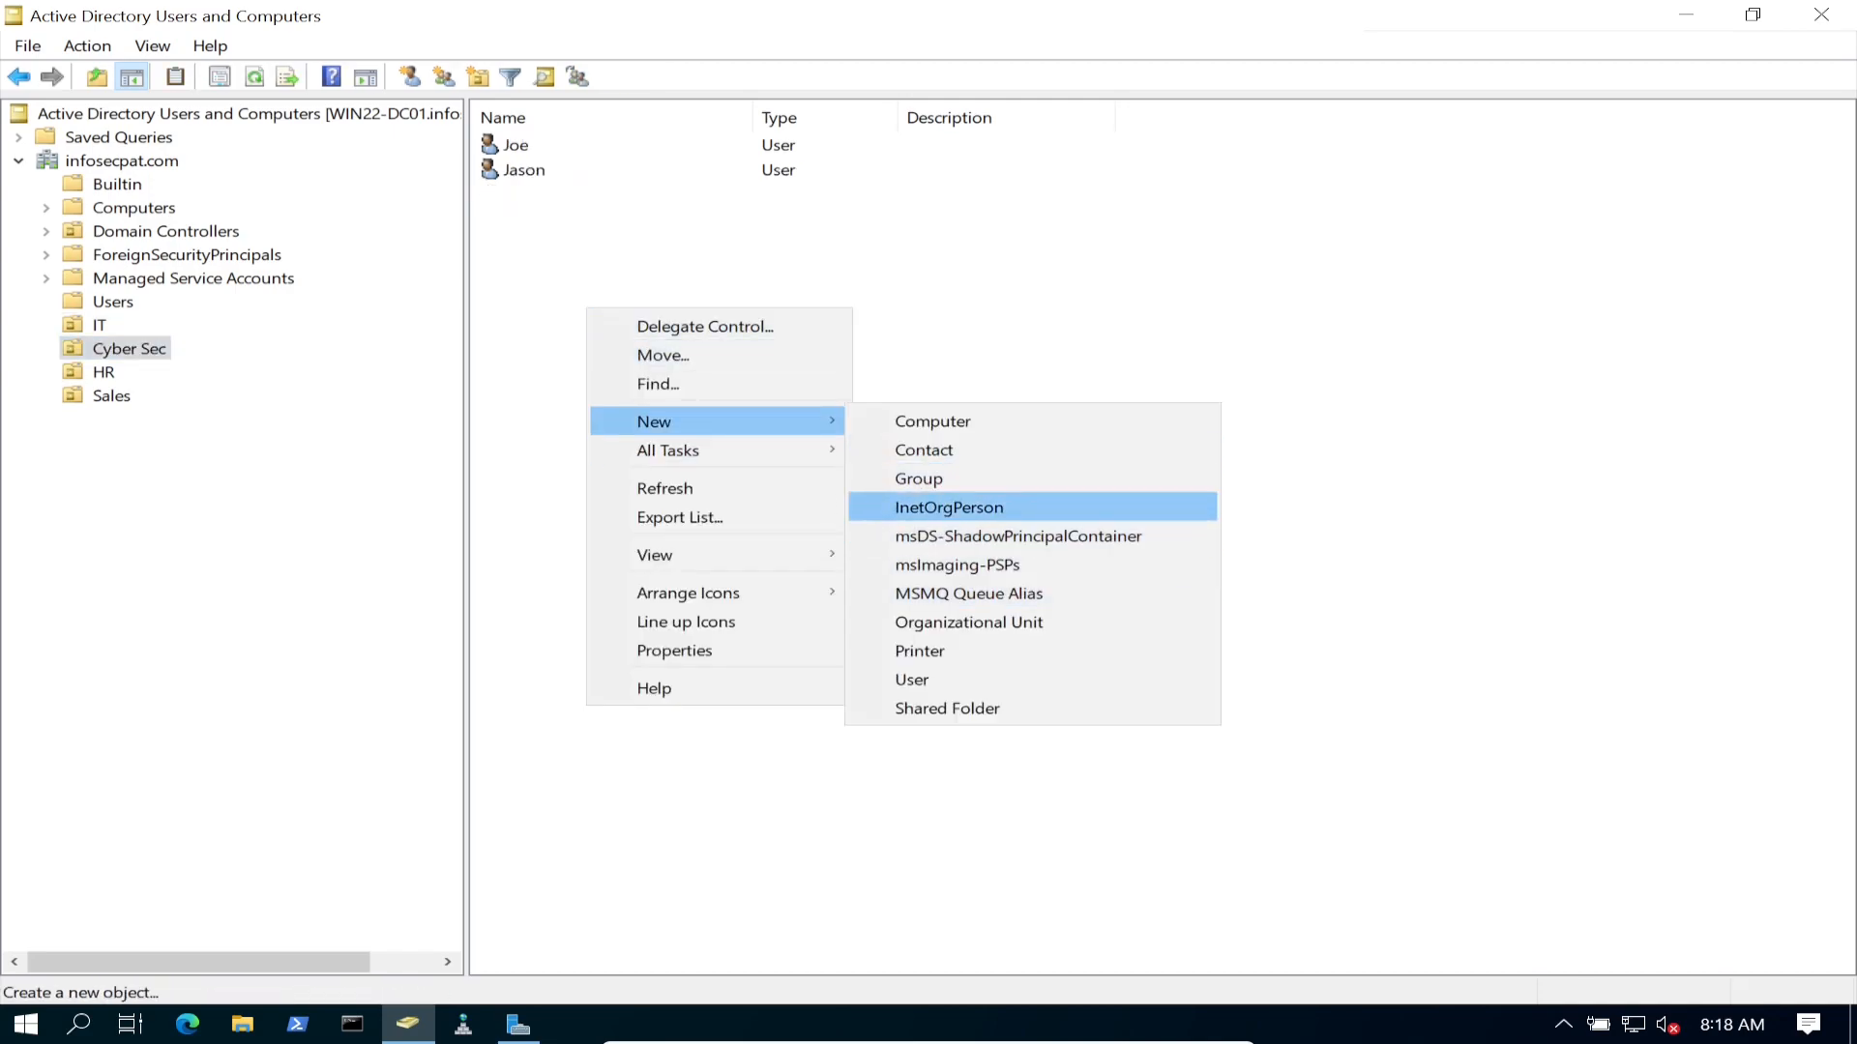
- In Cyber Sec, create a security group named InfoSec_Team
left_click(916, 478)
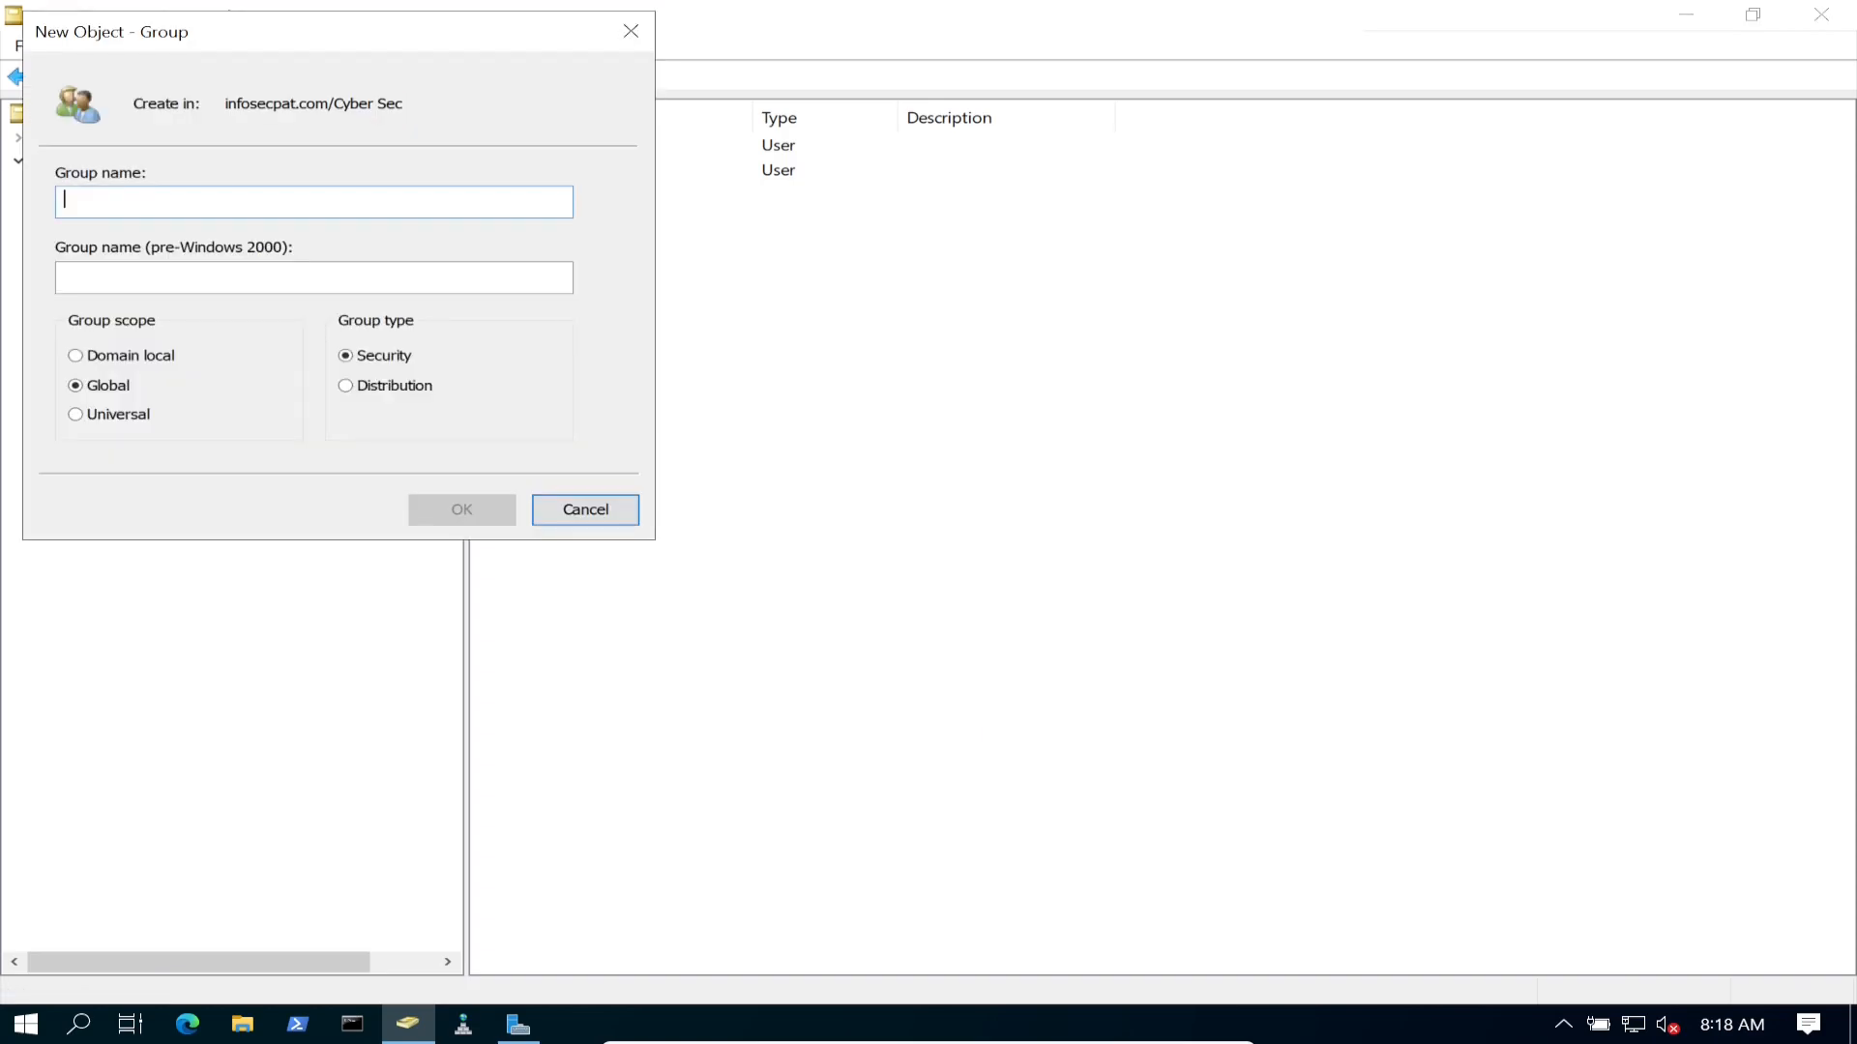
type("InfoSec_Team")
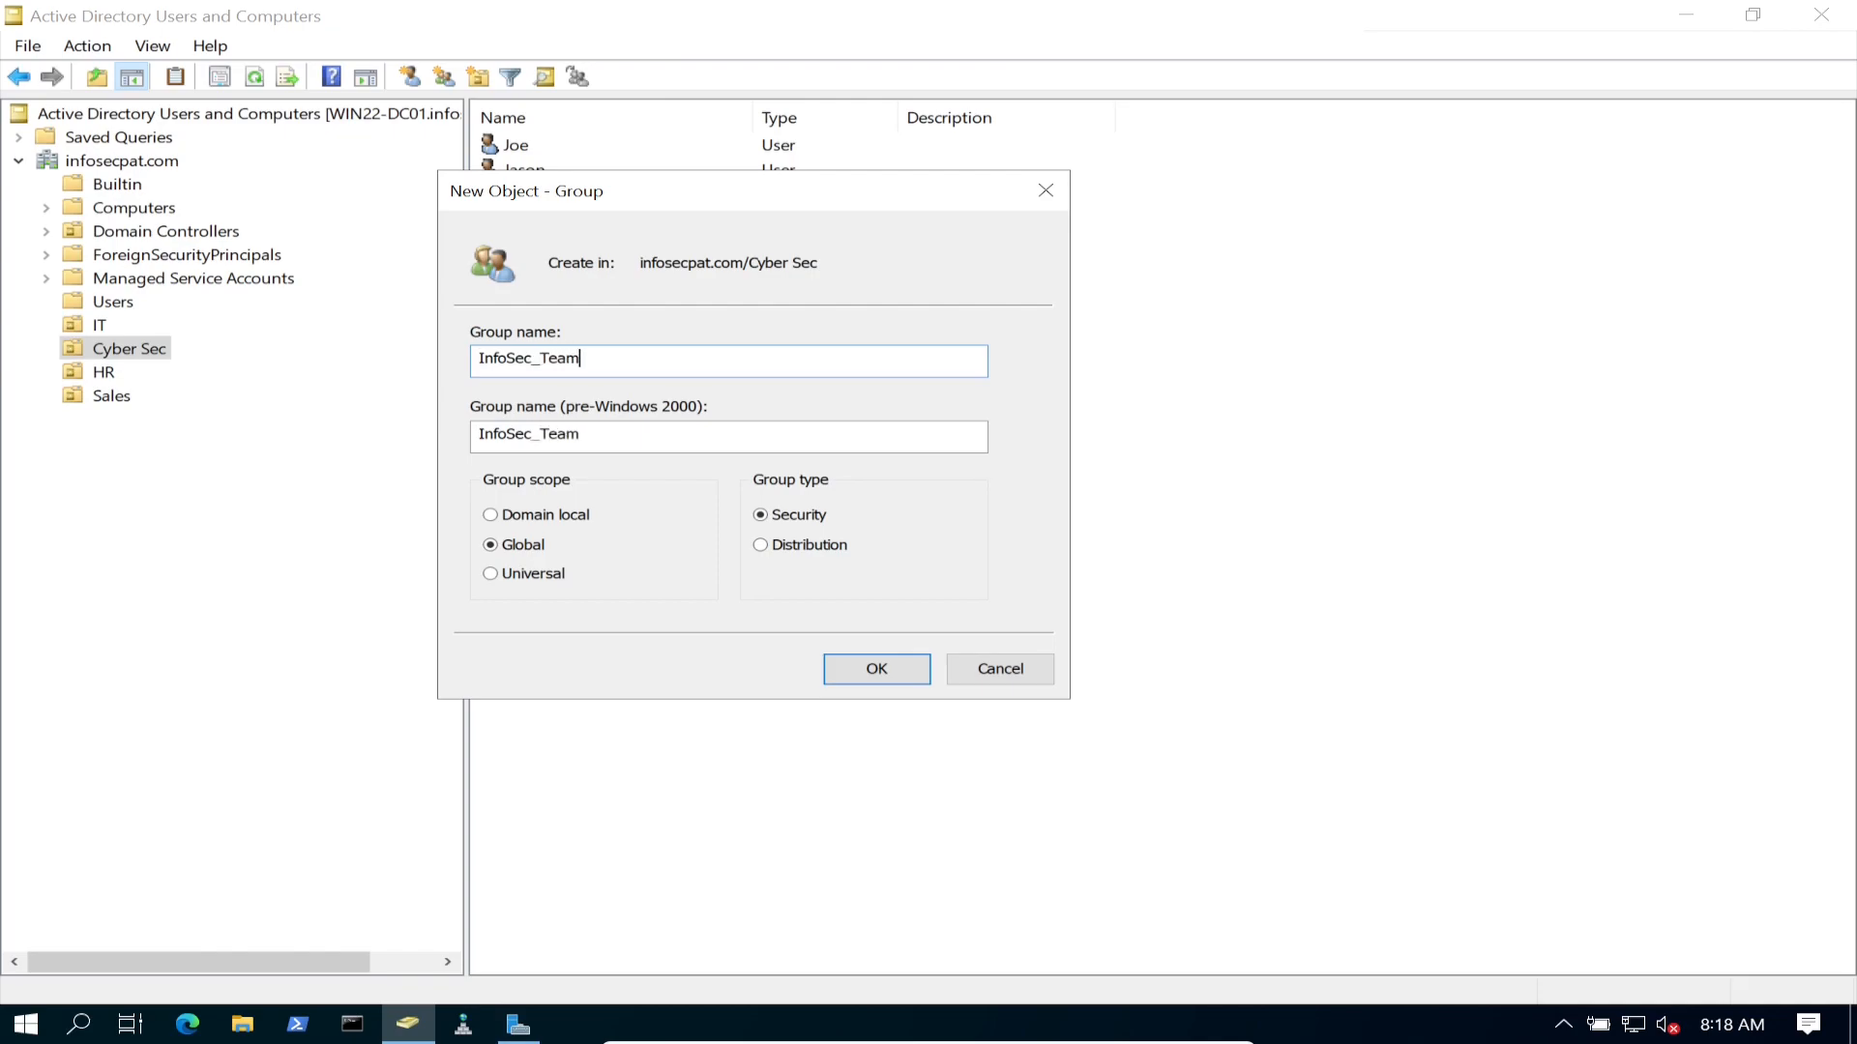
left_click(874, 667)
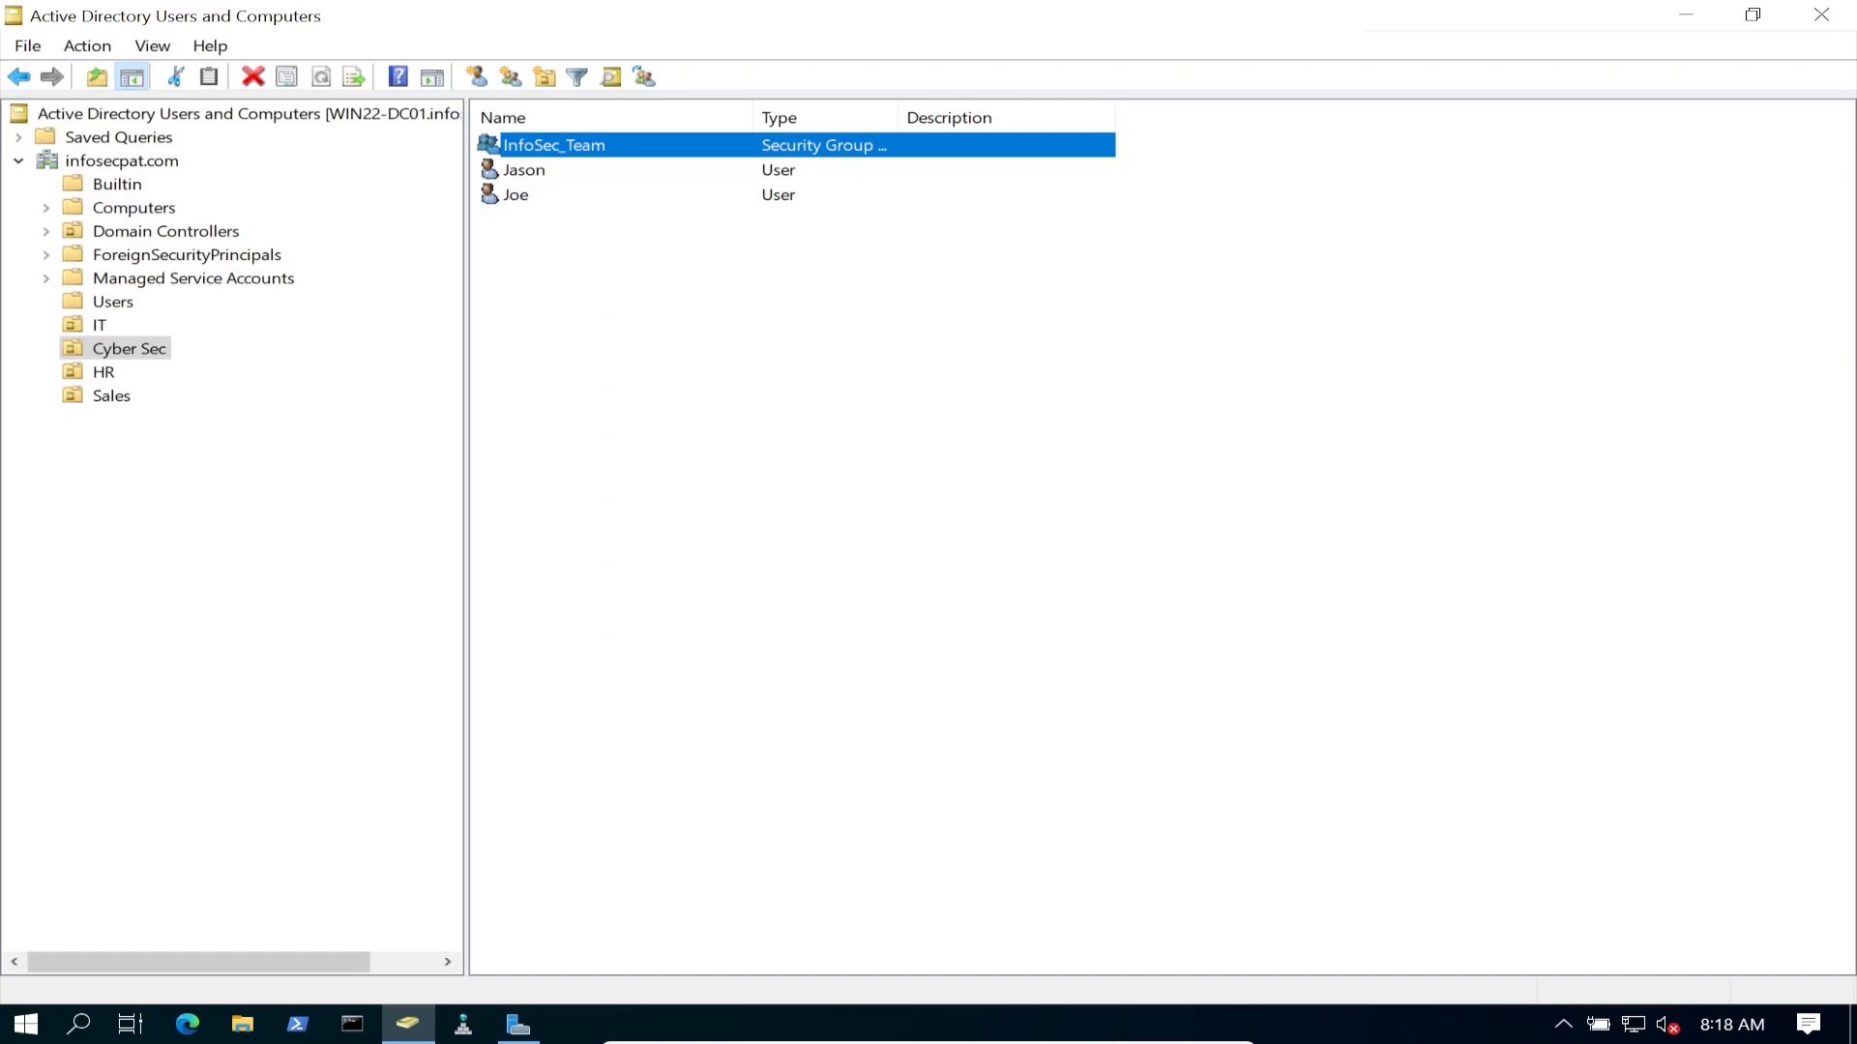
- Add Jason as a member of InfoSec_Team through its Members list
double_click(551, 145)
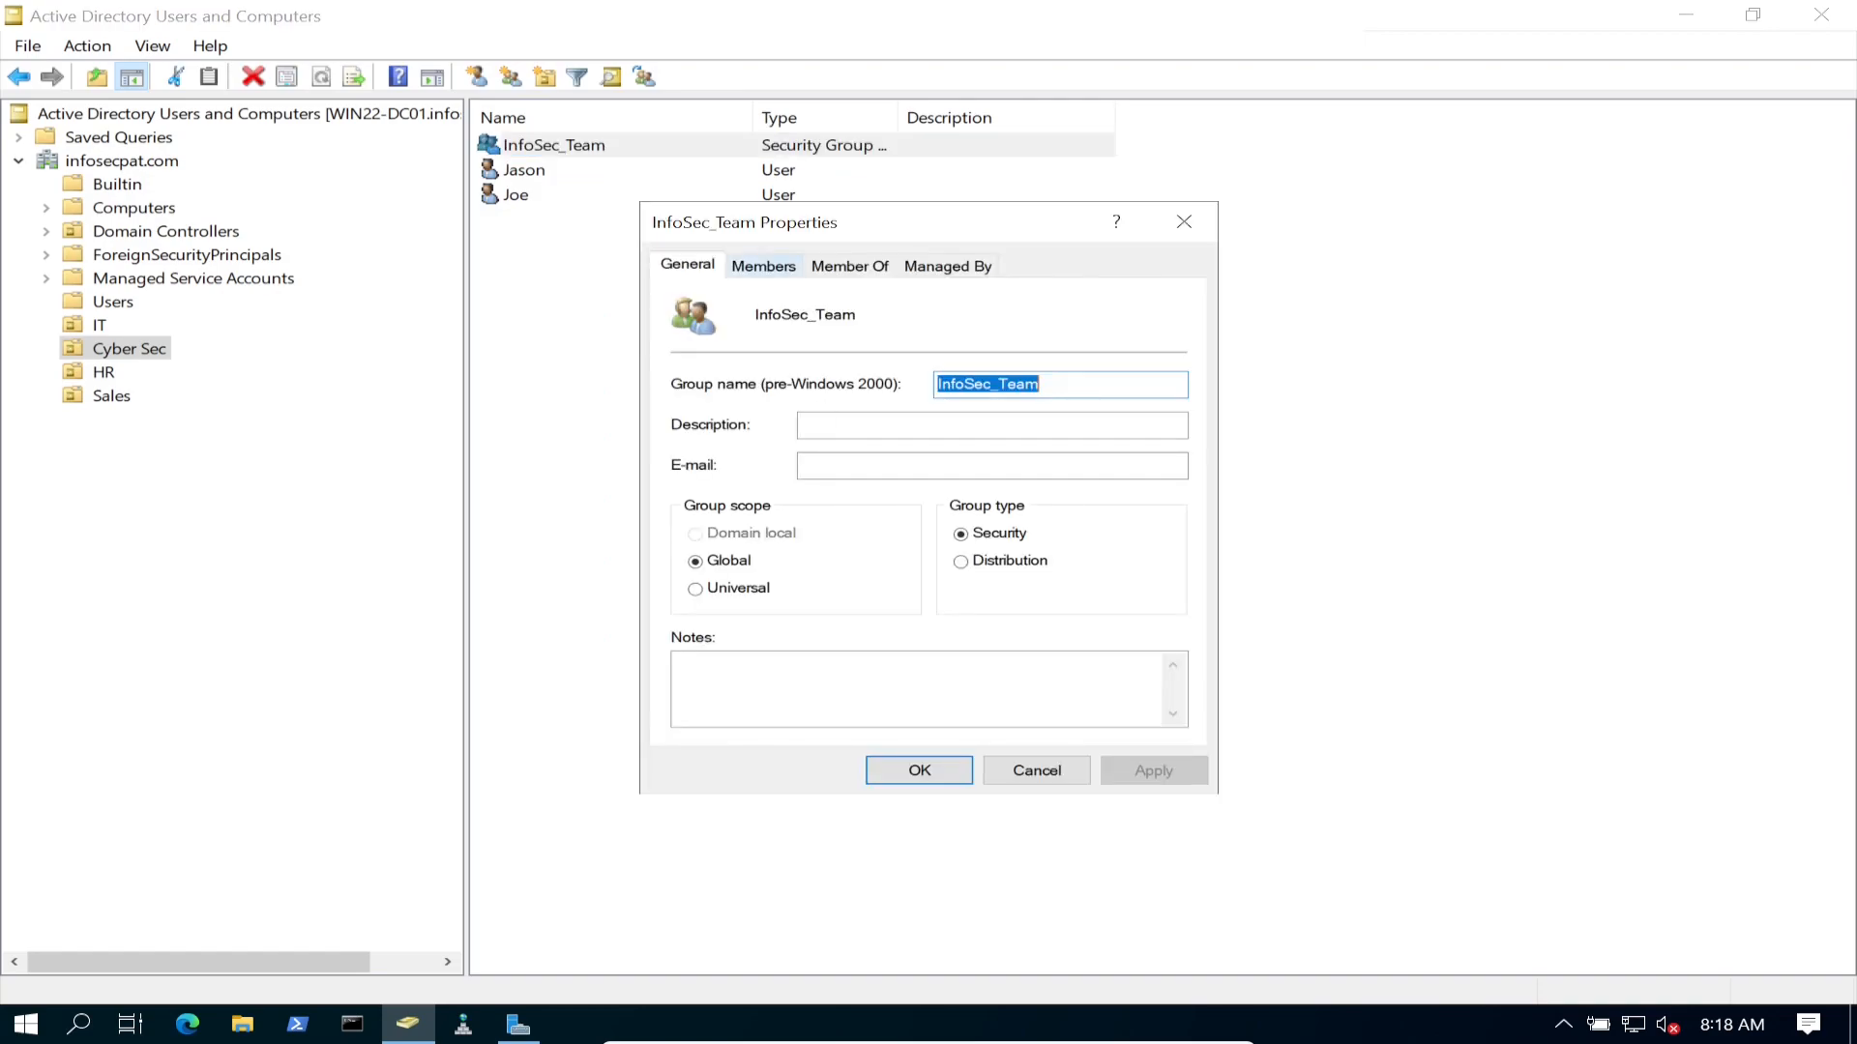
left_click(721, 694)
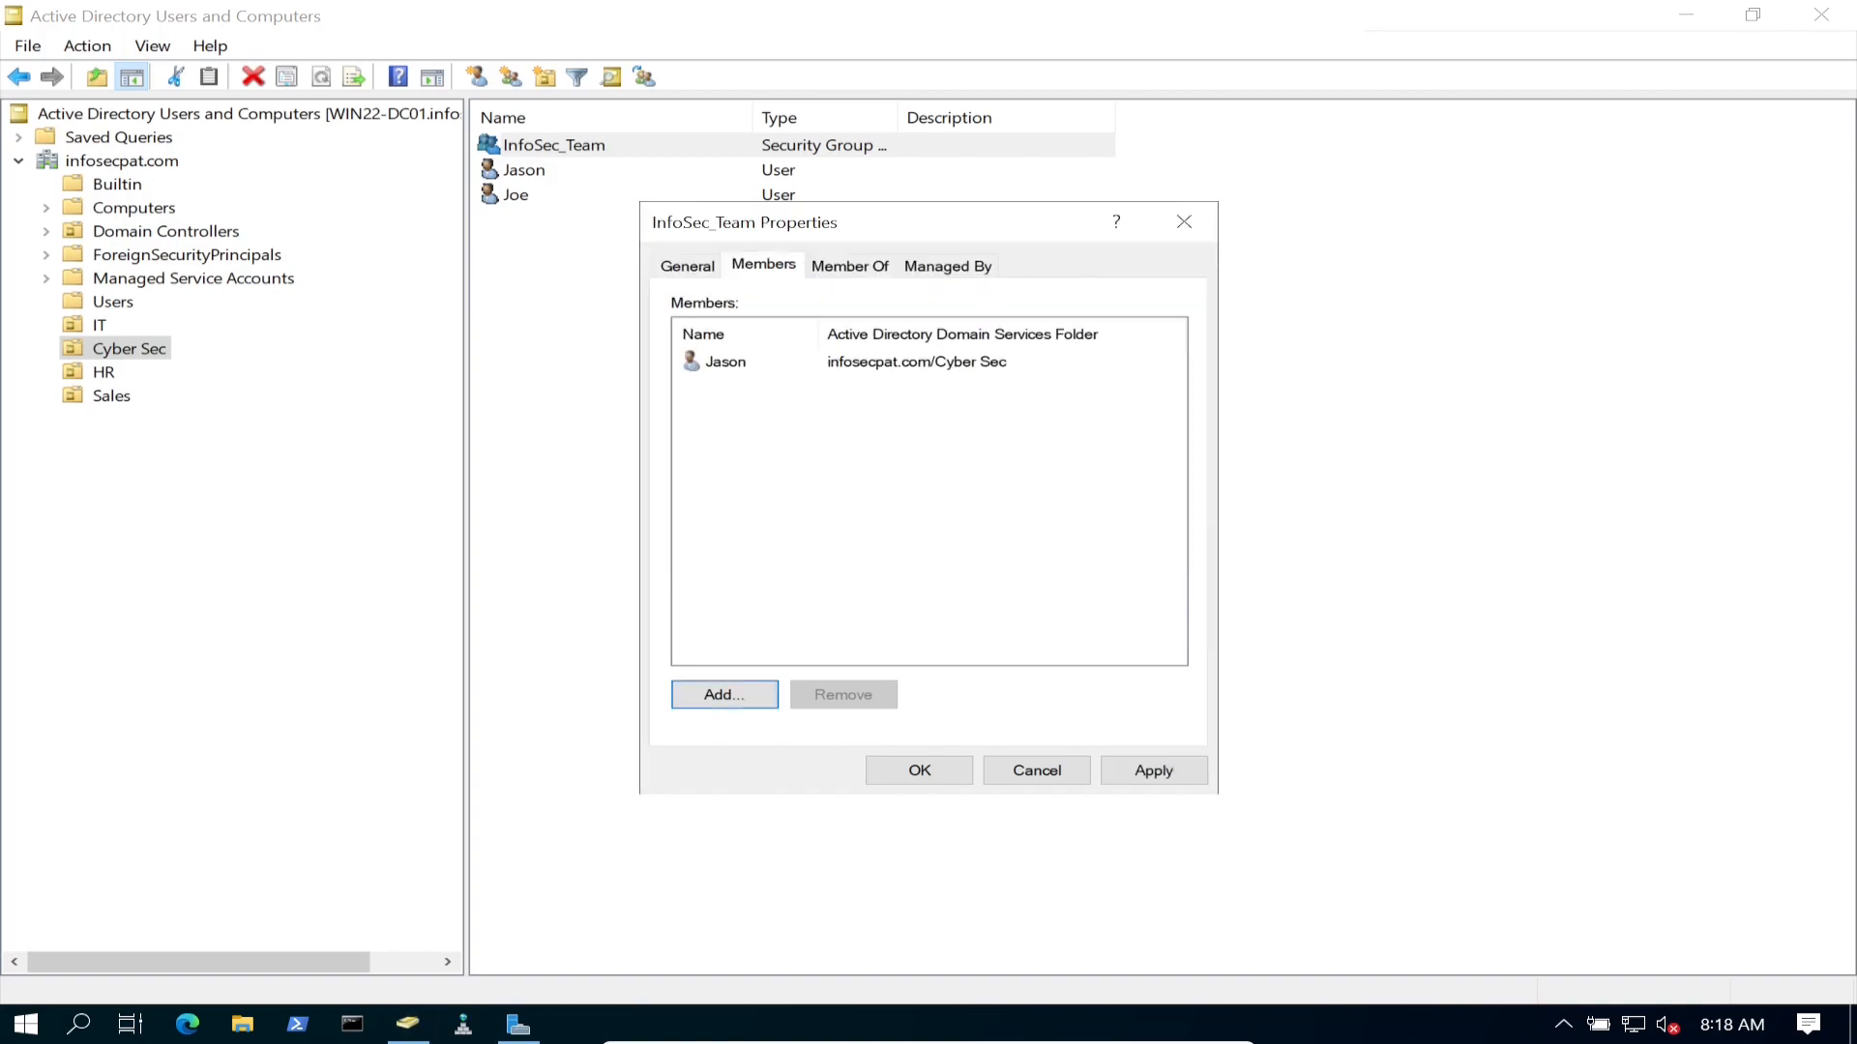
left_click(723, 694)
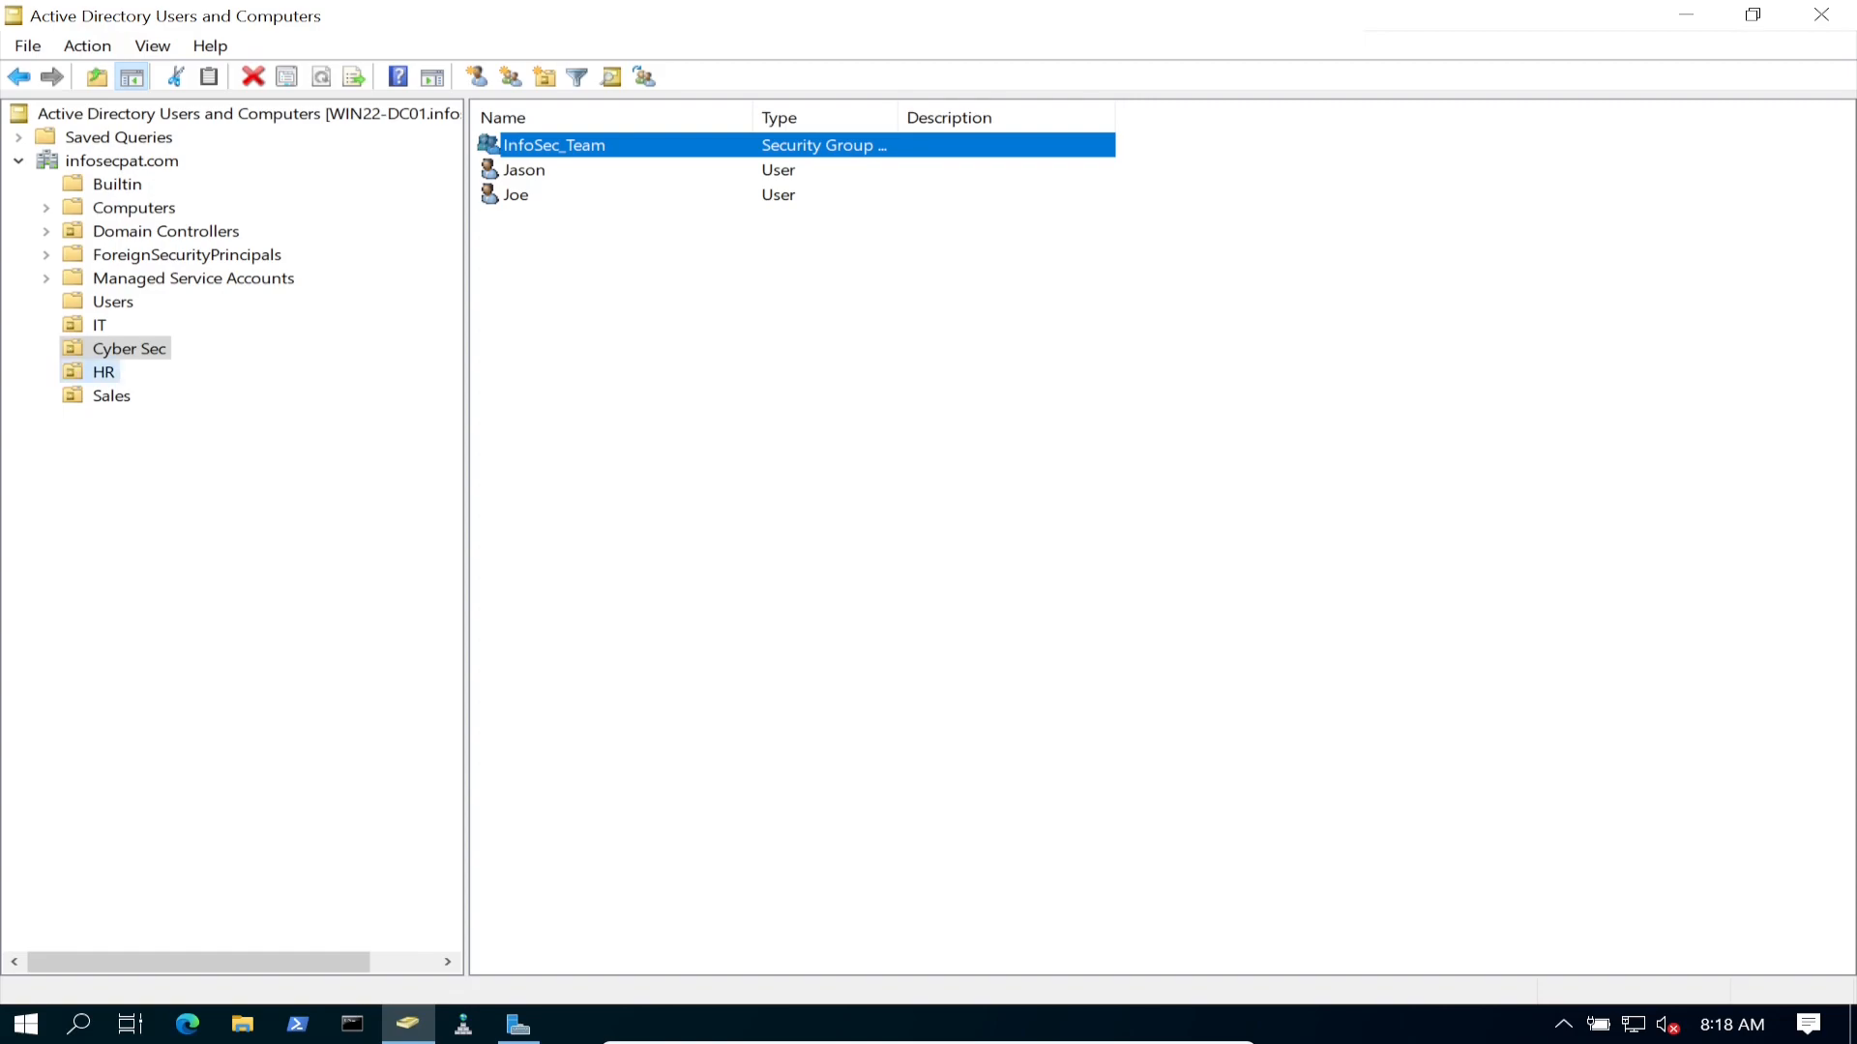
- In the HR unit, create a security group named HR_Team
right_click(103, 371)
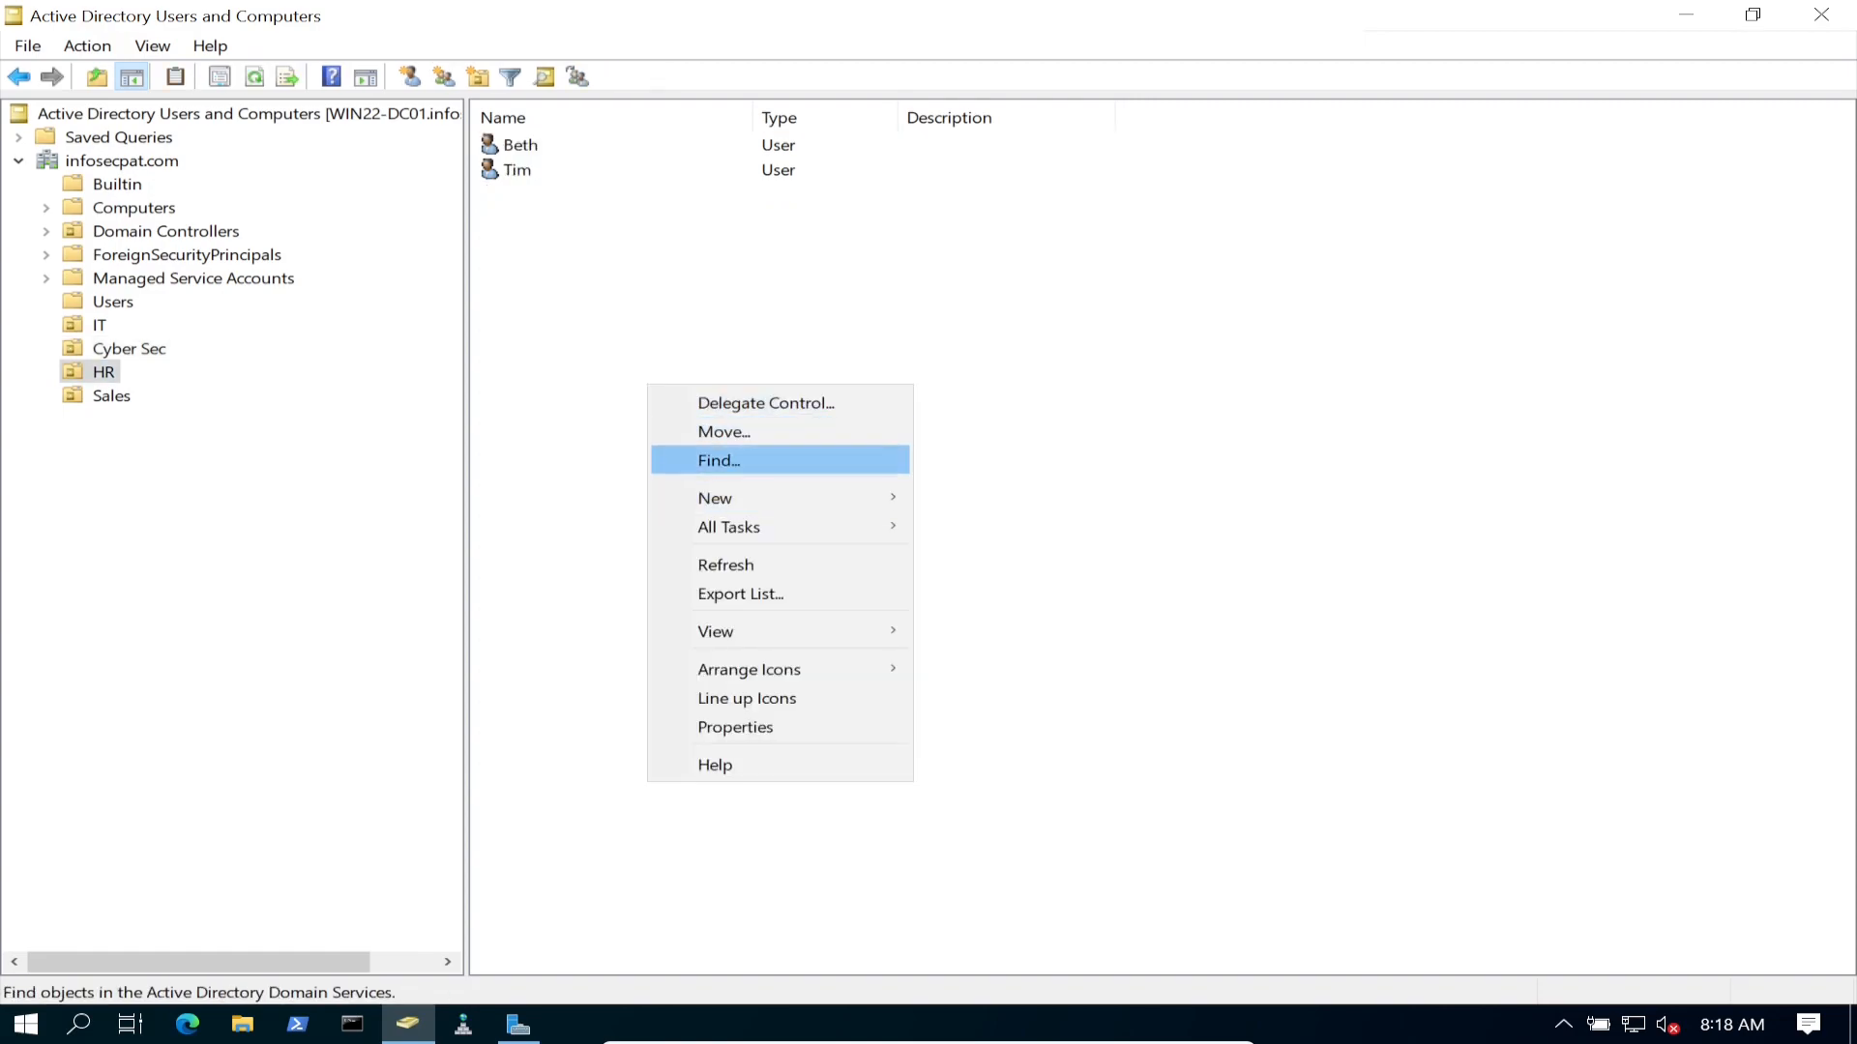
mouse_move(716, 497)
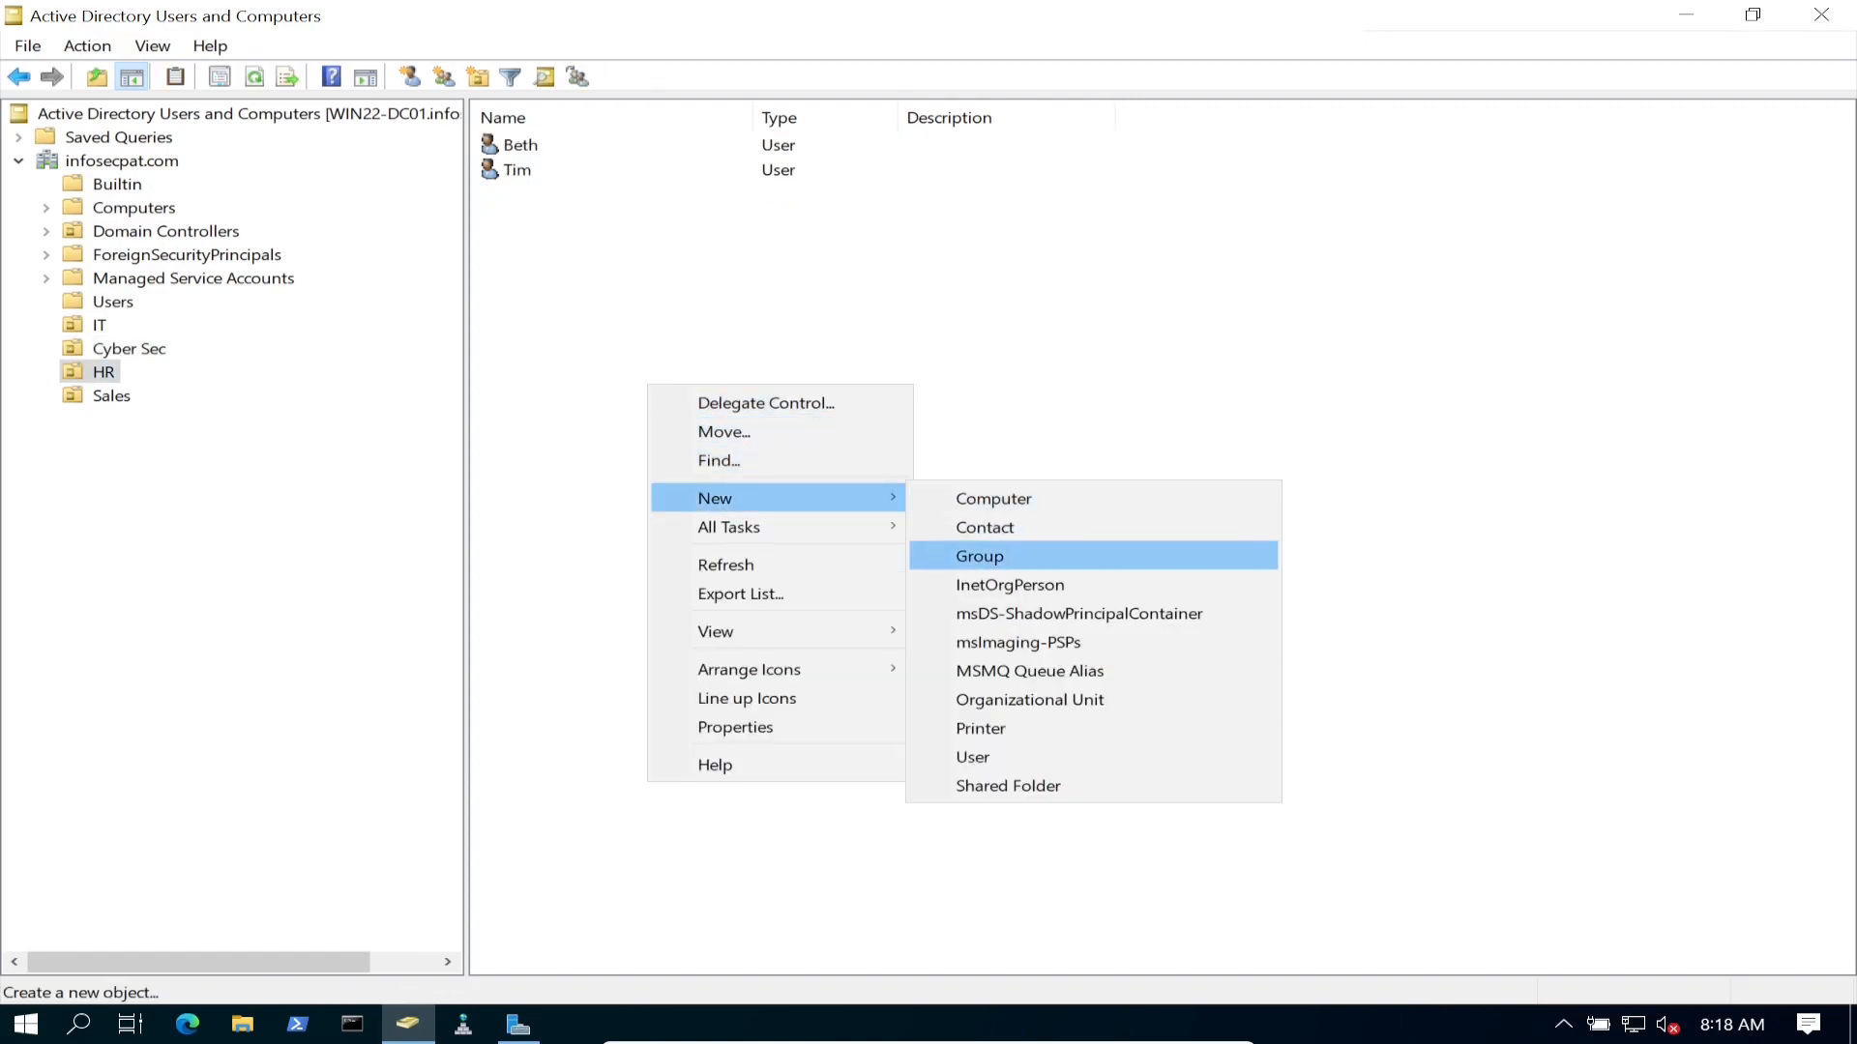
mouse_move(979, 727)
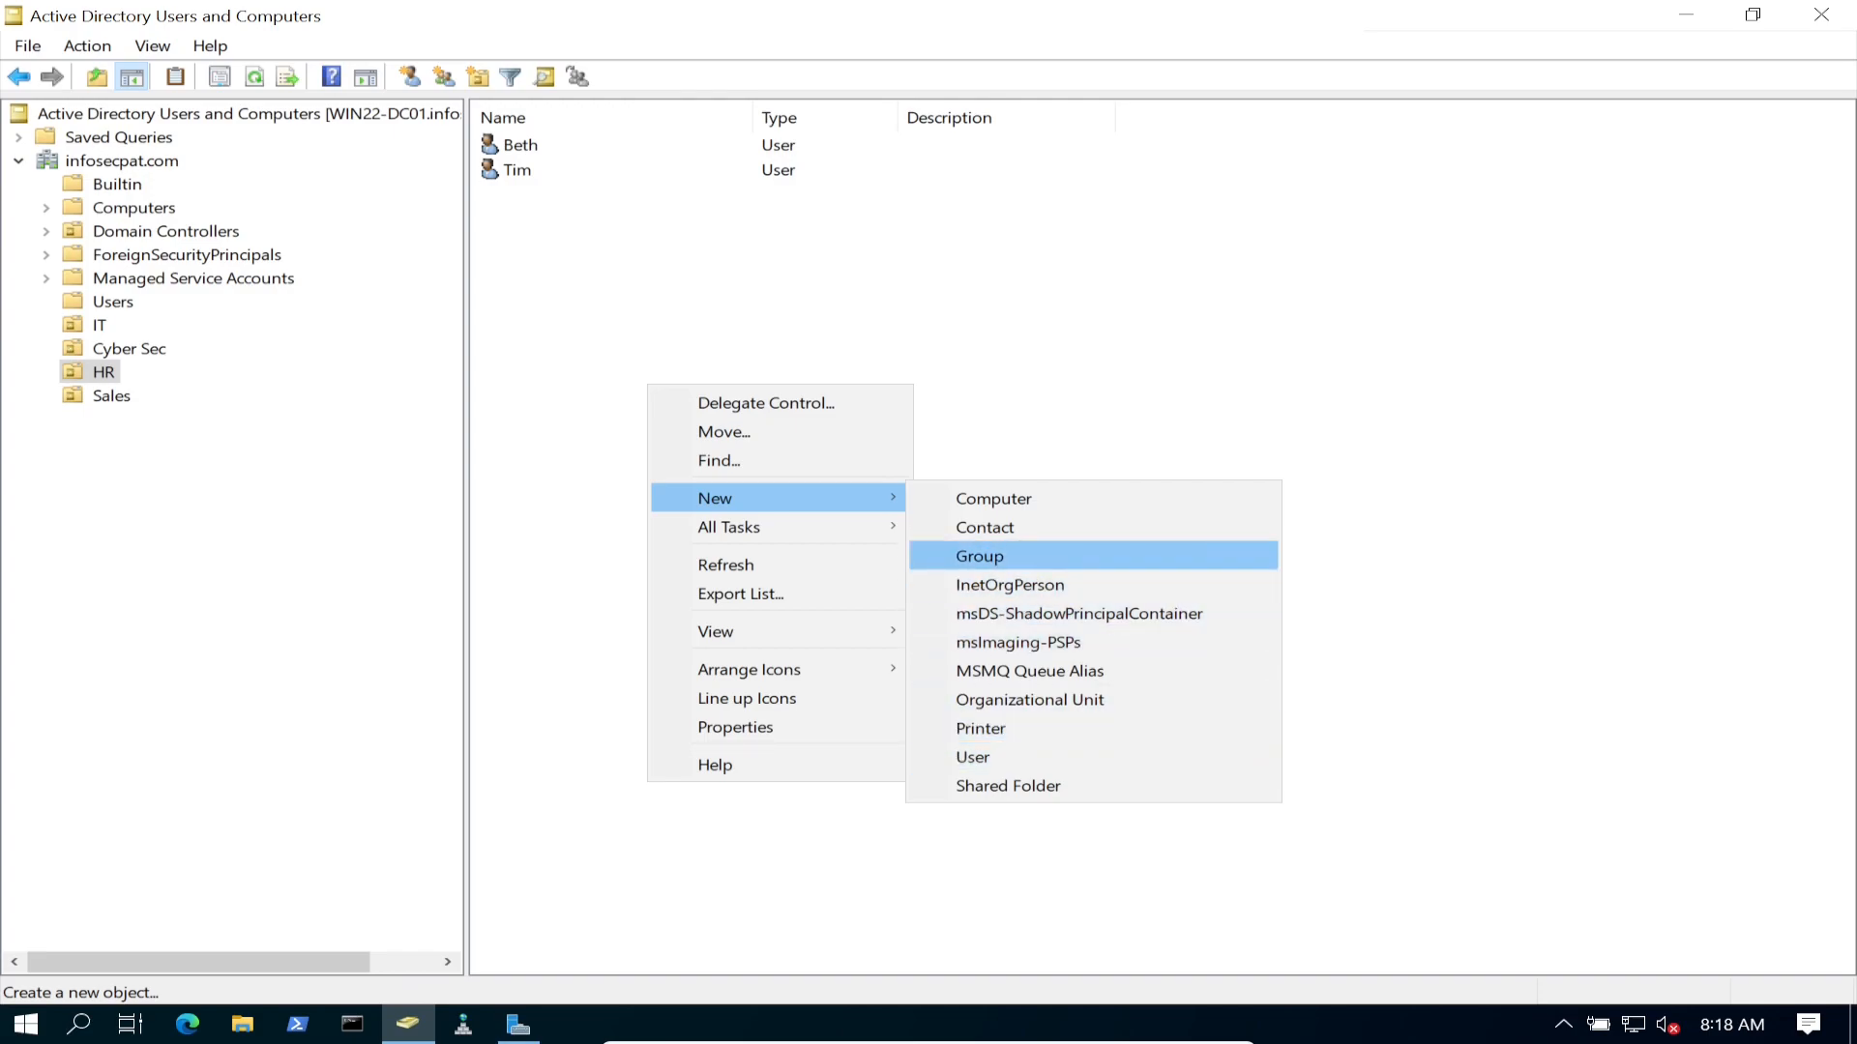
left_click(978, 555)
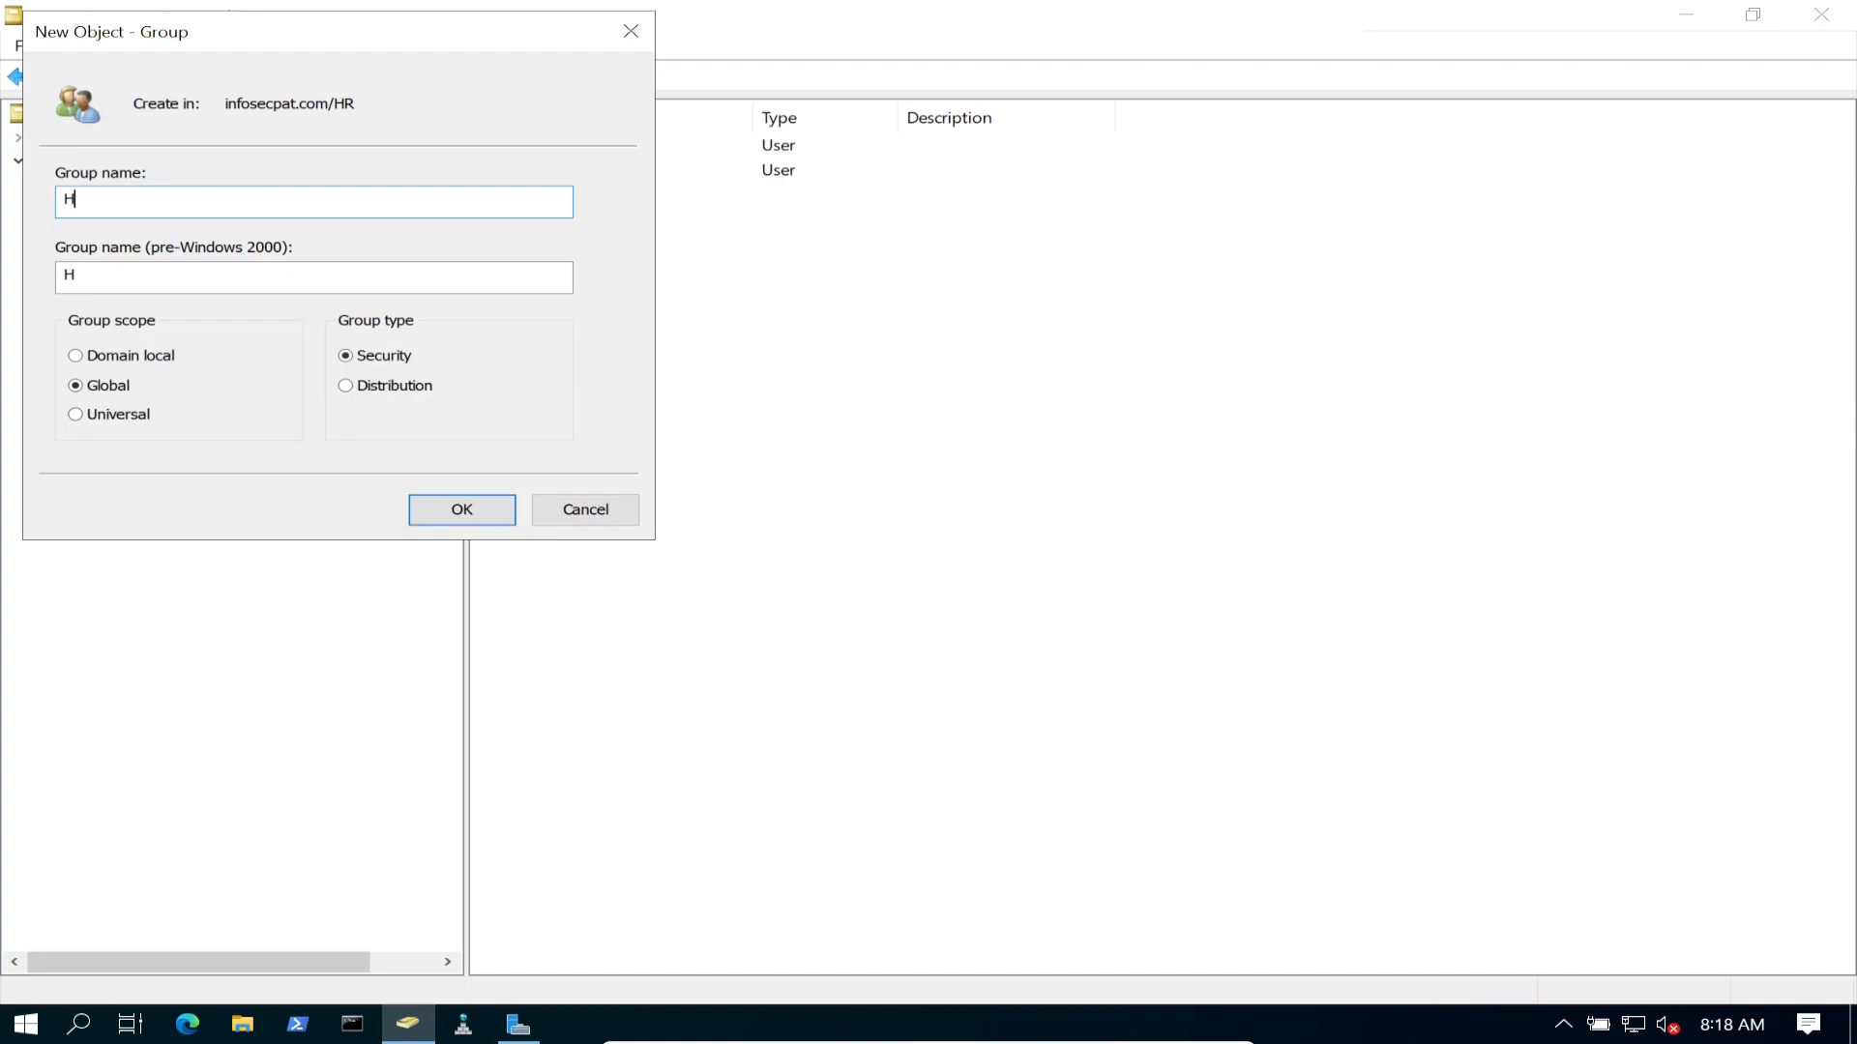
type("R_Team")
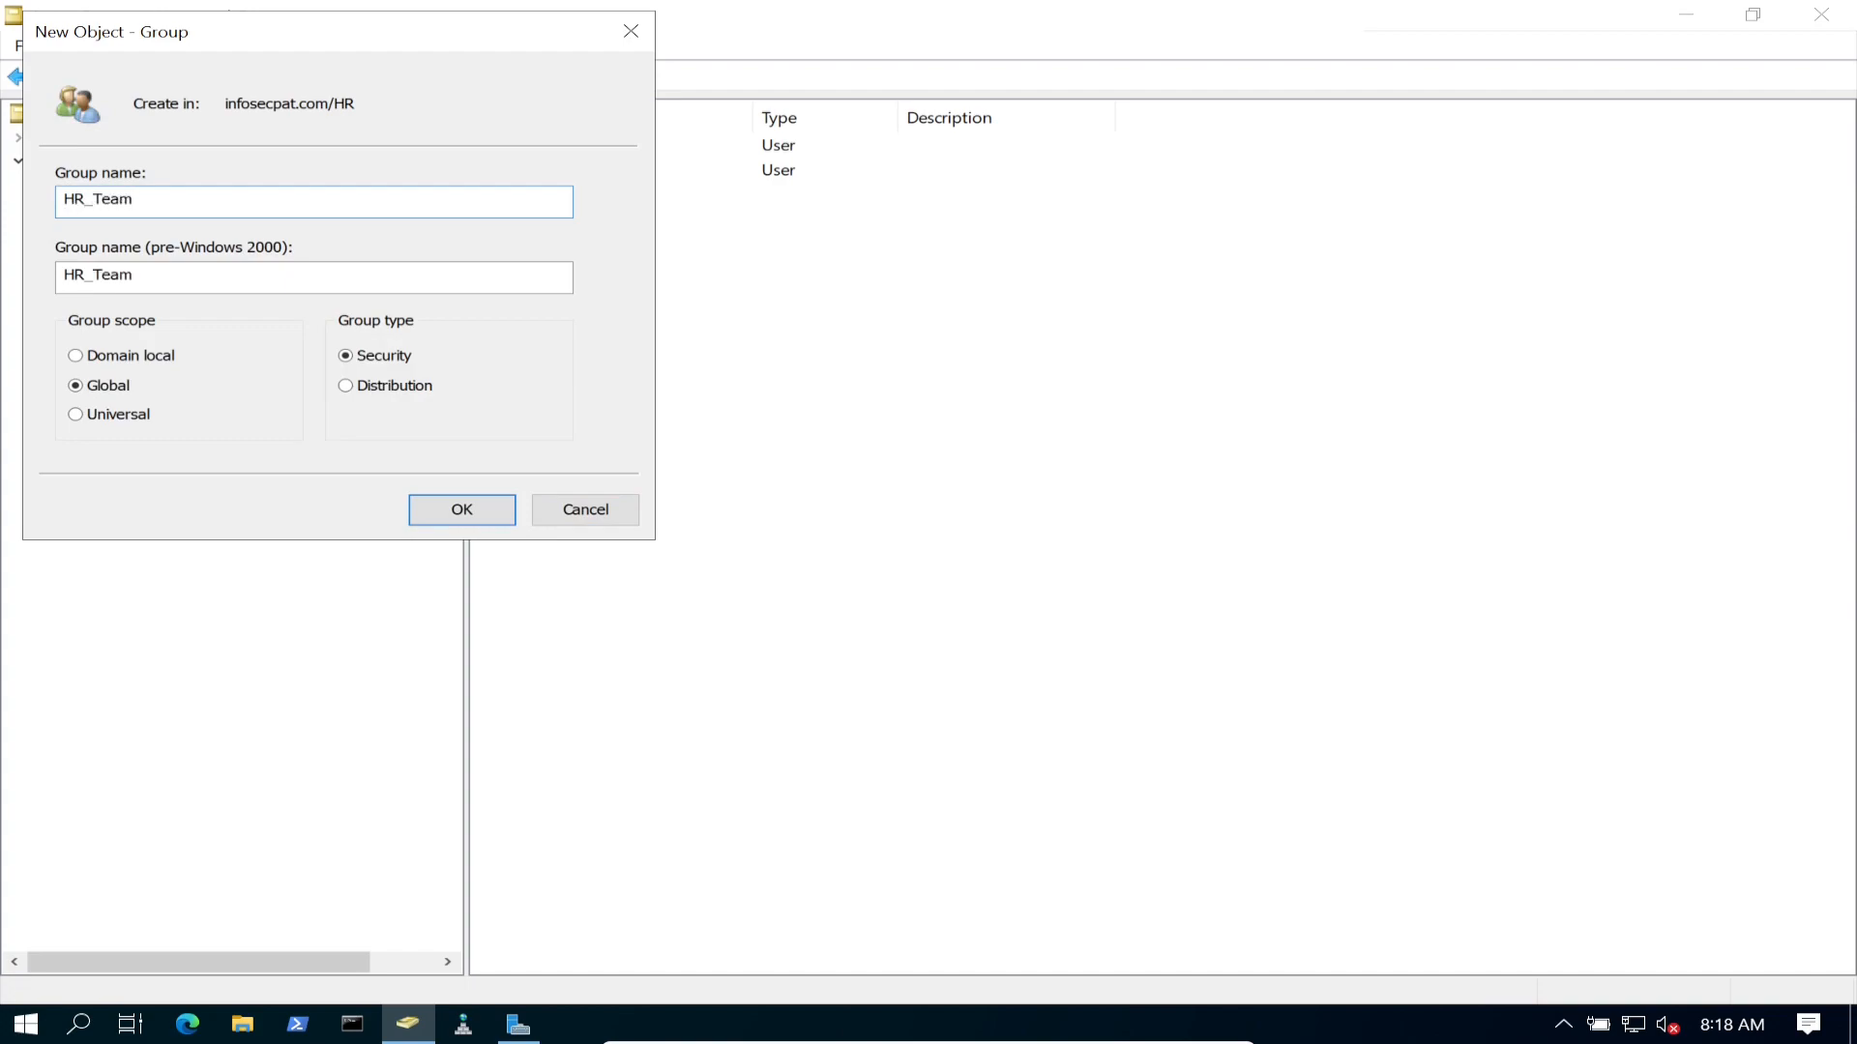
left_click(460, 509)
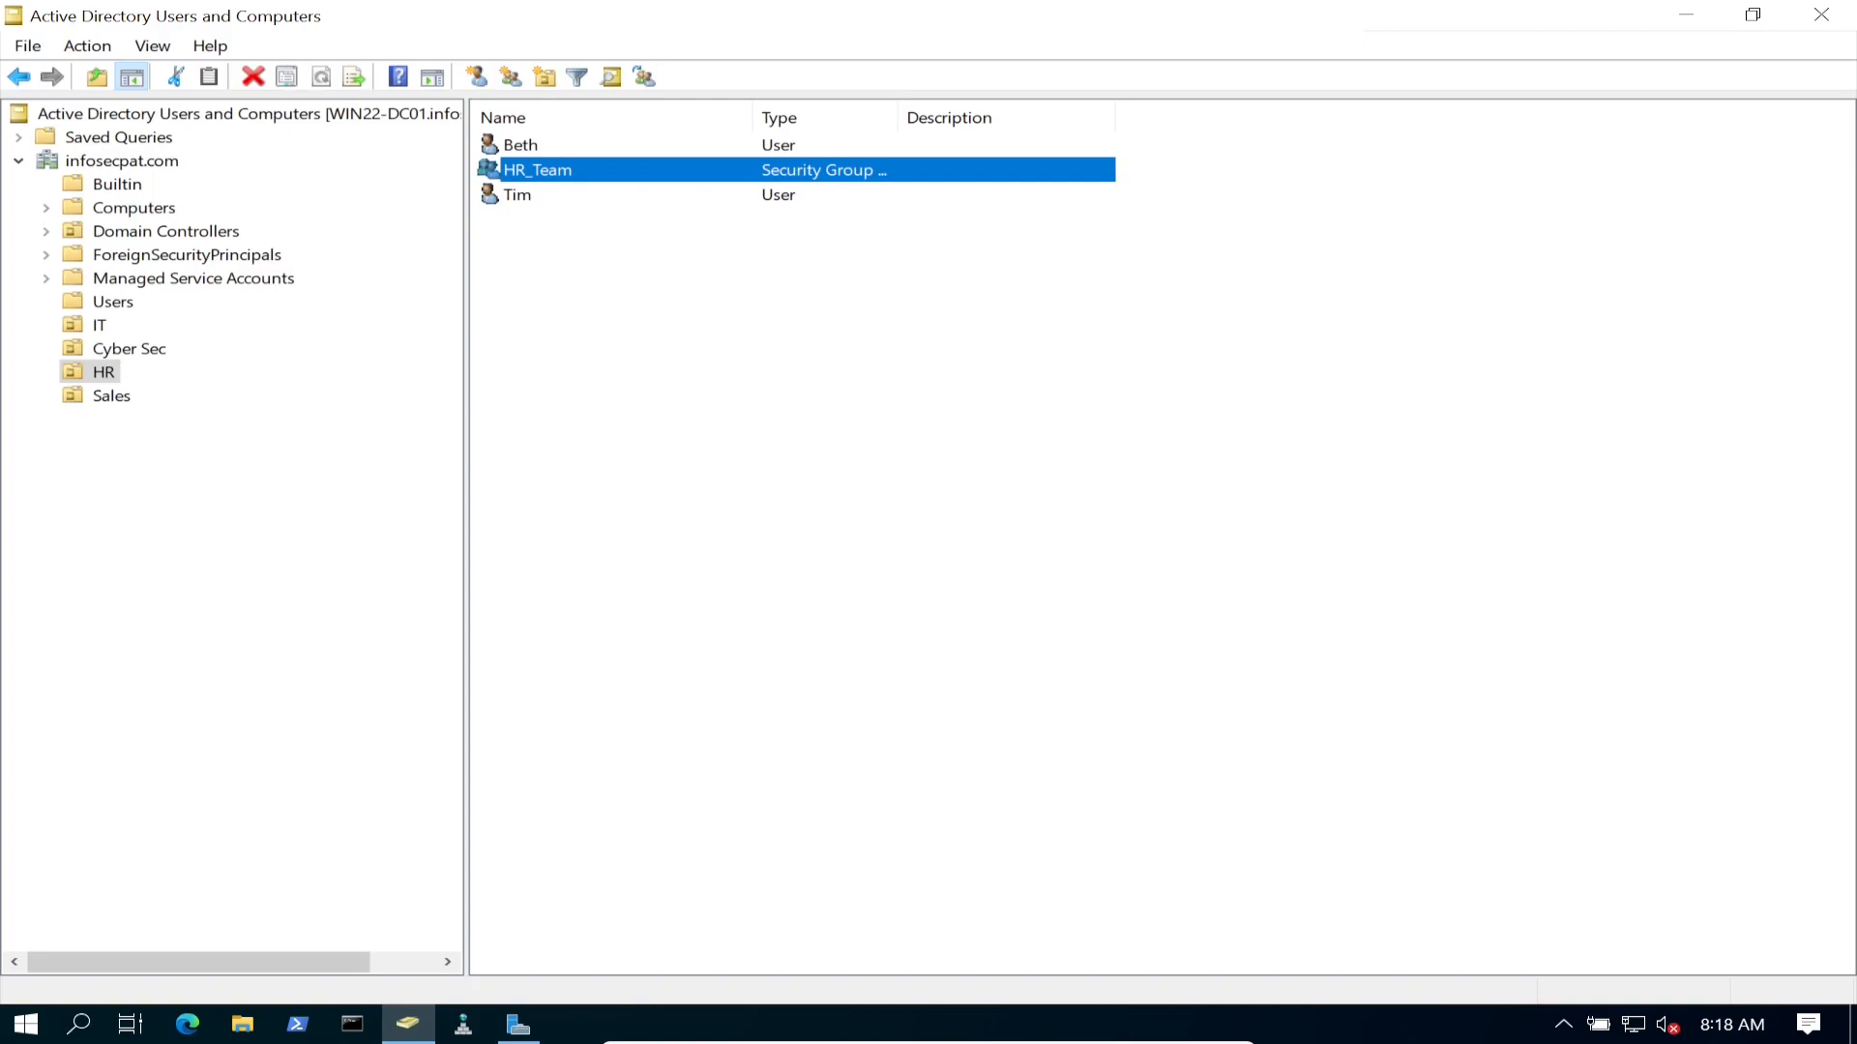
- Add Beth as a member of HR_Team through the group's properties
double_click(535, 170)
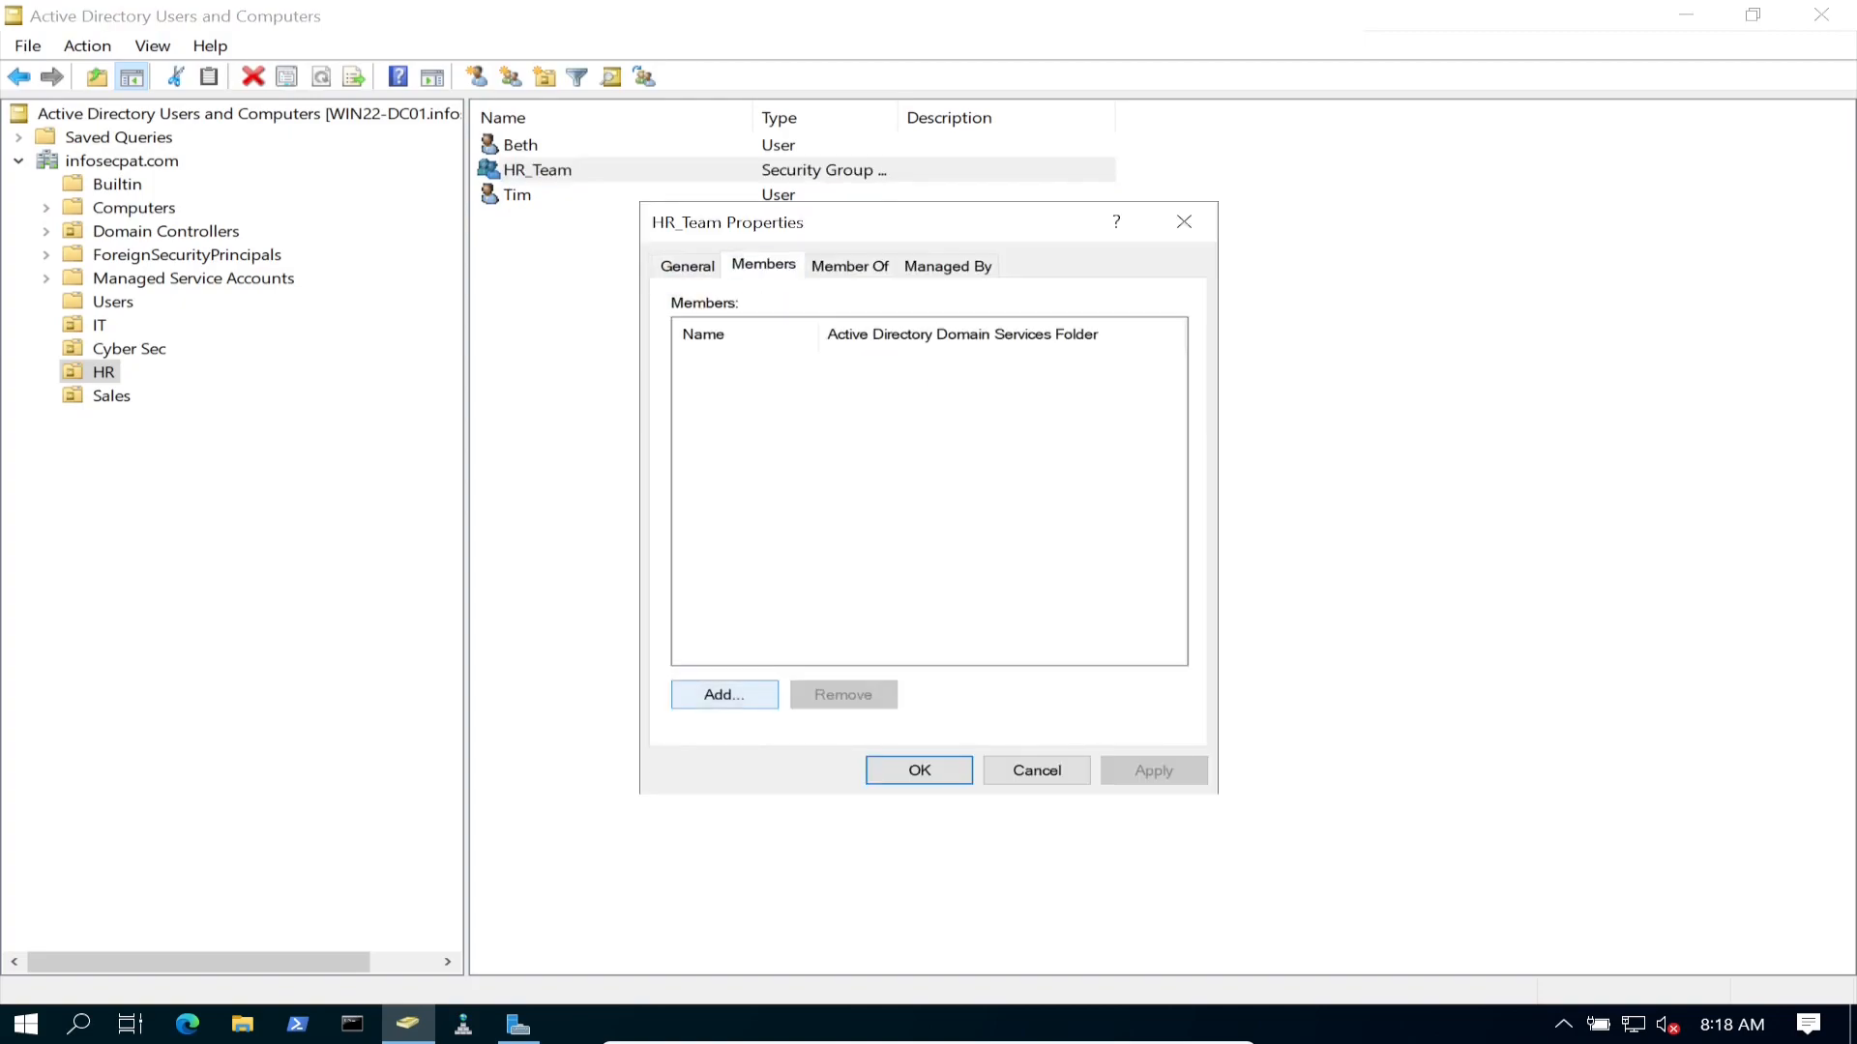
type("Be")
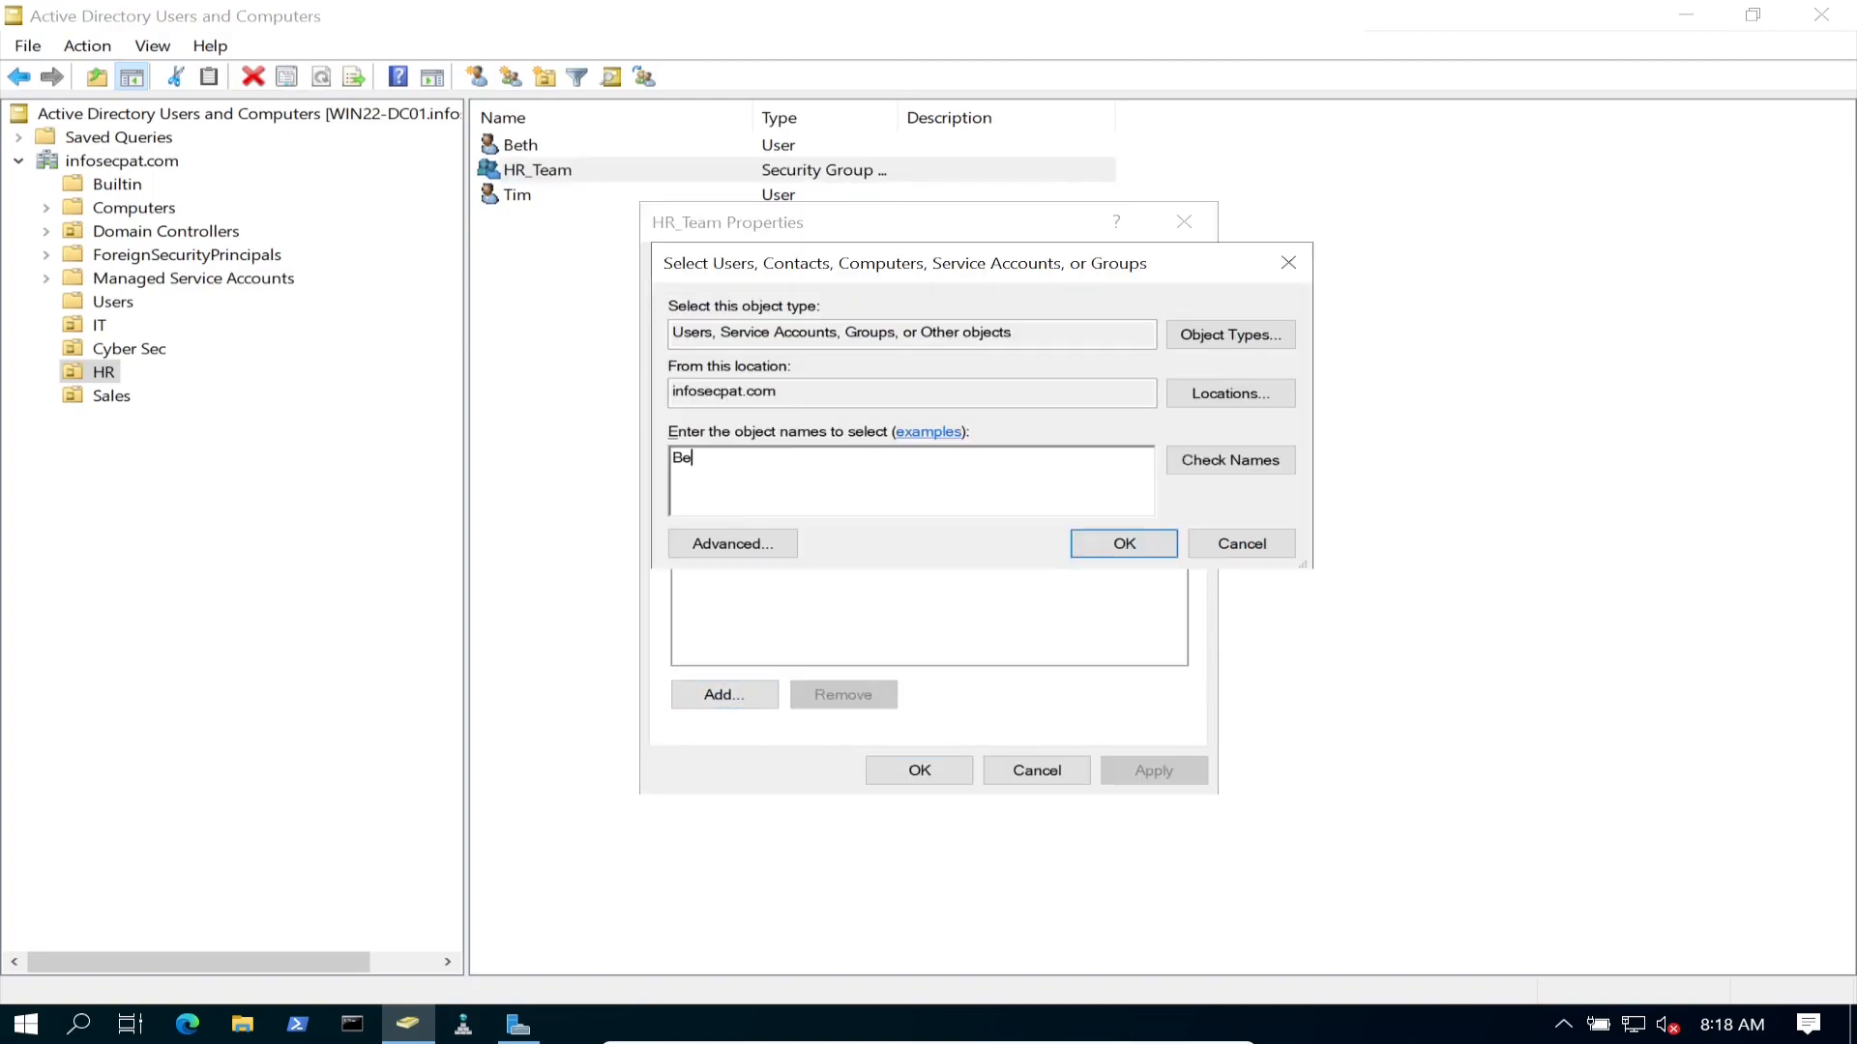
left_click(1121, 542)
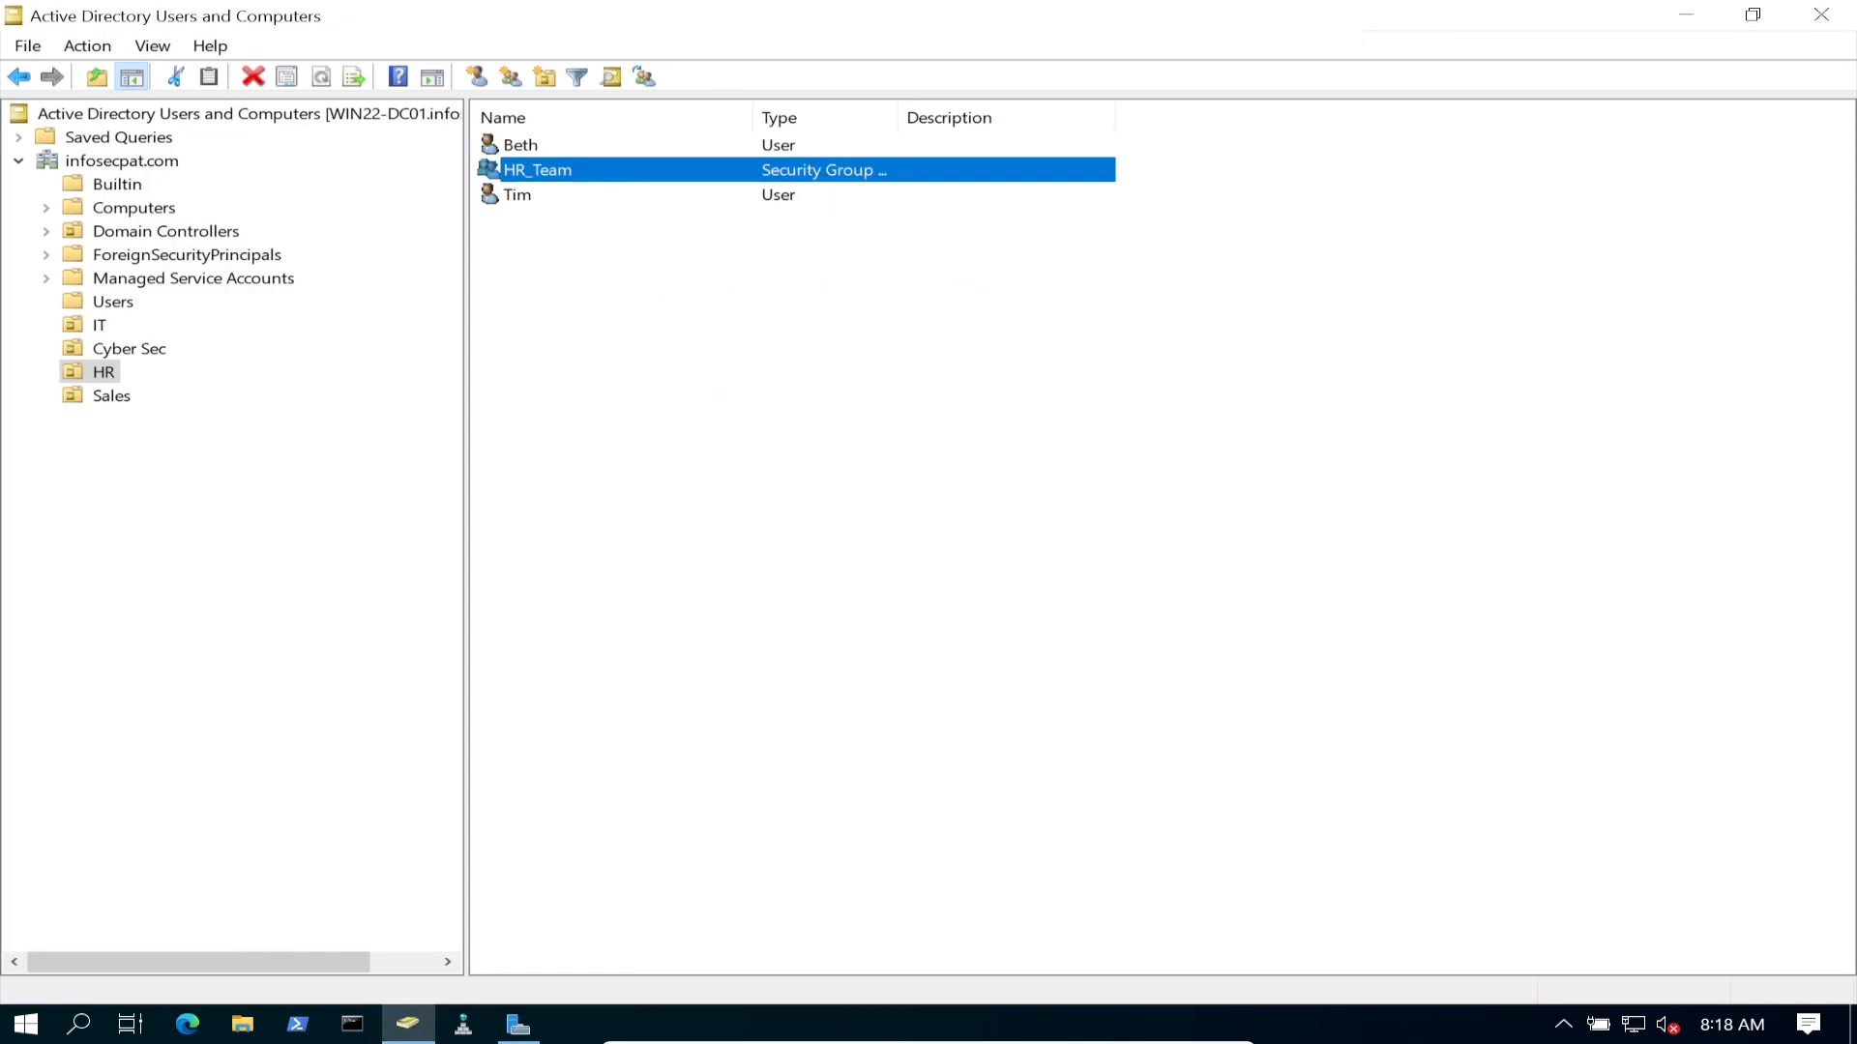
- In the Sales unit, create a security group named Sales_Team
right_click(113, 394)
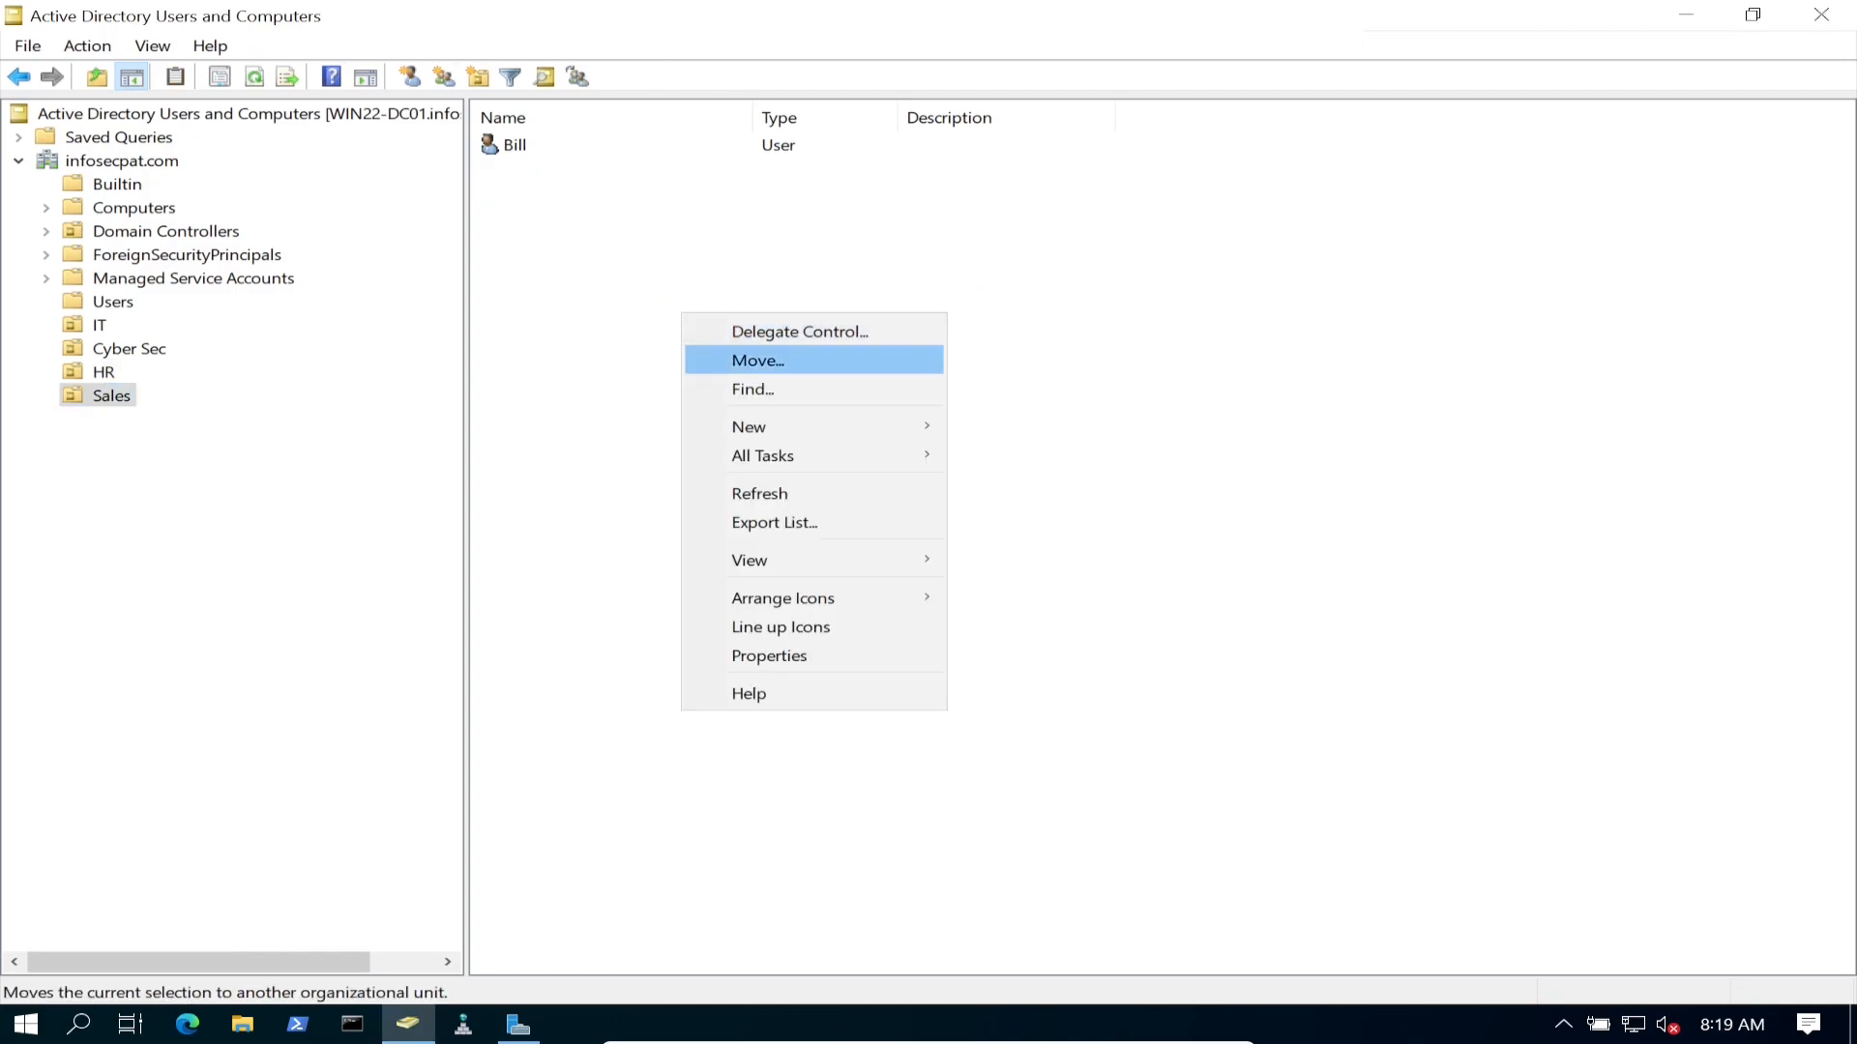
mouse_move(749, 425)
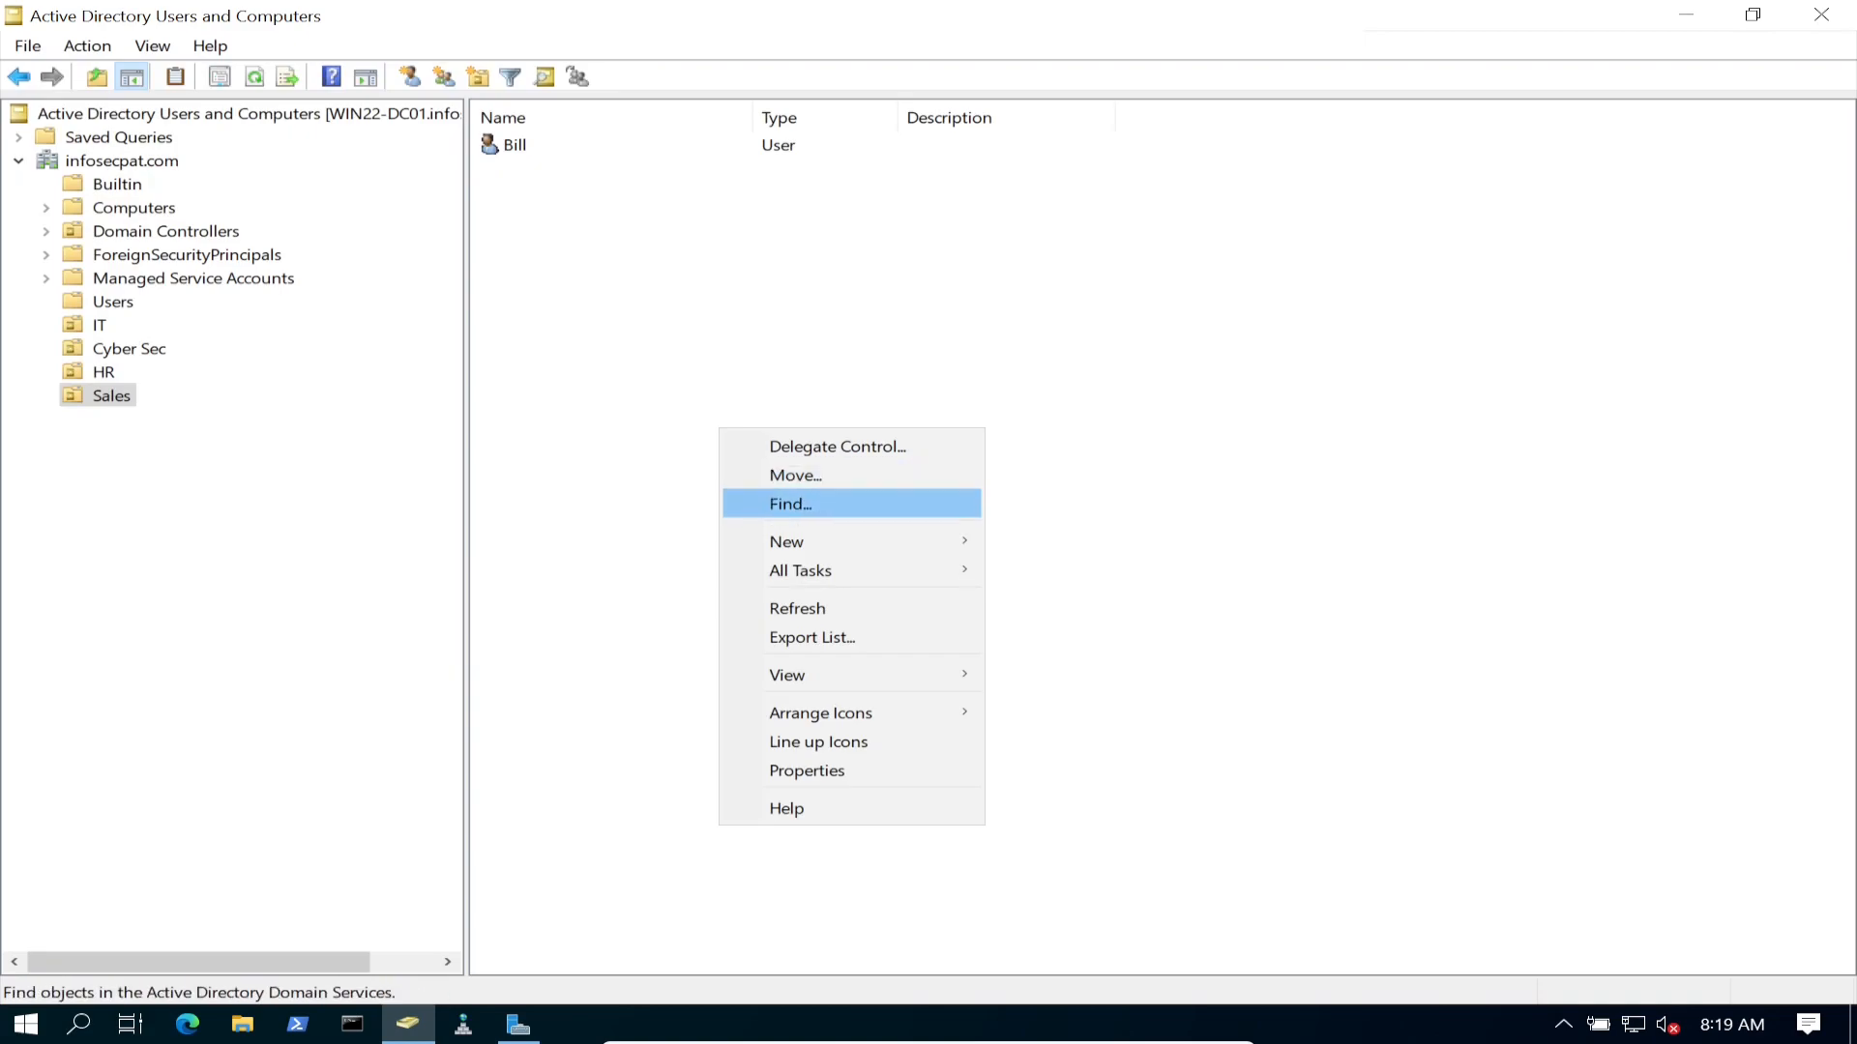
left_click(789, 502)
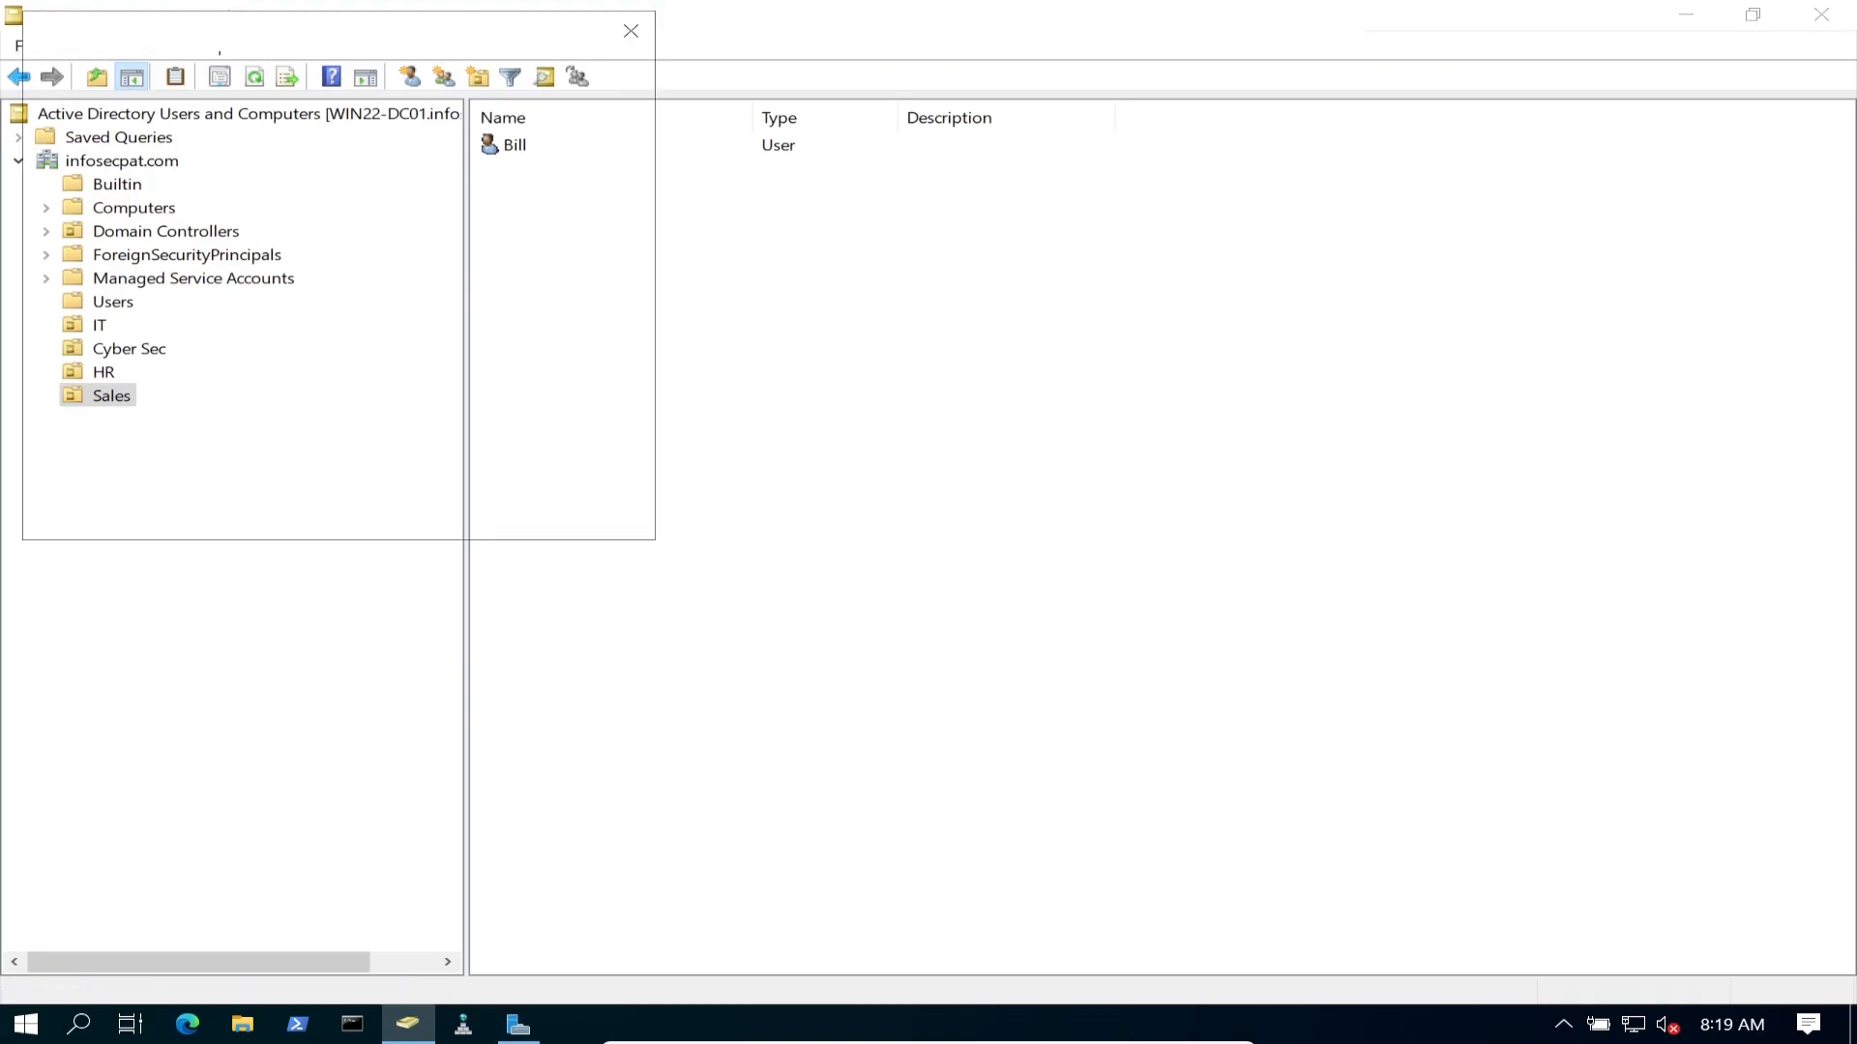
type("Sales_Team")
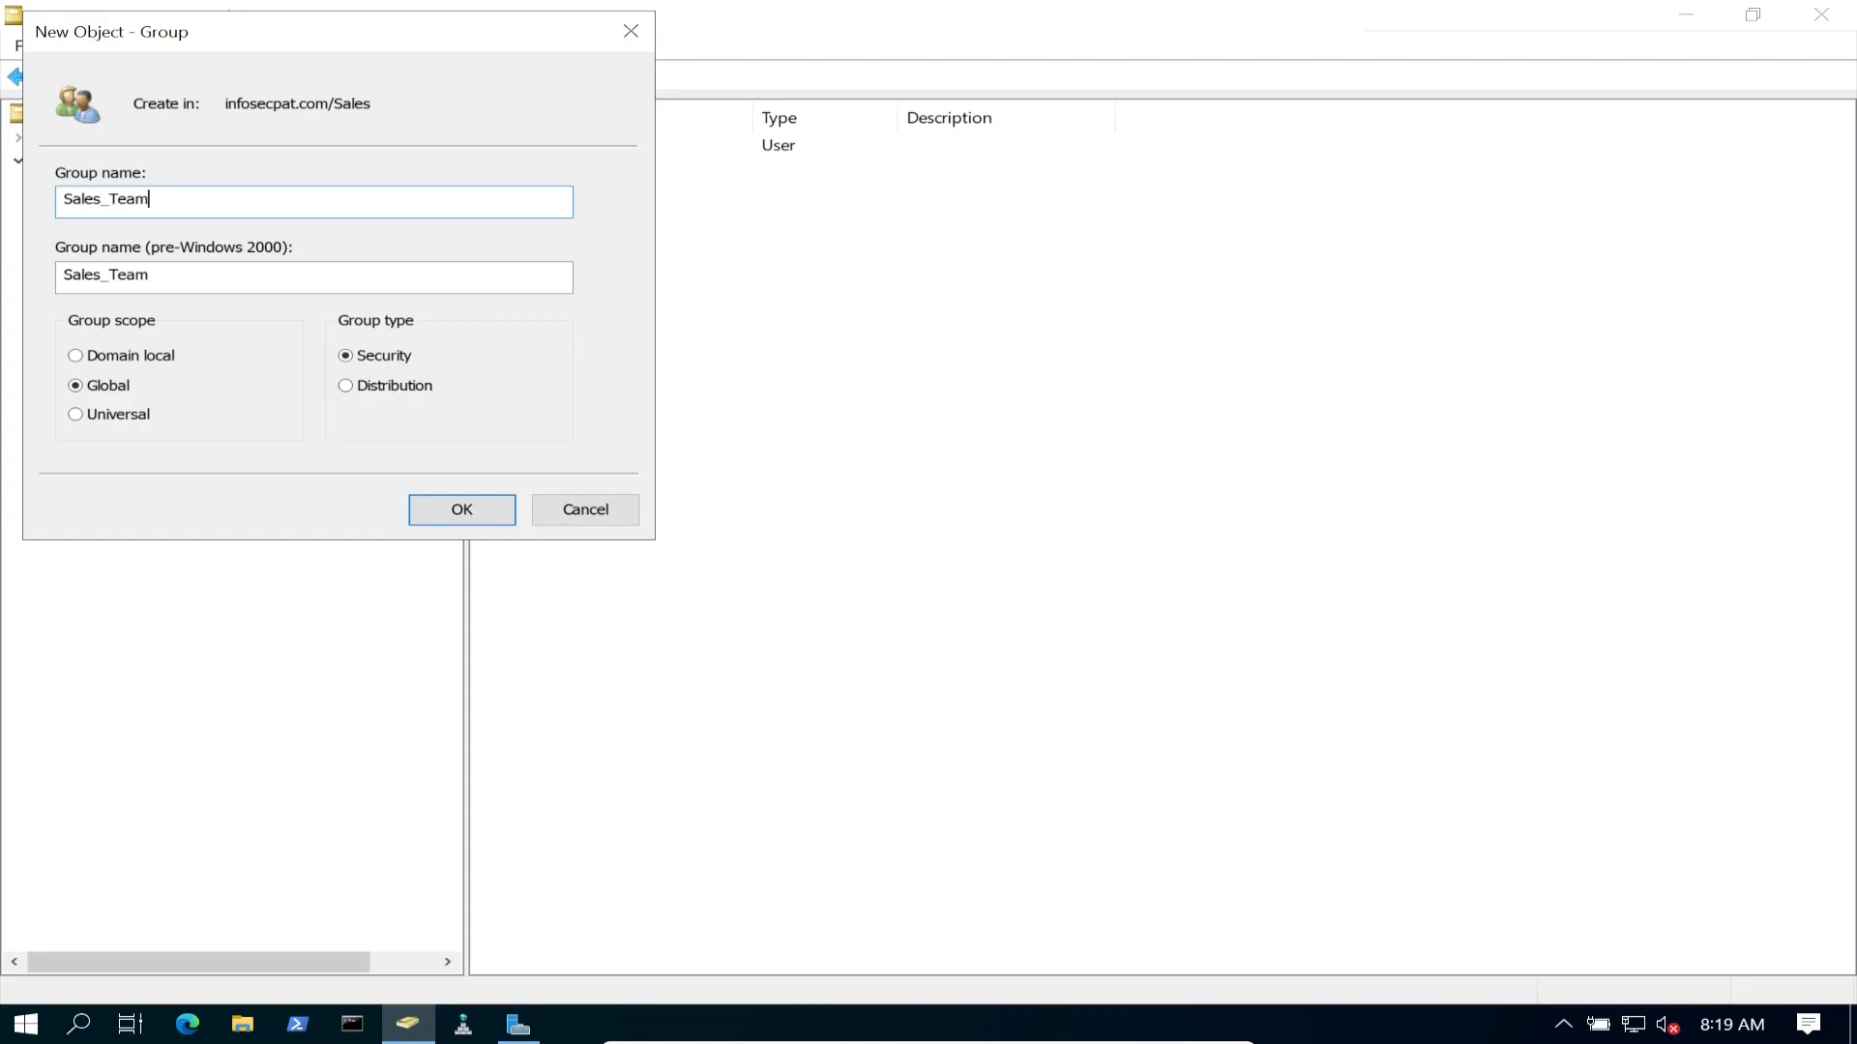
left_click(460, 509)
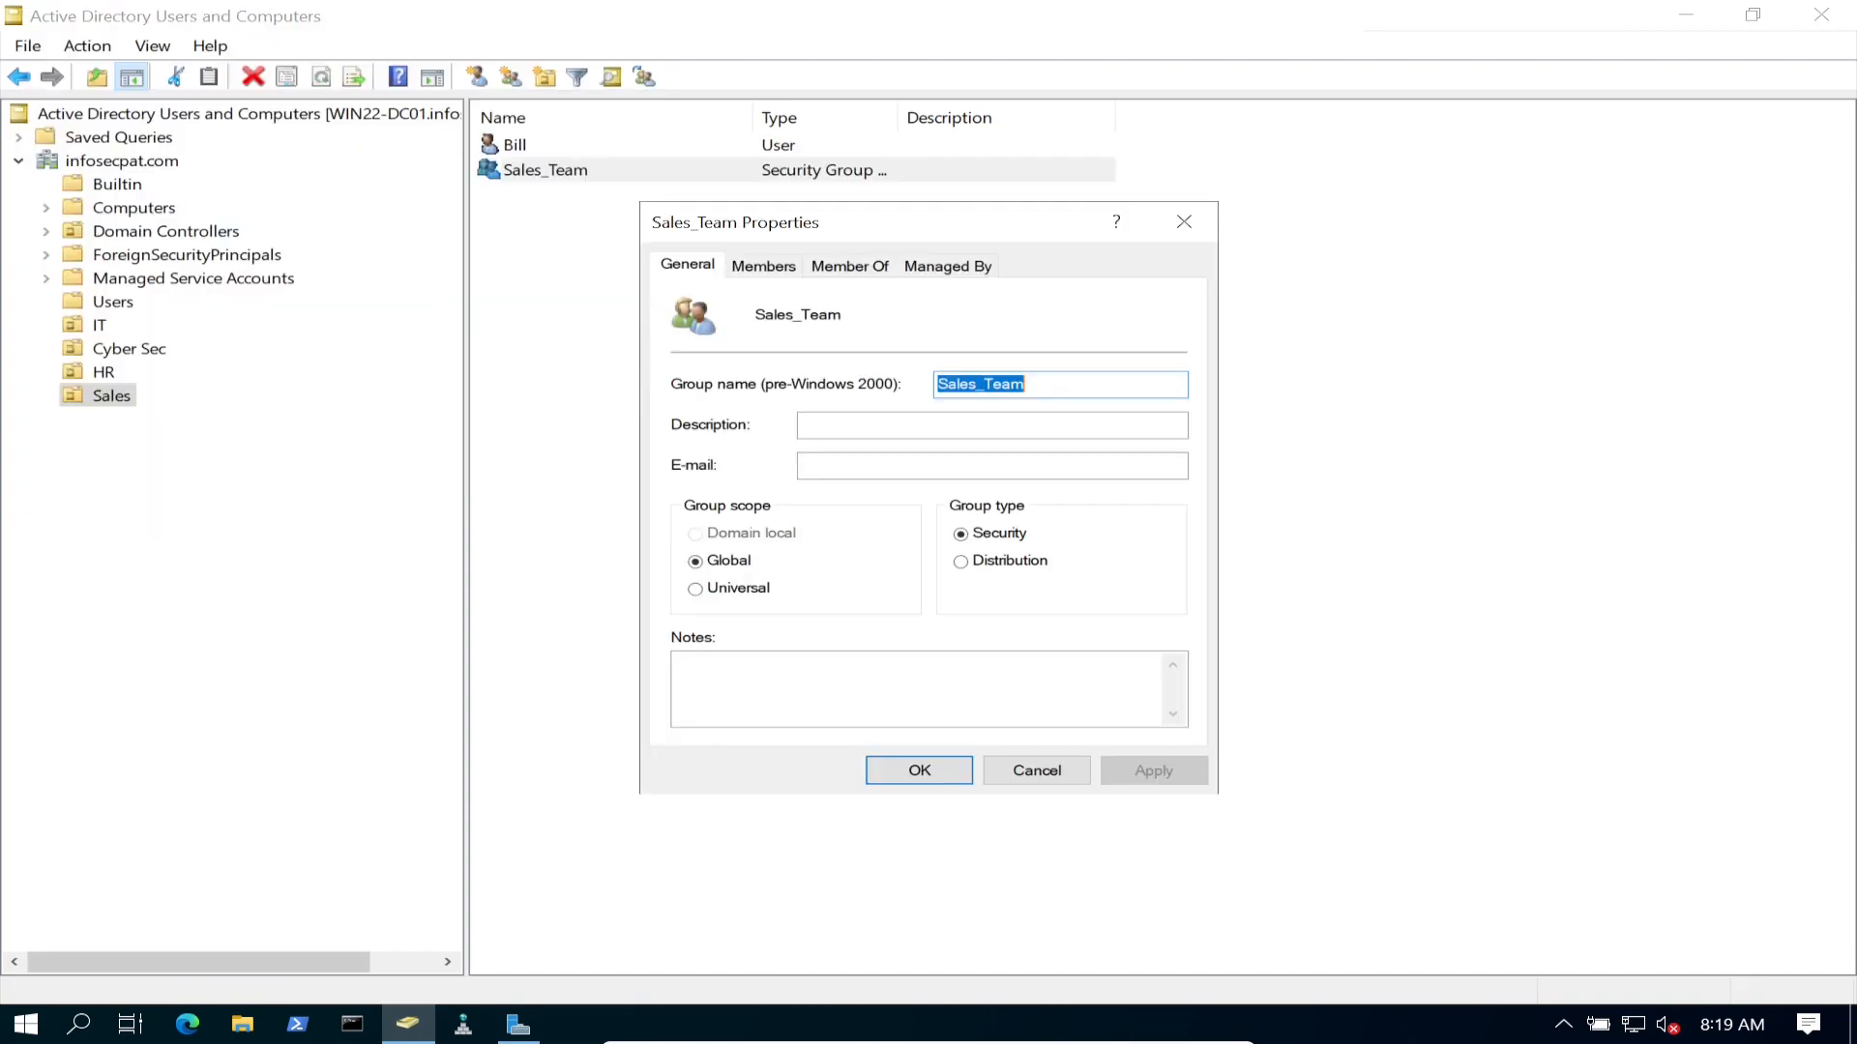
- Add members to Sales_Team through its Members list, then return to the Sales unit
left_click(762, 265)
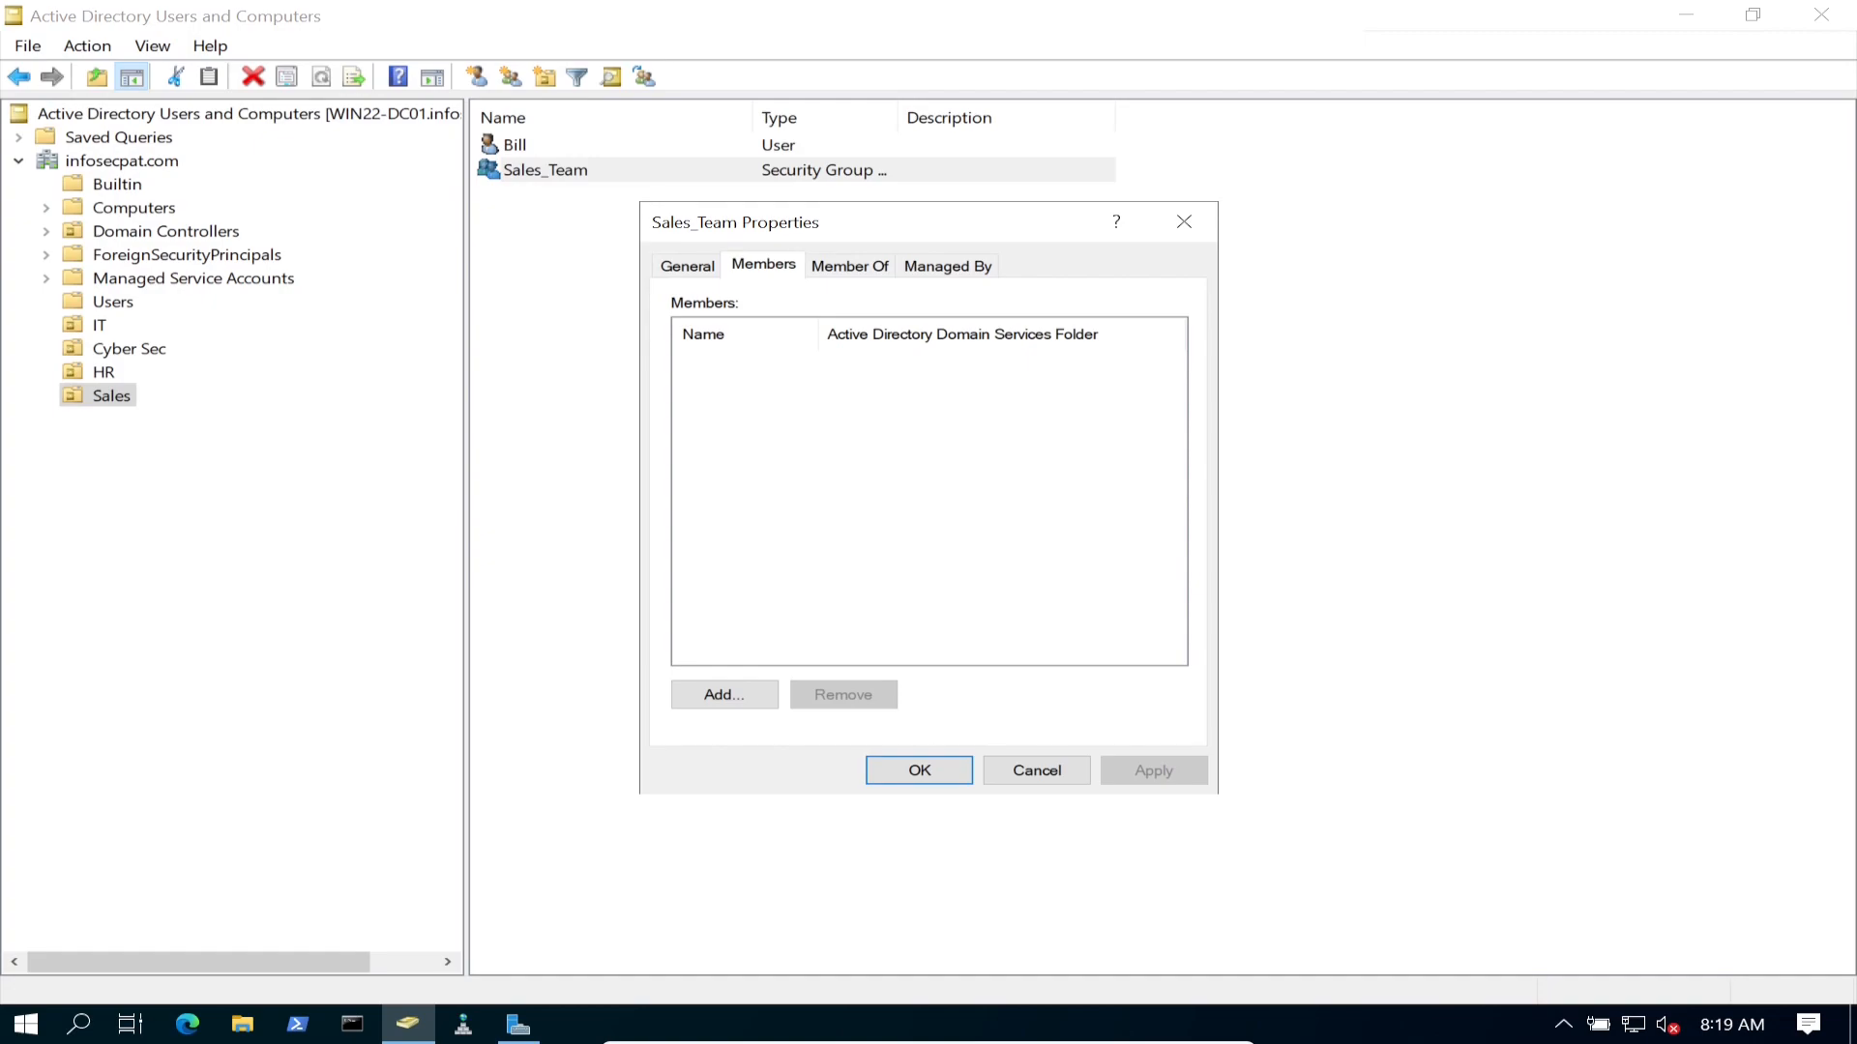
left_click(721, 694)
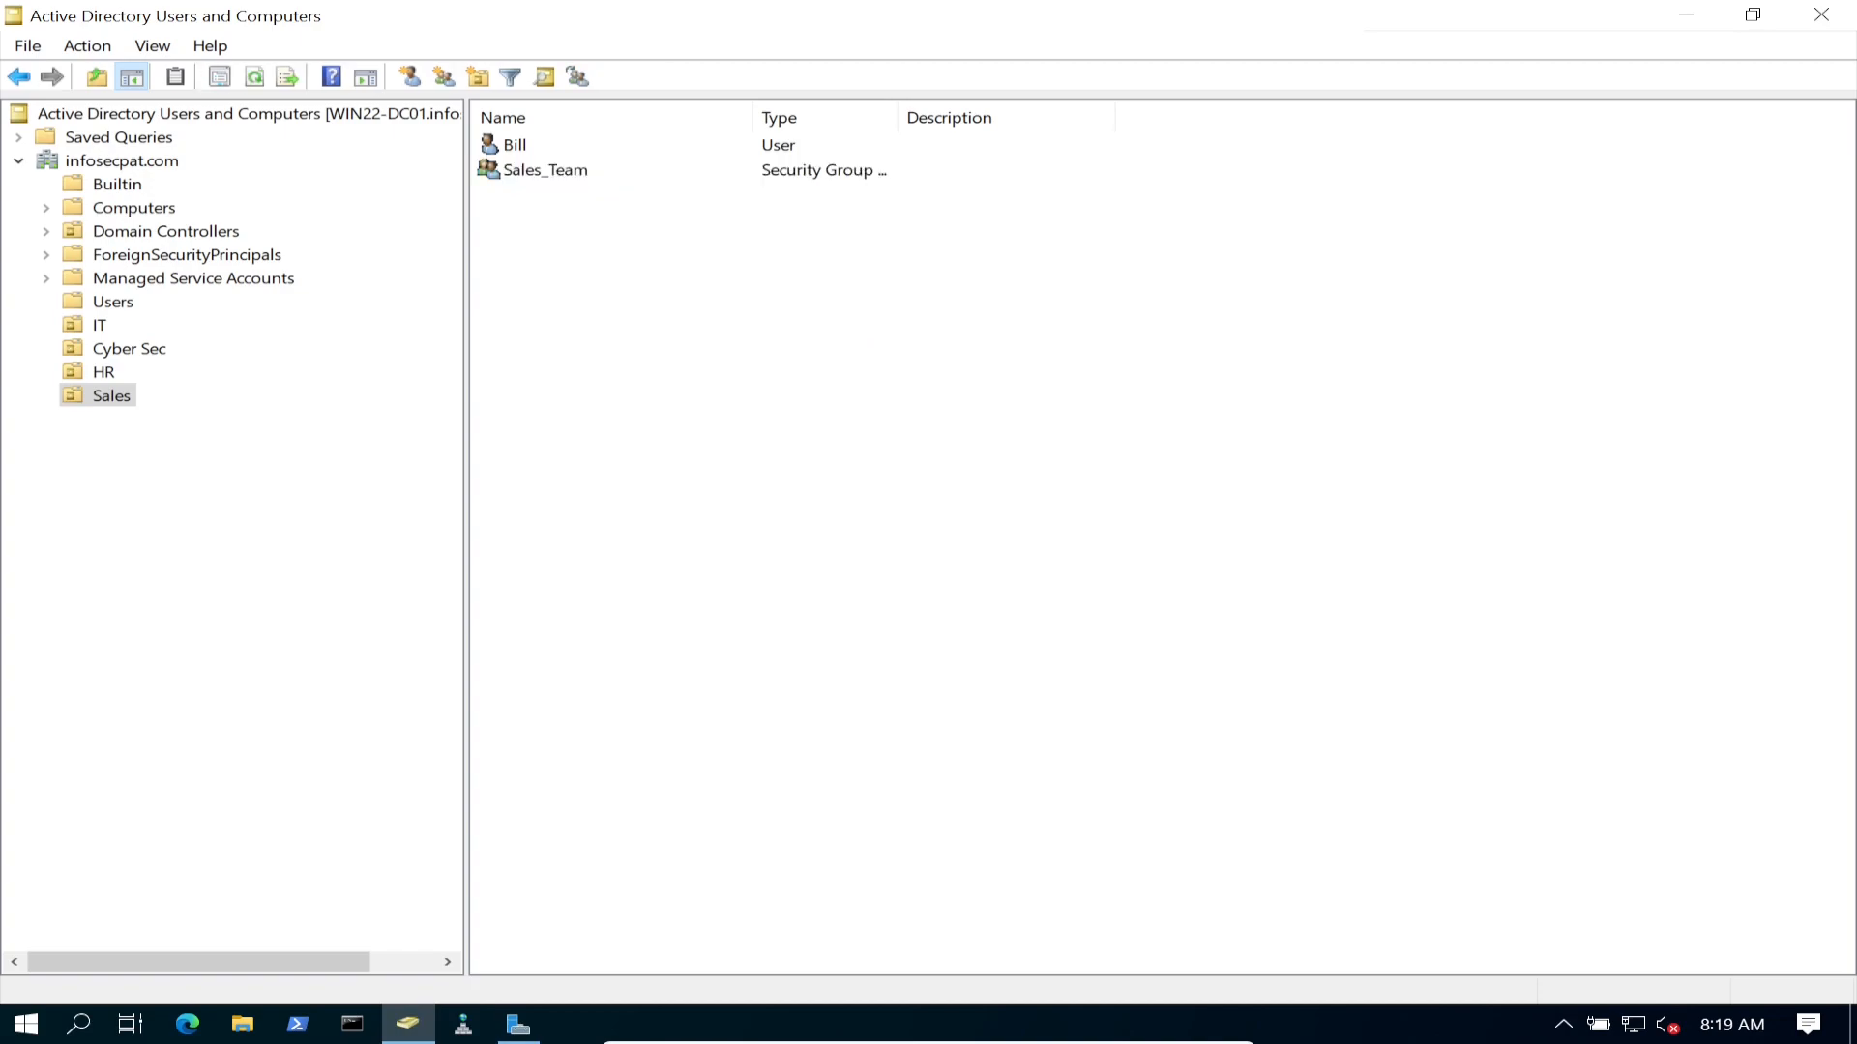
left_click(110, 395)
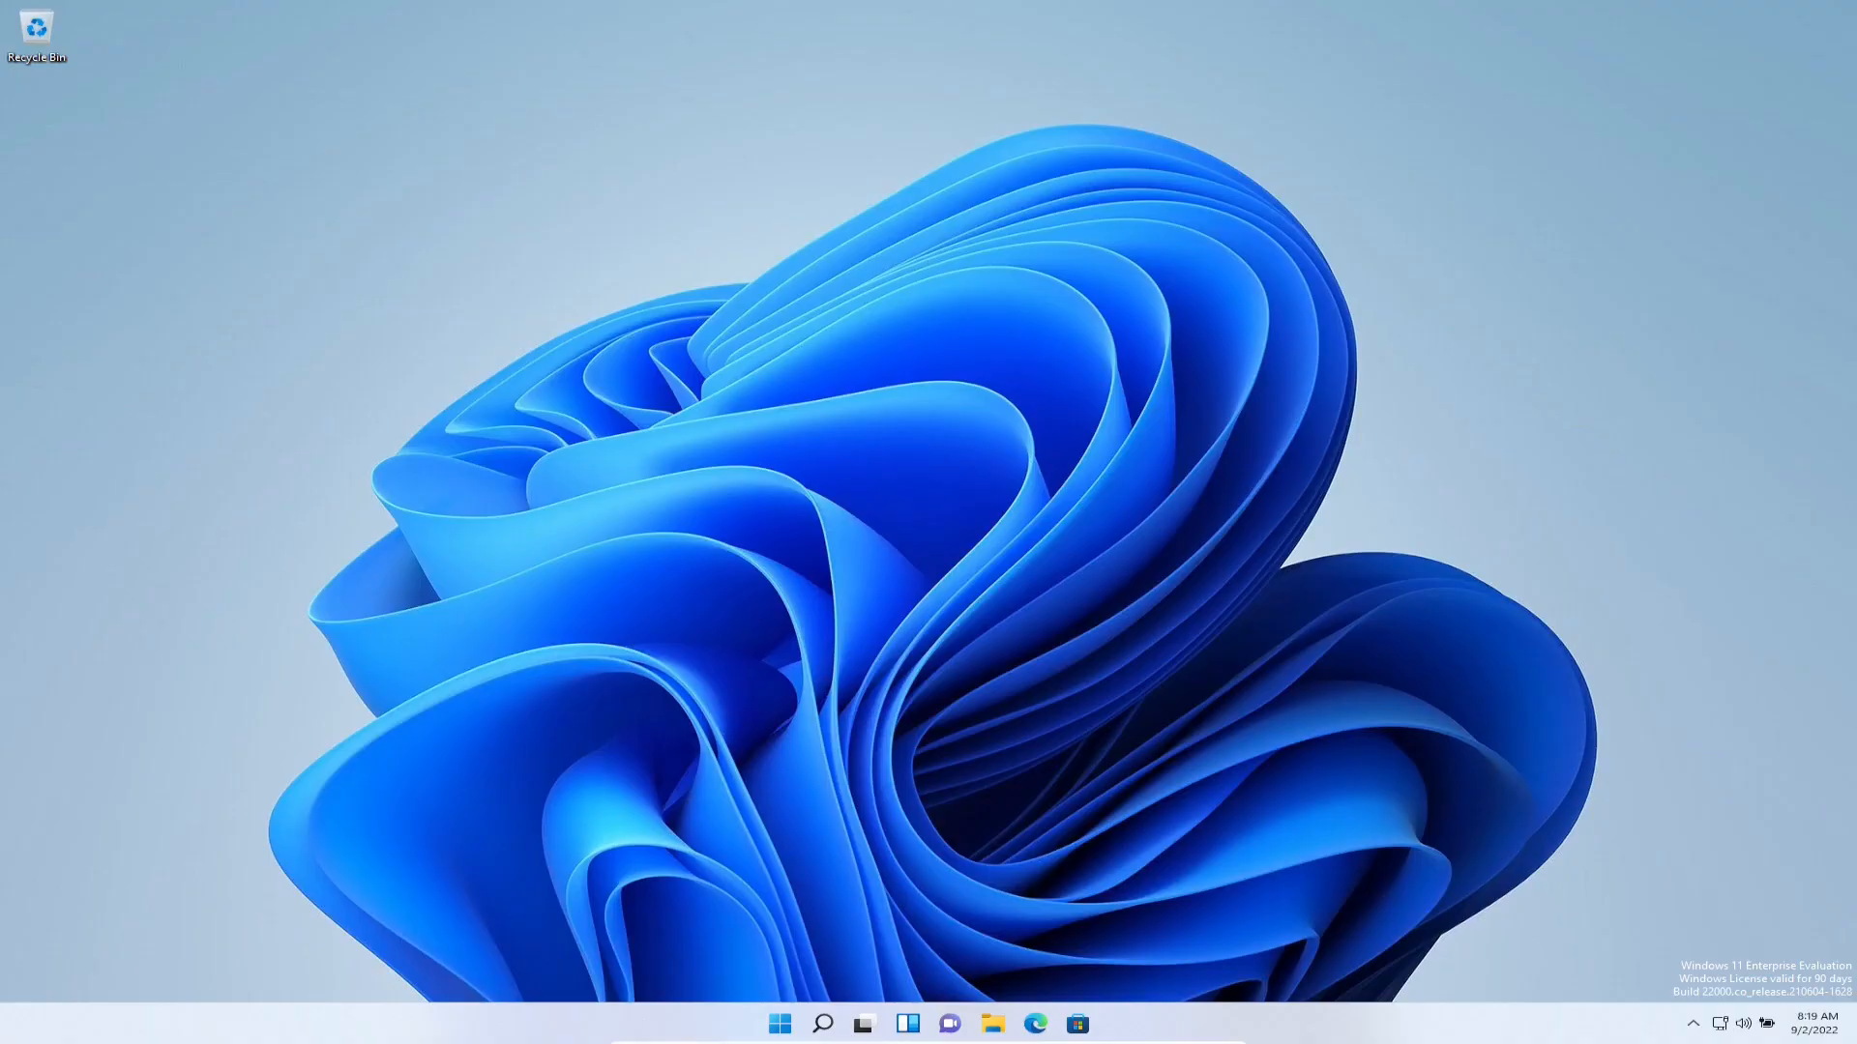
- Launch an elevated Command Prompt from Windows search using 'cmd'
left_click(822, 1023)
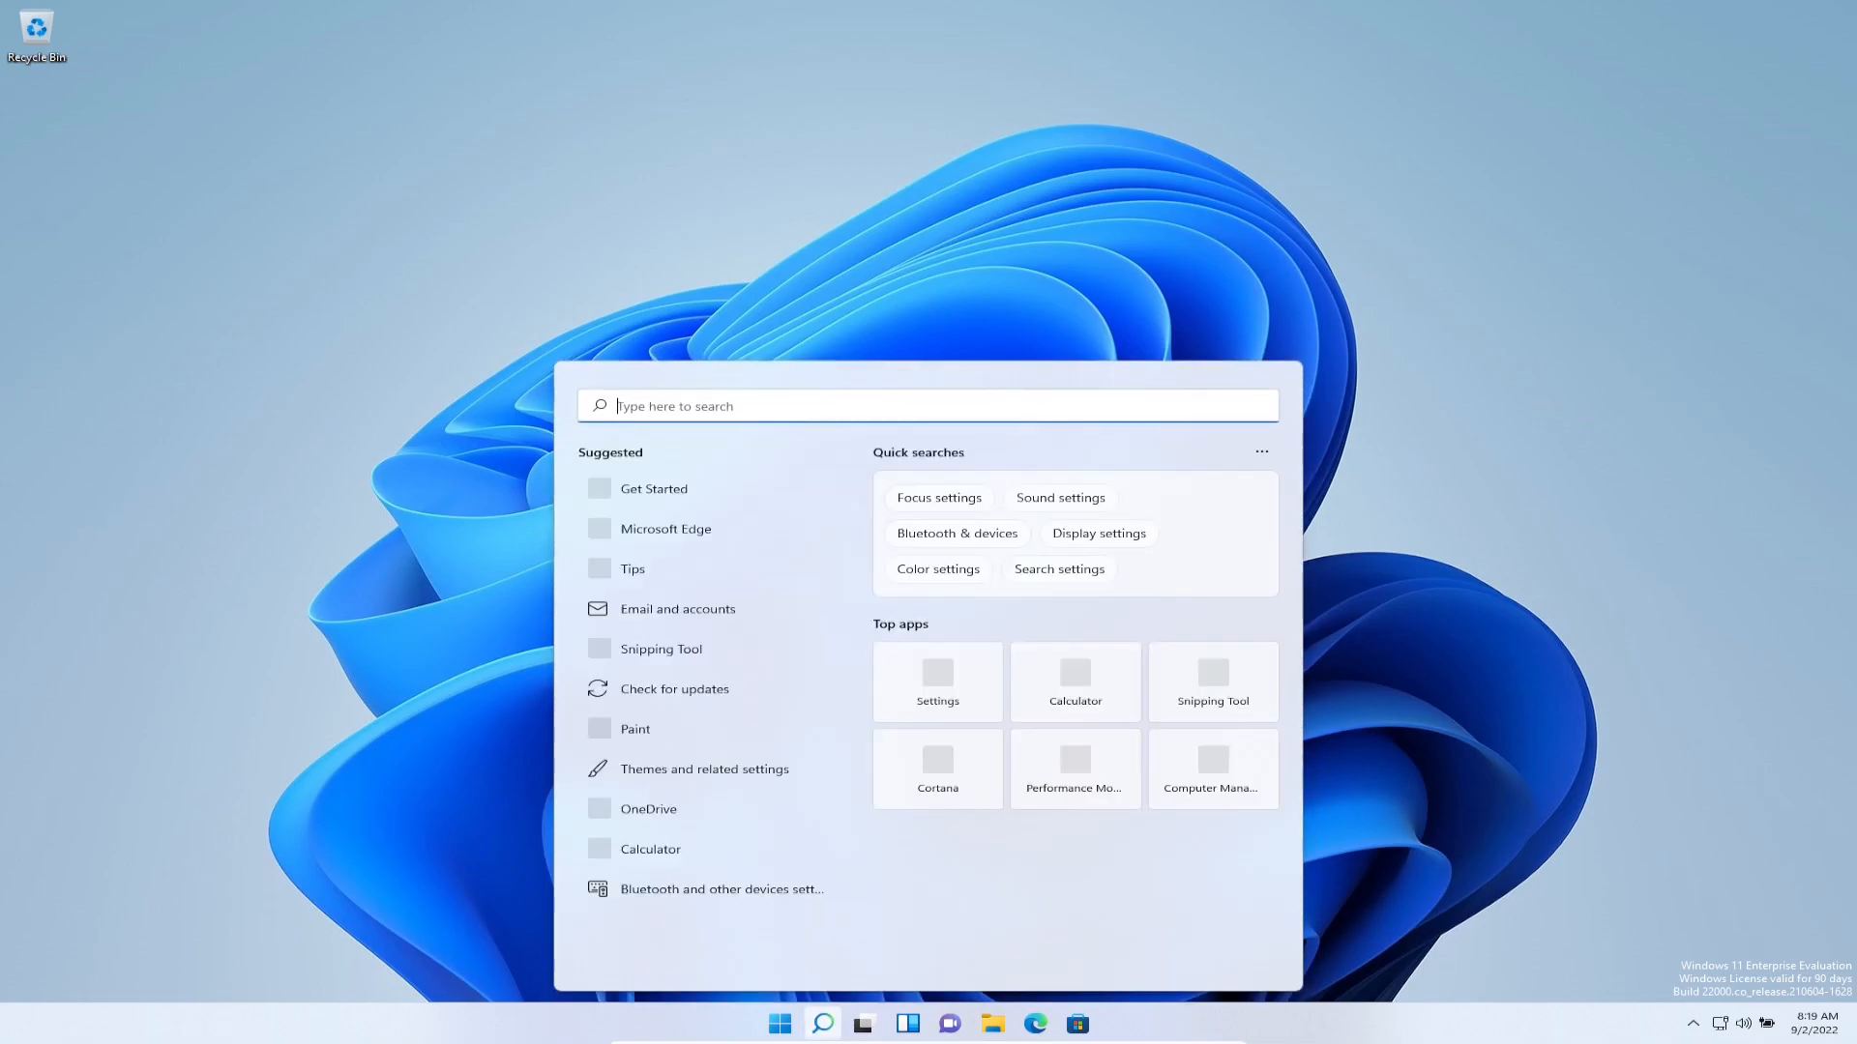
type("cmd")
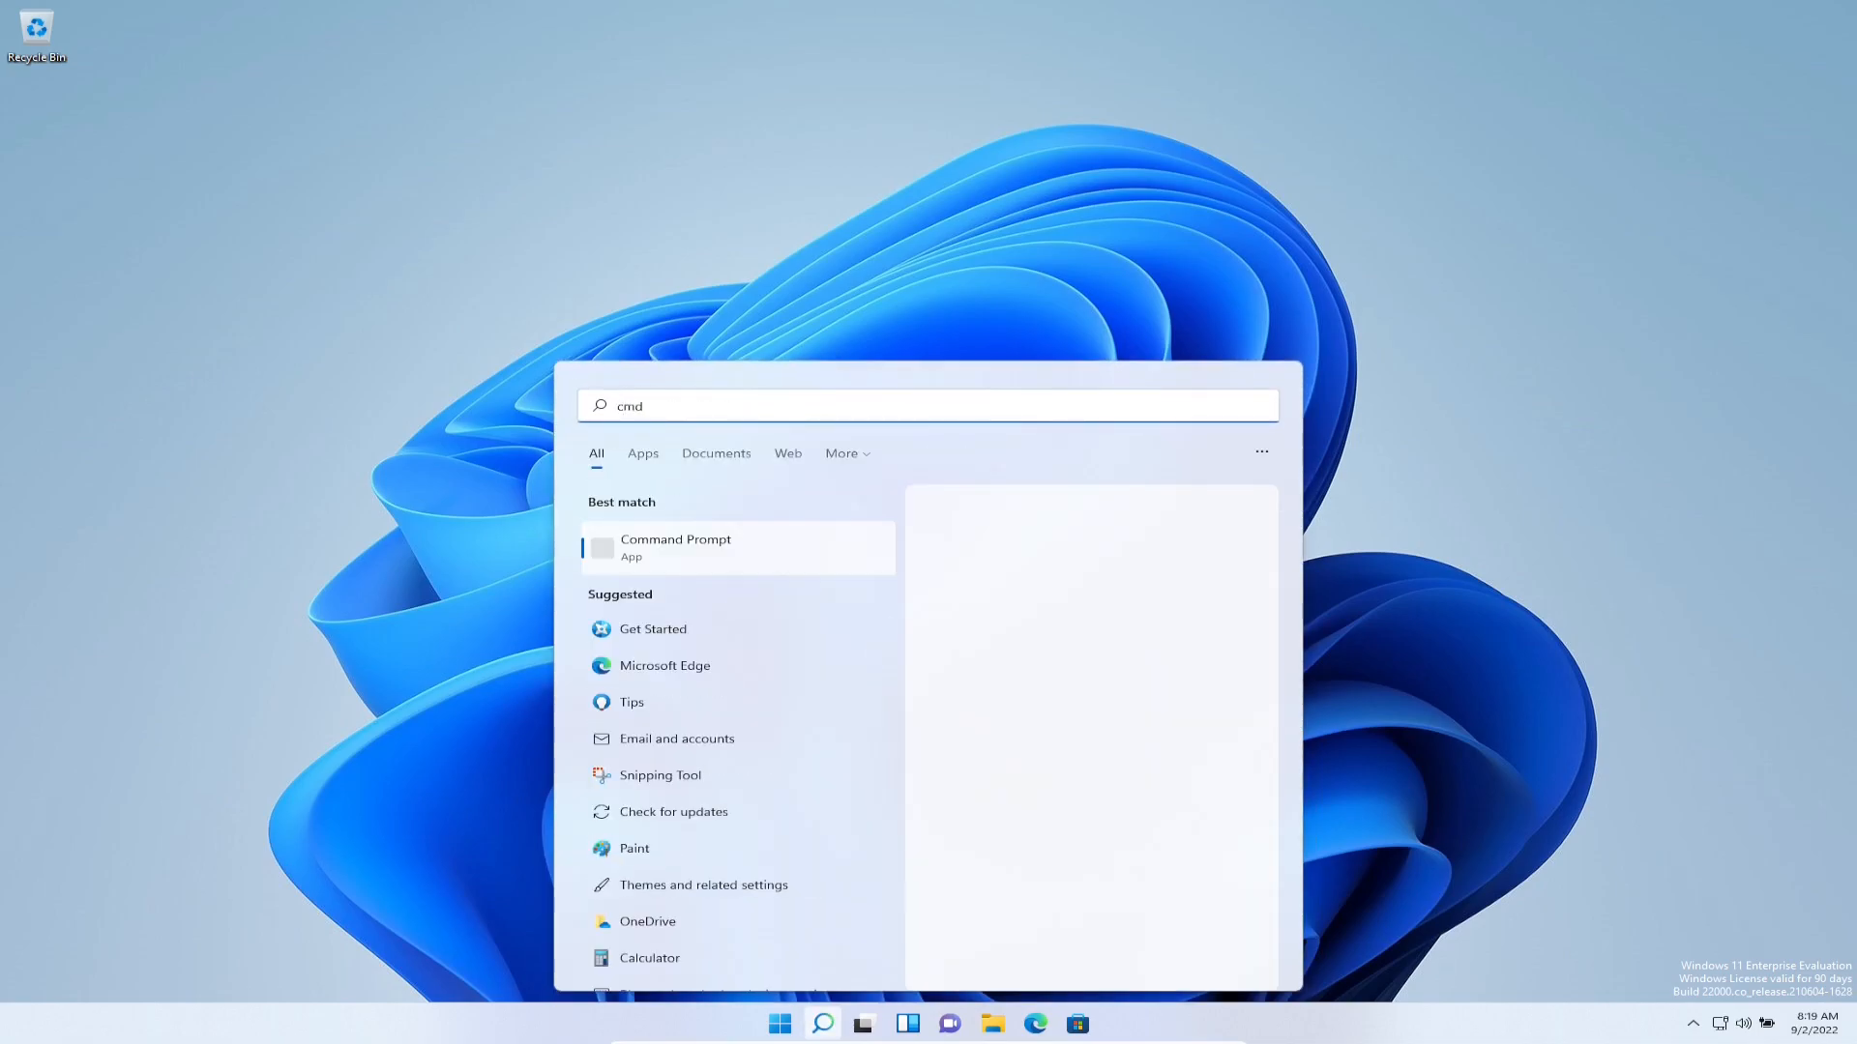
key("Escape")
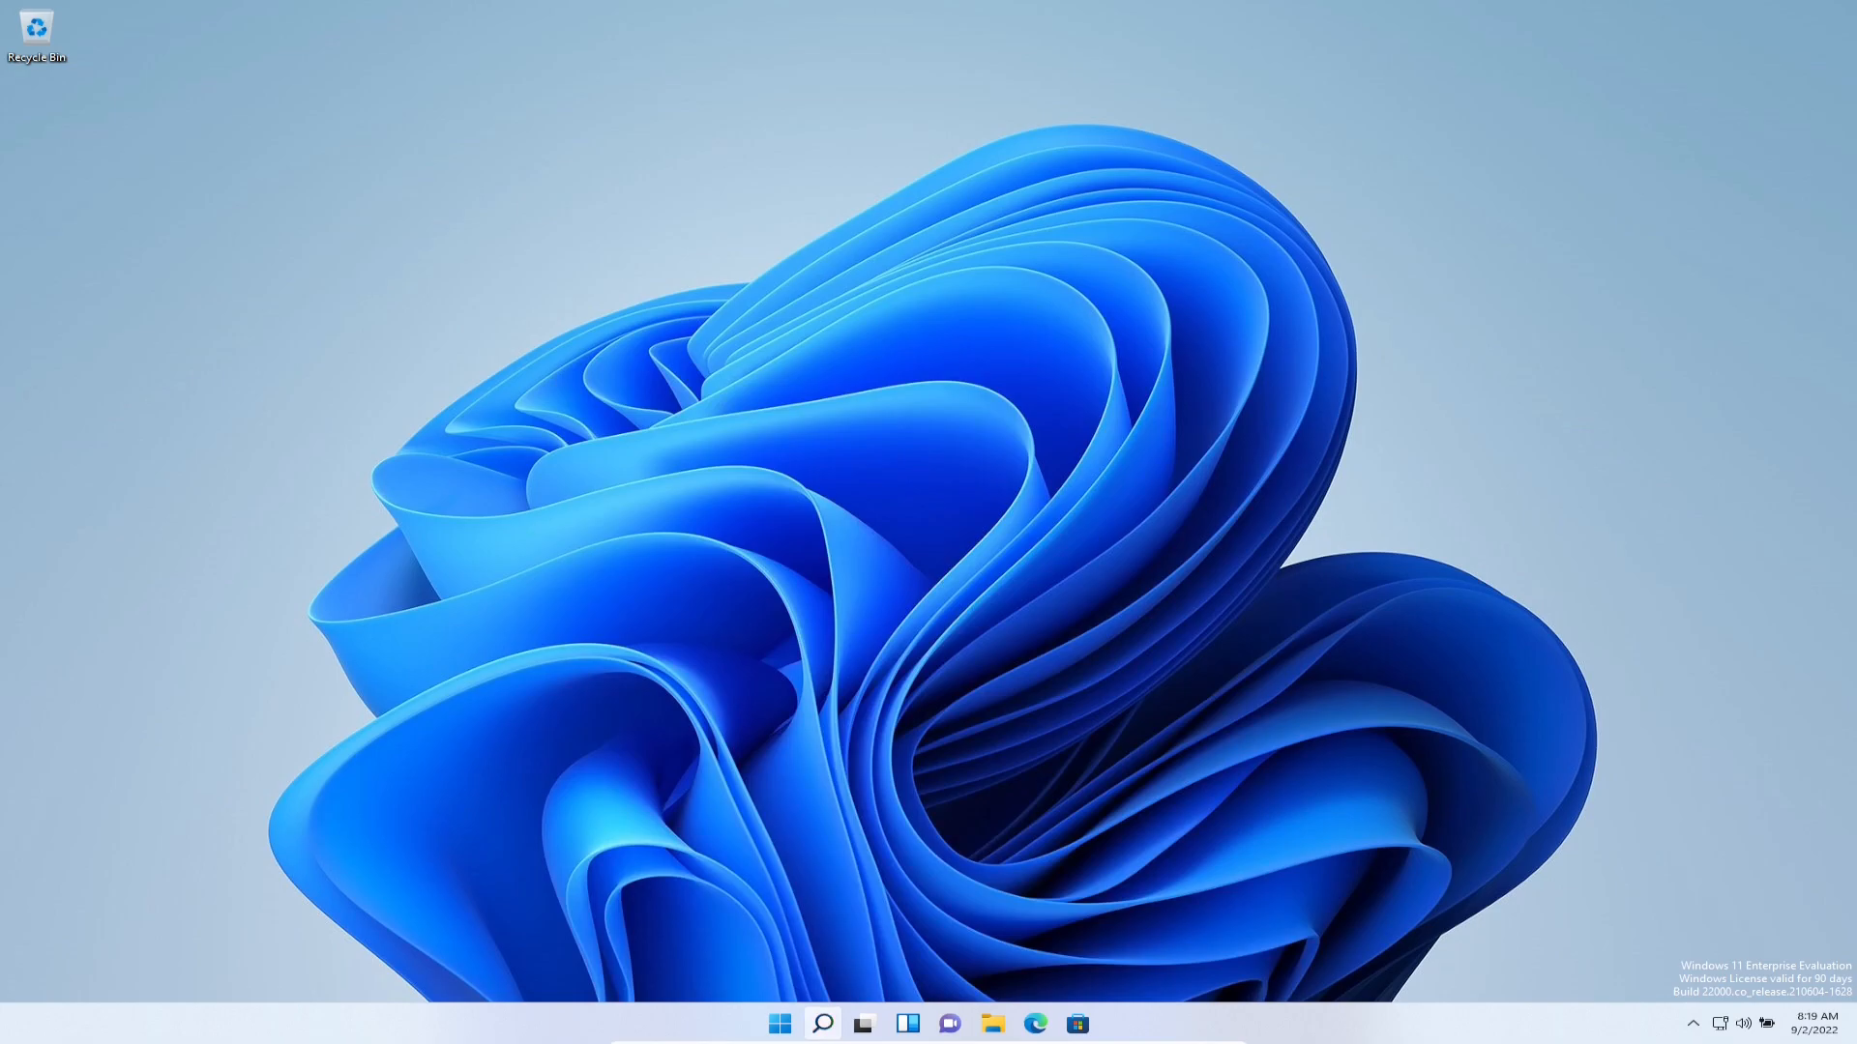
left_click(1099, 1024)
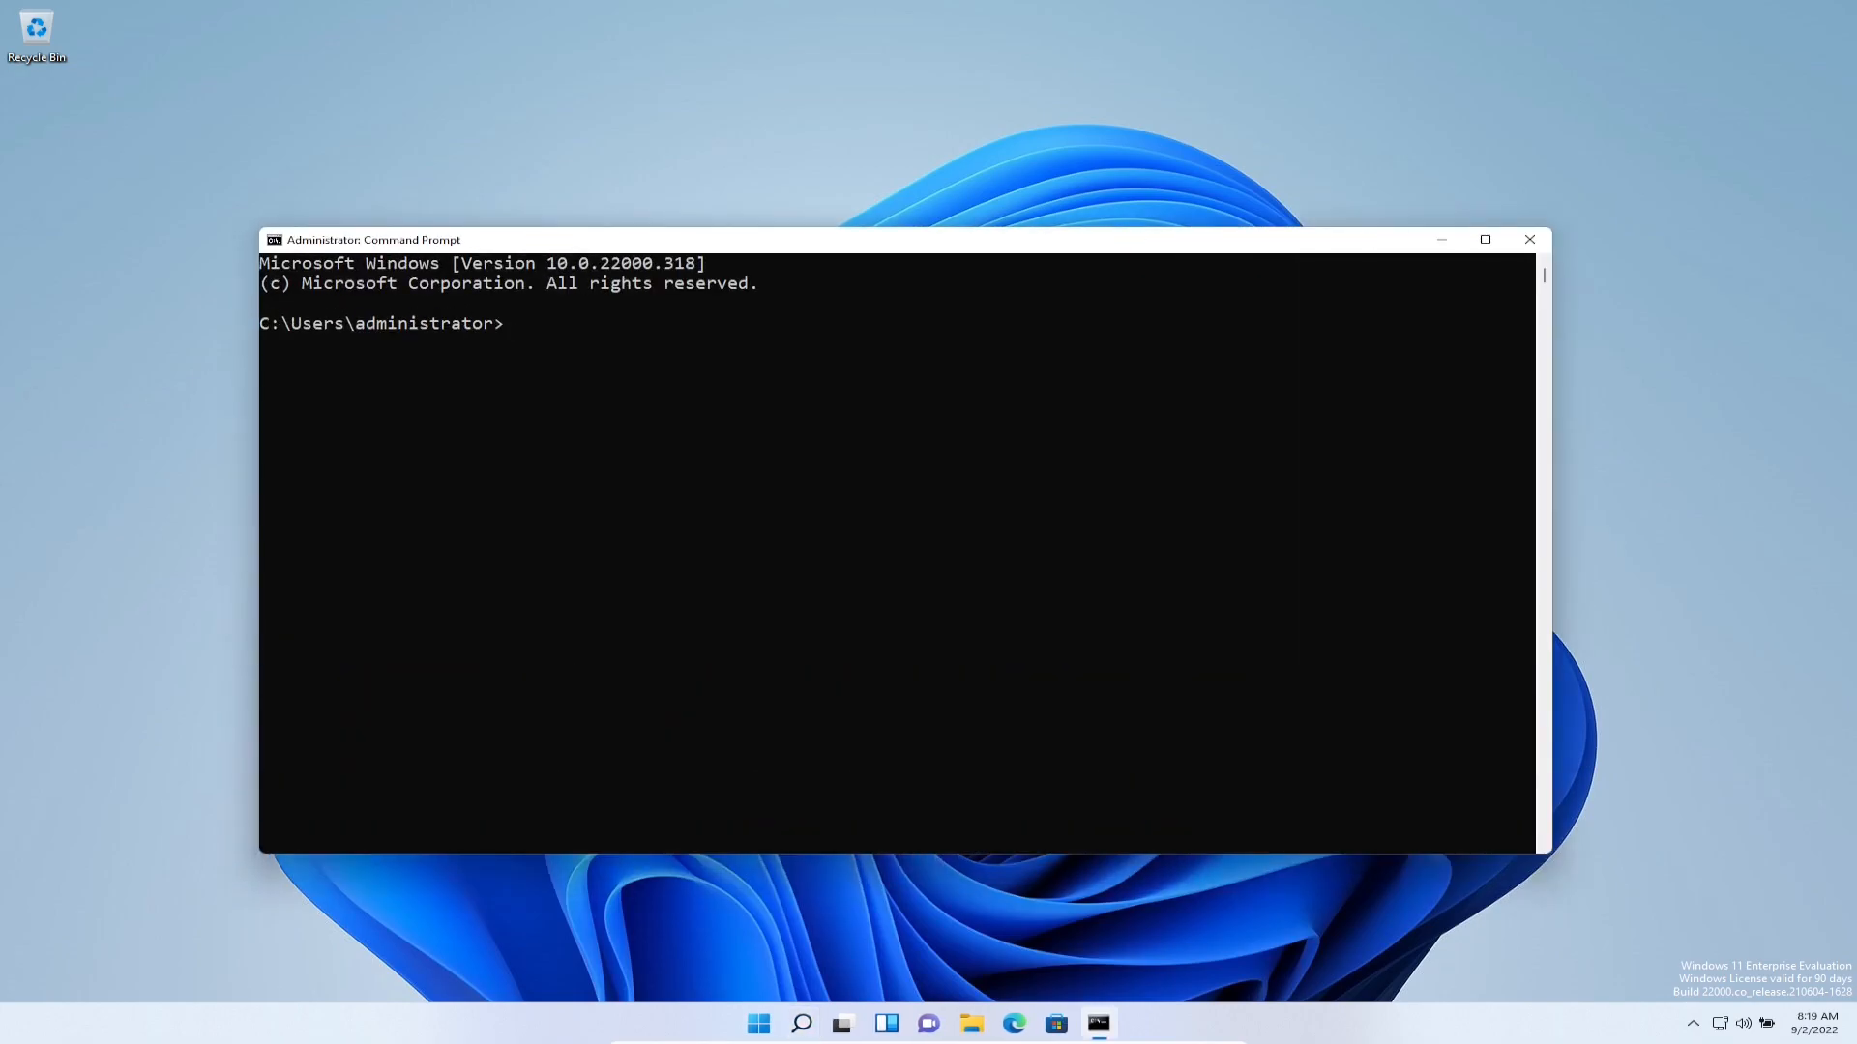
- Run whoami to confirm the session is infosecpat\administrator
type("whoami")
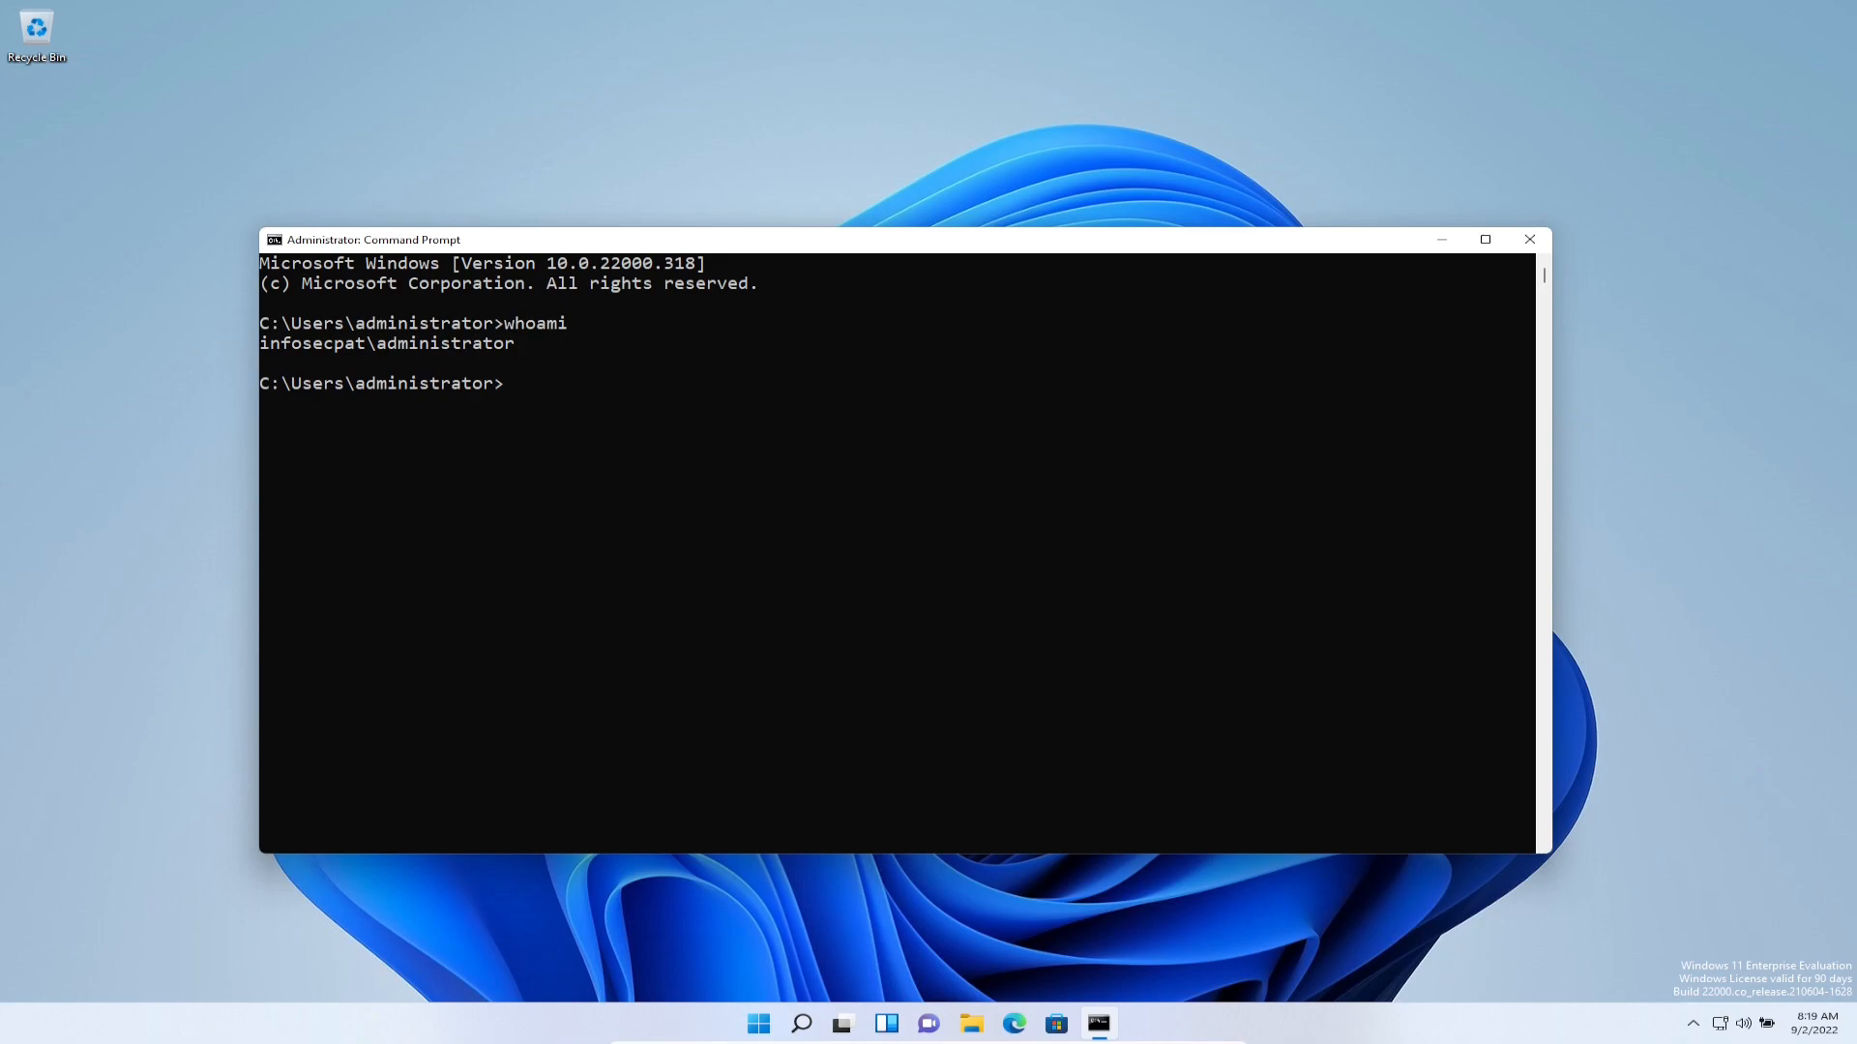
left_click(756, 1023)
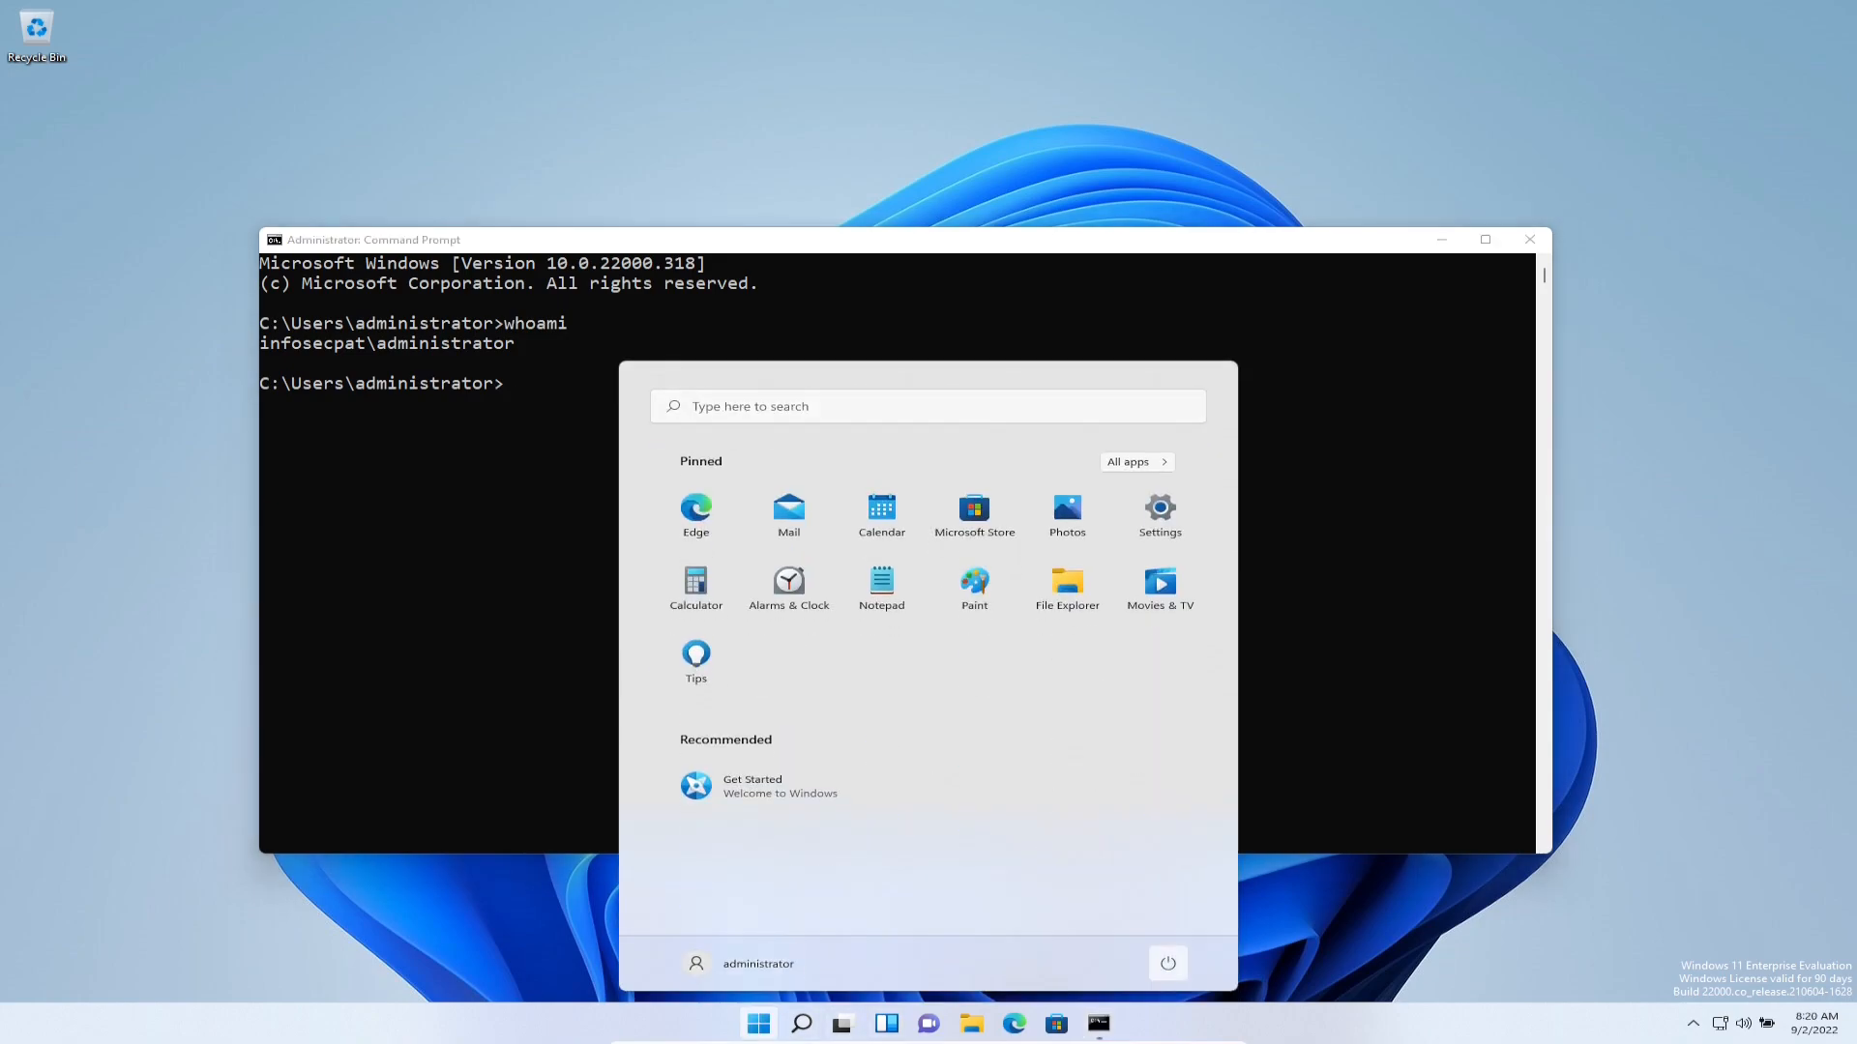
- Sign out of the administrator session on the Windows 11 client
left_click(1165, 963)
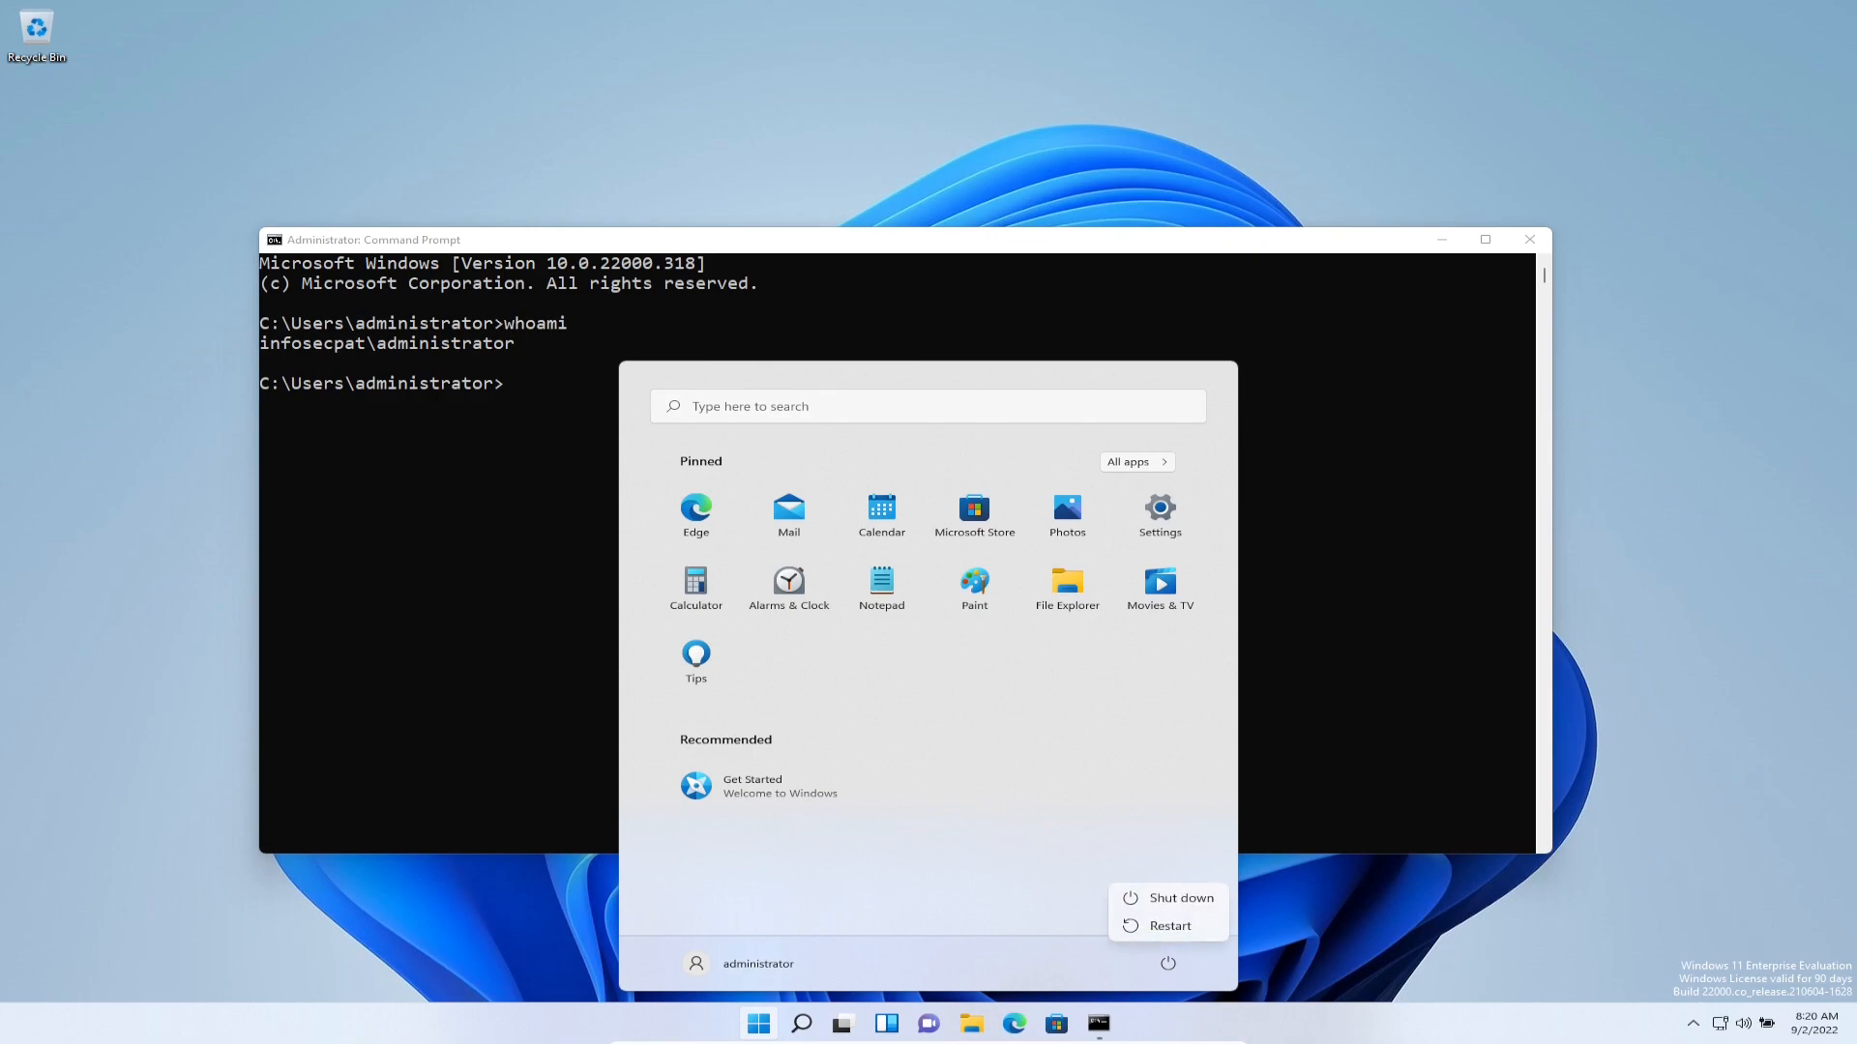
left_click(1166, 963)
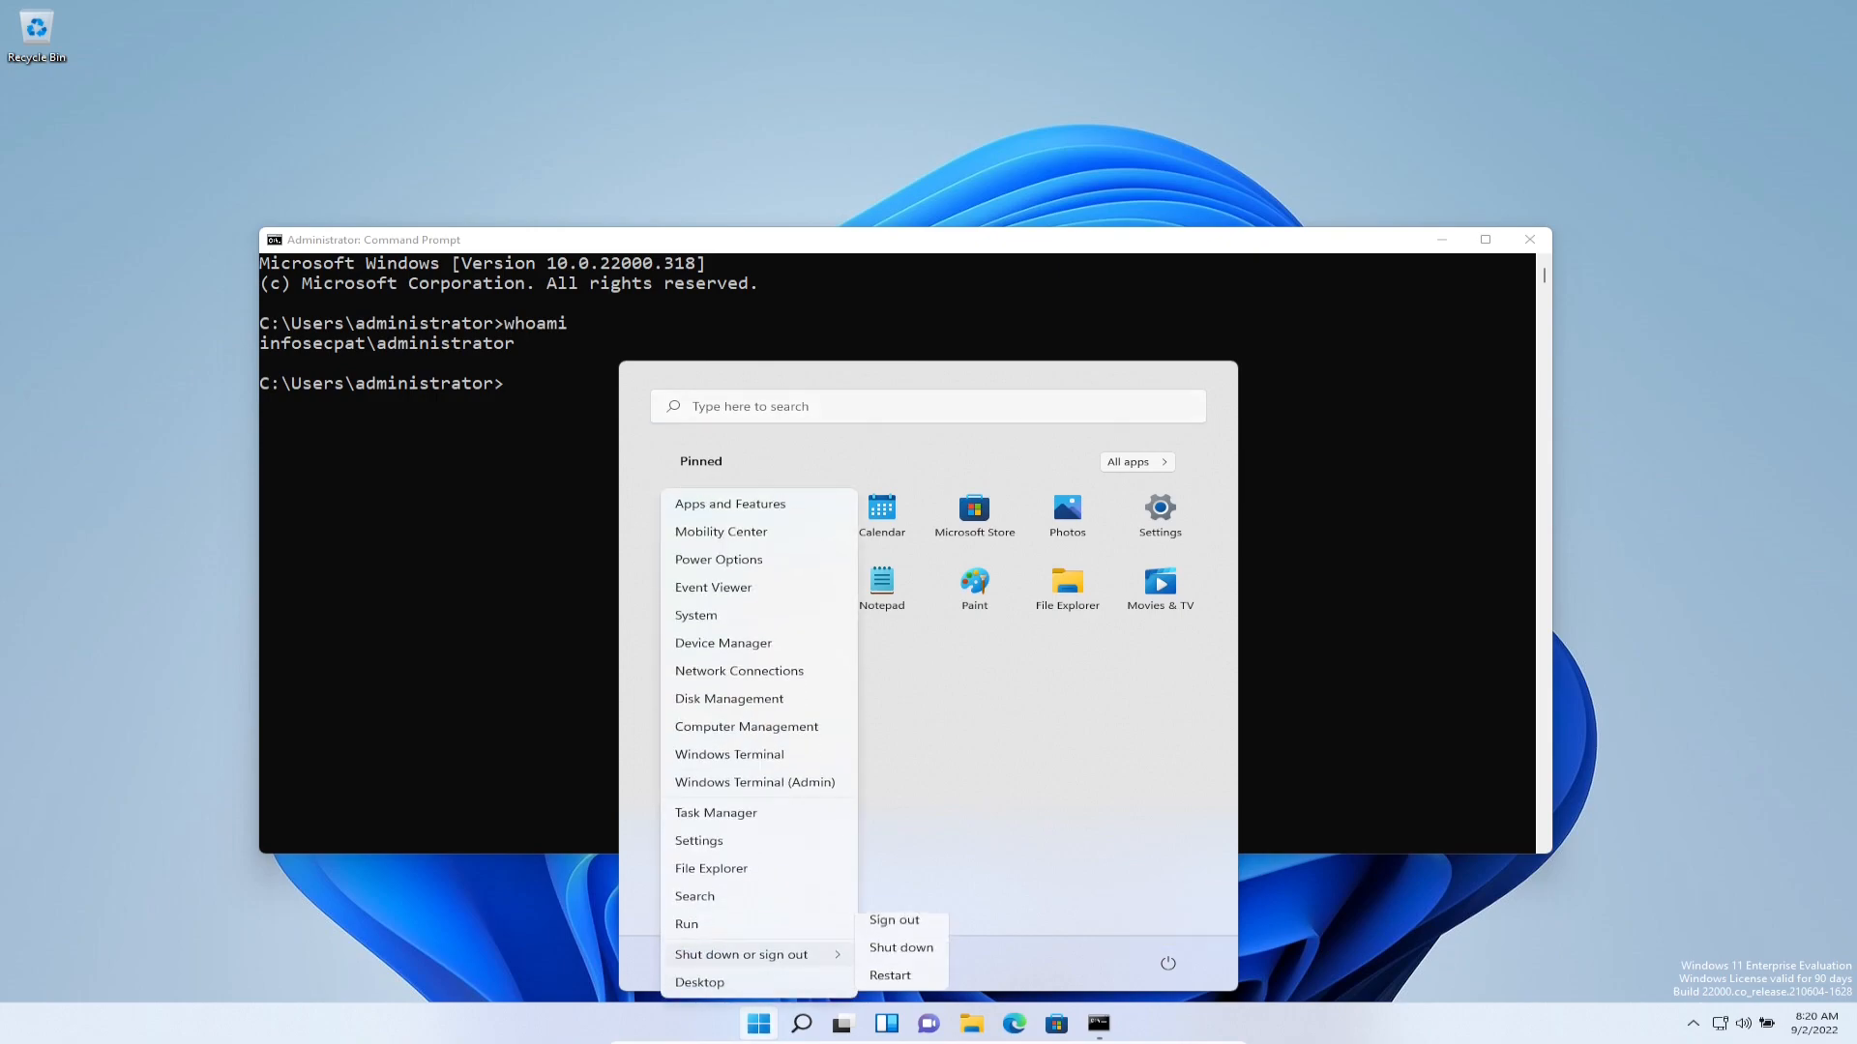
left_click(894, 920)
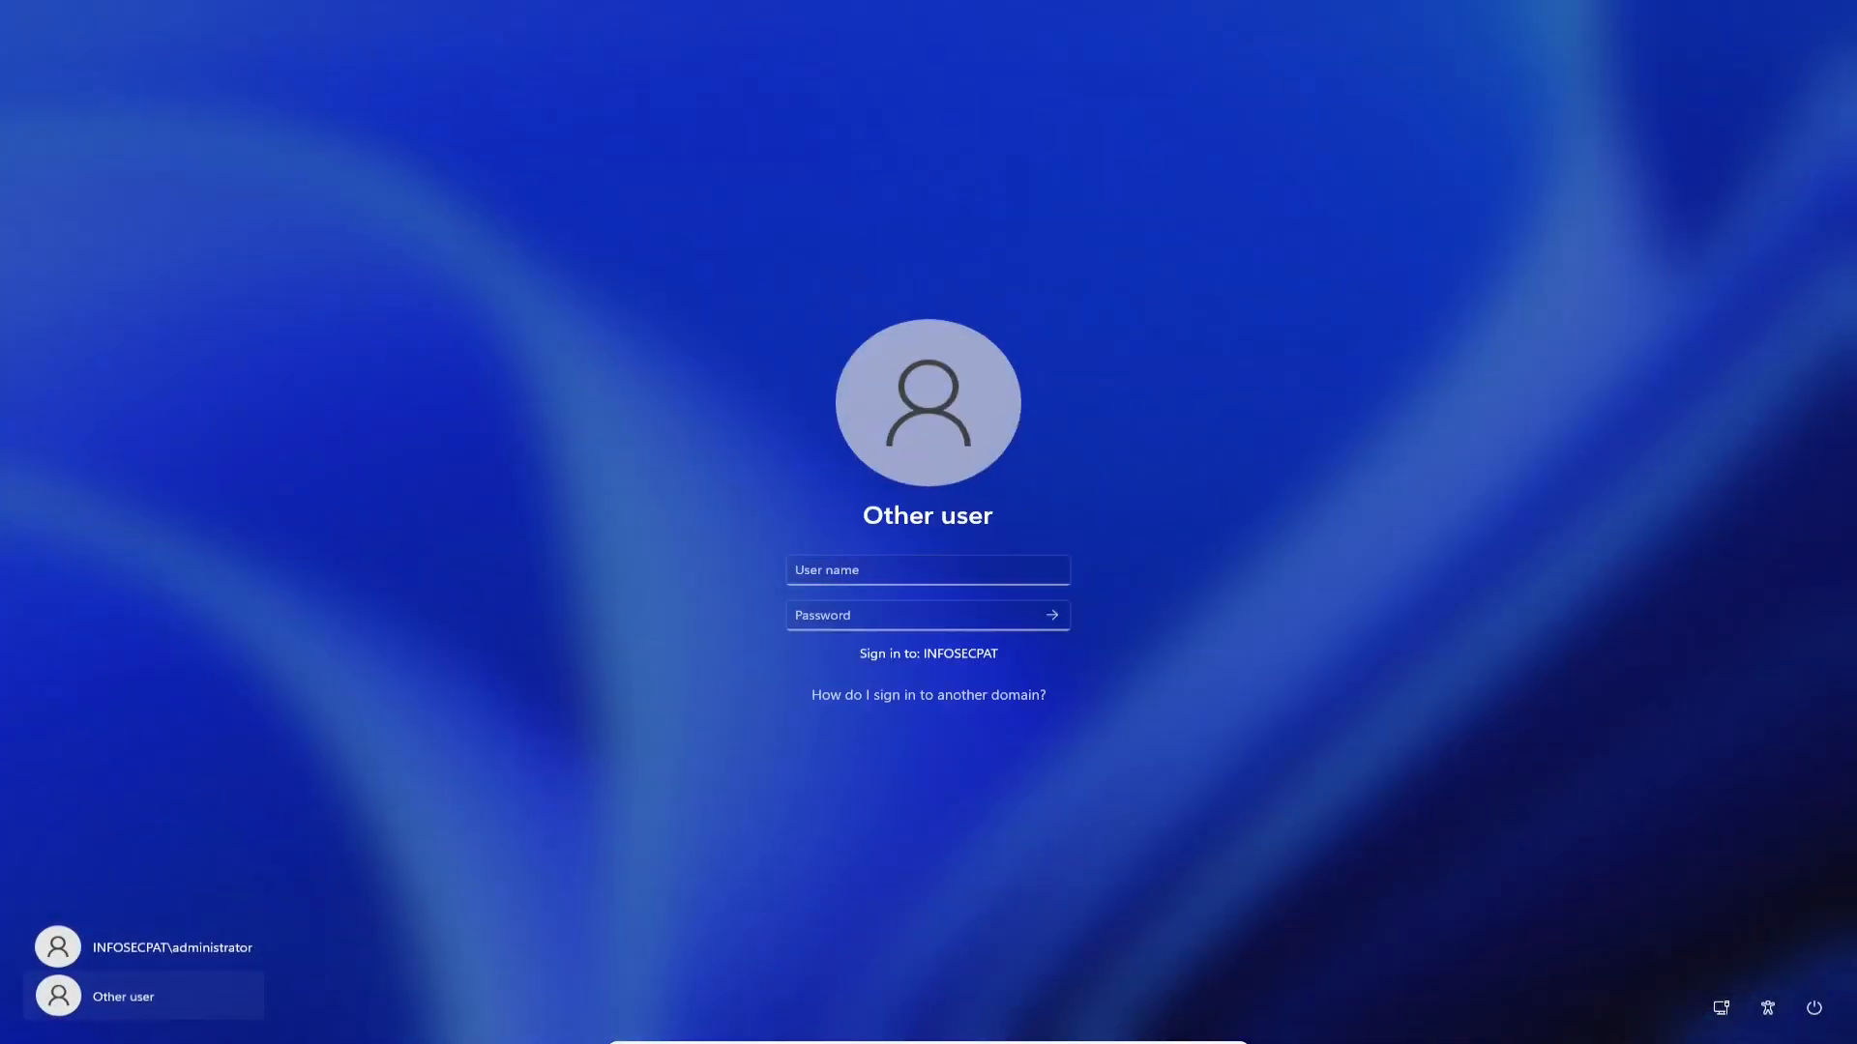
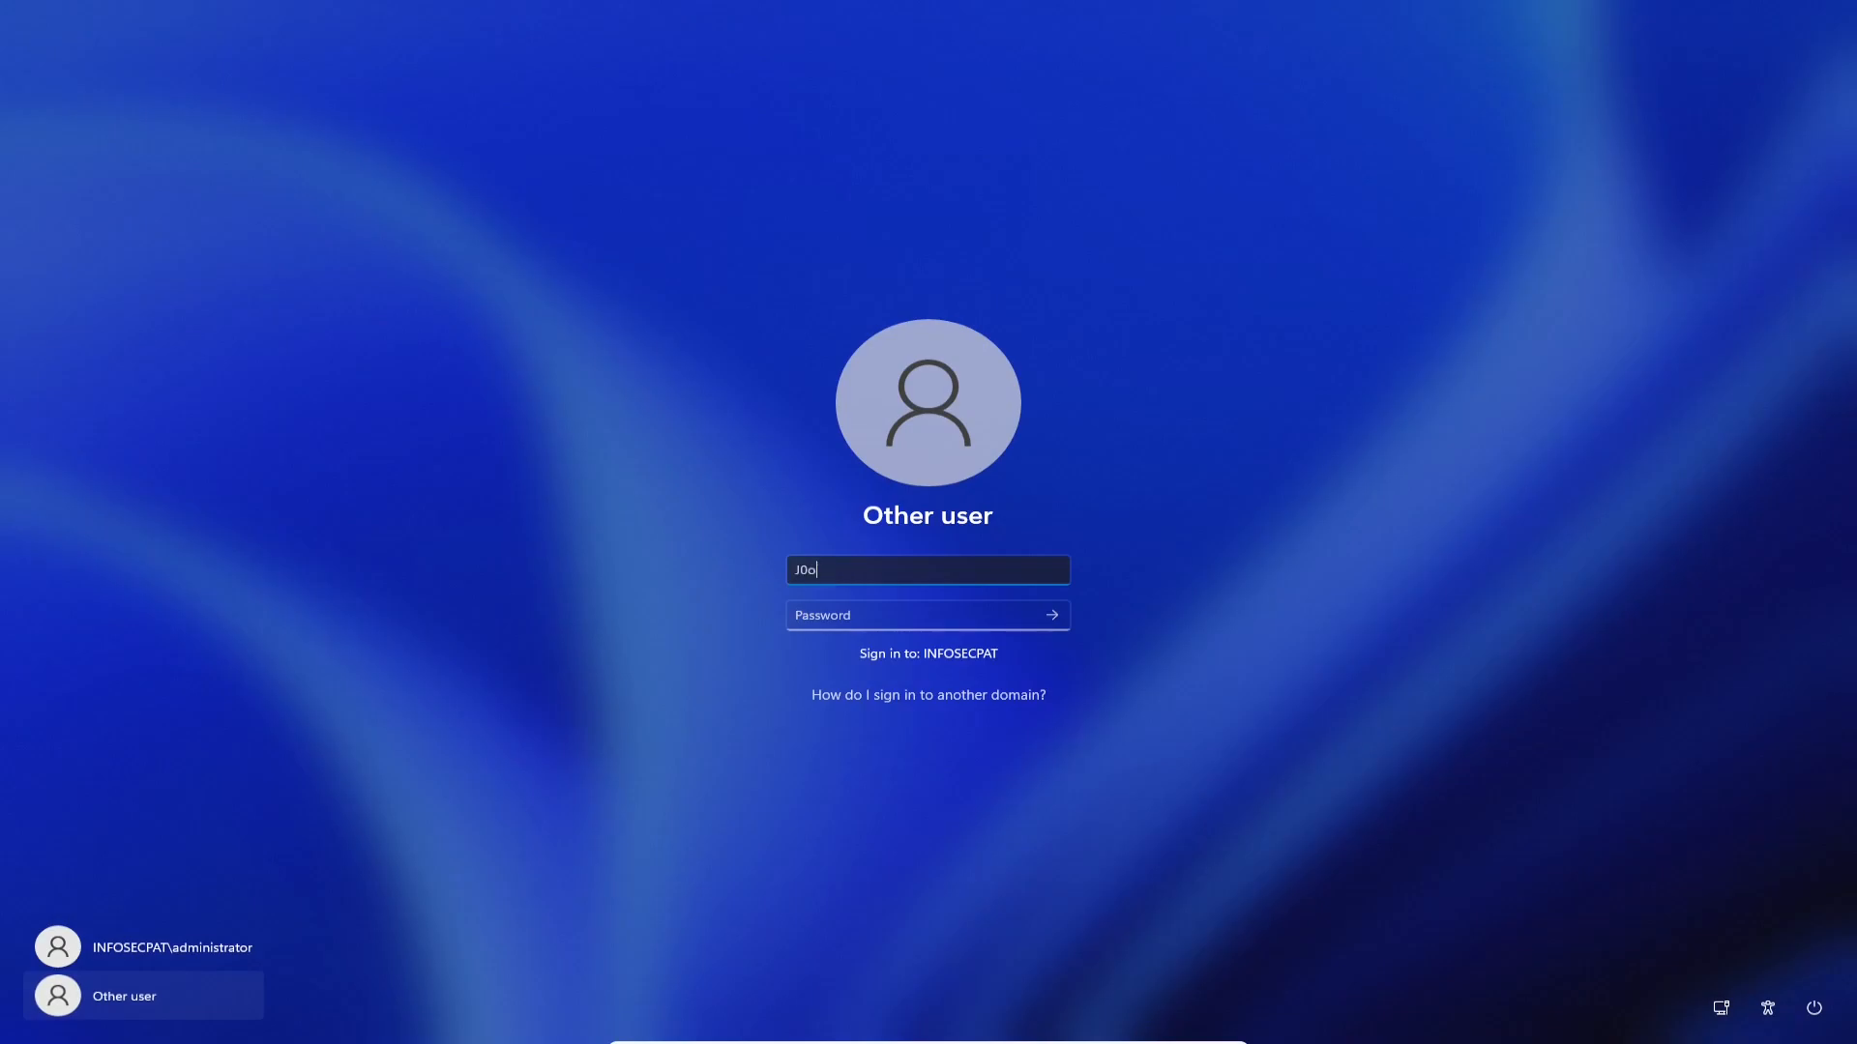
- Sign in to the INFOSECPAT domain as user Joe
key("Backspace")
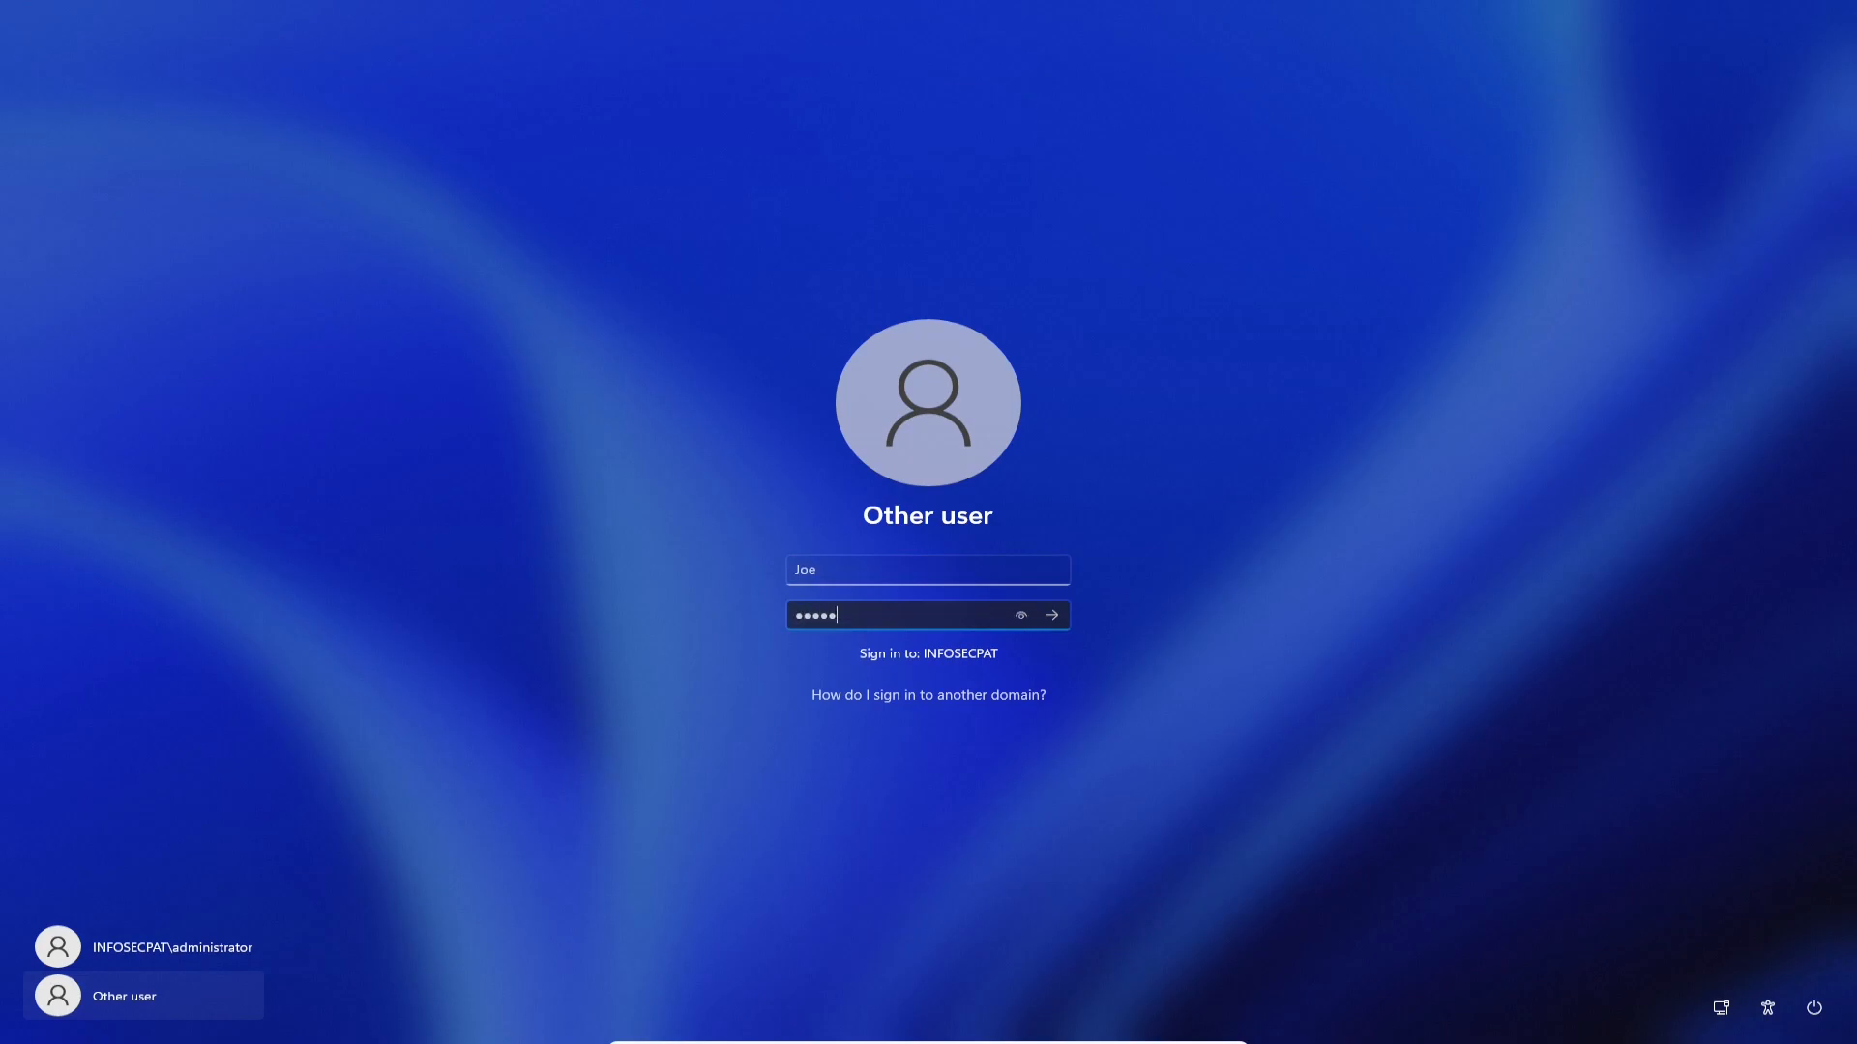
left_click(1048, 615)
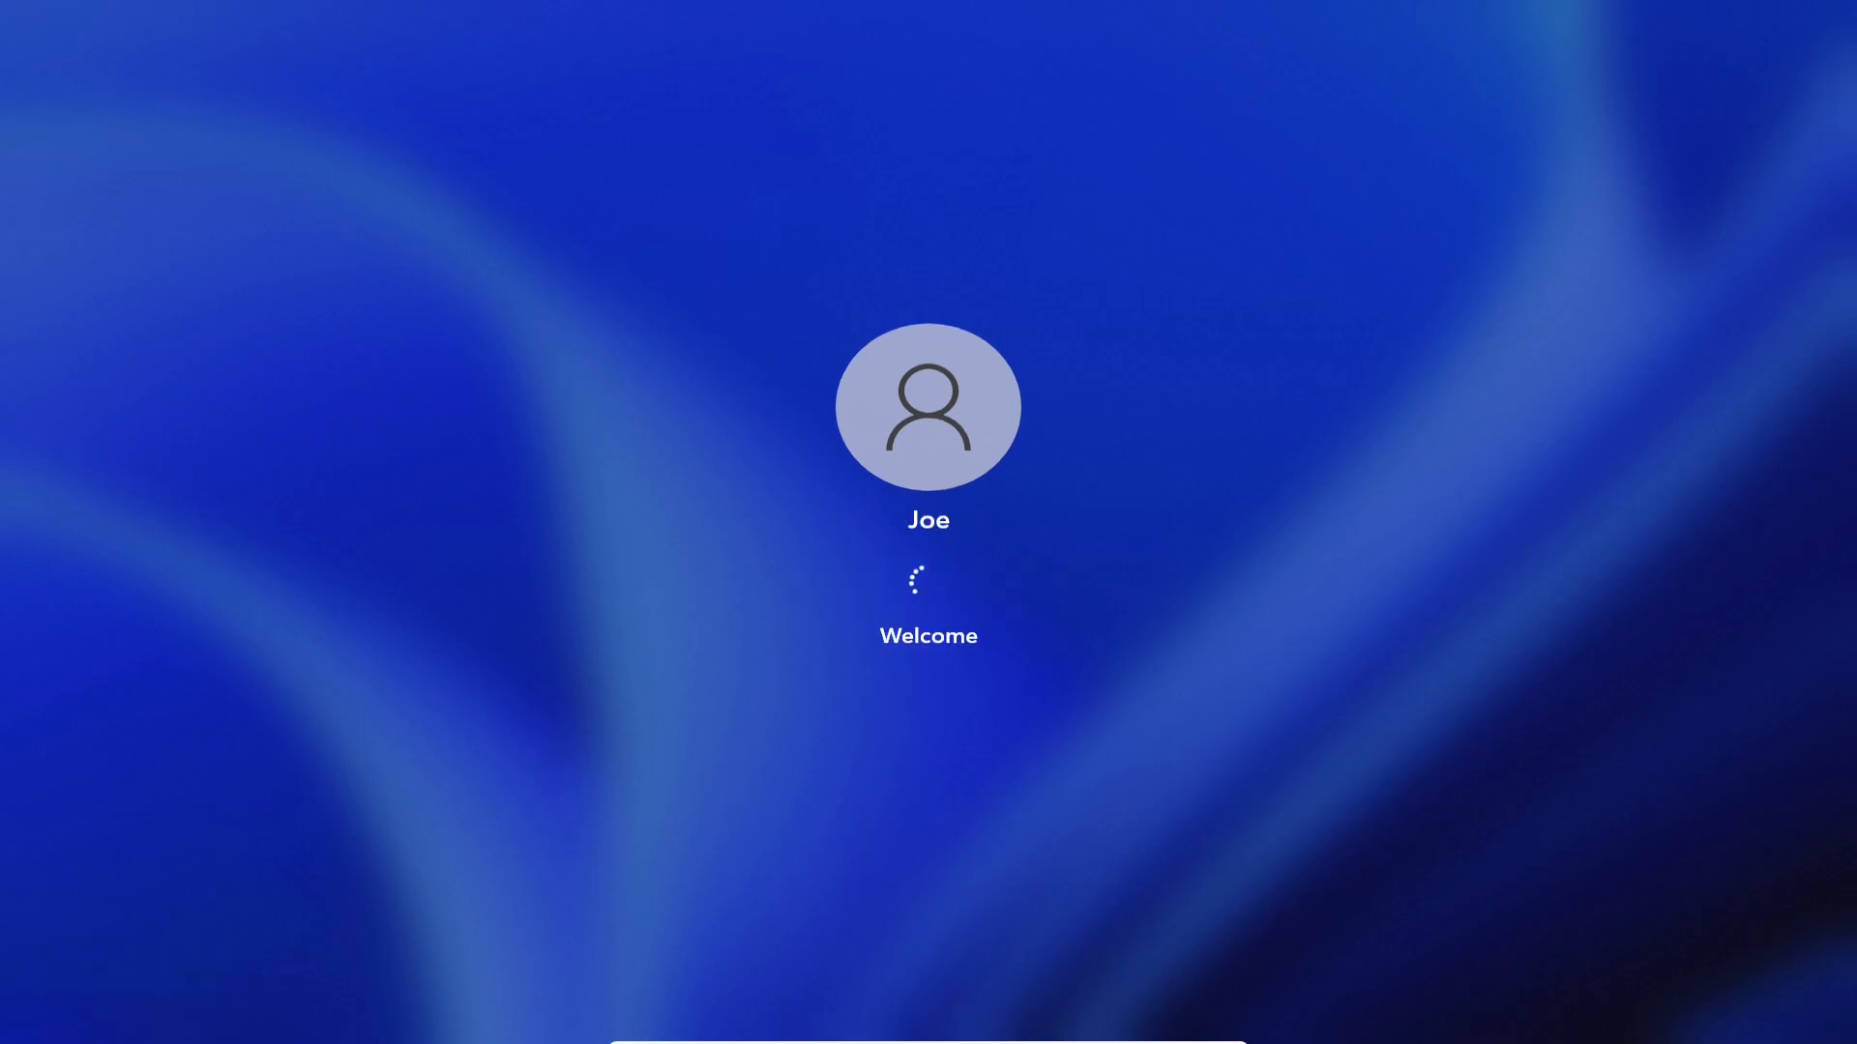